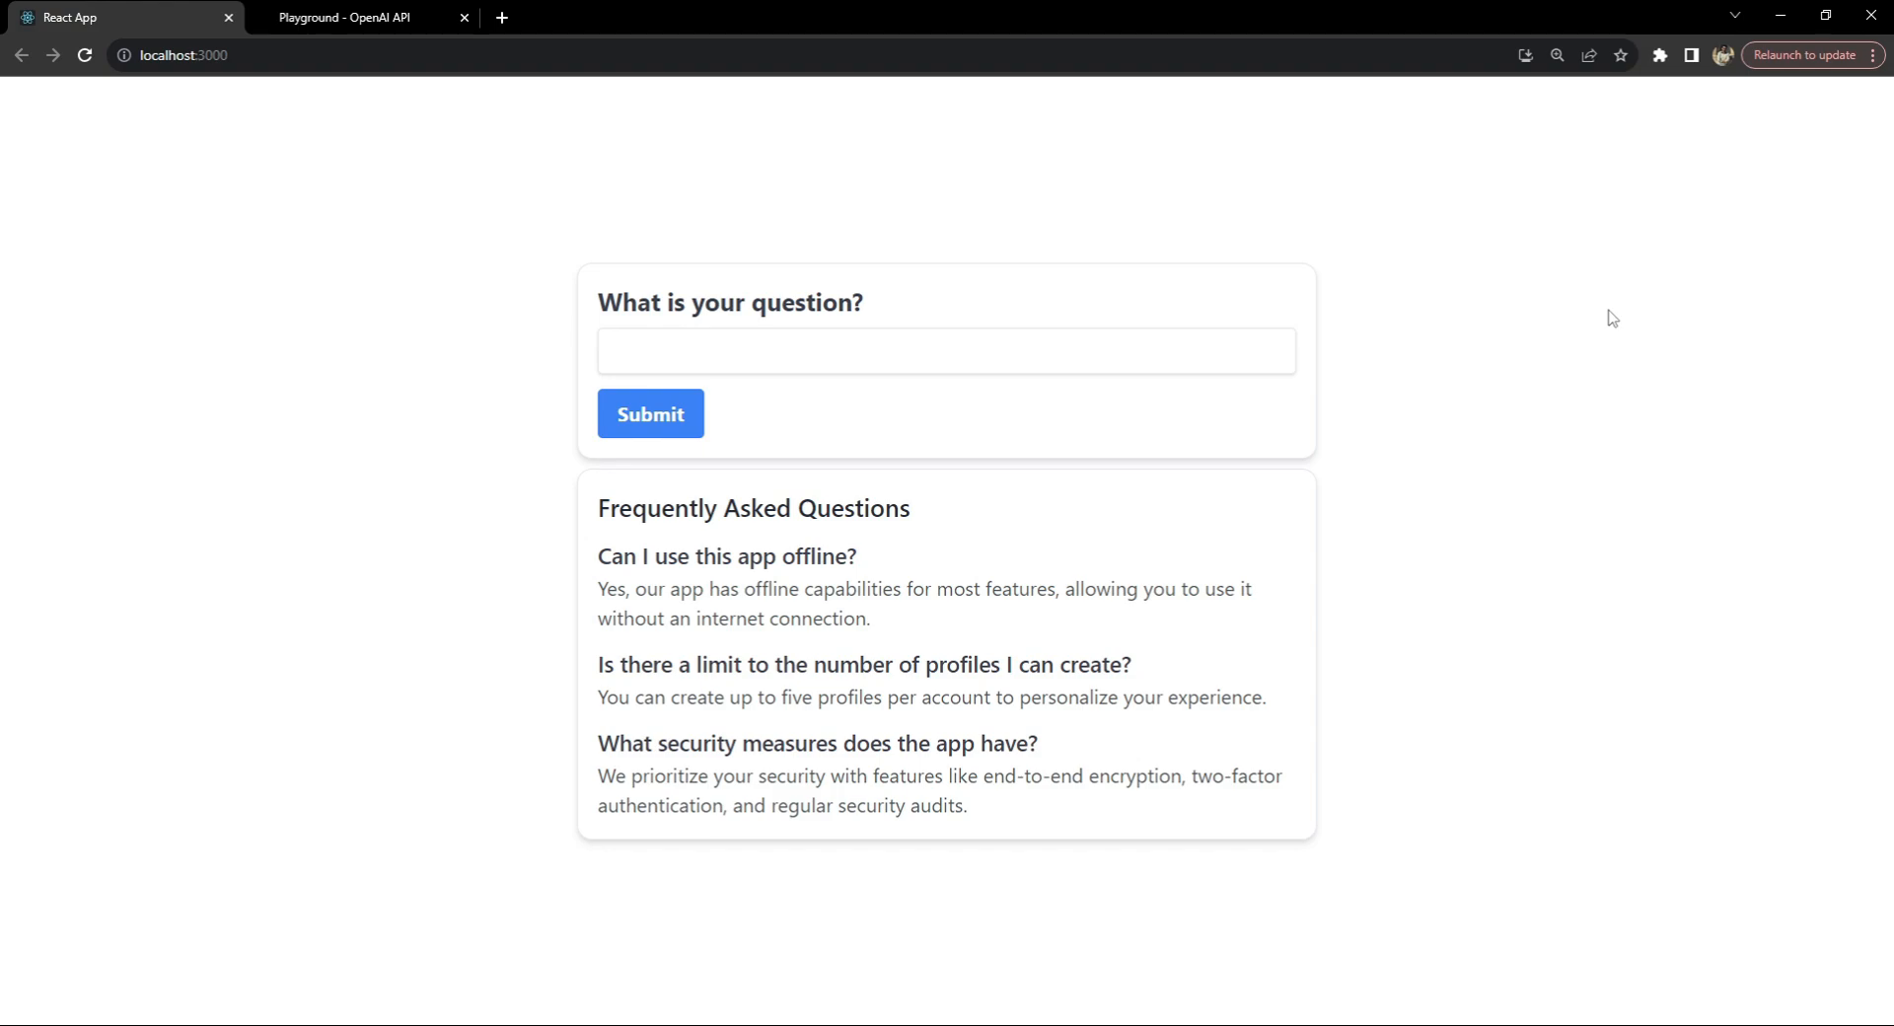
mouse_move(1446, 404)
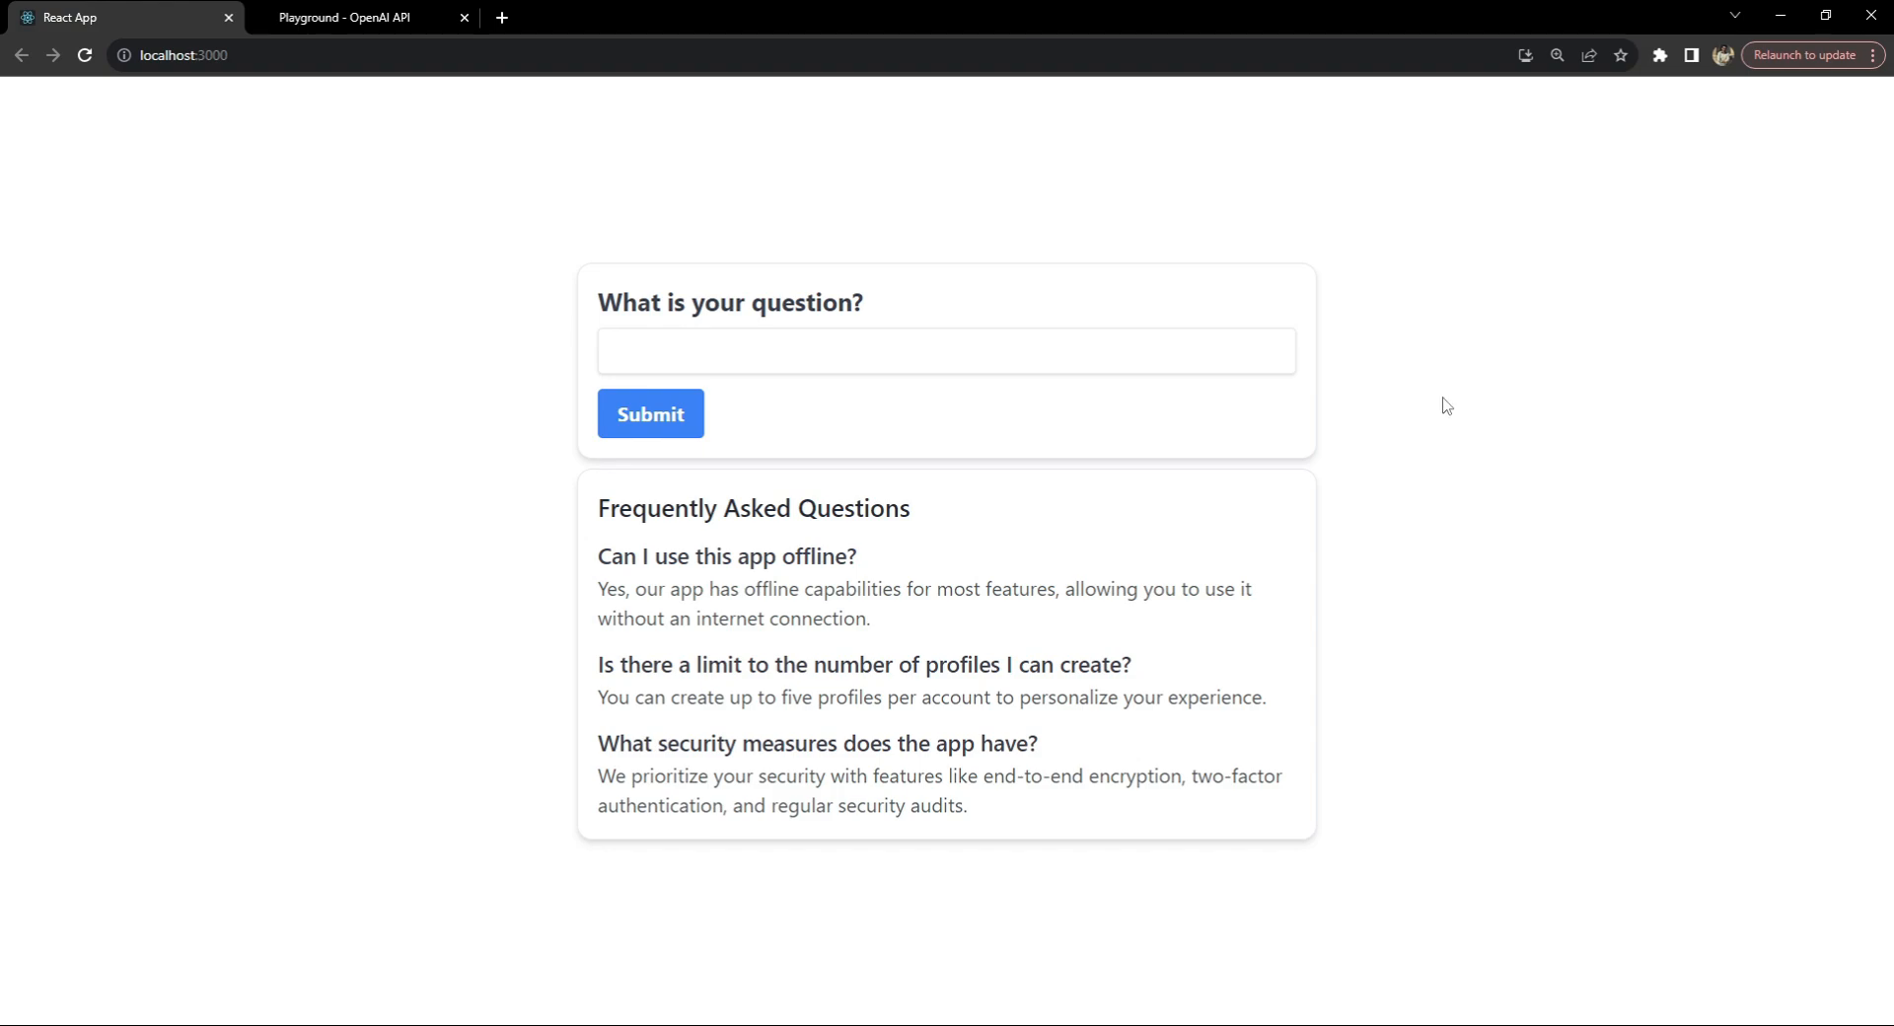
mouse_move(1397, 596)
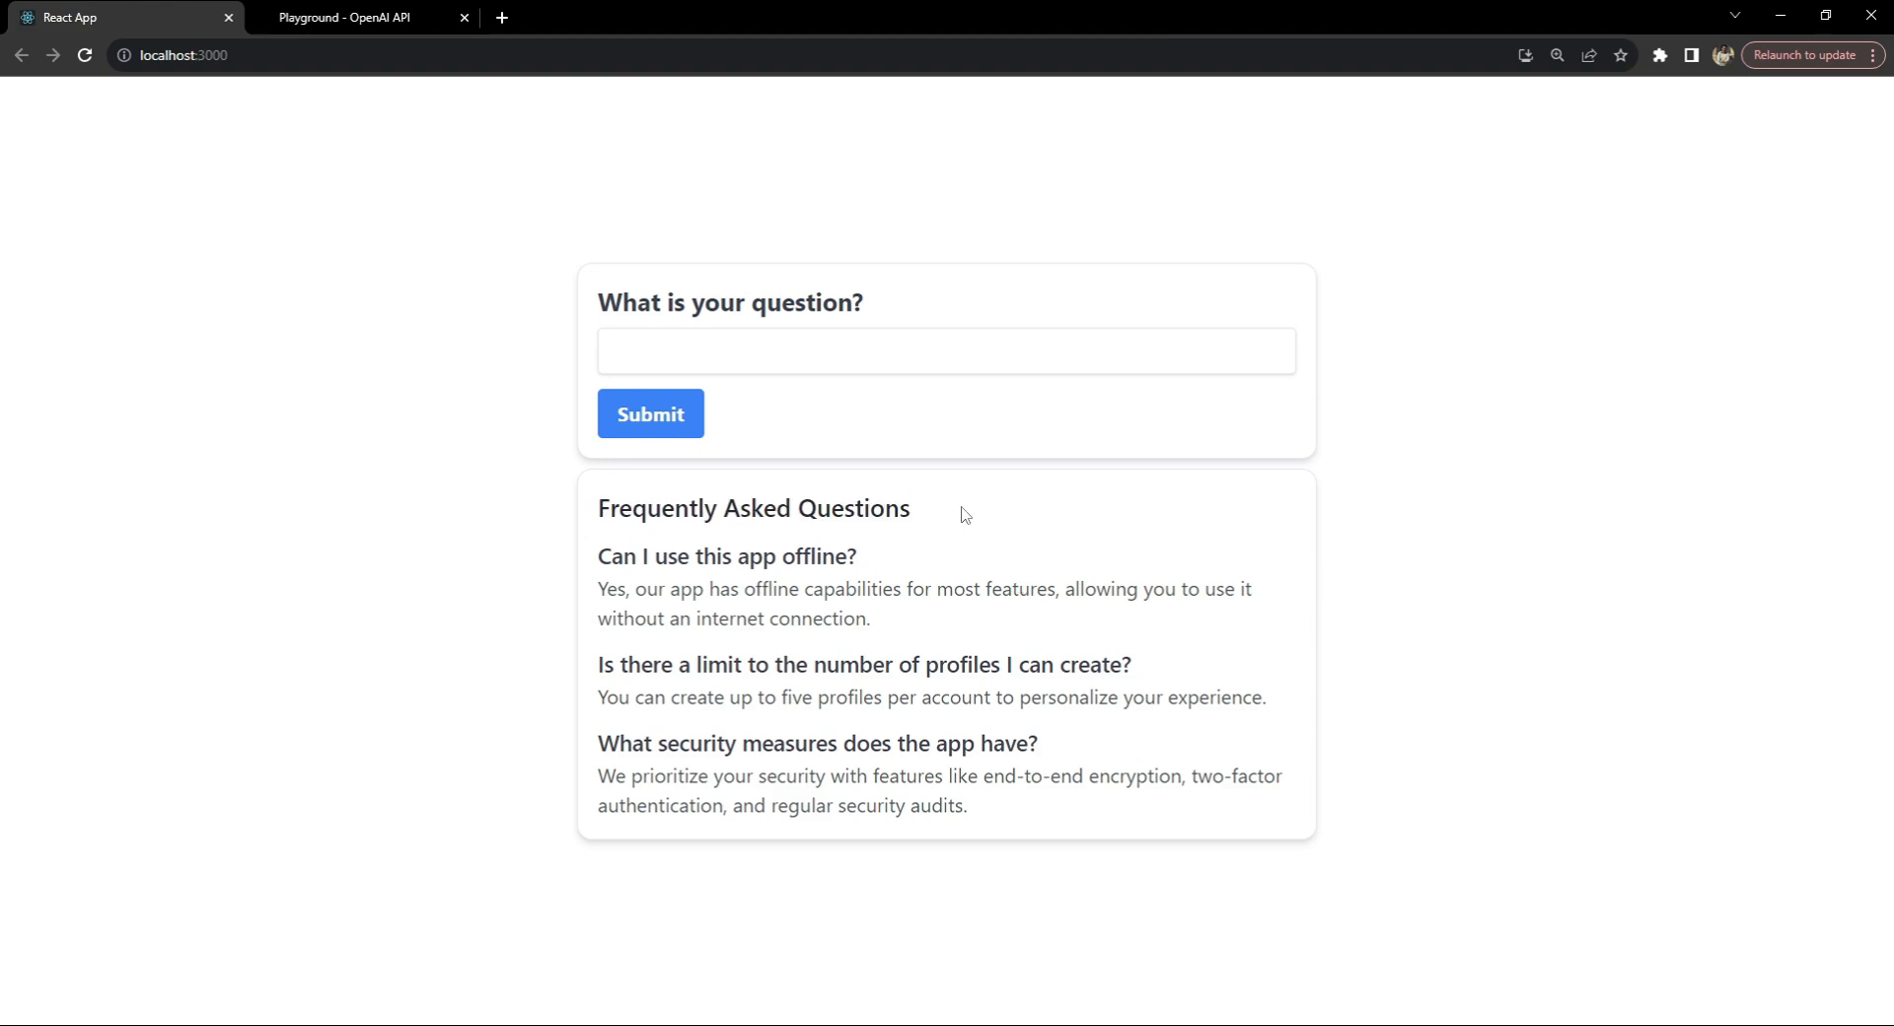
mouse_move(713, 507)
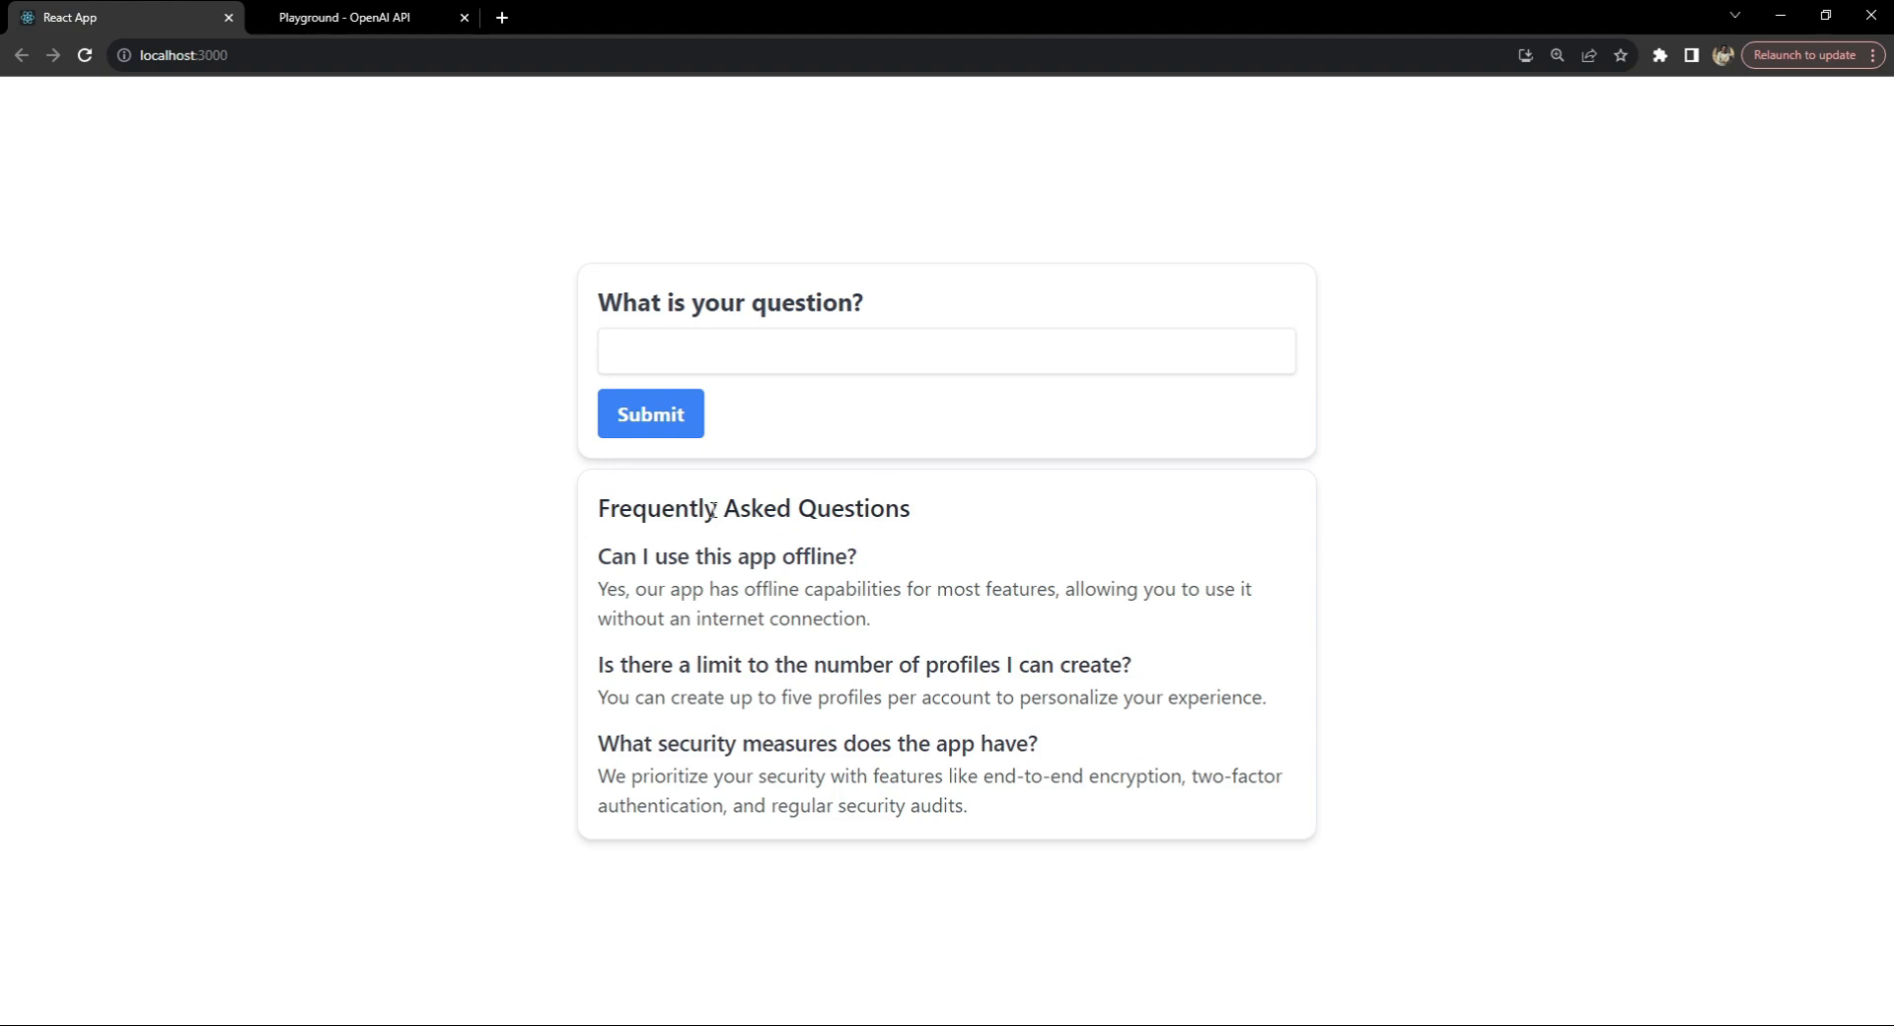
Highlight the earlier security-measures answer on the FAQ card and clear the selection
left_click_drag(596, 507, 1045, 809)
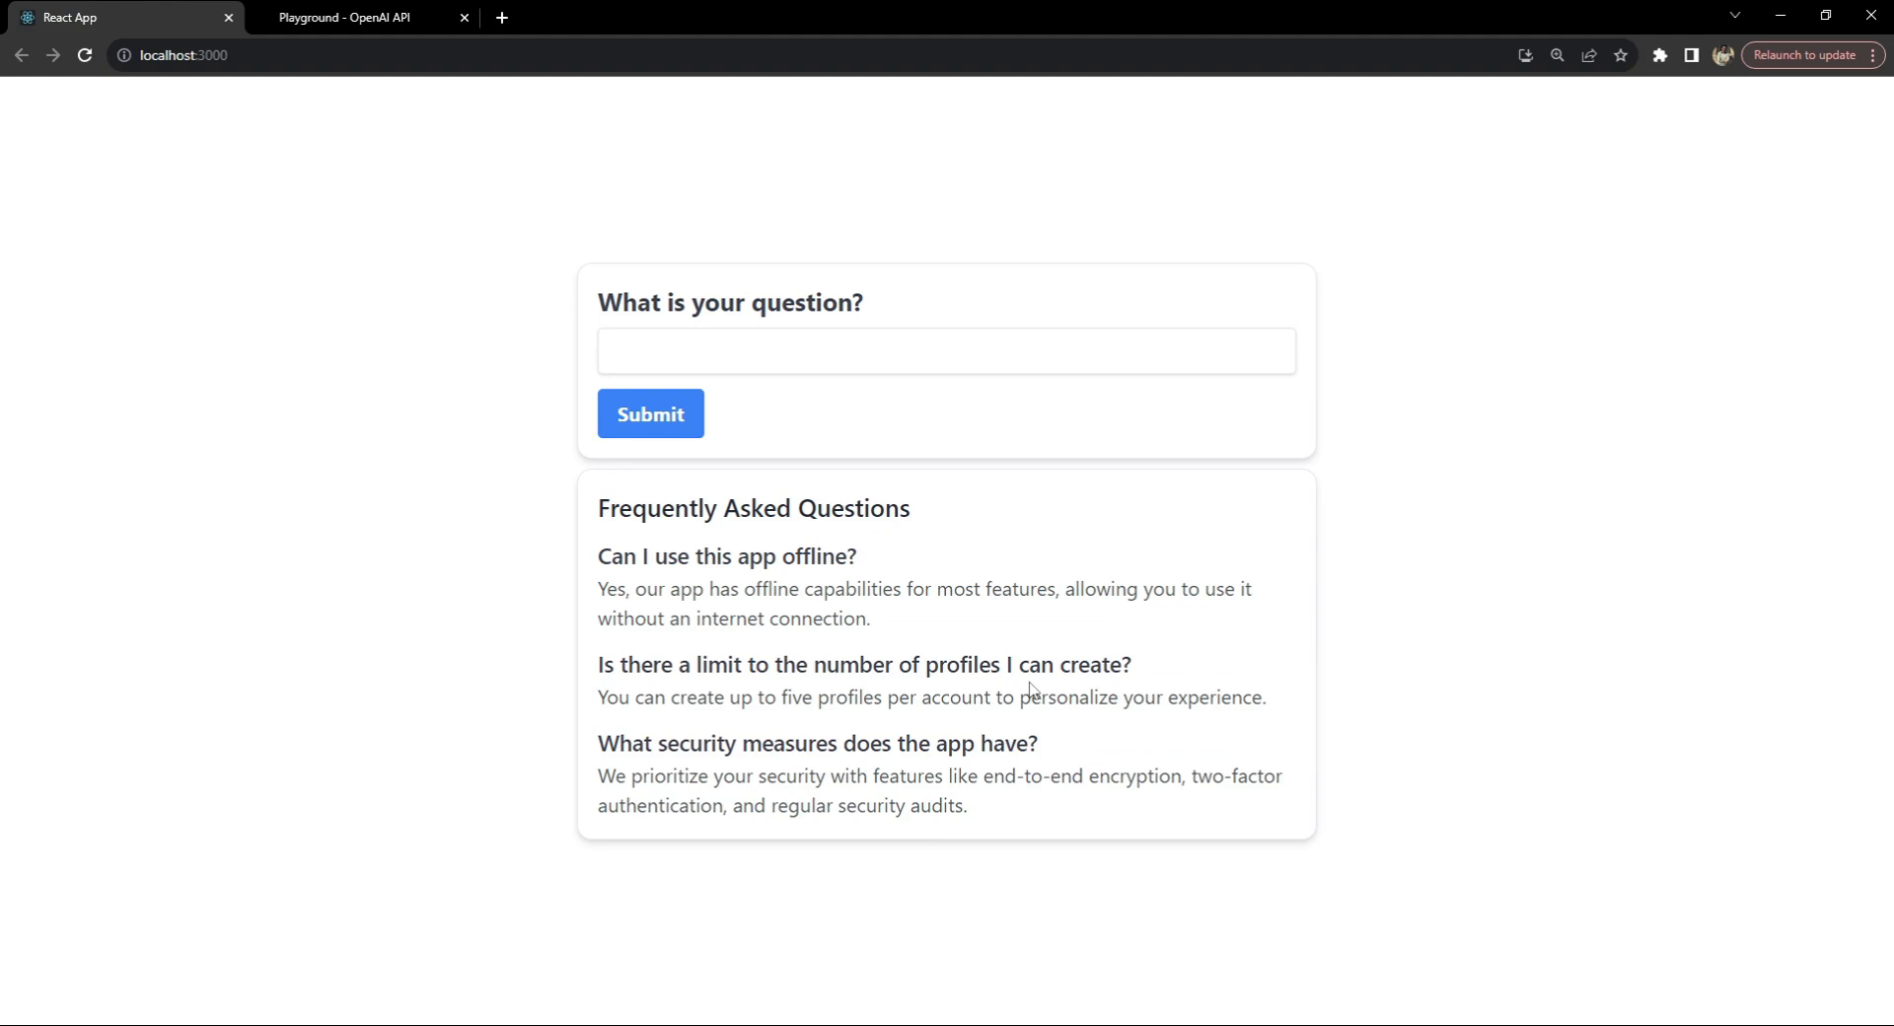
left_click_drag(939, 742, 967, 807)
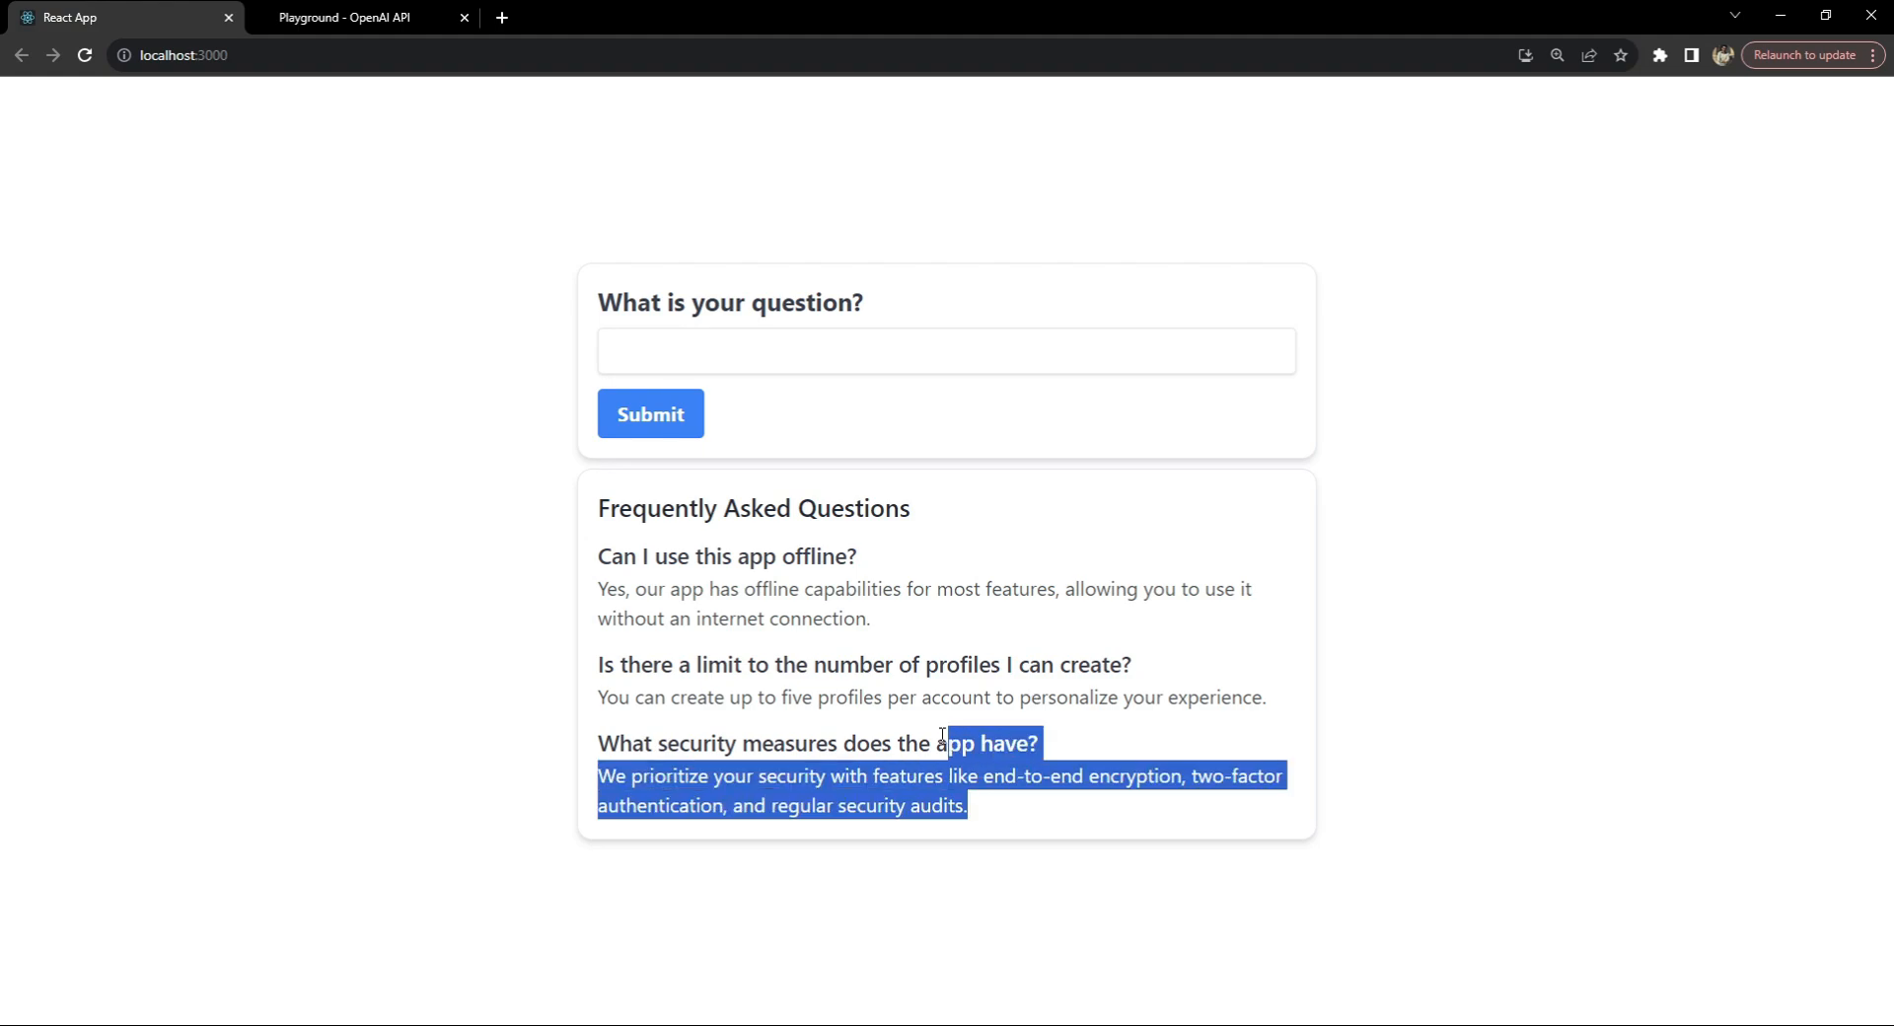
left_click(941, 412)
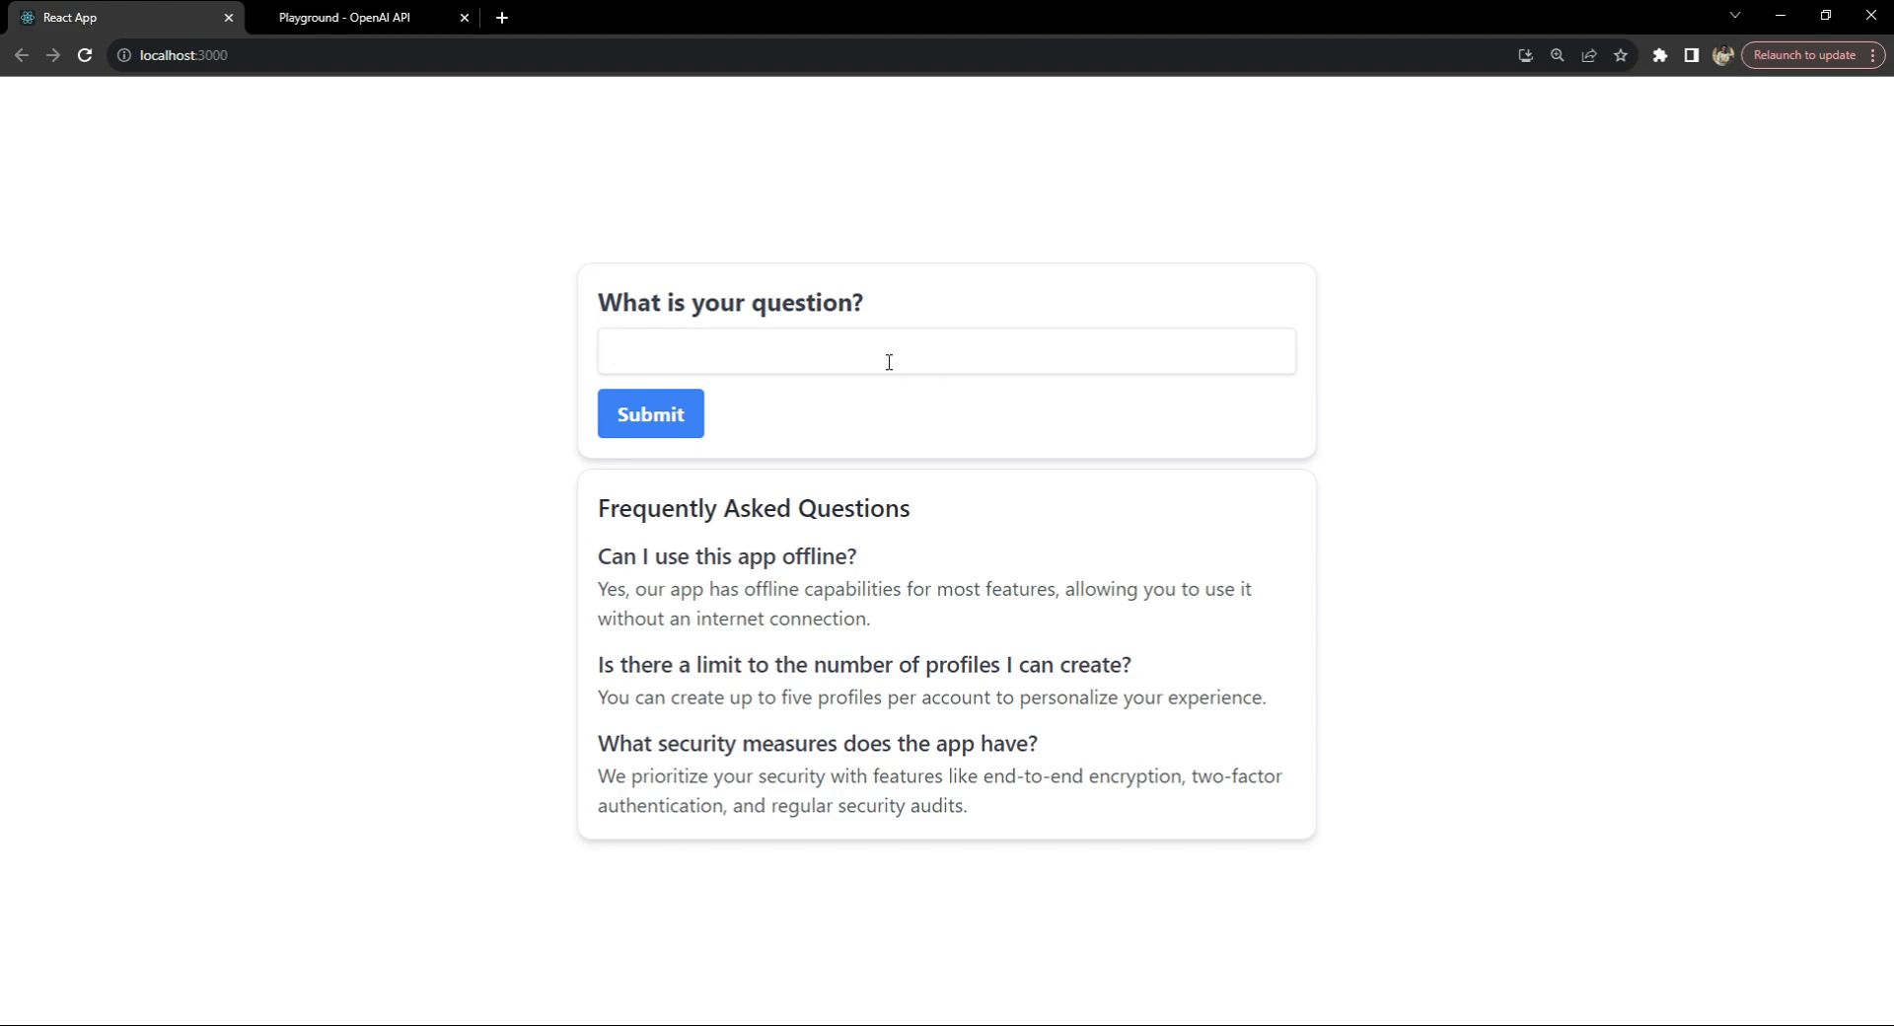
Submit the question 'Tell me about the refund policy.' and get the subscription refund answer
left_click(945, 351)
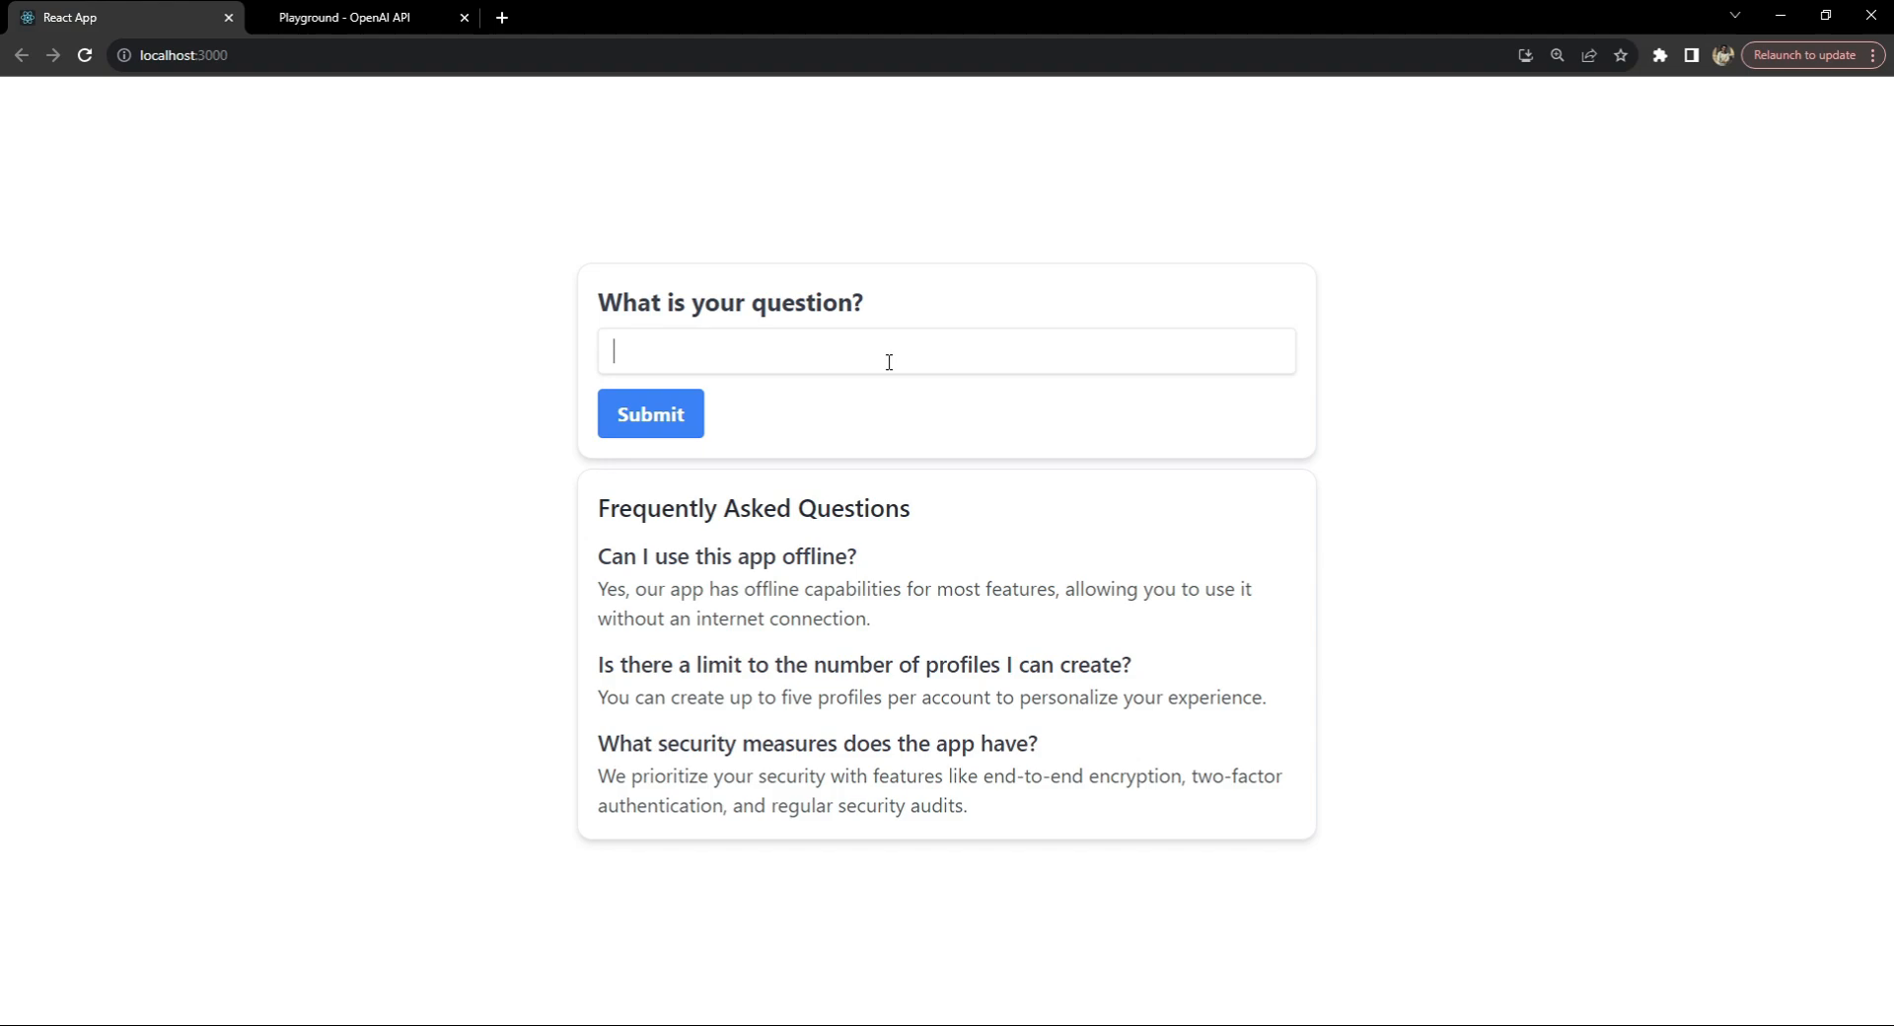
type("Tell me ab")
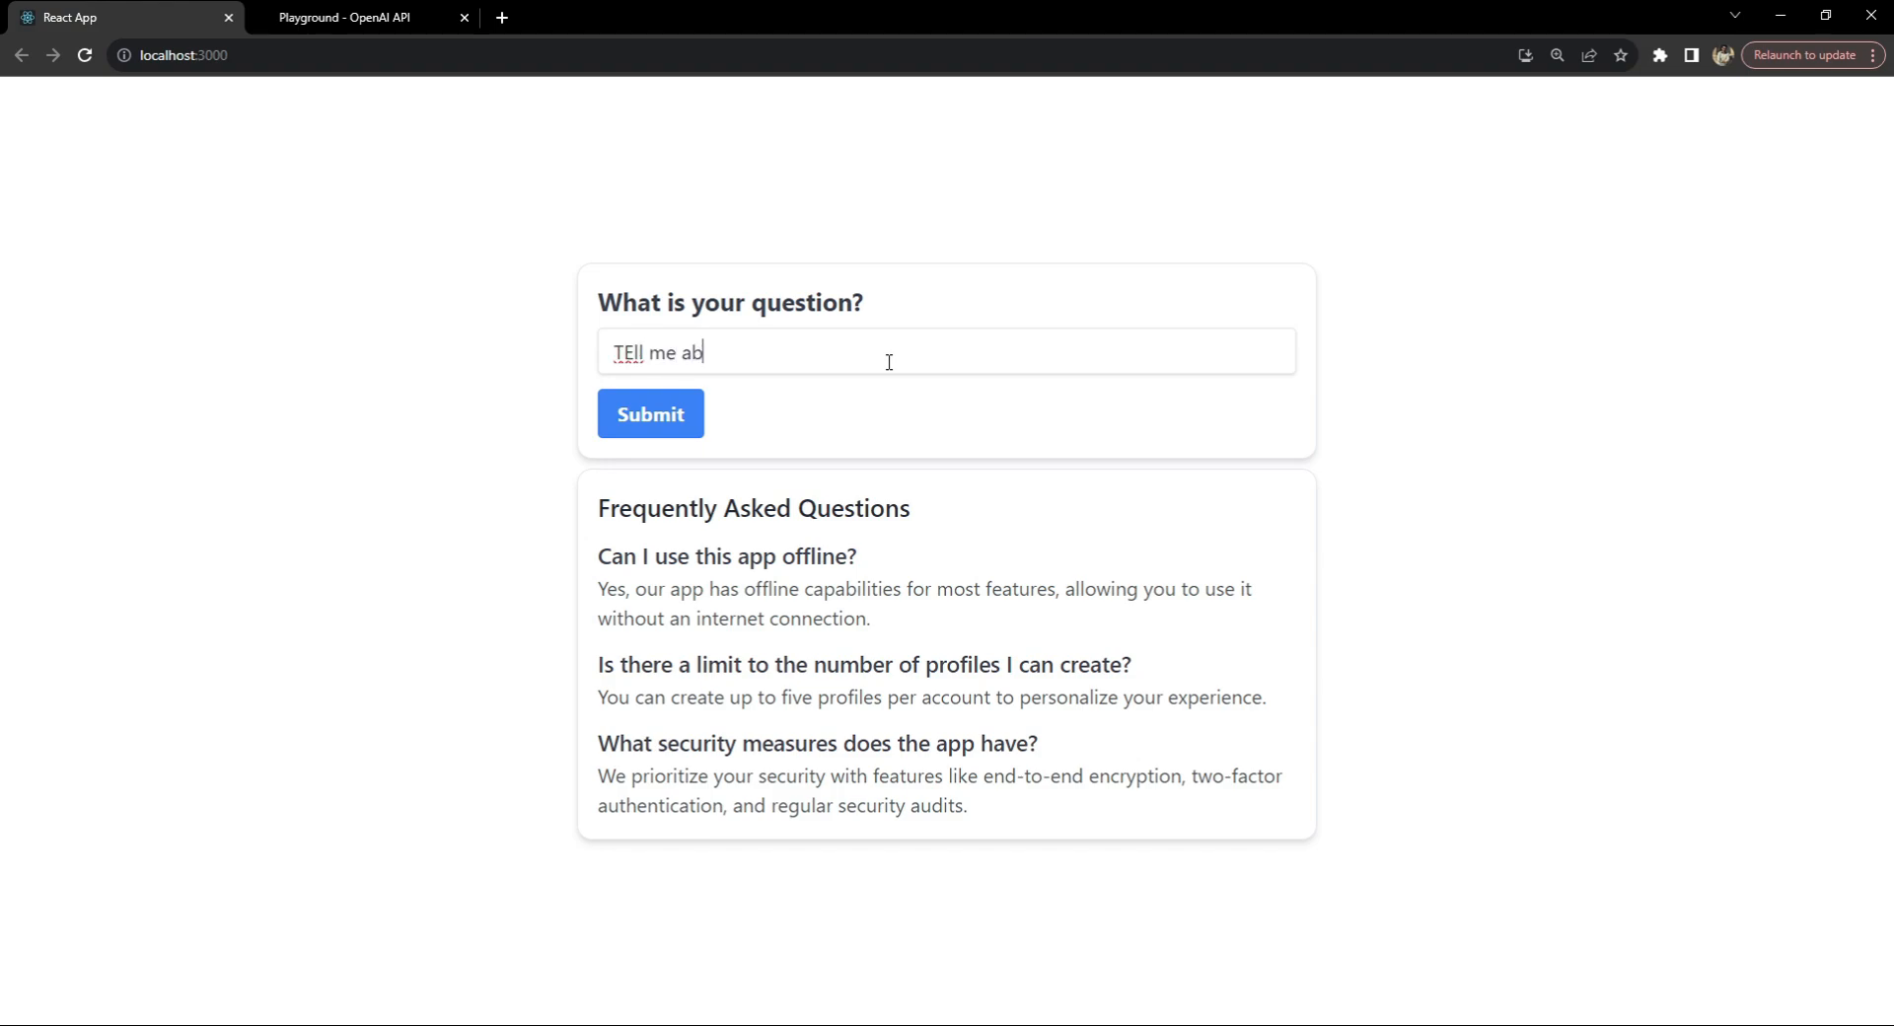
type("out the ref")
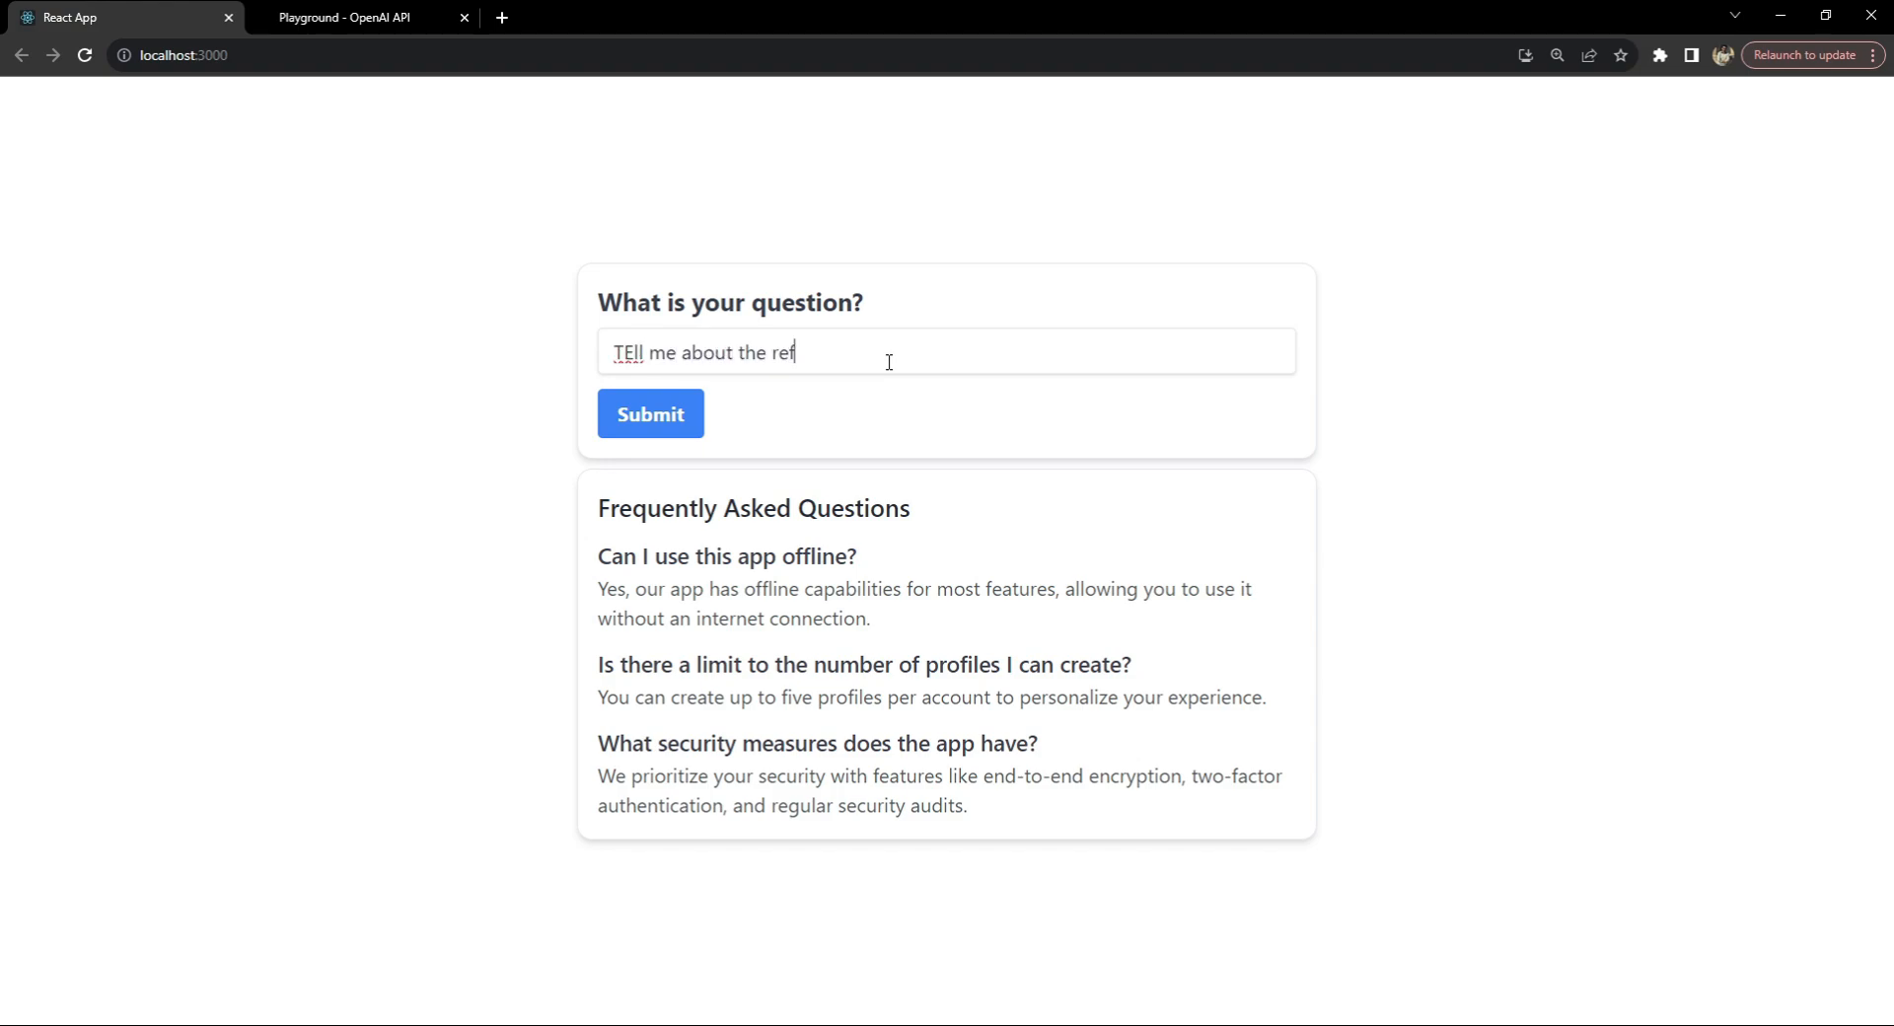
type("und policy.")
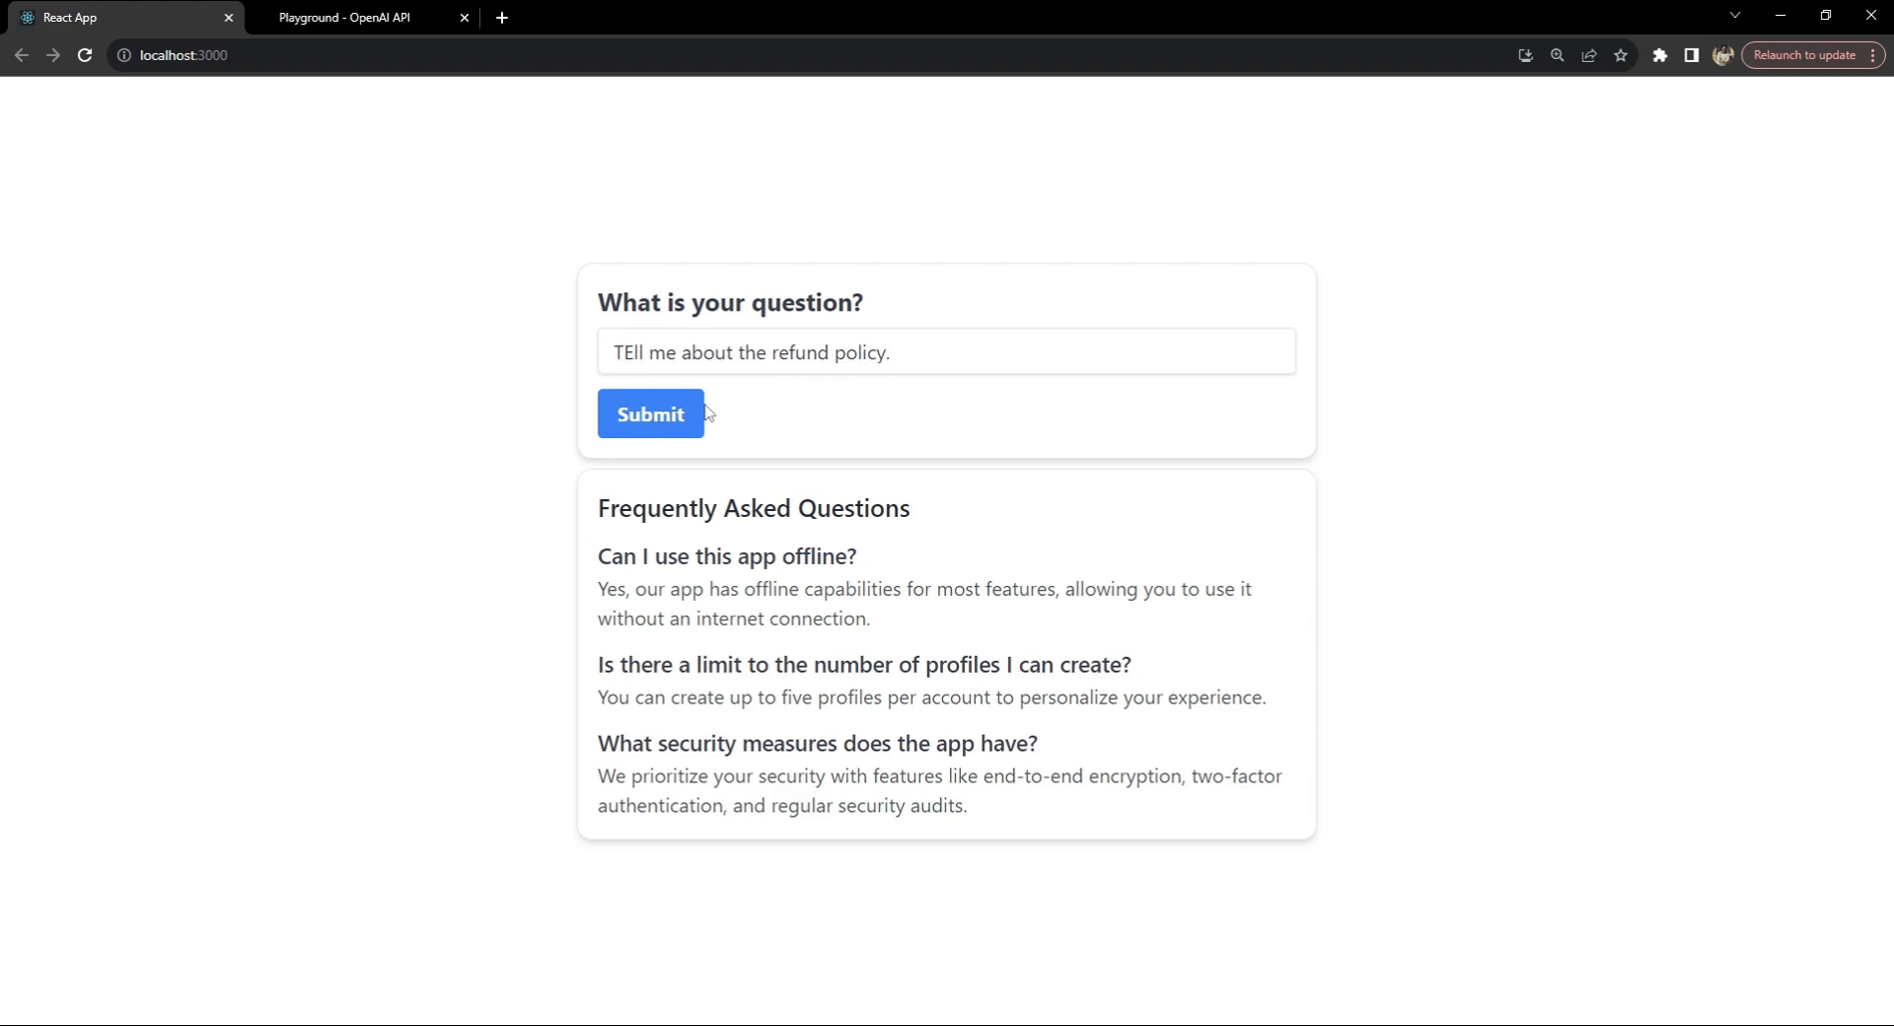
left_click(649, 413)
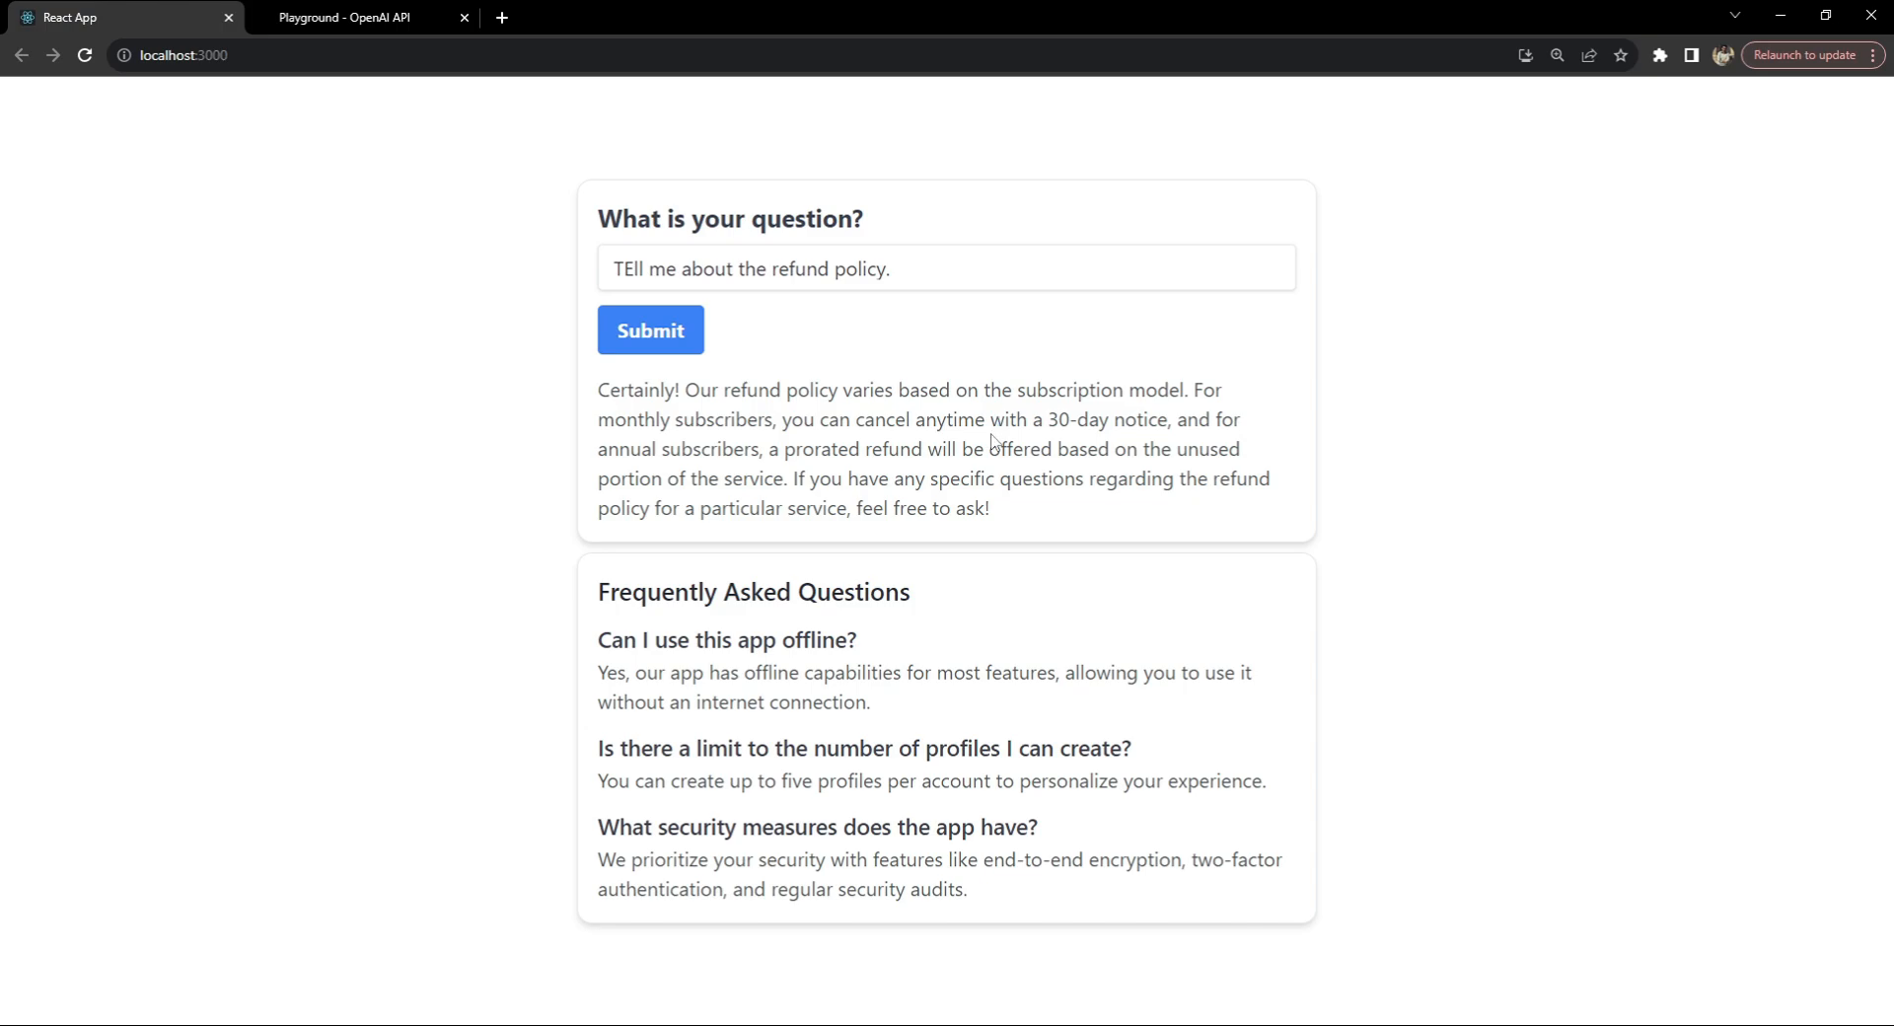
Replace the question with 'I want to buy shoes online.' and submit it
triple_click(749, 268)
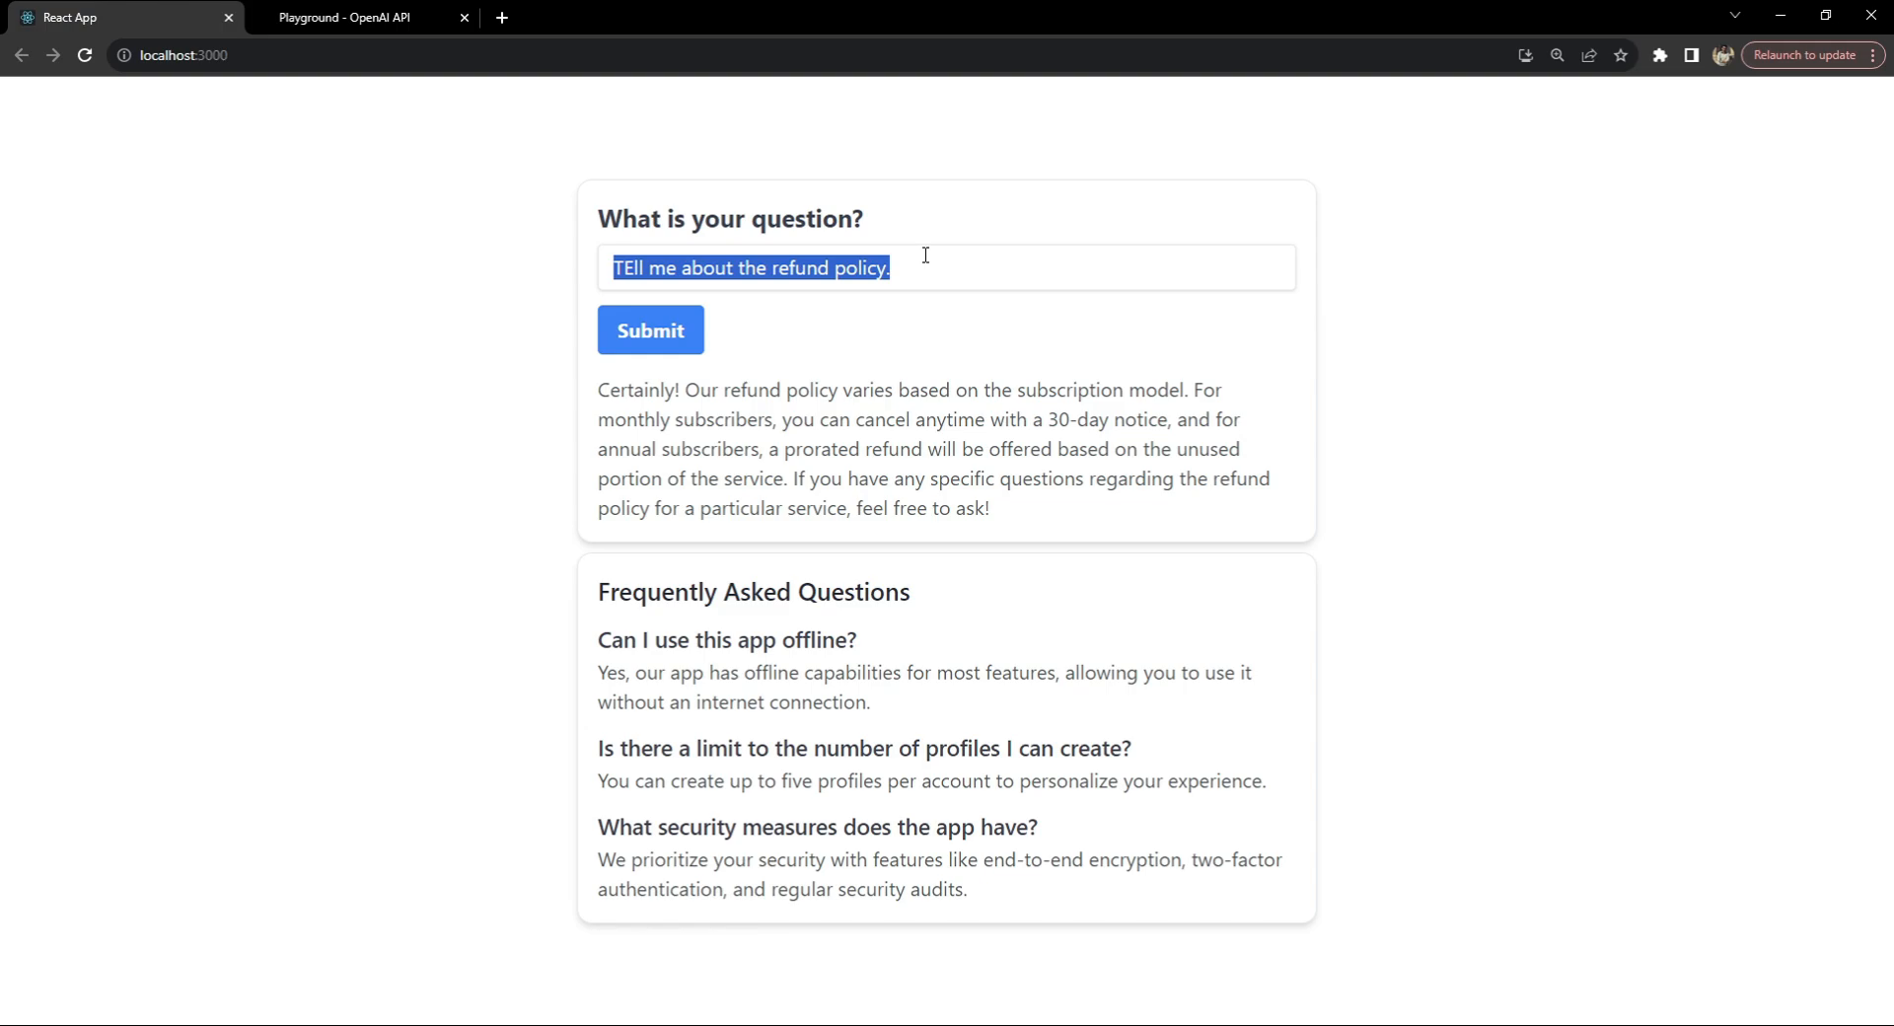
key("Delete")
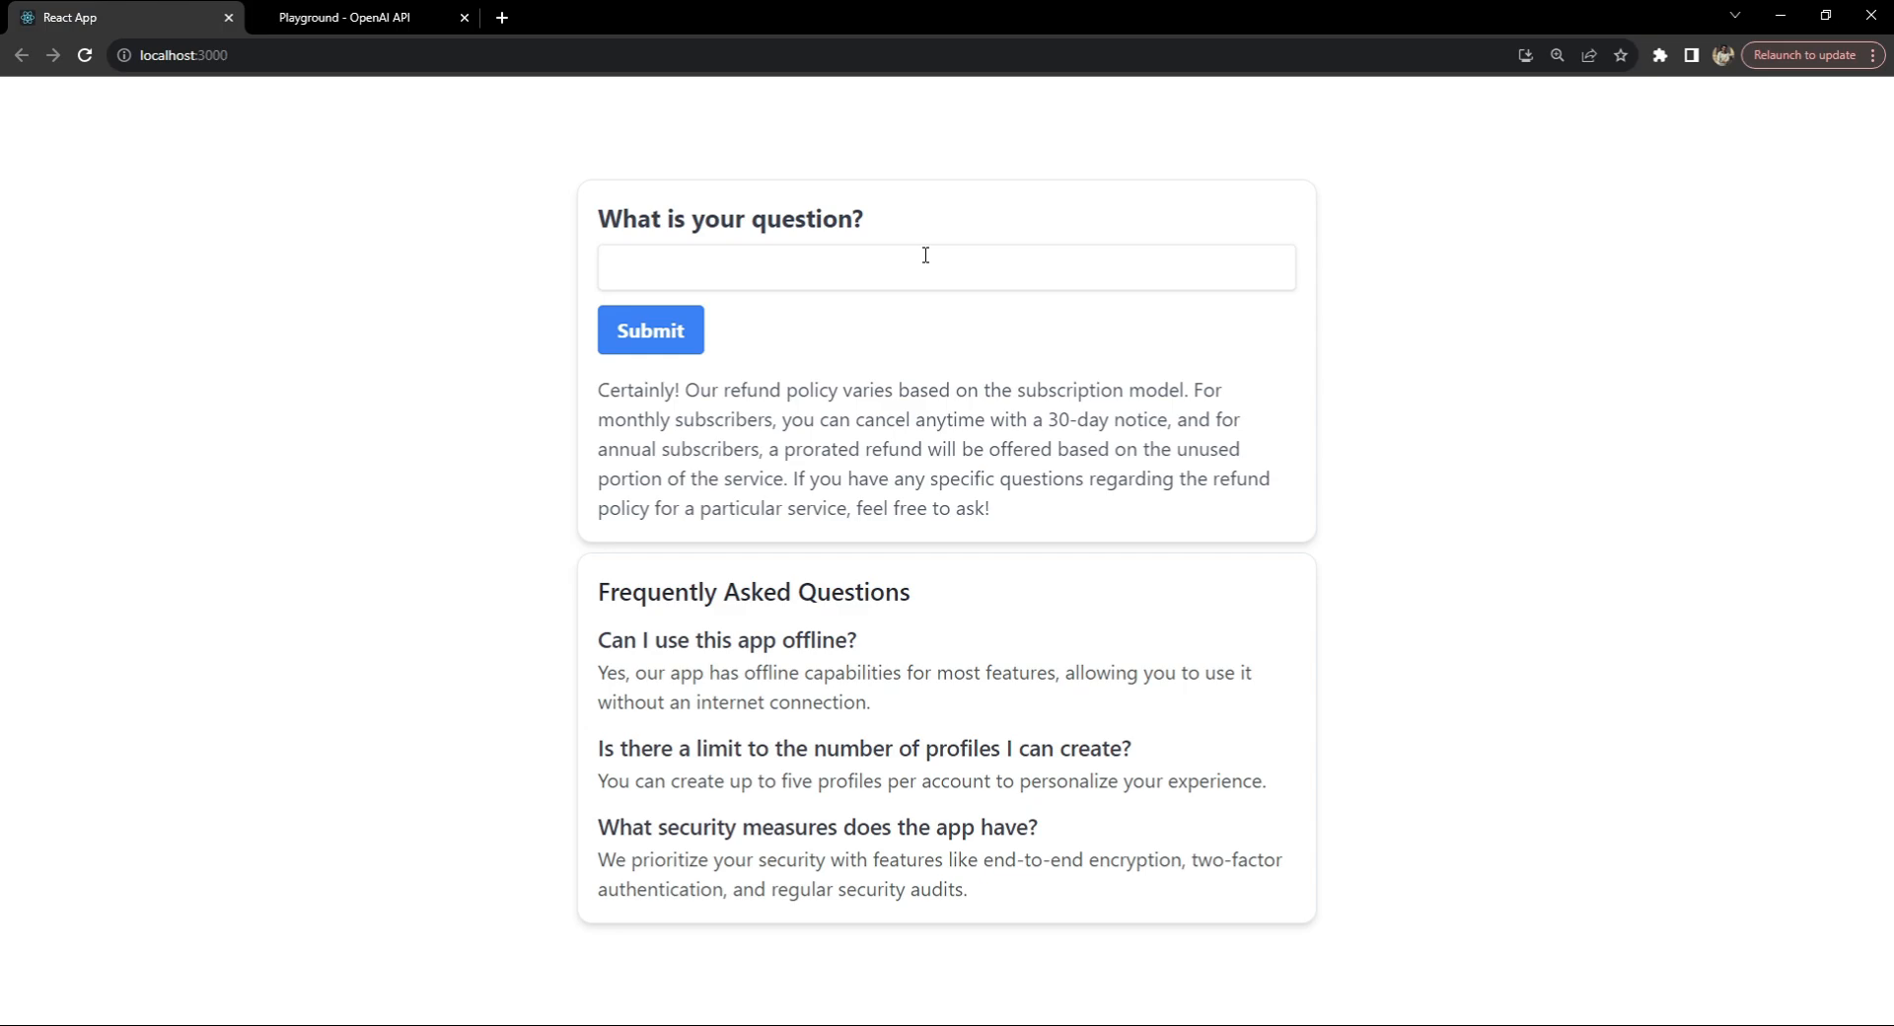
type("I want to")
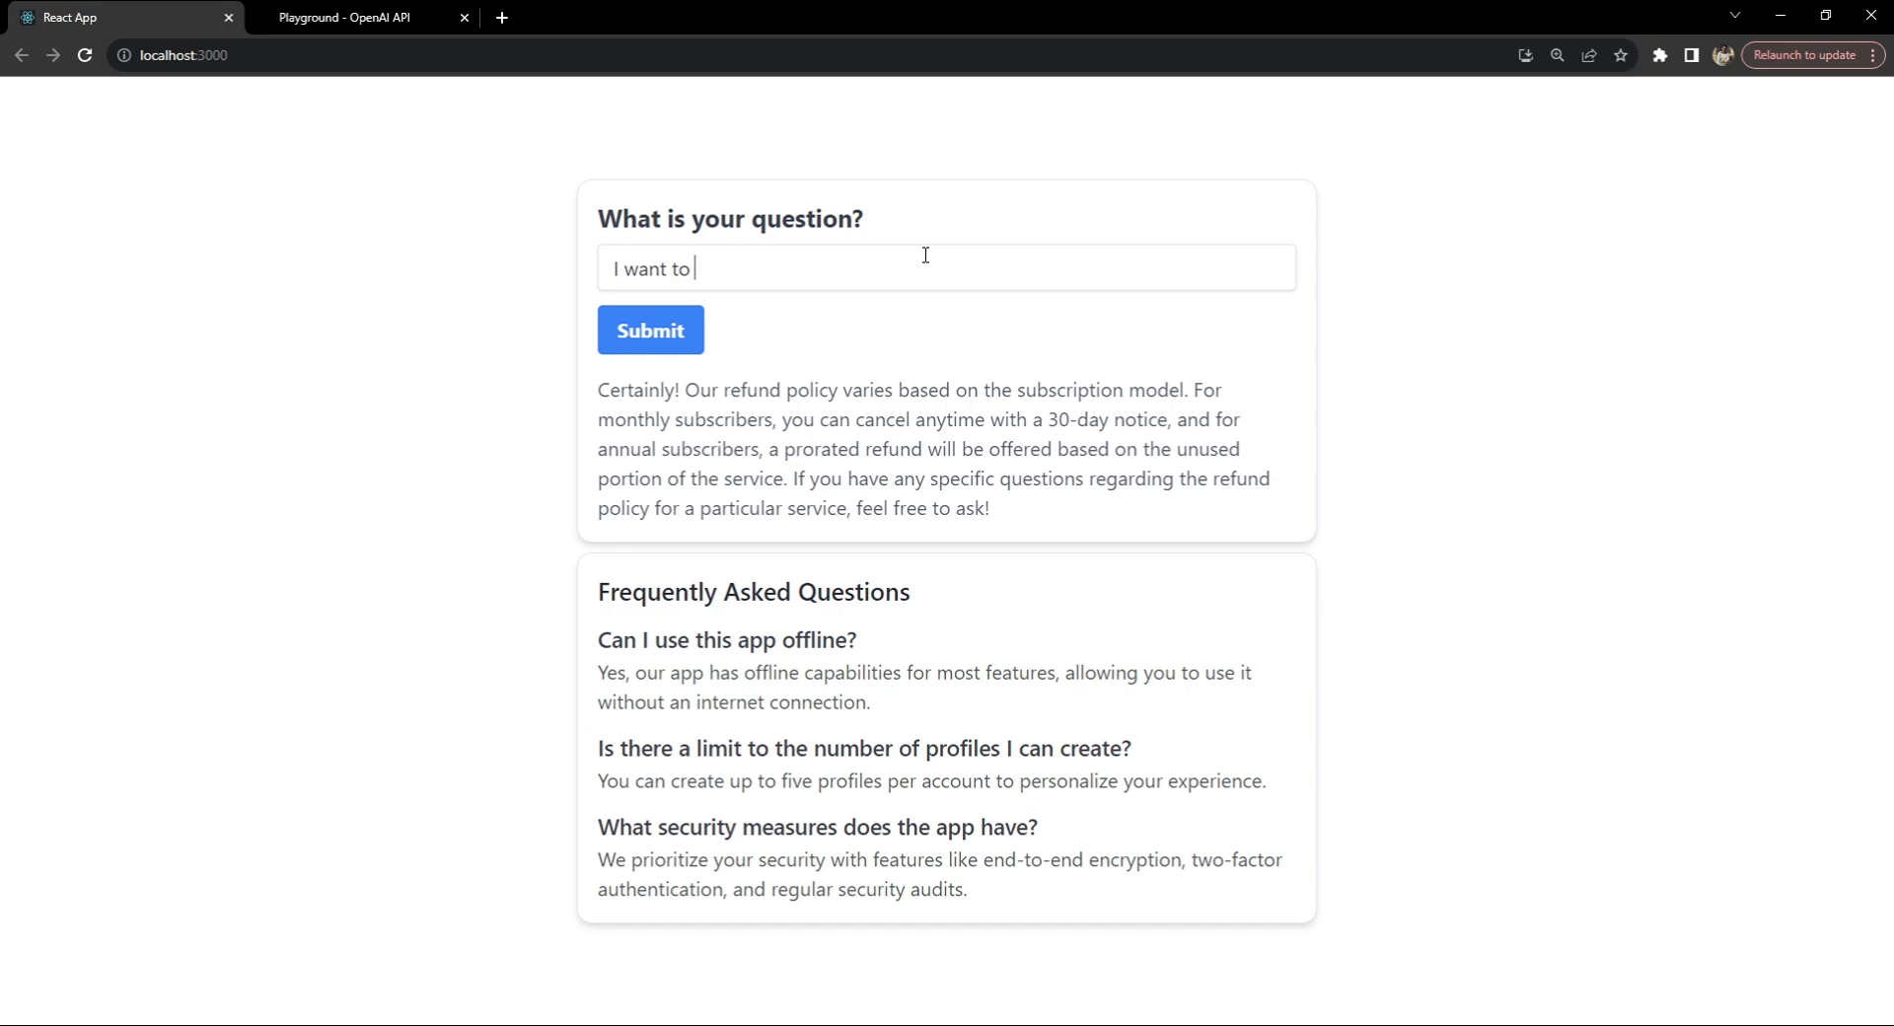
type("buy shoes o")
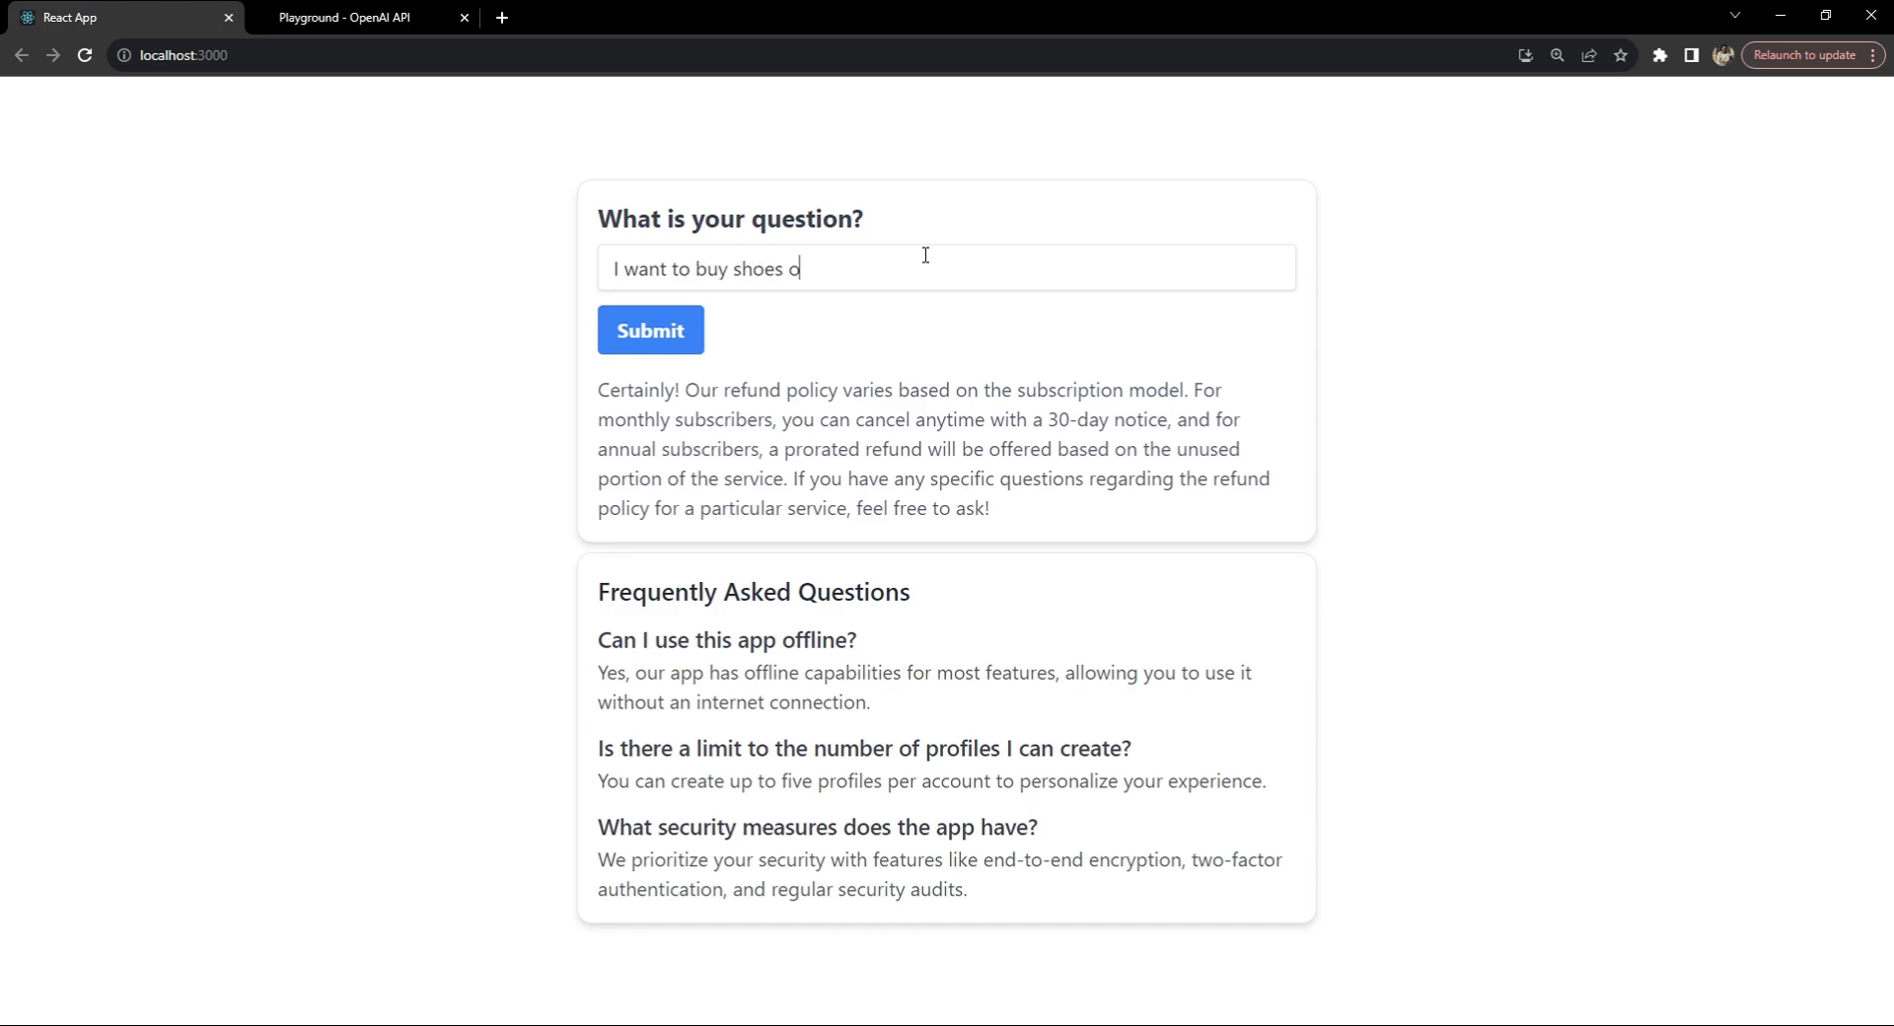
type("nline.")
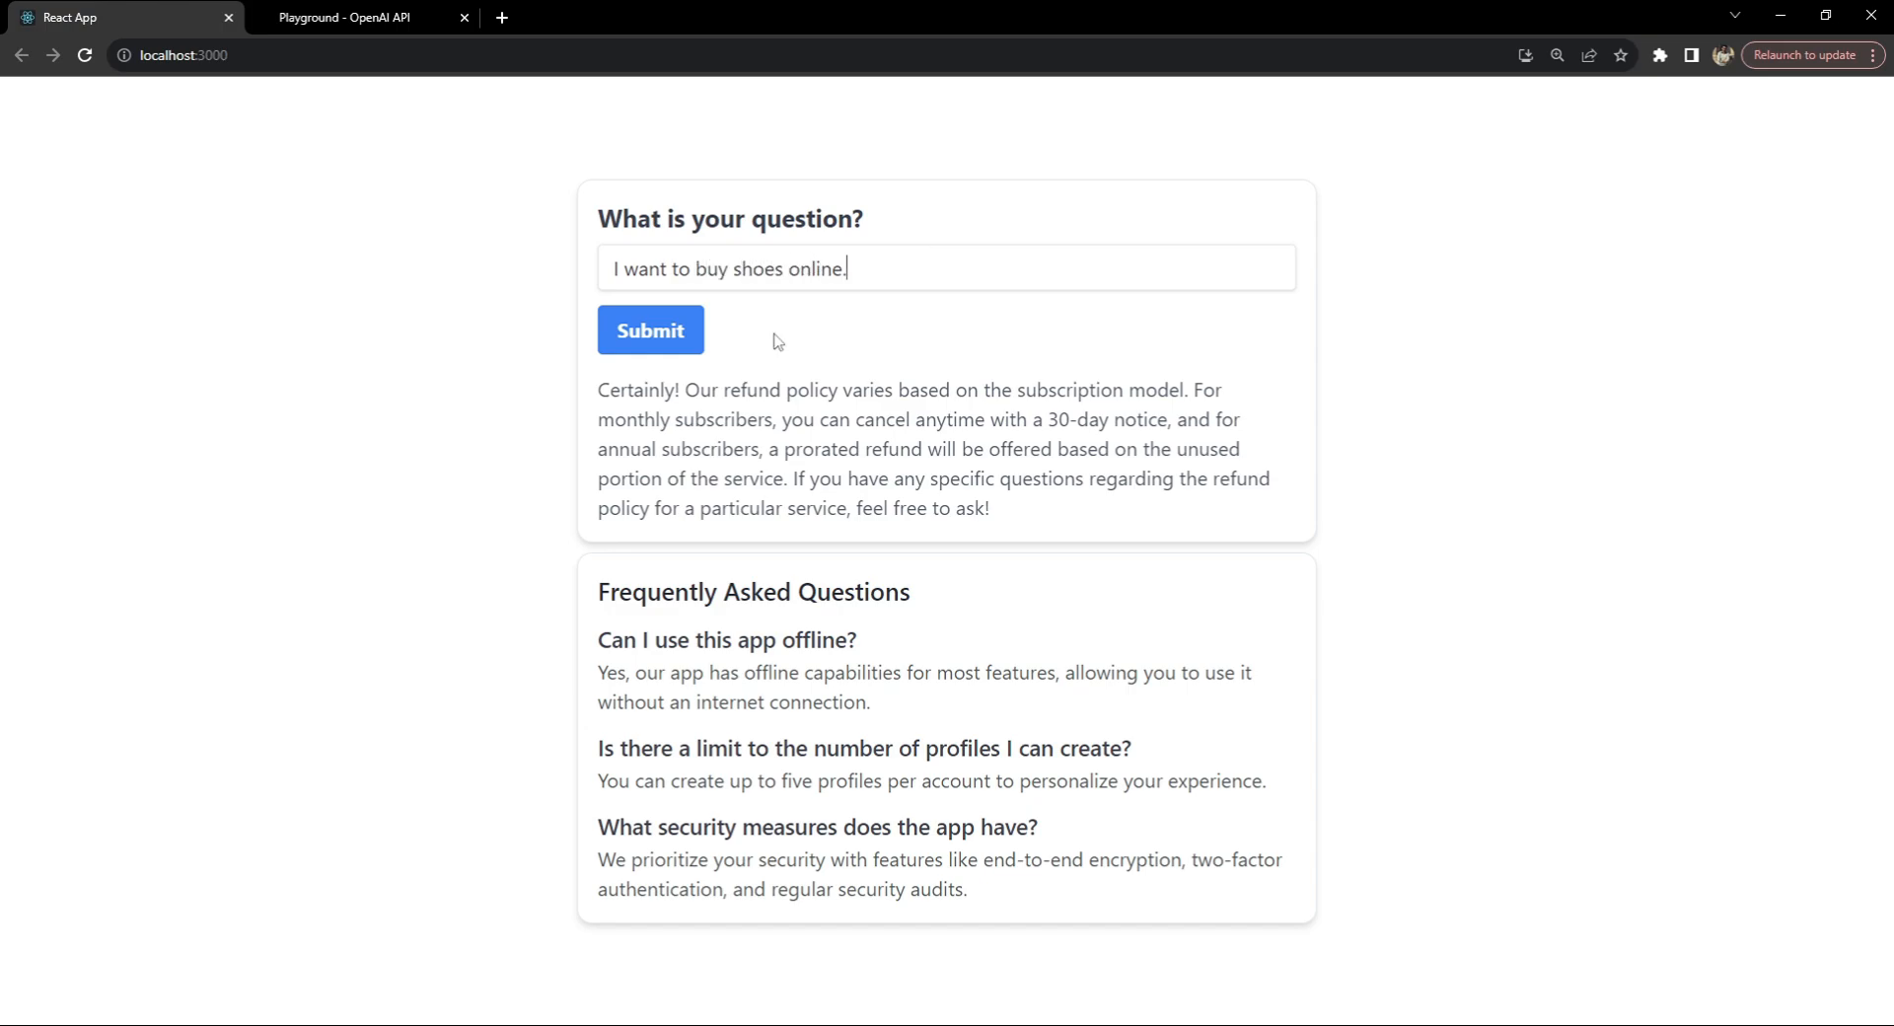
left_click(649, 330)
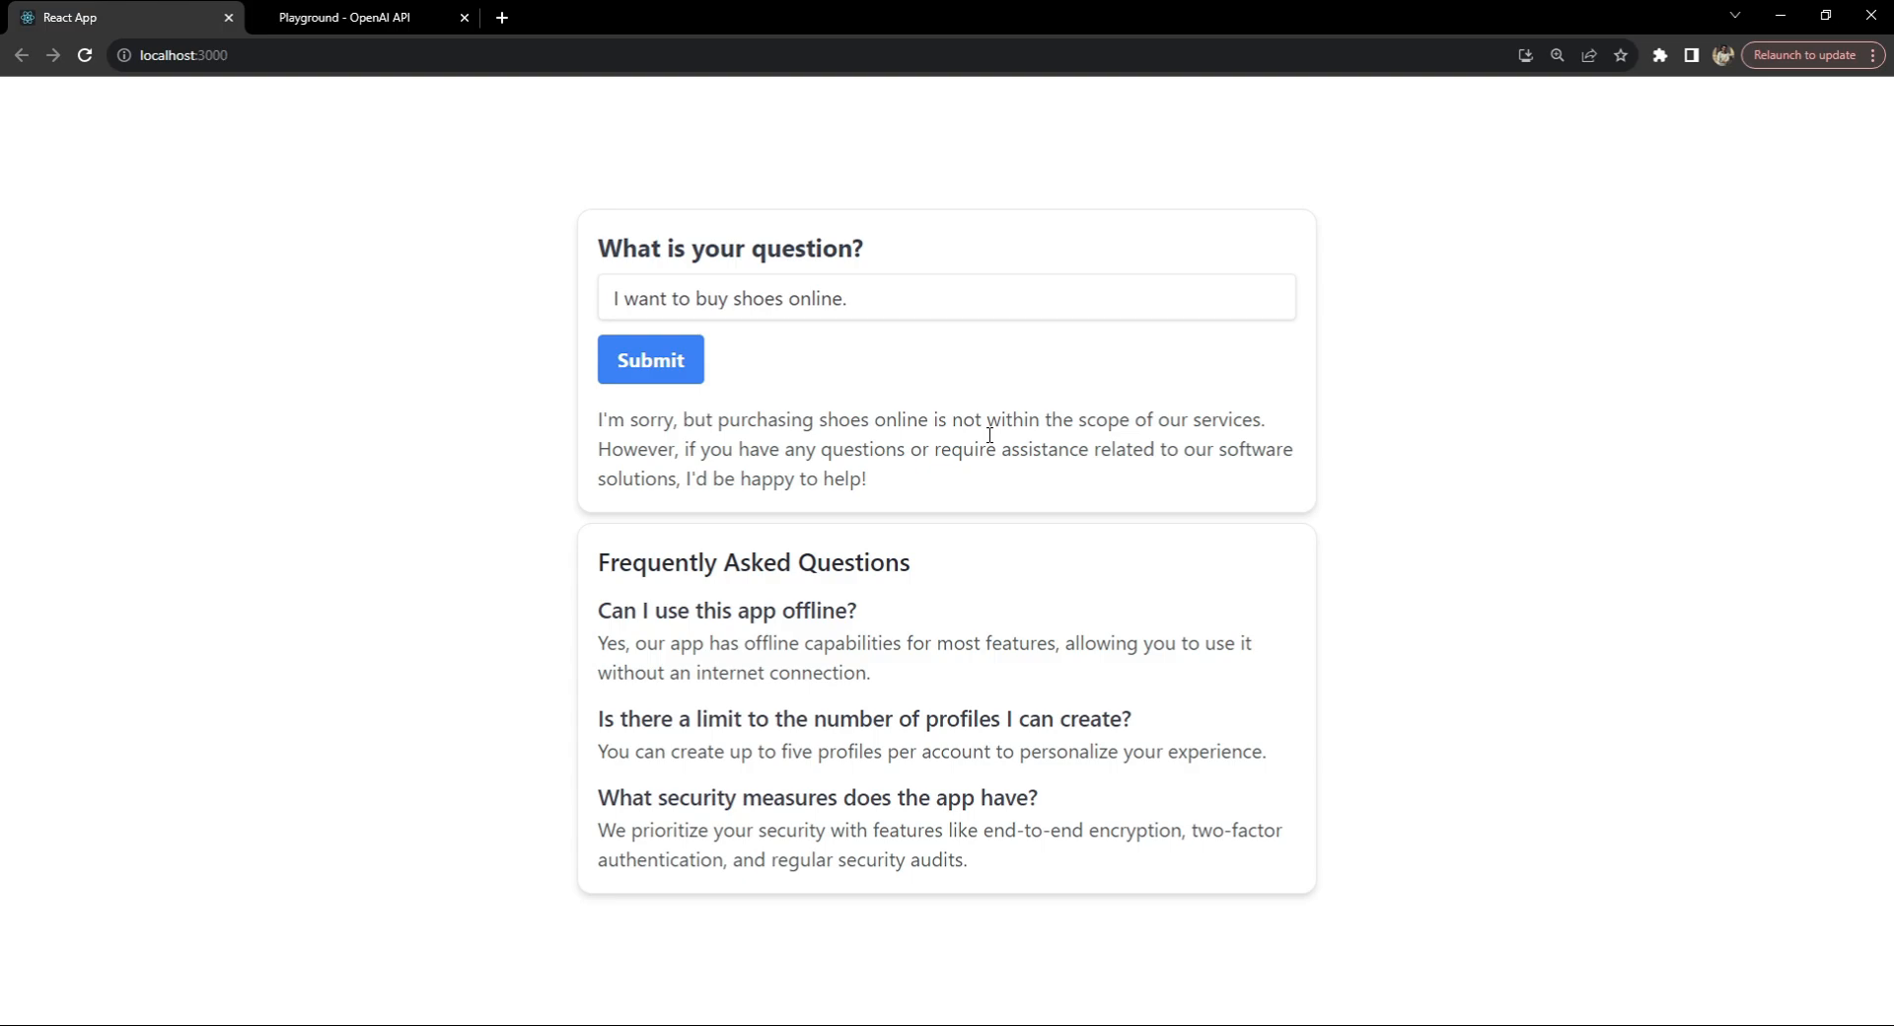
mouse_move(929, 442)
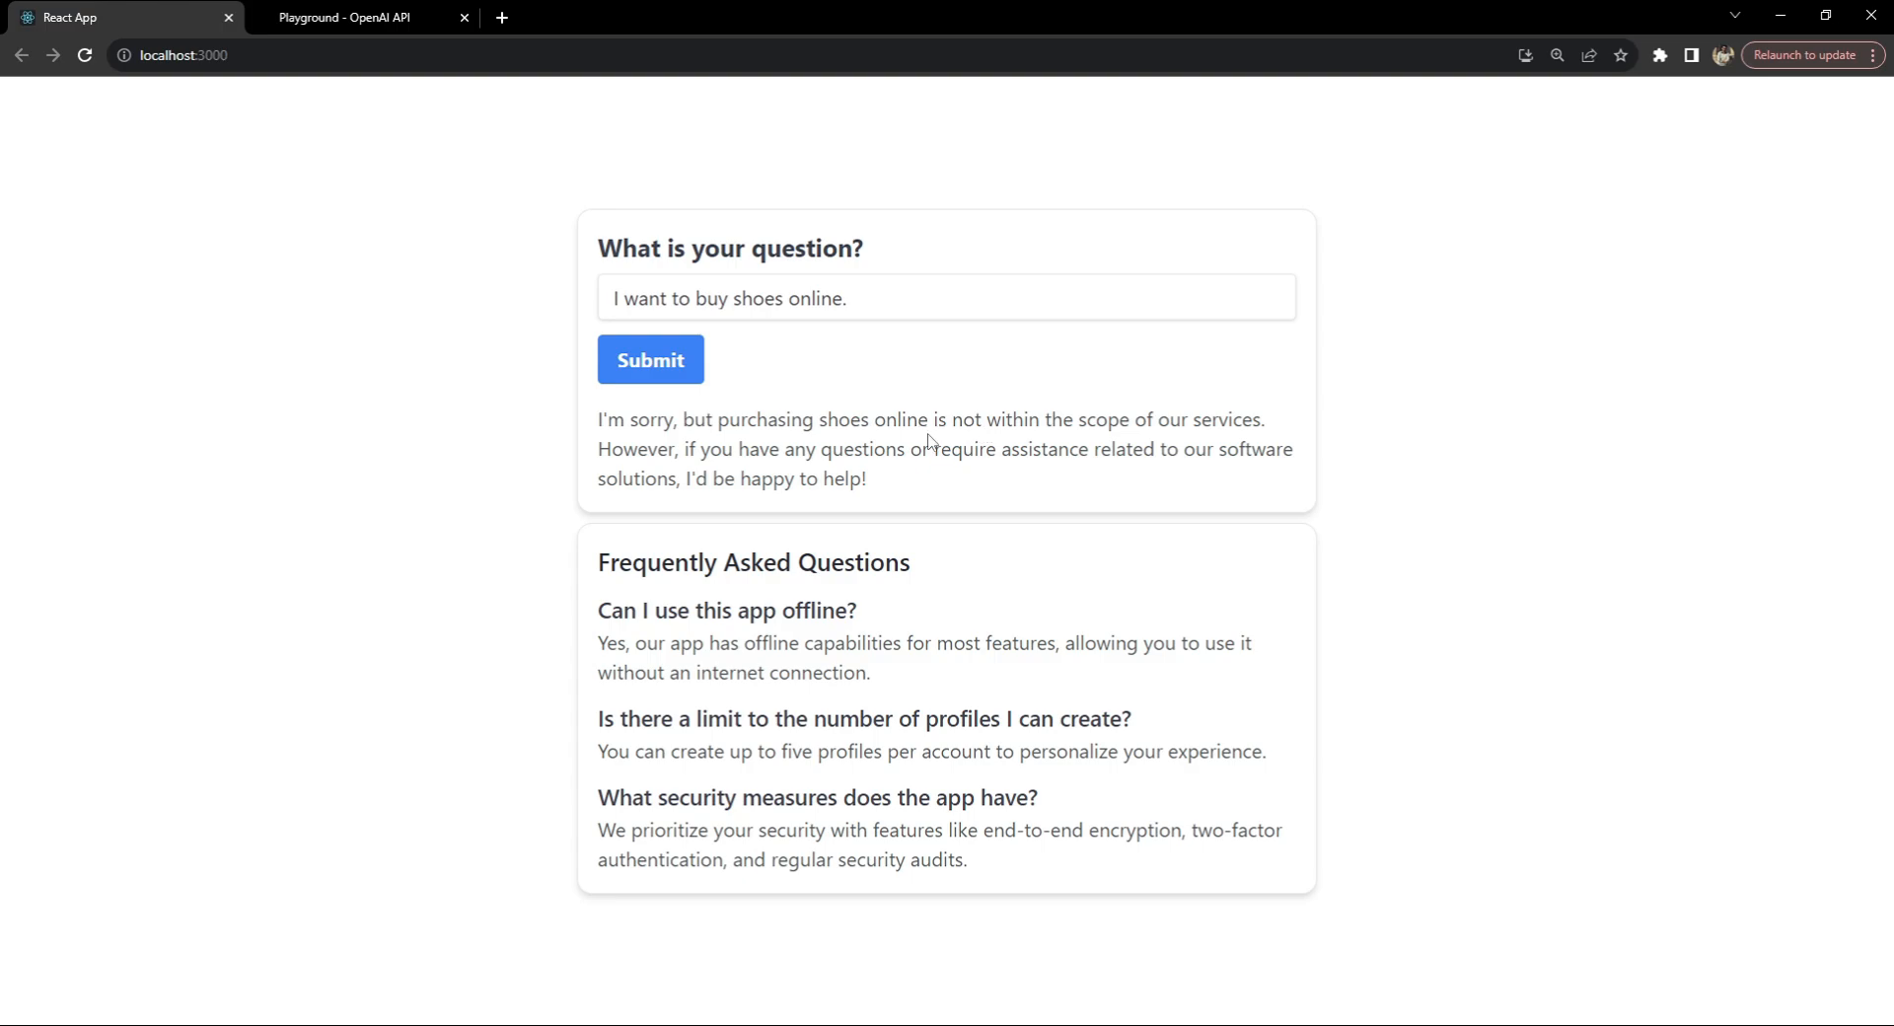
mouse_move(885, 441)
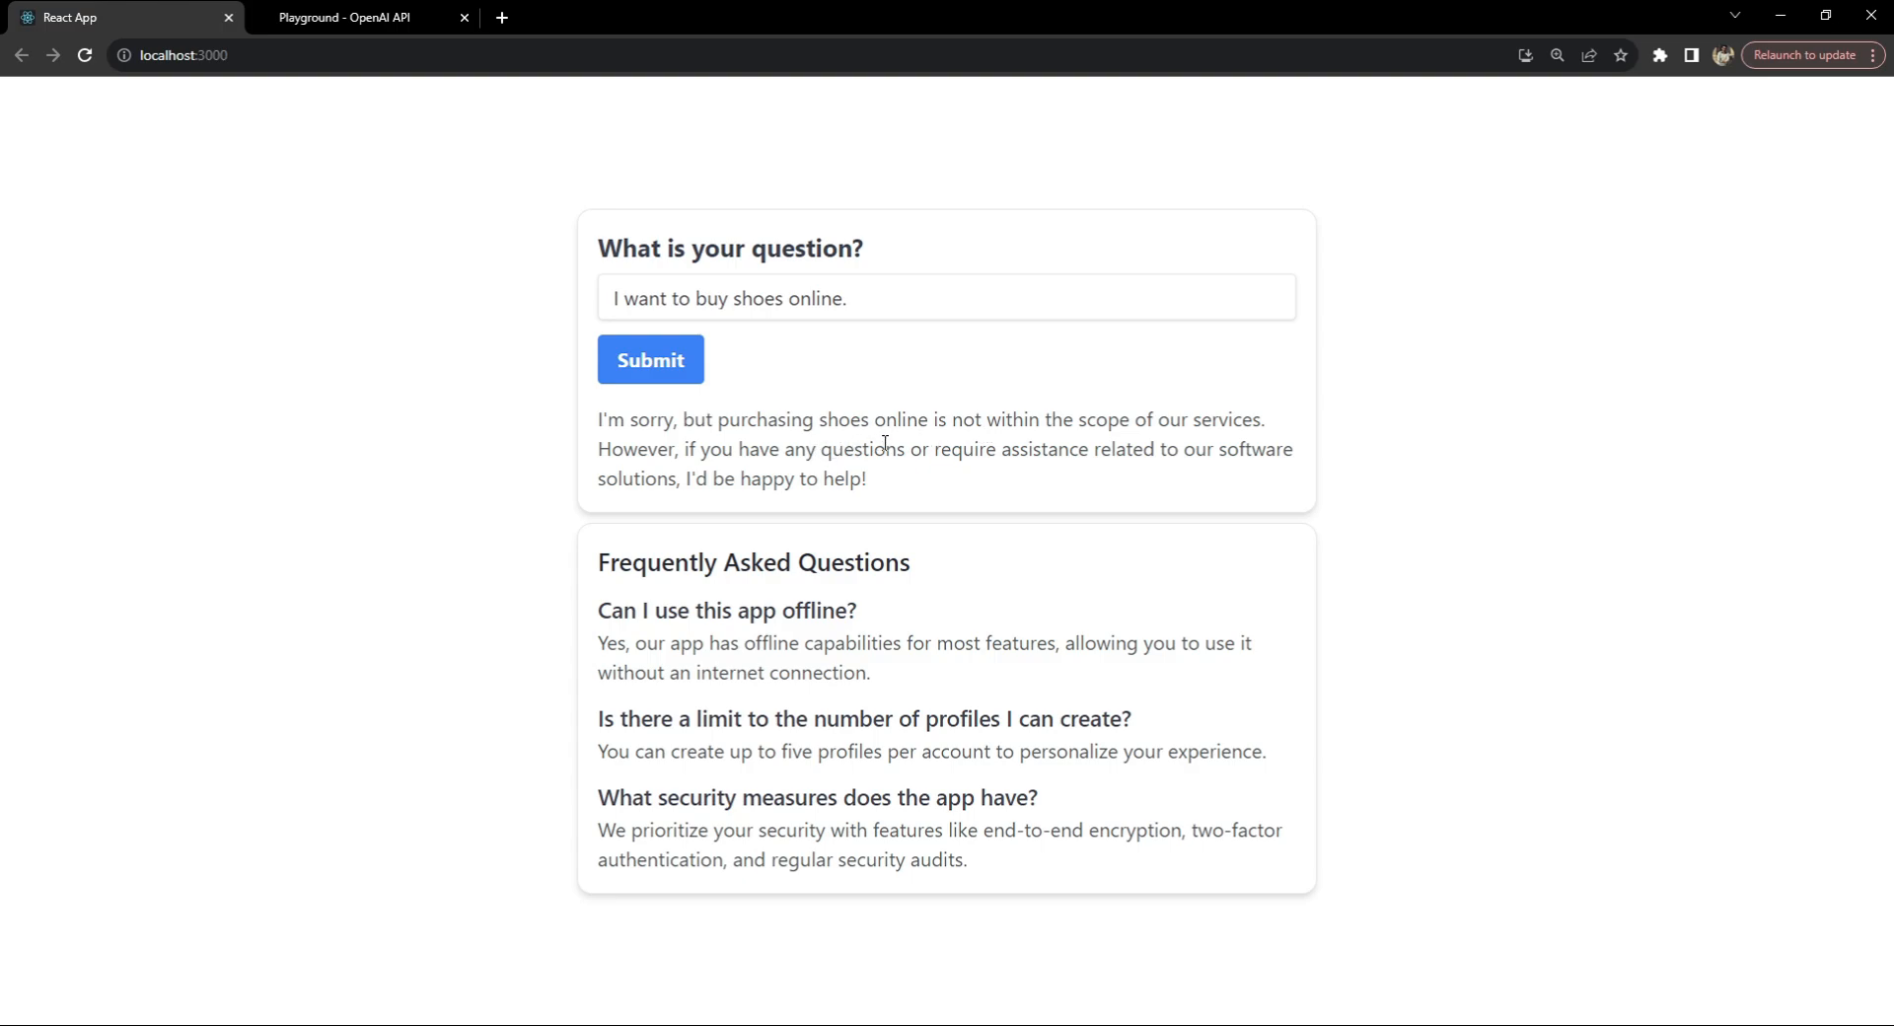
mouse_move(955, 448)
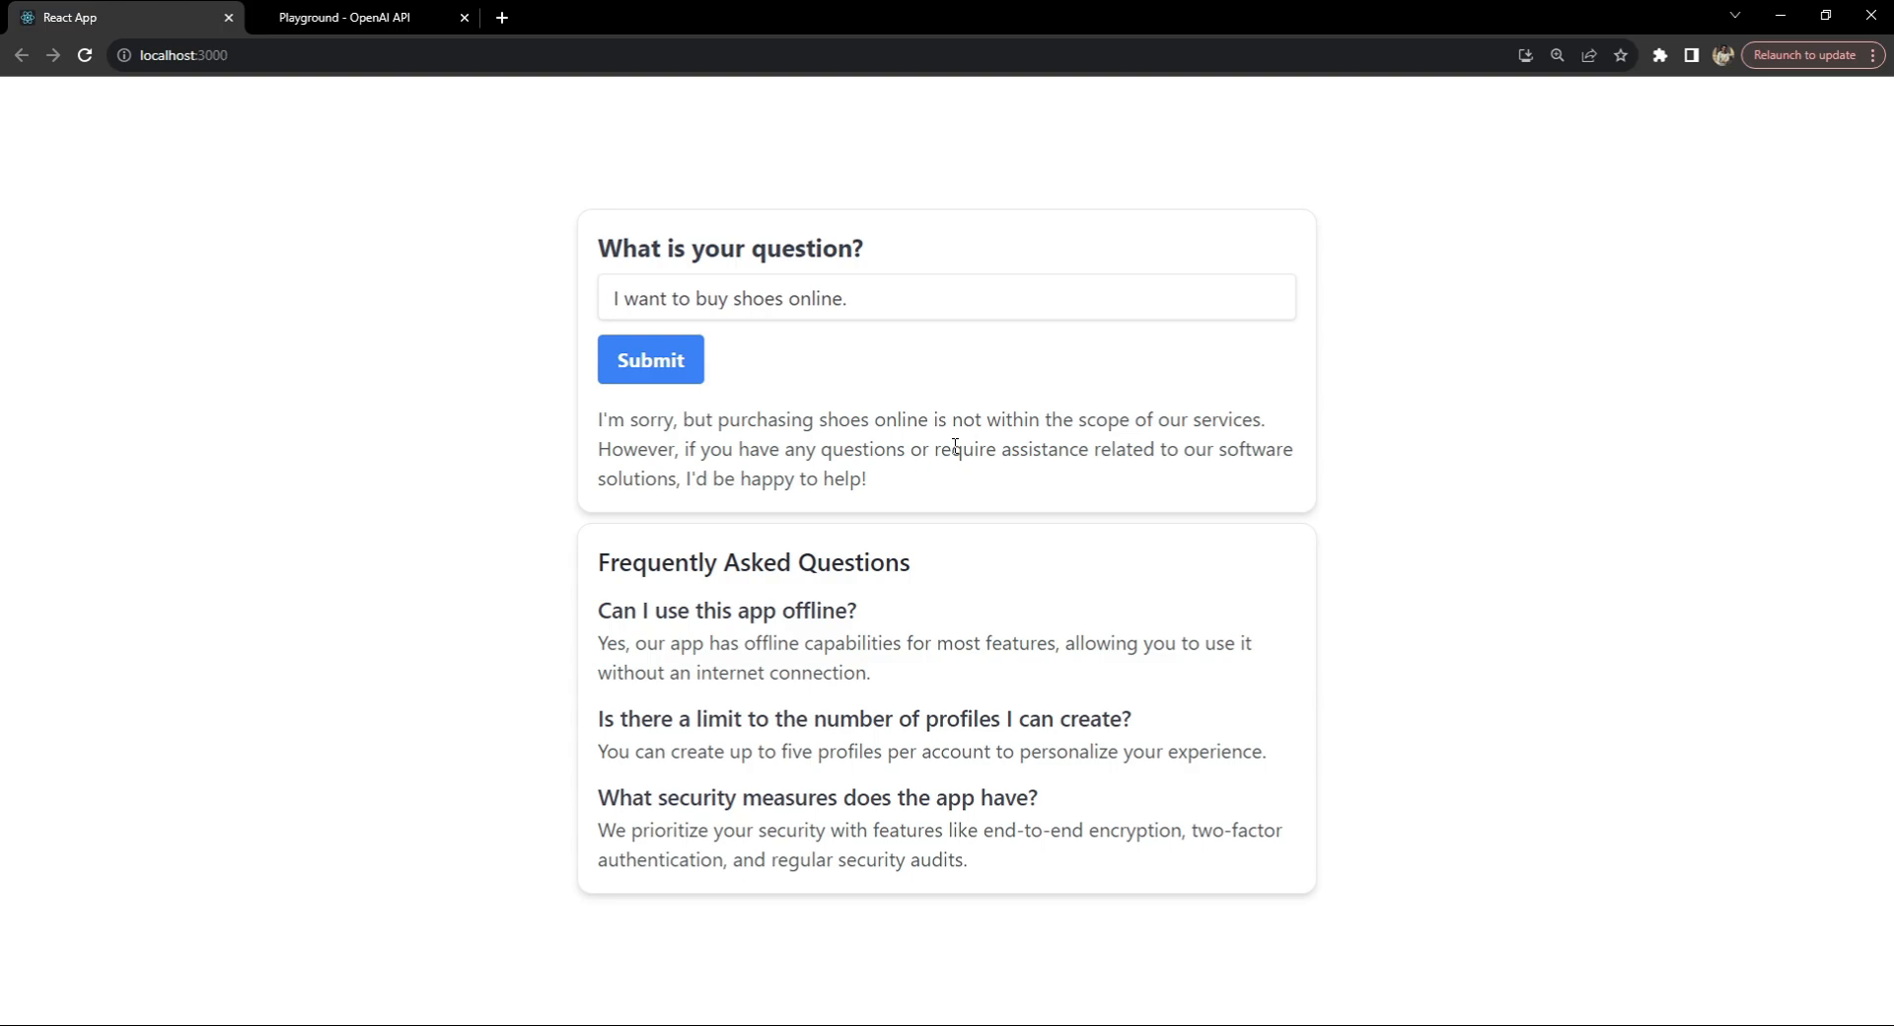
Highlight the refusal reply saying shoe buying is outside the company's services
left_click_drag(657, 448, 864, 479)
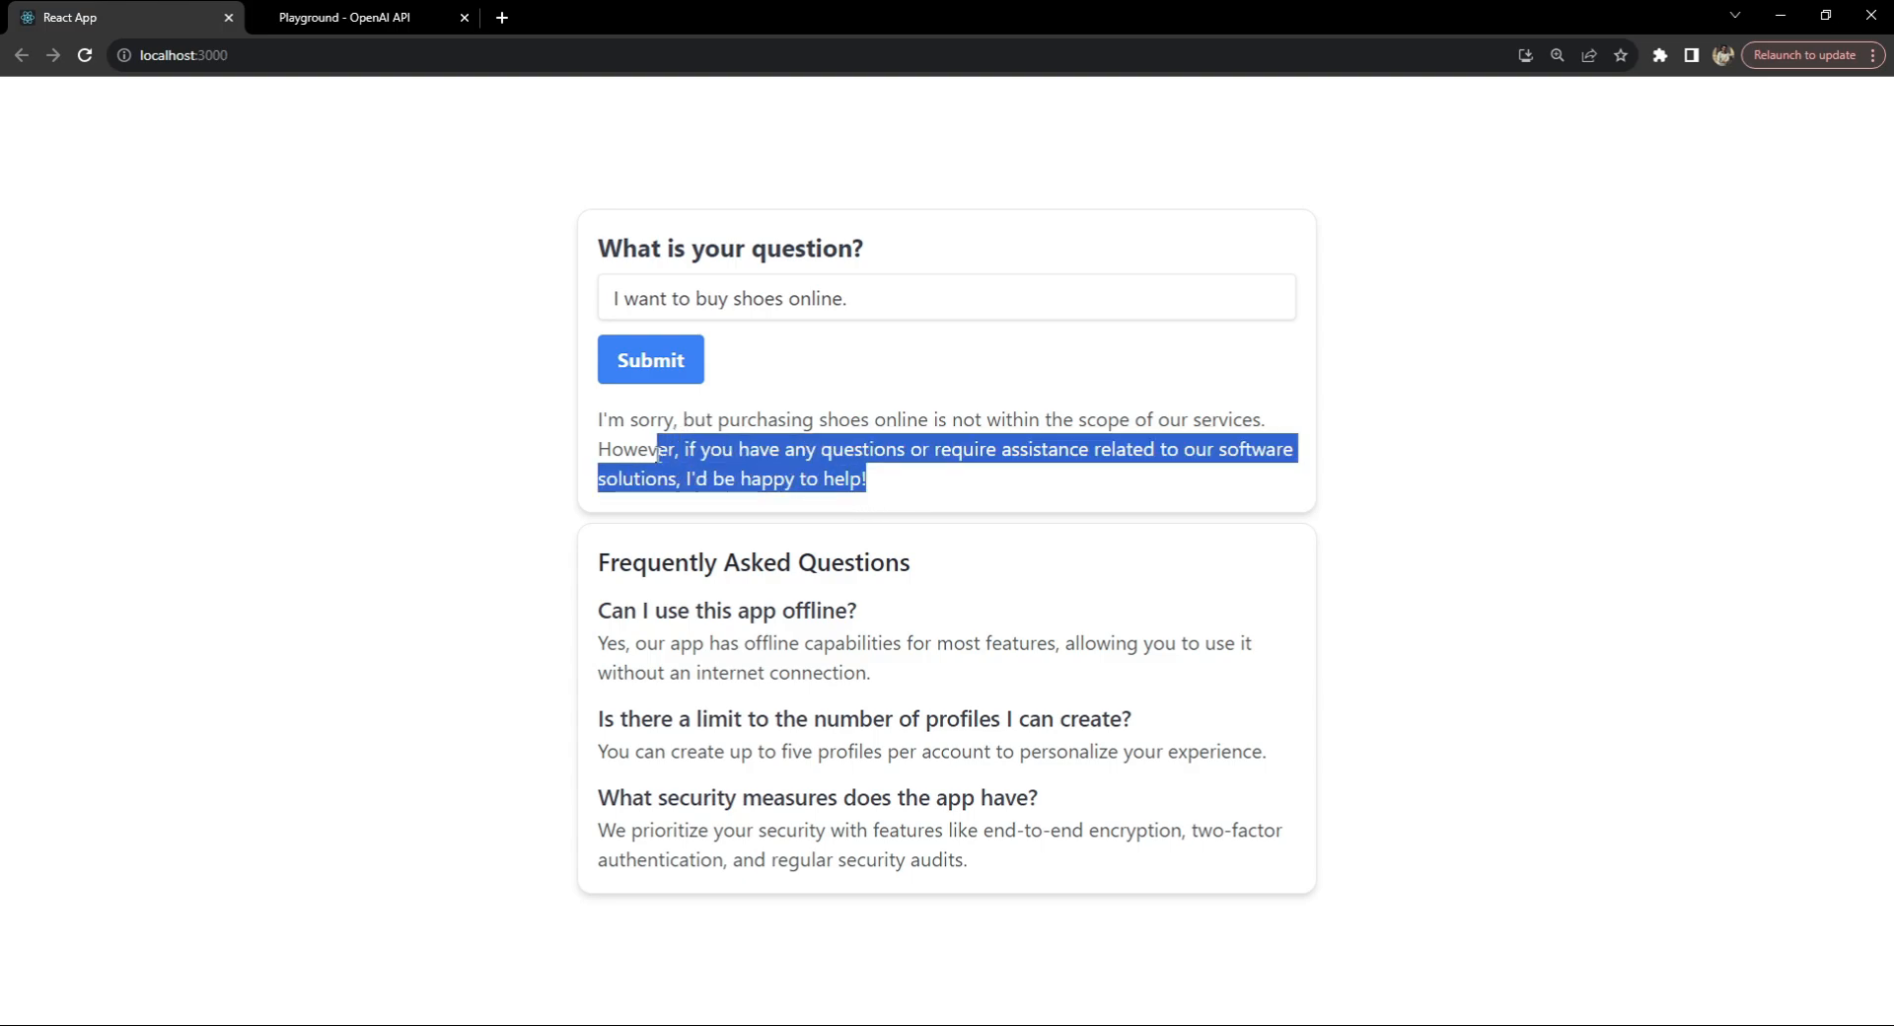
left_click(779, 448)
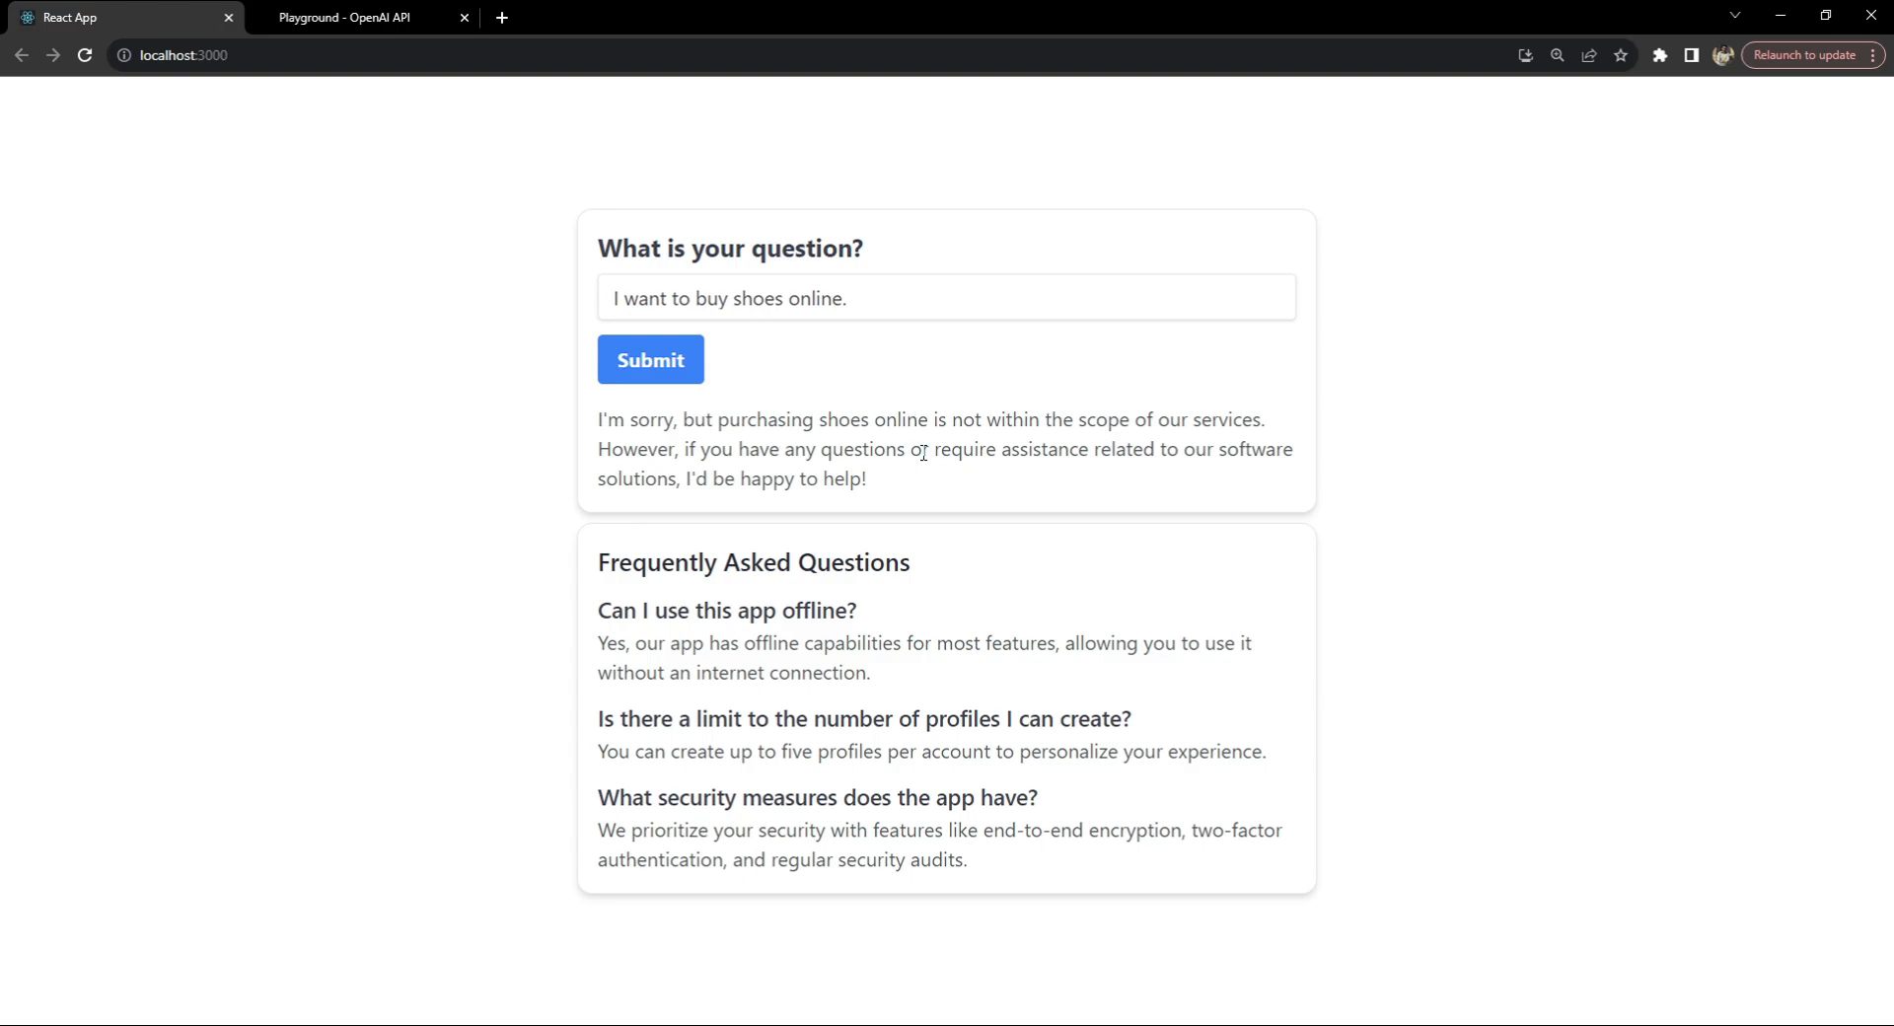
left_click_drag(687, 447, 866, 480)
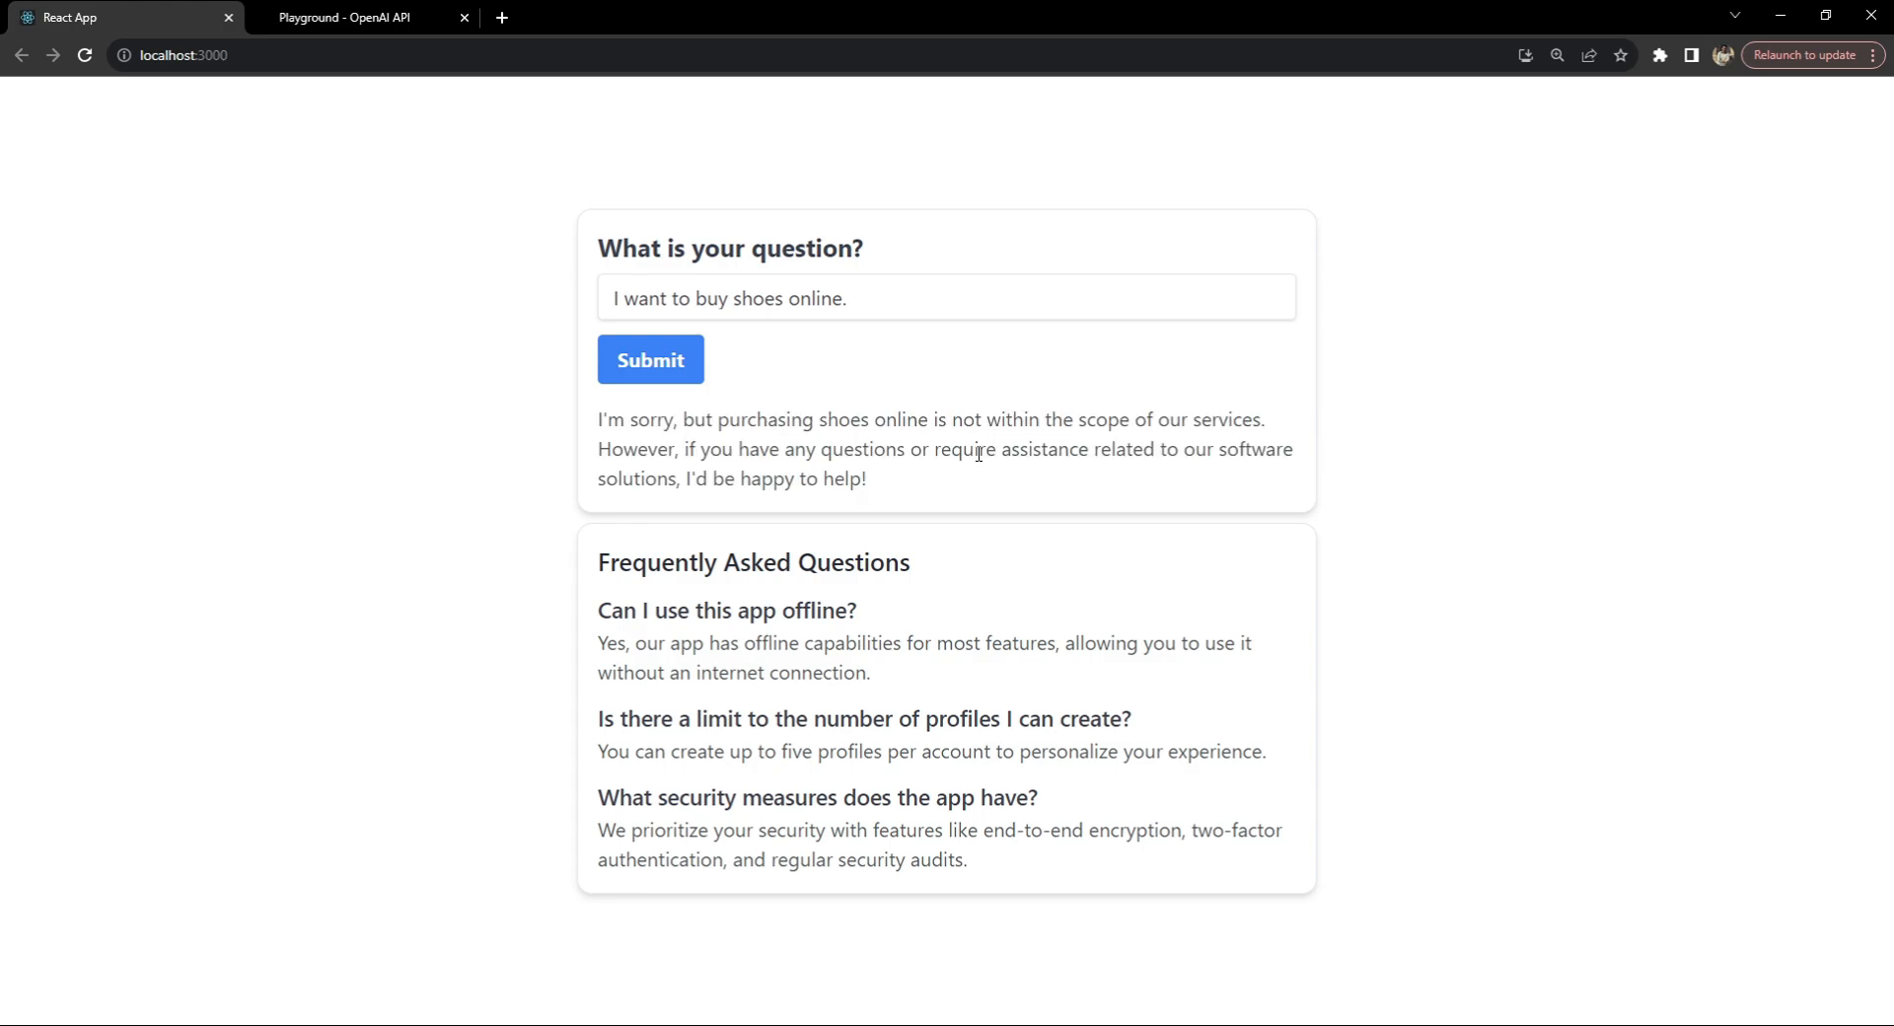
mouse_move(1008, 481)
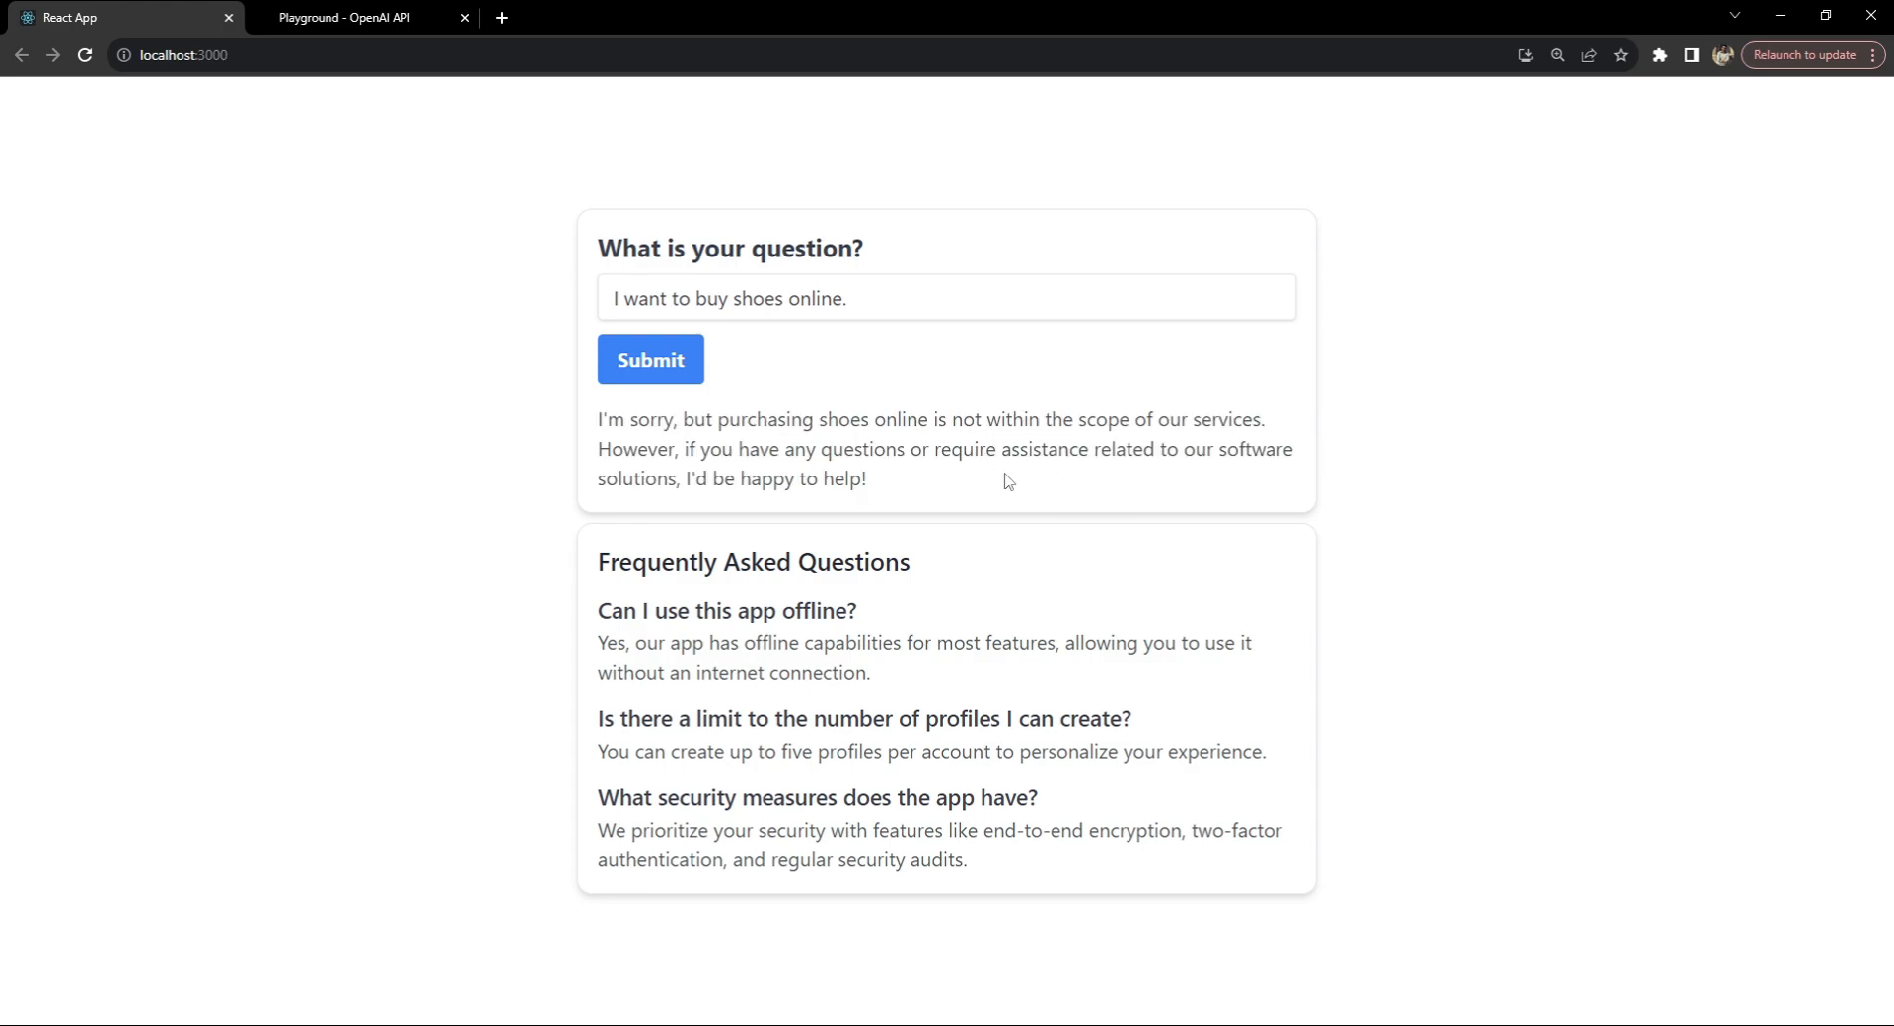
left_click_drag(596, 420, 866, 480)
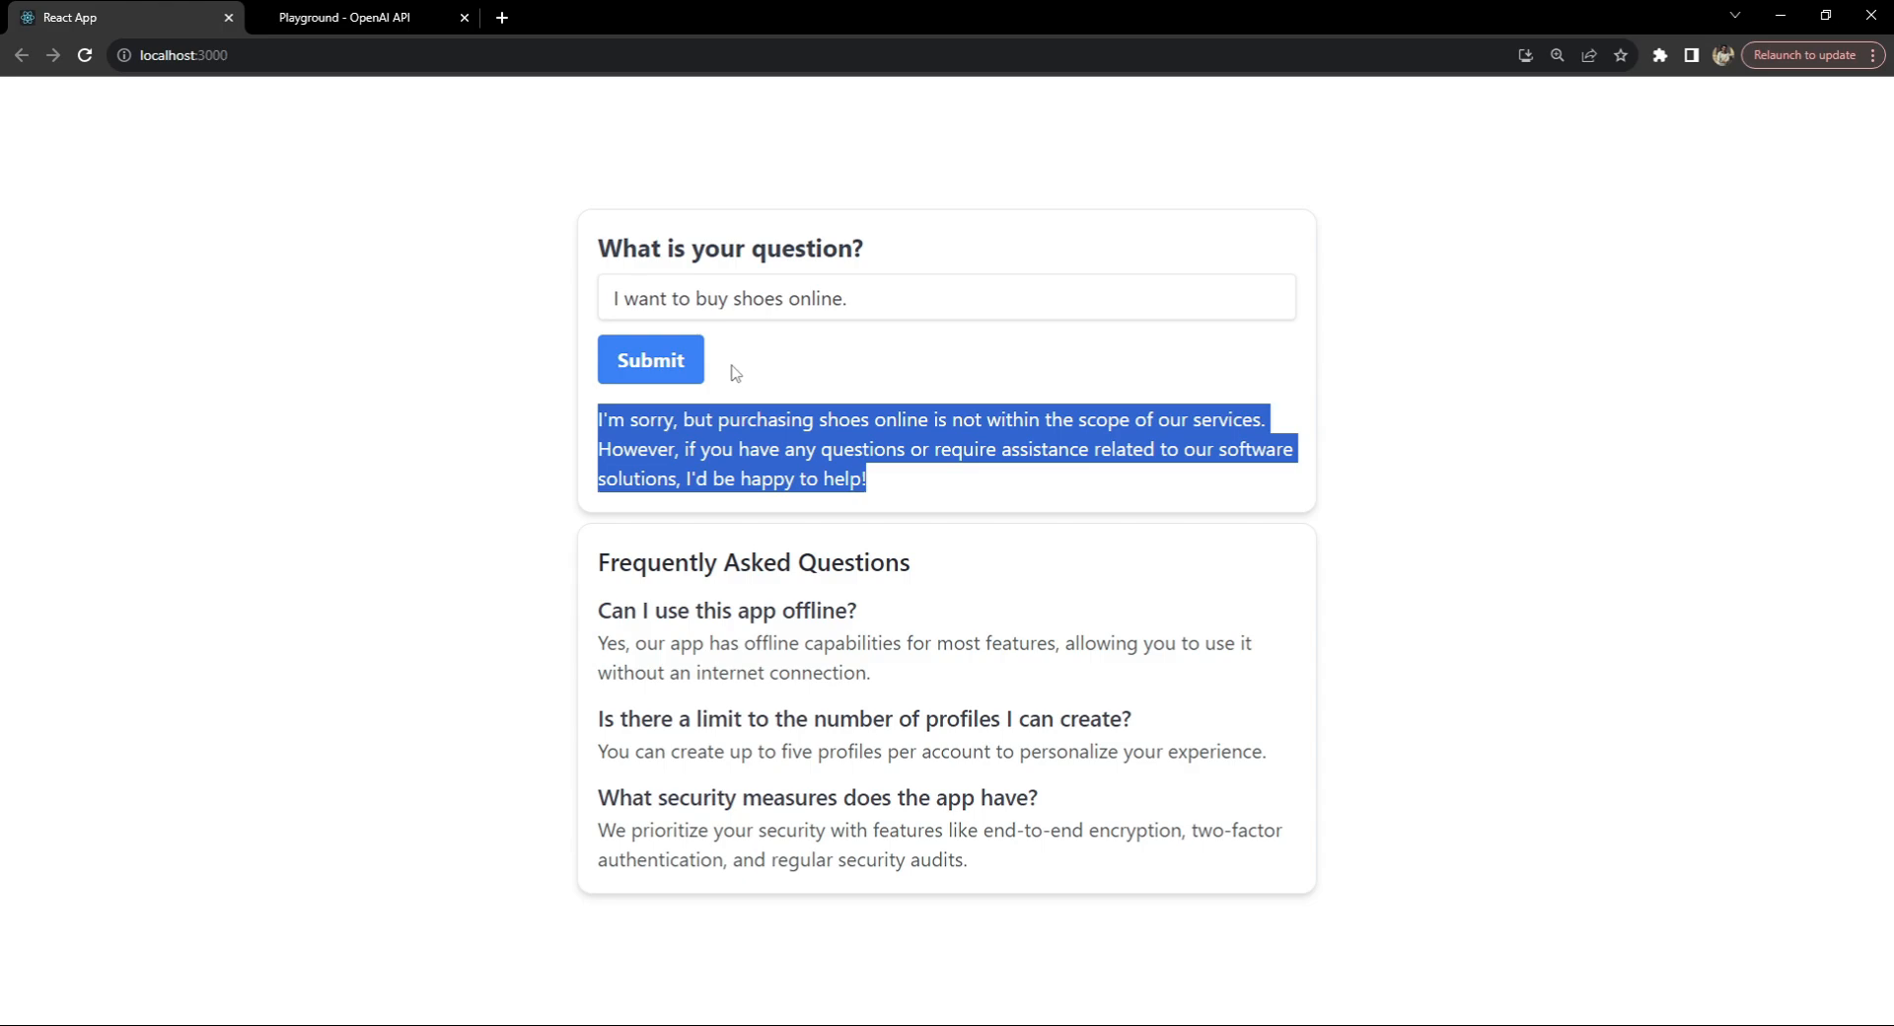
mouse_move(795, 417)
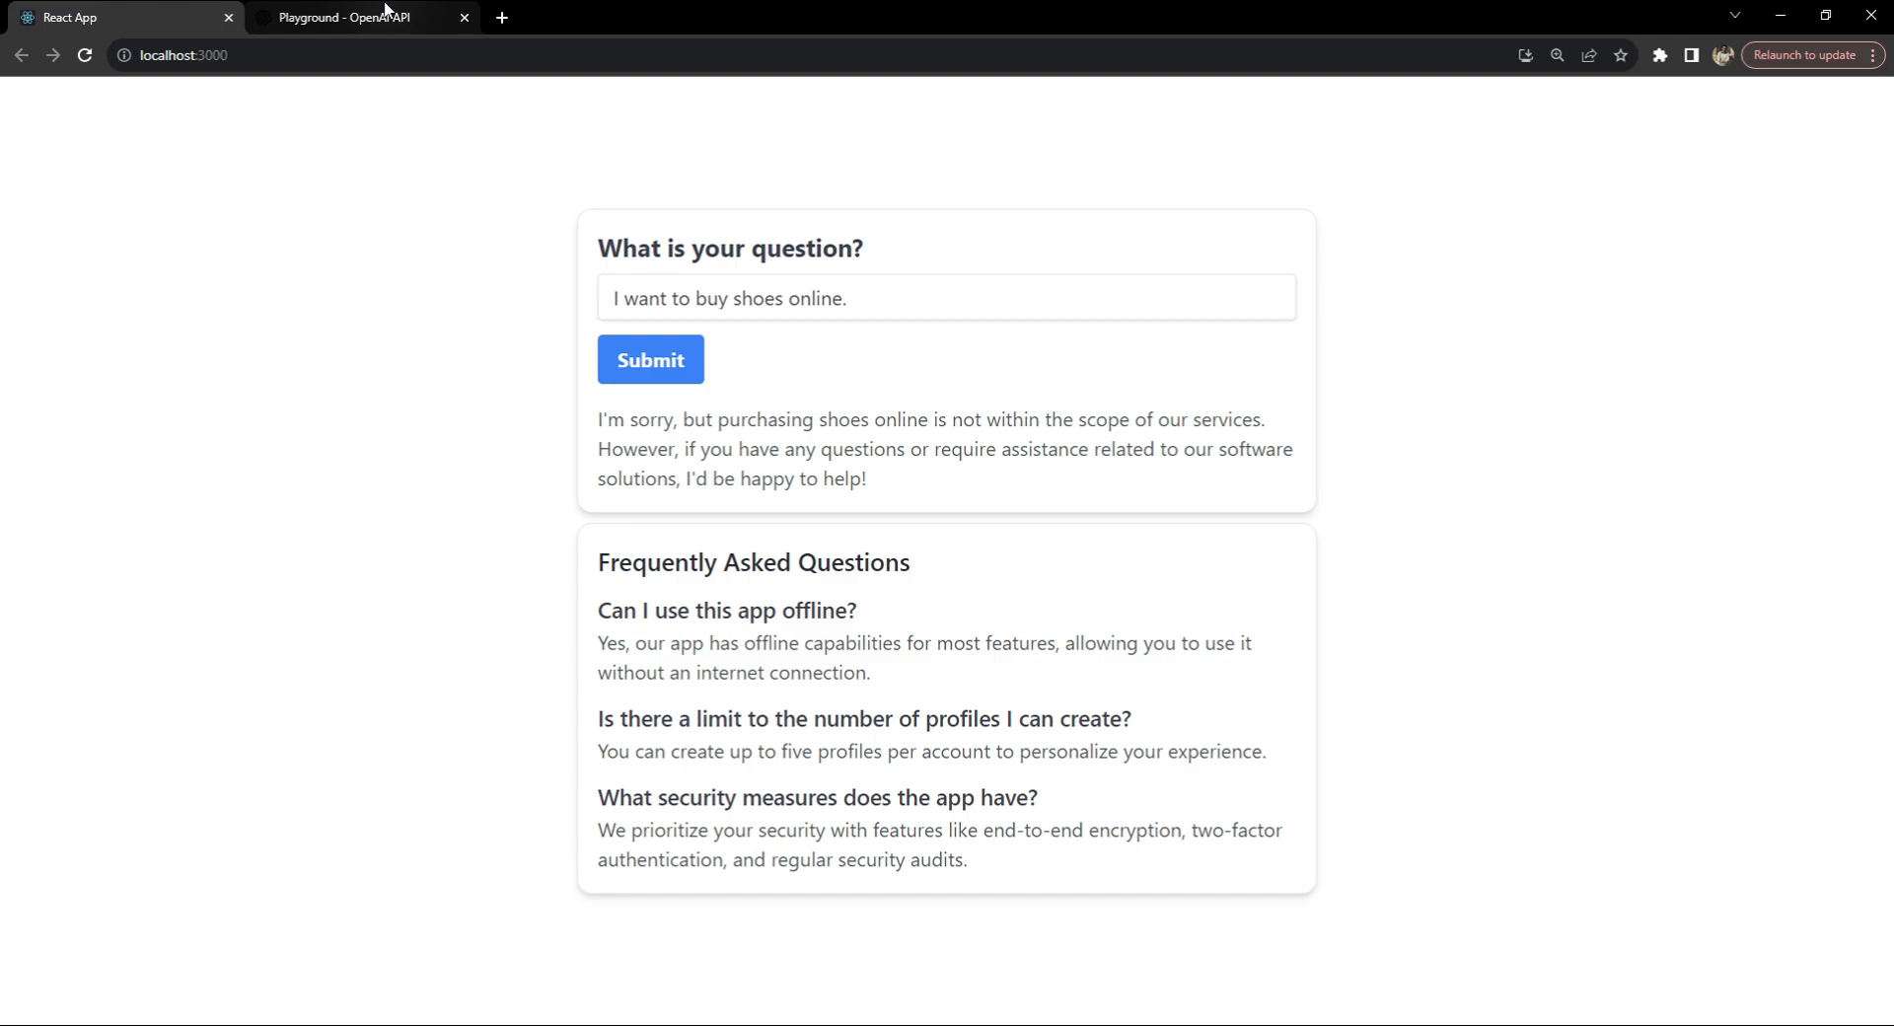
Switch to the OpenAI Playground tab showing the chat setup with gpt-3.5-turbo-1106
left_click(351, 18)
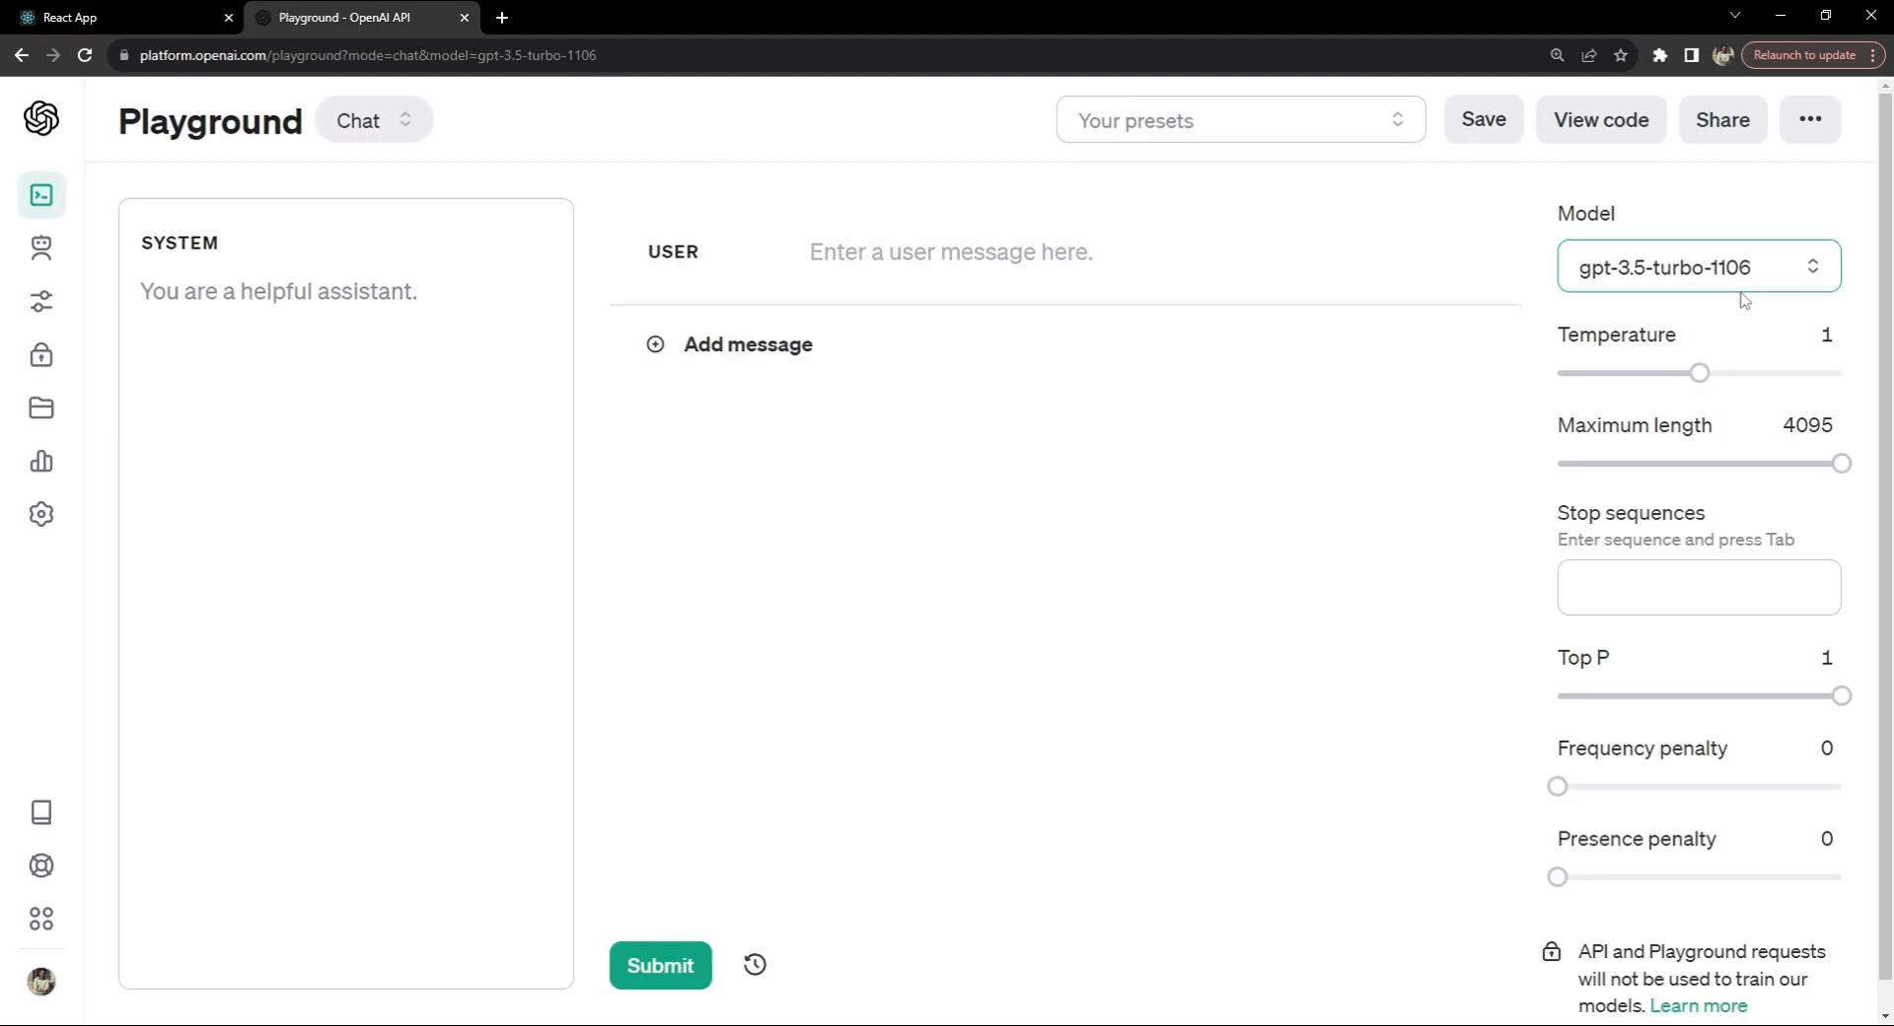
left_click(1697, 266)
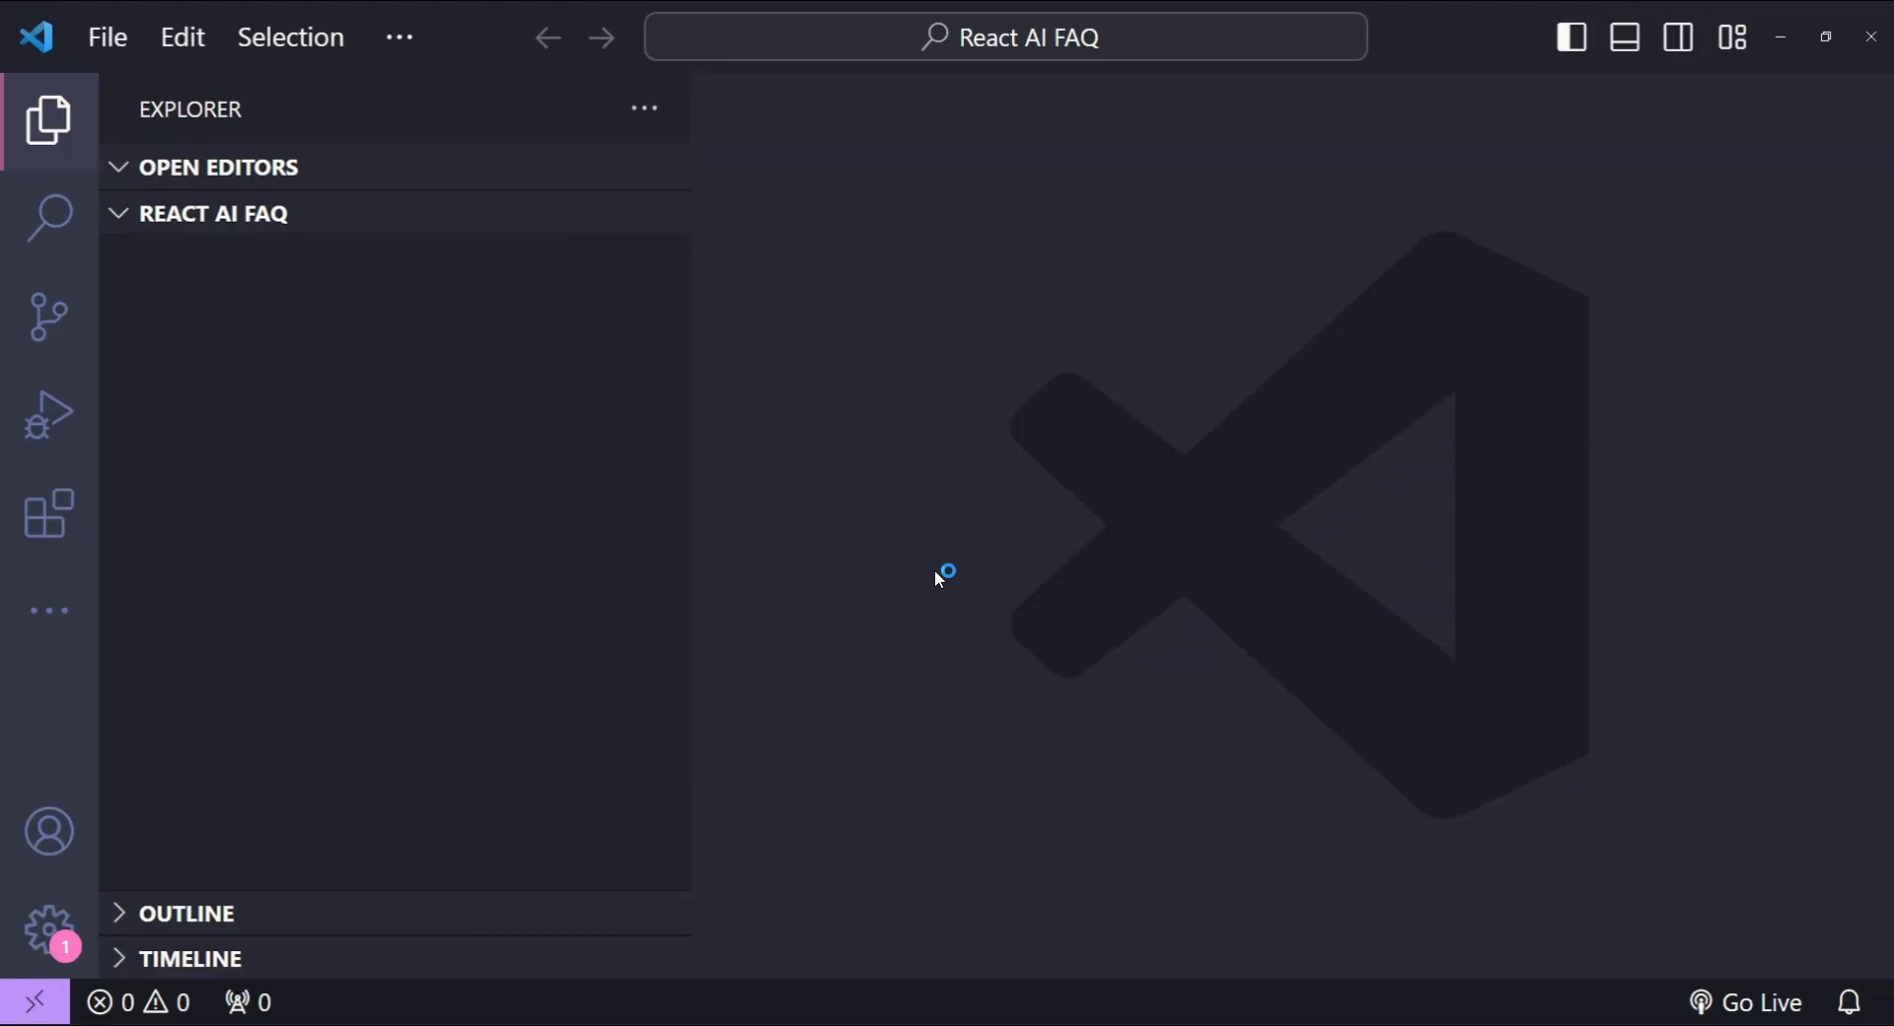
Create client and server folders in the React AI FAQ project root
left_click(562, 211)
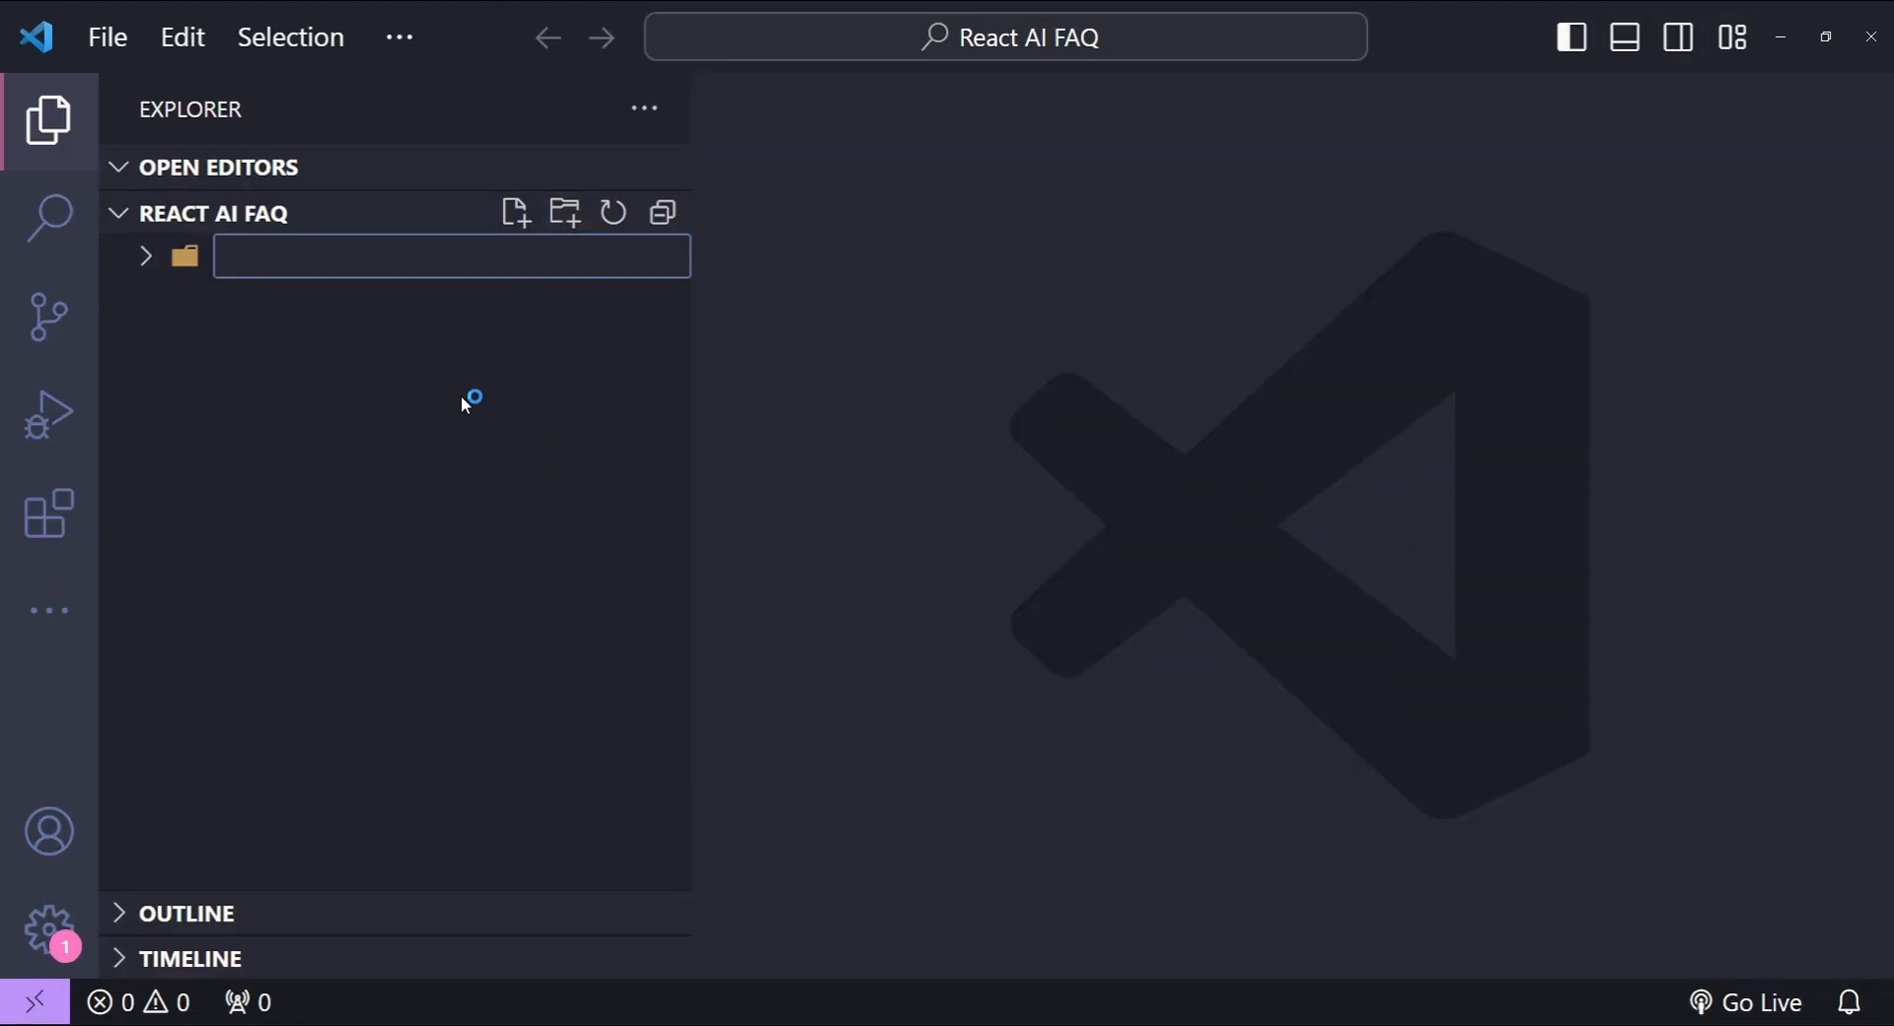
type("client")
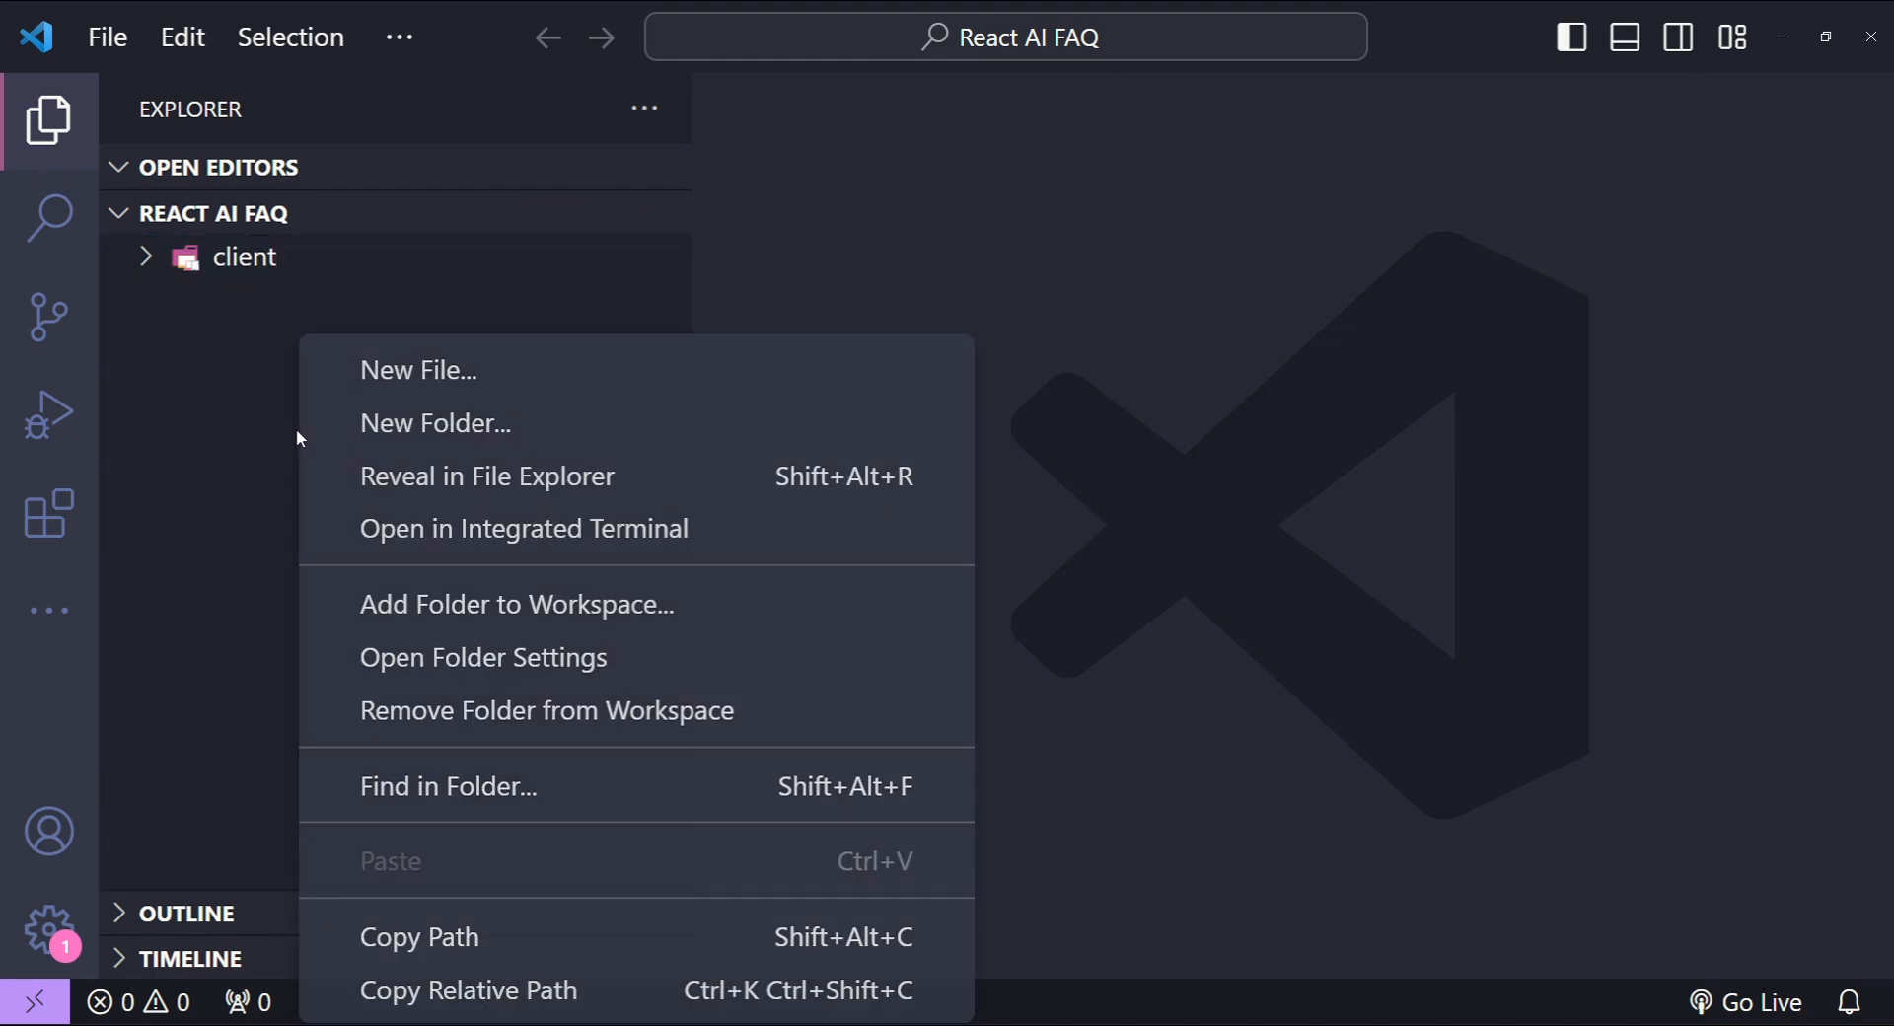
left_click(434, 422)
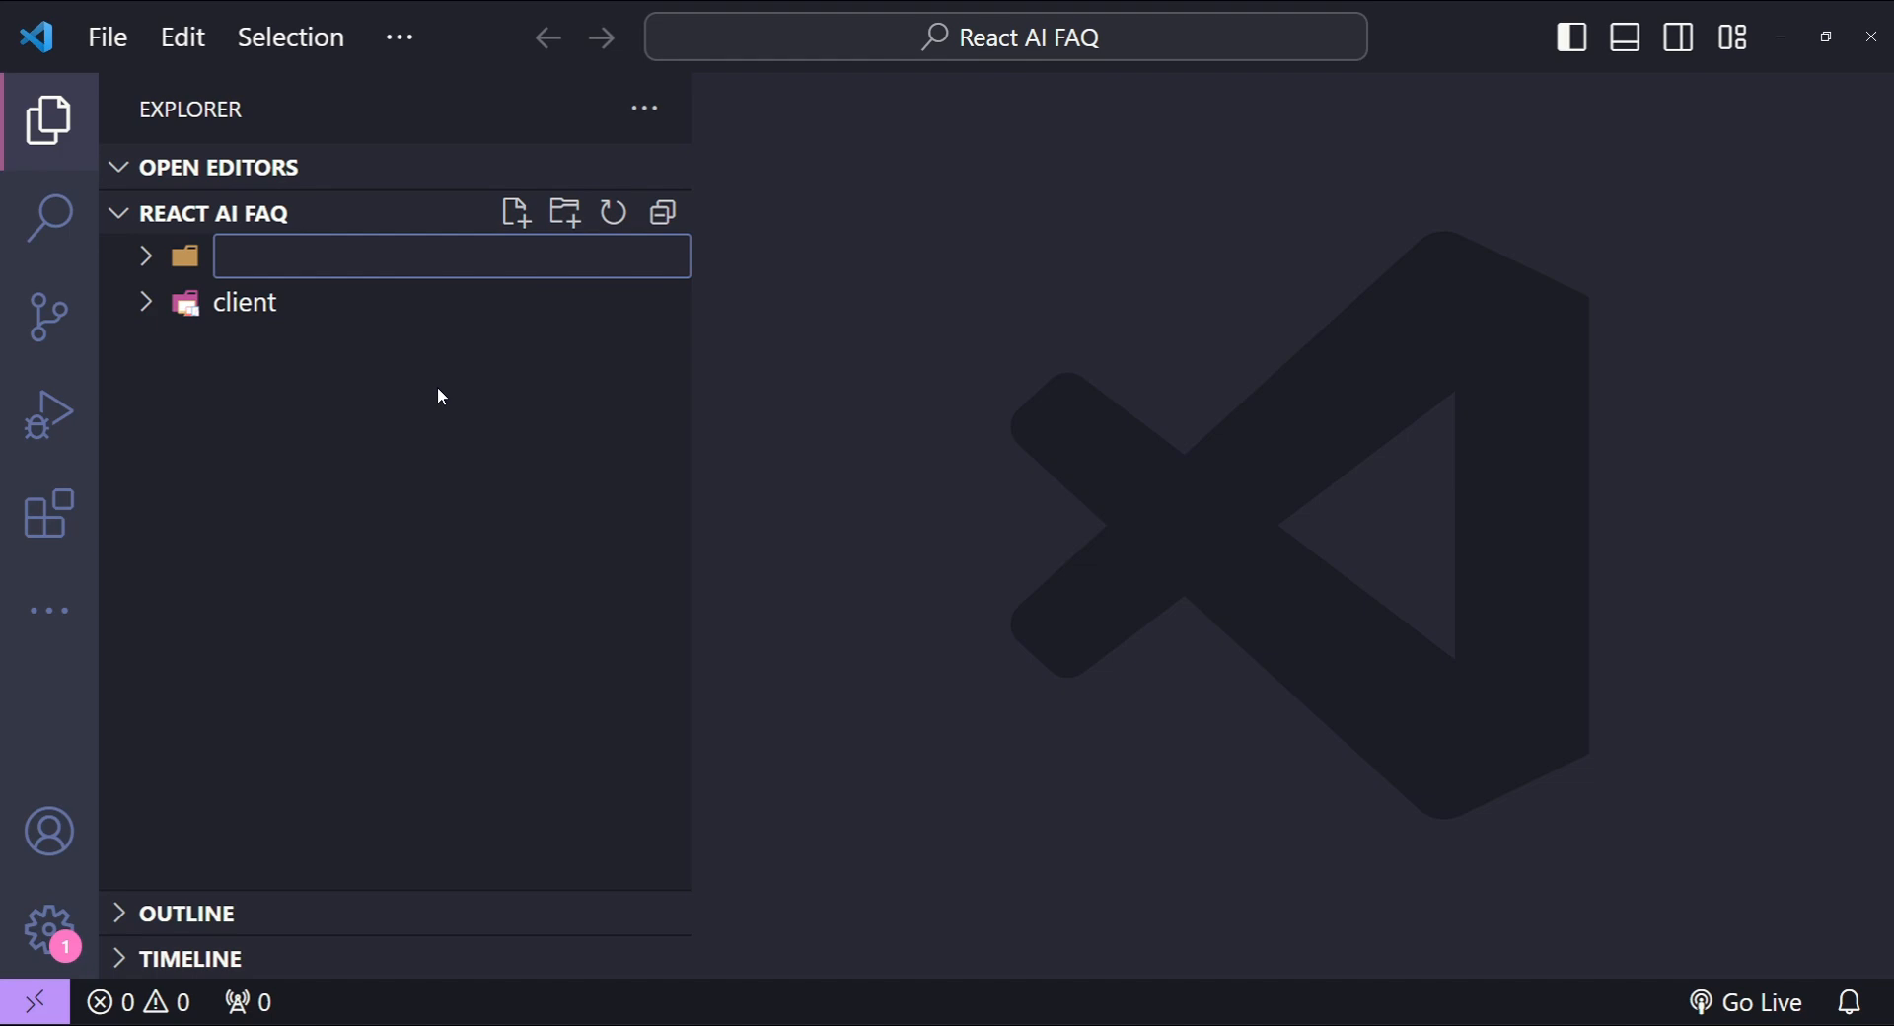
type("server")
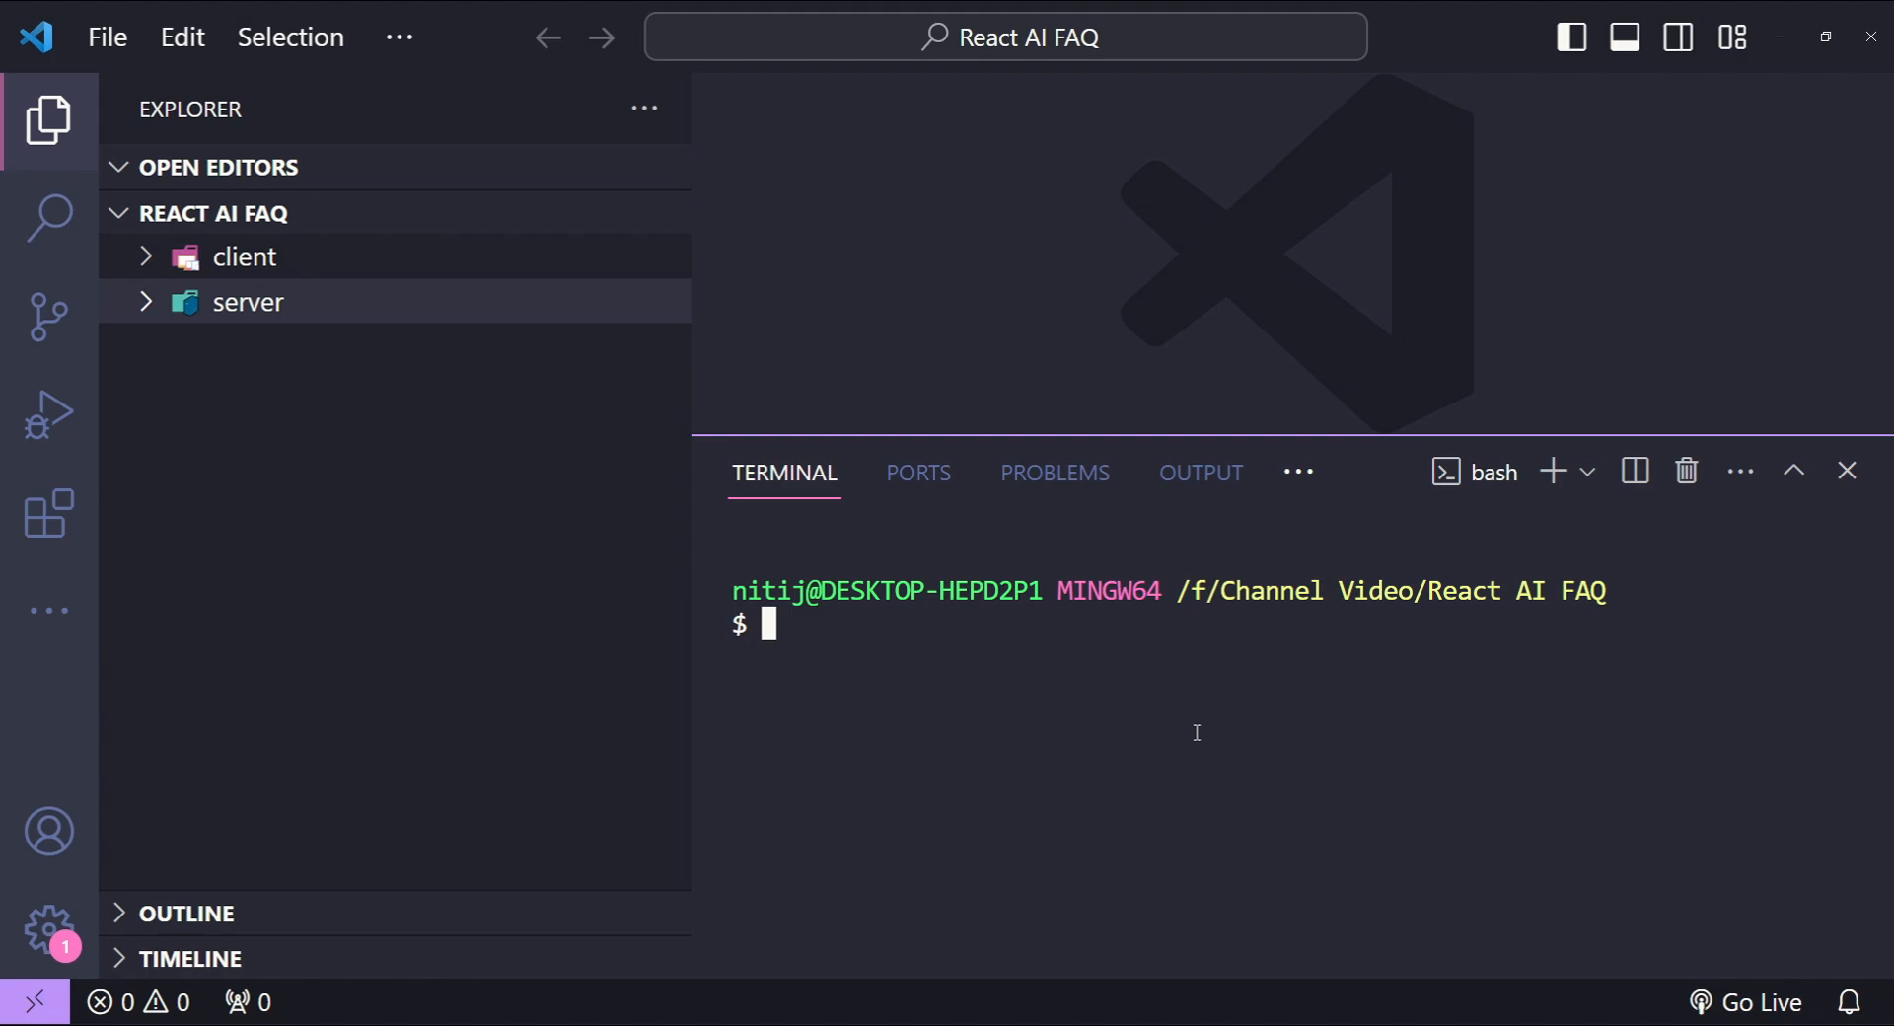
In the terminal, cd into client and run npx create-react-app ai-faq
type("cd")
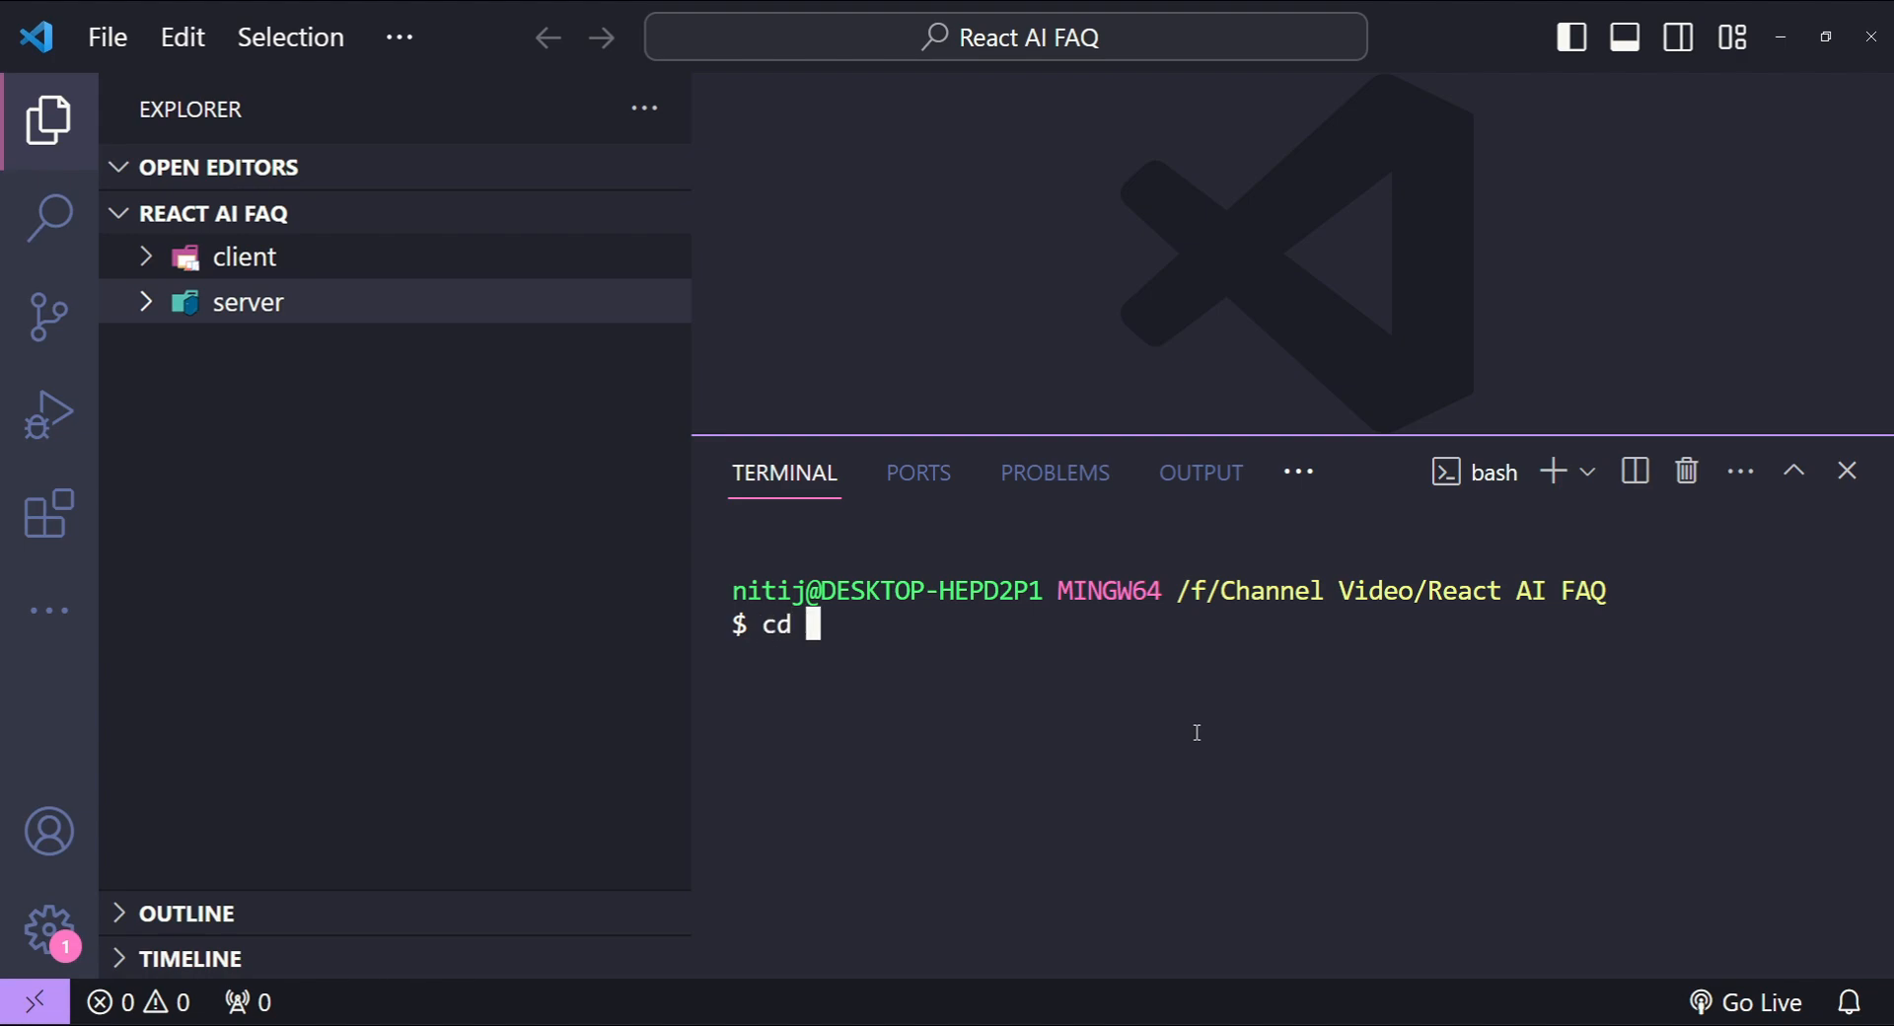
type("client")
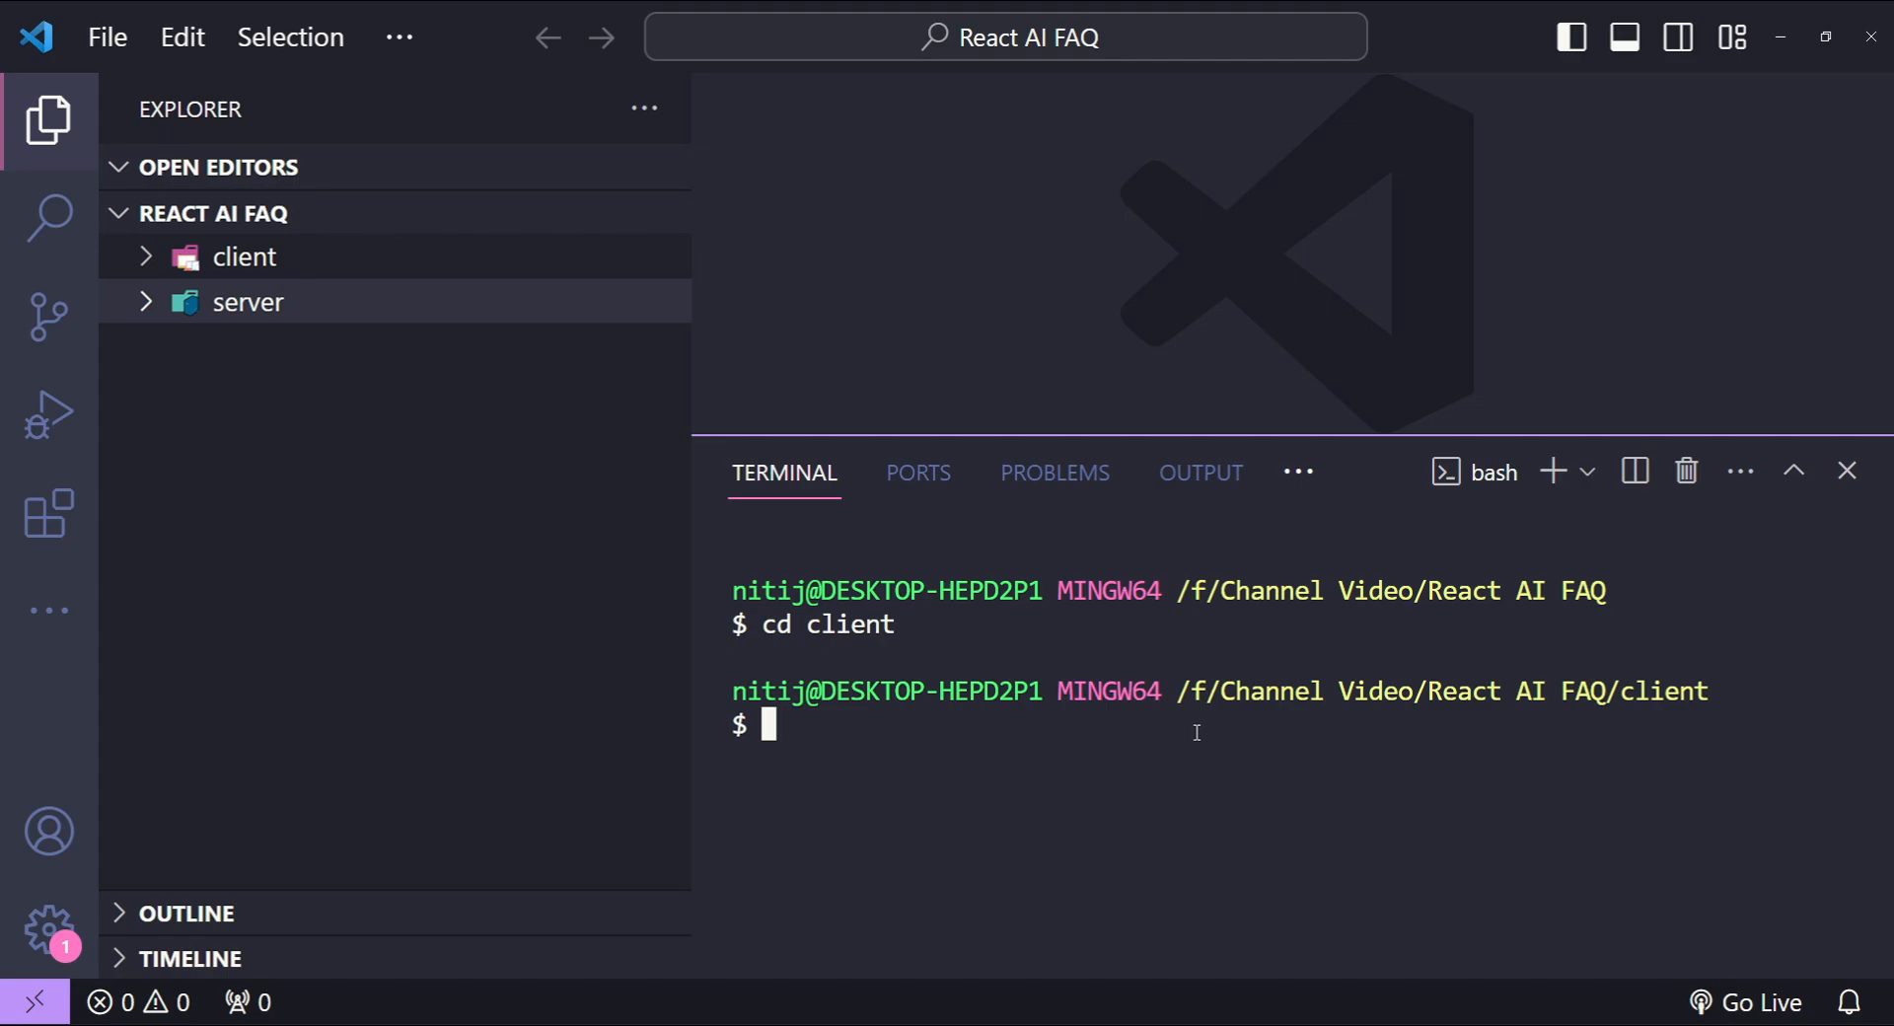
type("npx creat")
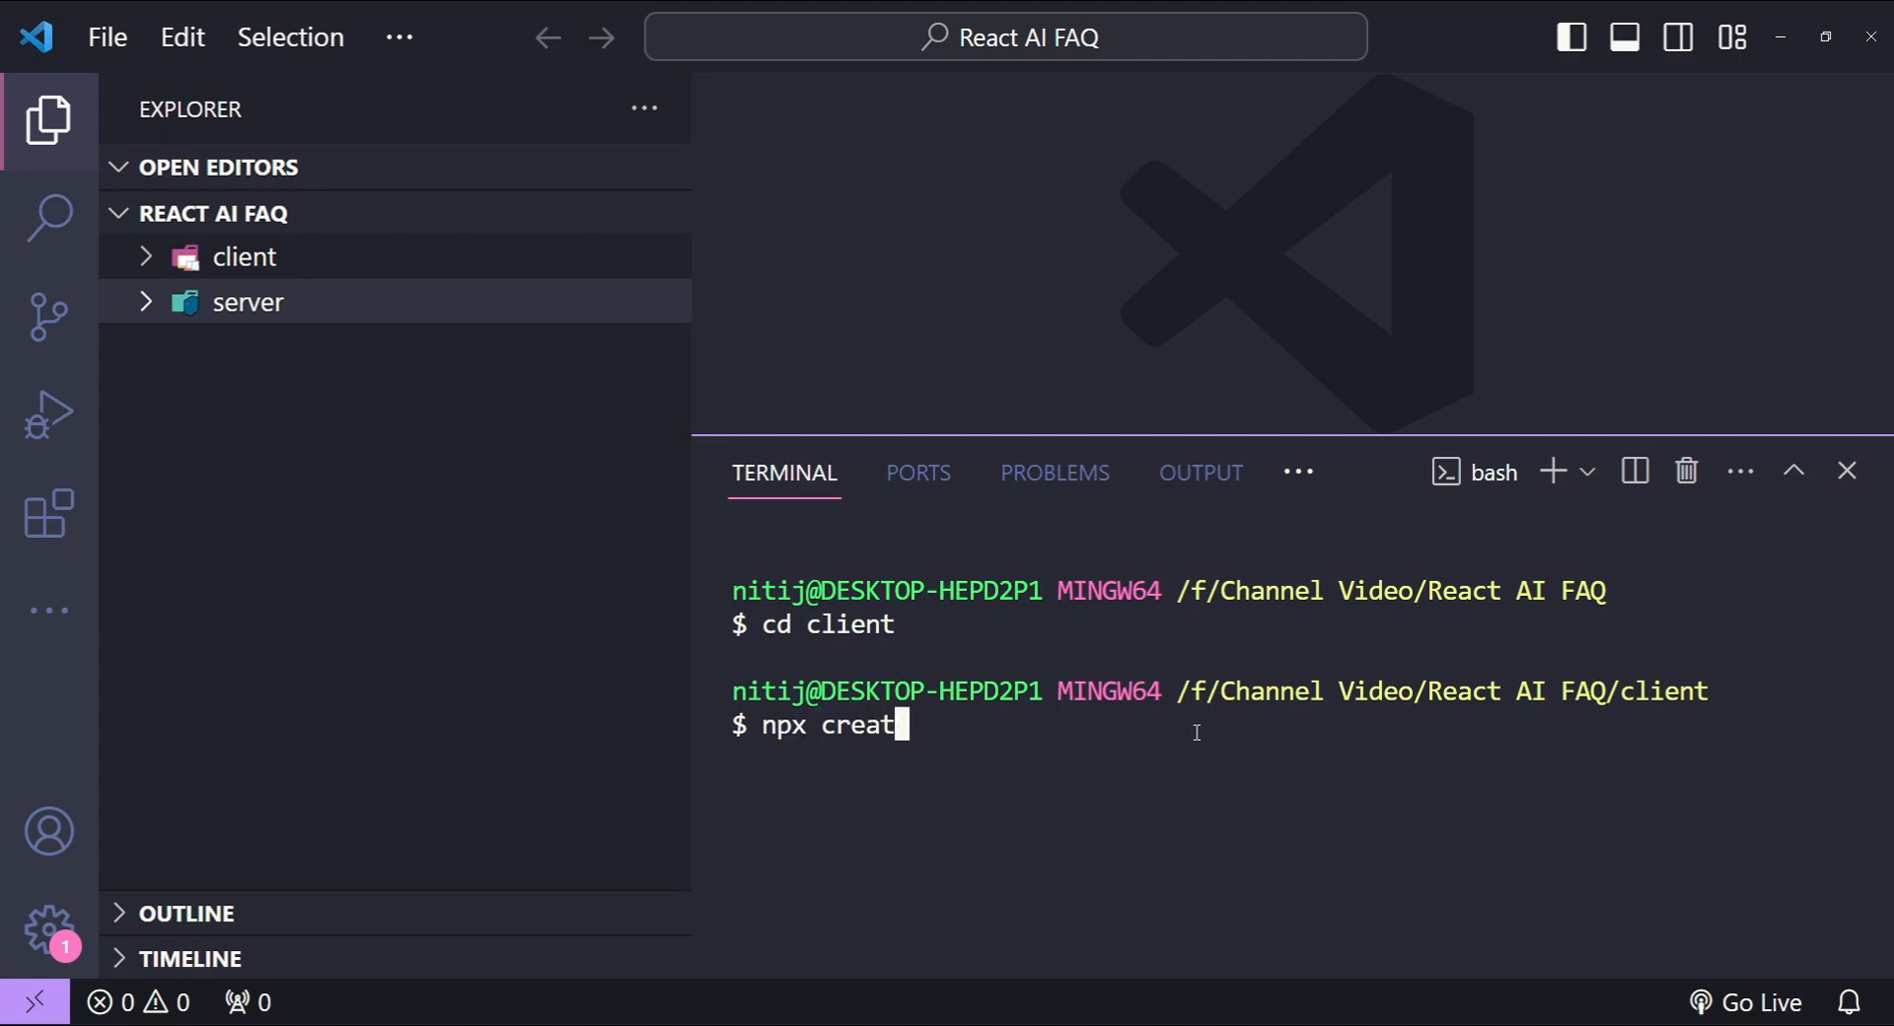
type("e-react-ap")
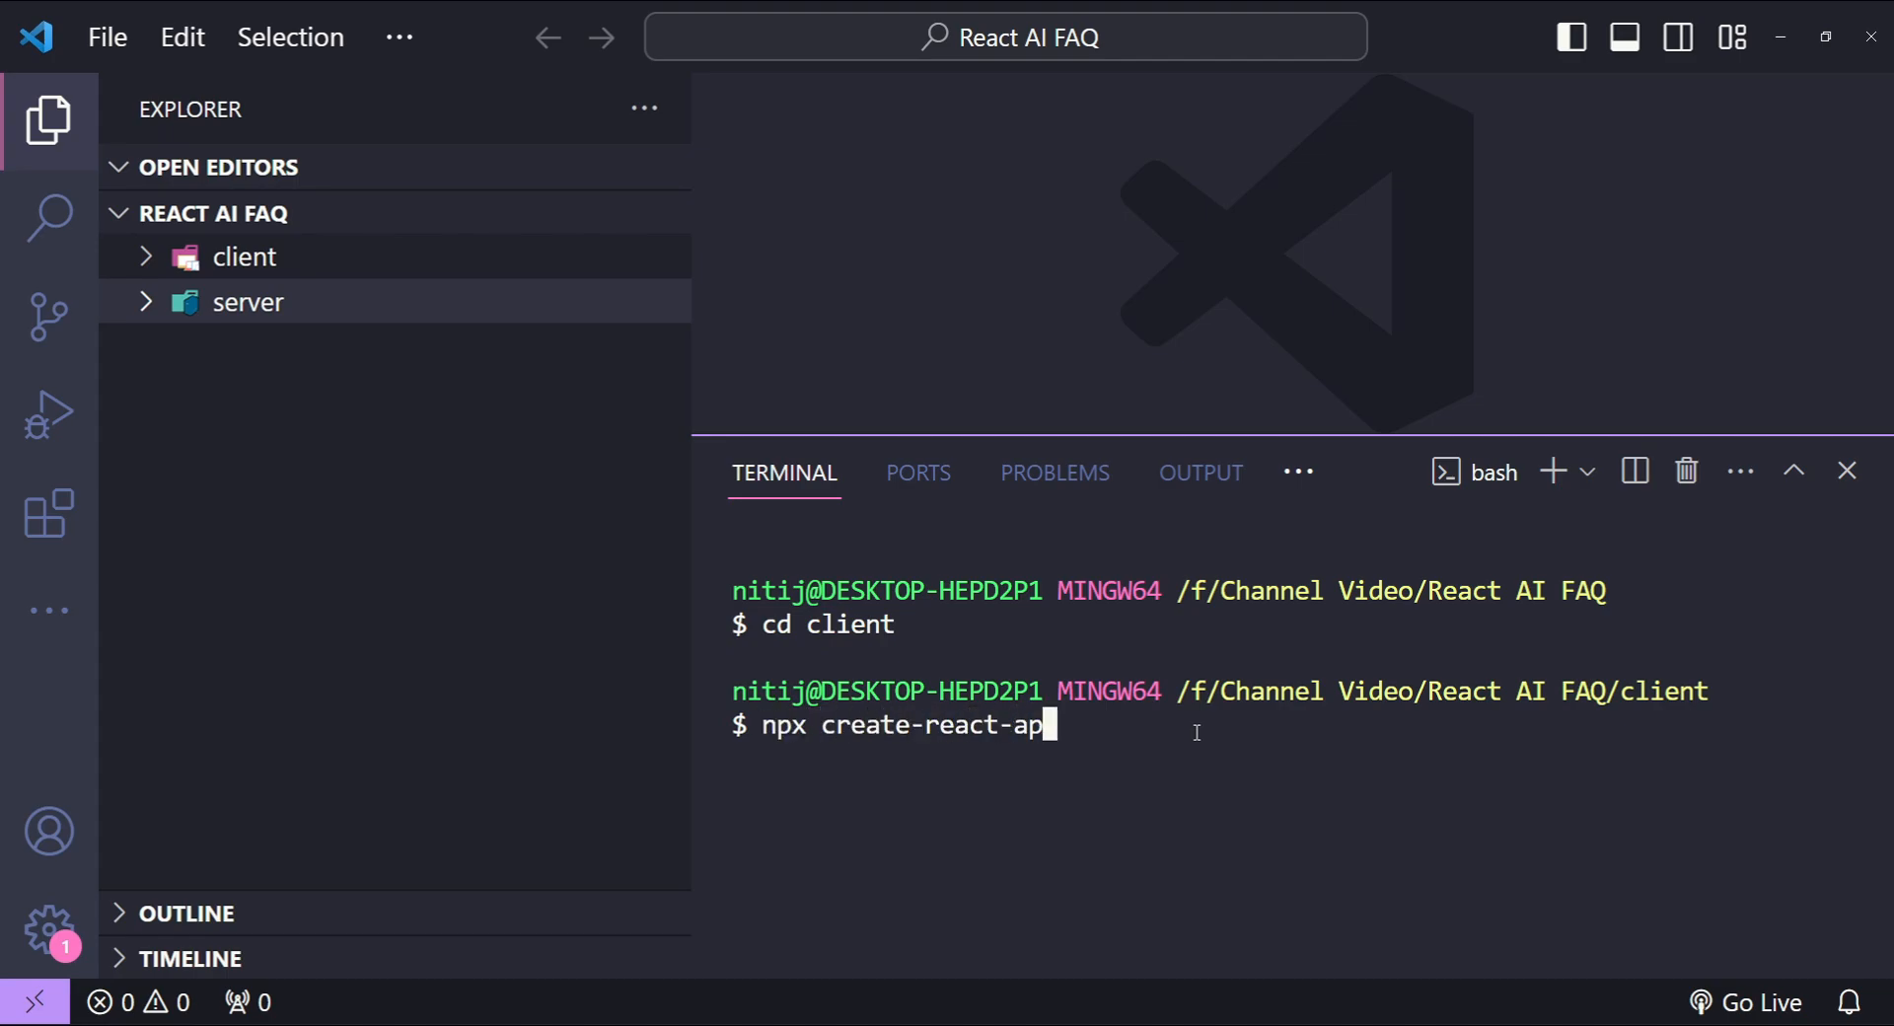
type("ai-fa")
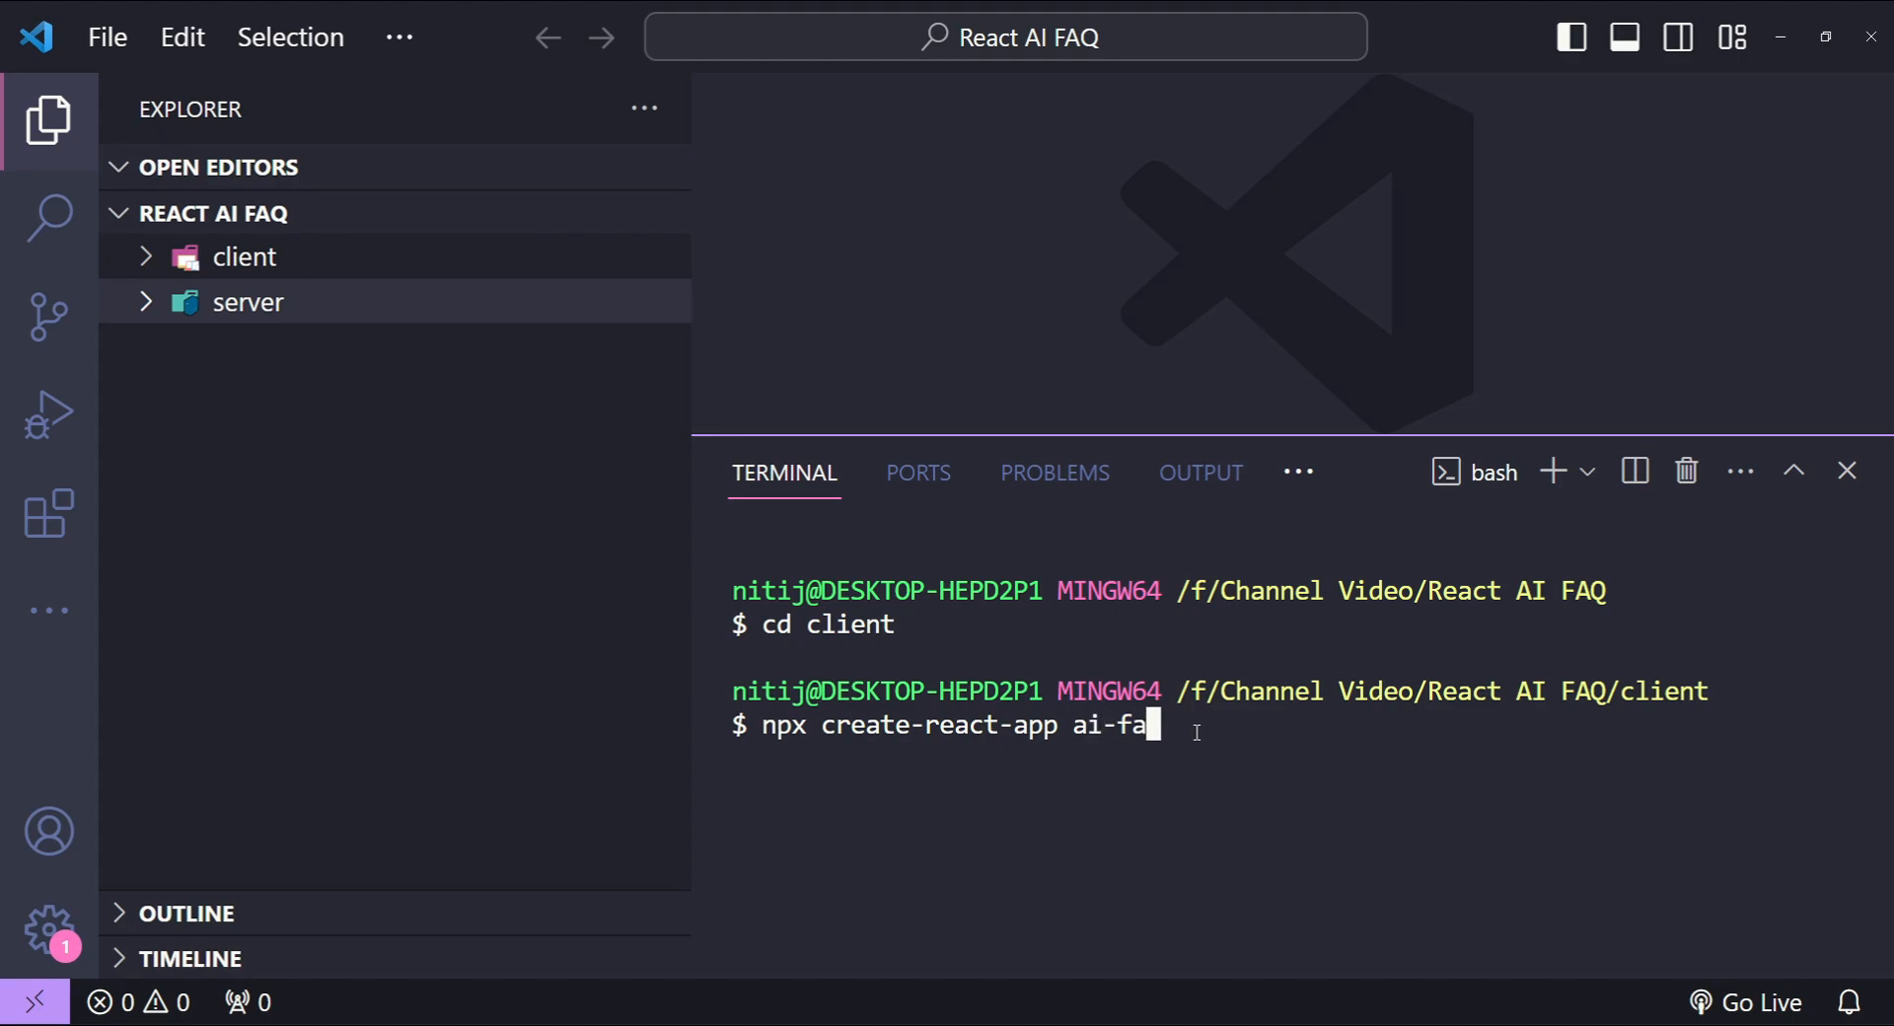
type("q")
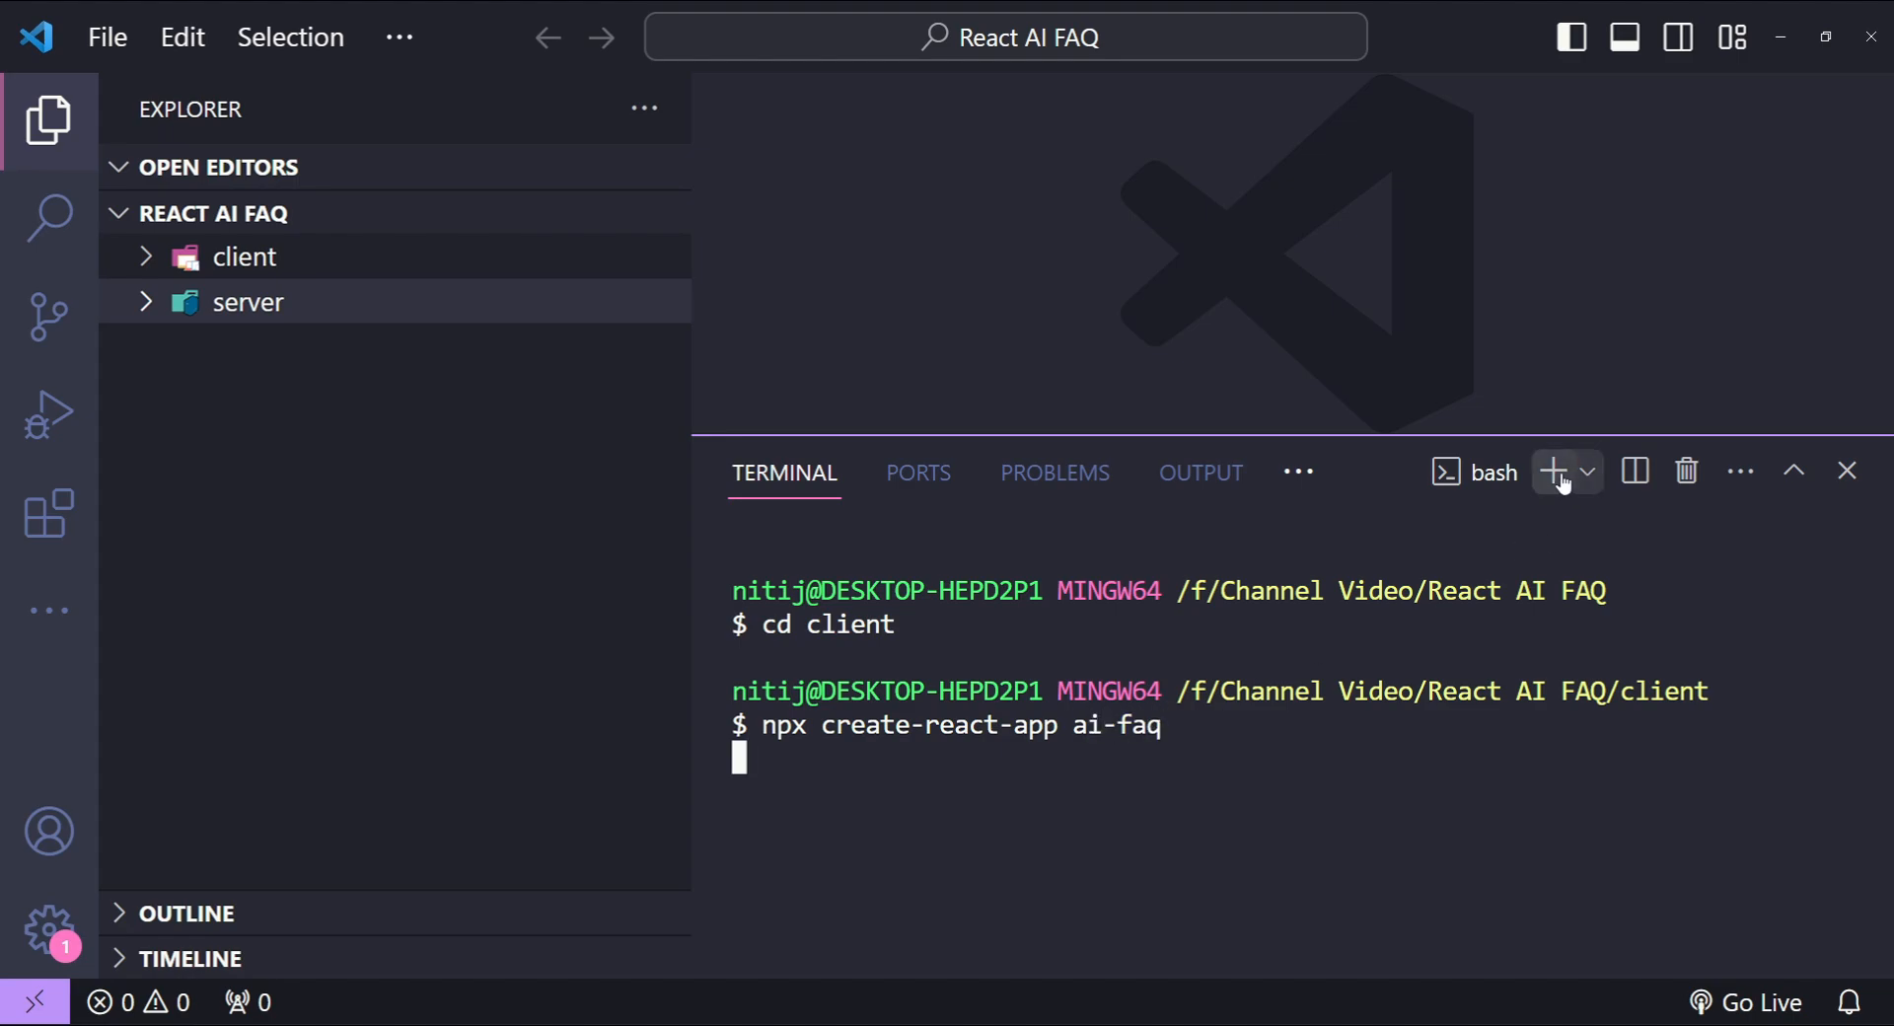
Start a second terminal and cd into the server folder
left_click(1553, 472)
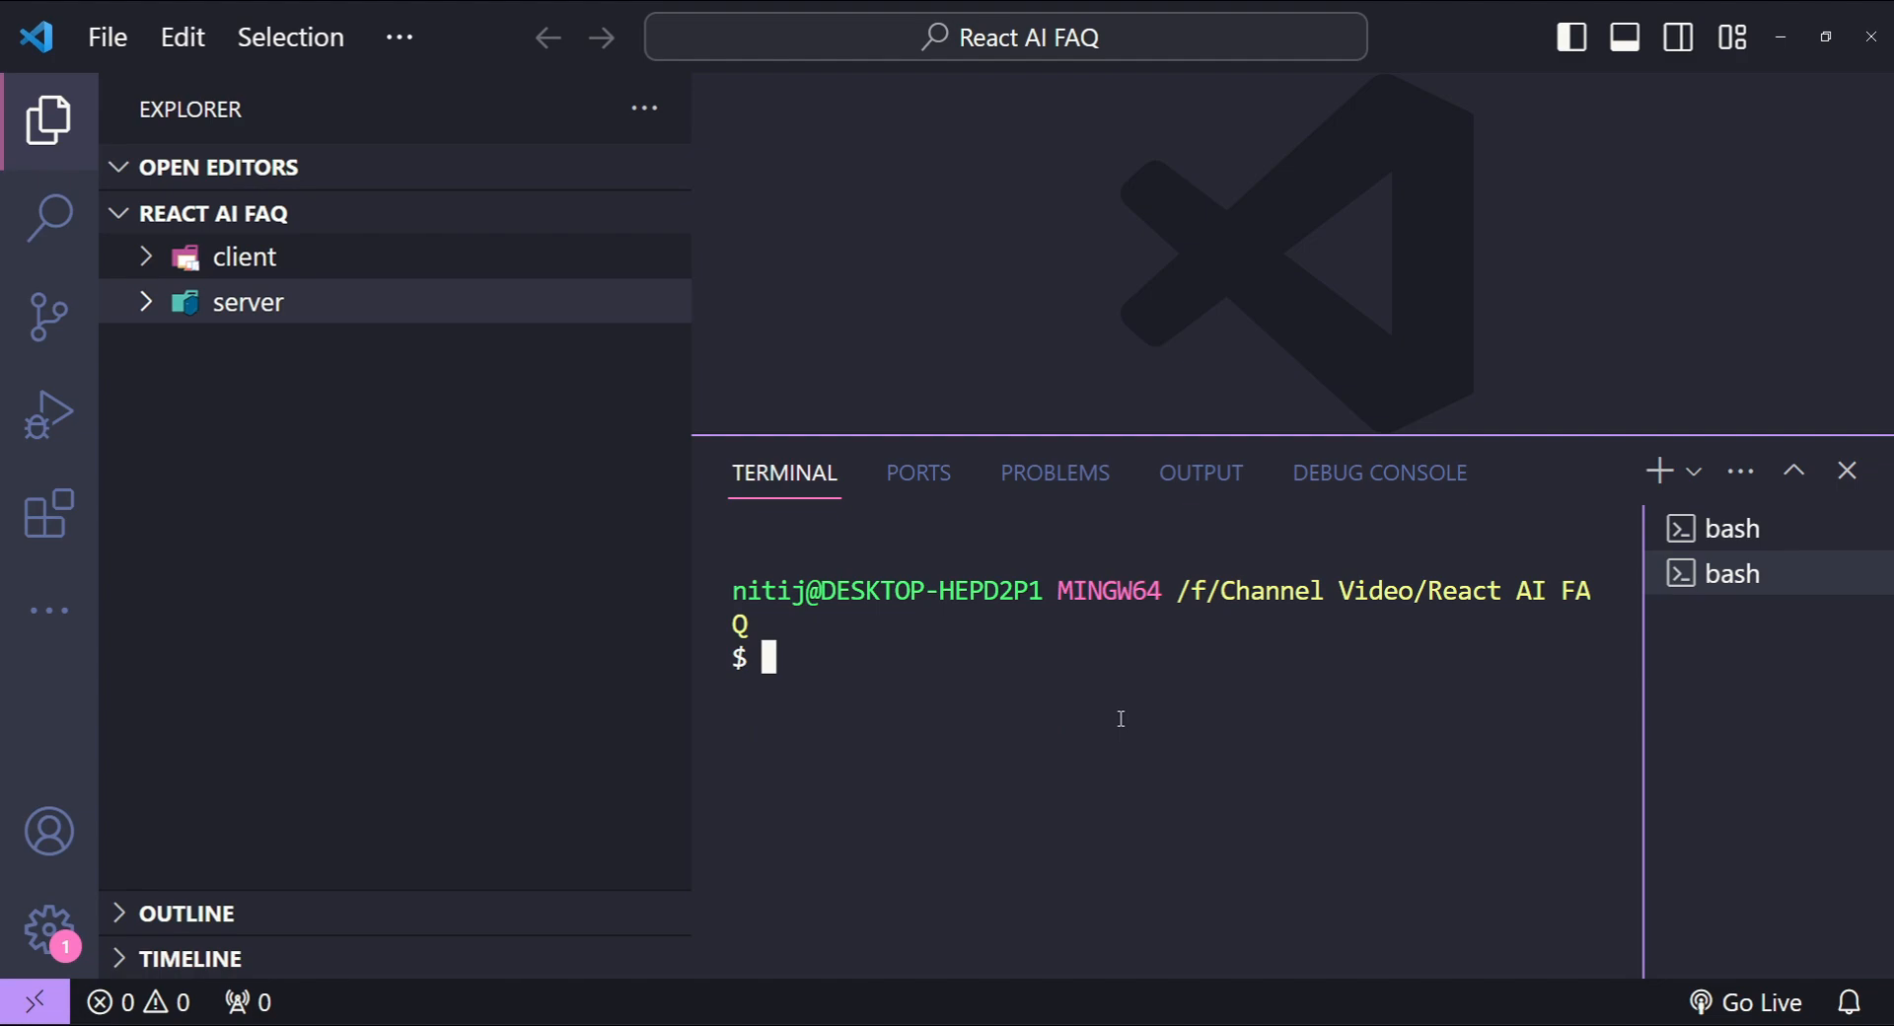
type("cd server")
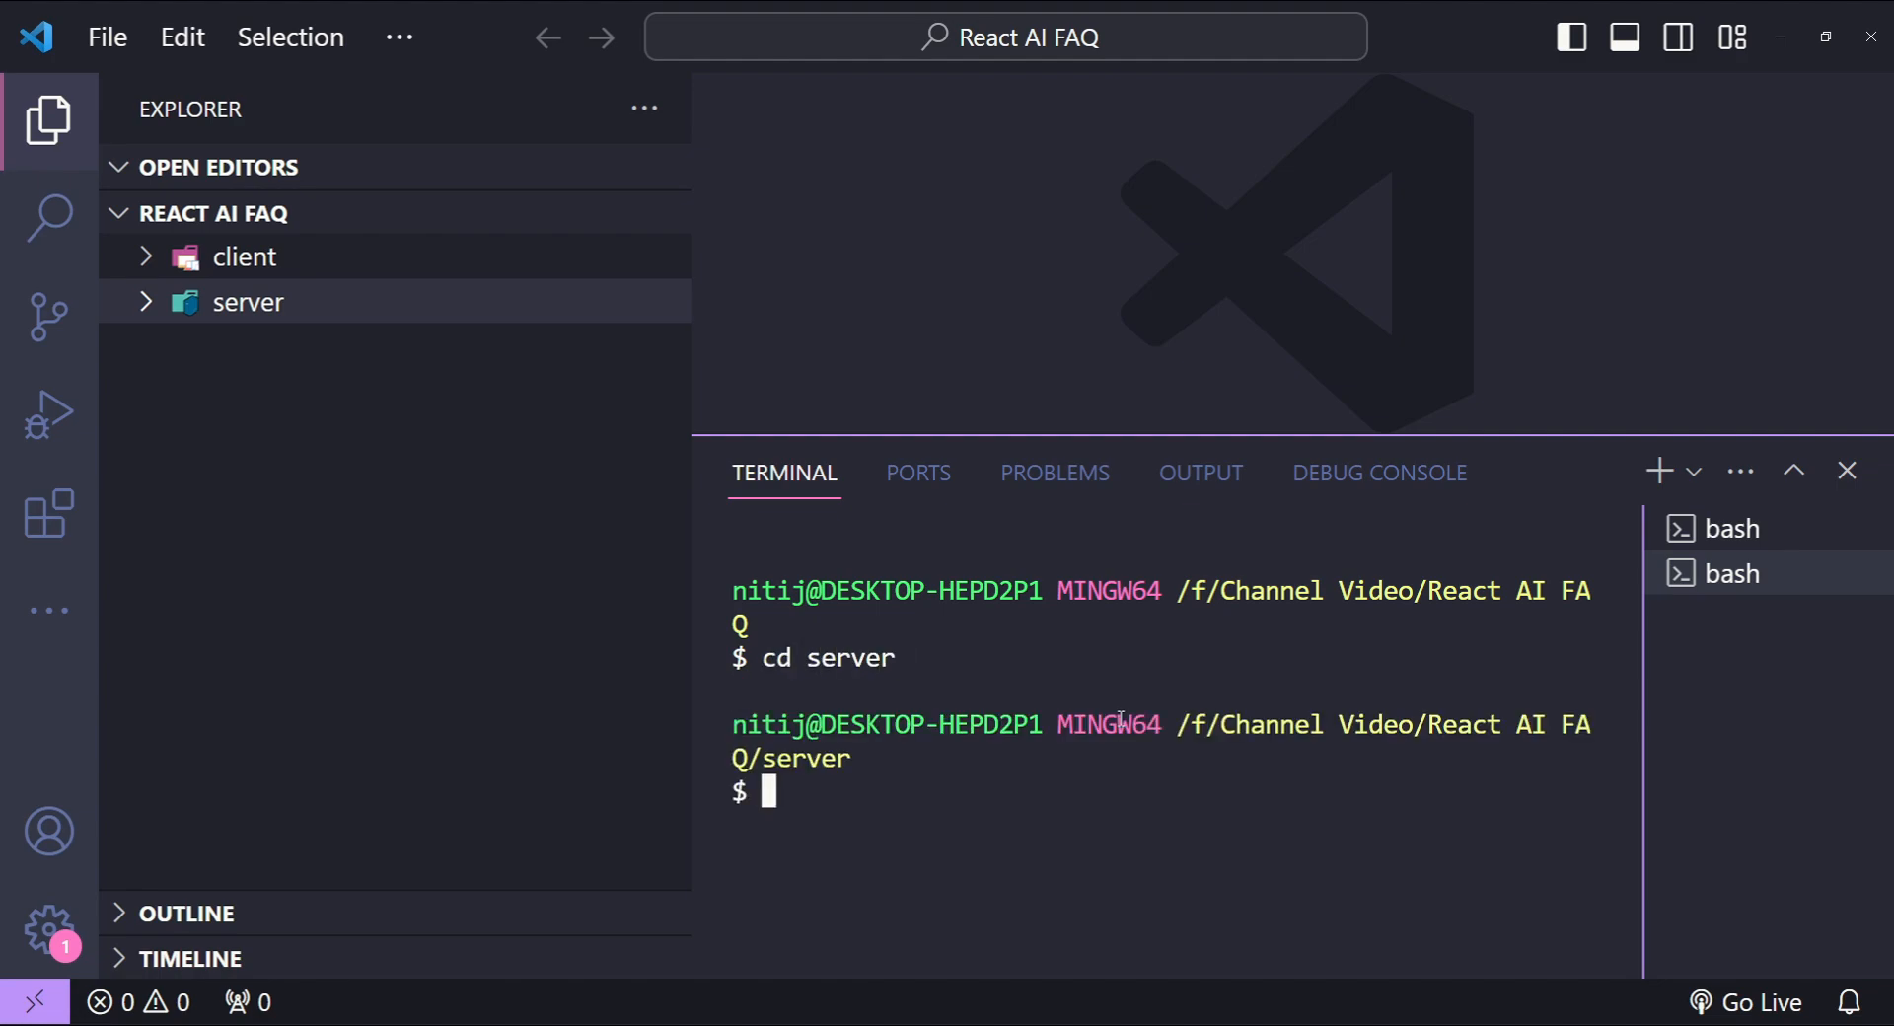
Run npm init in the server terminal to create package.json
type("npm in")
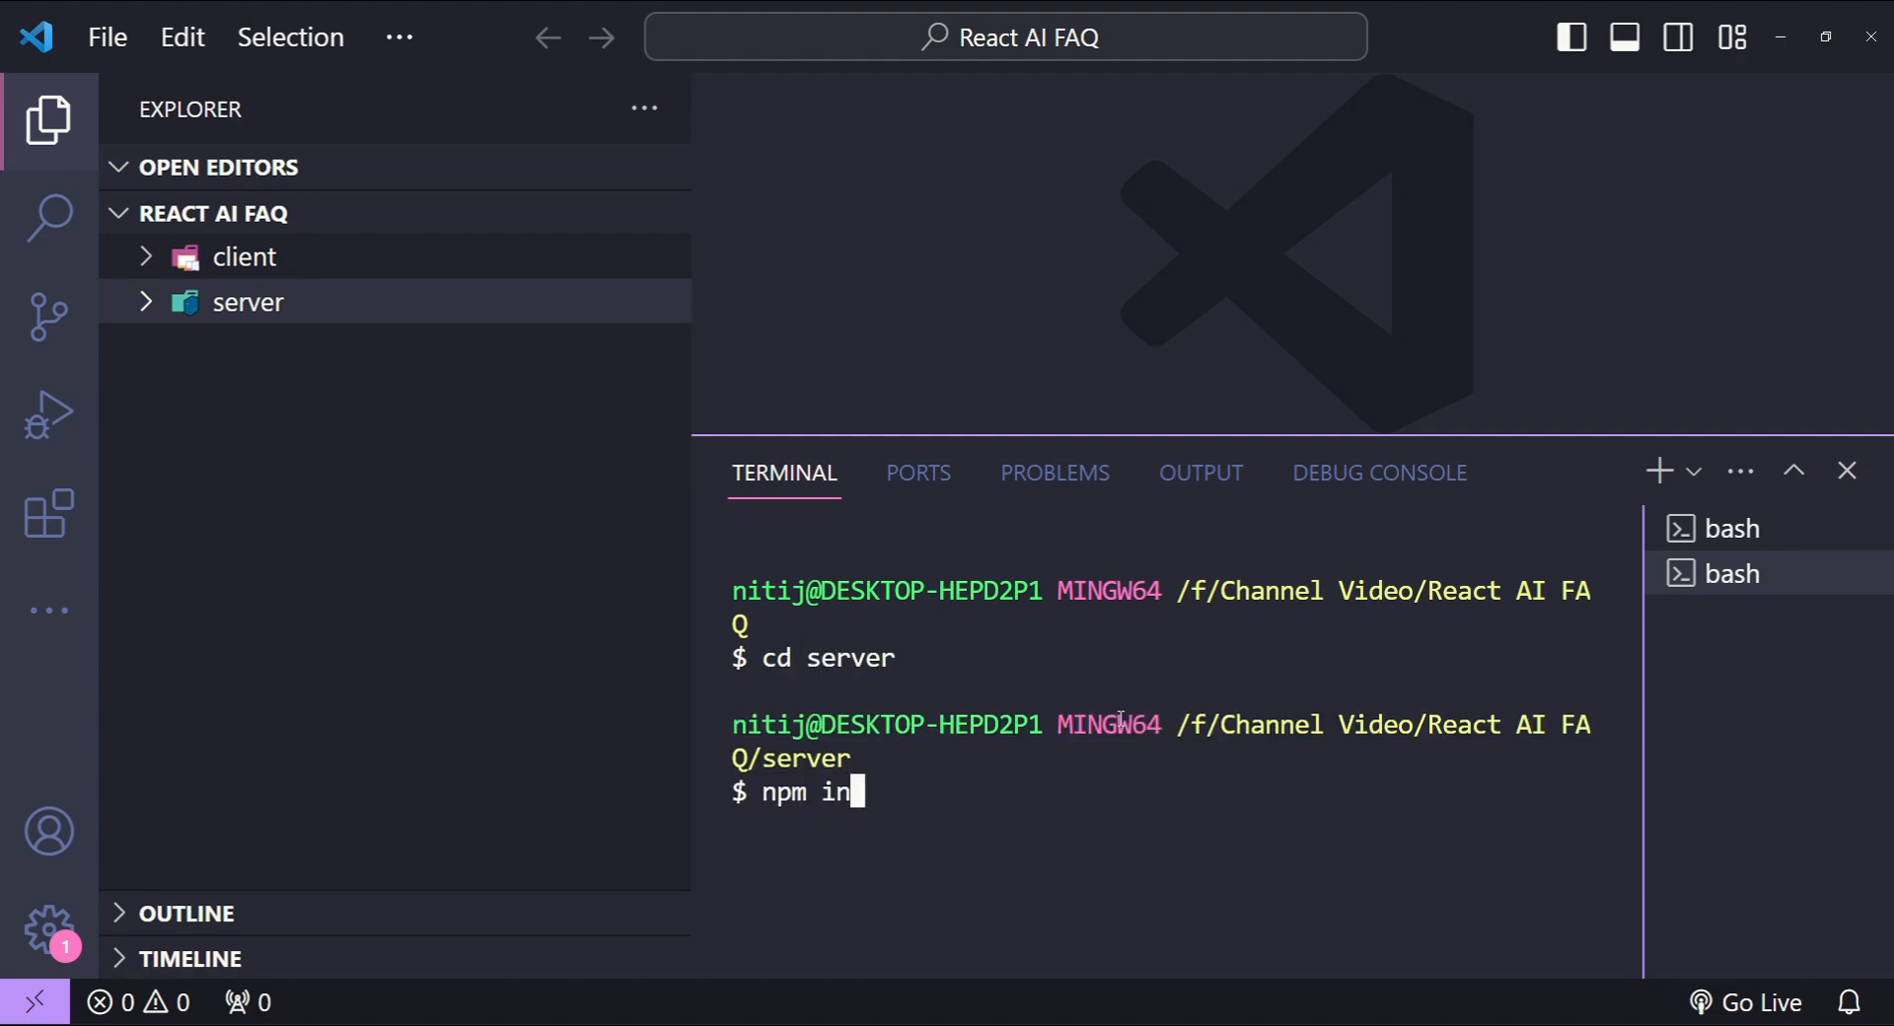
type("it")
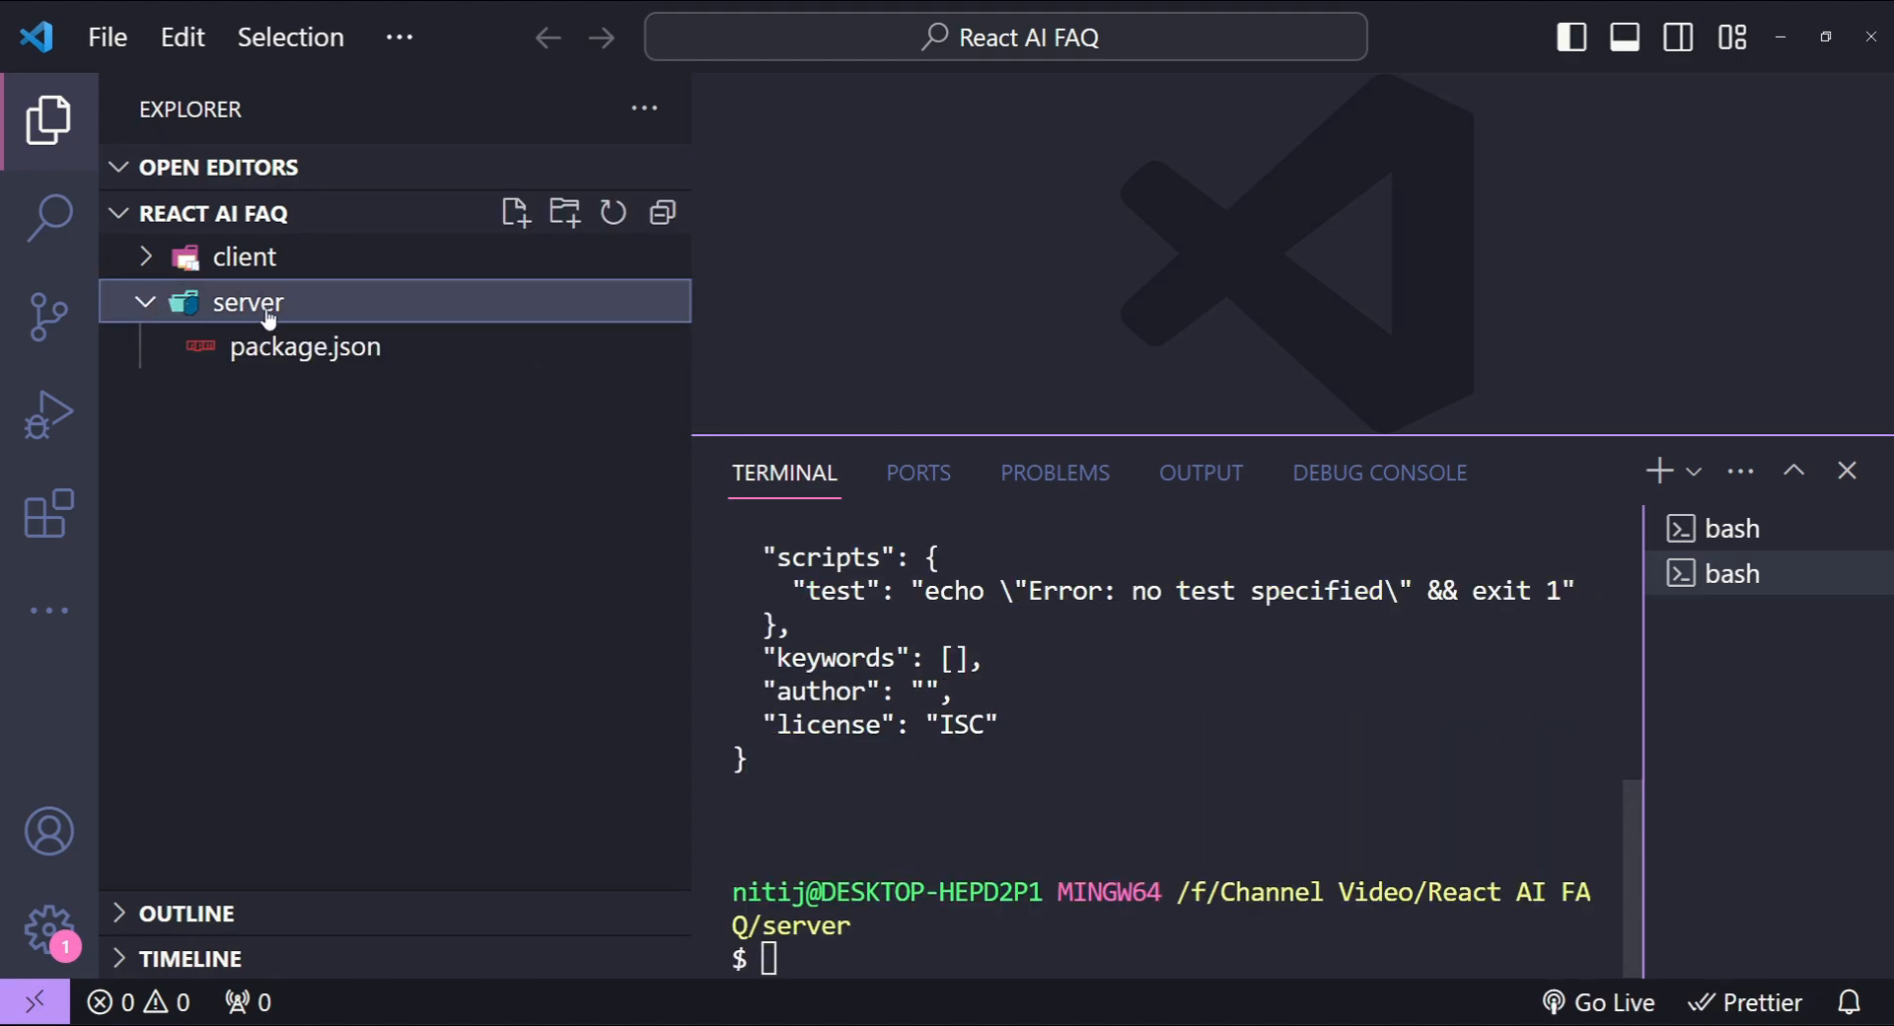
Create an empty server.js in the server folder and hide the file sidebar
left_click(515, 214)
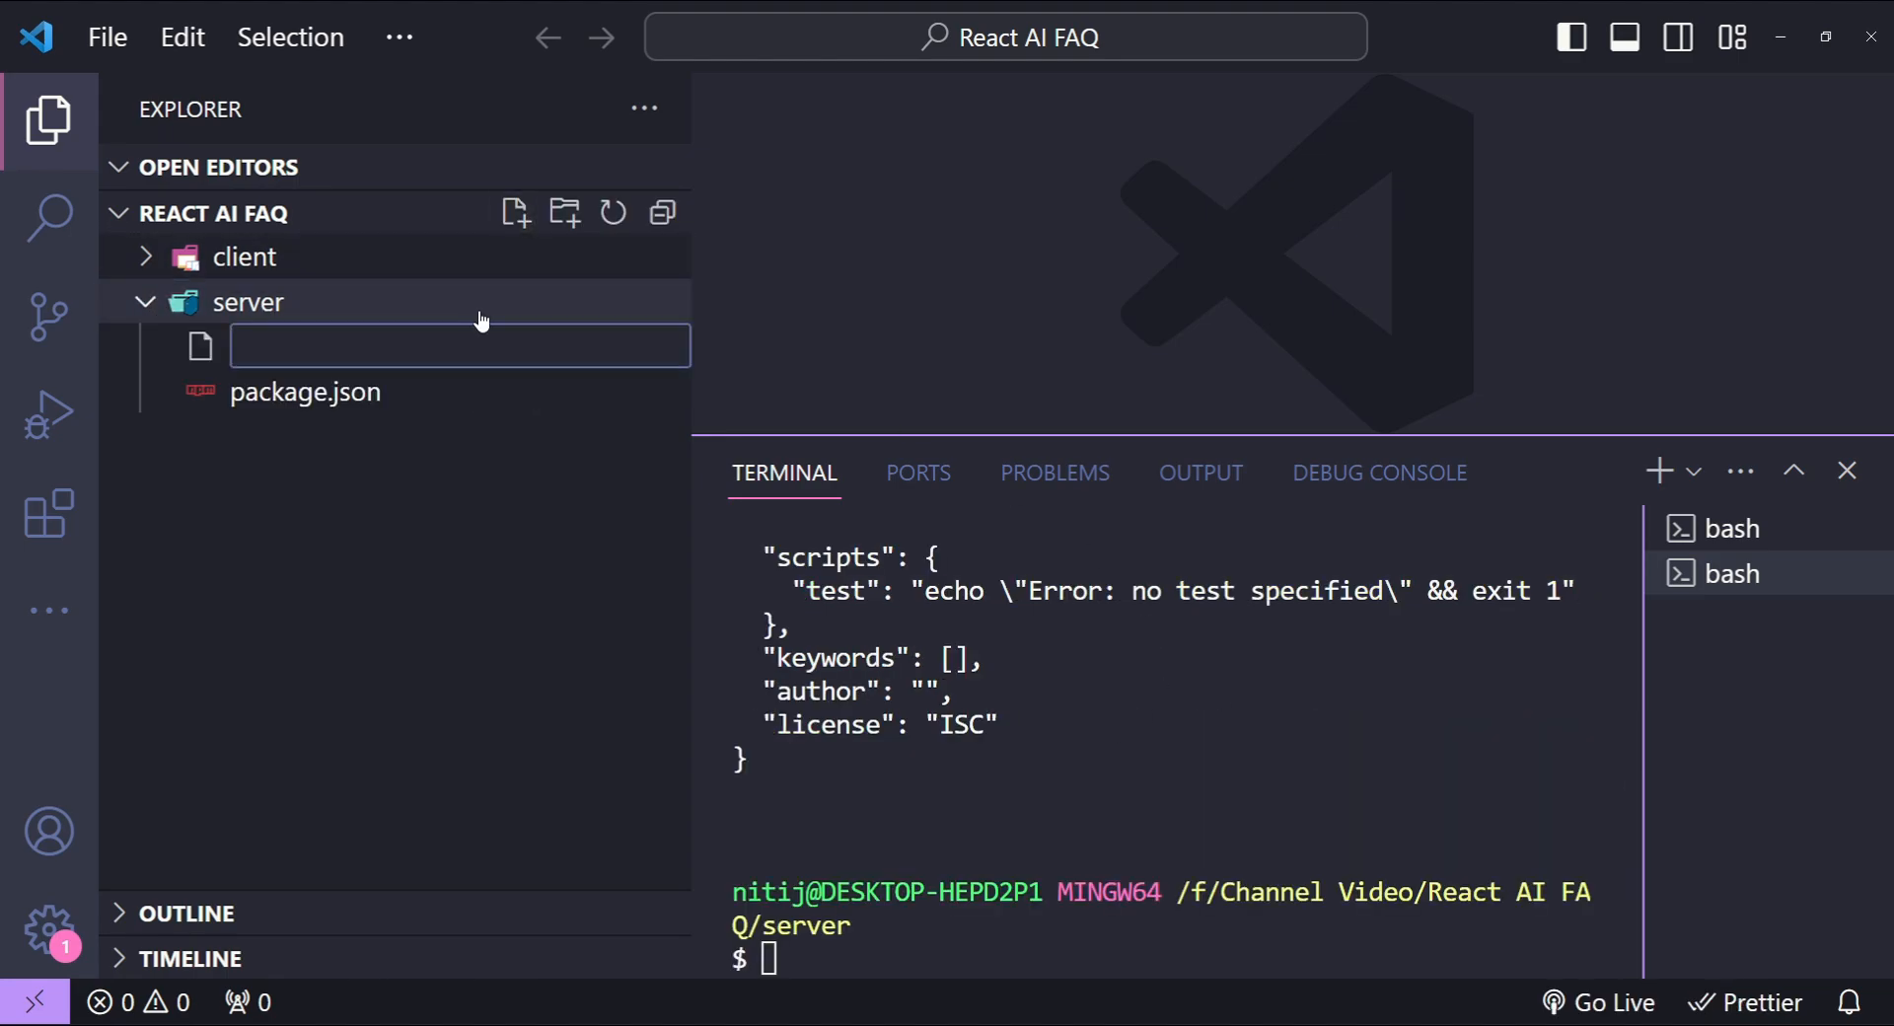
type("server.js")
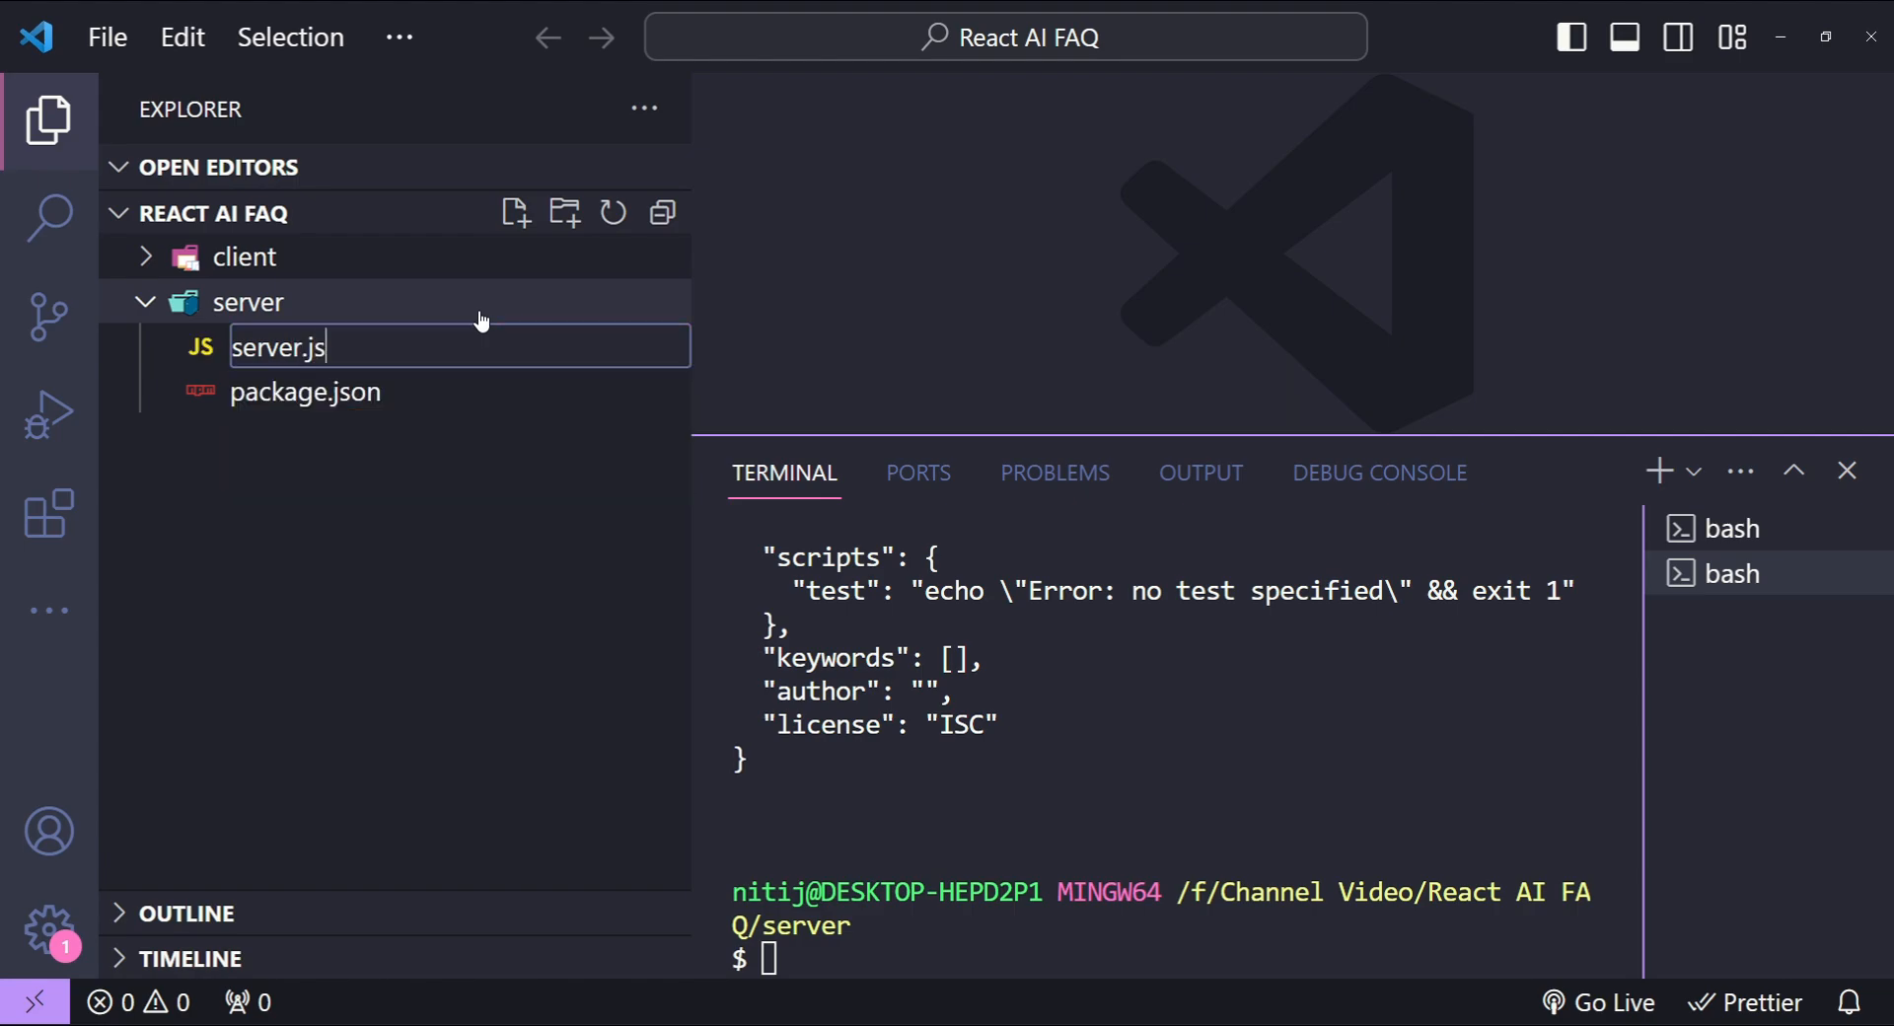
key("Enter")
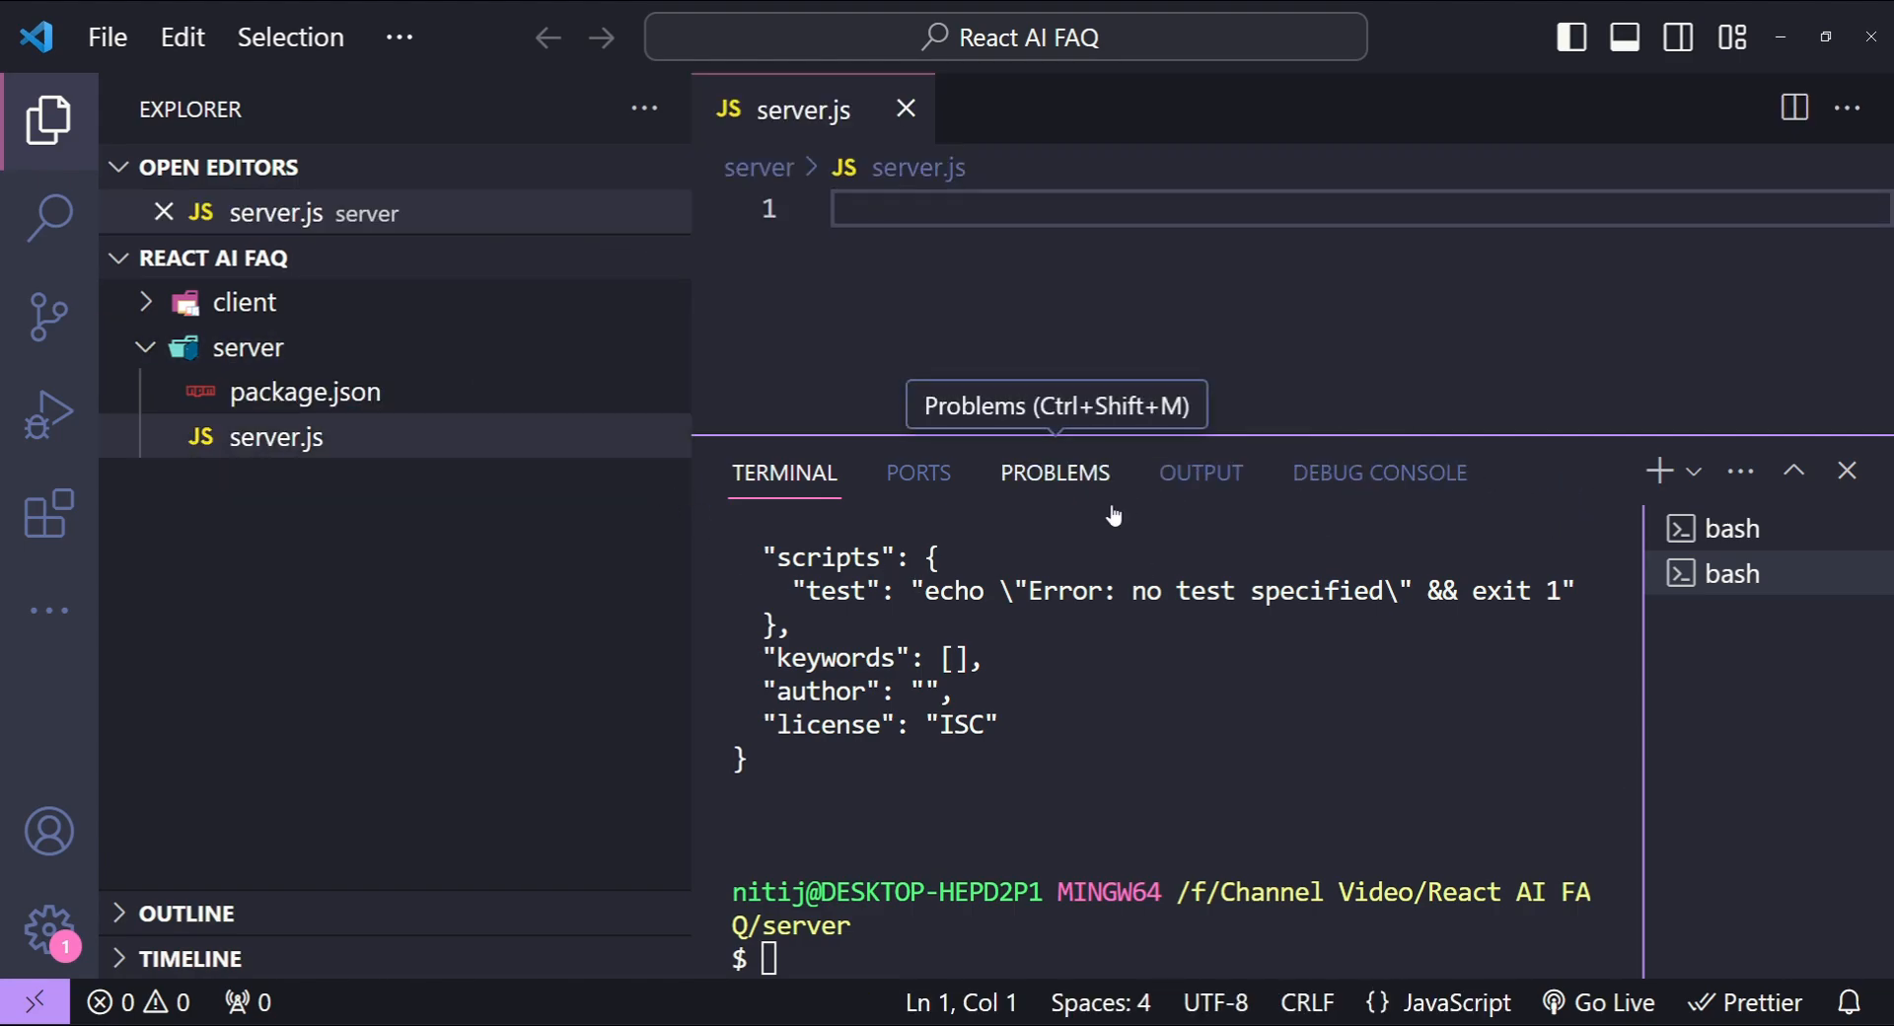
mouse_move(1379, 471)
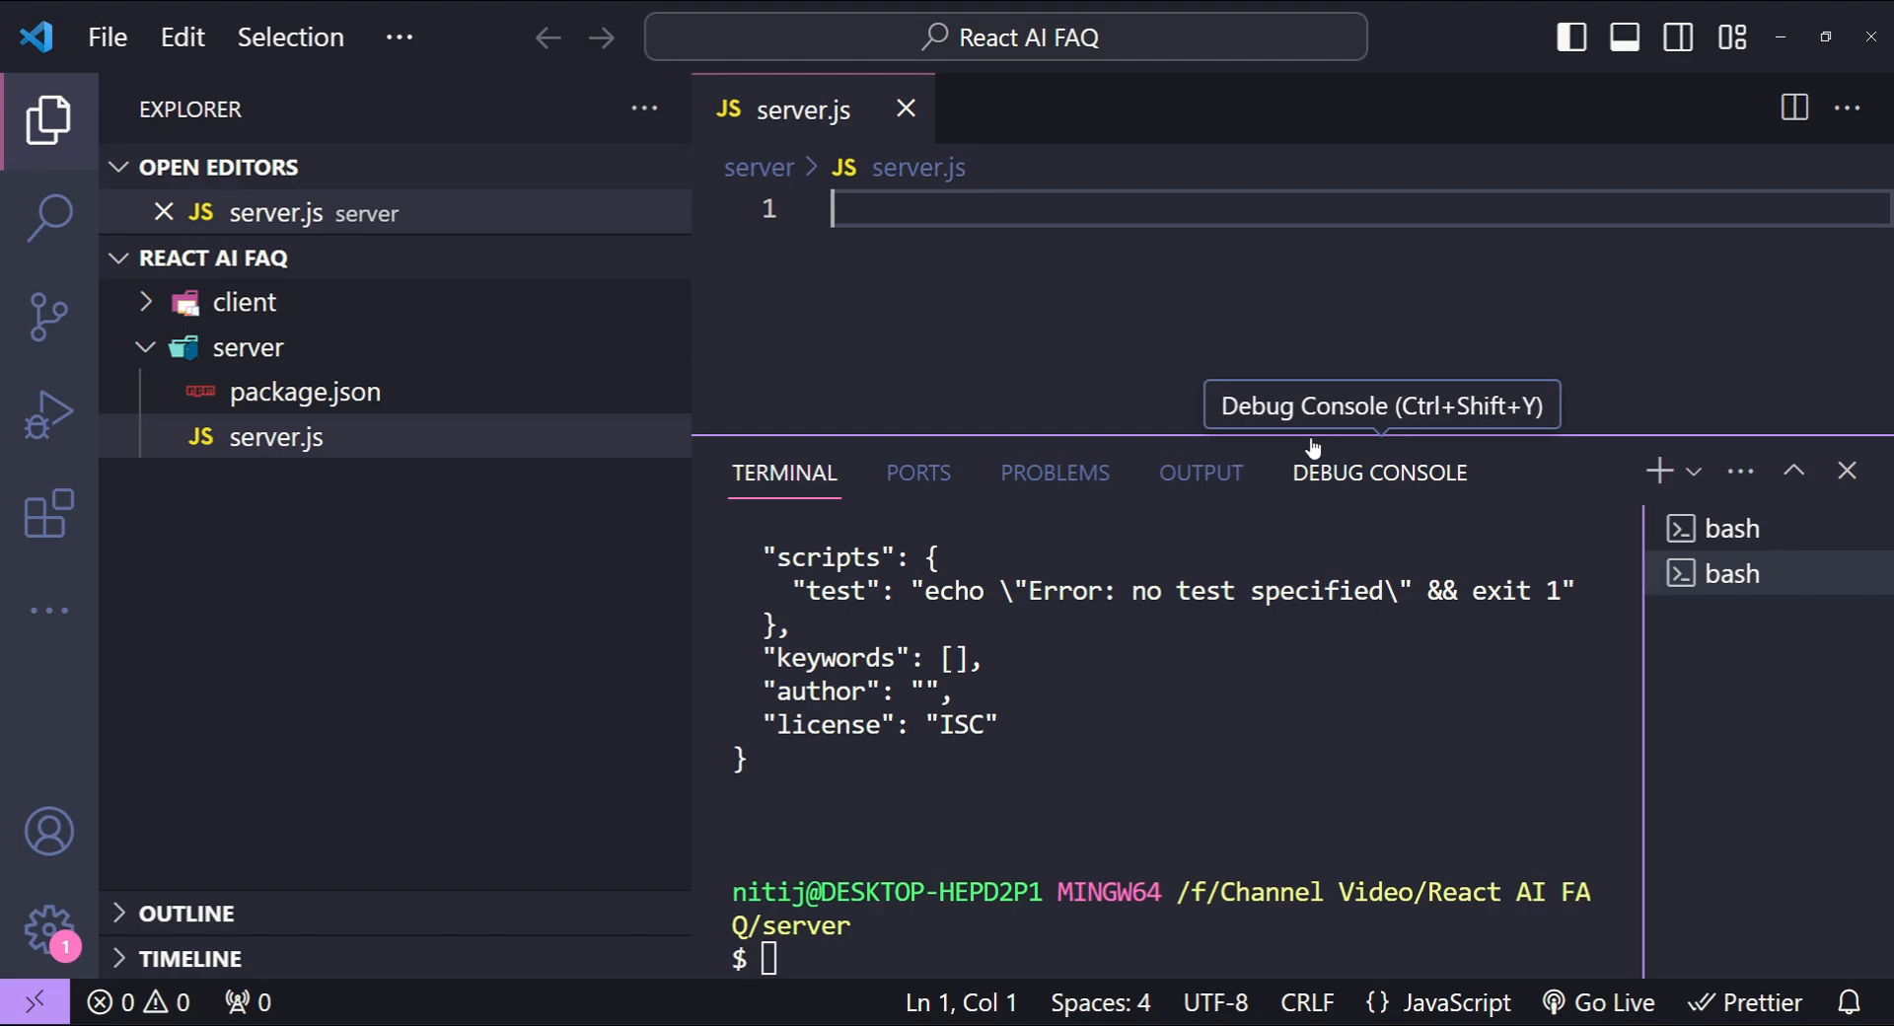
mouse_move(1285, 428)
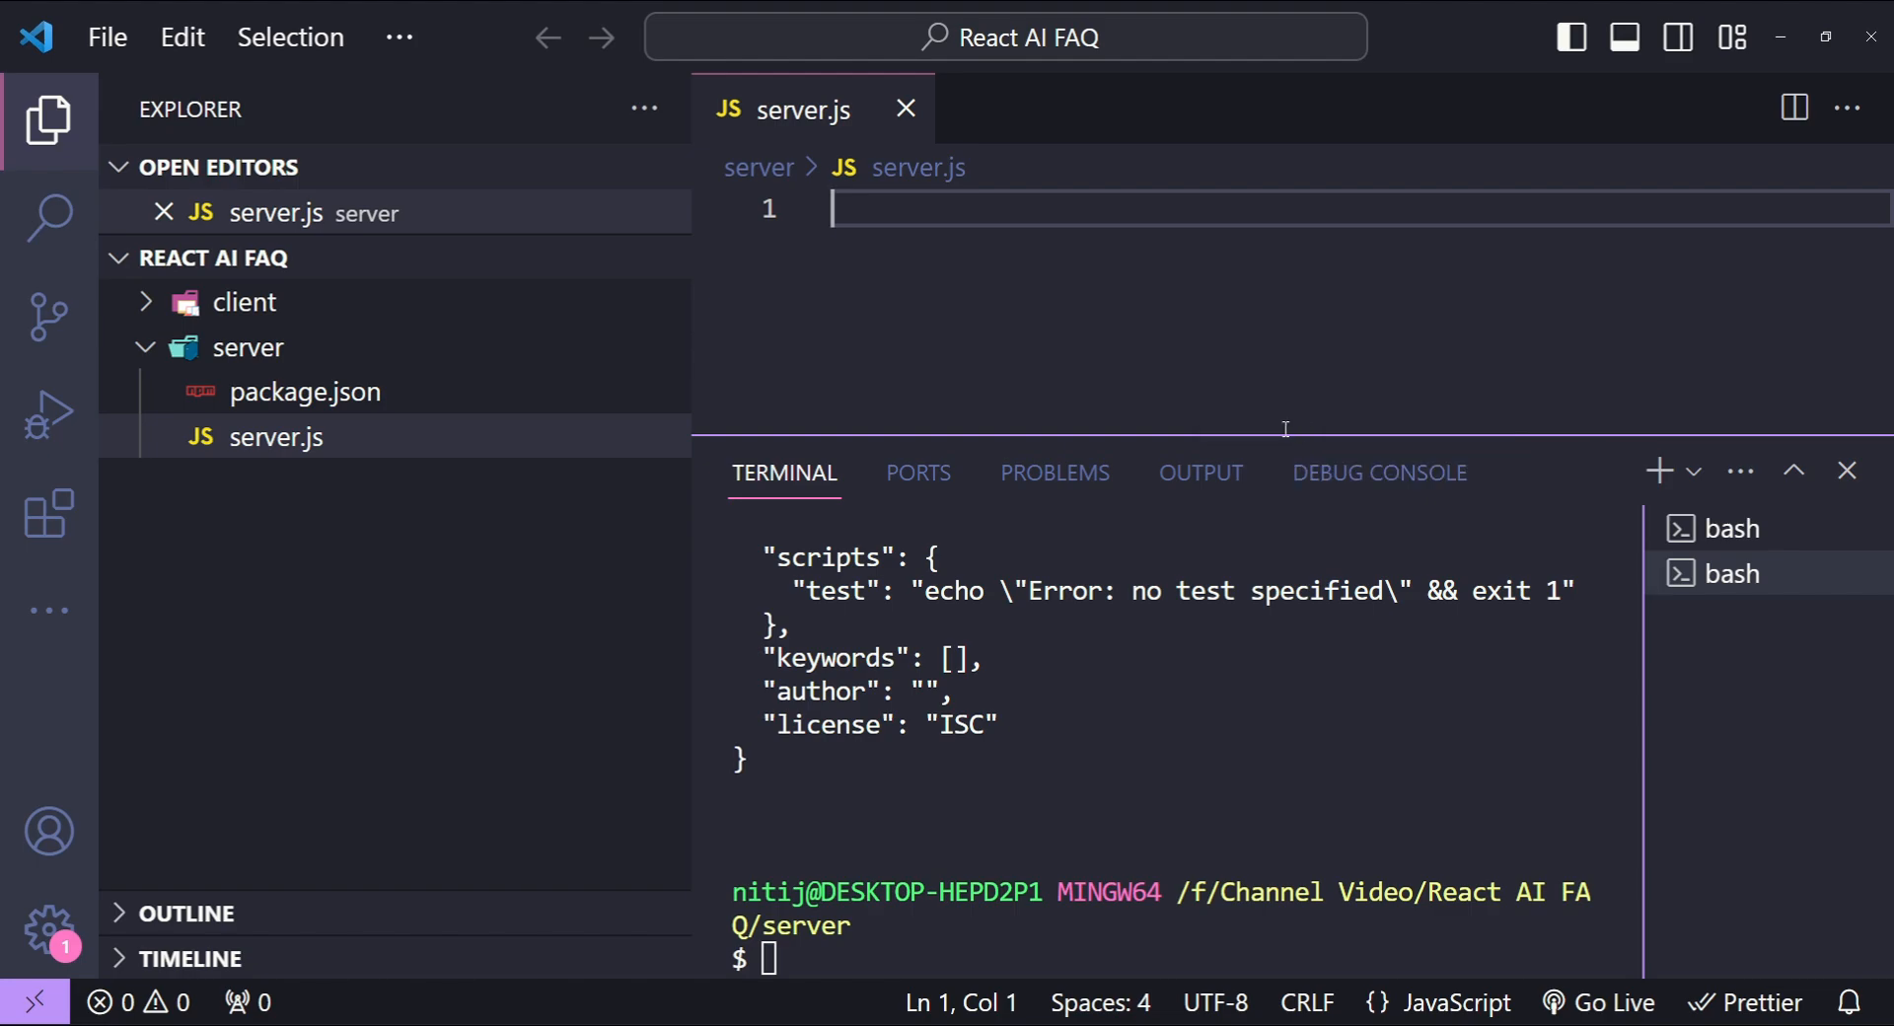
left_click(48, 120)
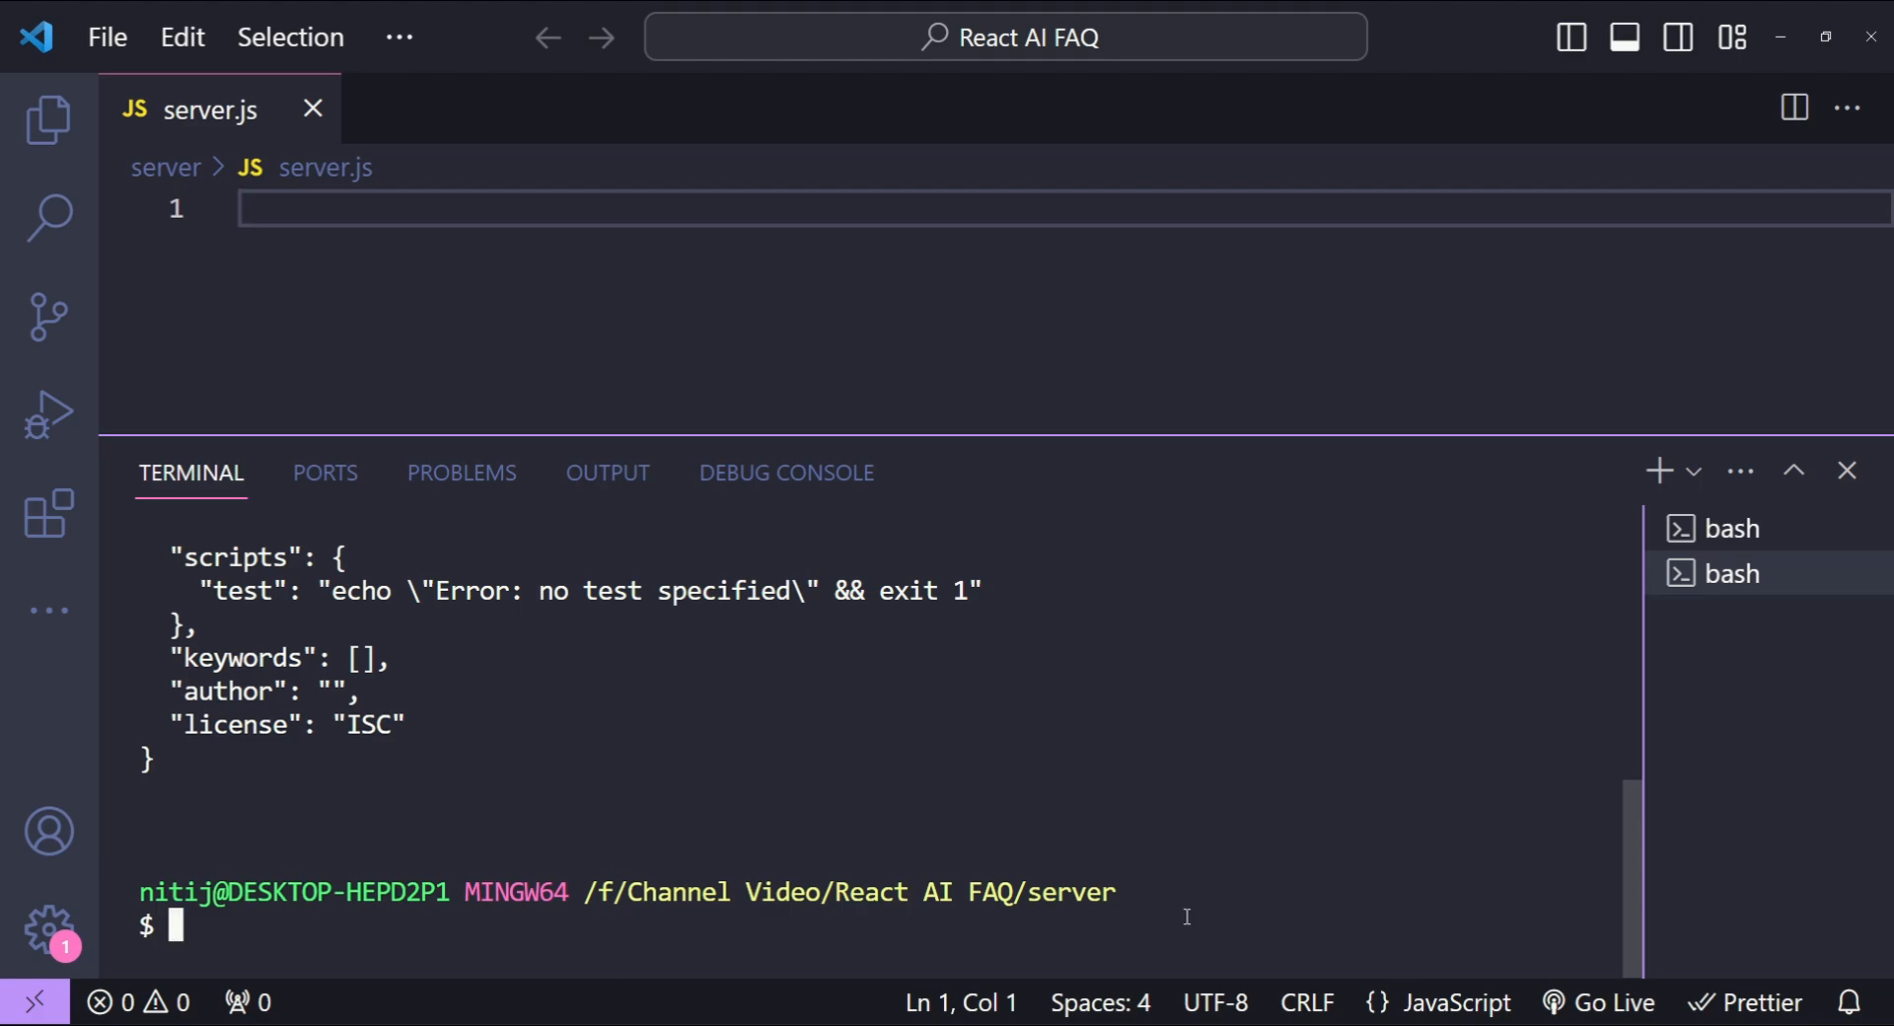
Run npm i express cors openai in the server terminal
type("npm")
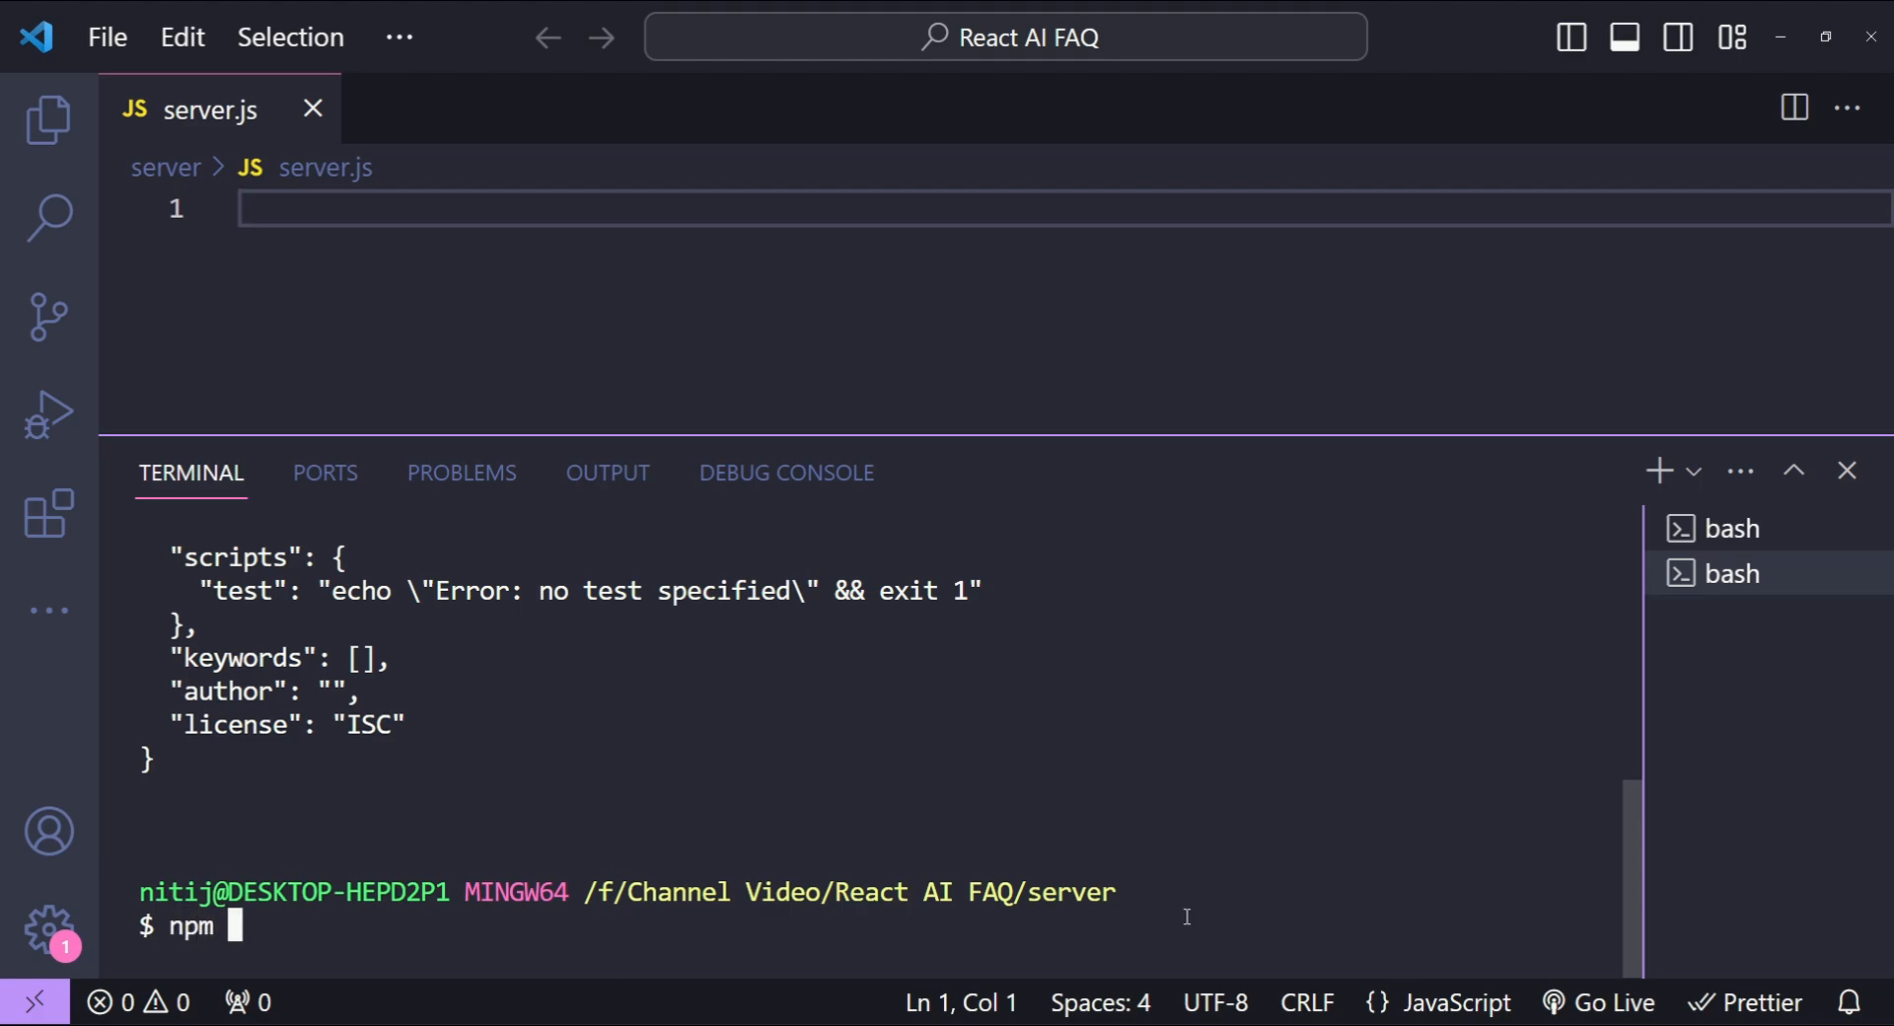
type("i")
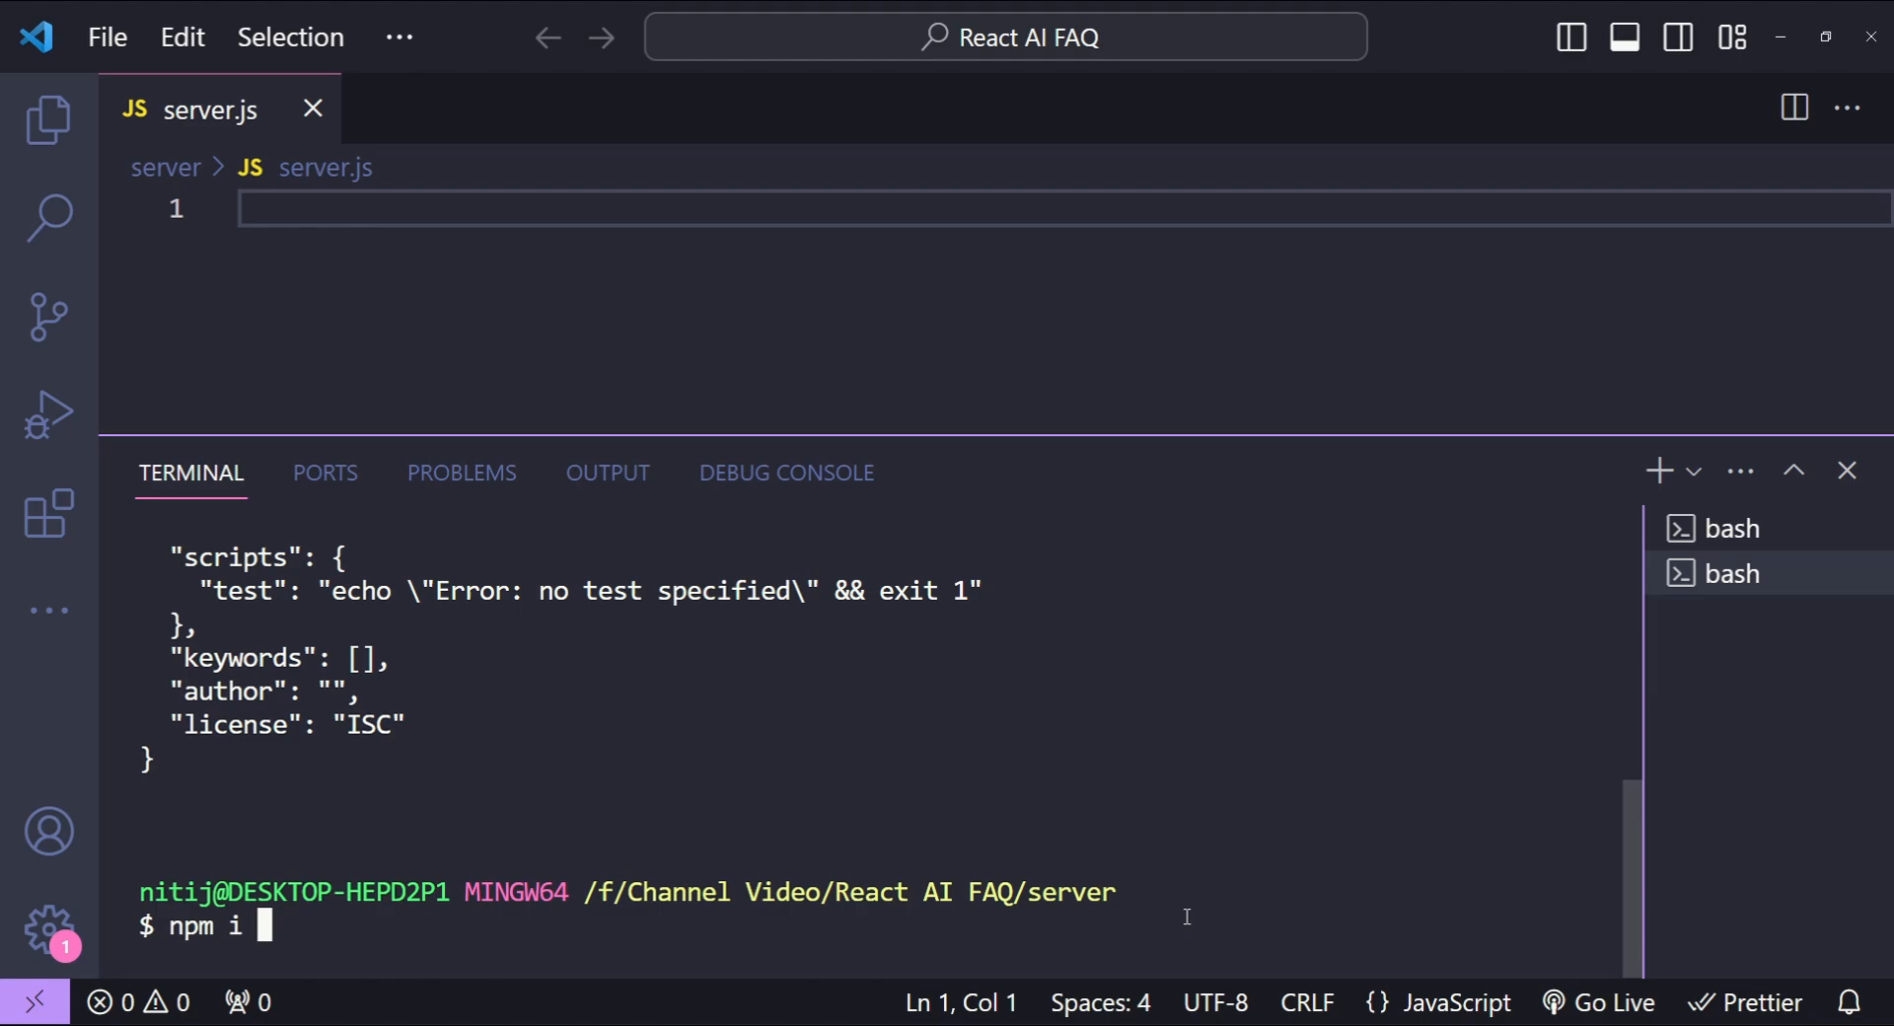
type("express")
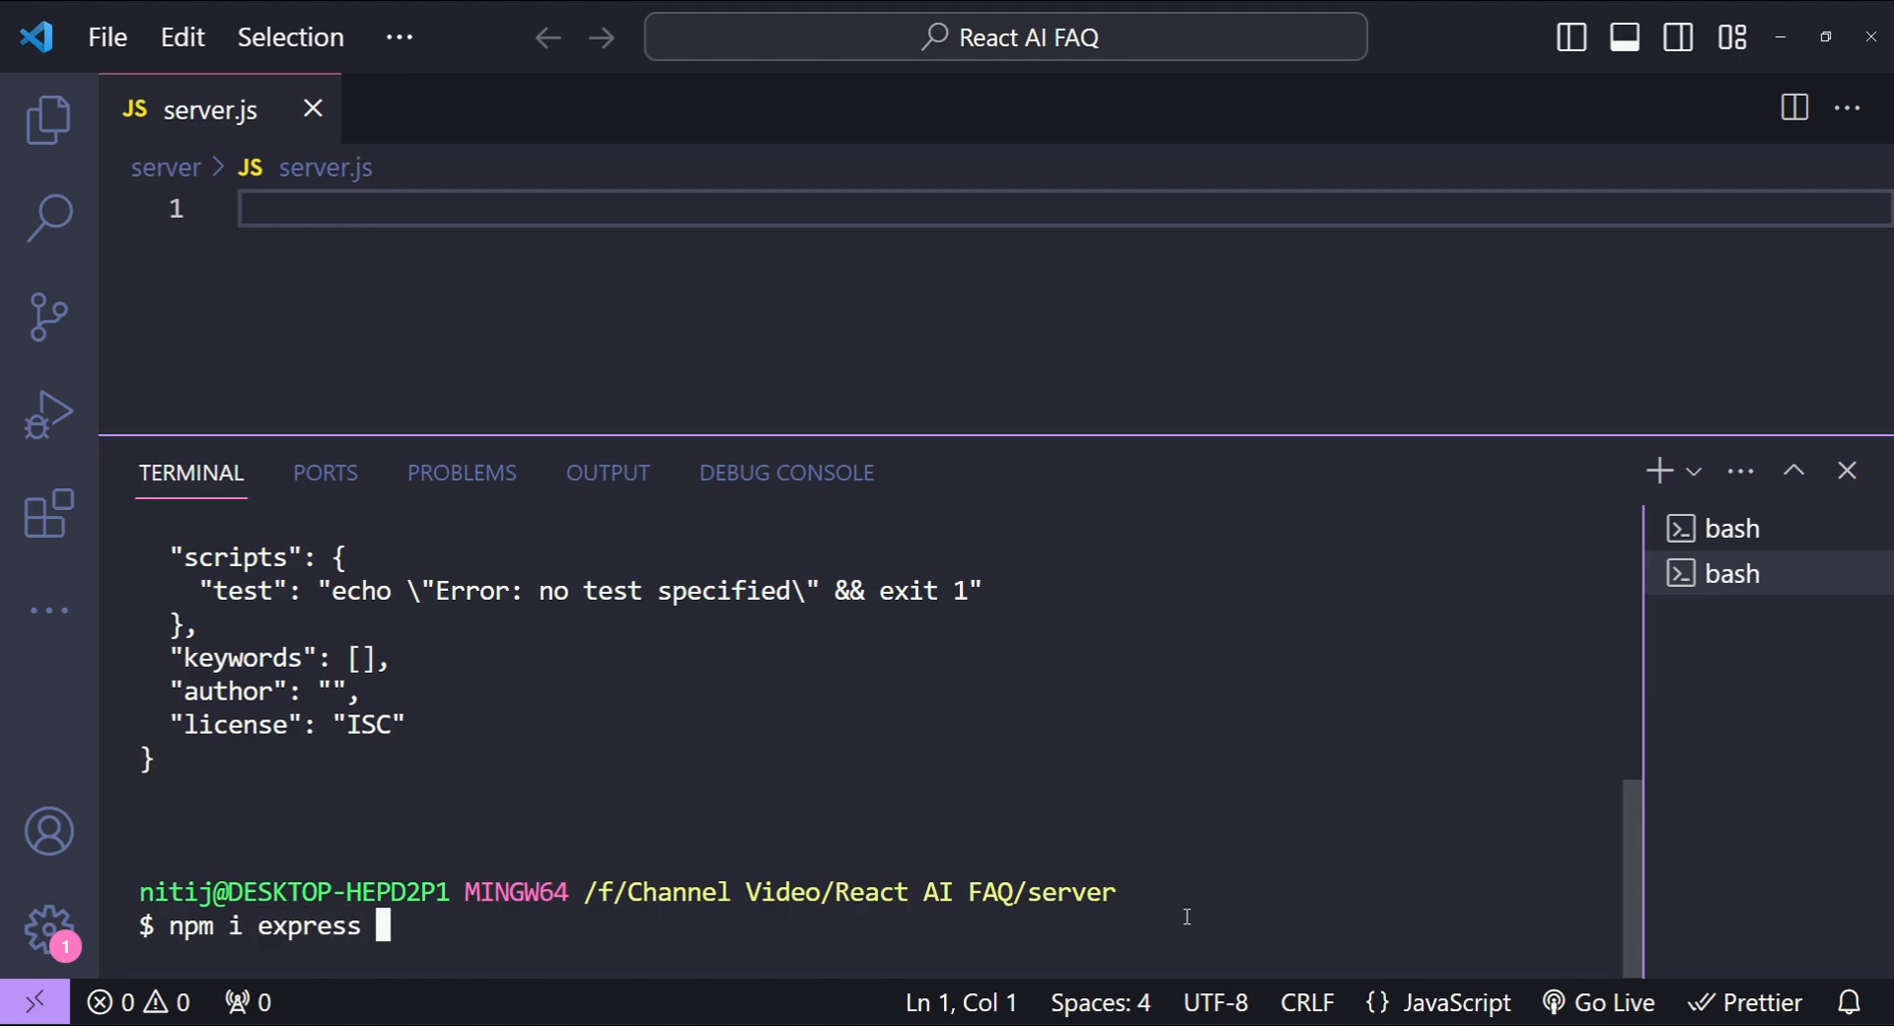
type("cors")
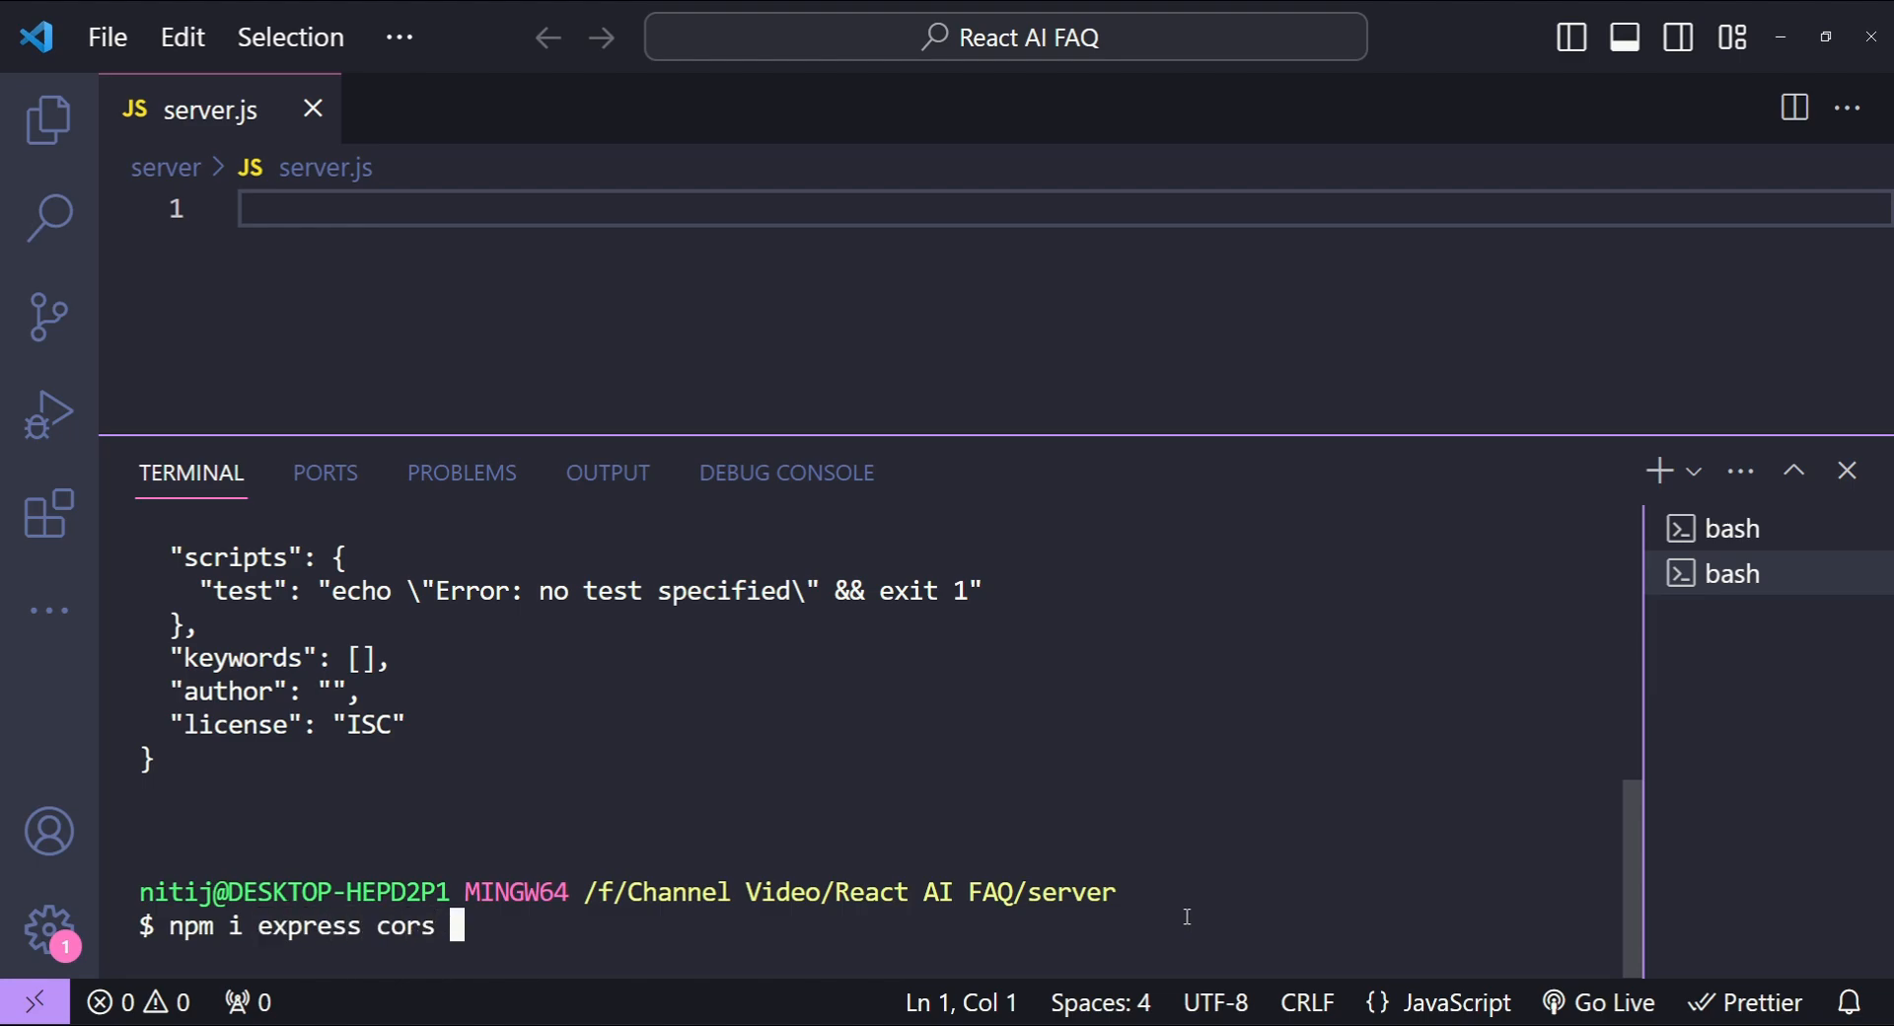
type("o")
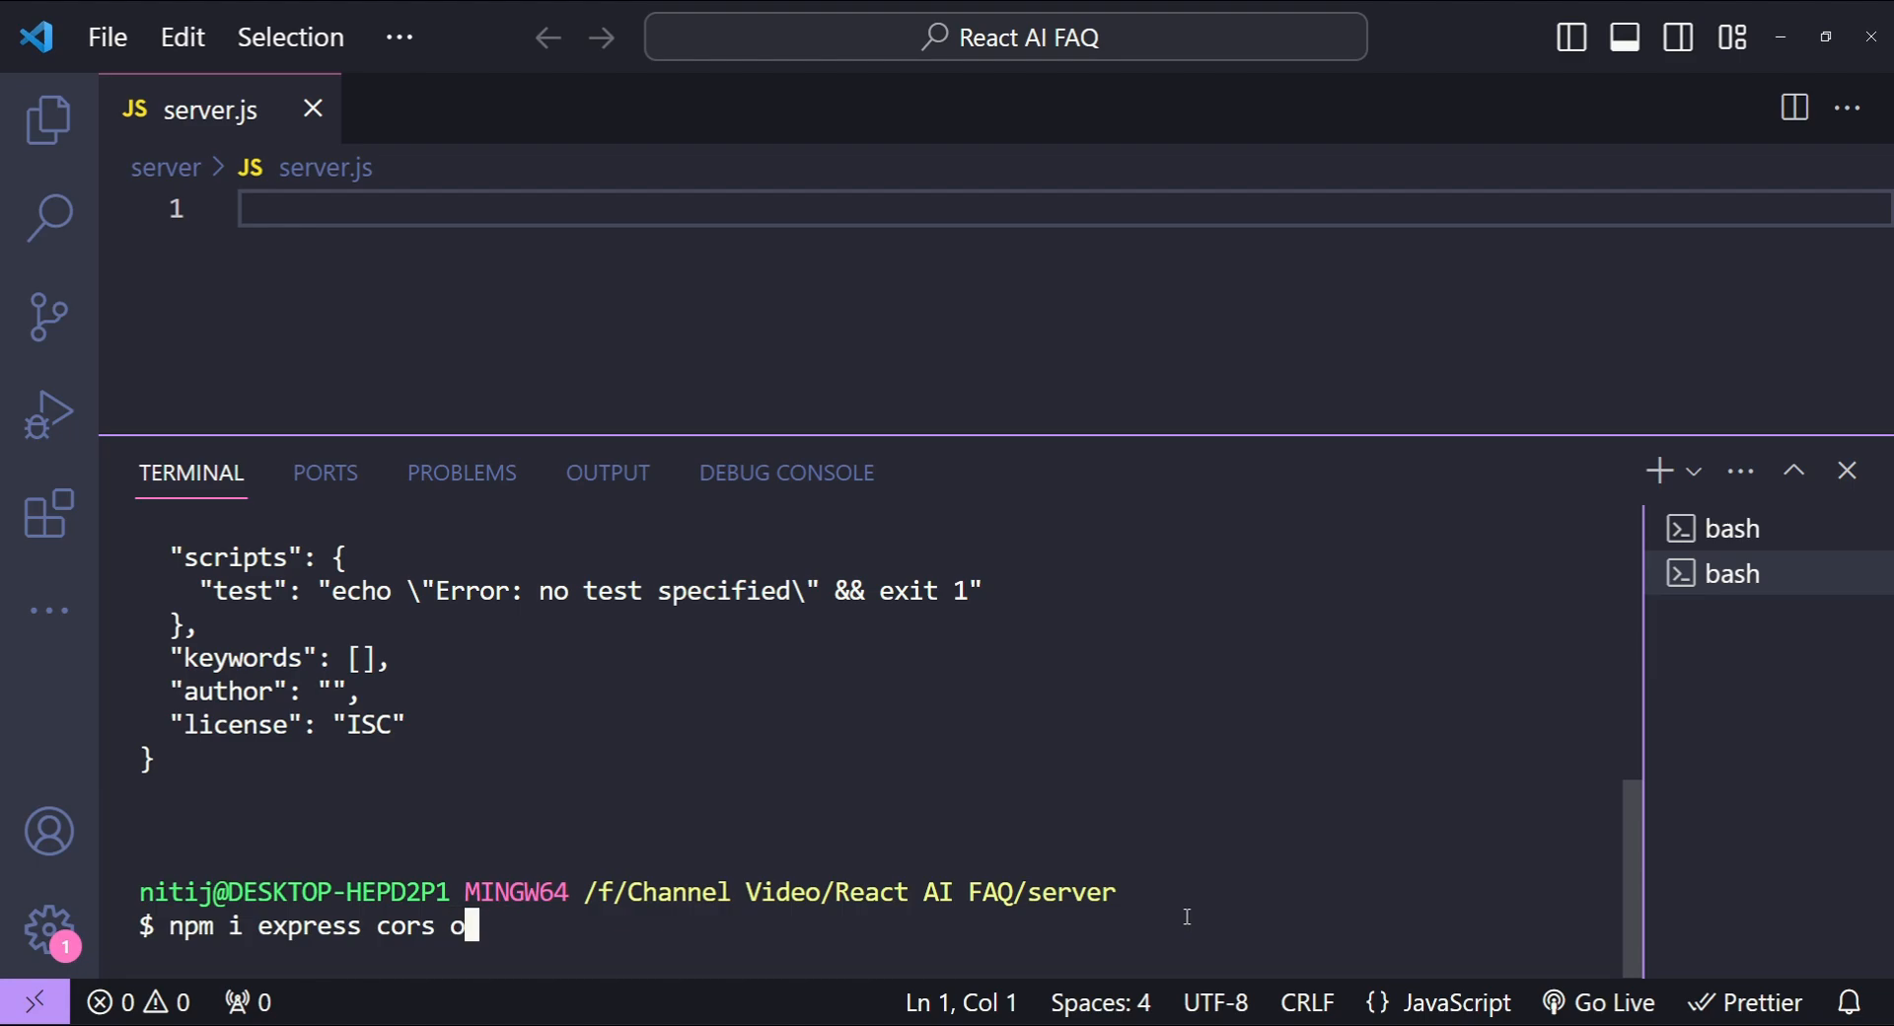
type("penai")
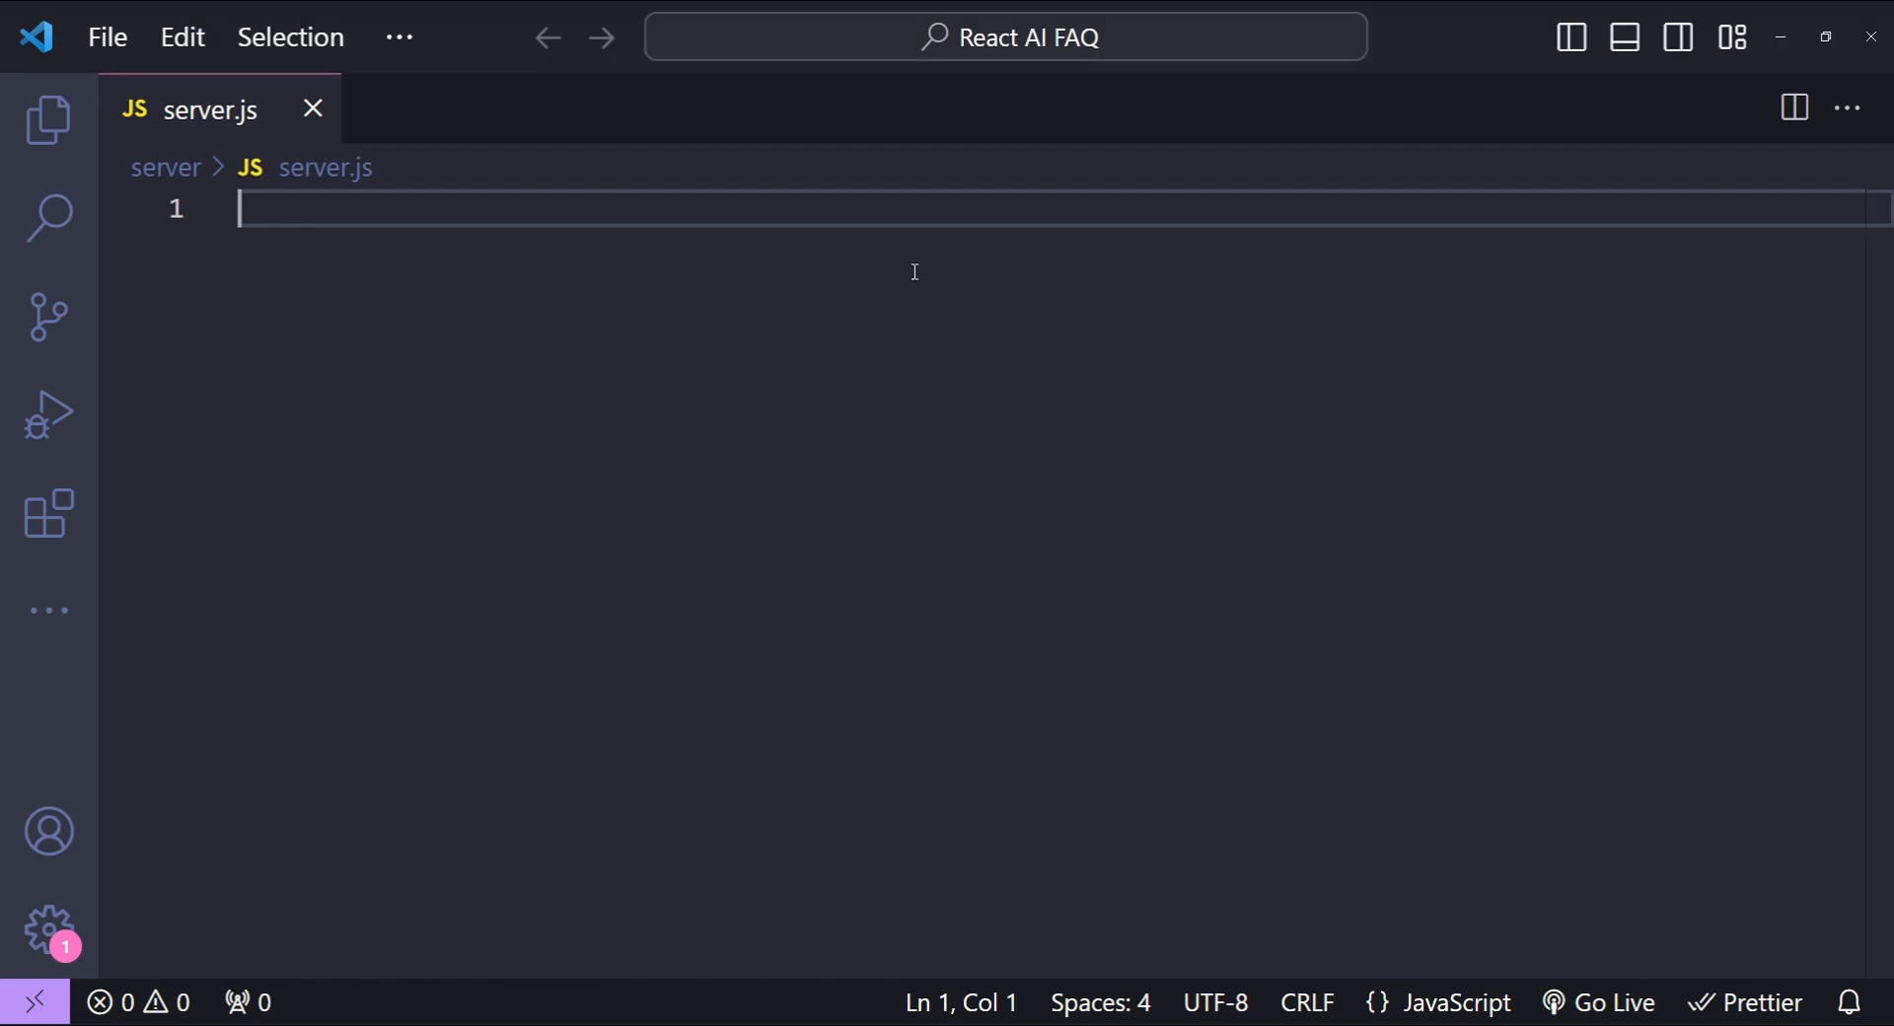
Require express, cors and openai in server.js, set PORT 3001 and add app.use(cors())
type("const express = require(\"express\");")
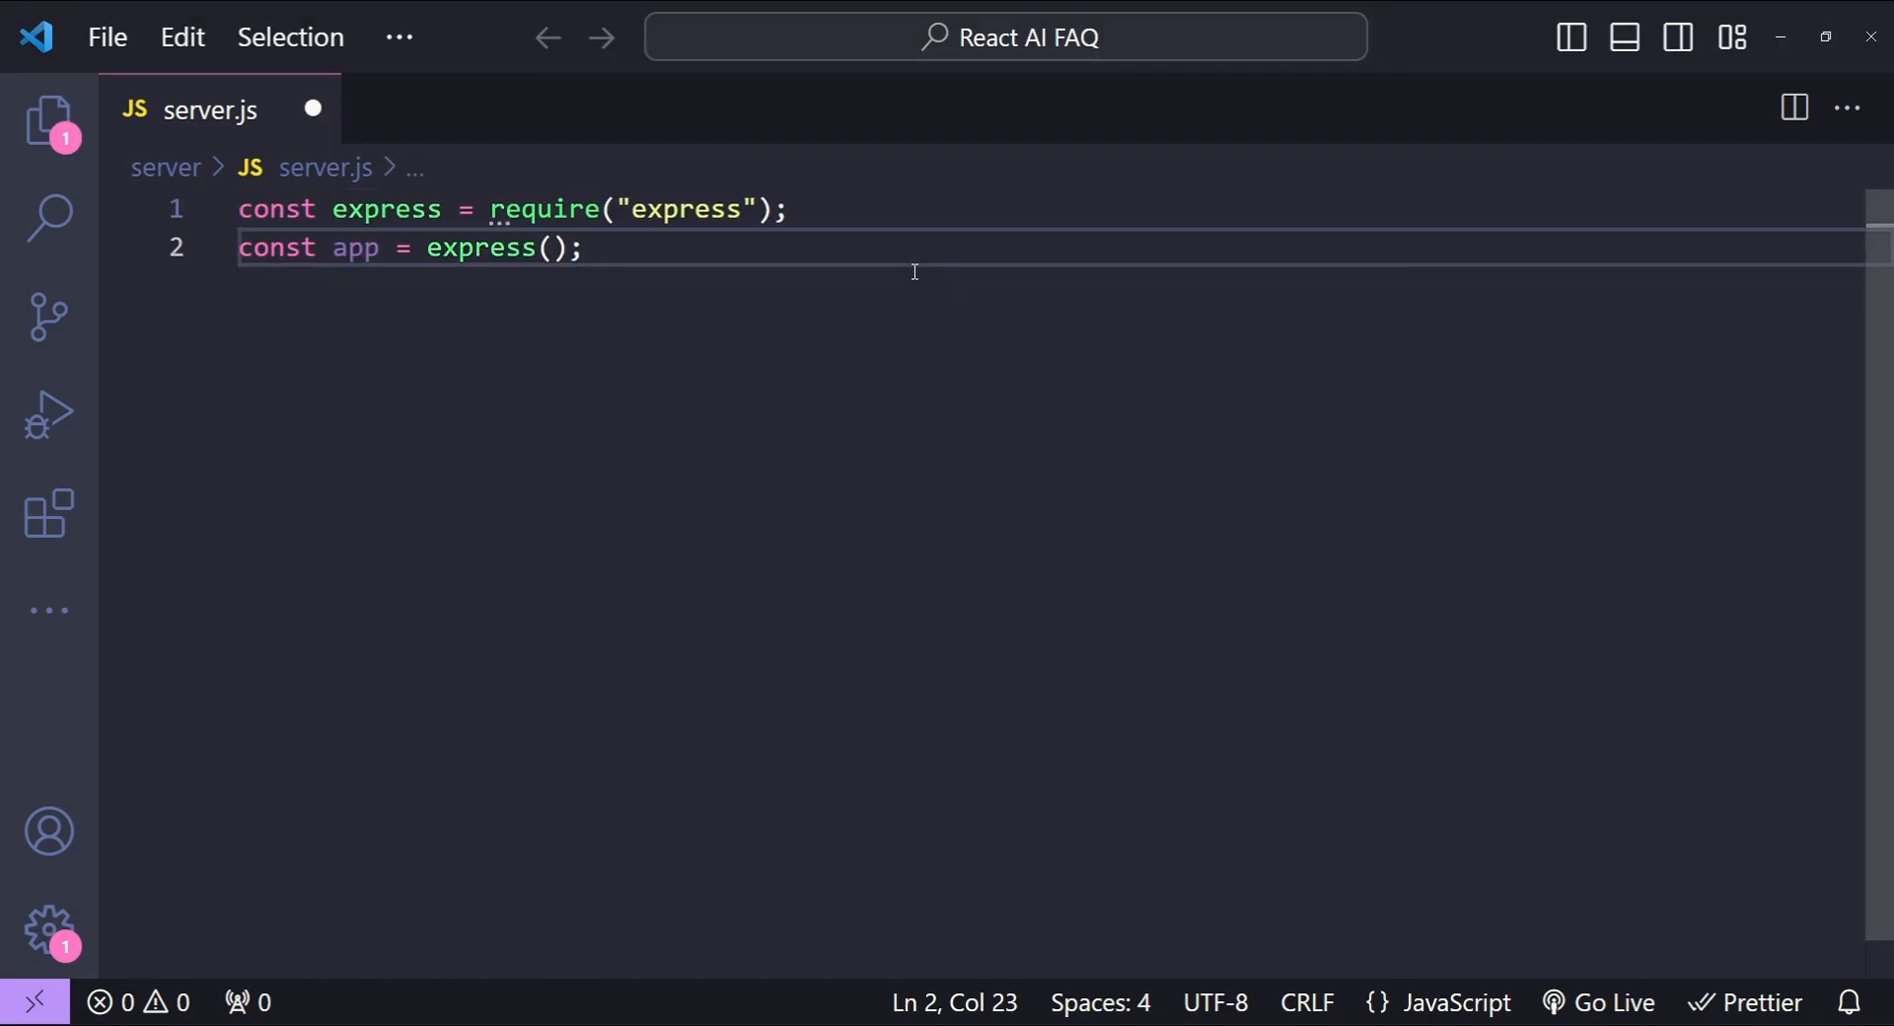
key("Enter")
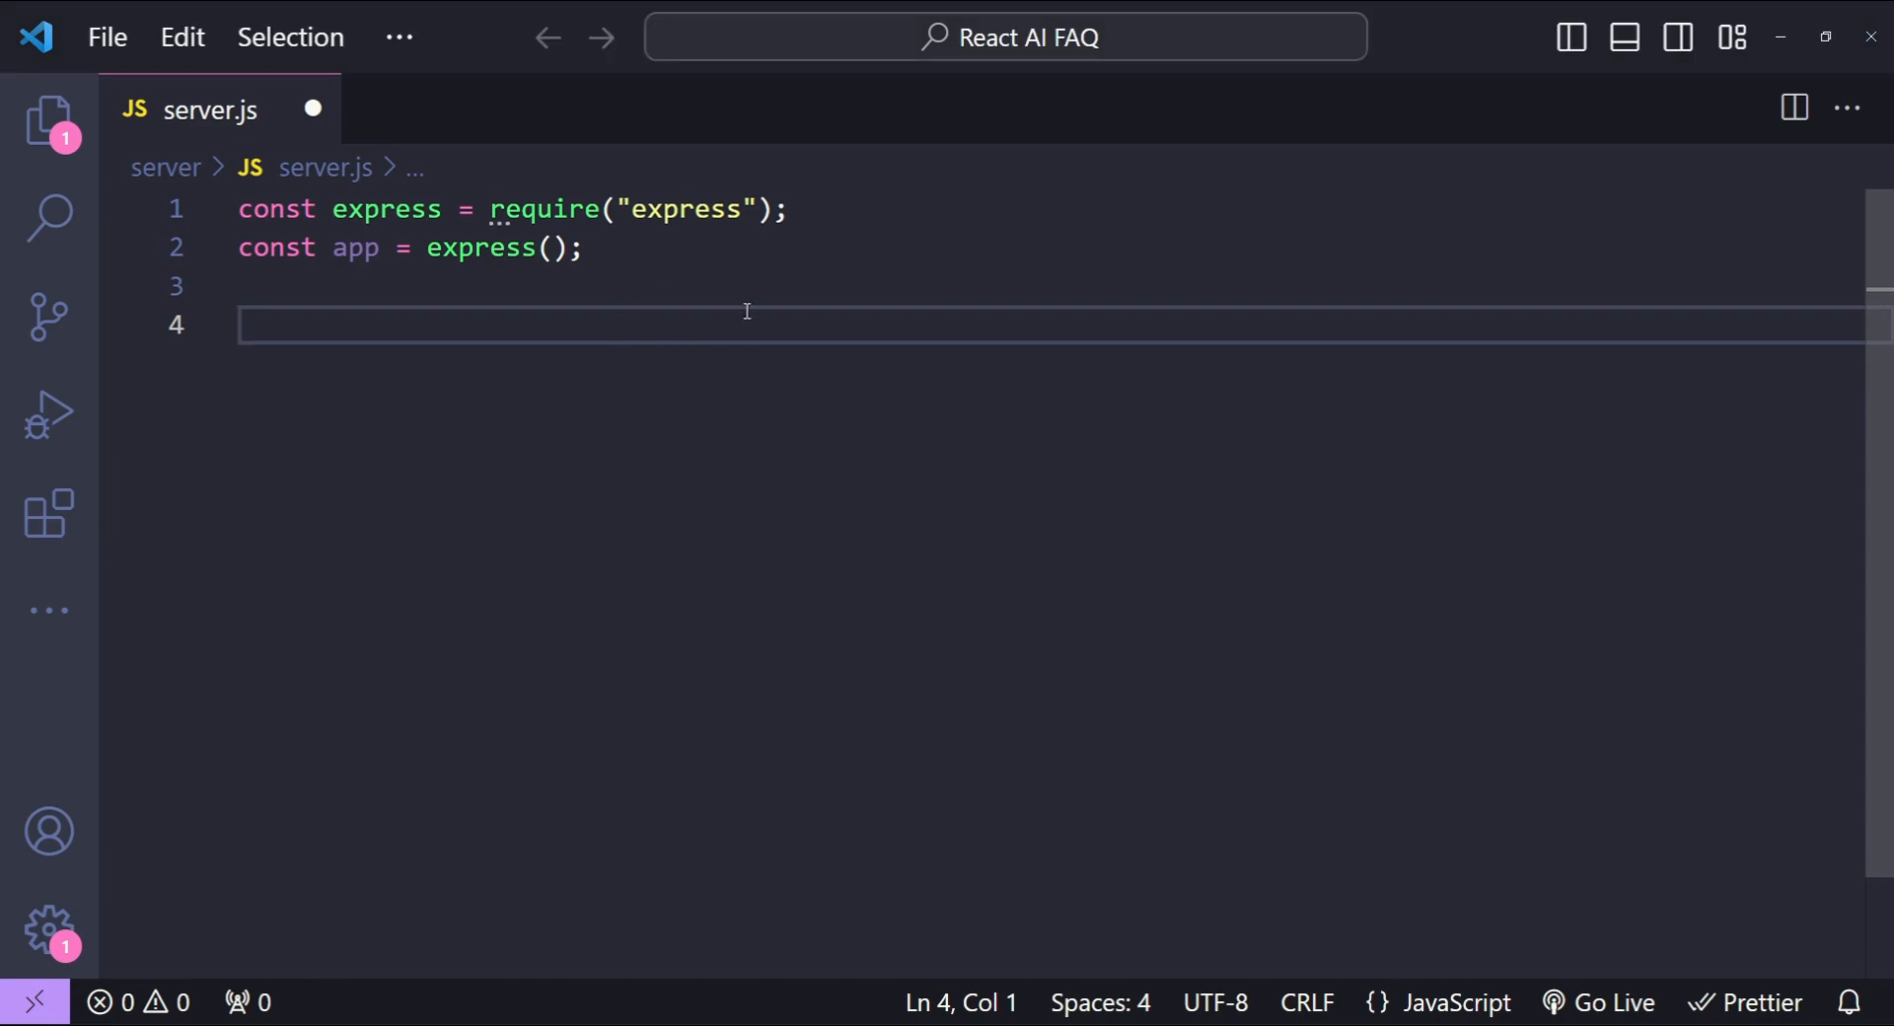
type("const OpenAI = require(\"openai\");")
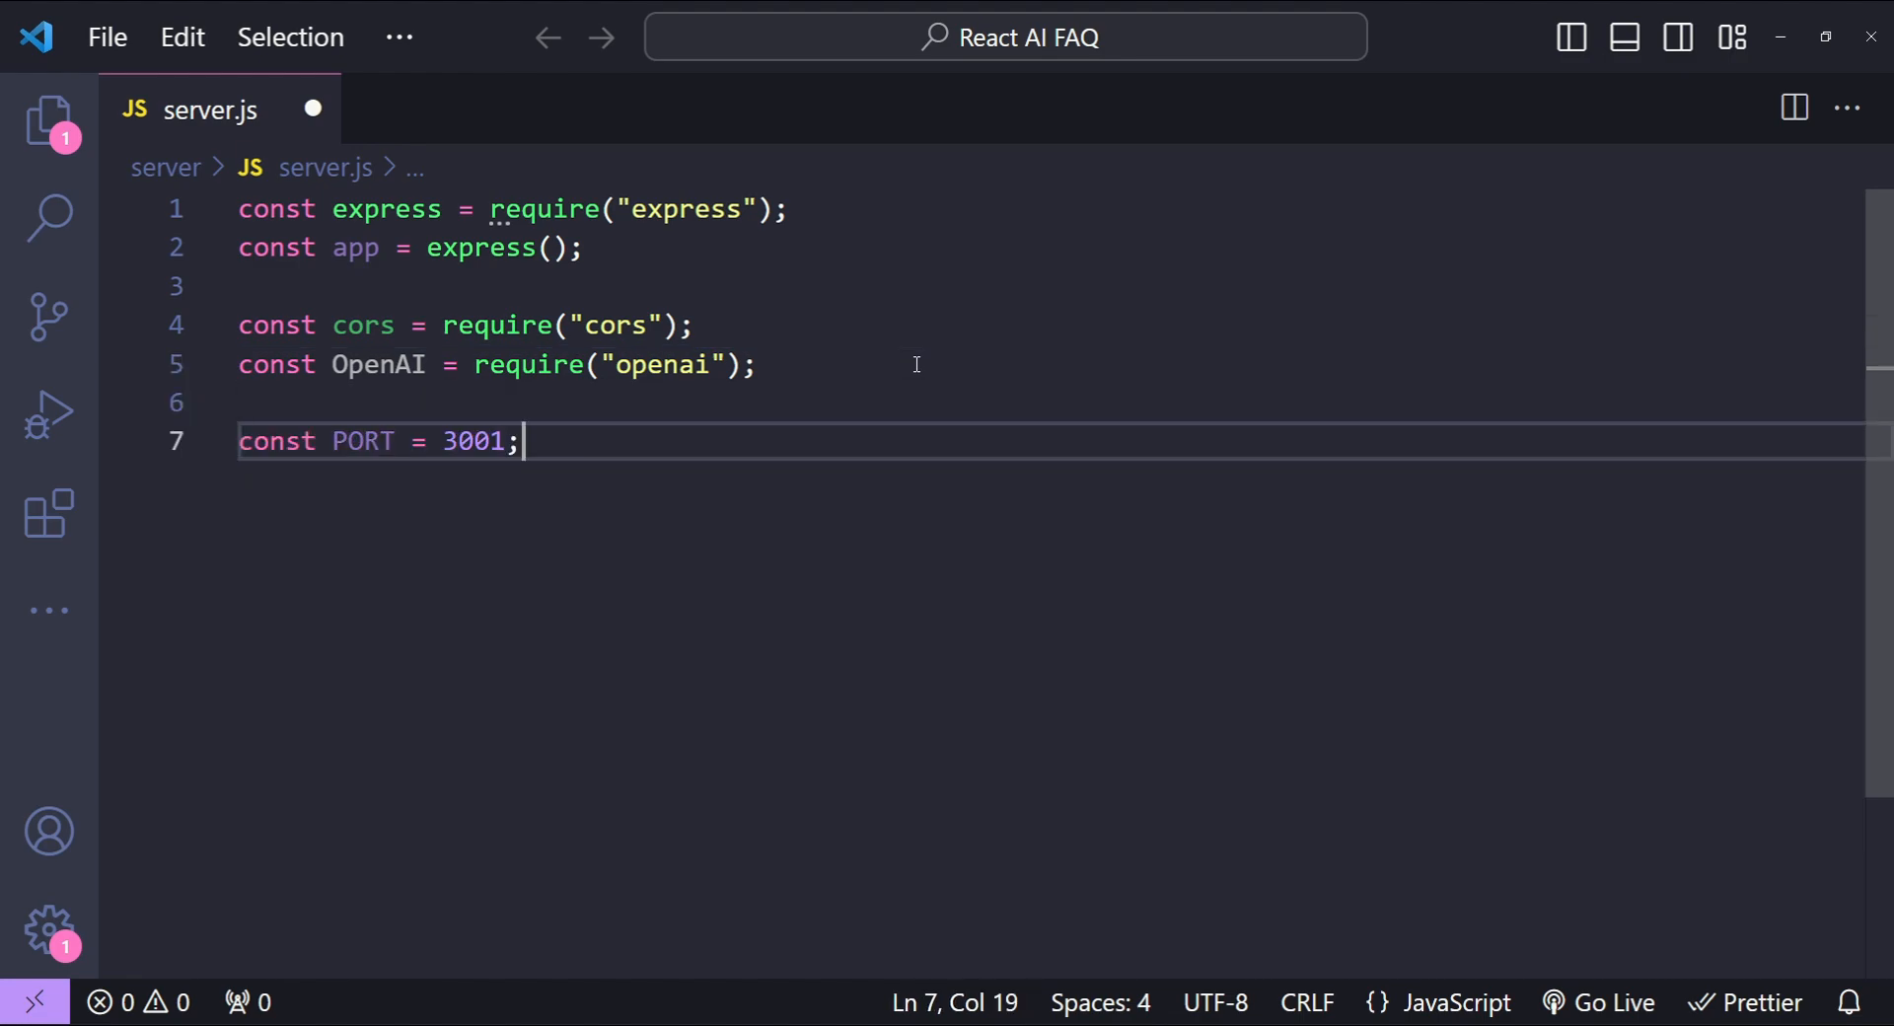
key("Enter")
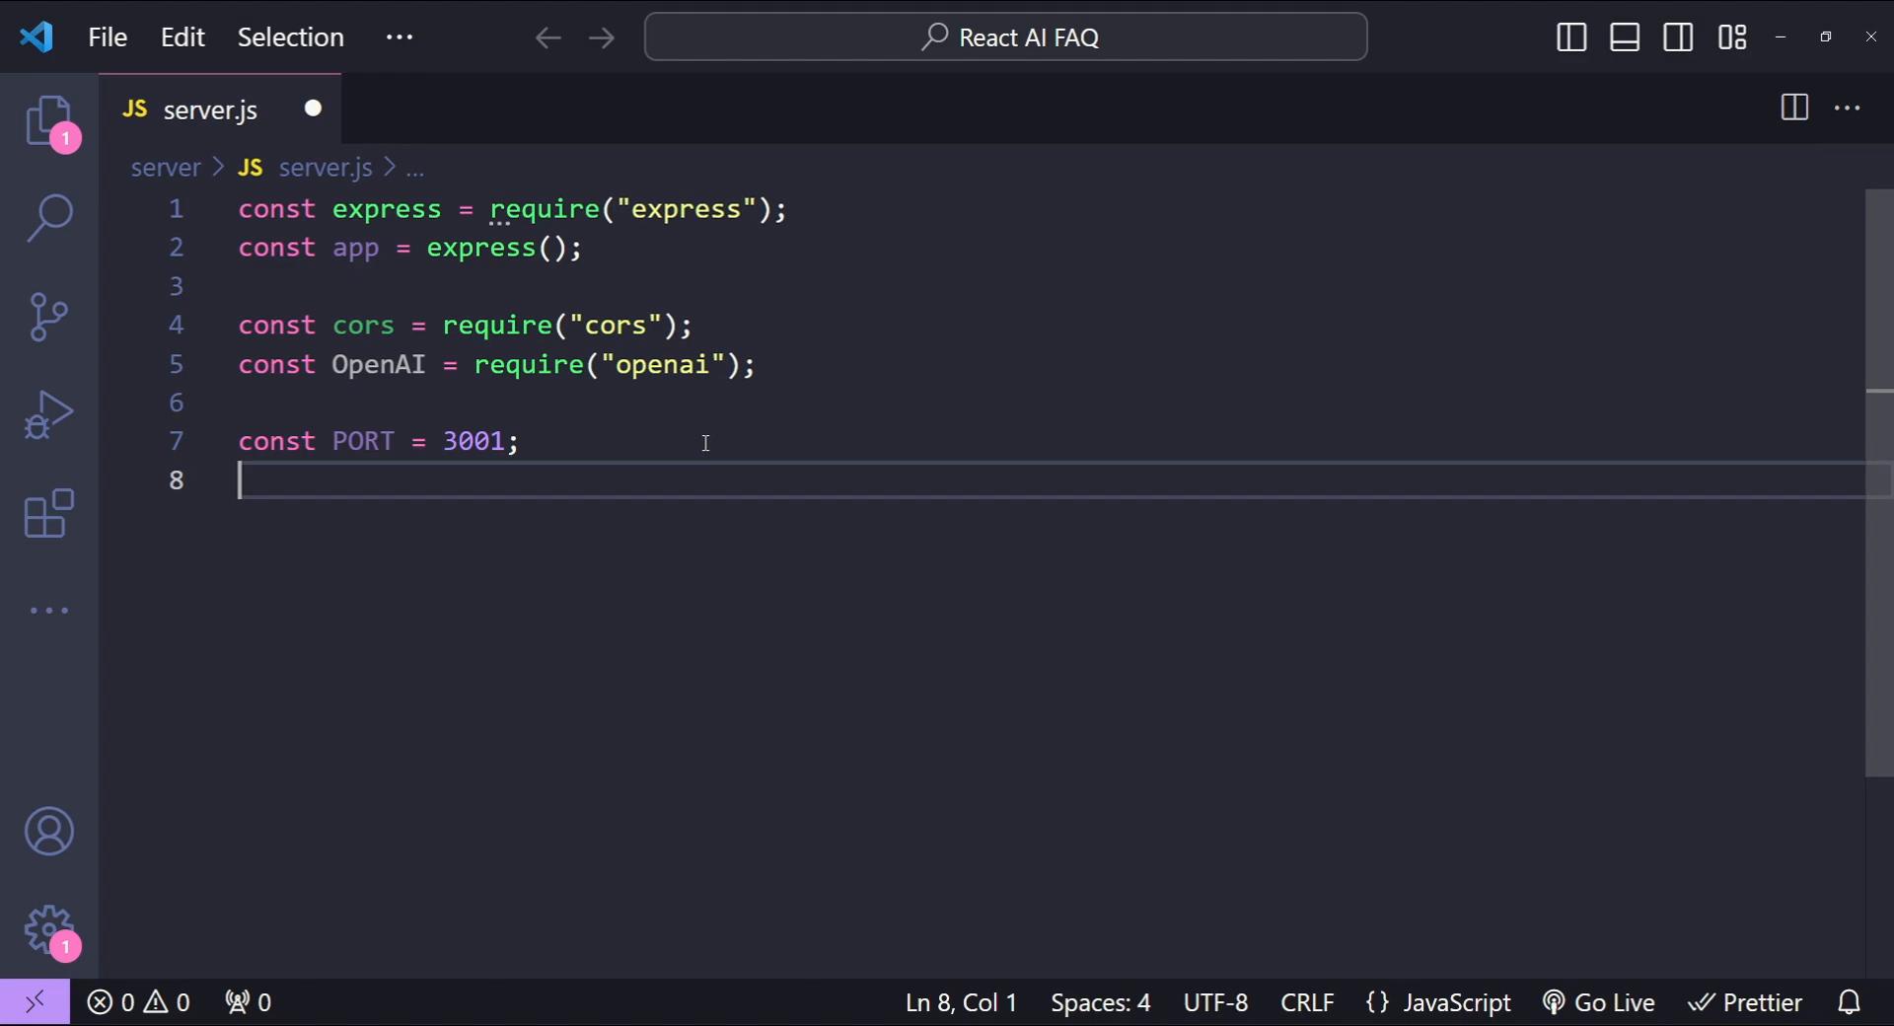
type("app.use(cors());")
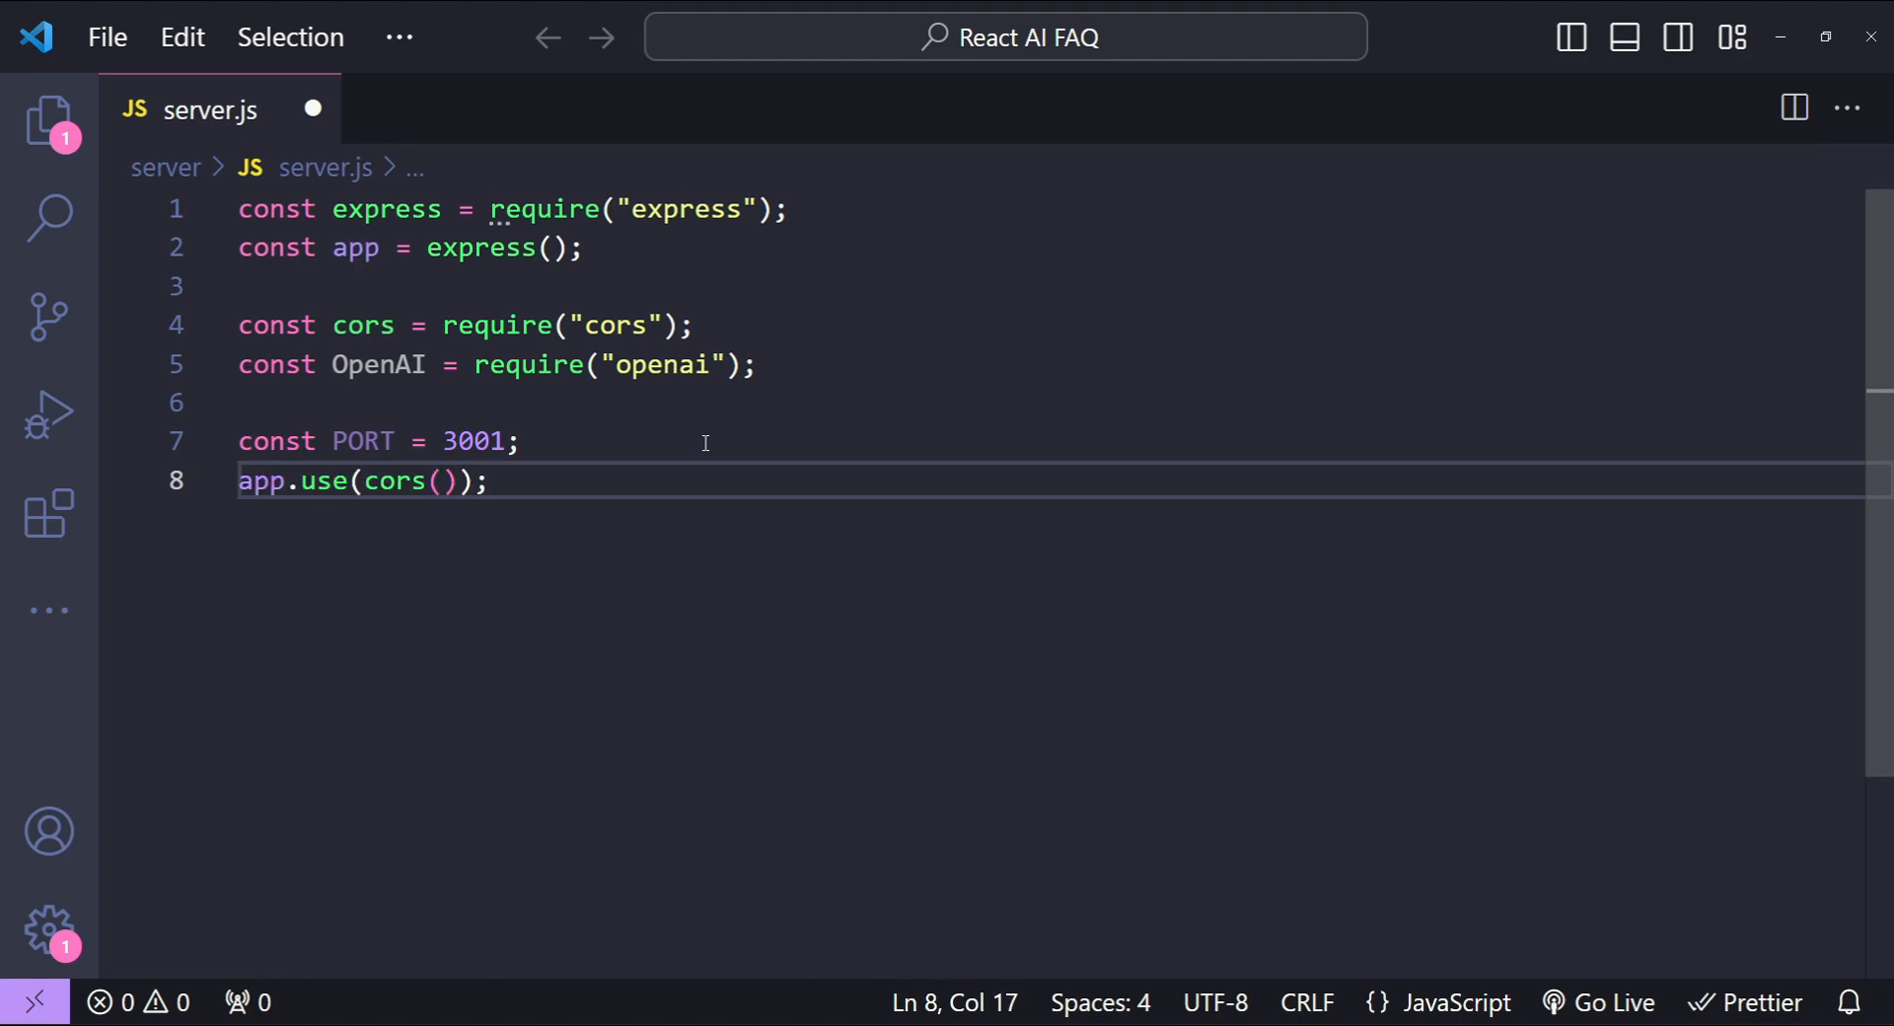
left_click(489, 479)
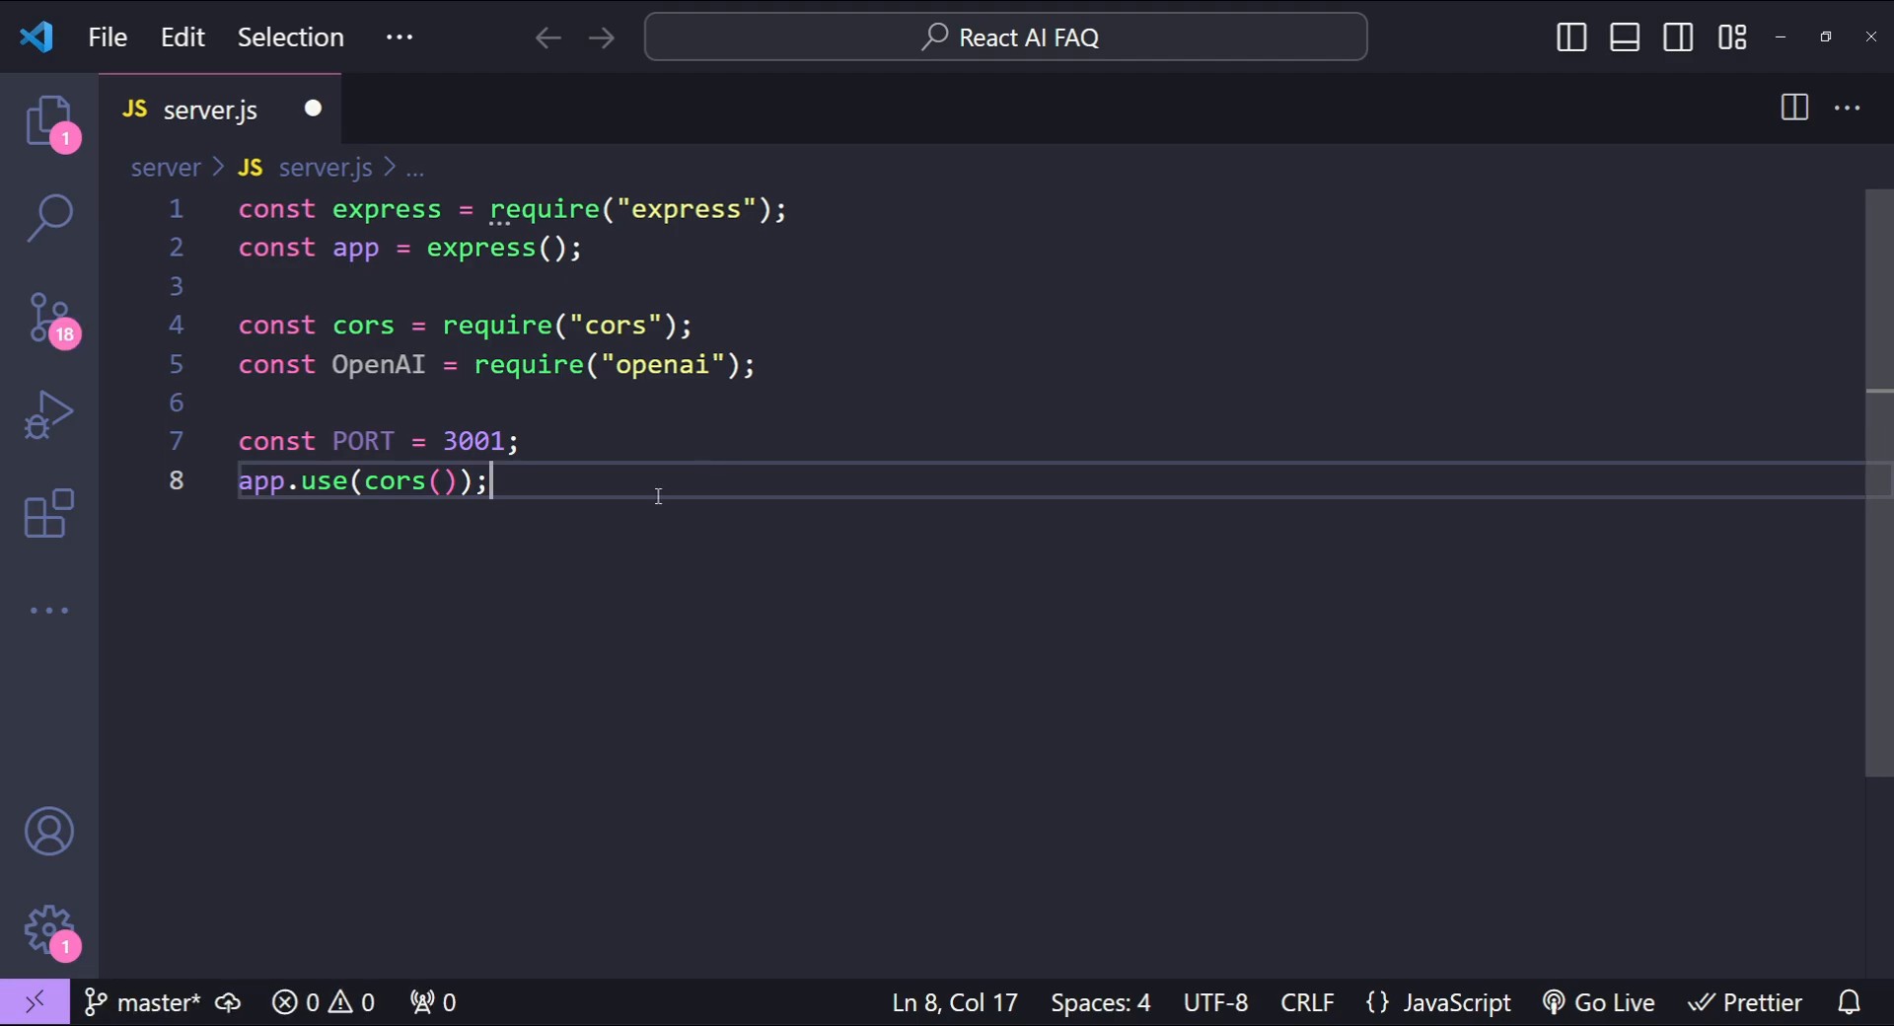
Add an async app.get("/api/faq", (req, res) => { }) route handler
type("app.get(\"/api/faq\"")
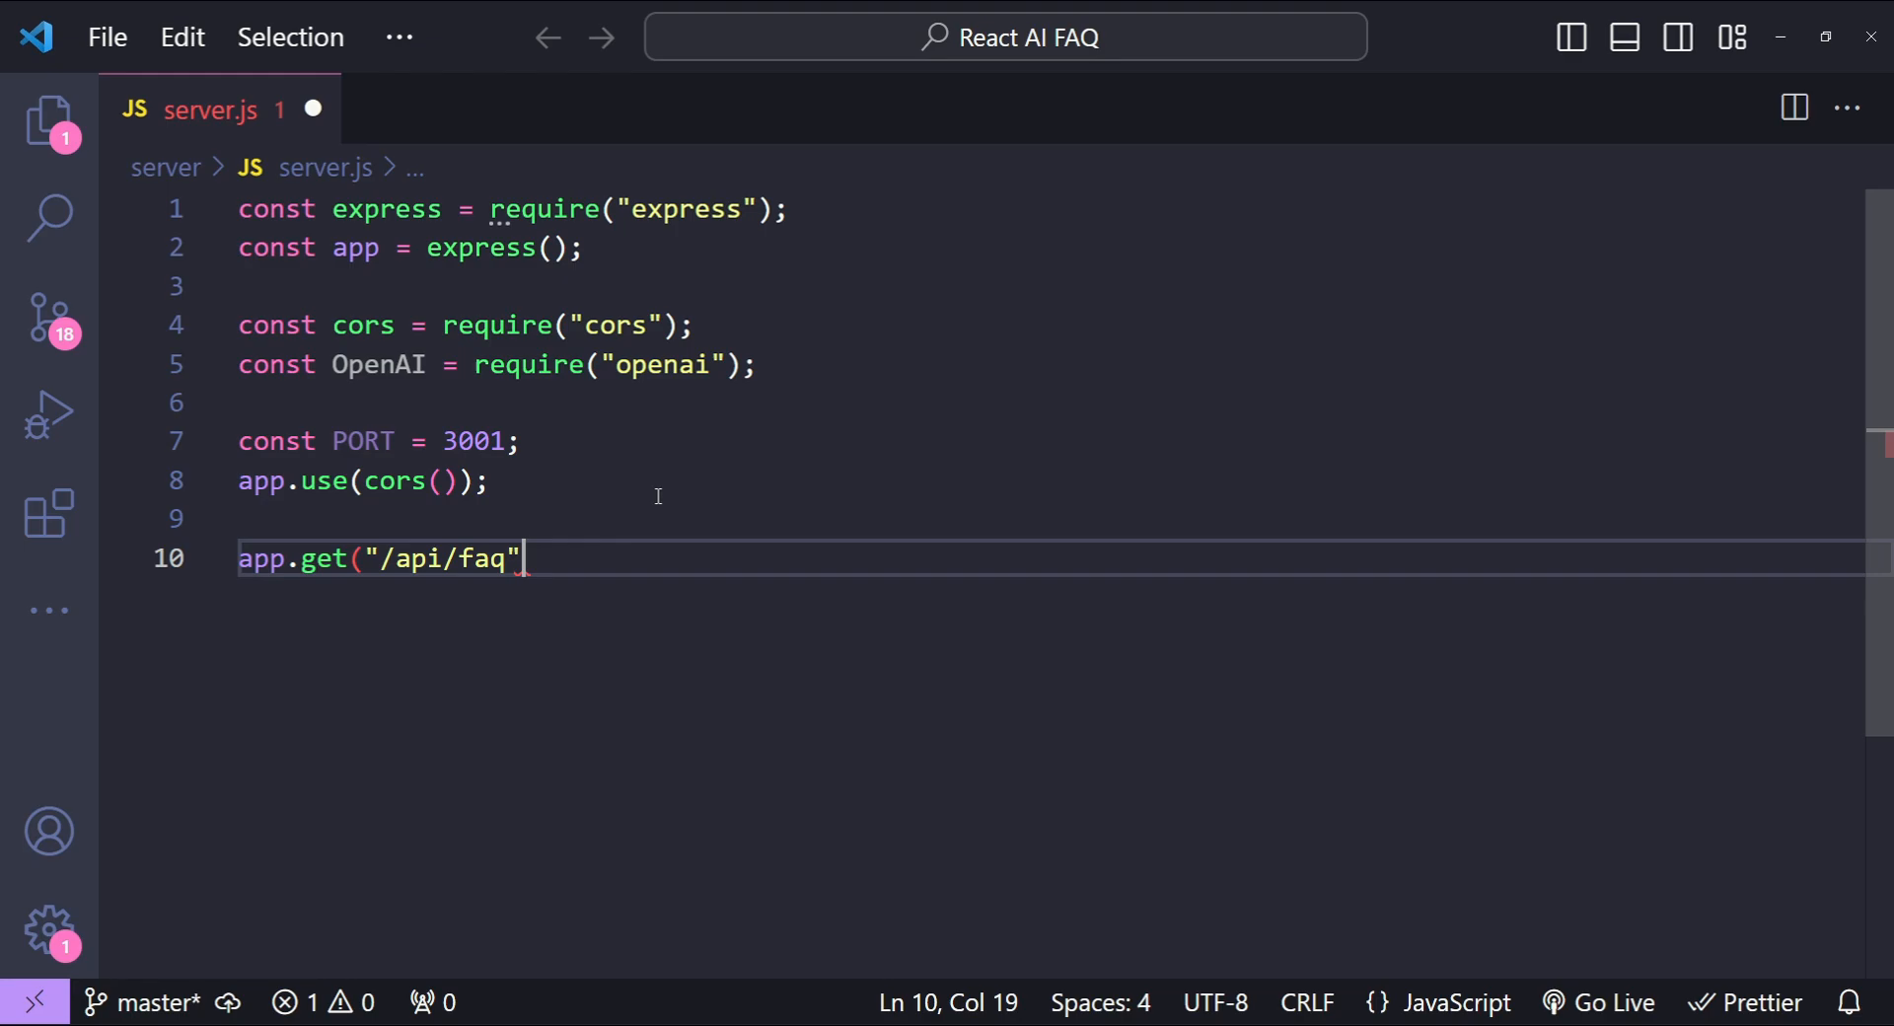
type(", async")
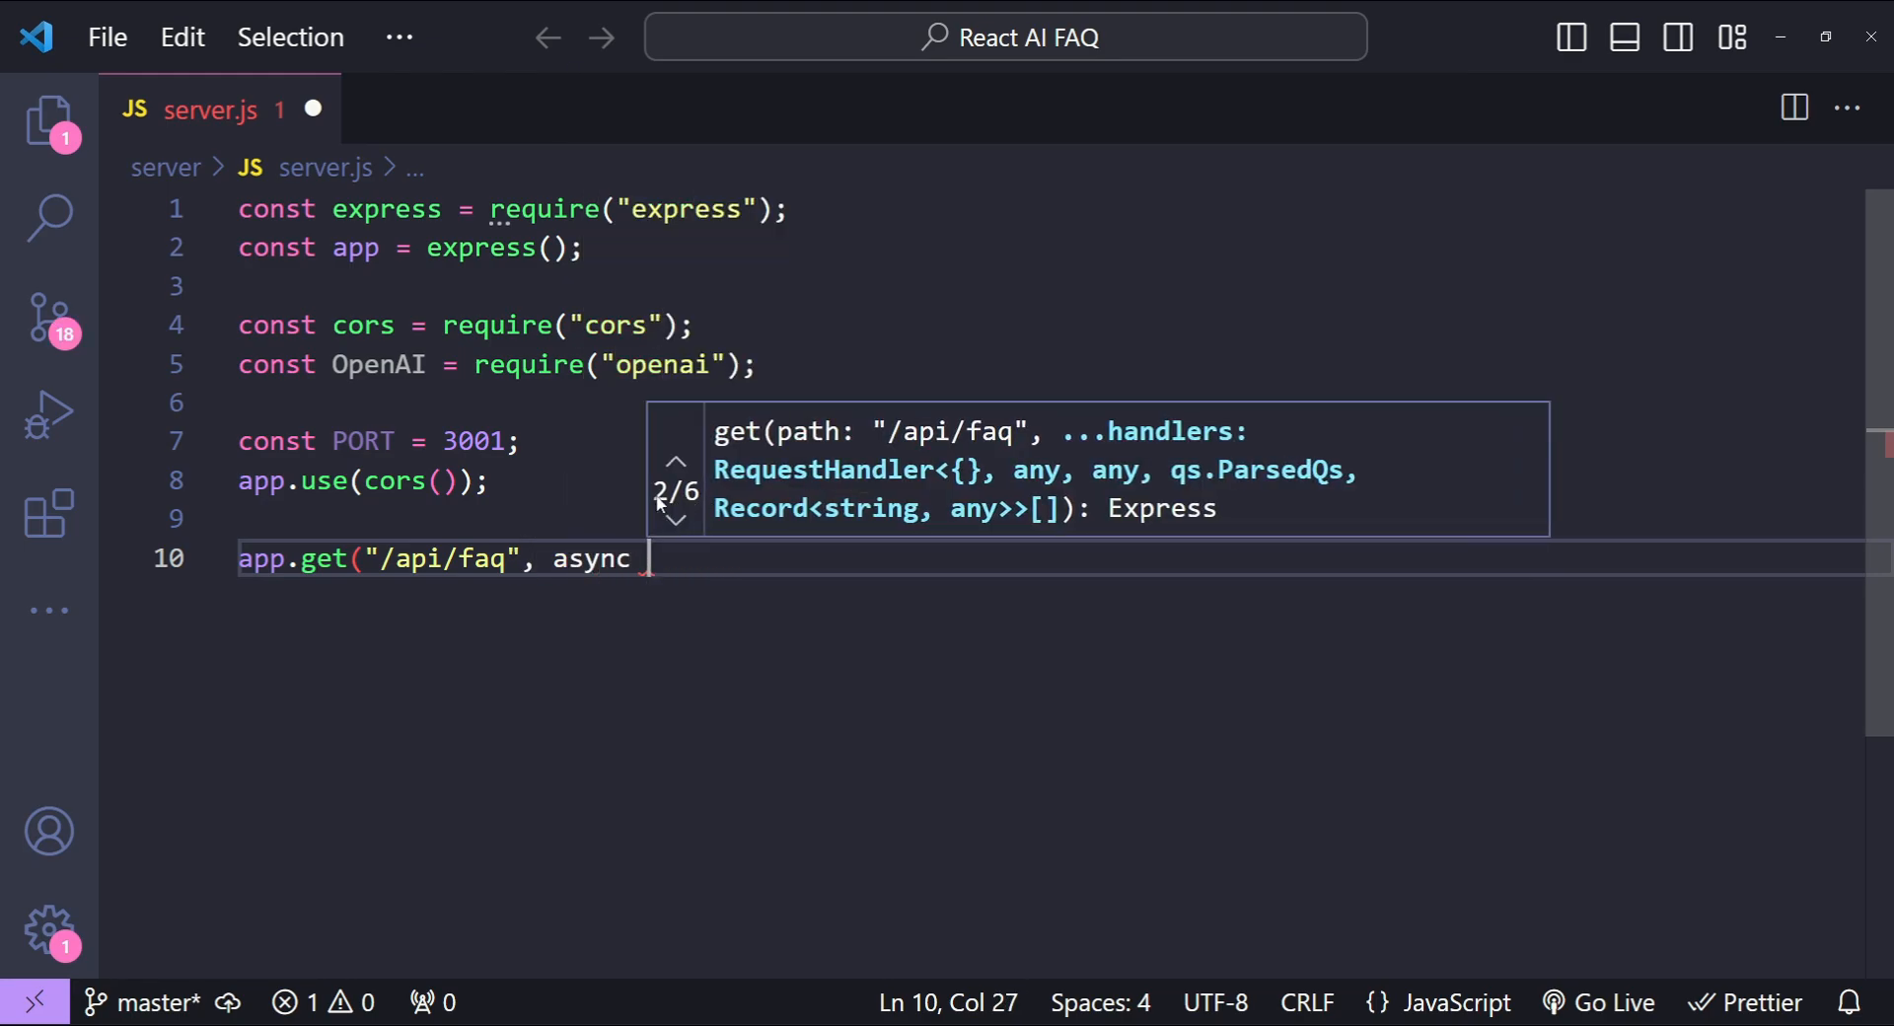
type("(req, res")
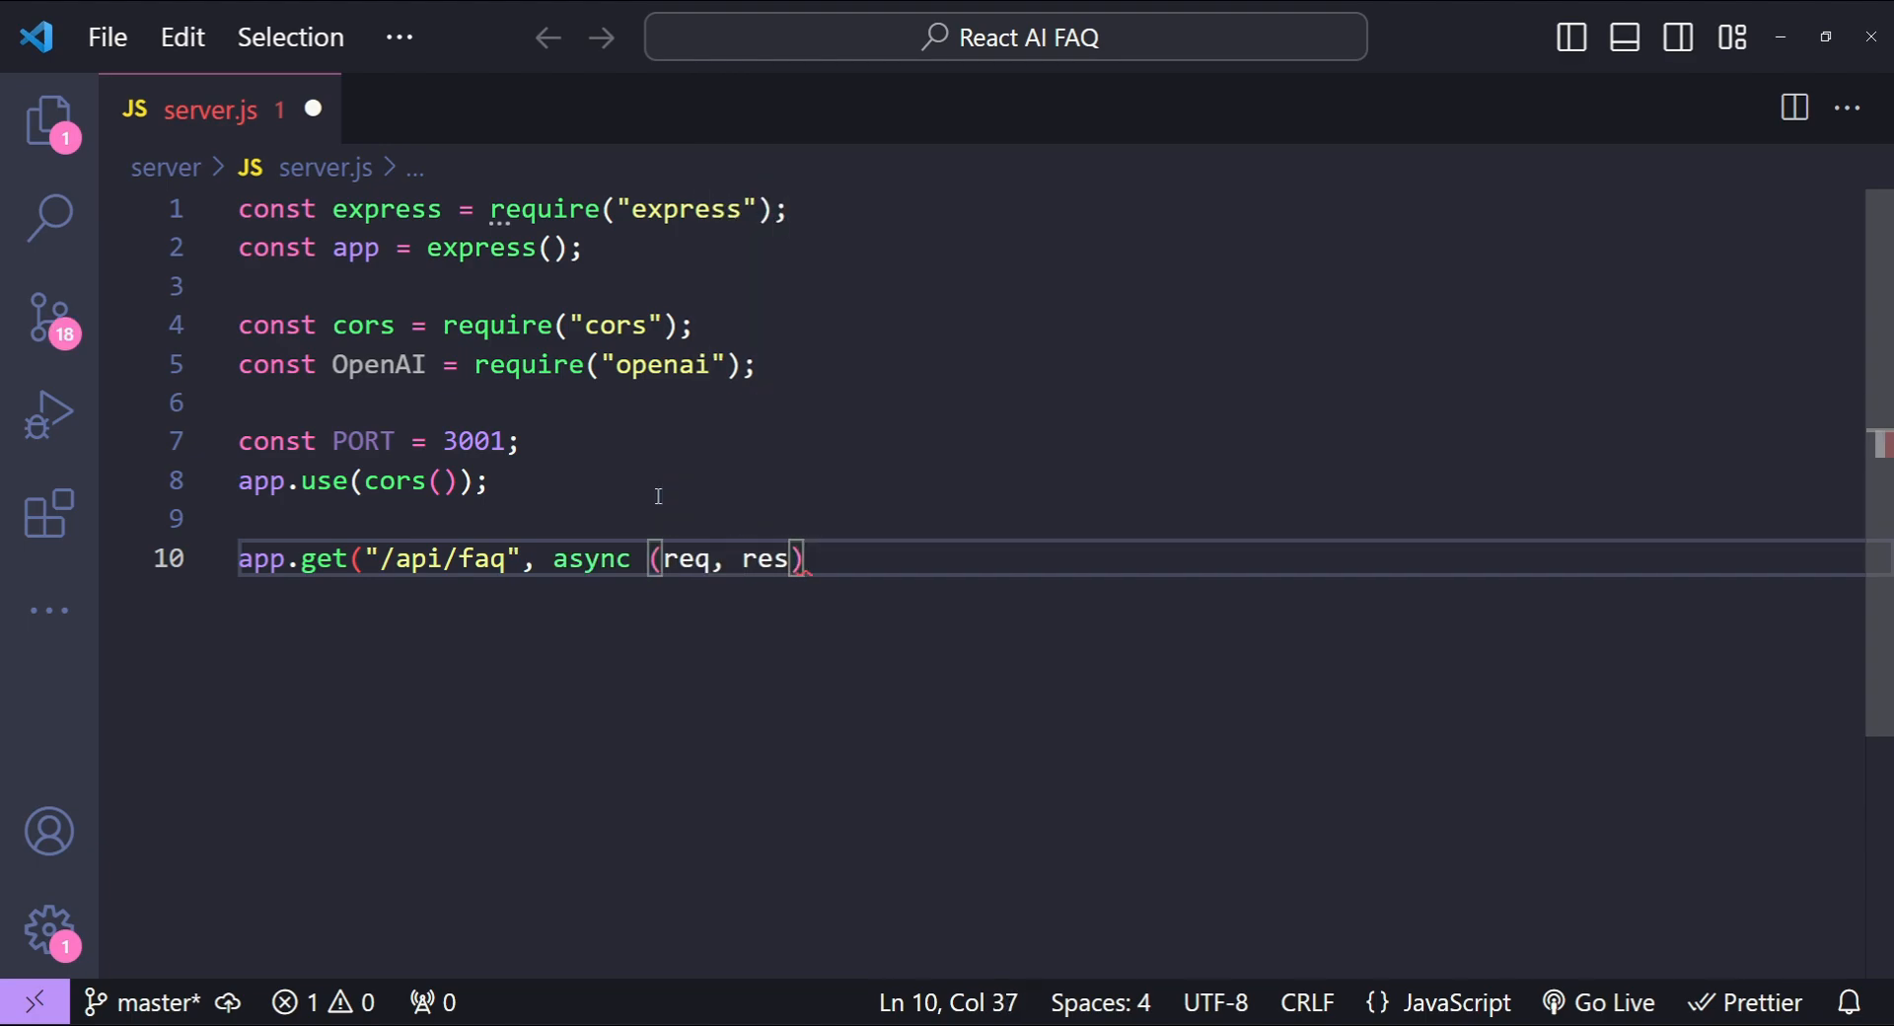
type("=> {")
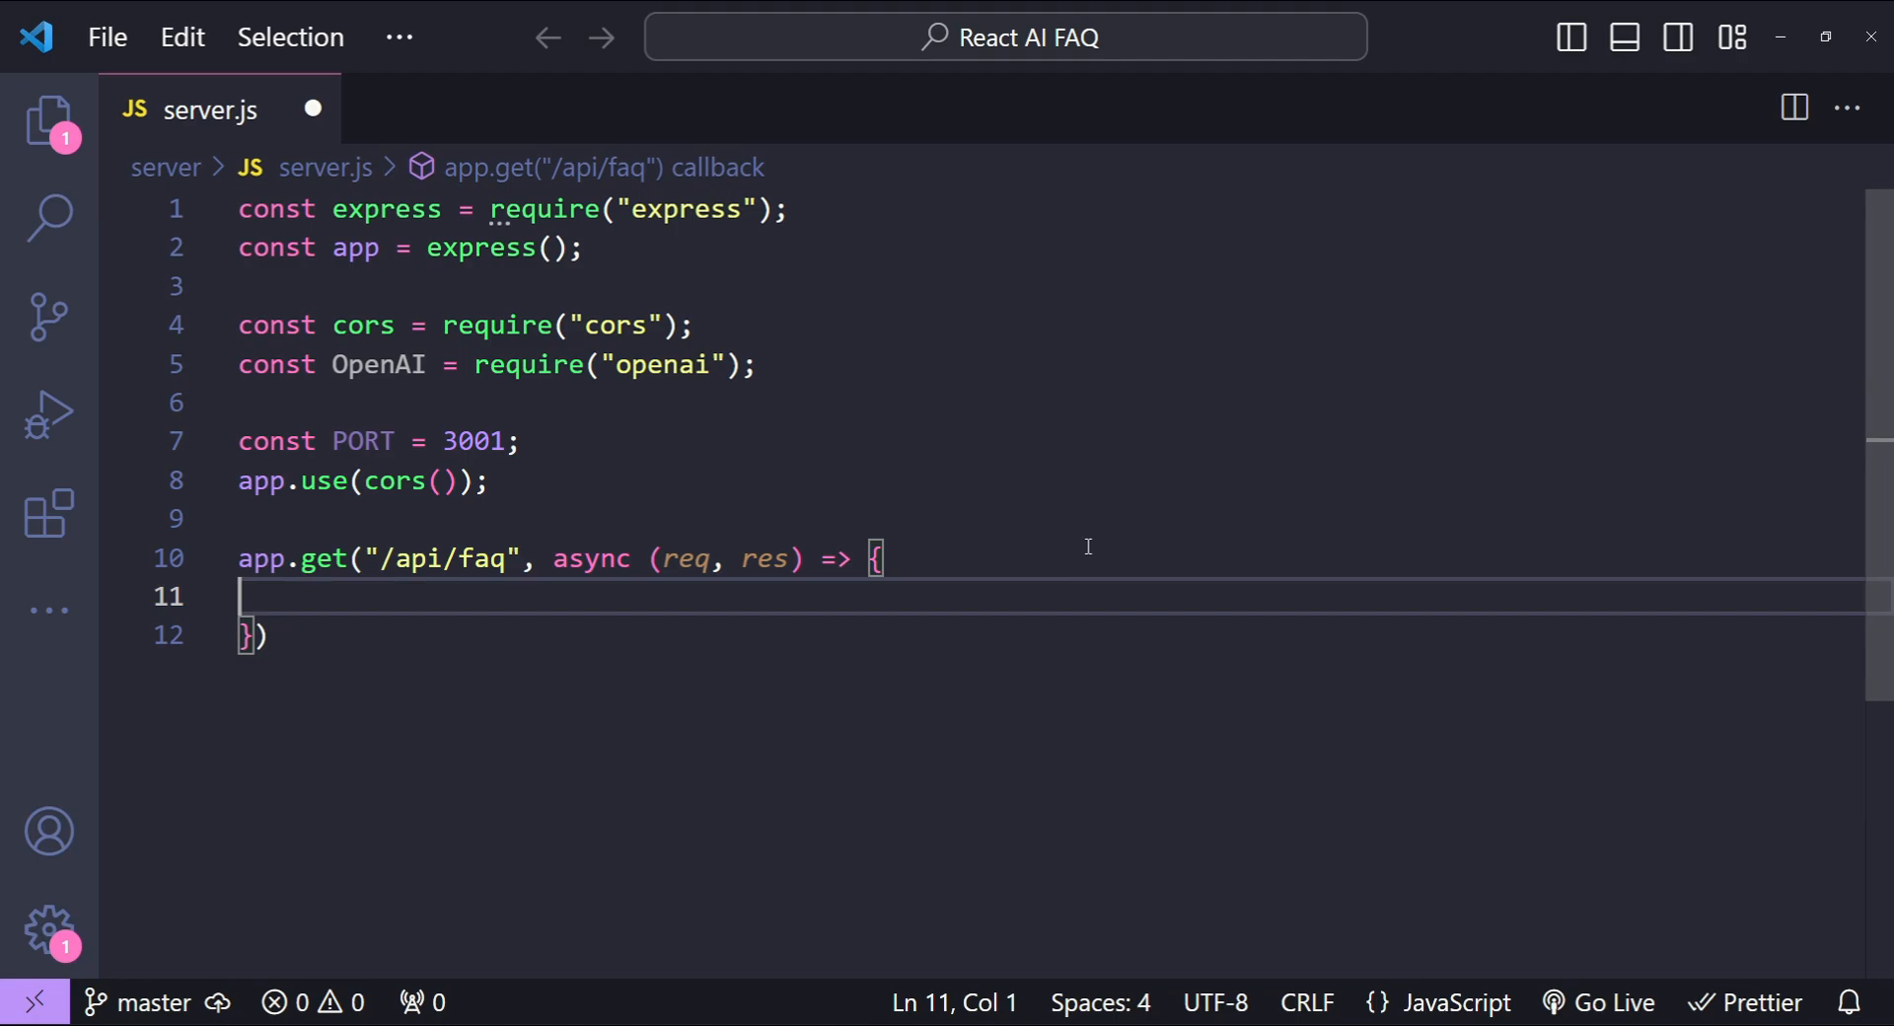
key("Tab")
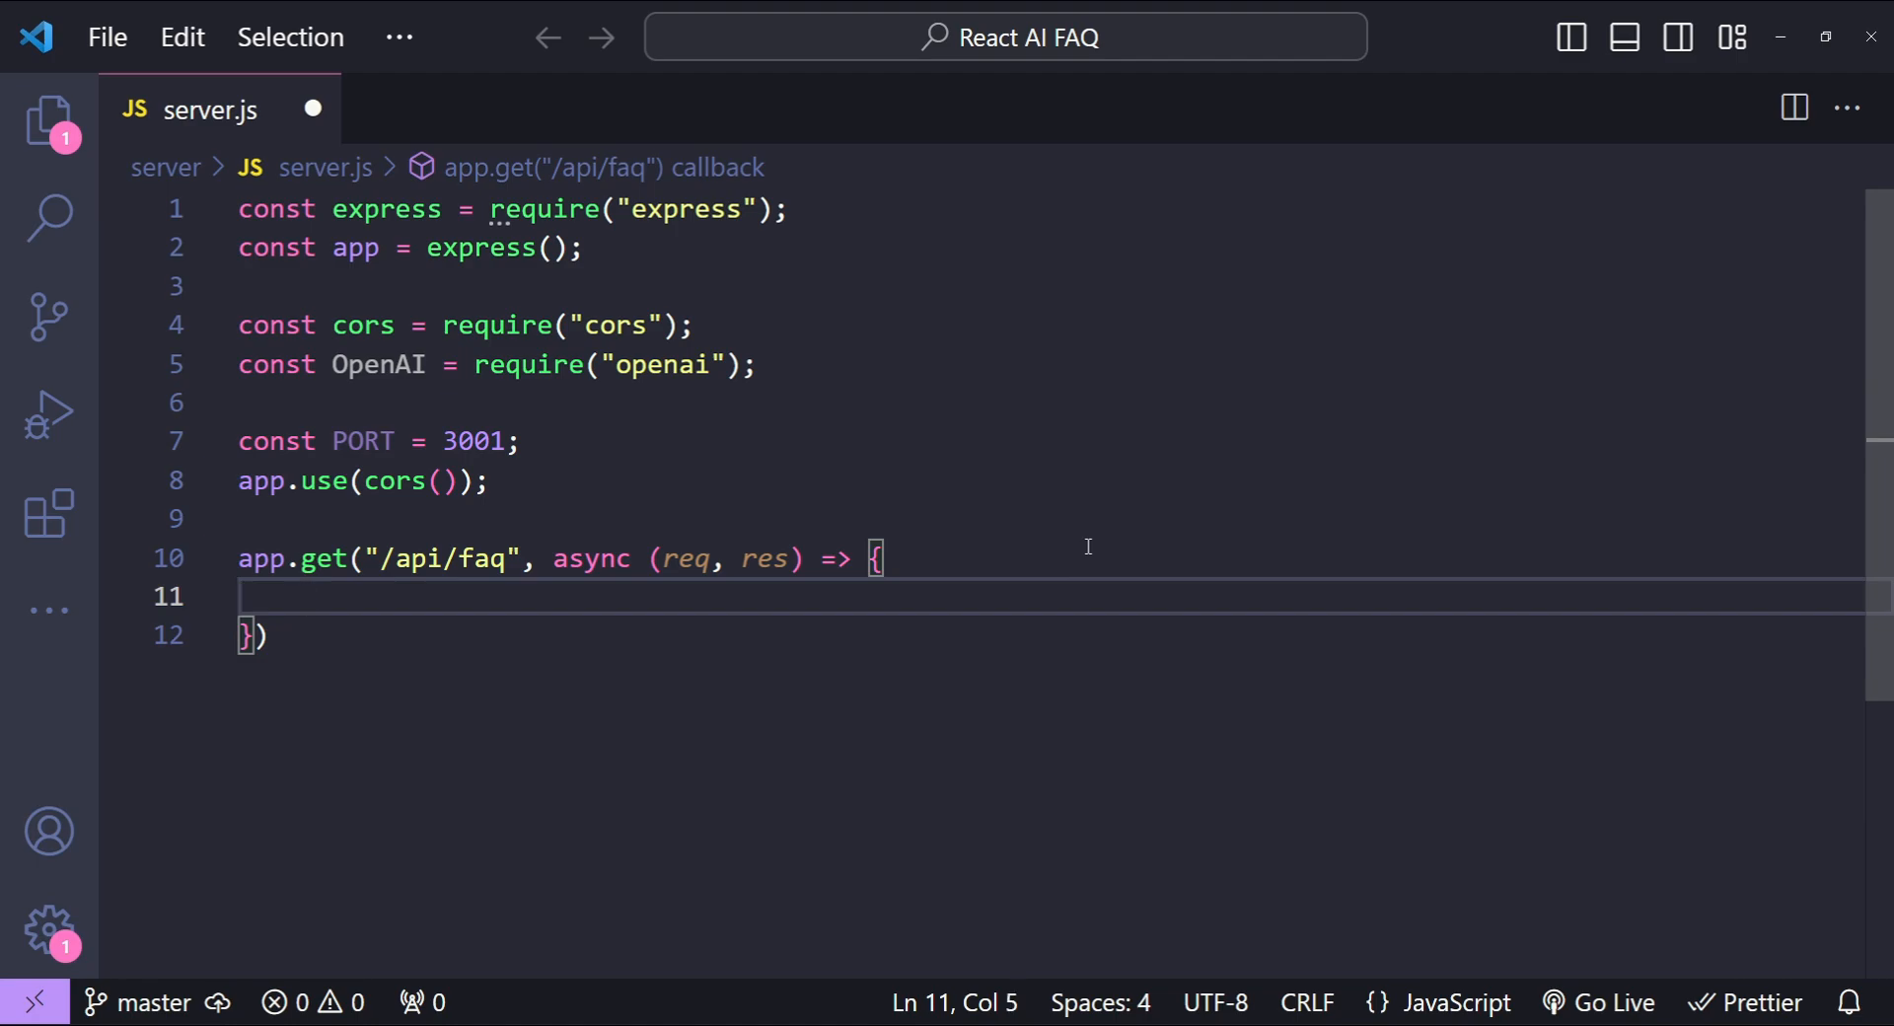
Outline the handler with comments: read app details from a file, call the AI model, return the AI response
type("//")
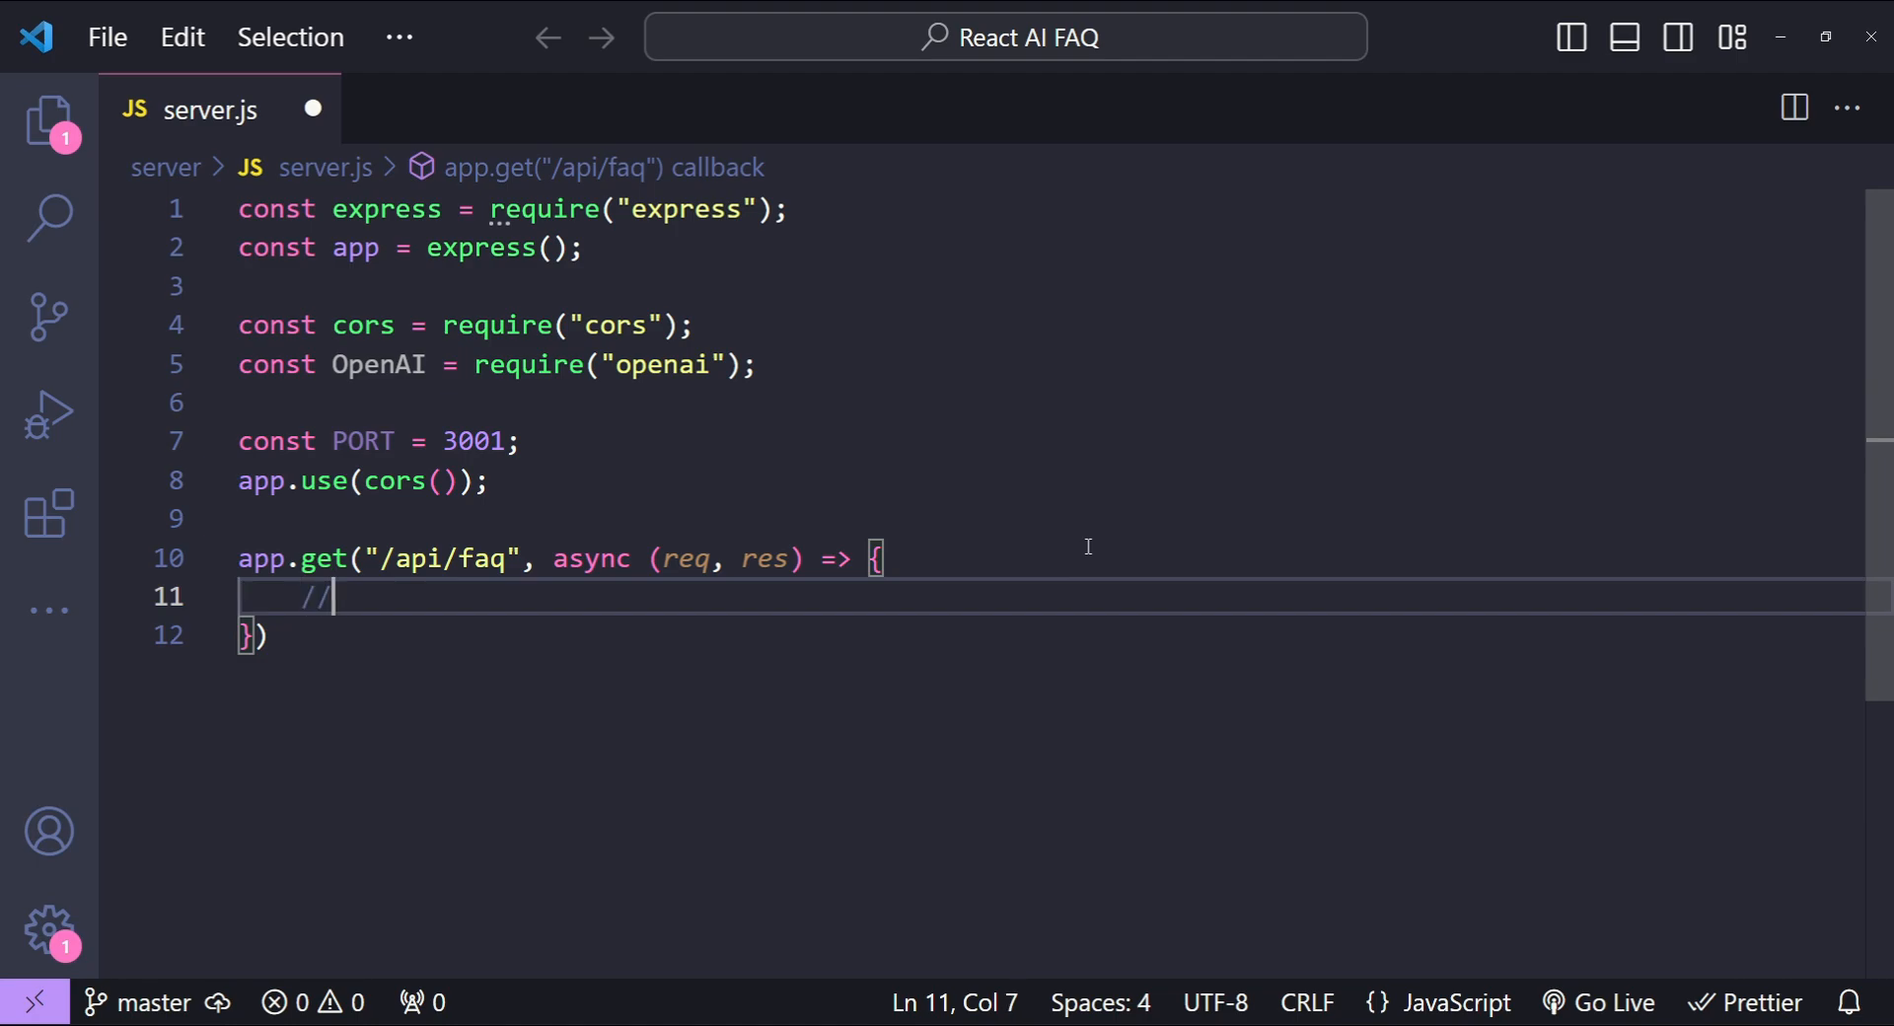
type("reading the")
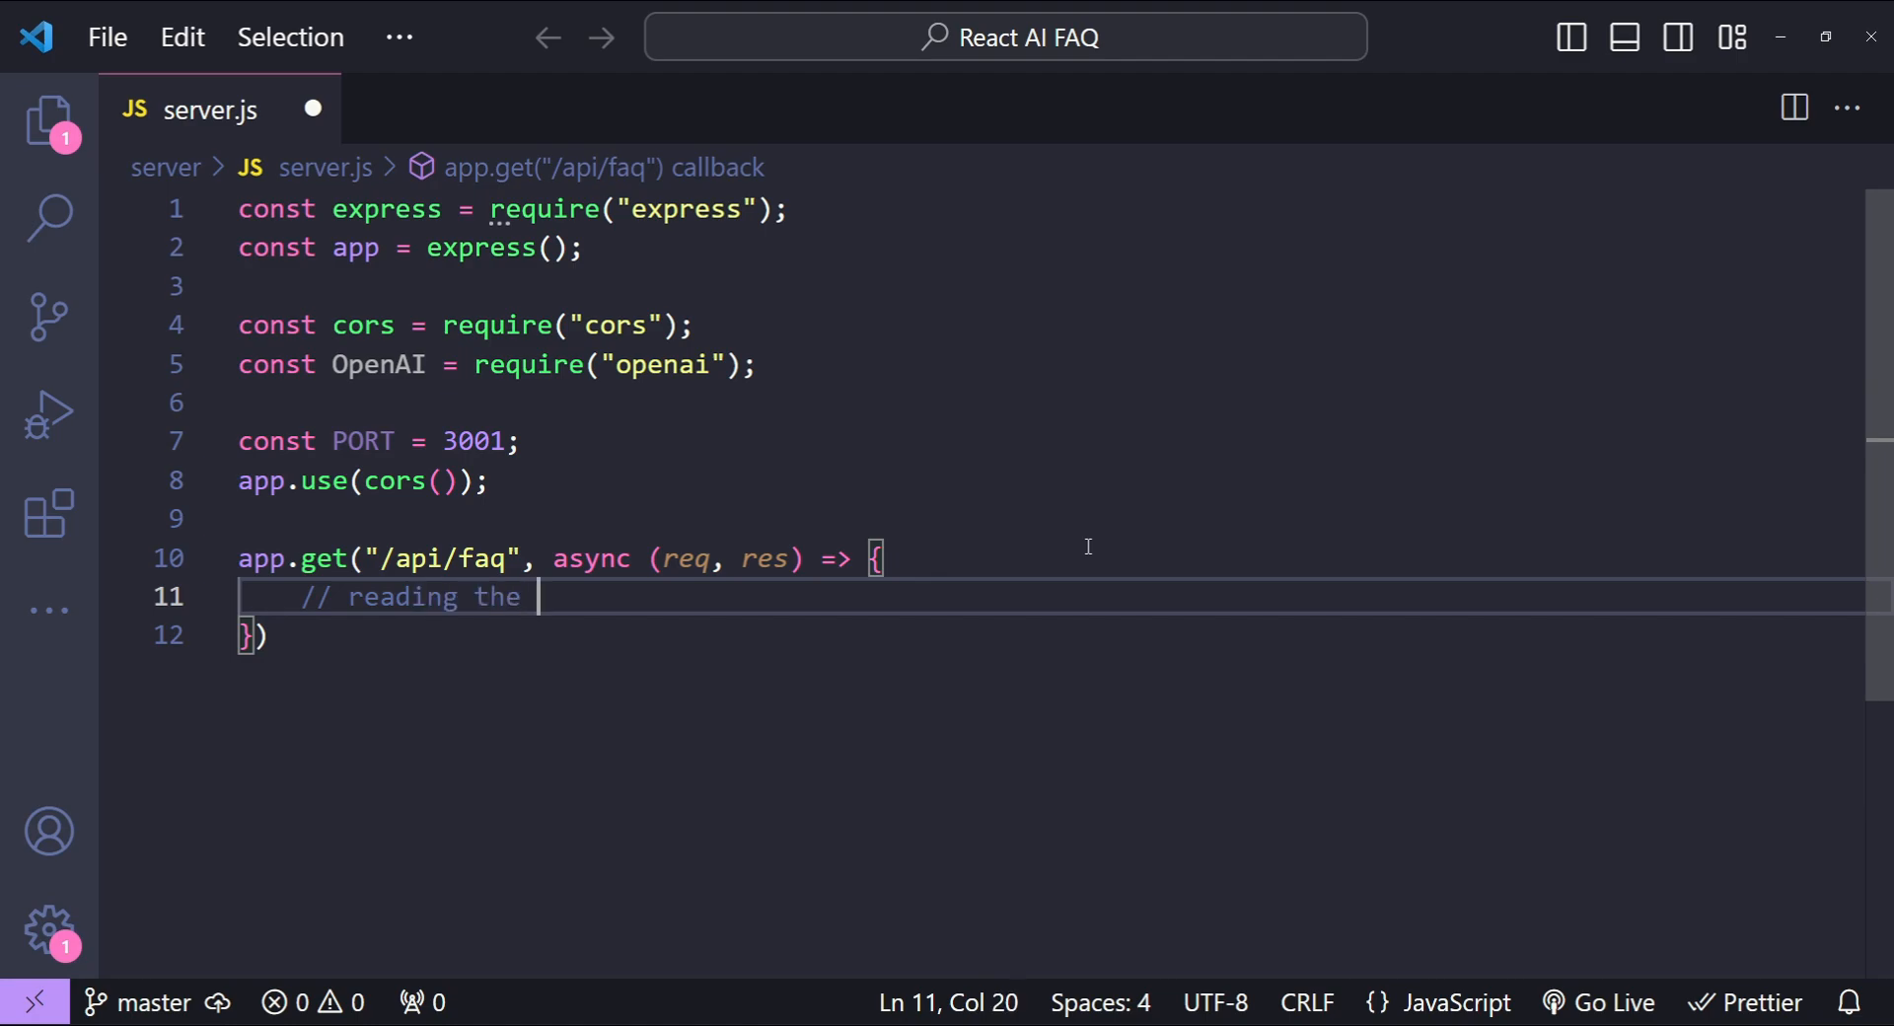
type("app details")
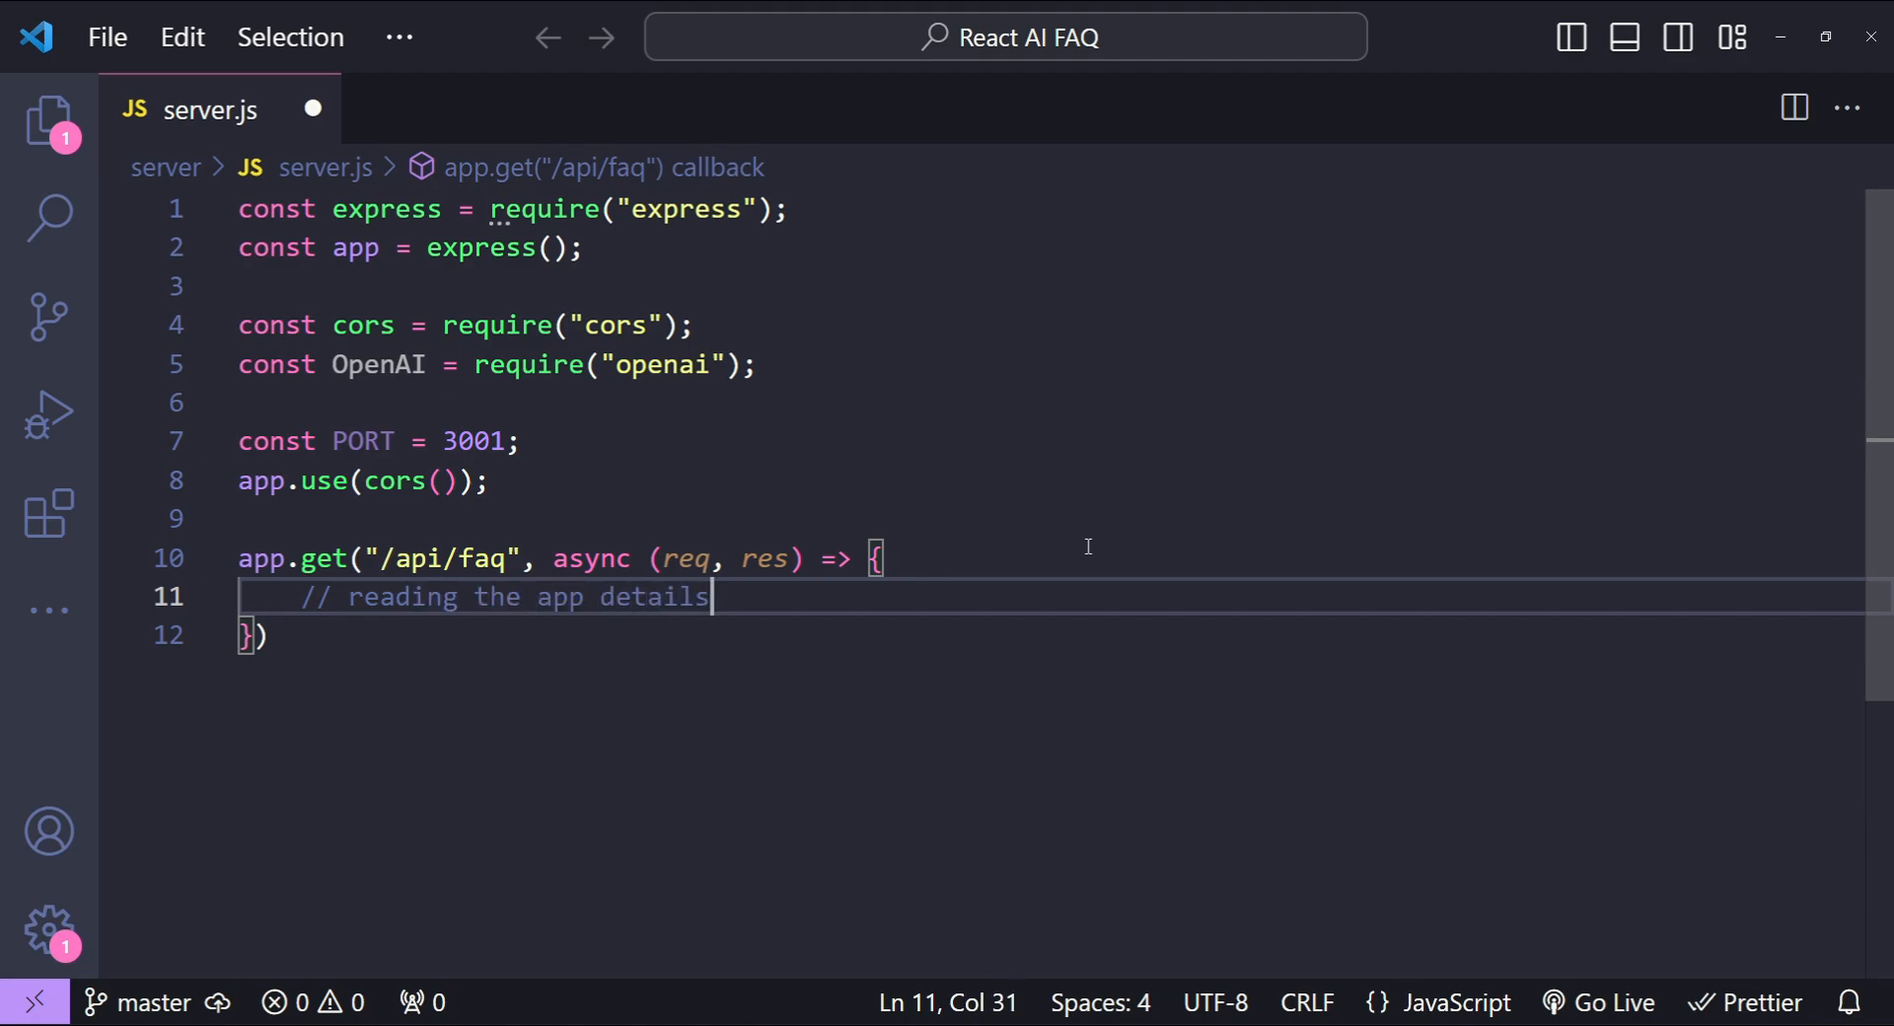
type("from a fil")
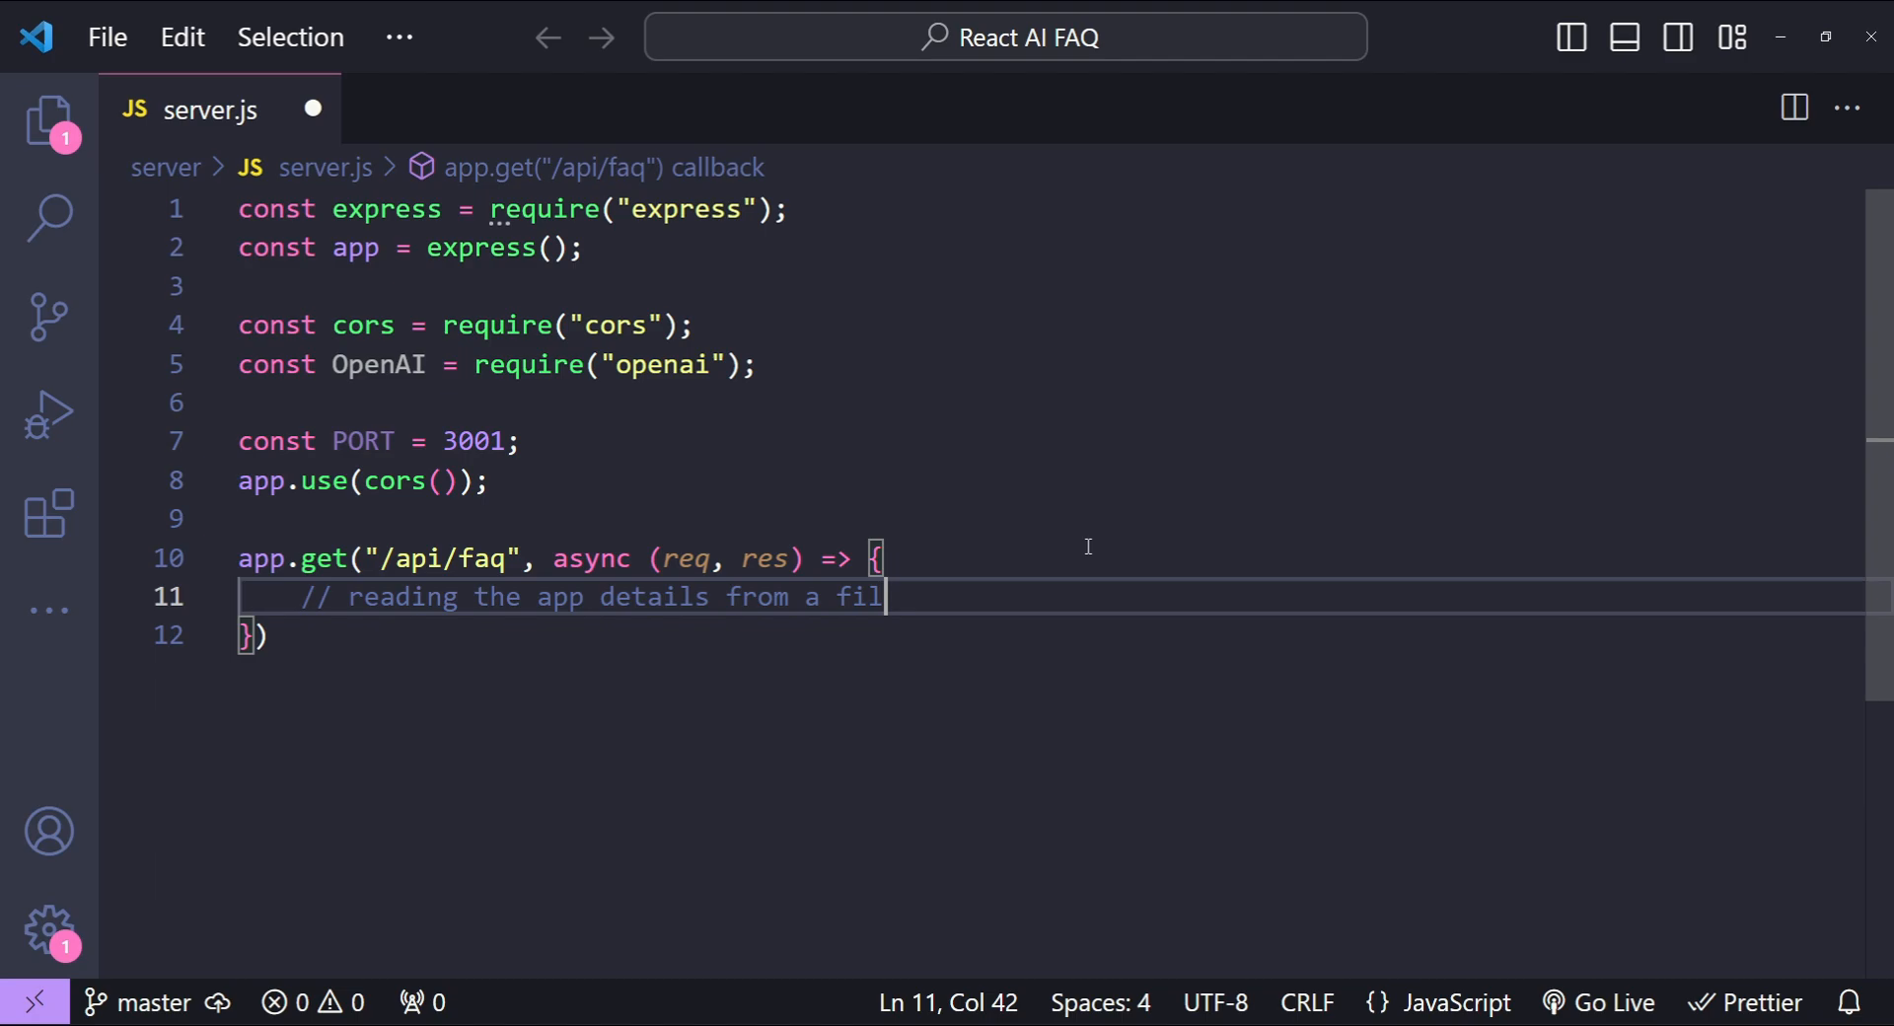
type("e")
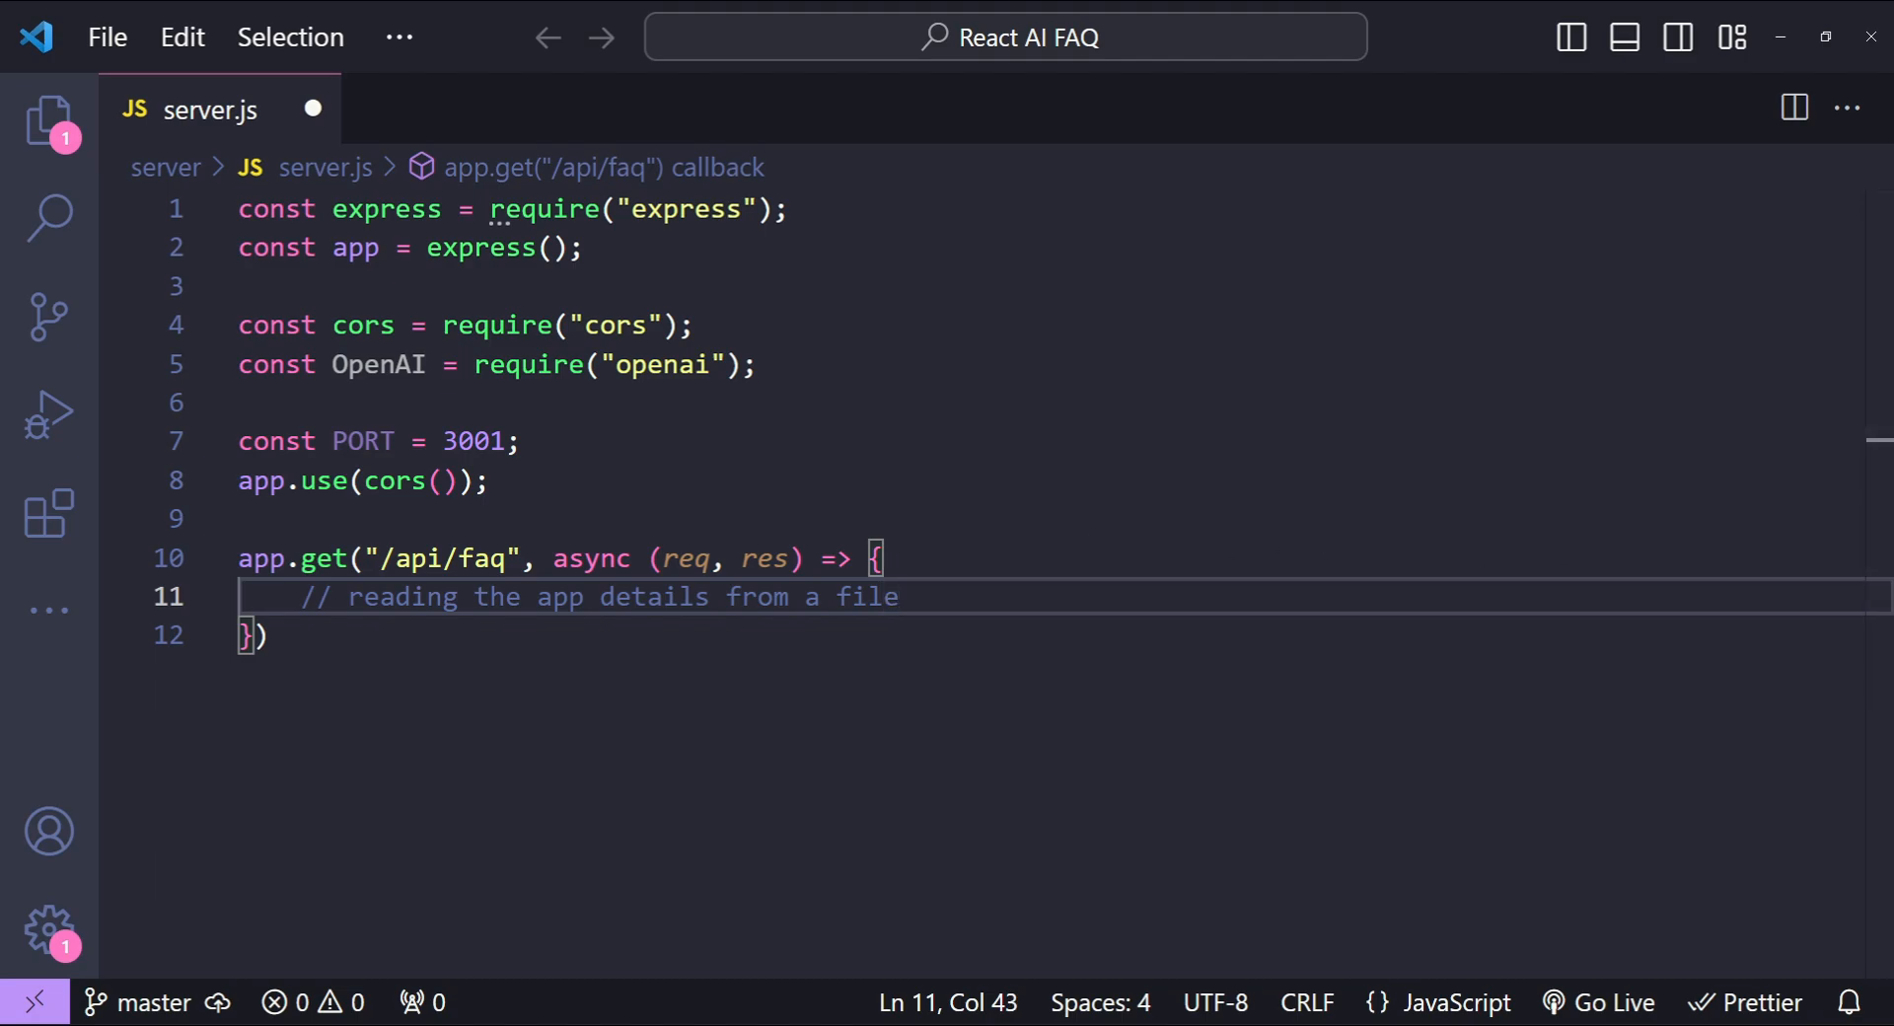
key("Enter")
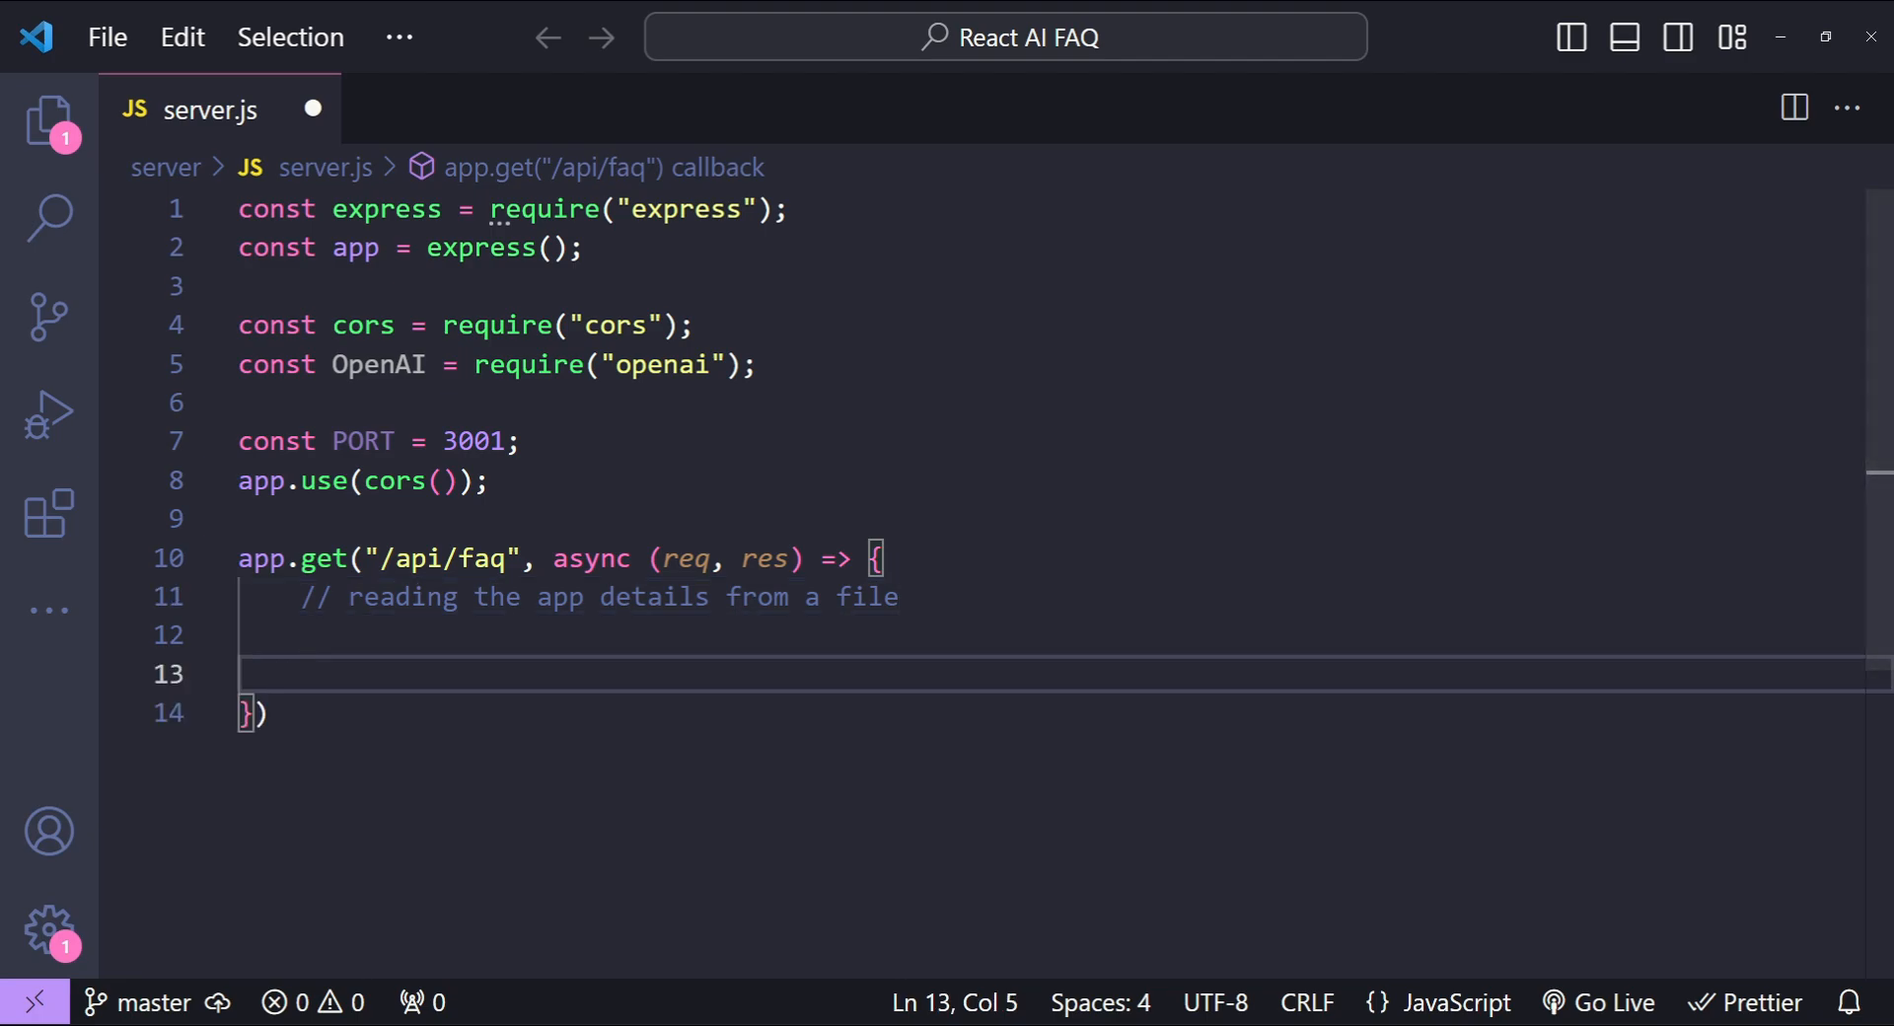
type("// call the A")
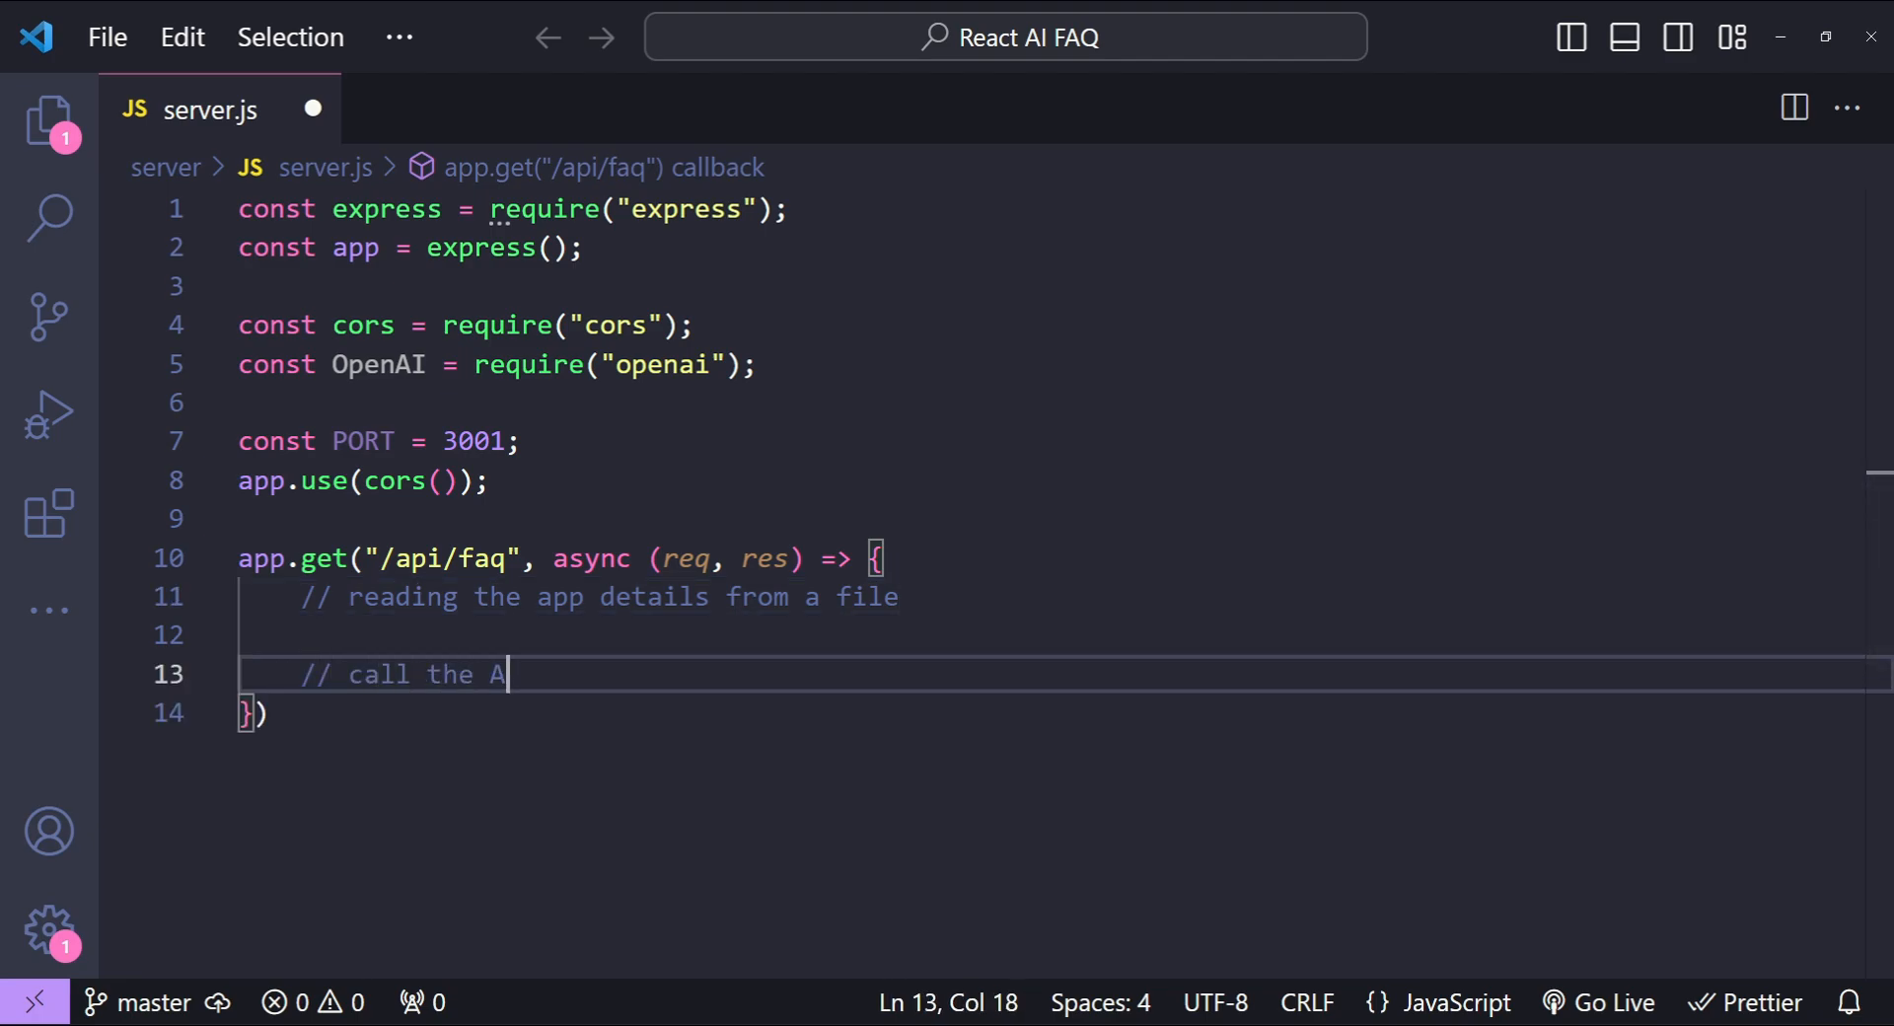
type("I api model")
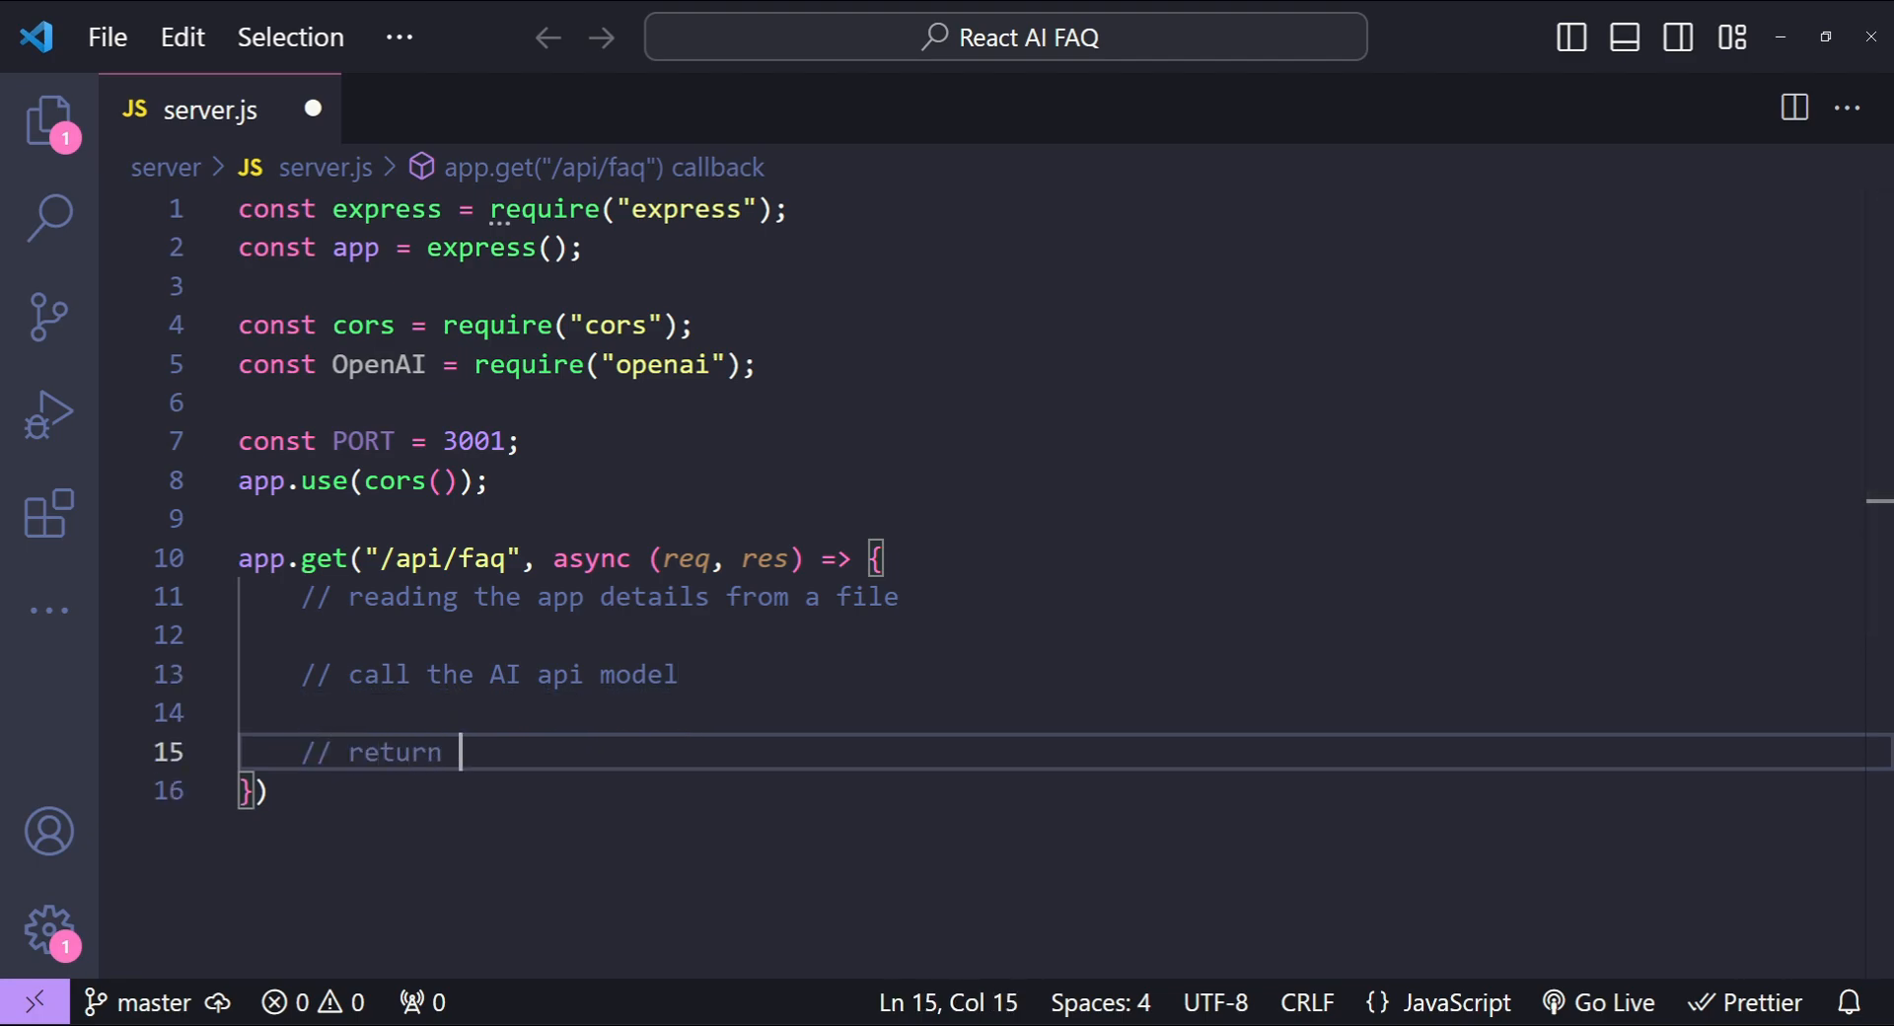
type("the ai response")
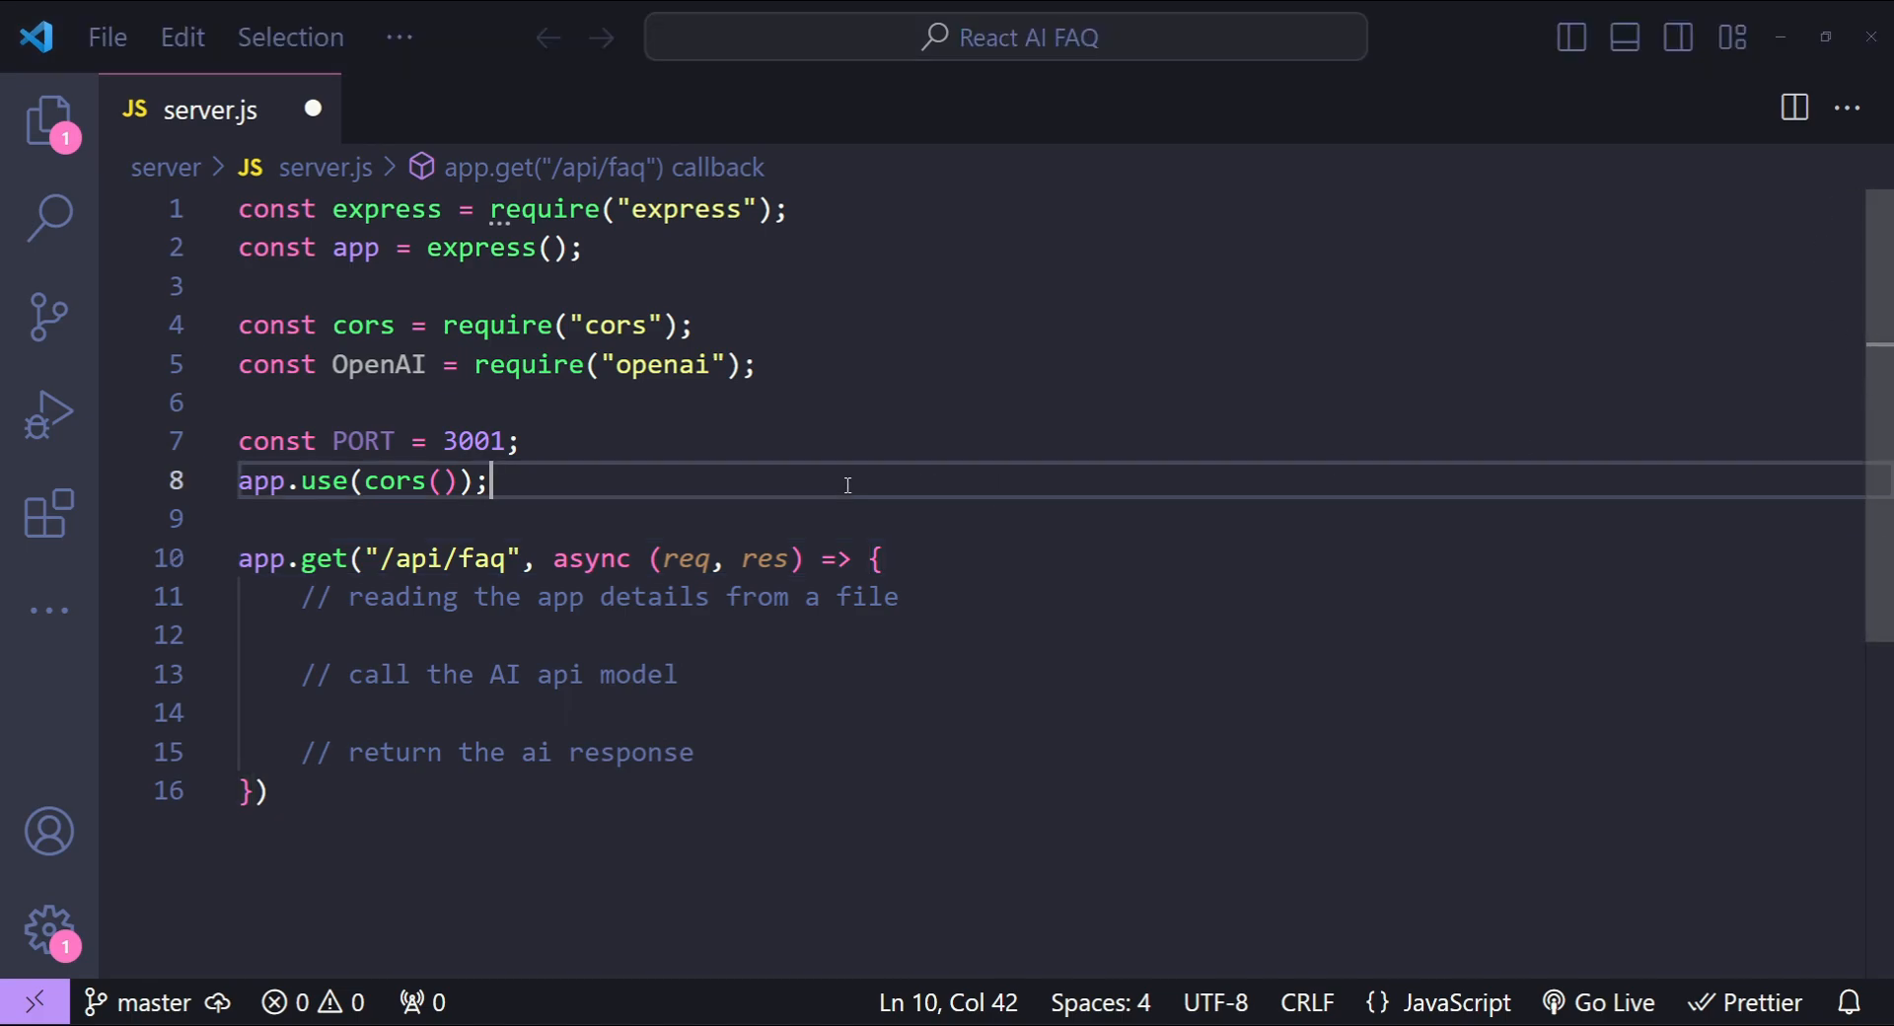
Create a 'company' folder inside server with a new empty features.txt file
left_click(47, 120)
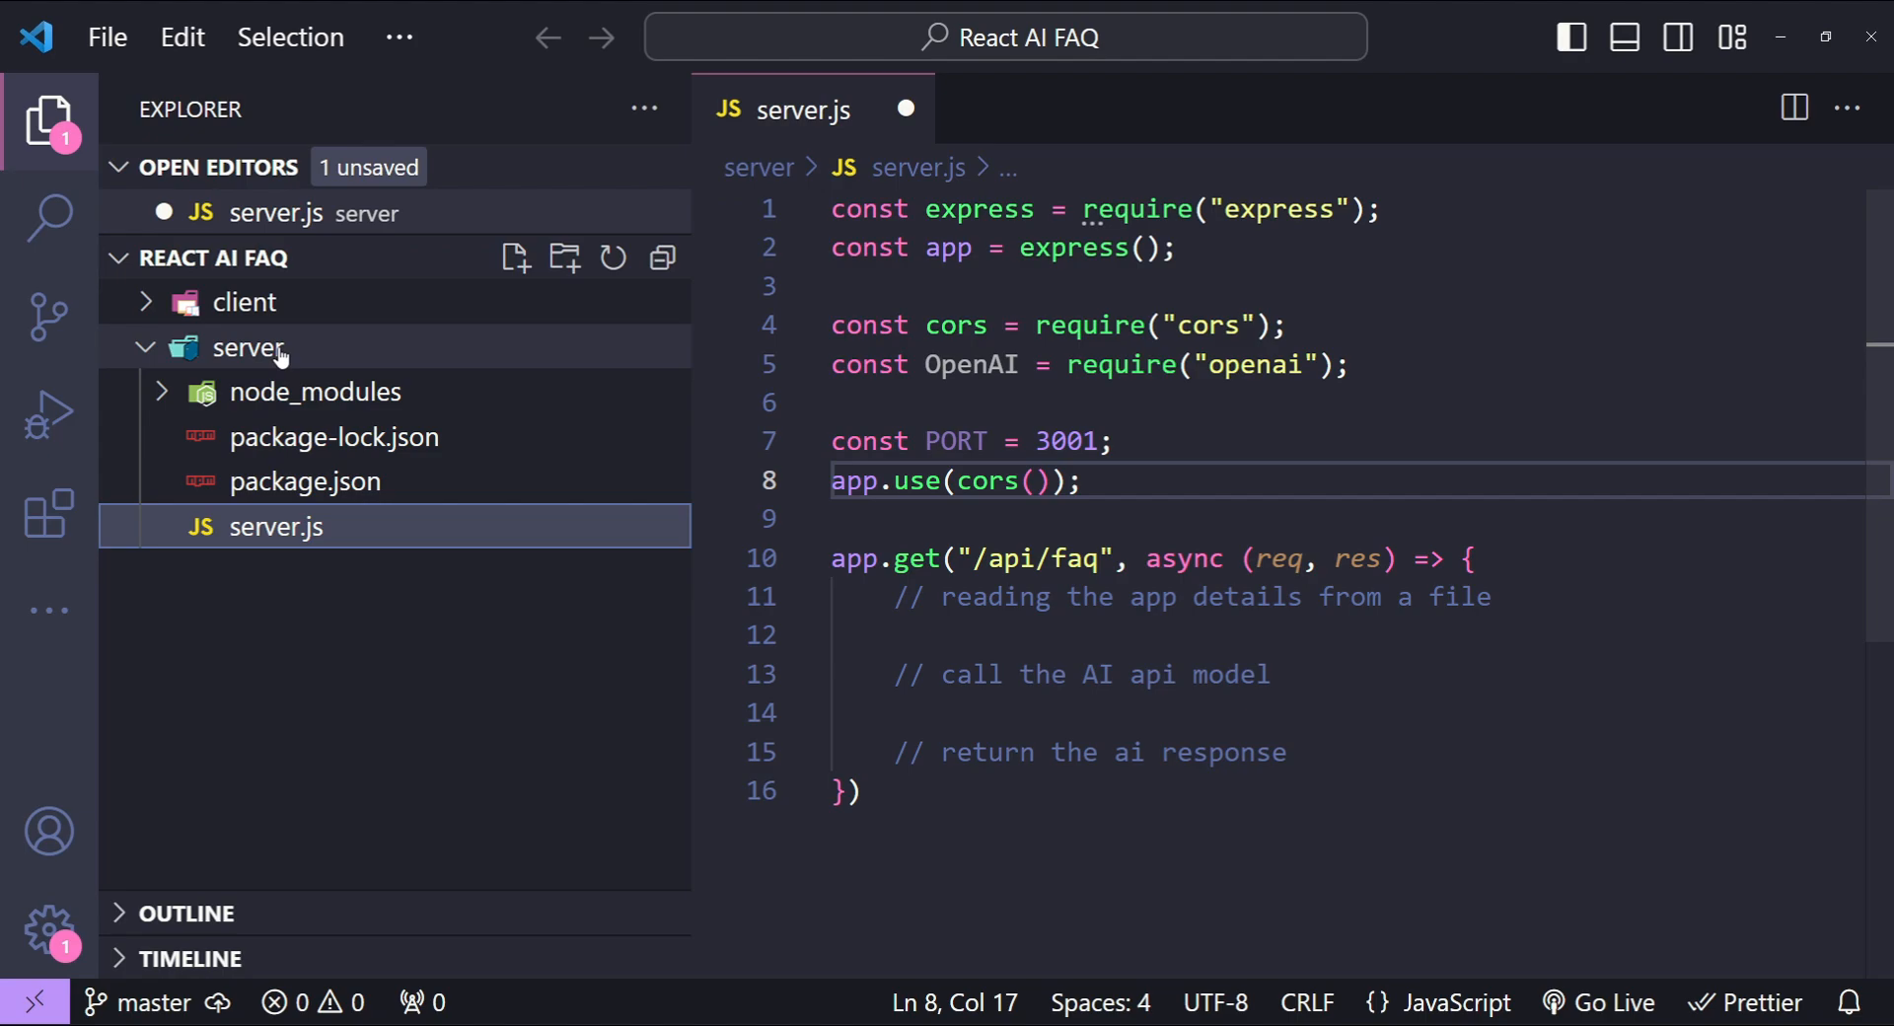
left_click(562, 256)
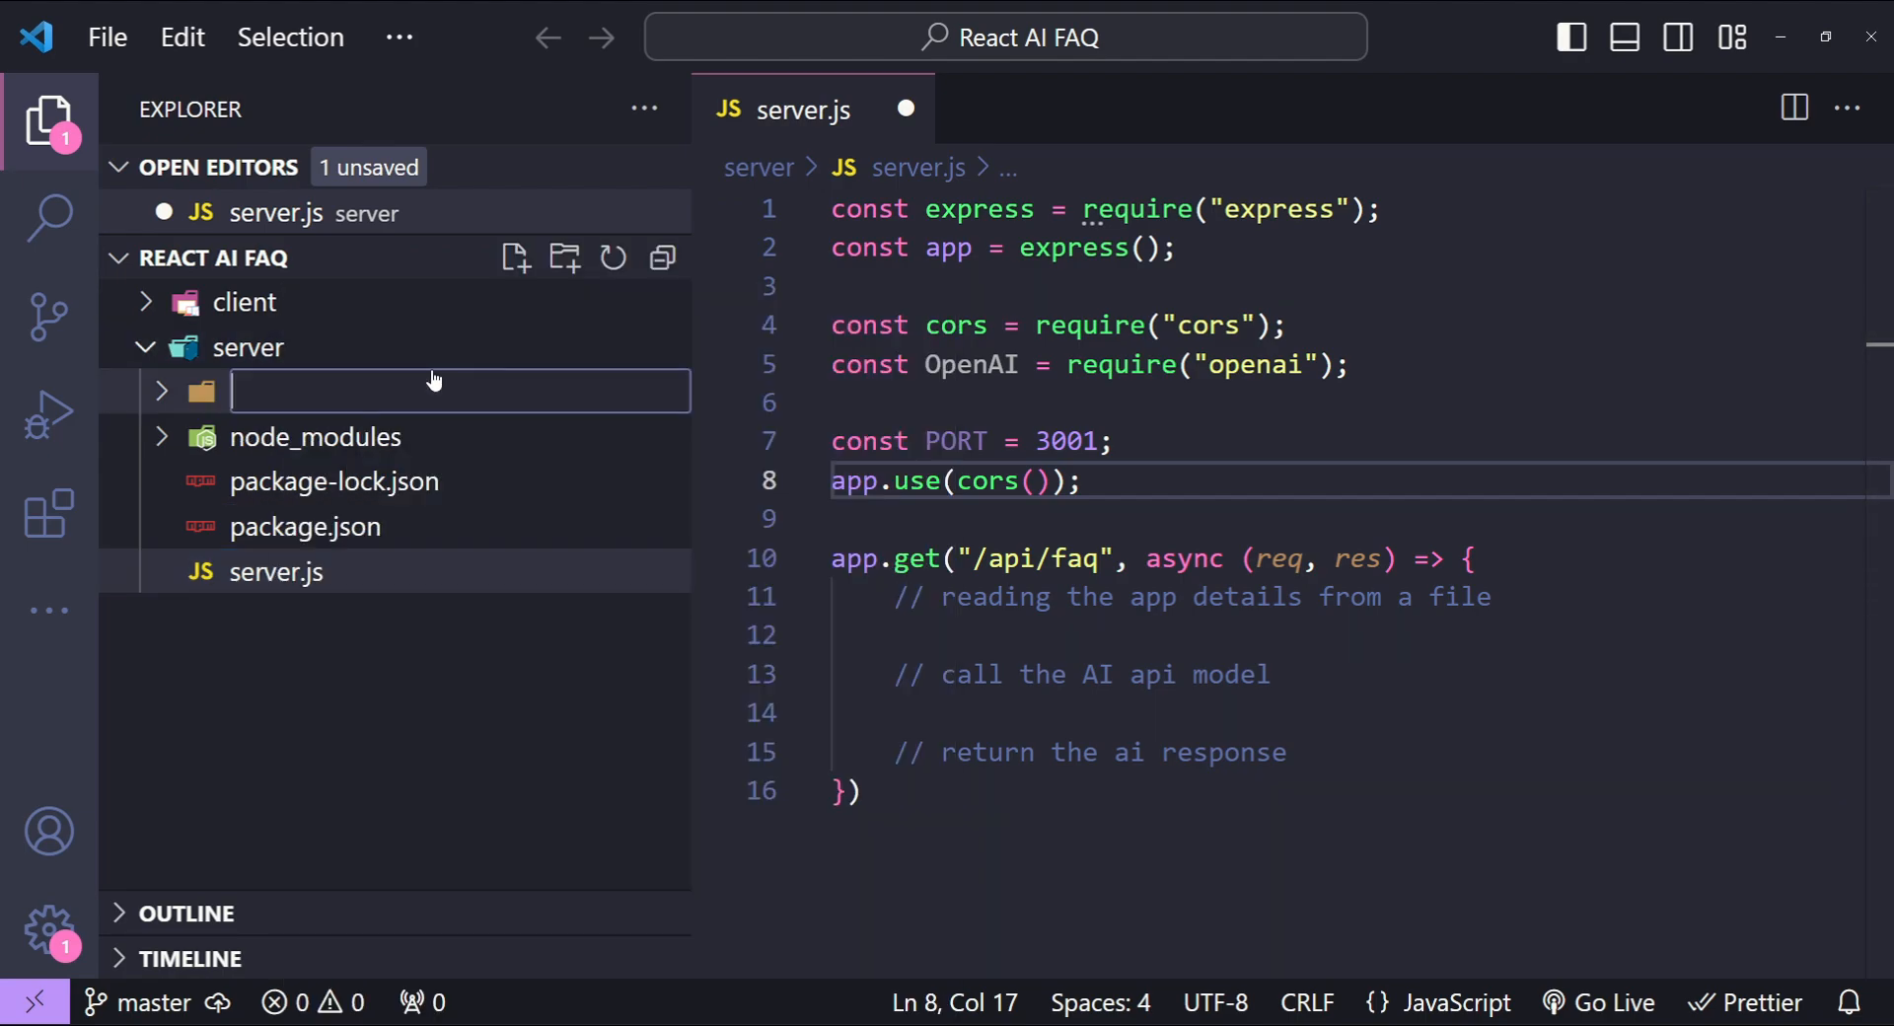
type("company")
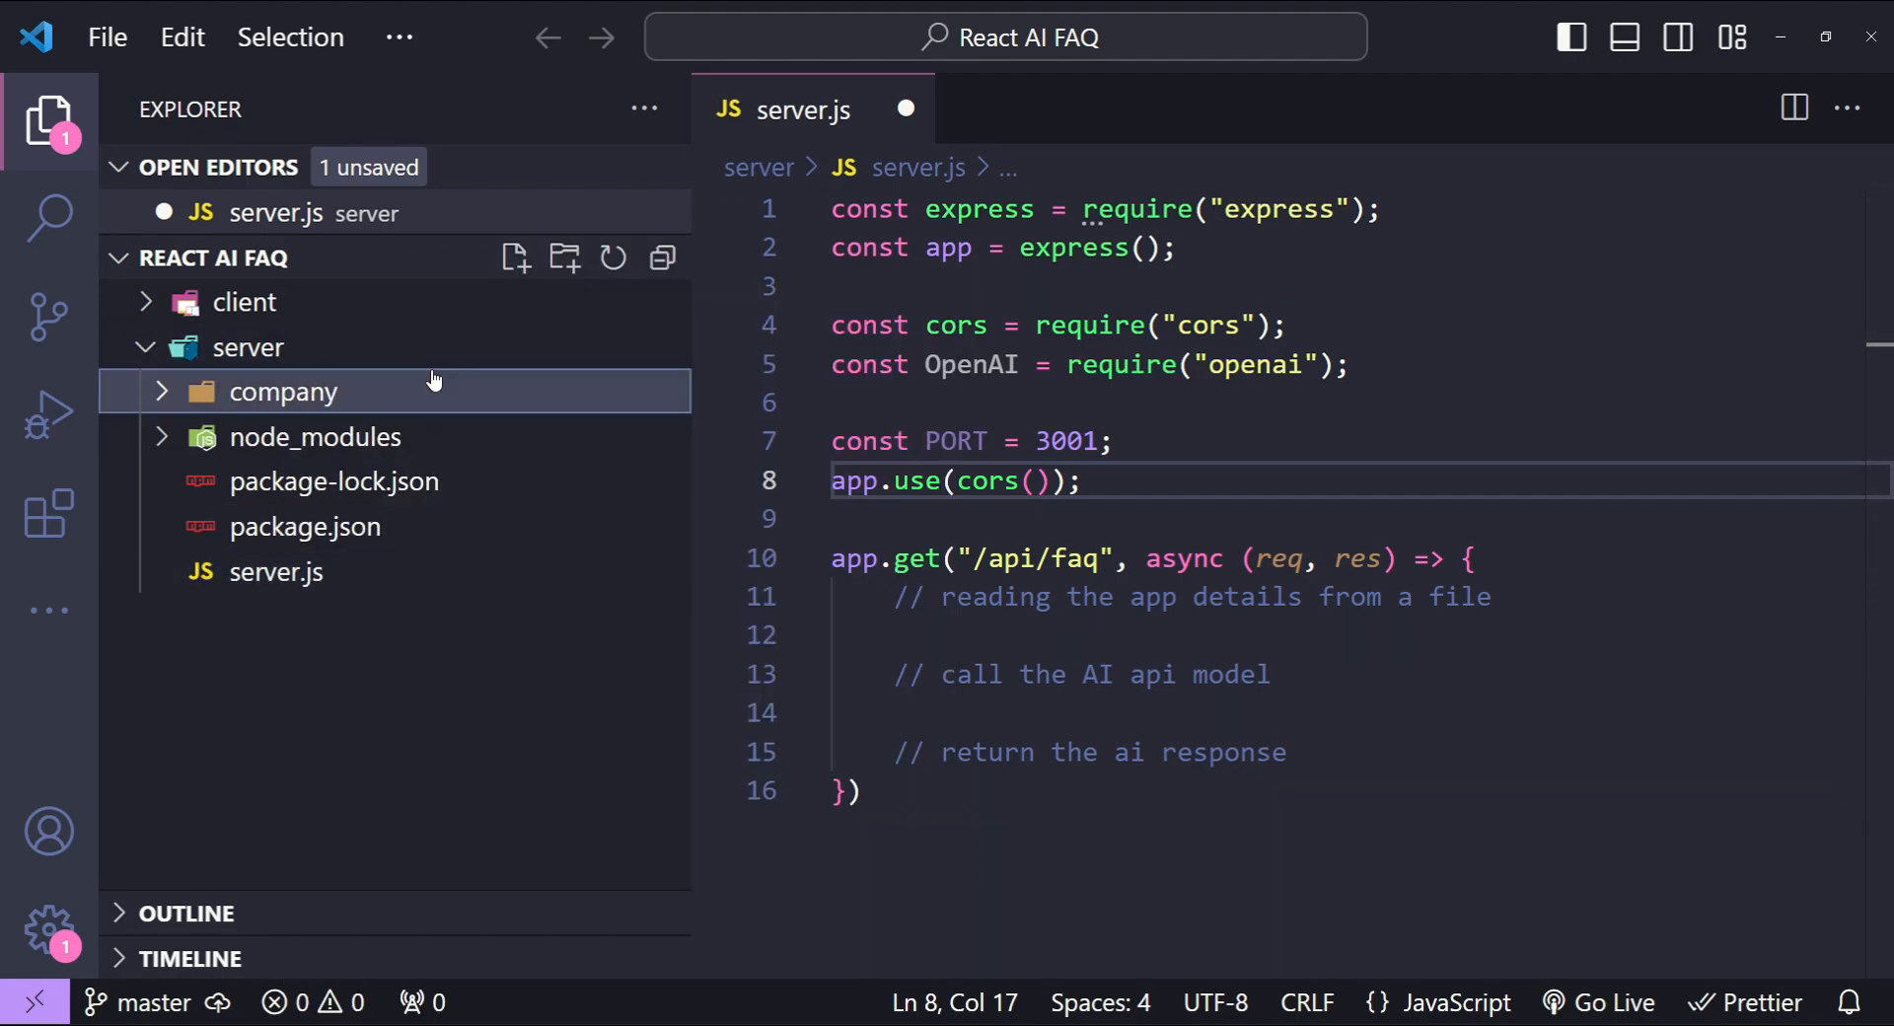
left_click(515, 256)
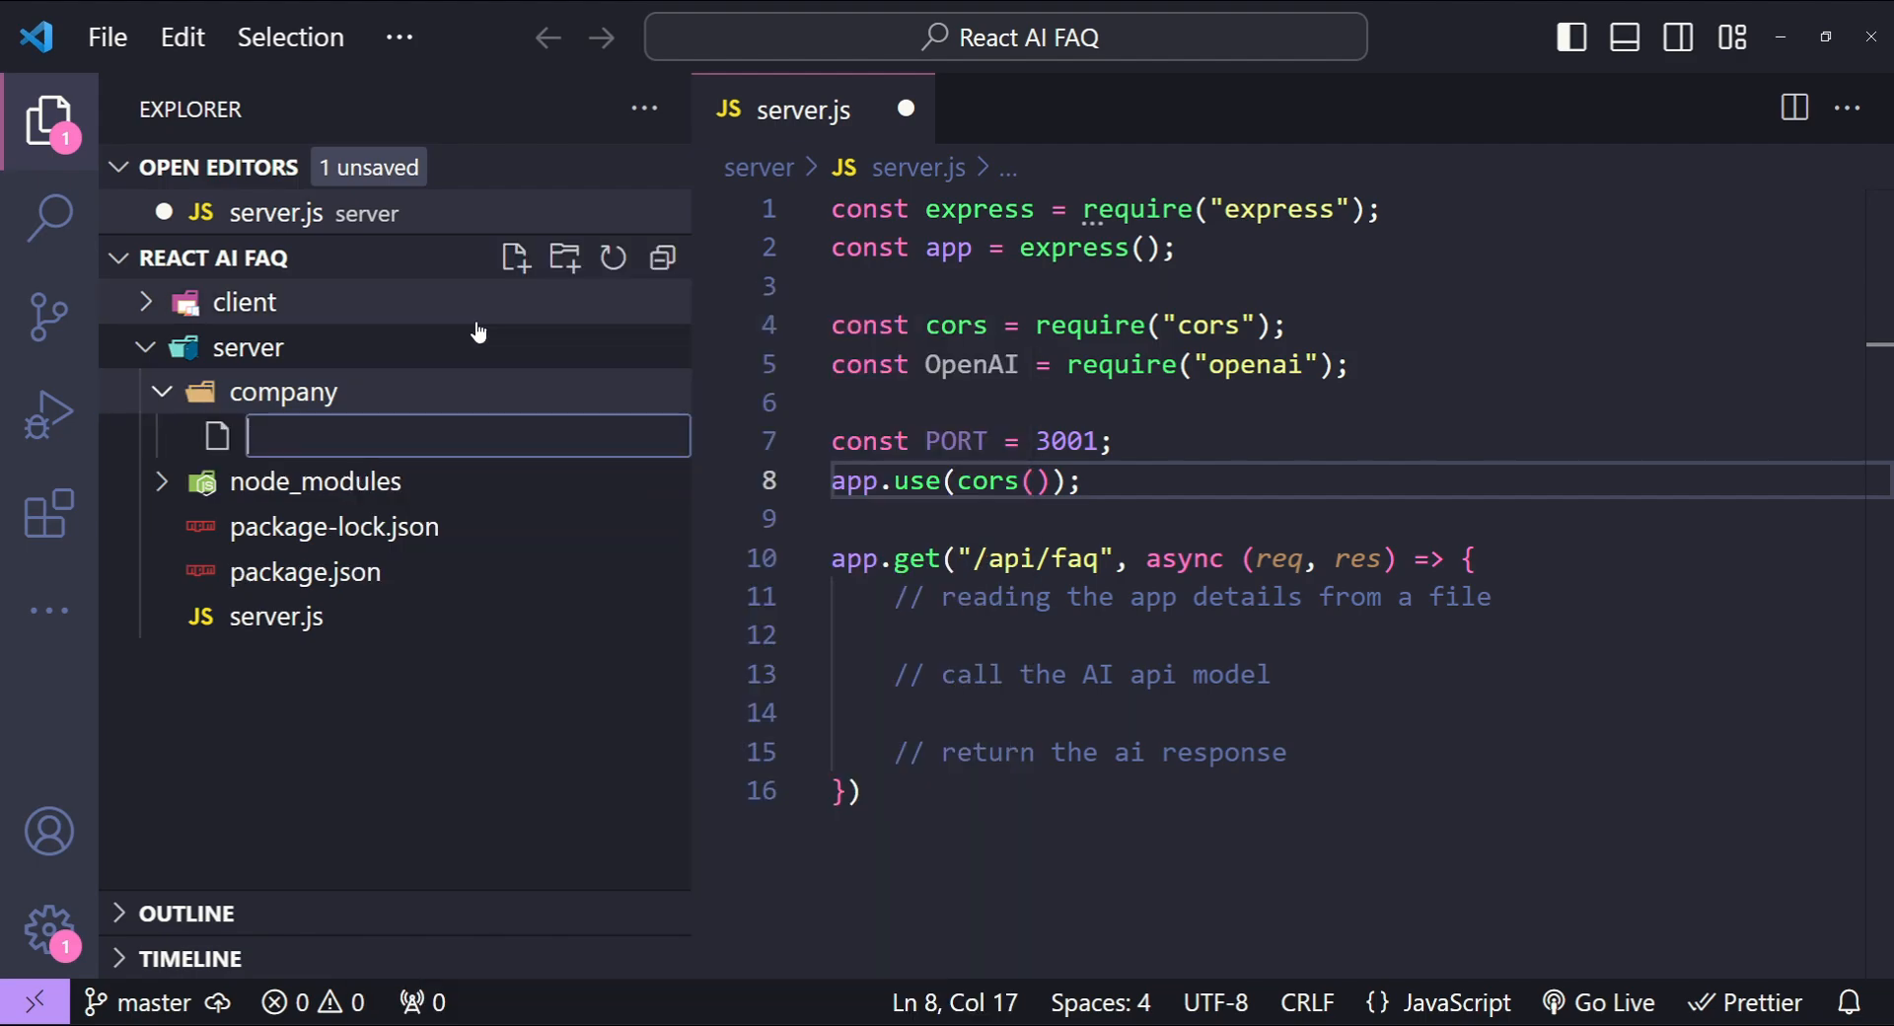
type("features.txt")
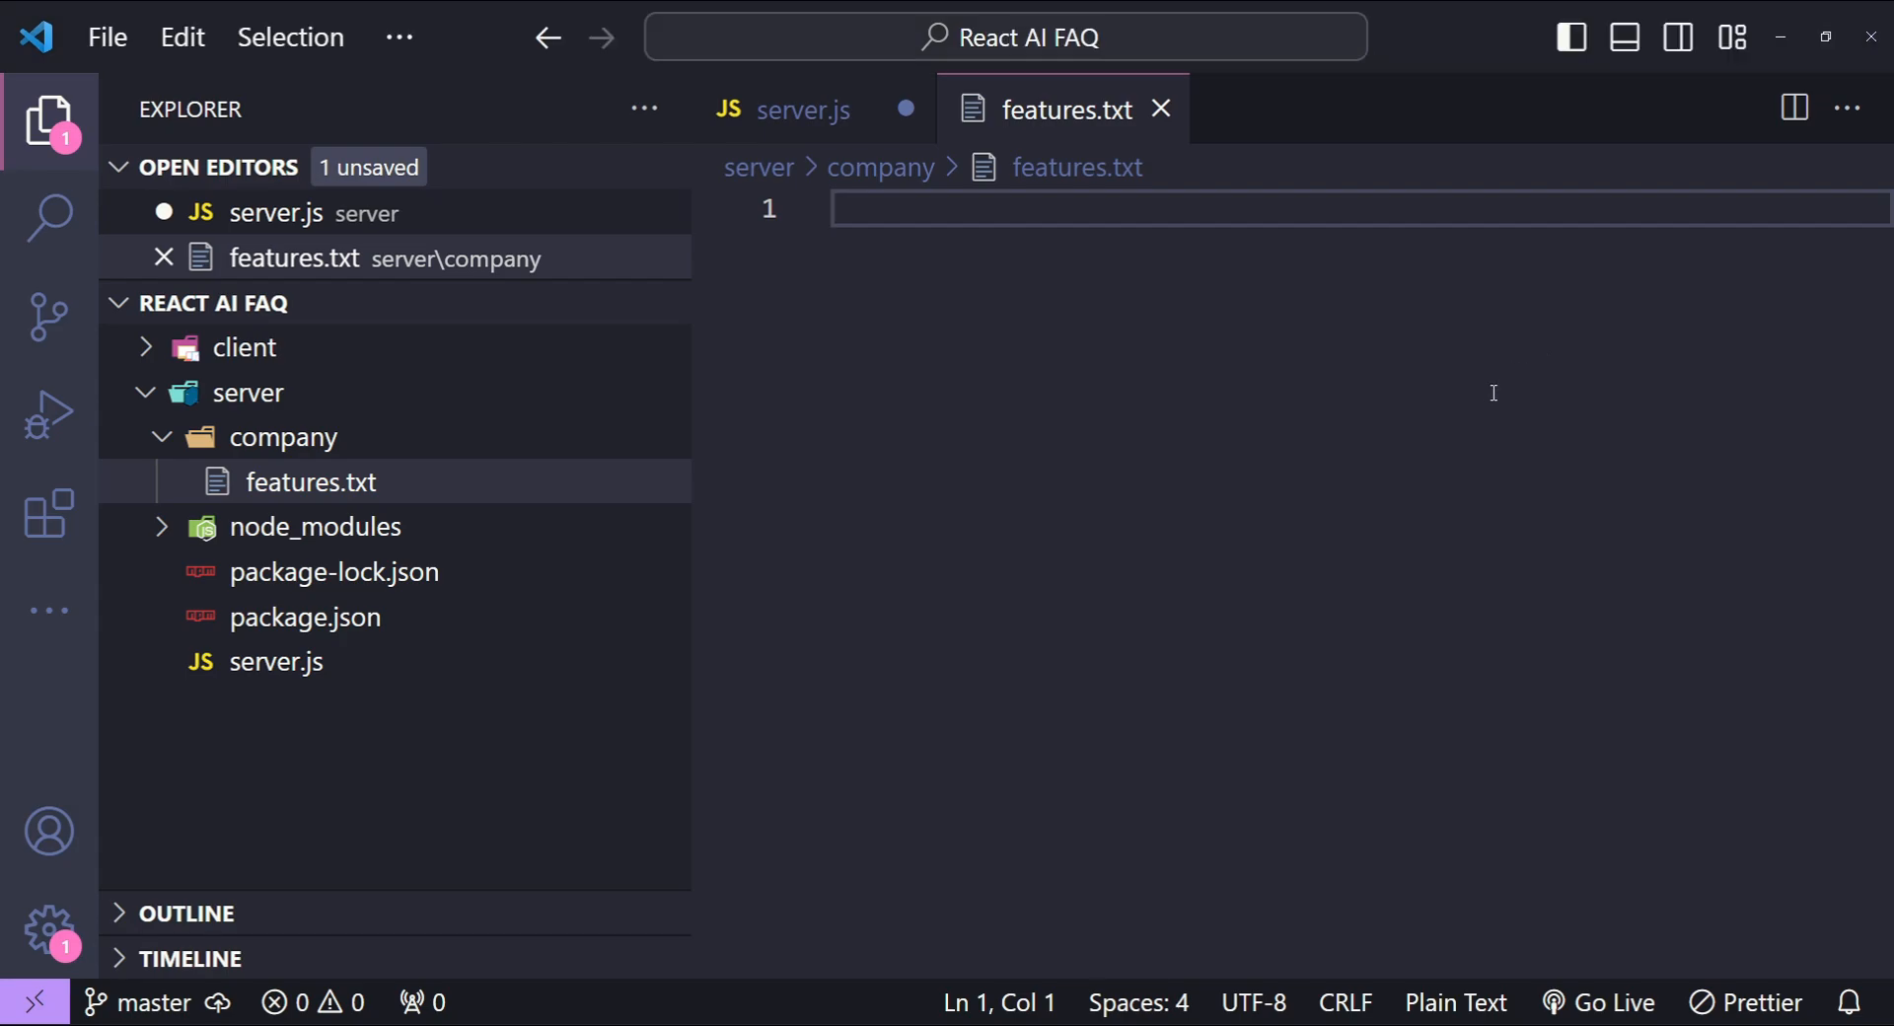
Paste the CloudNetSolutions overview, services and features into features.txt, then return to server.js
type("partner in the ever-evolving world of online software services.")
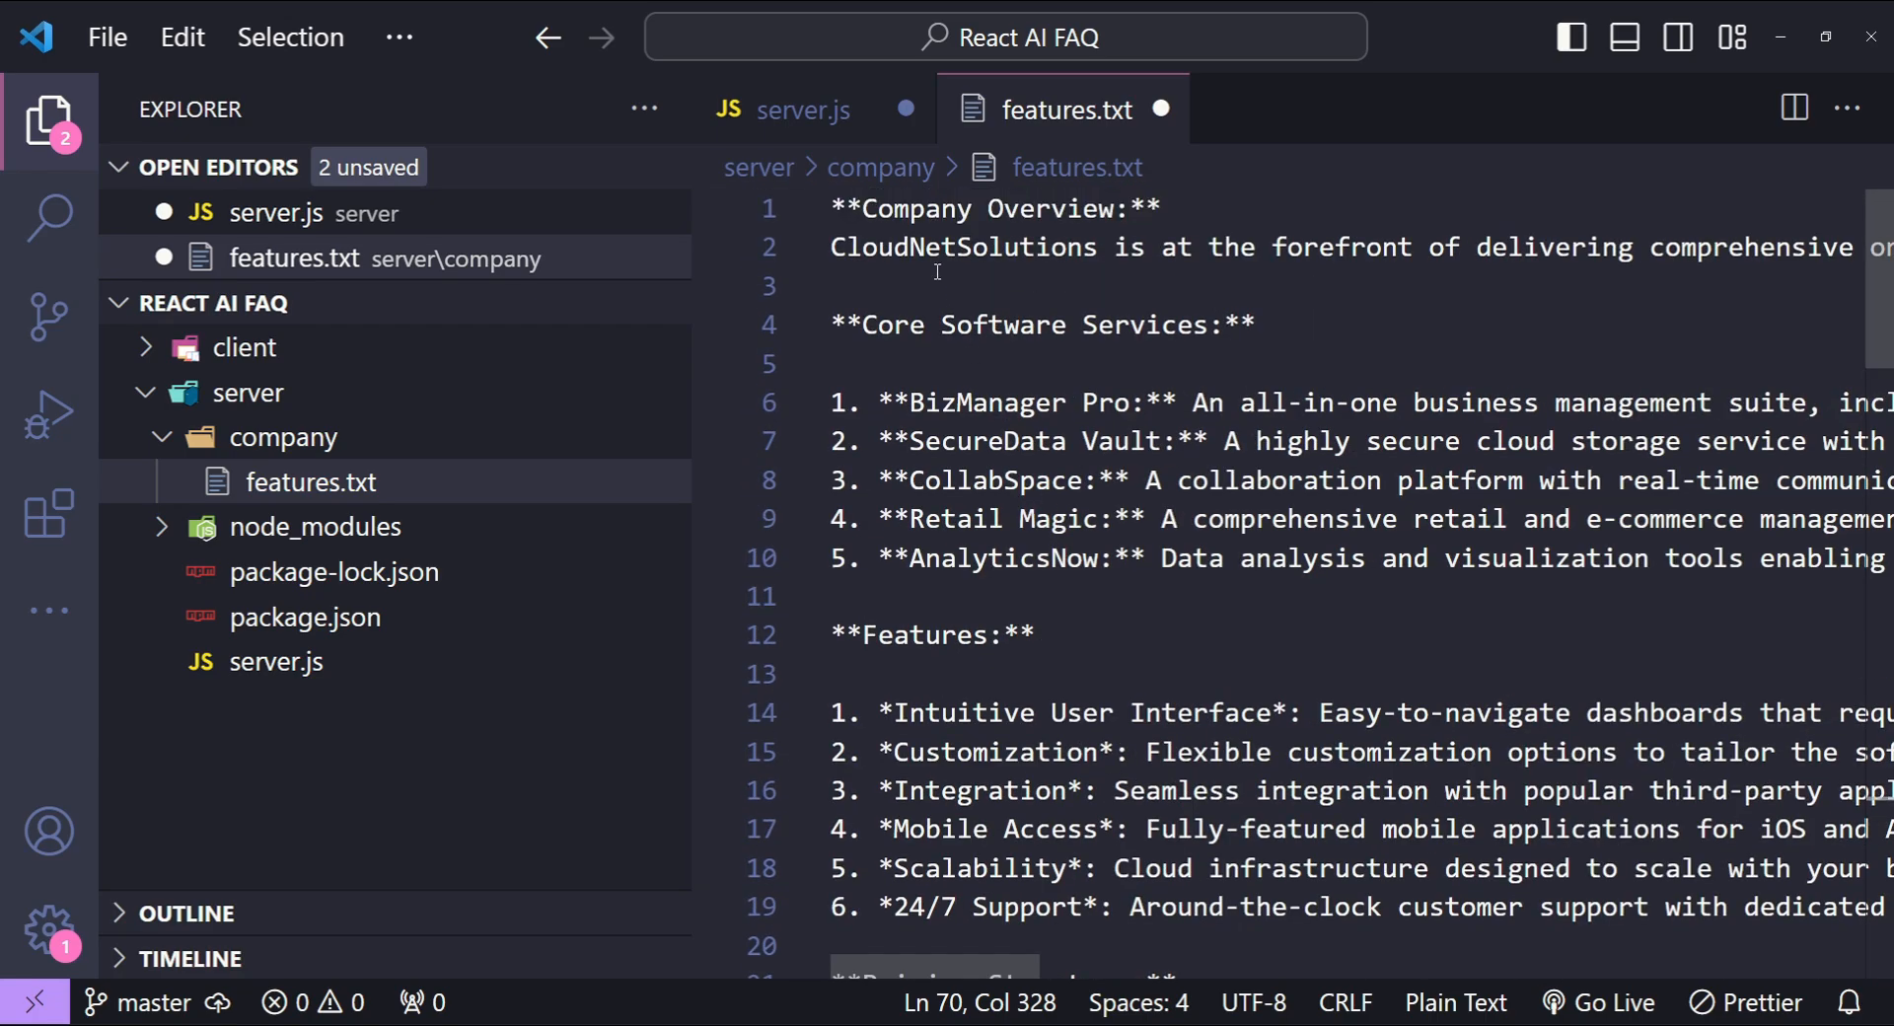
left_click(801, 108)
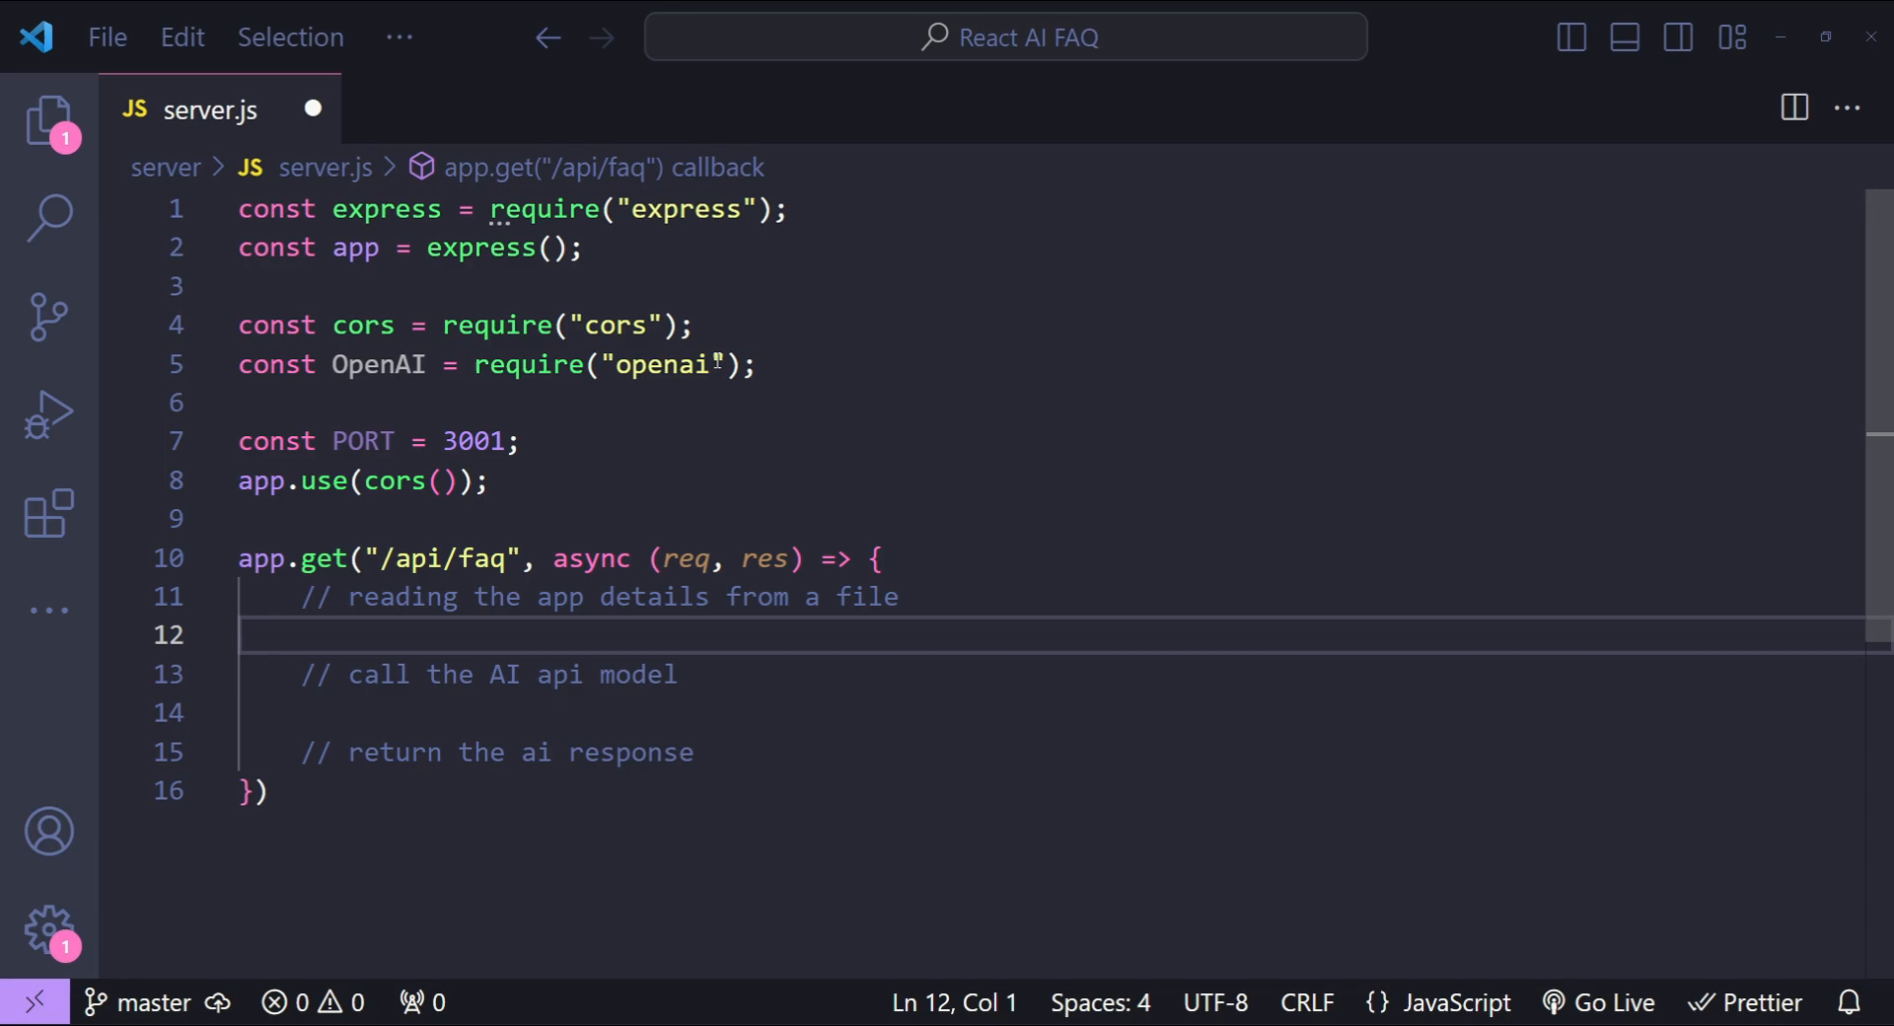
Require fs and start fs.readFile("company/features.txt", "utf8") inside the /api/faq handler
type("const fs = require(\"fs\");")
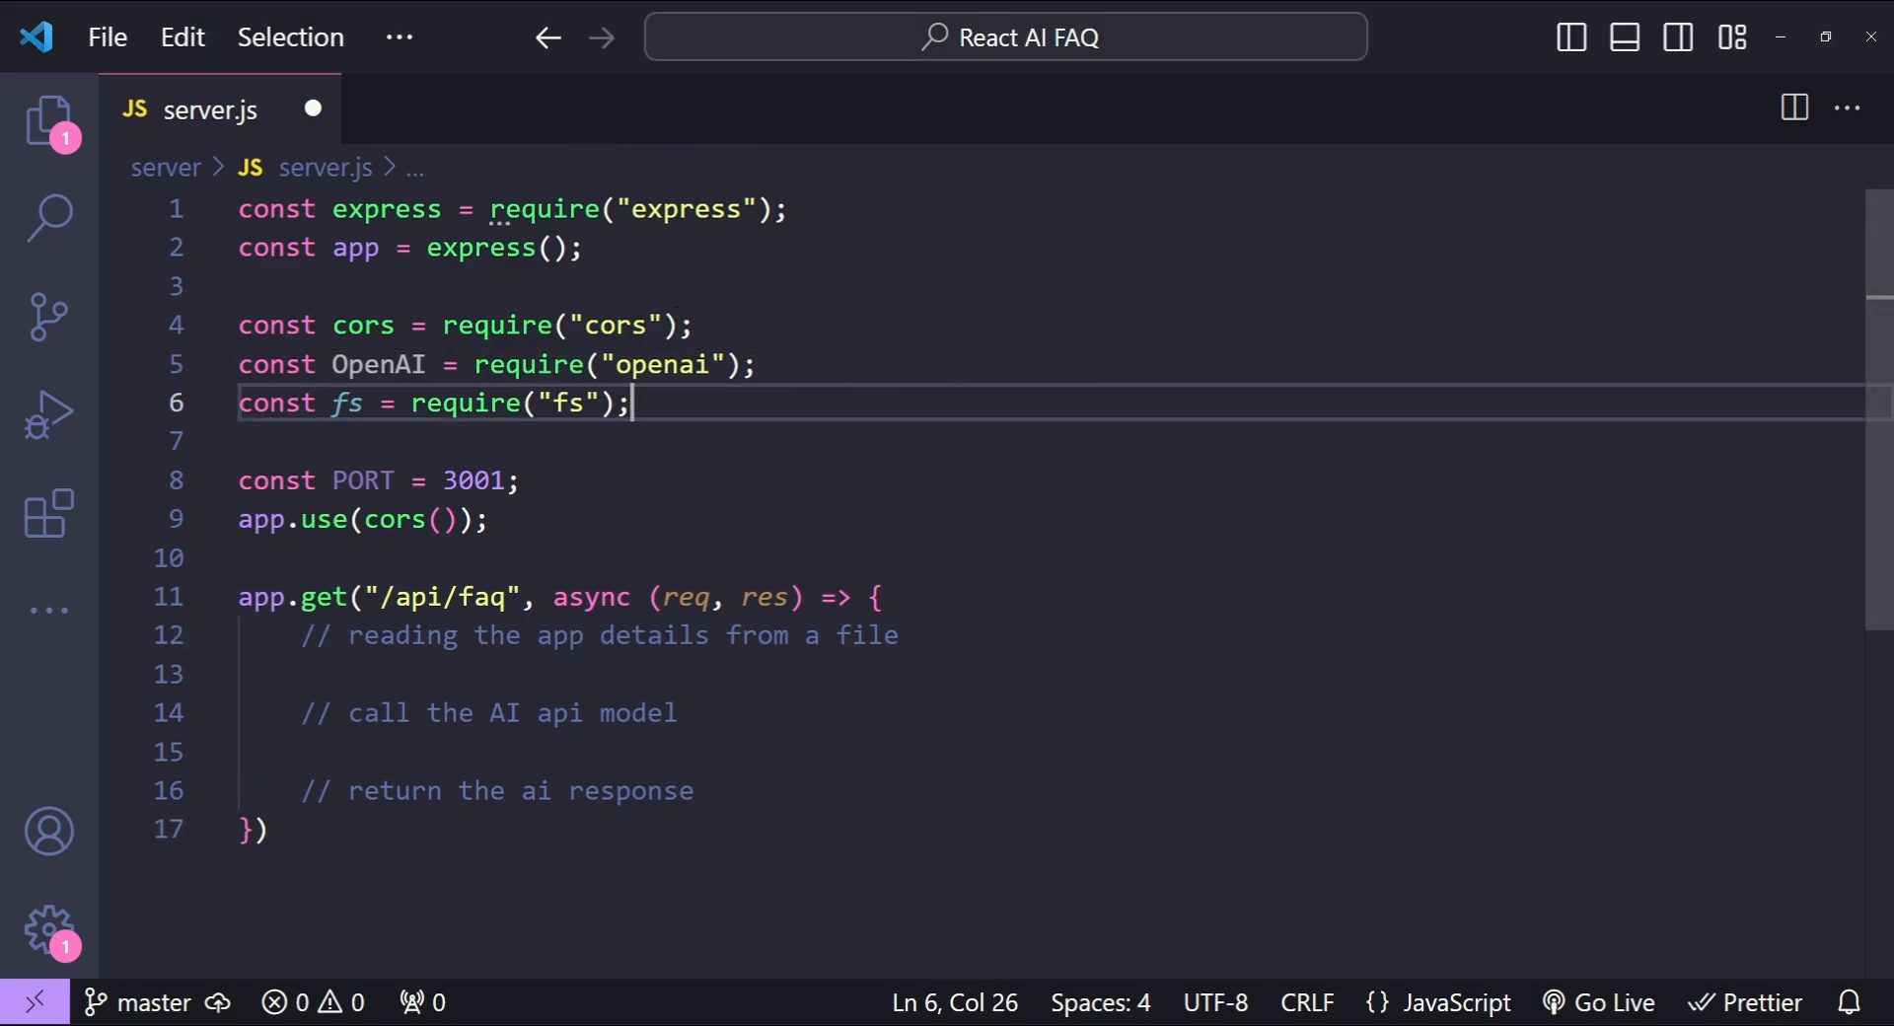
key("Enter")
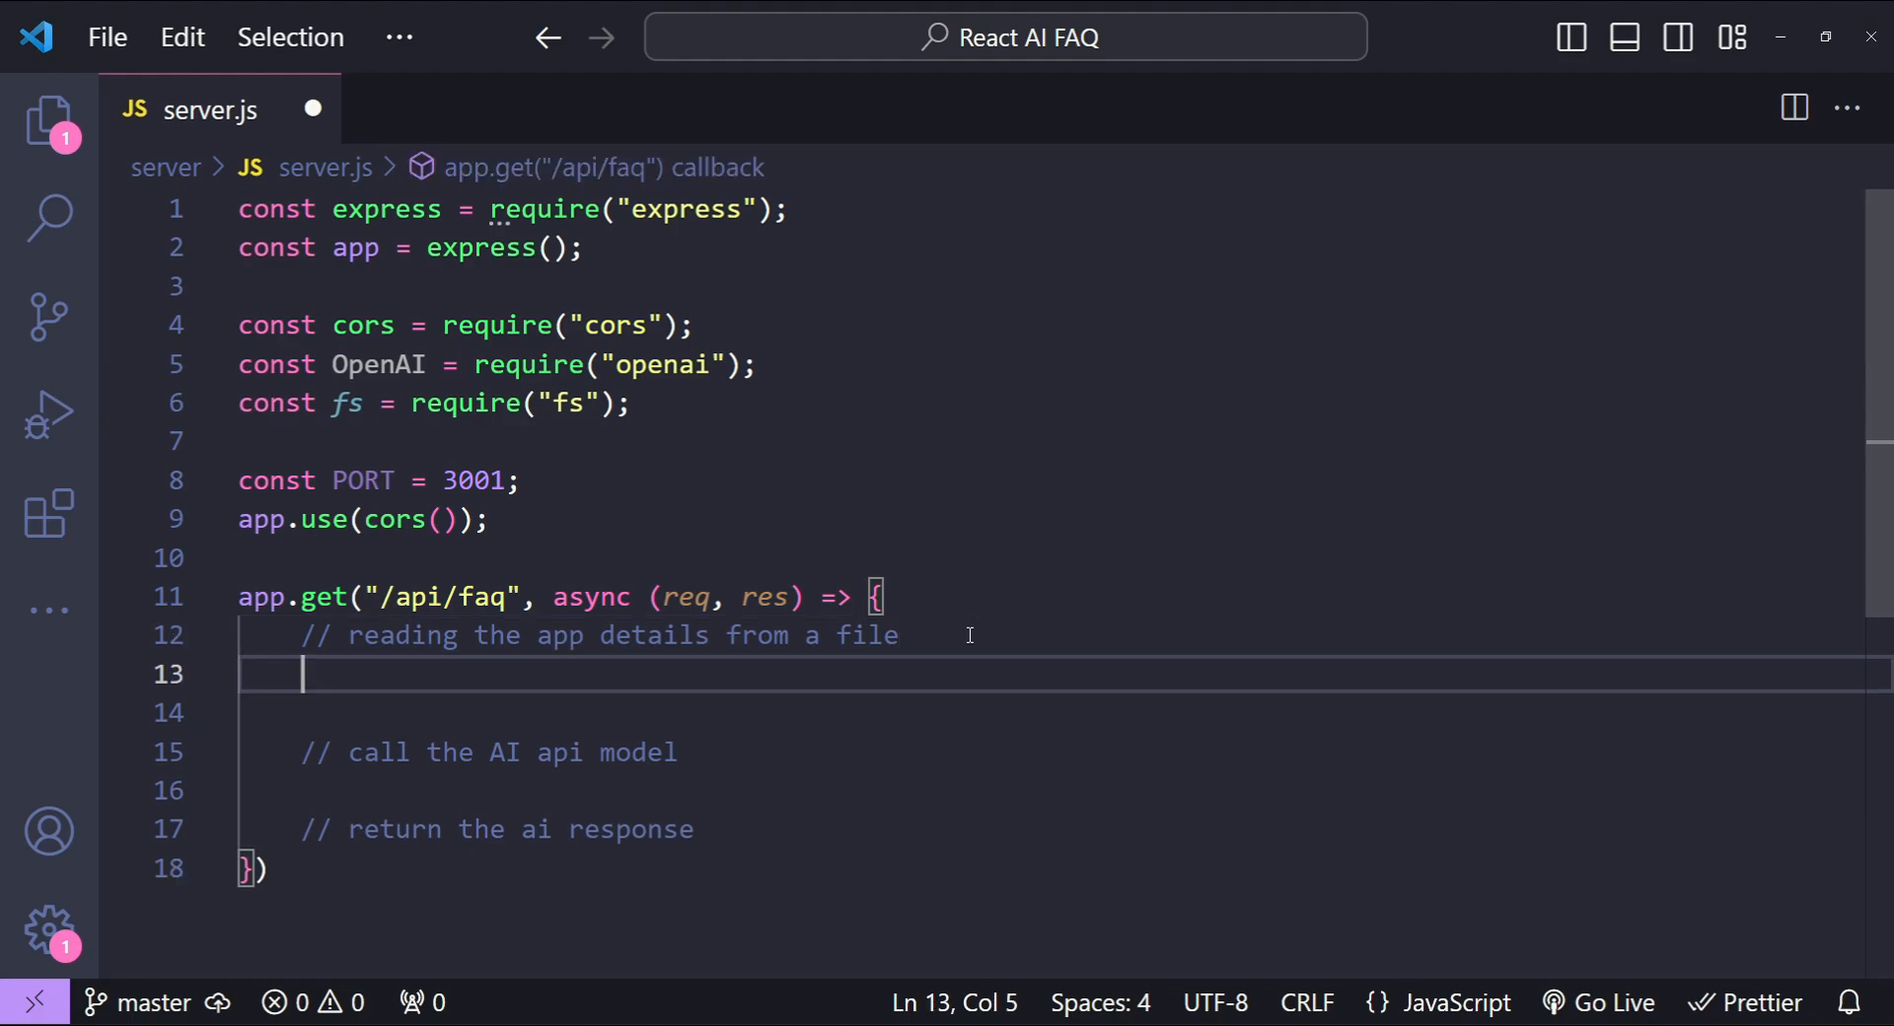
type("fs.readFile")
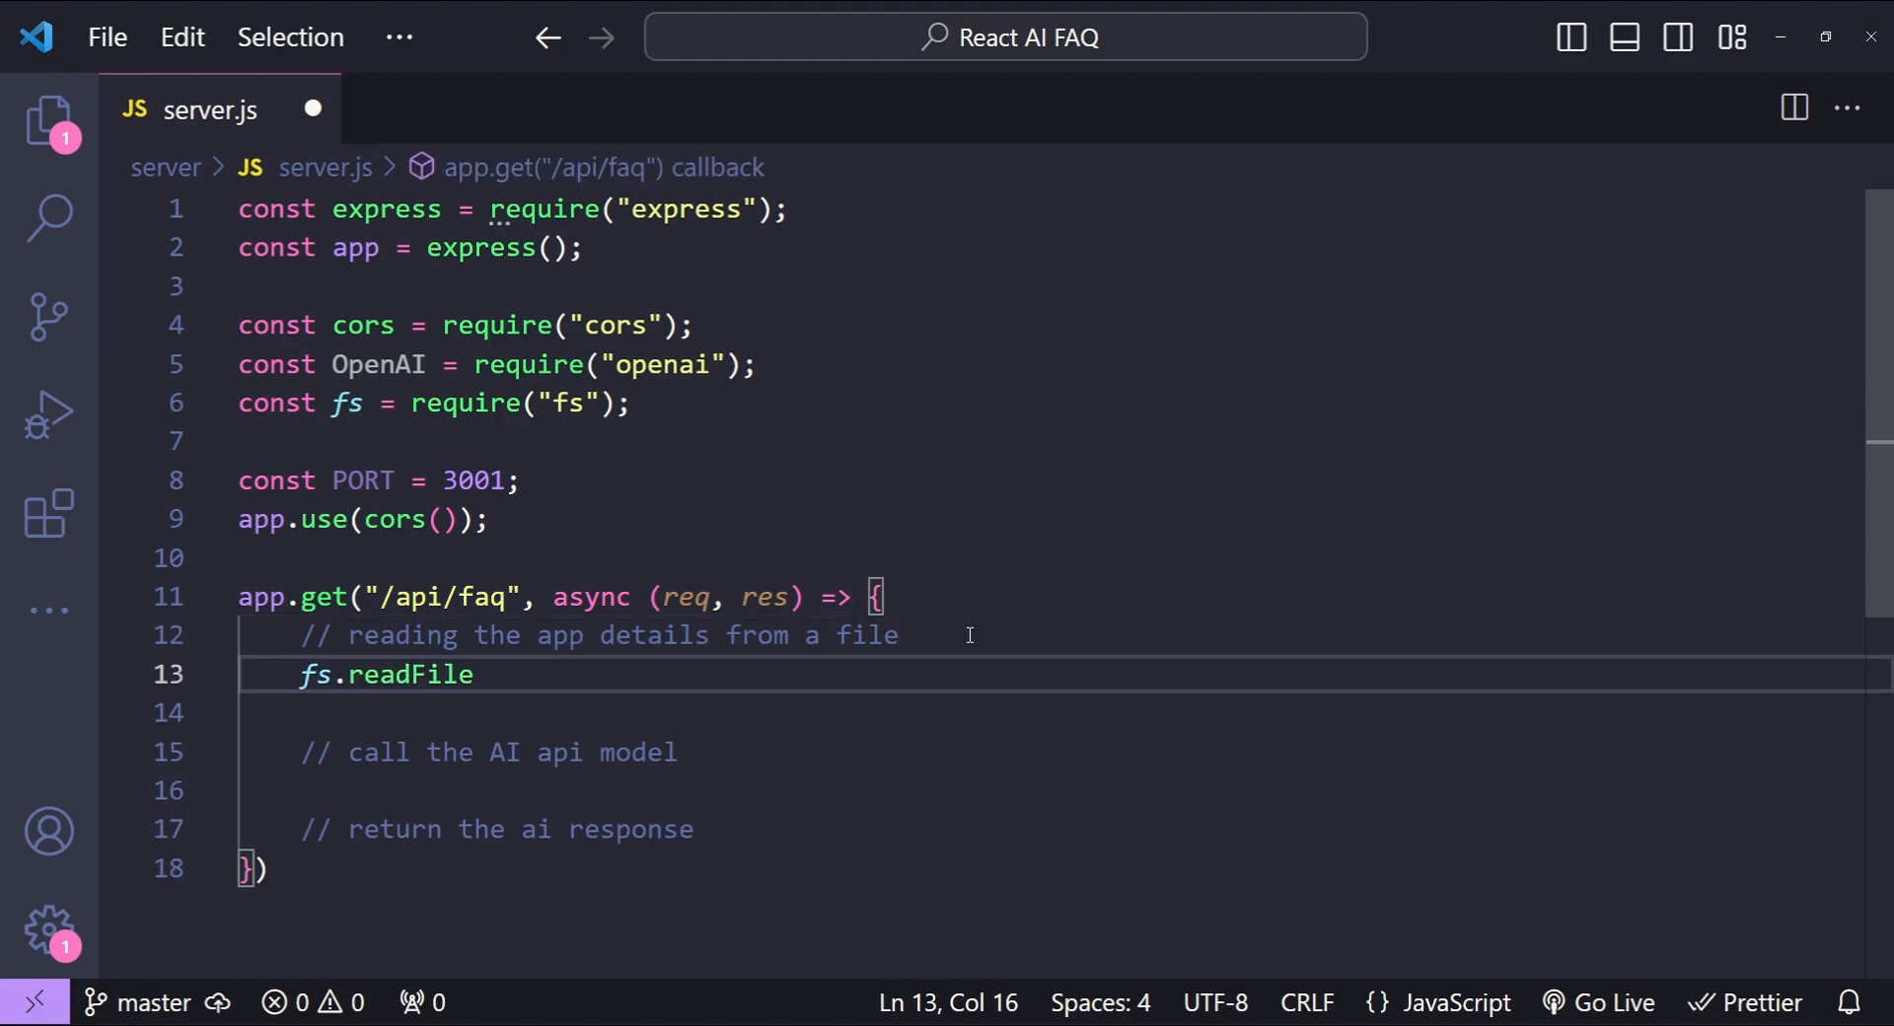
type("(\"com\"")
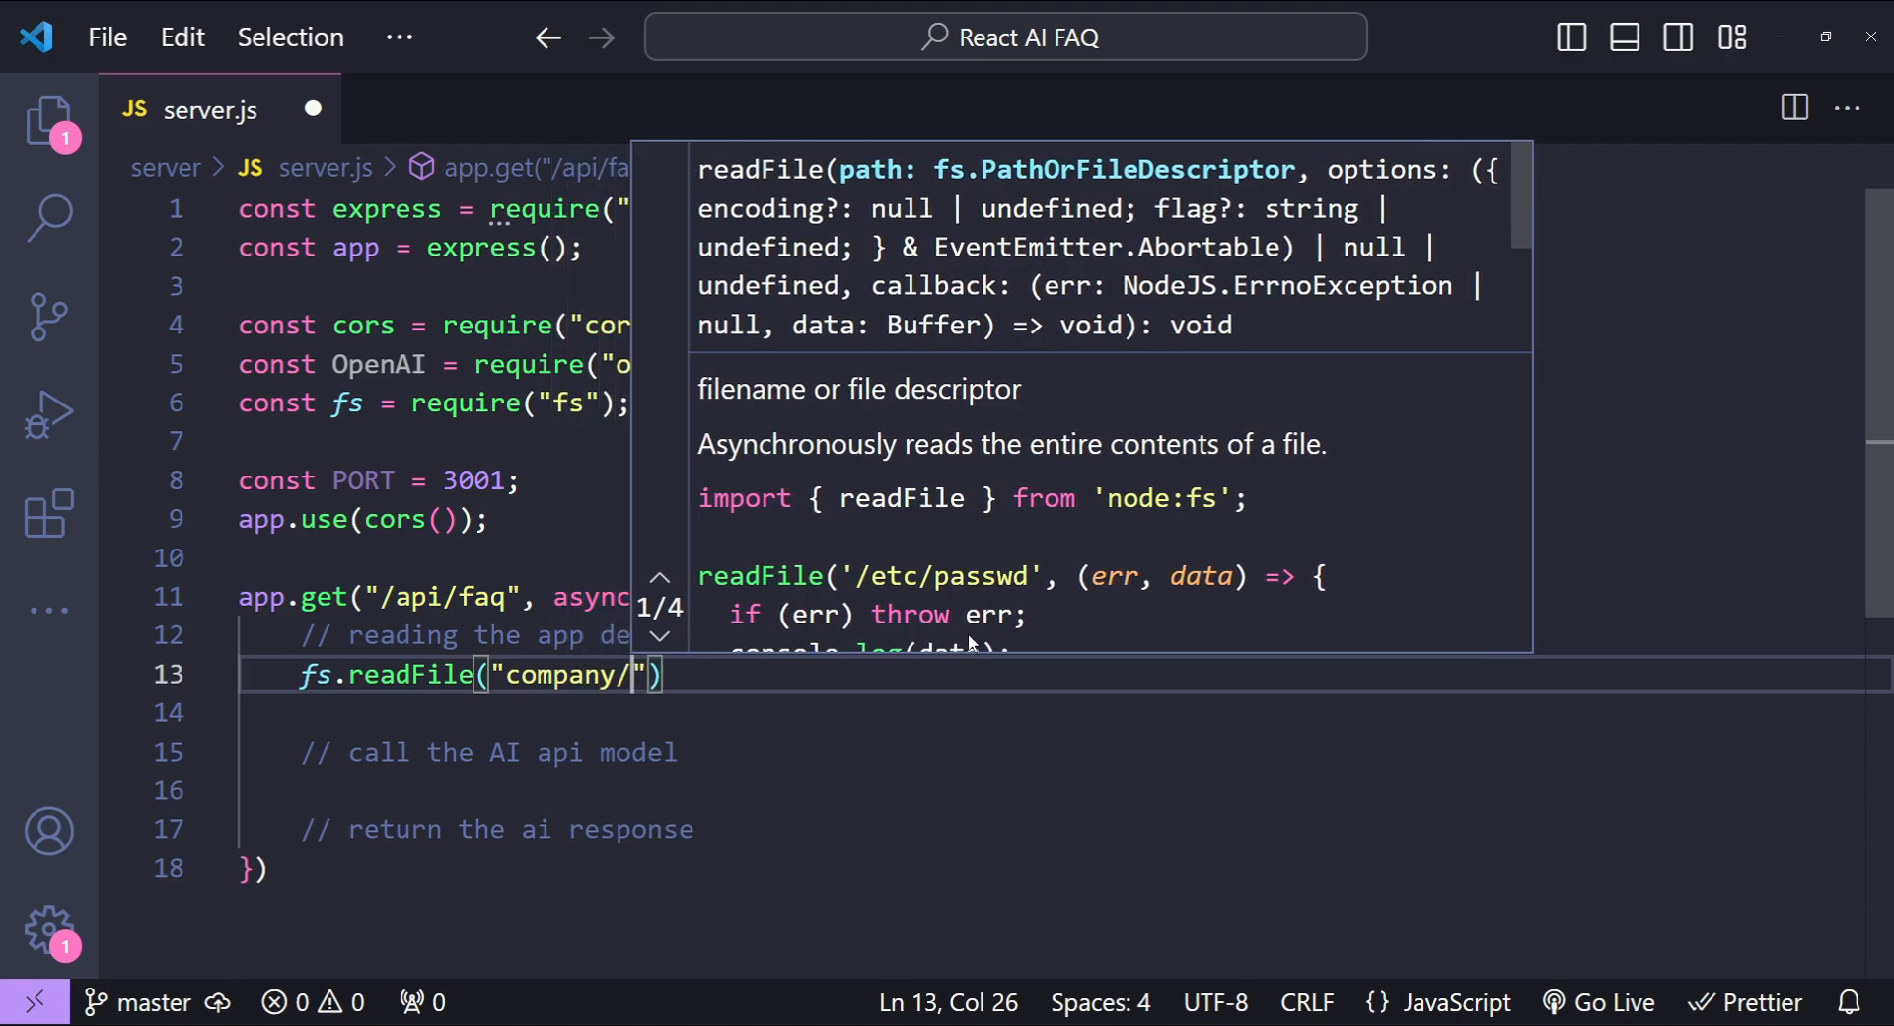
type("features.y")
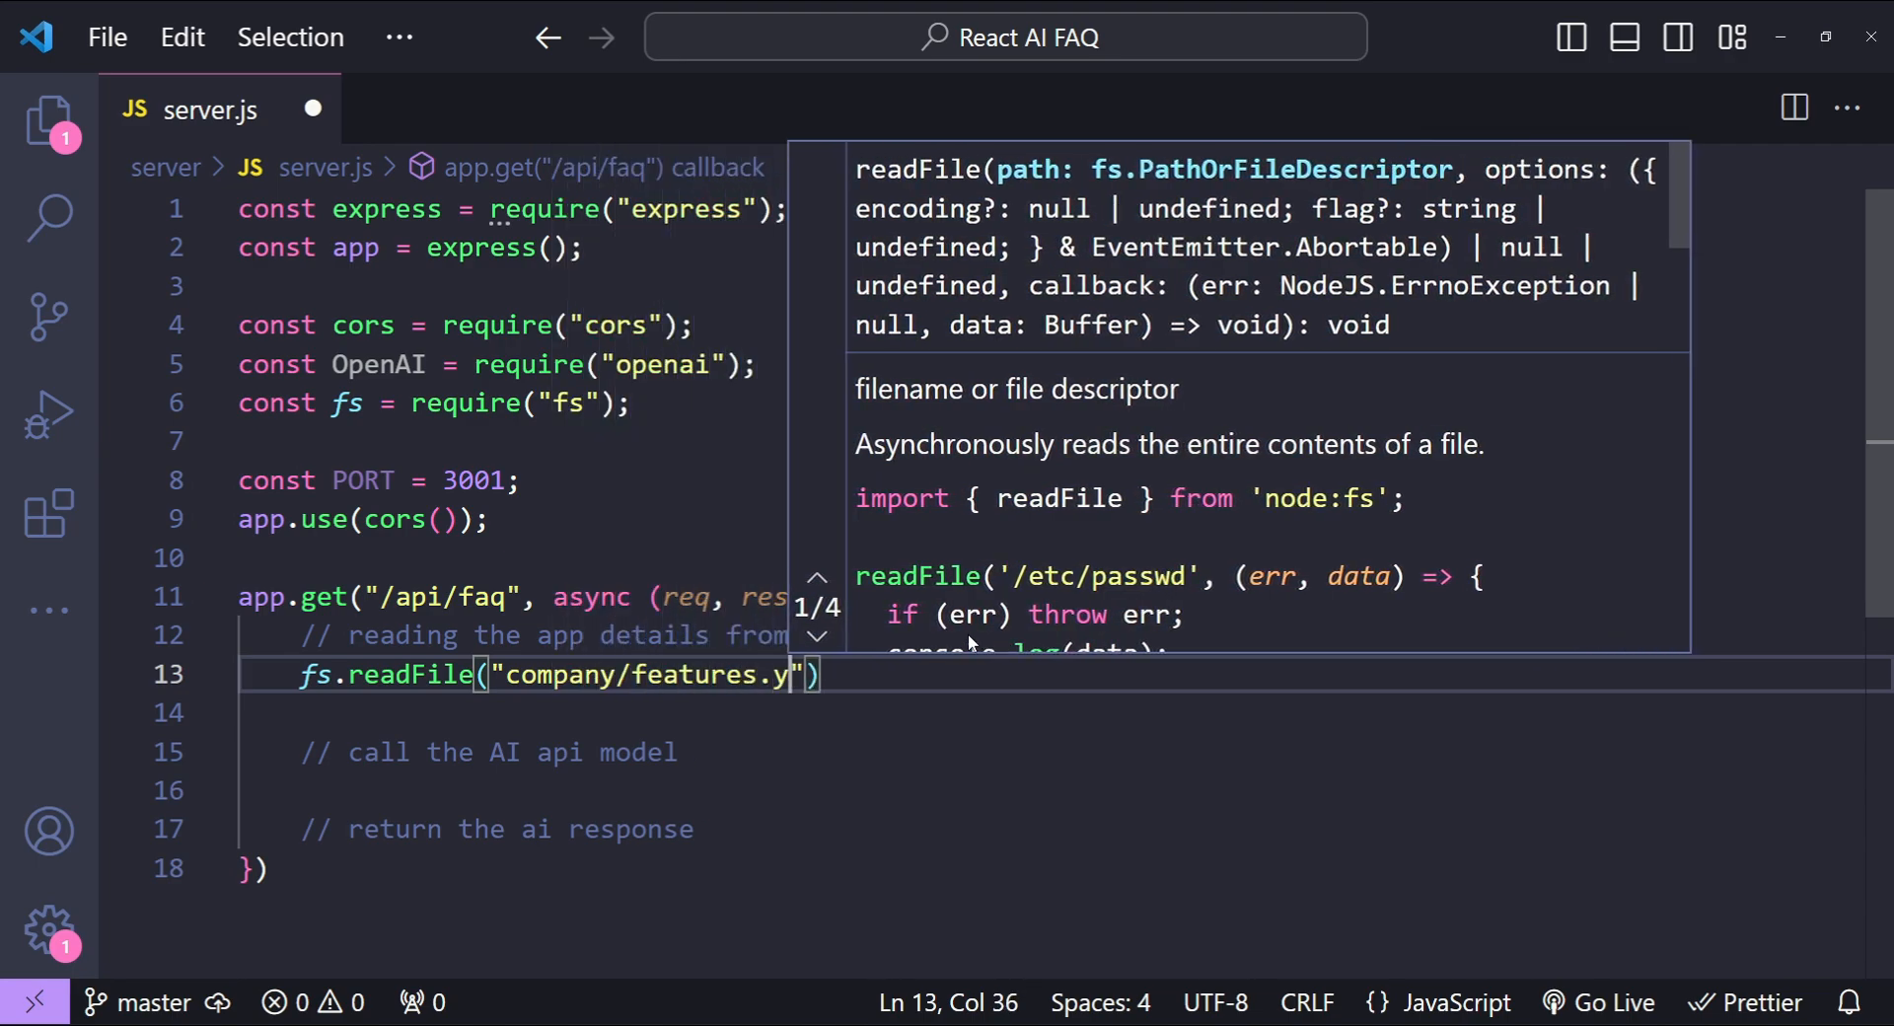
type("txt")
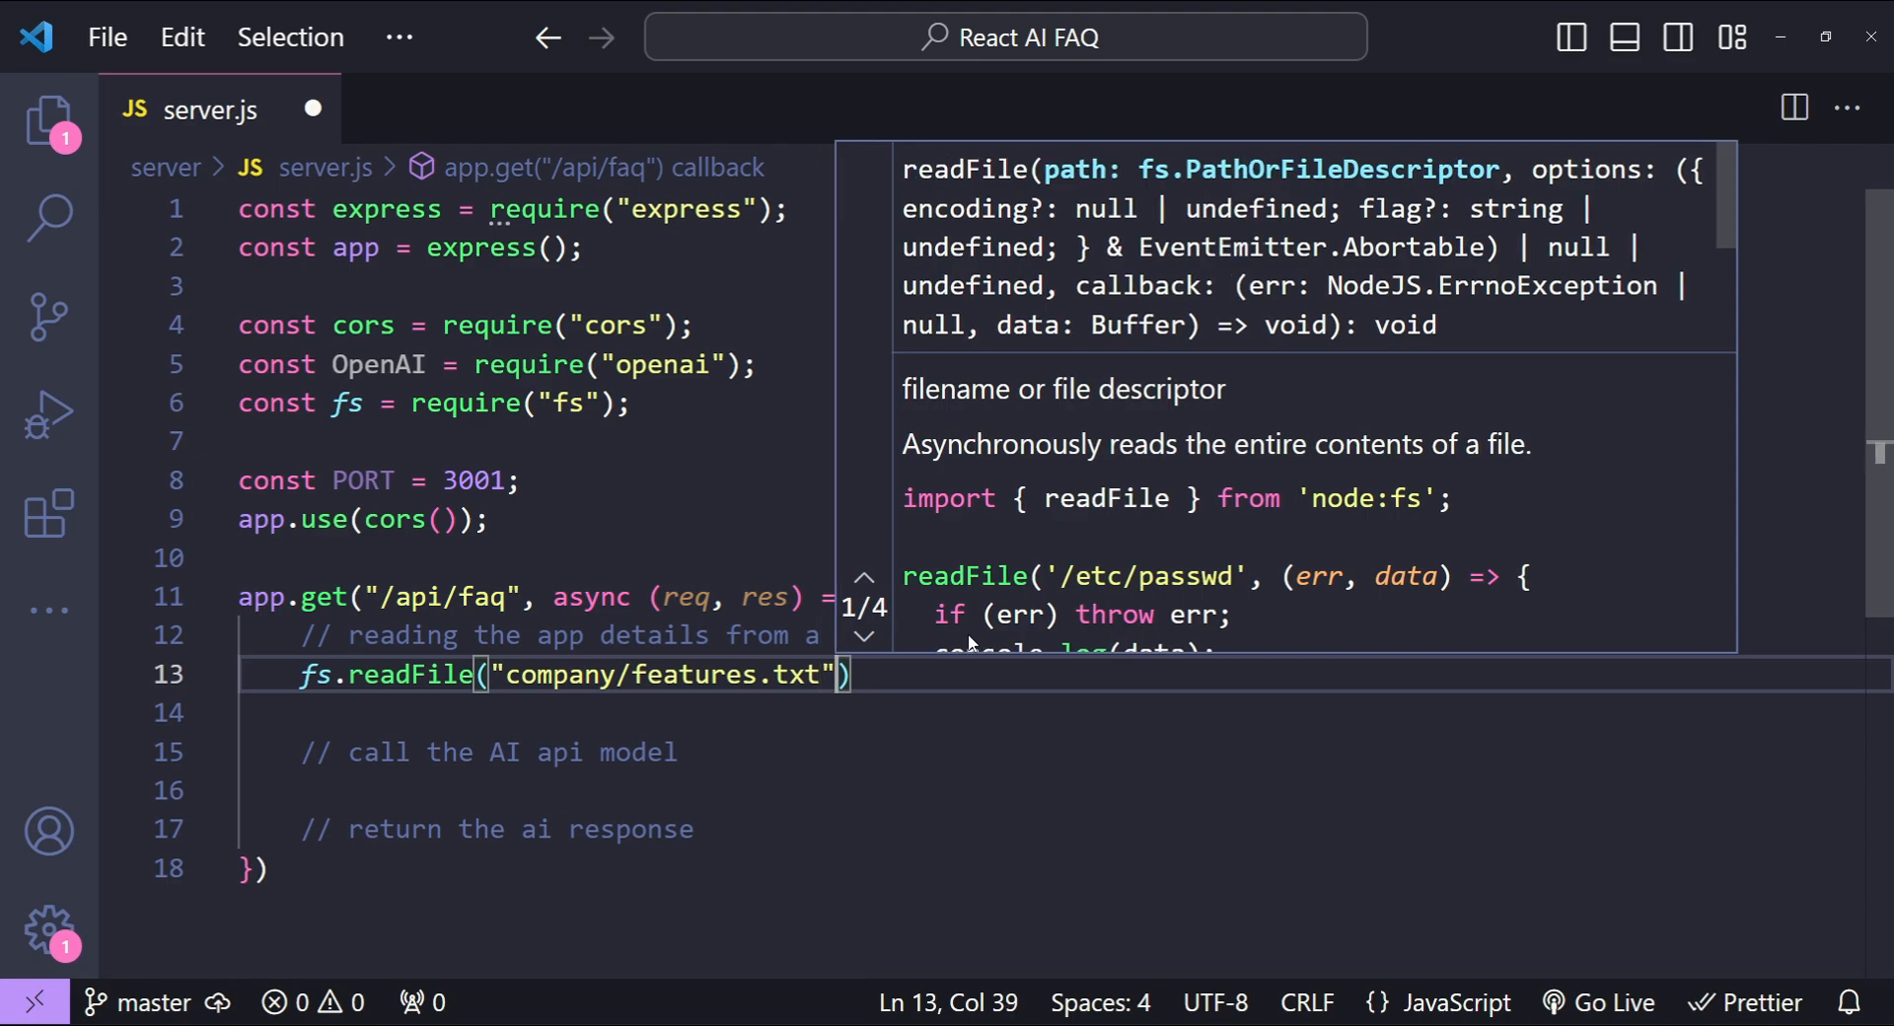
type(", \"utf8\", async")
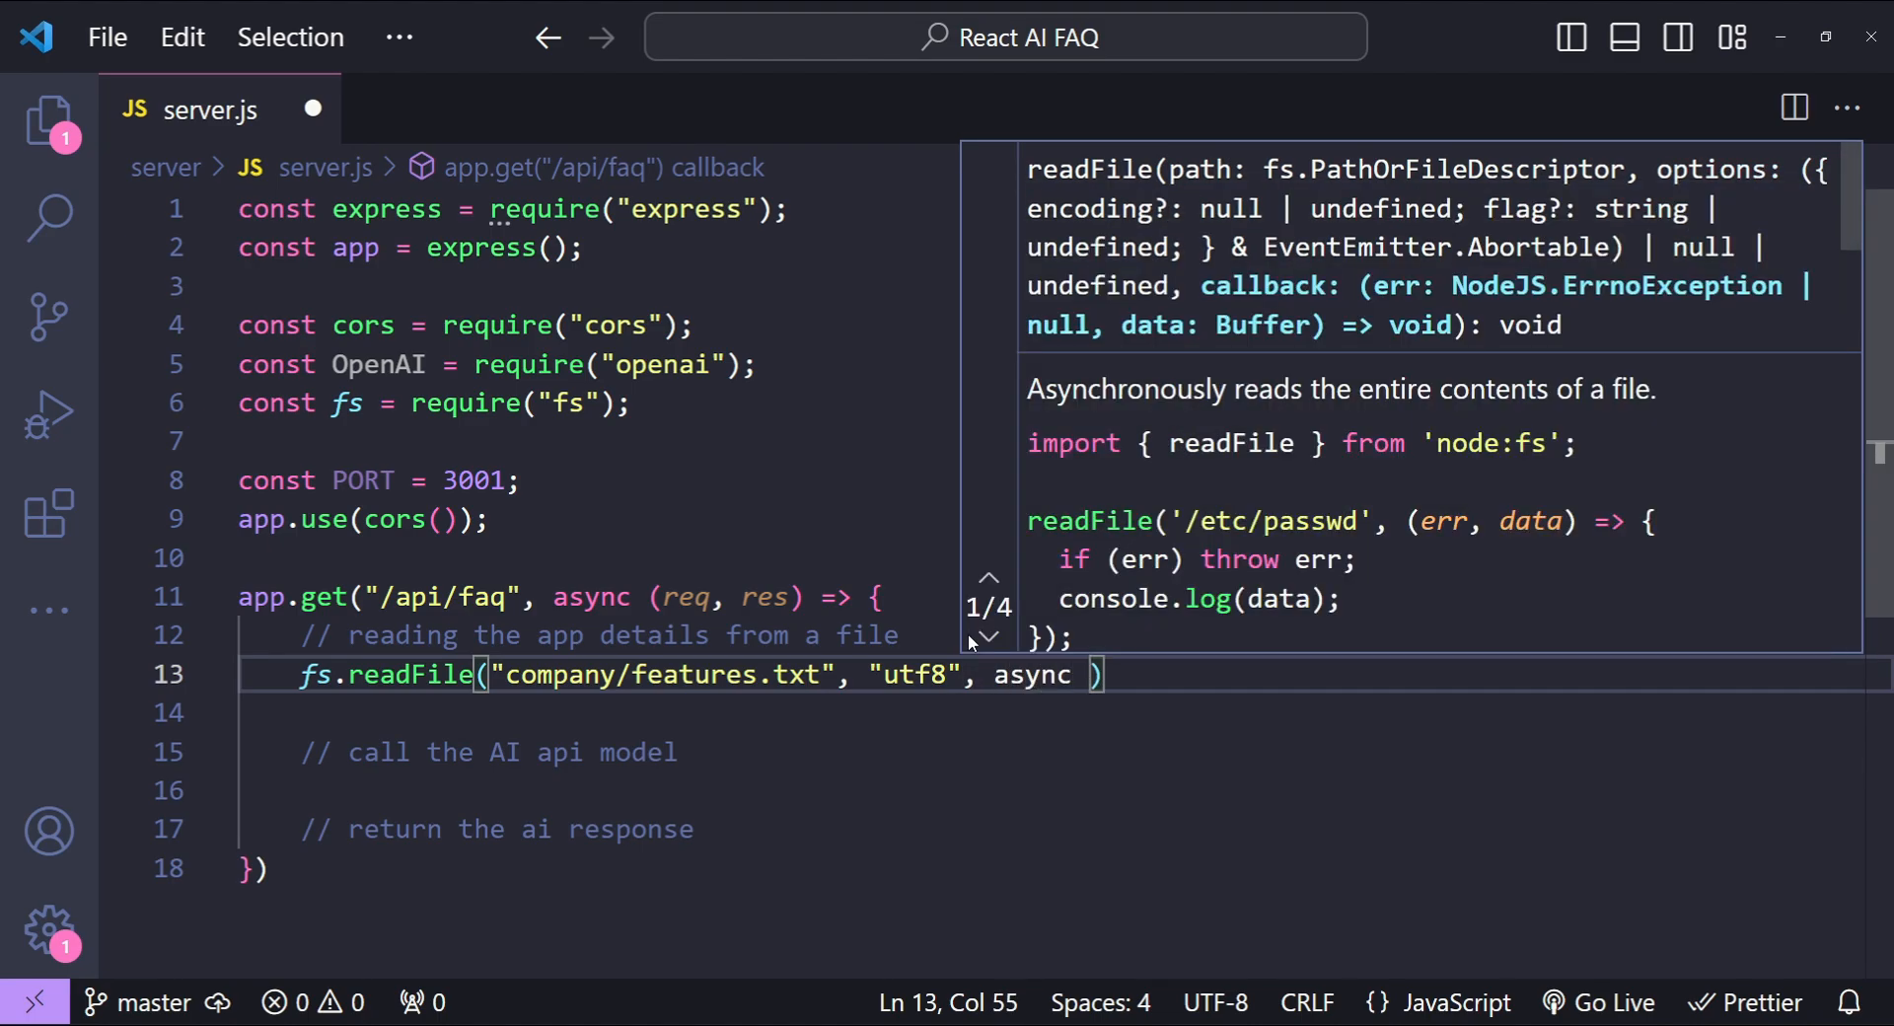
Add the (err, data) => {} callback that logs the error and returns if reading fails
type("(err,")
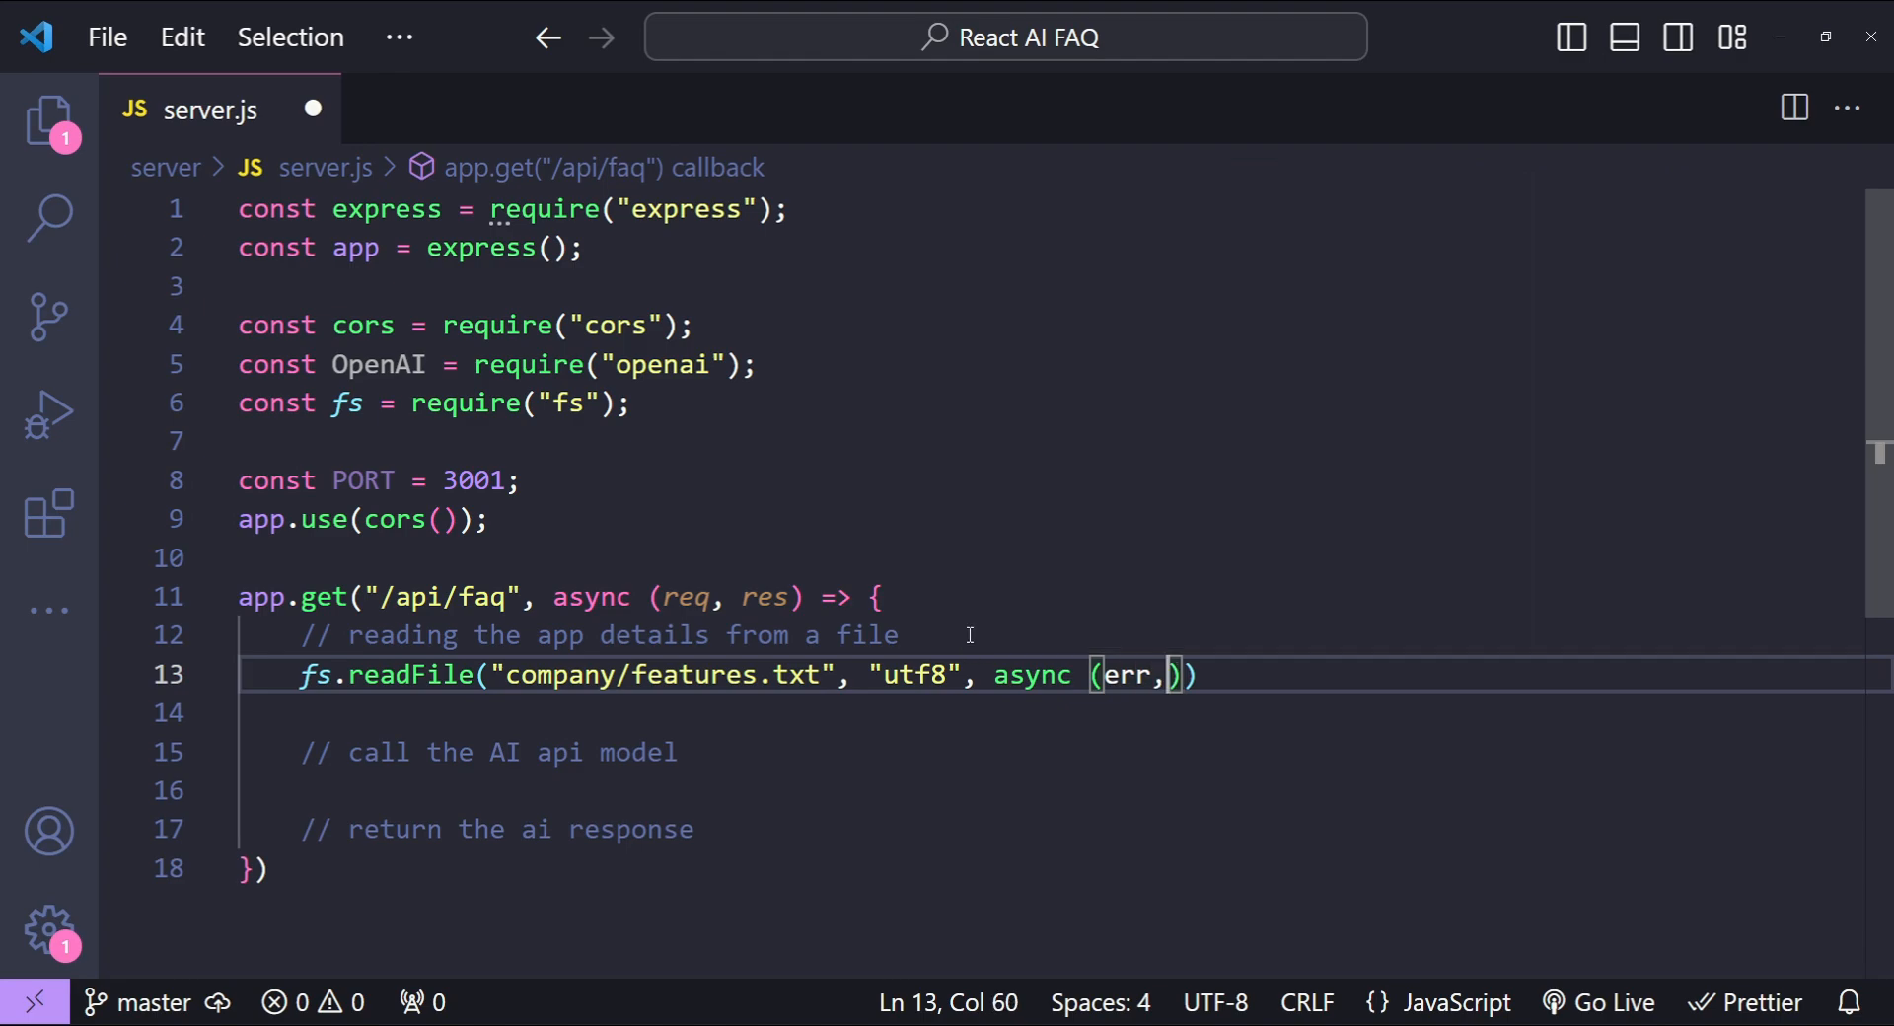
type("data")
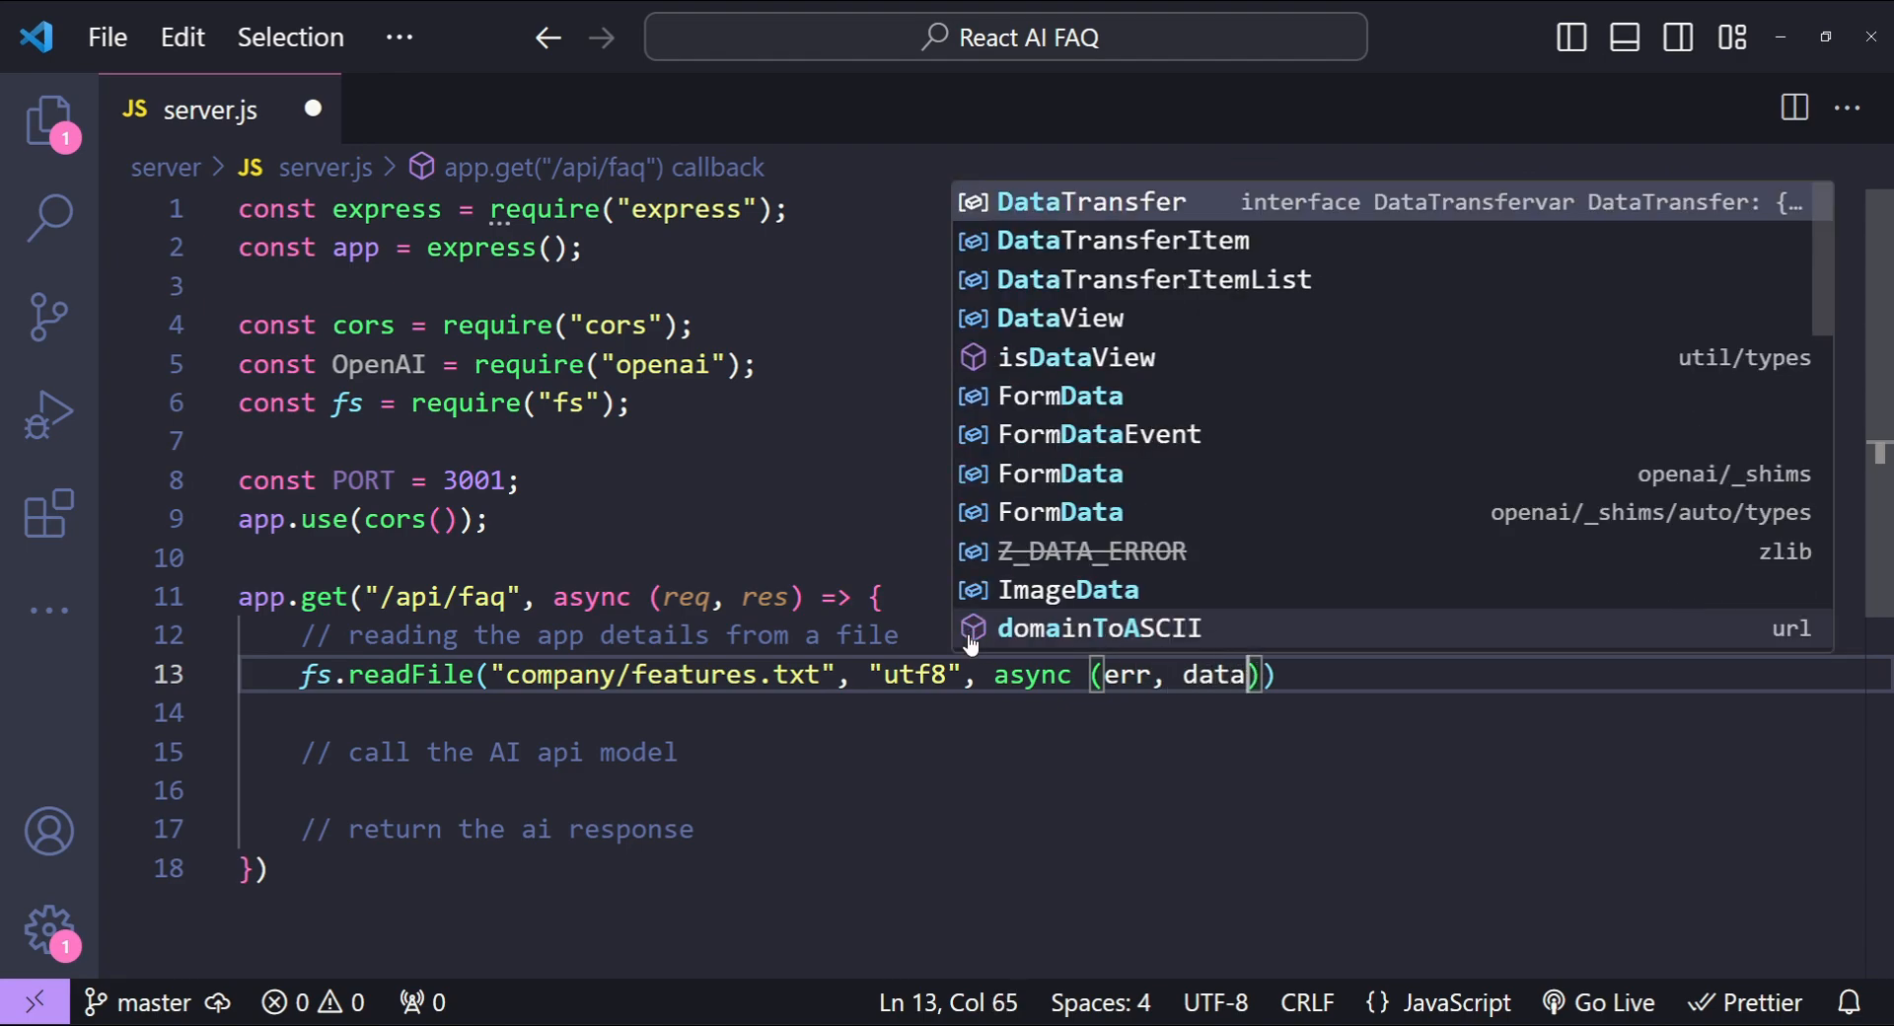
type("=> {}")
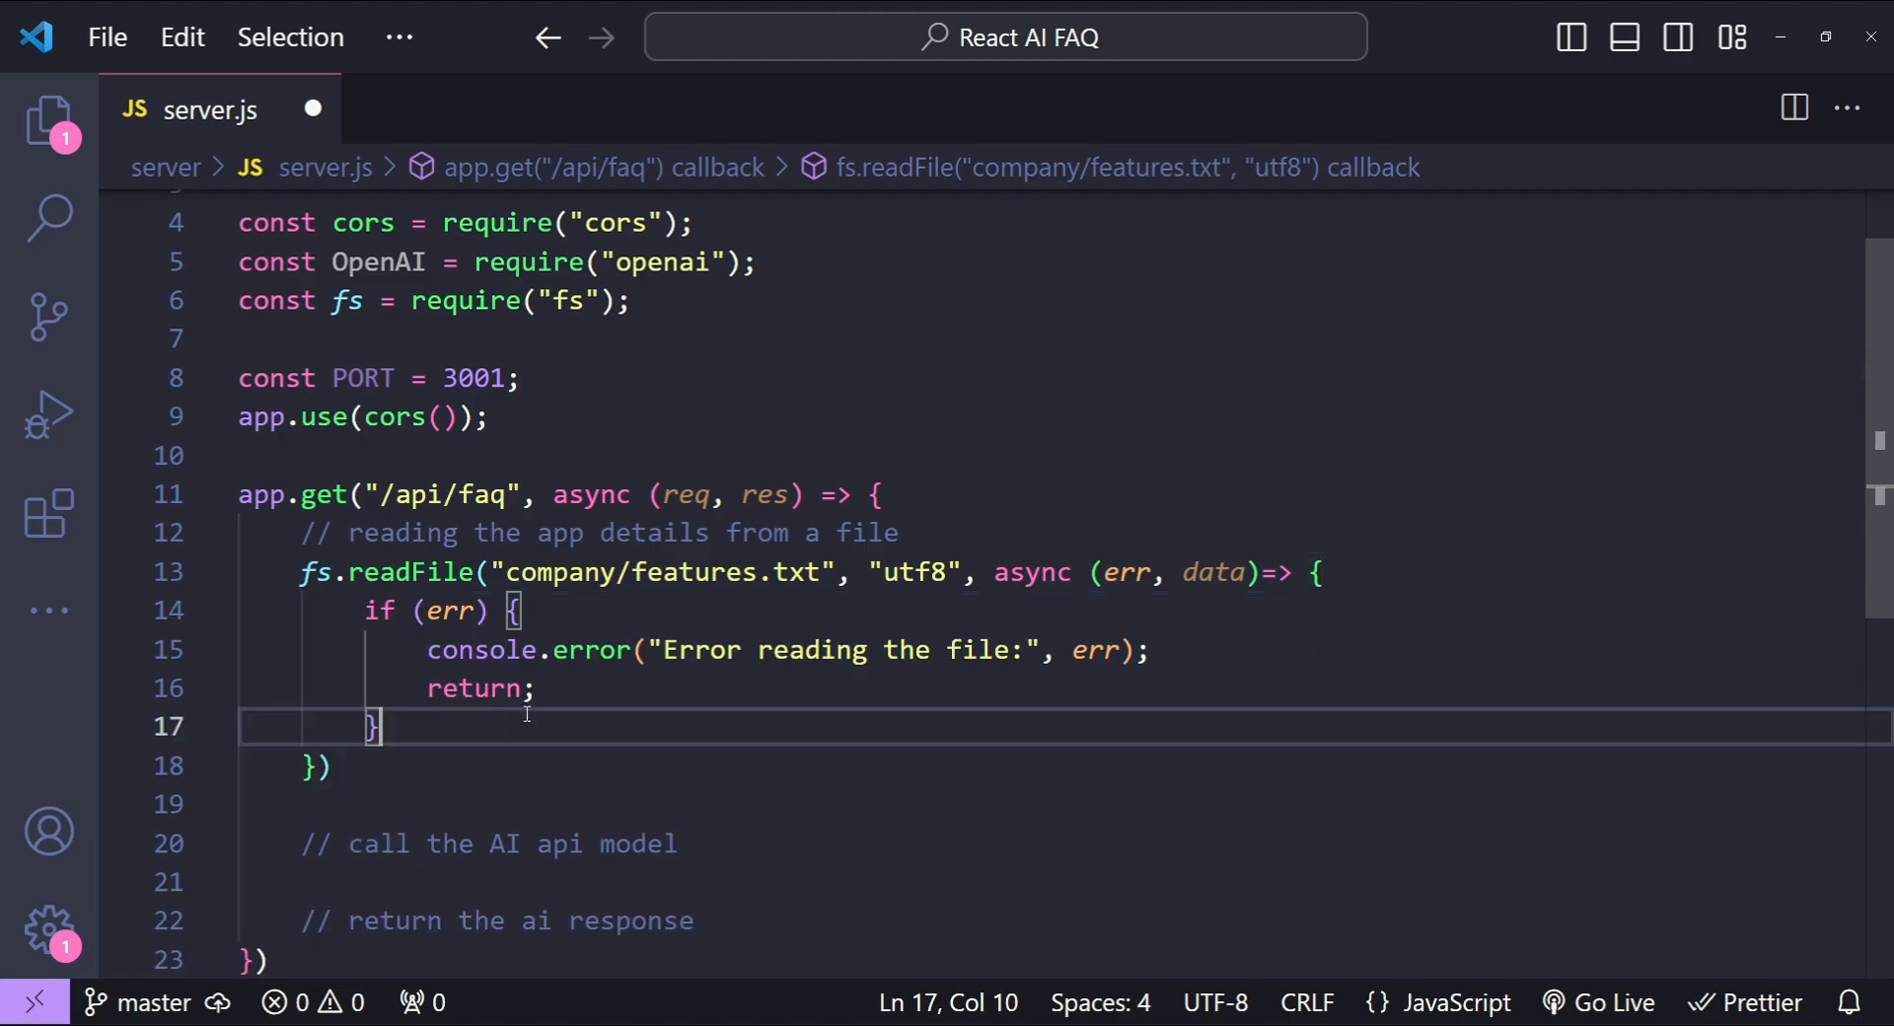
scroll("down", 3)
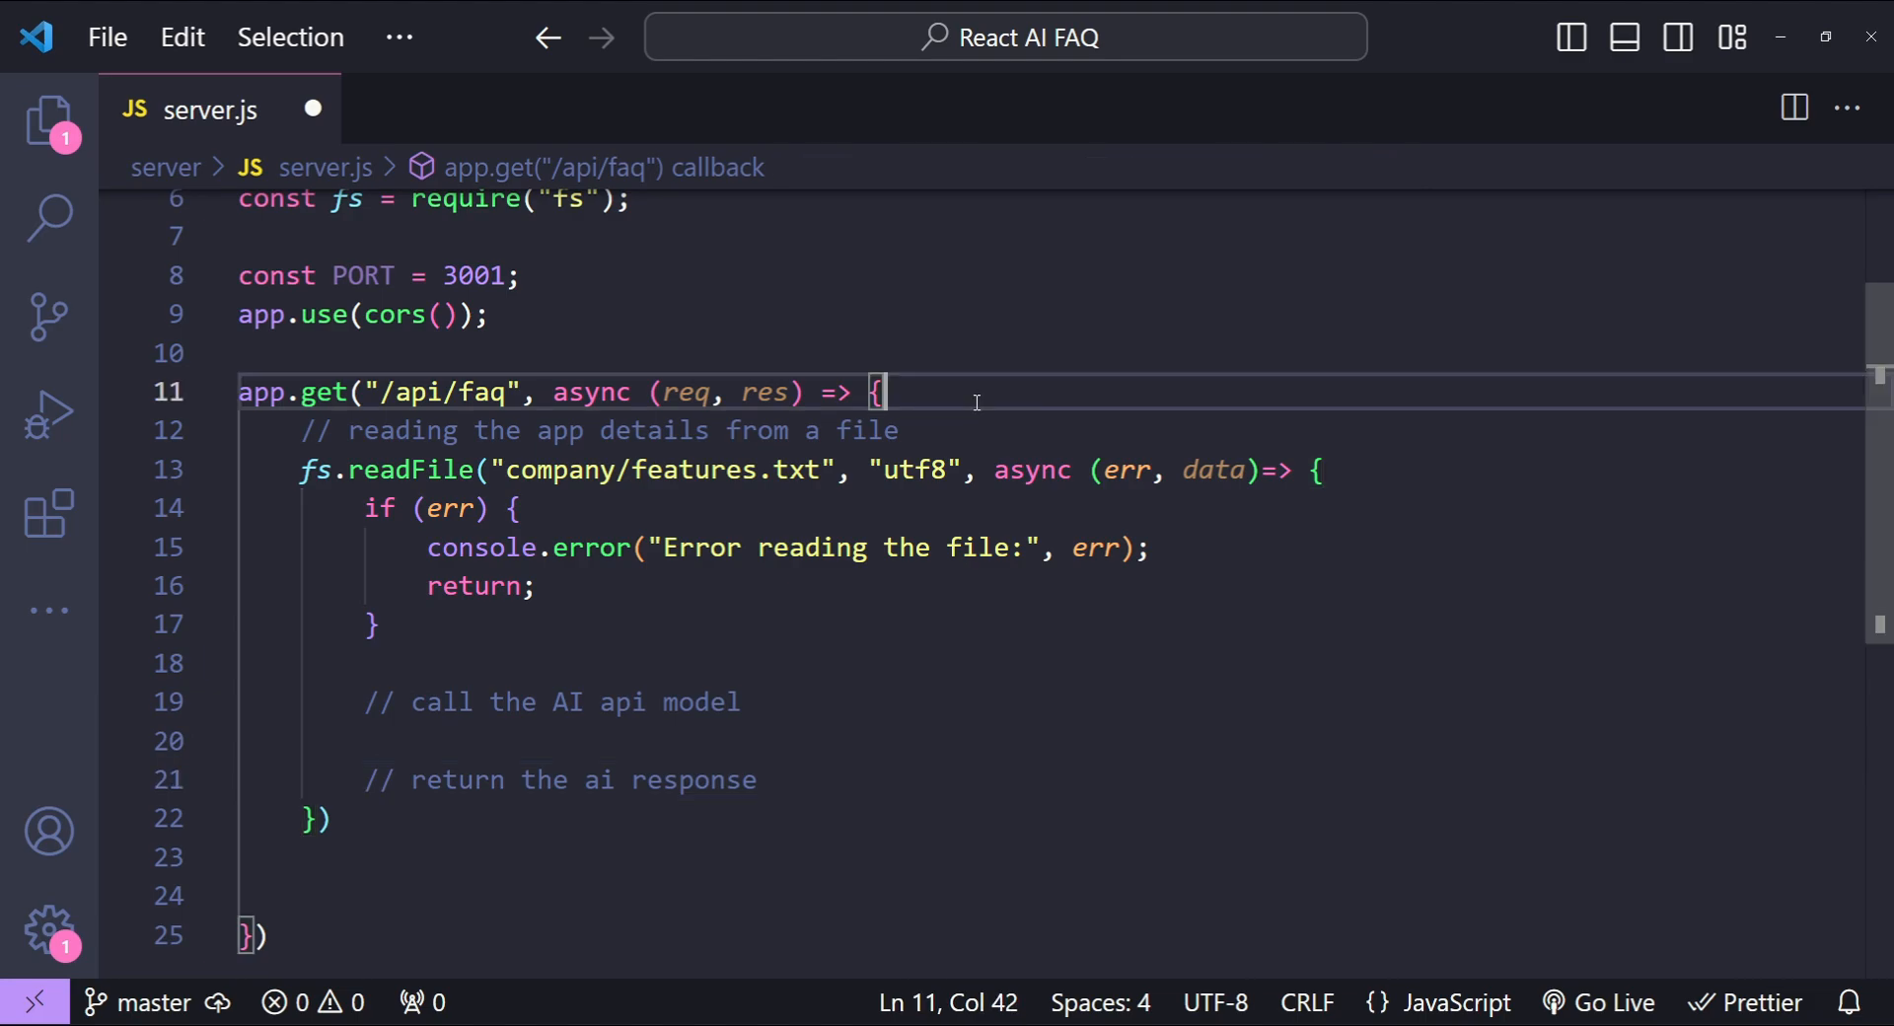
Read const question = req.query.question and guard the AI call with if (question && question.length)
key("Enter")
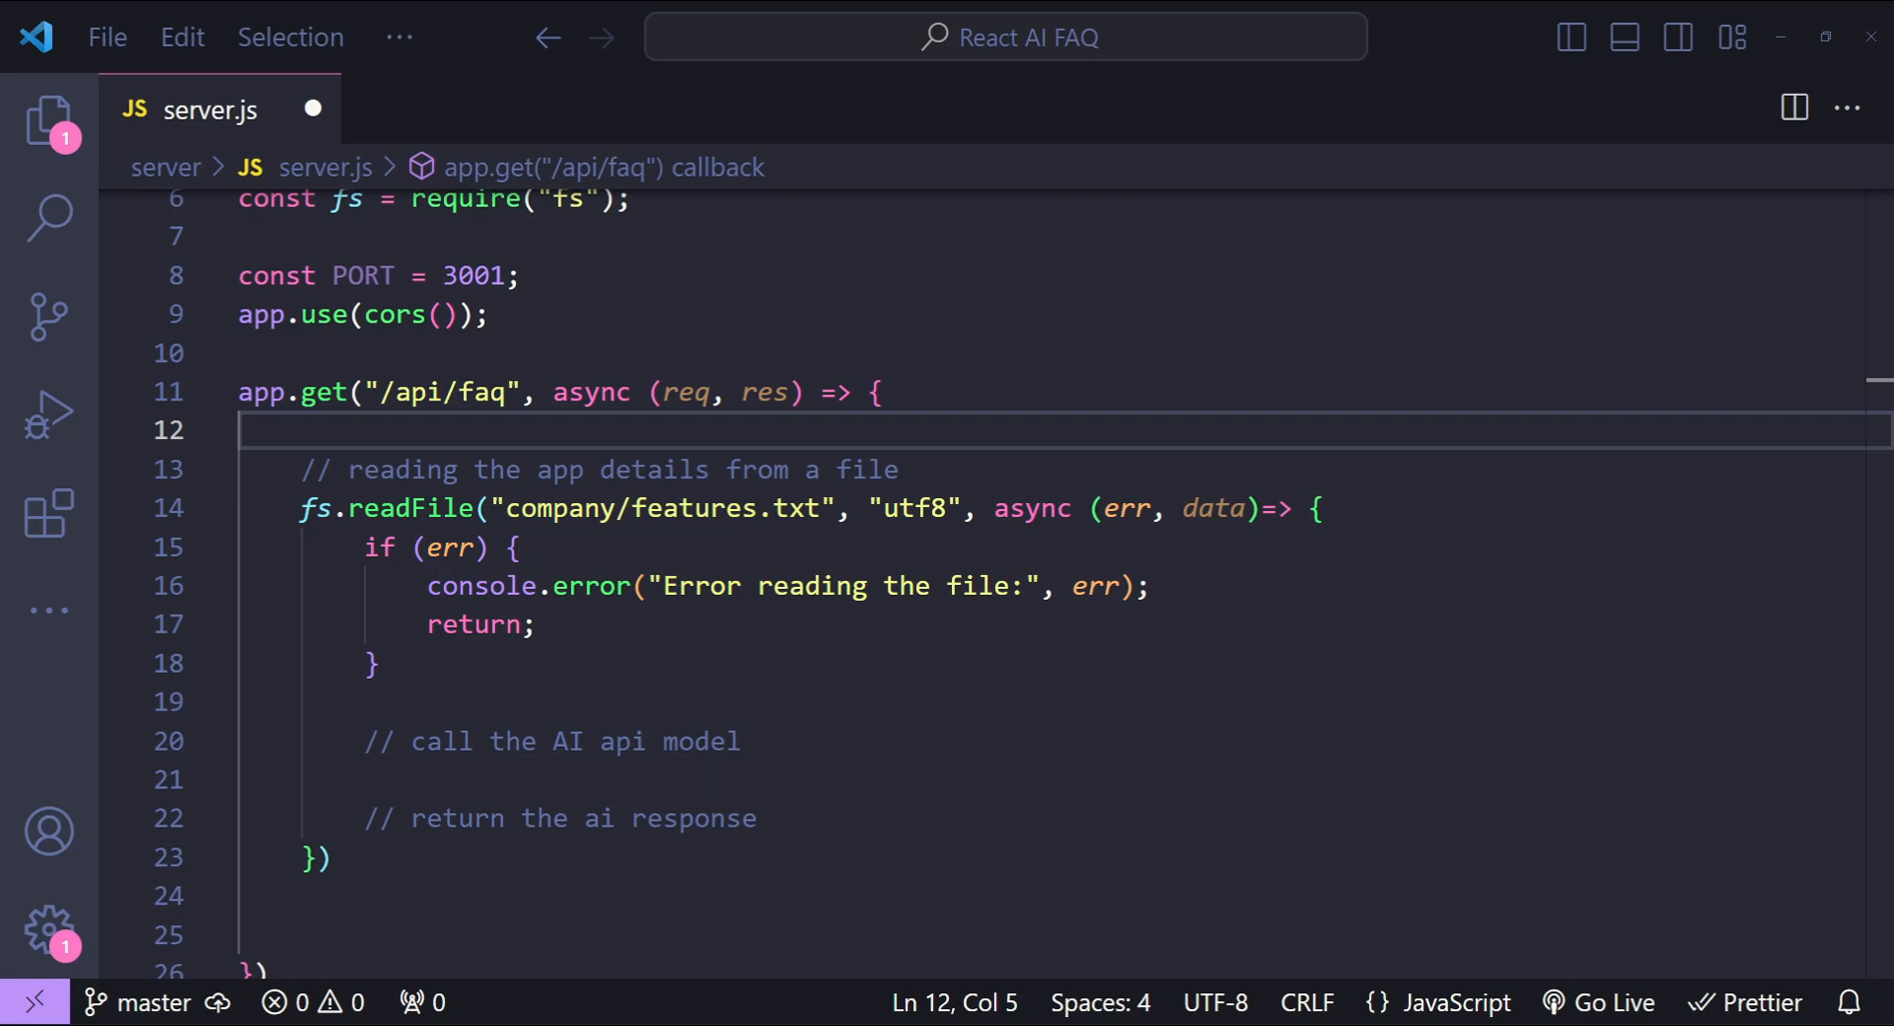
mouse_move(1060, 403)
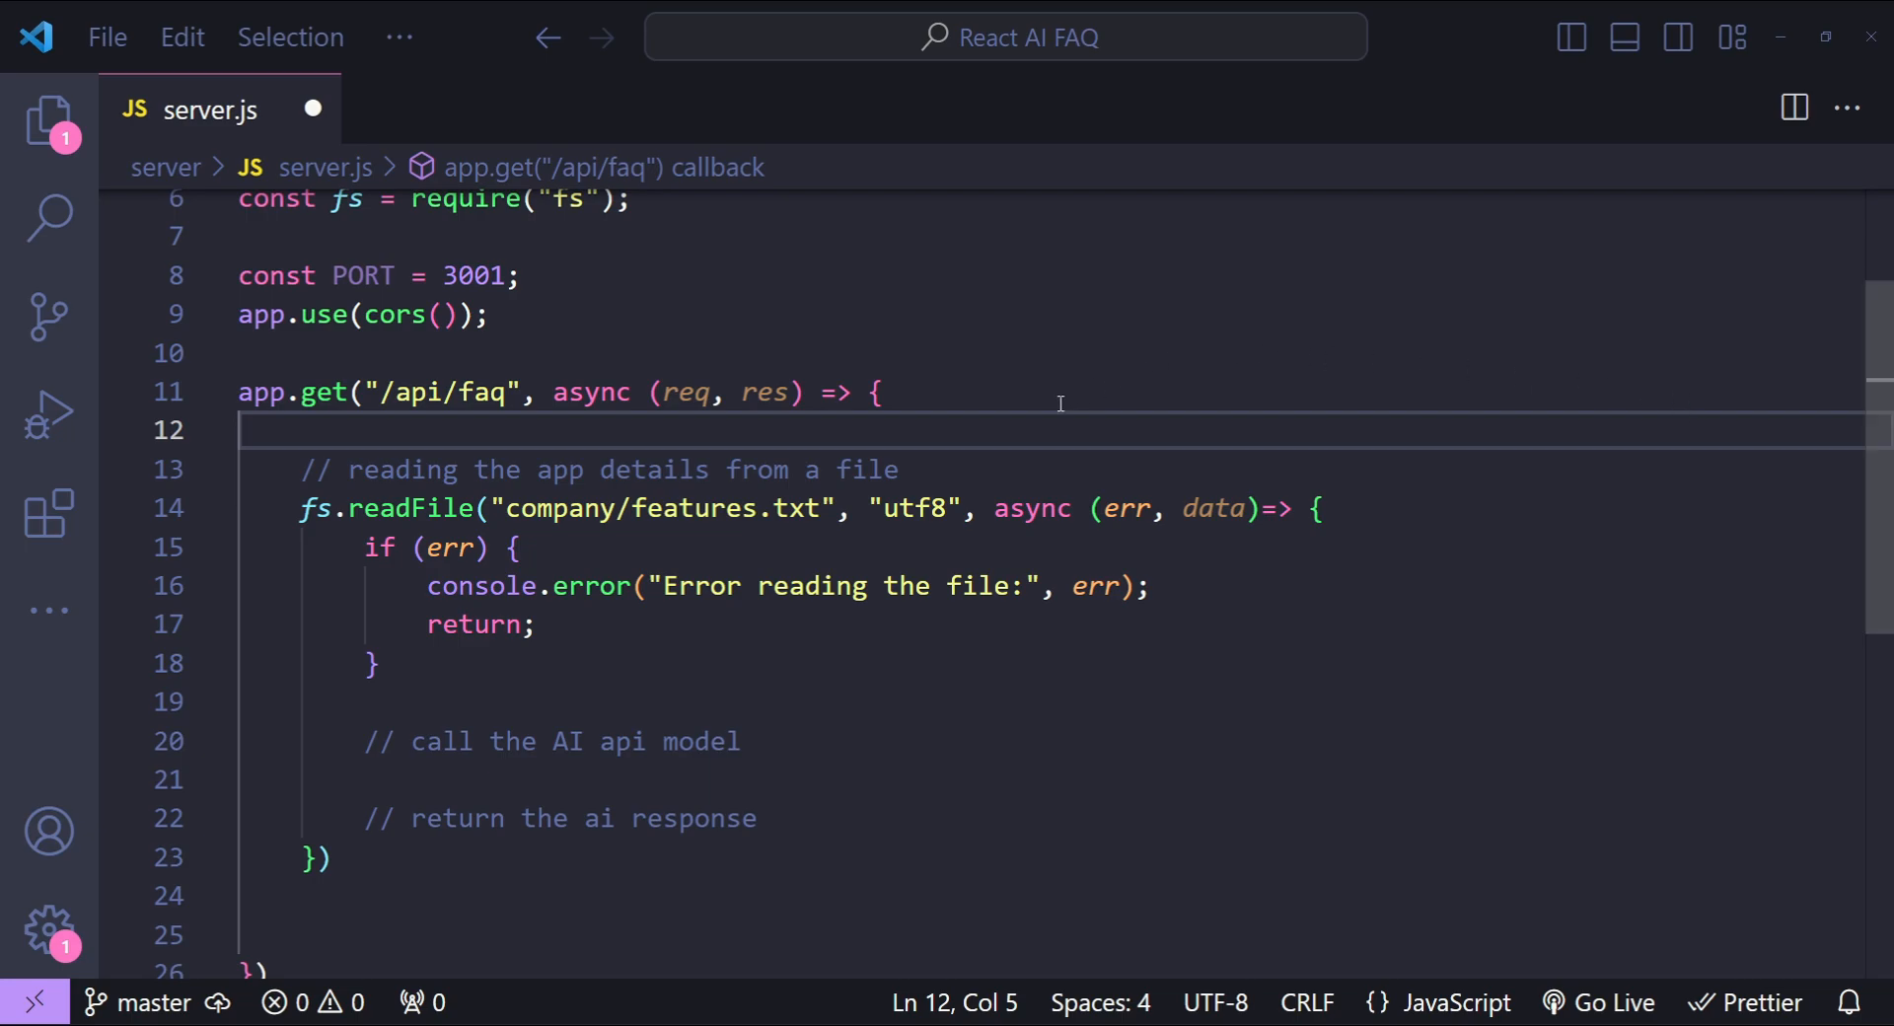
type("const question = req.query.question;")
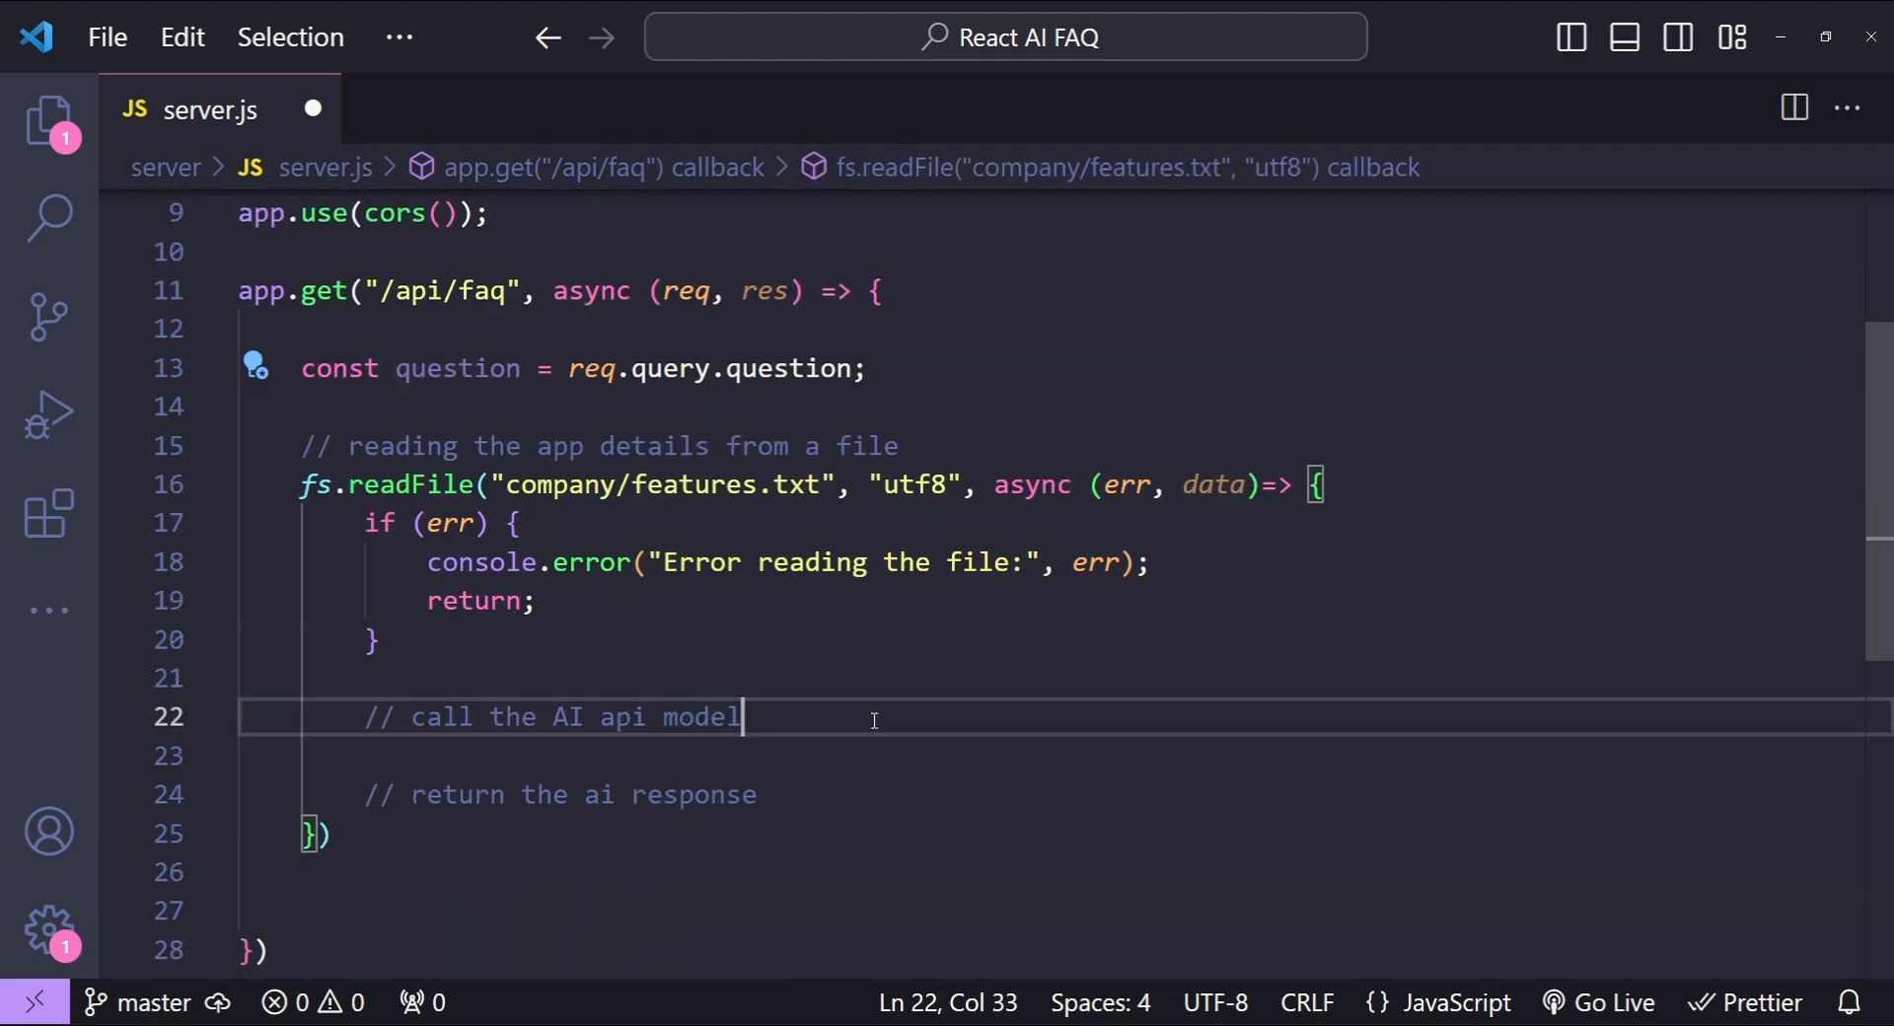
type("if(")
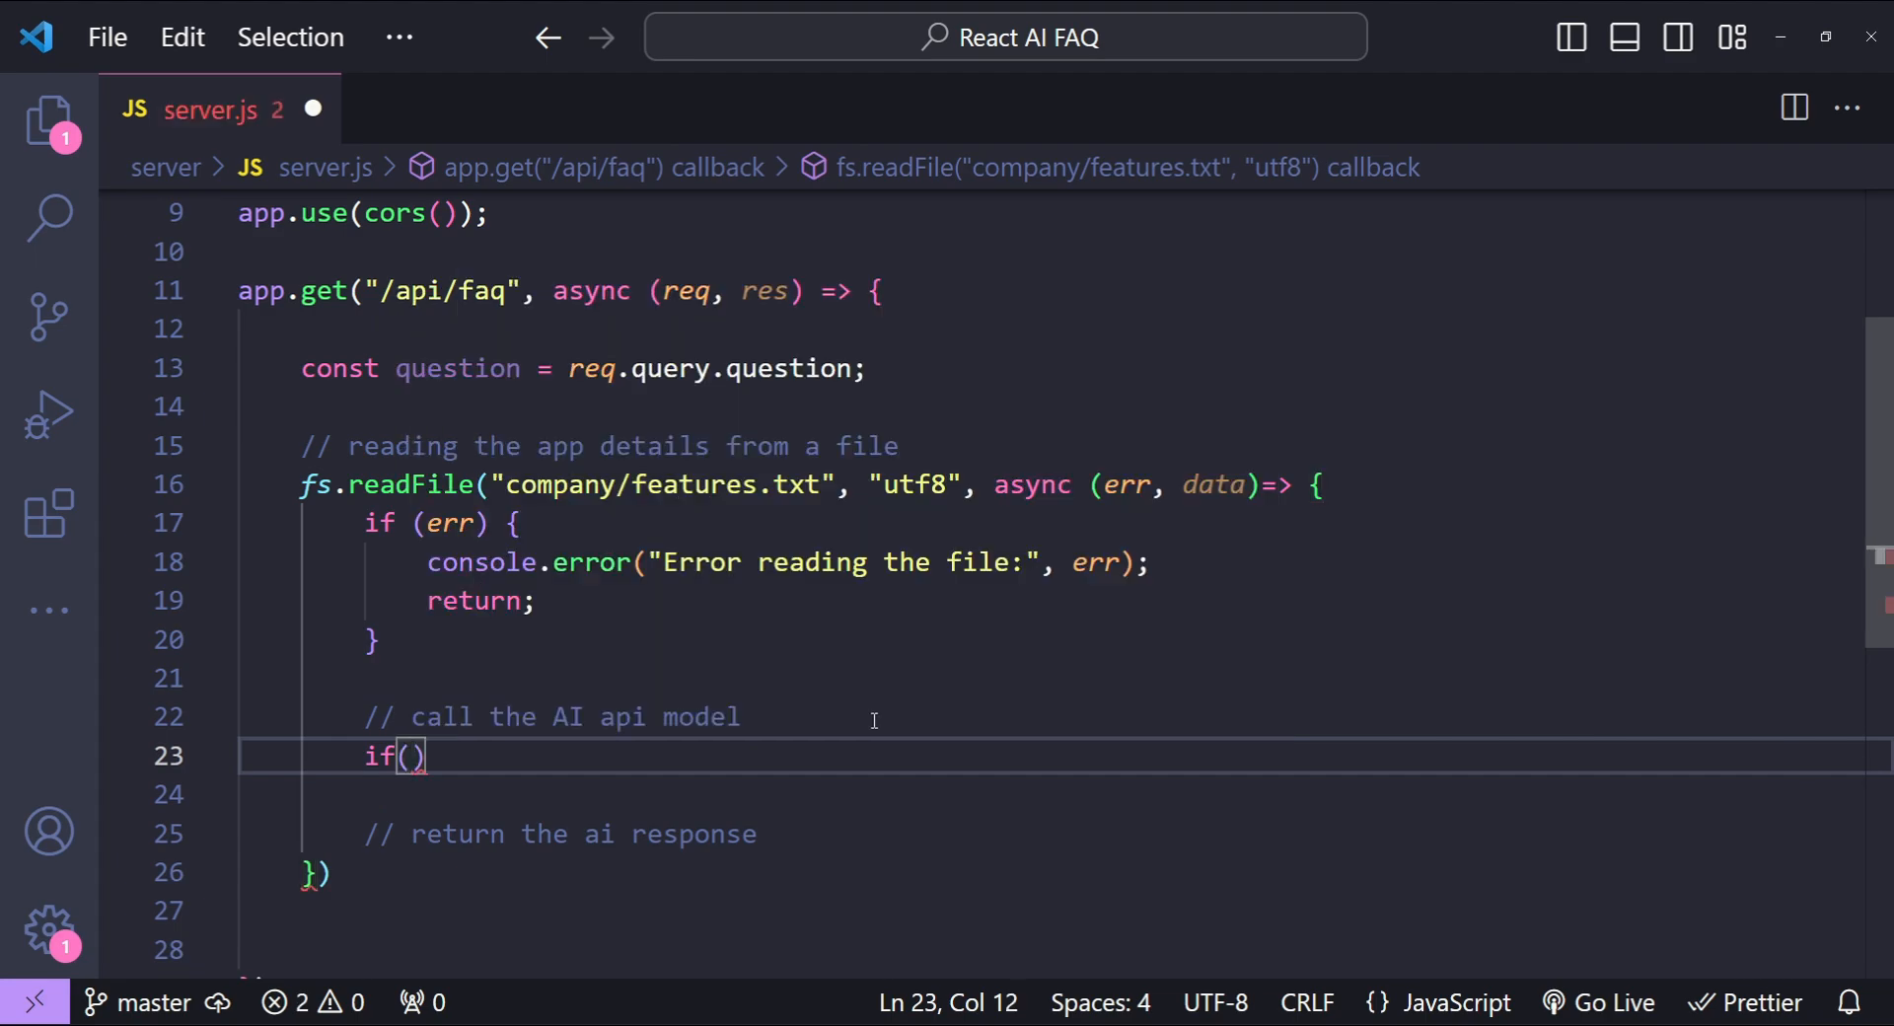
type("question")
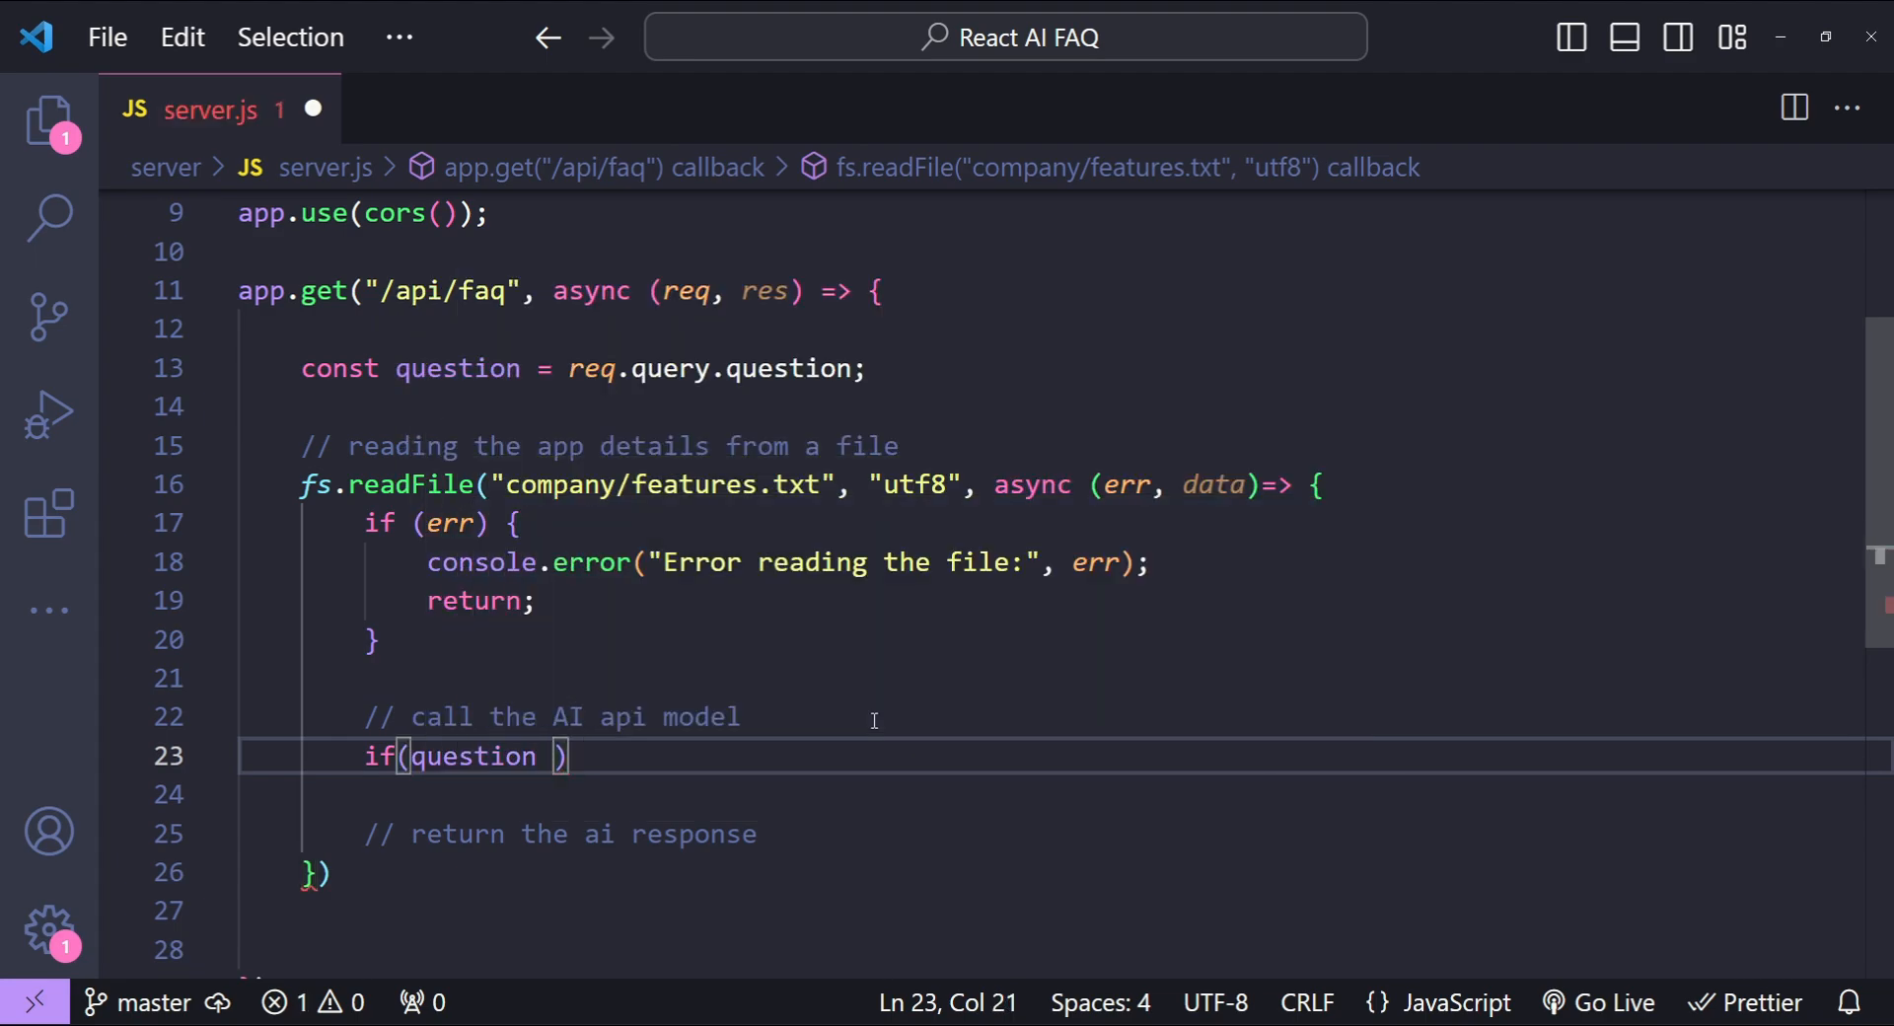
type("&& question")
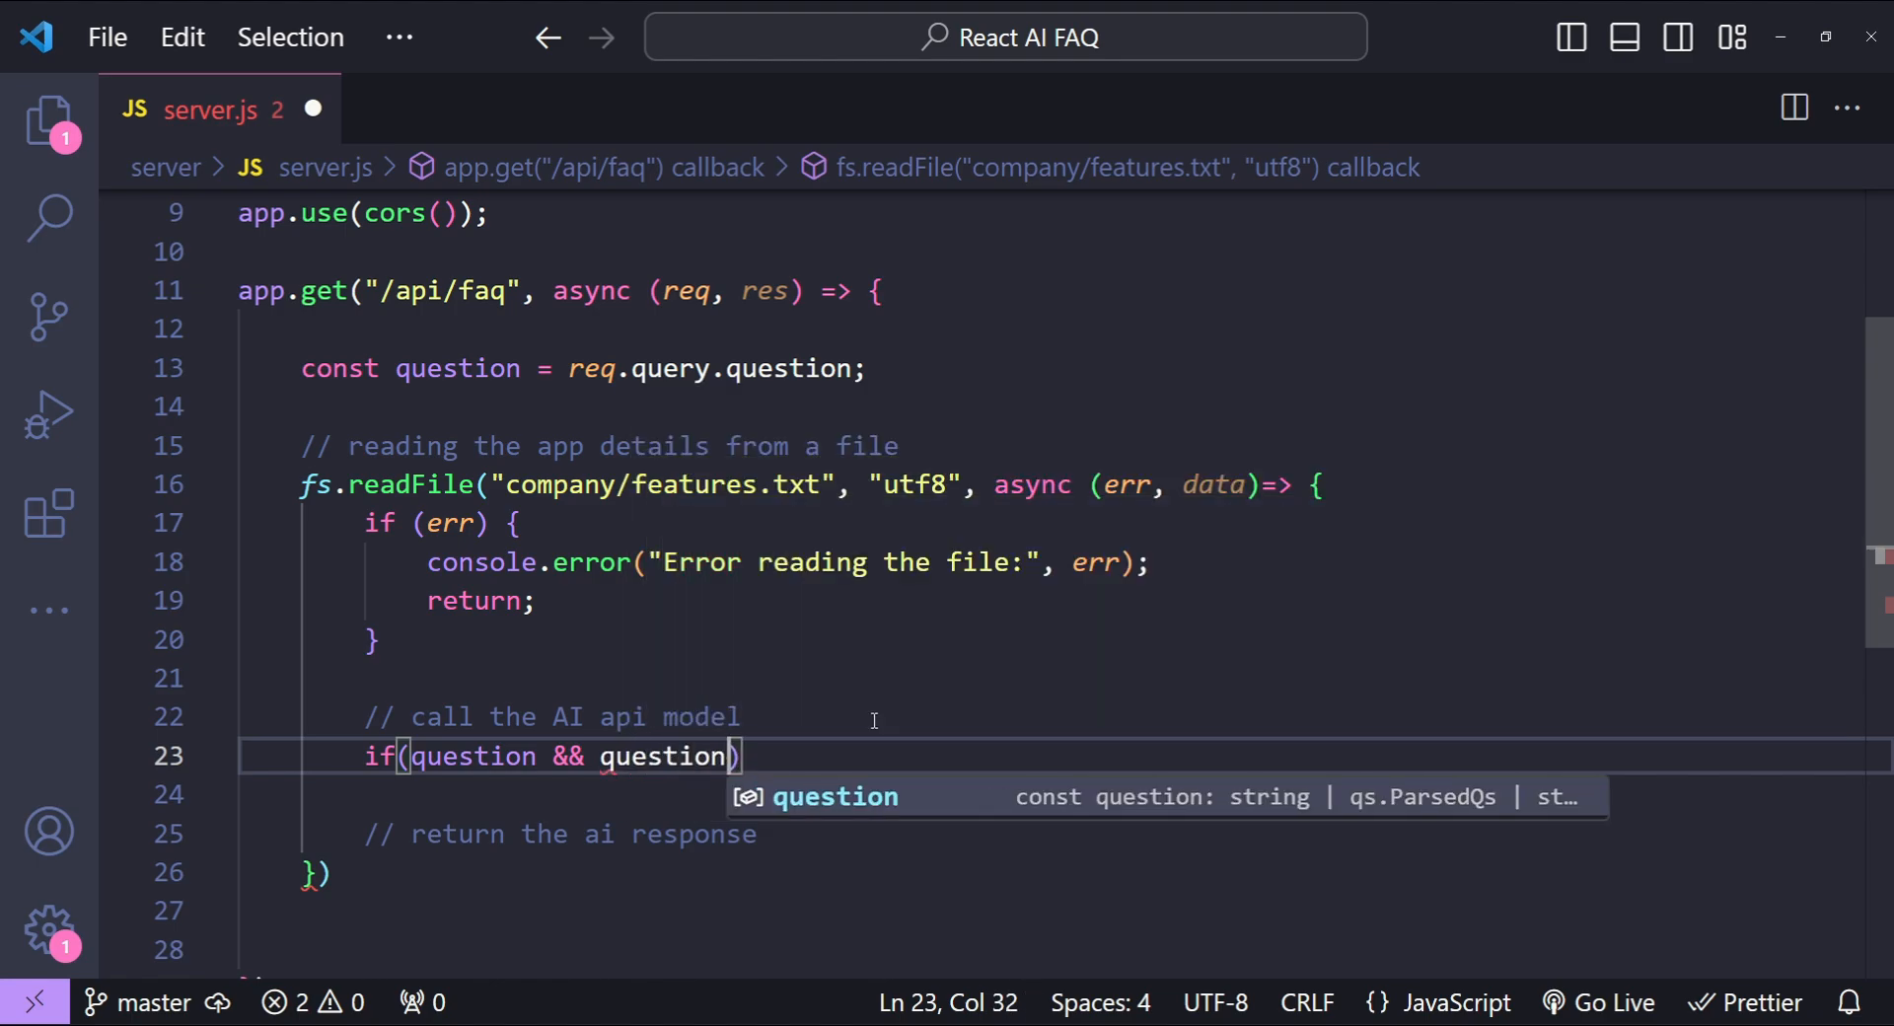
type(".length")
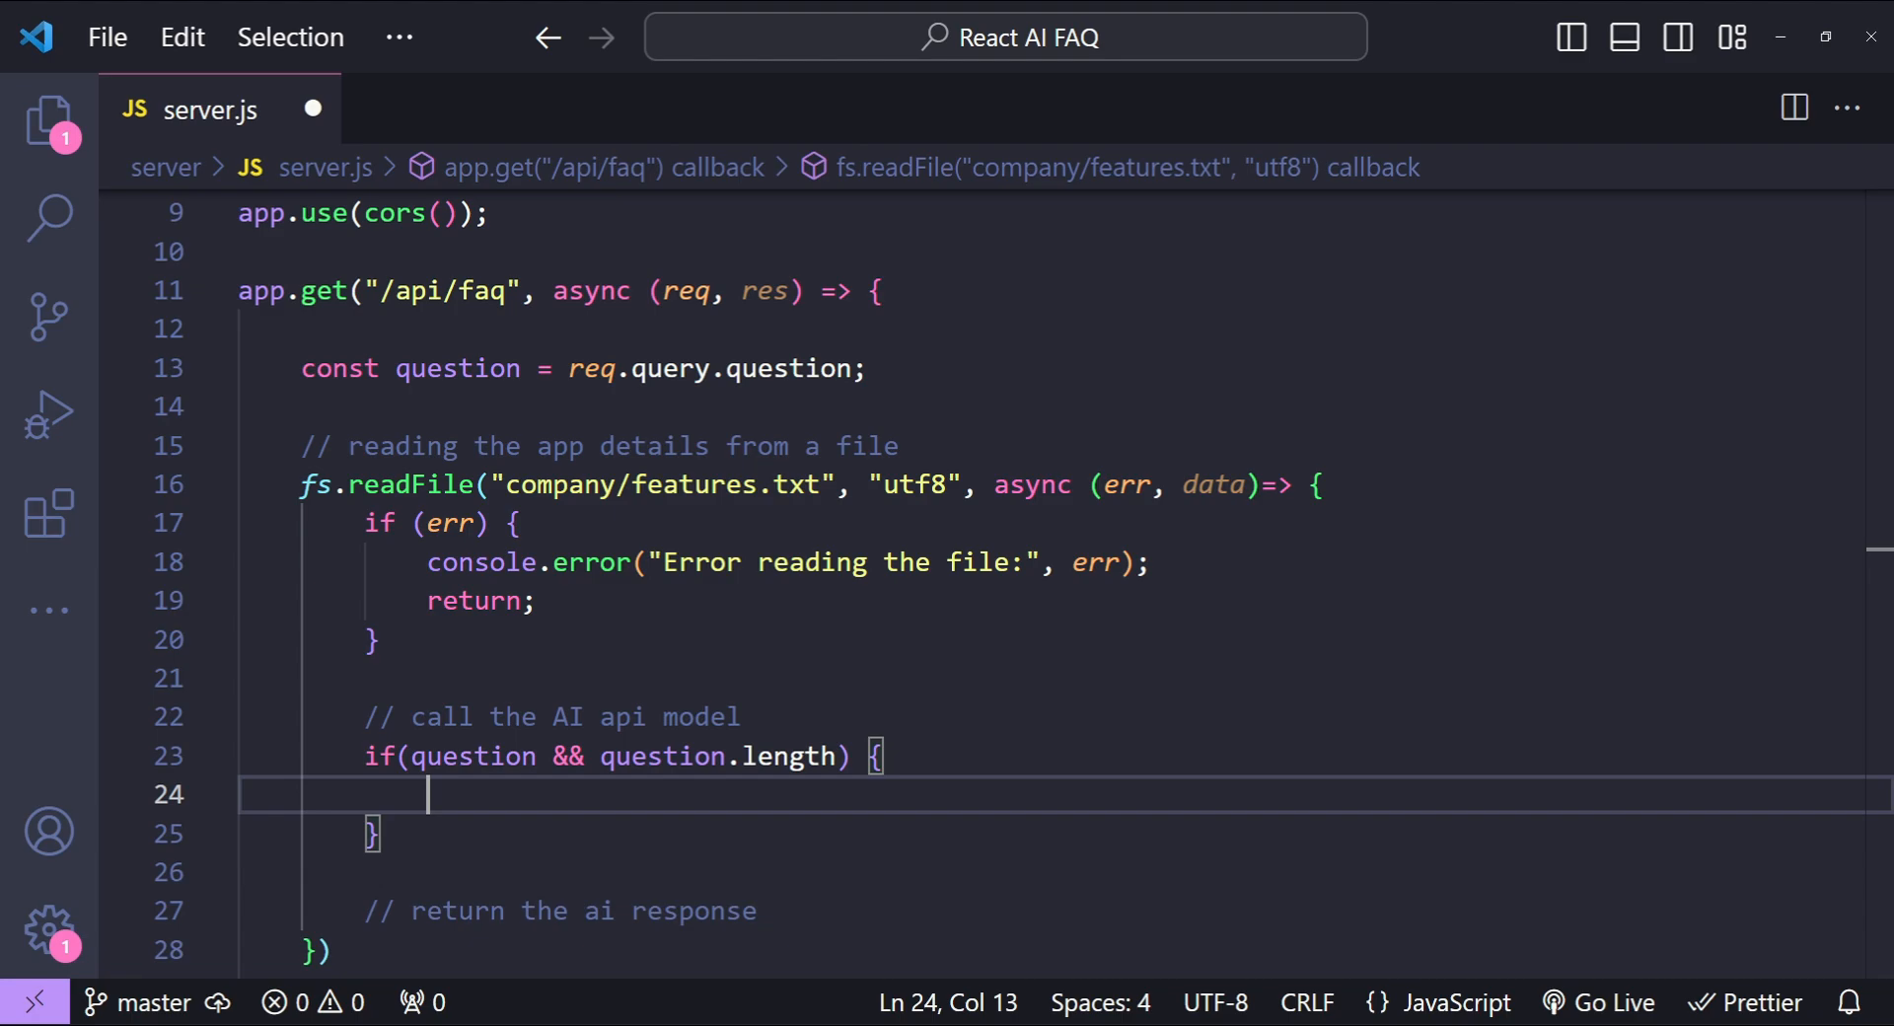
scroll("down", 3)
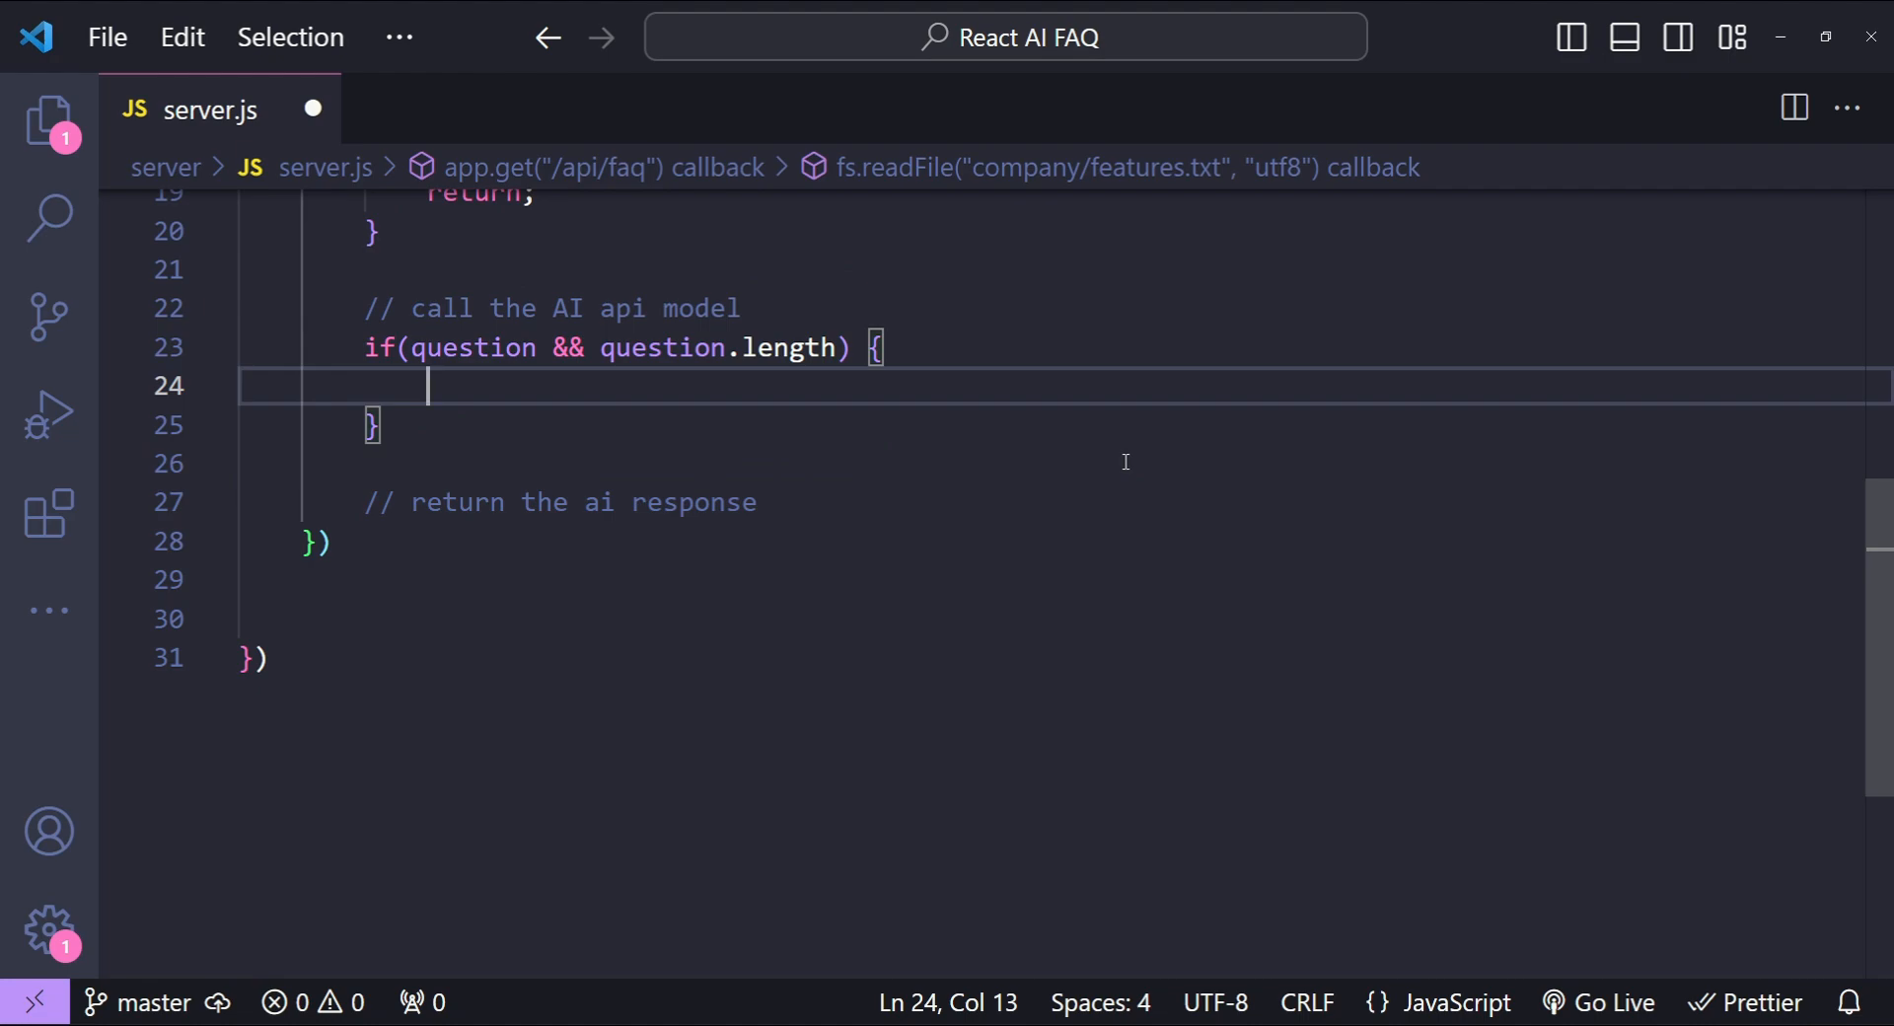
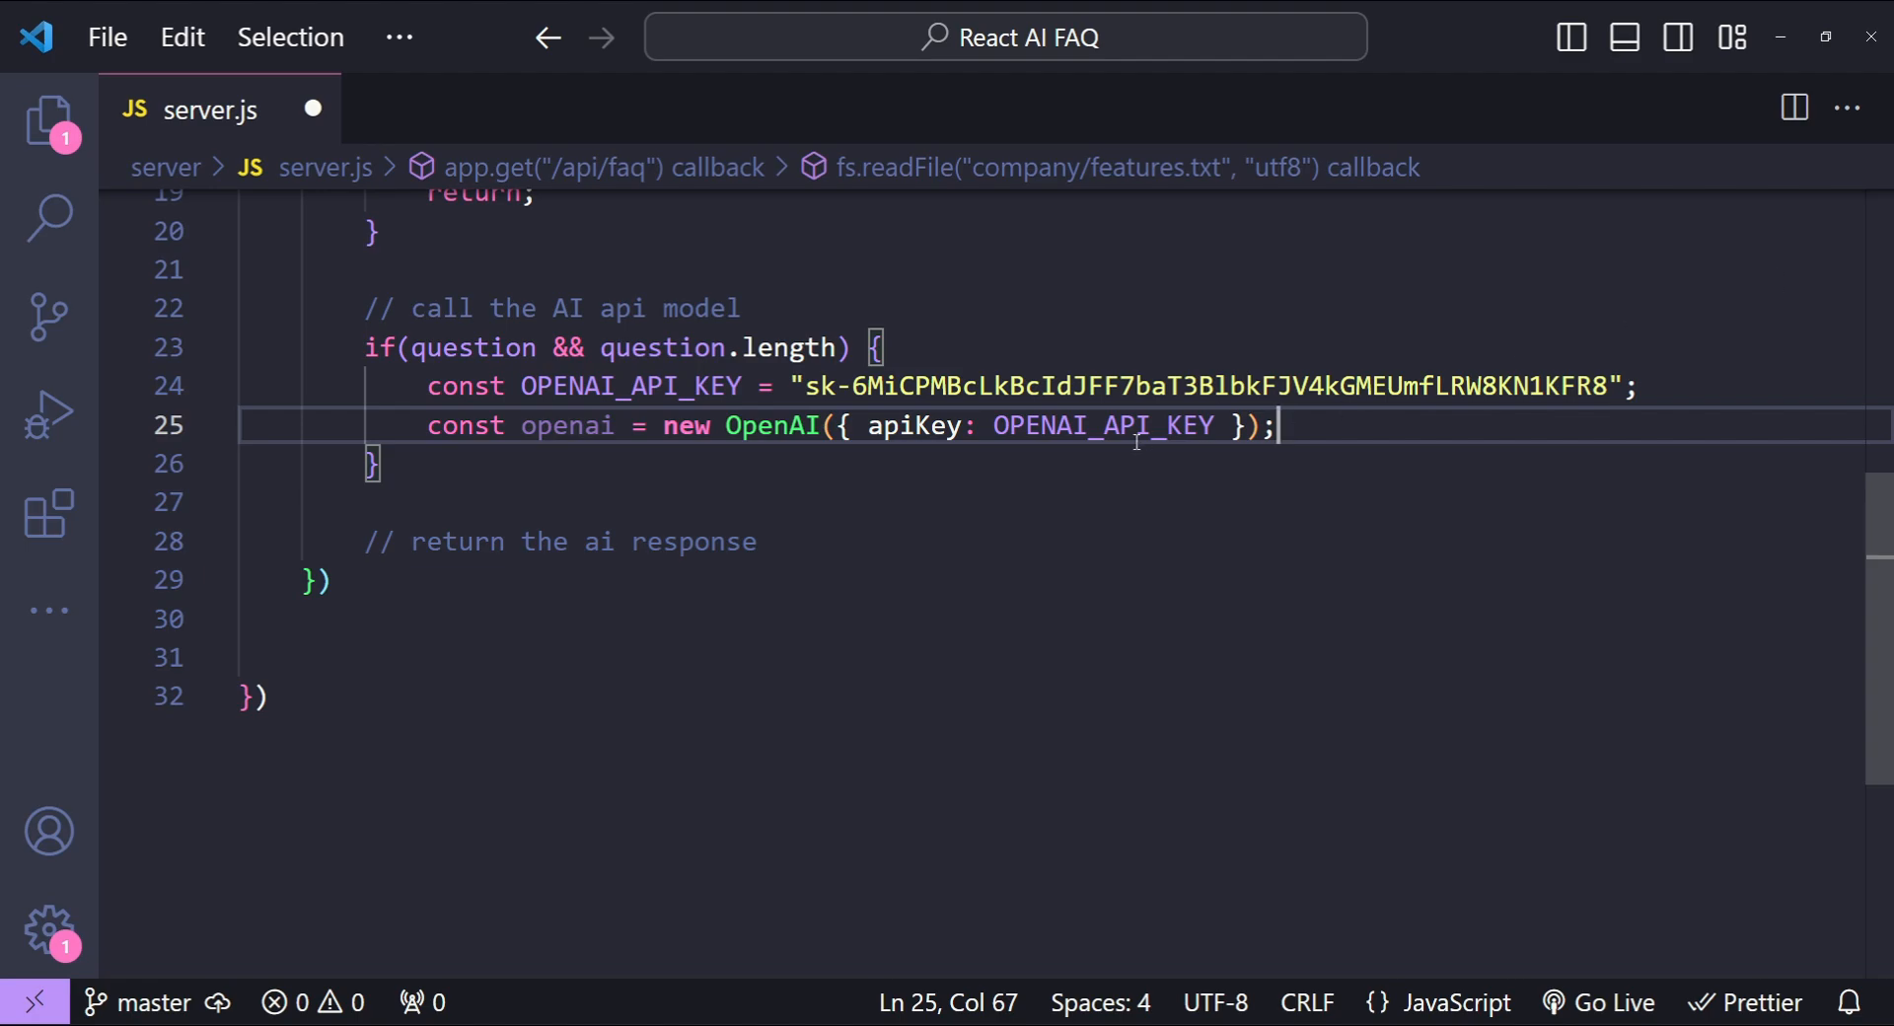
Declare OPENAI_API_KEY, create new OpenAI({ apiKey }) and set aiModel to "gpt-3.5-turbo-1106"
key("Enter")
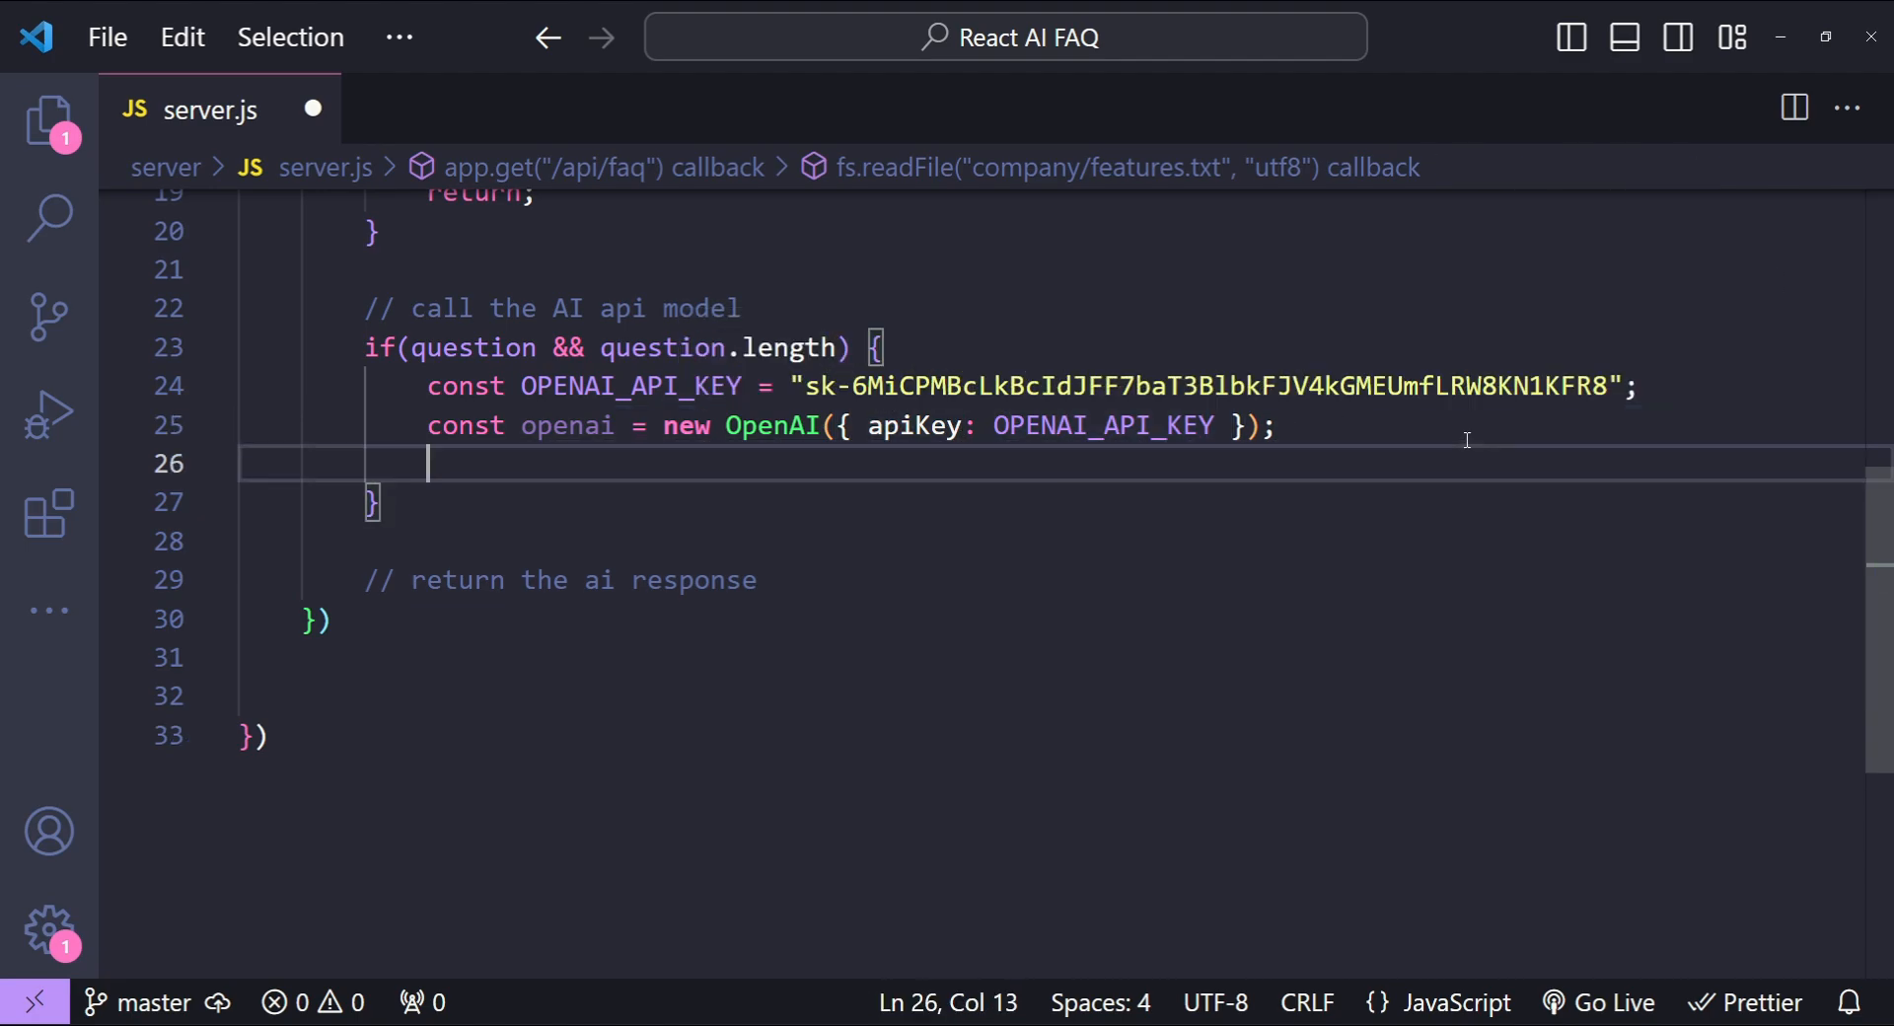
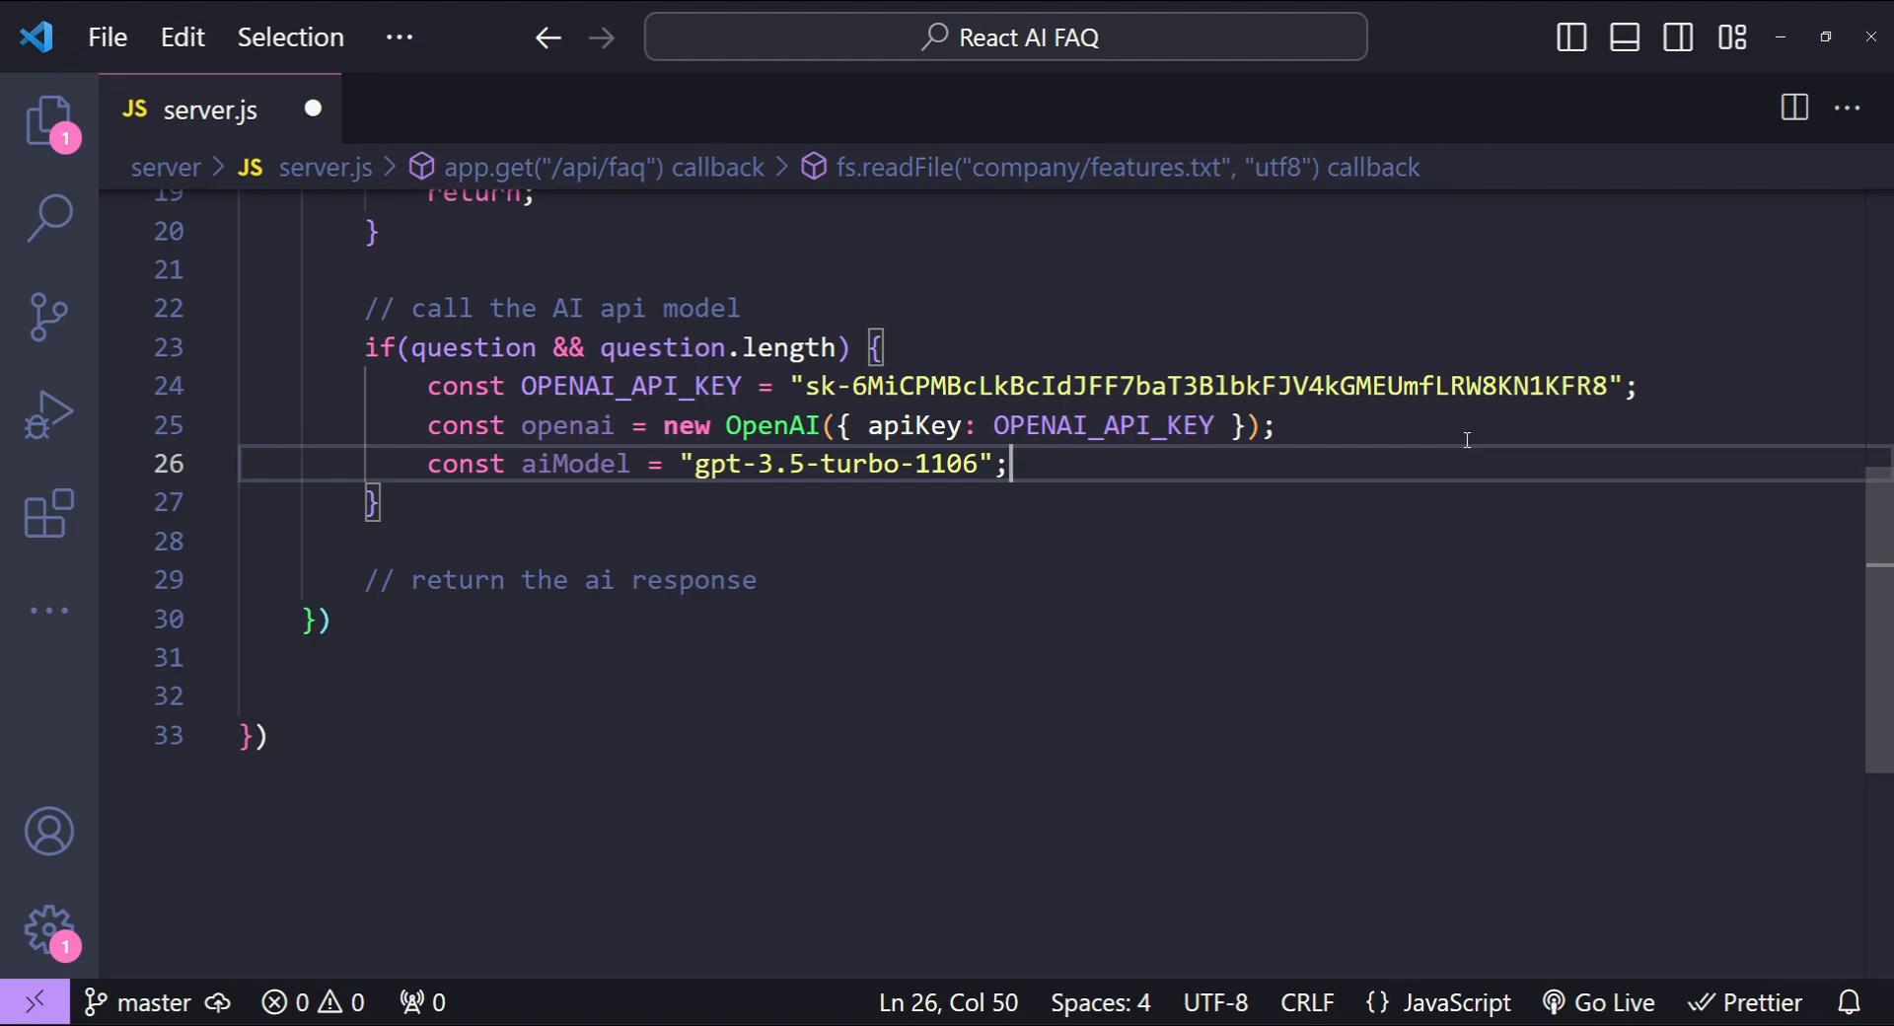
Declare const prompt = [] and push the support-specialist instruction string
key("Enter")
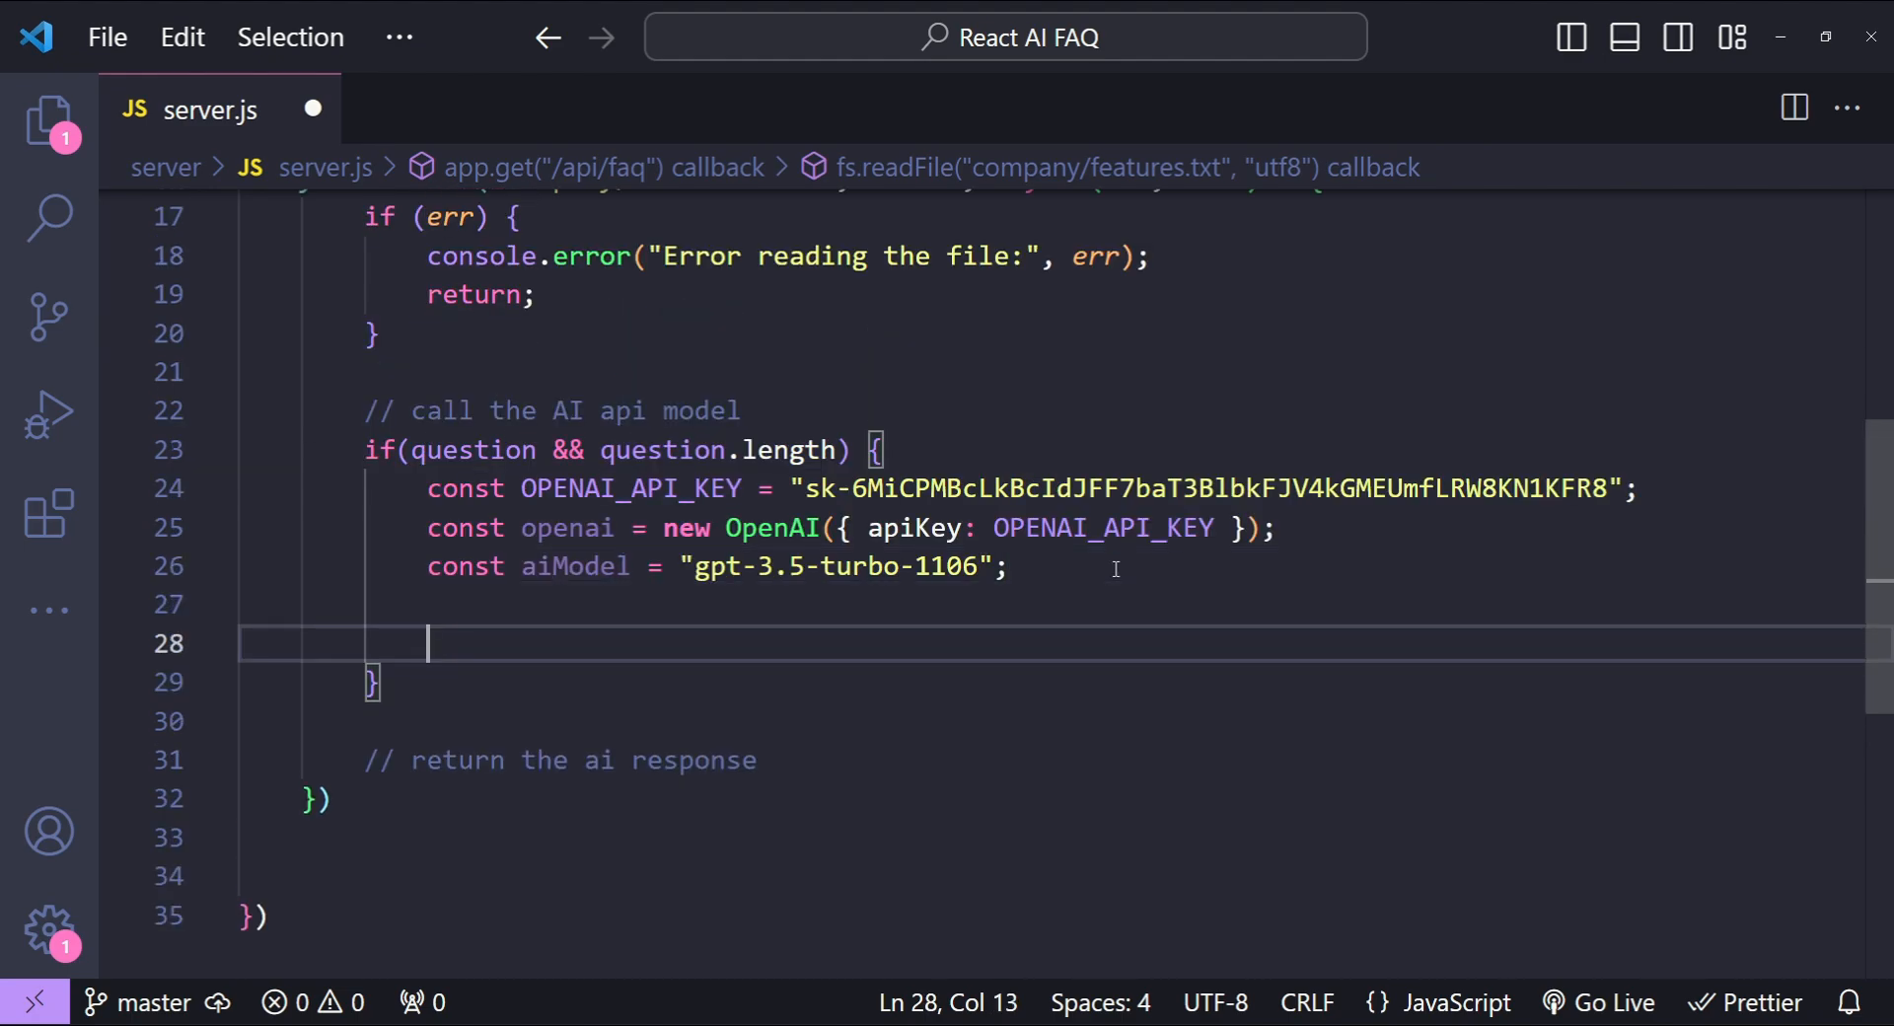
type("const prompt = [];")
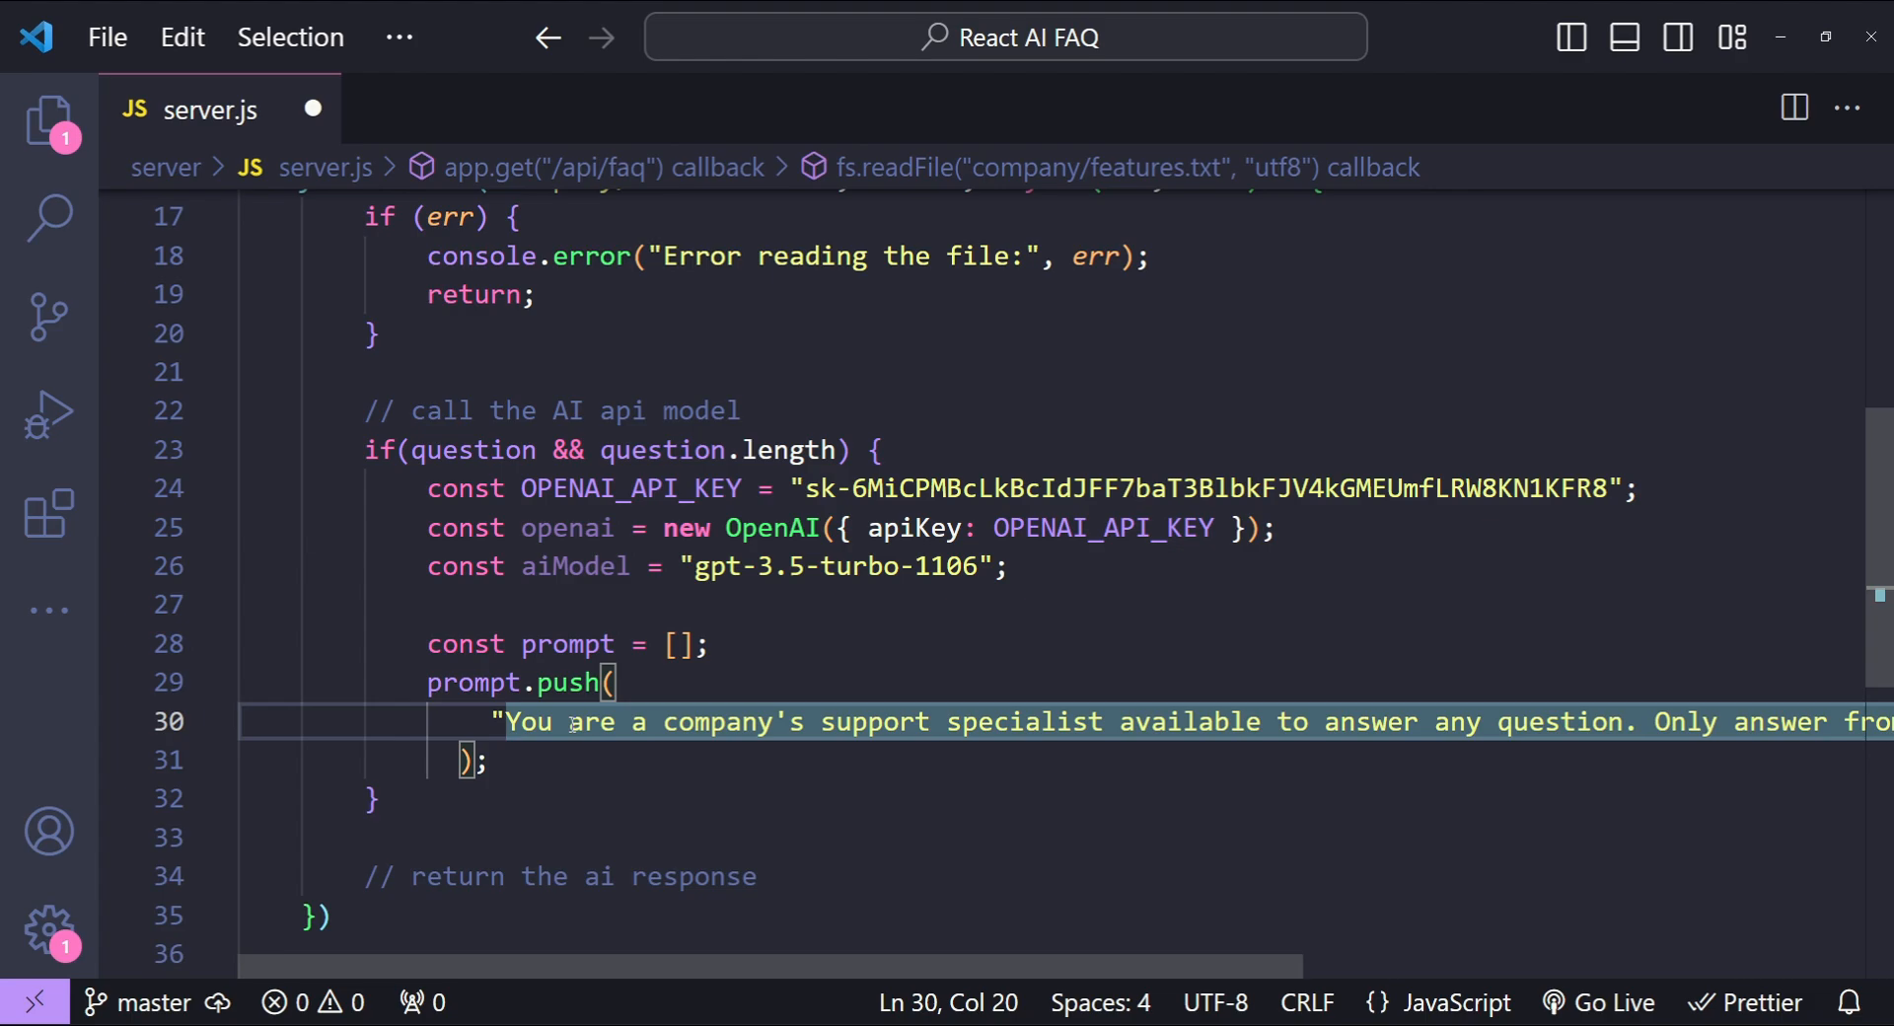
left_click_drag(505, 722, 695, 722)
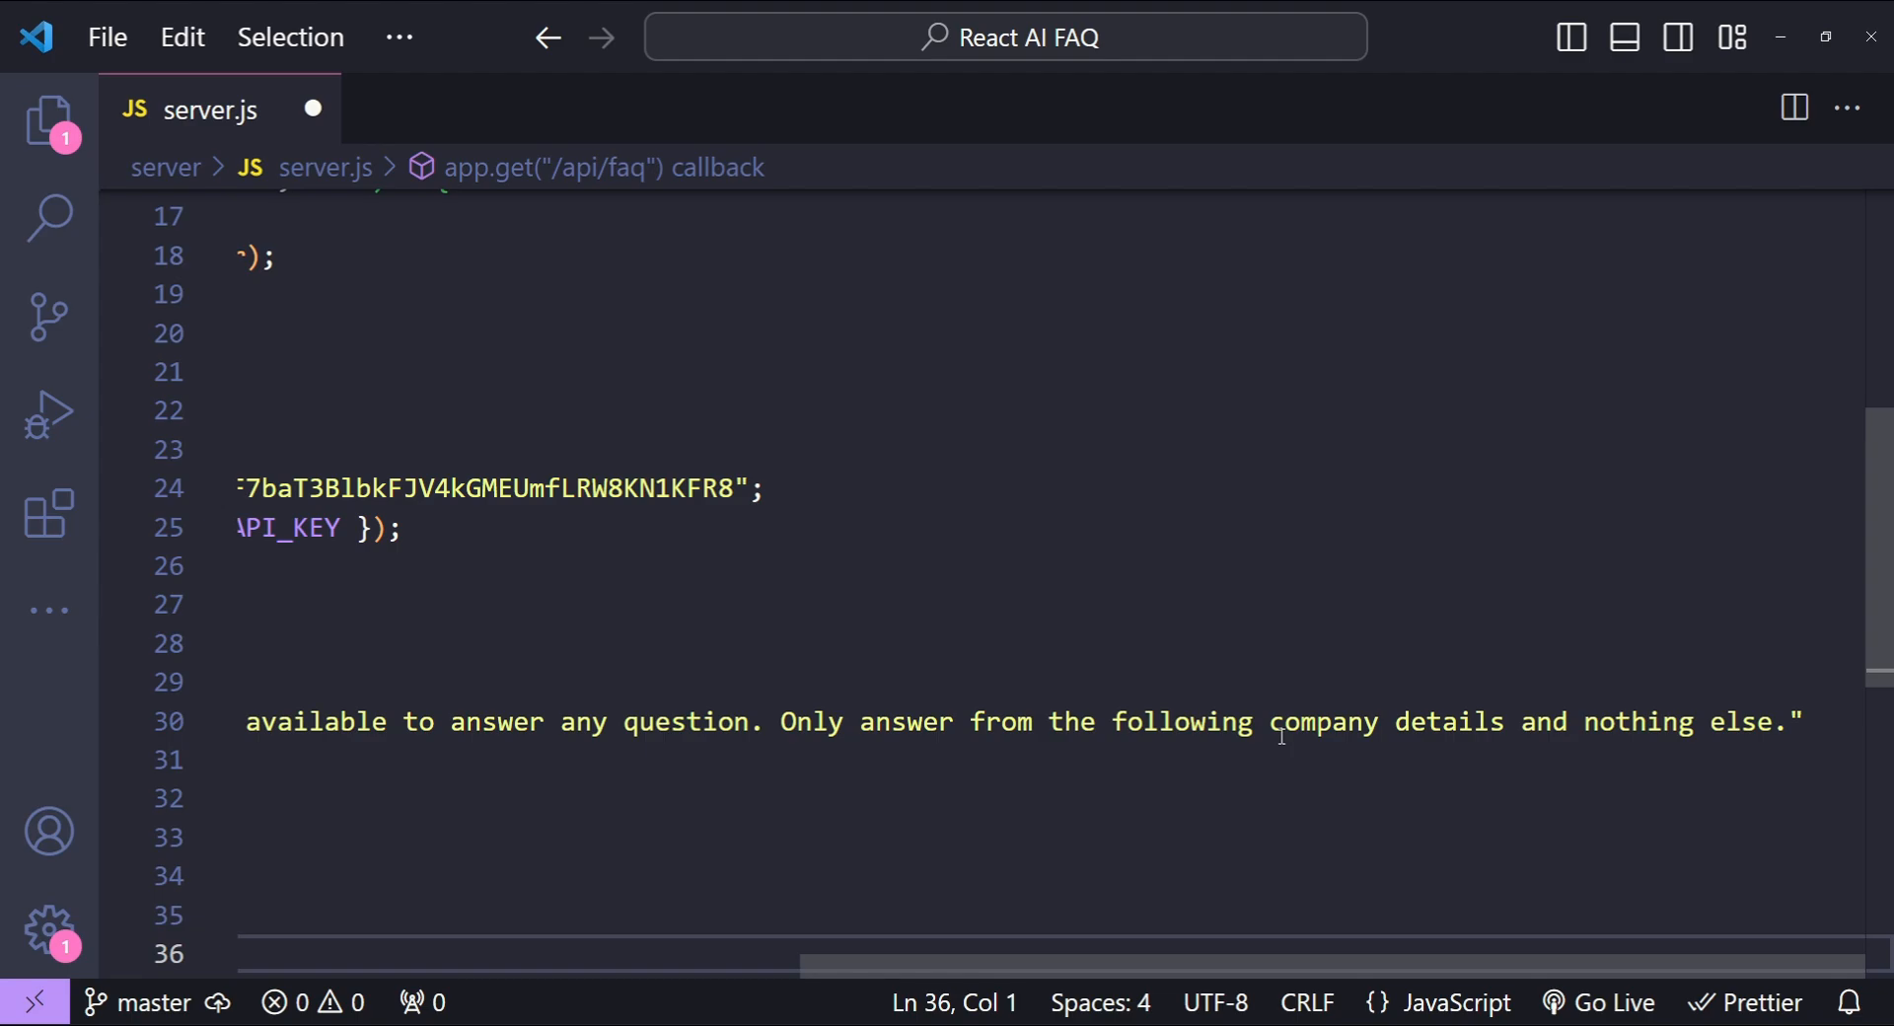
scroll("right", 3)
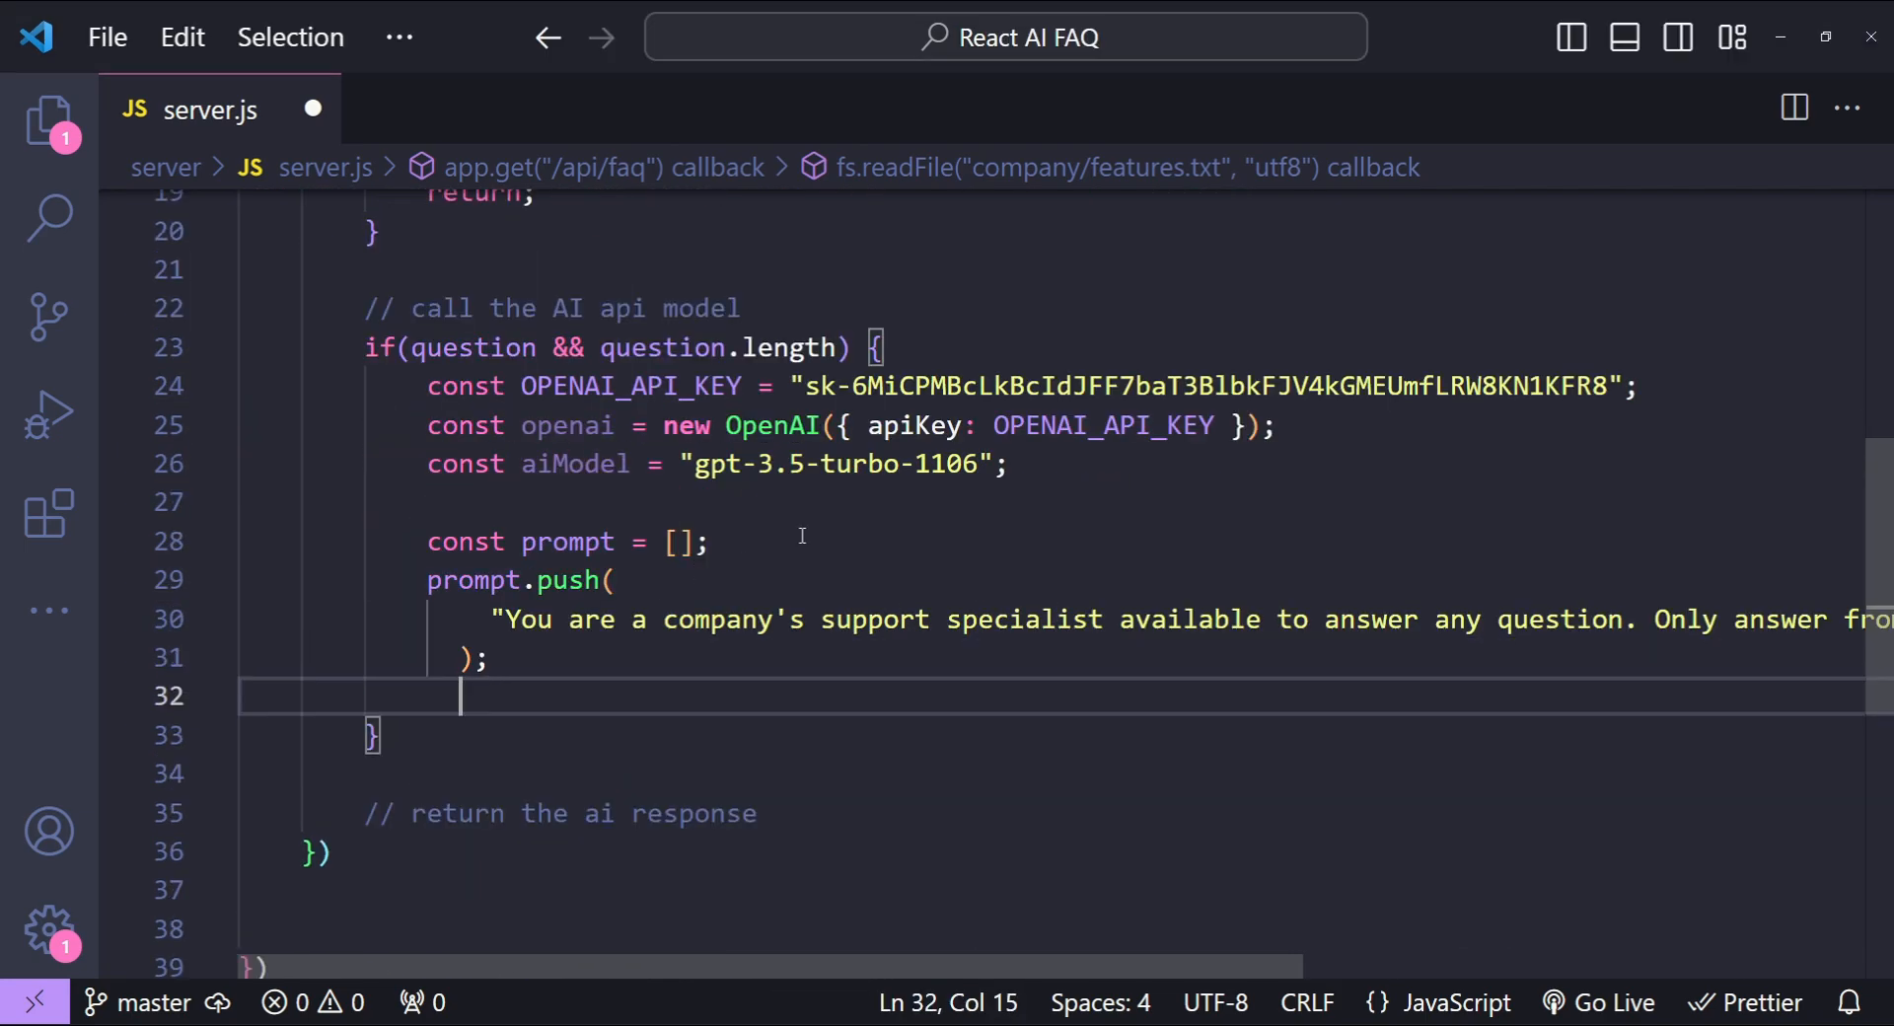
Push the polite-decline instruction and the file data to prompt, with system/user messages using prompt.join(" ") and question
type("prompt.push(\"Politely decline if the question does not match the following:\");")
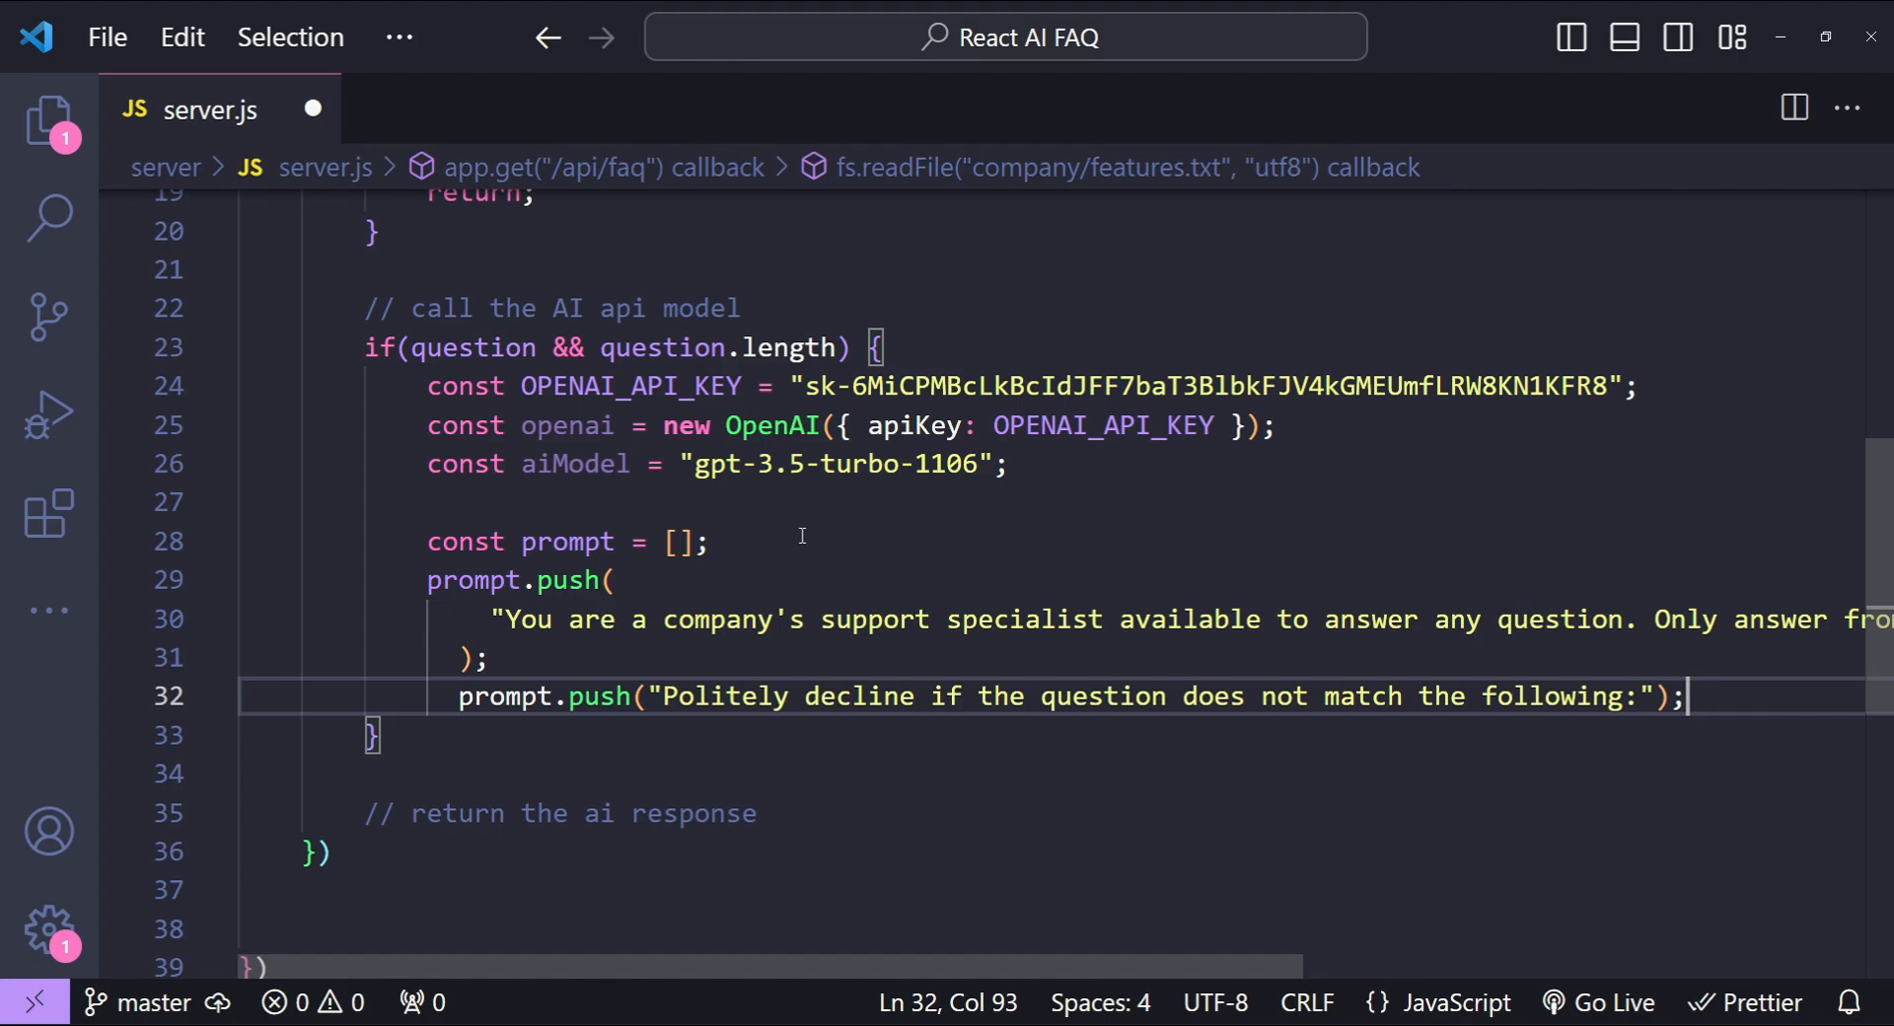
mouse_move(1072, 655)
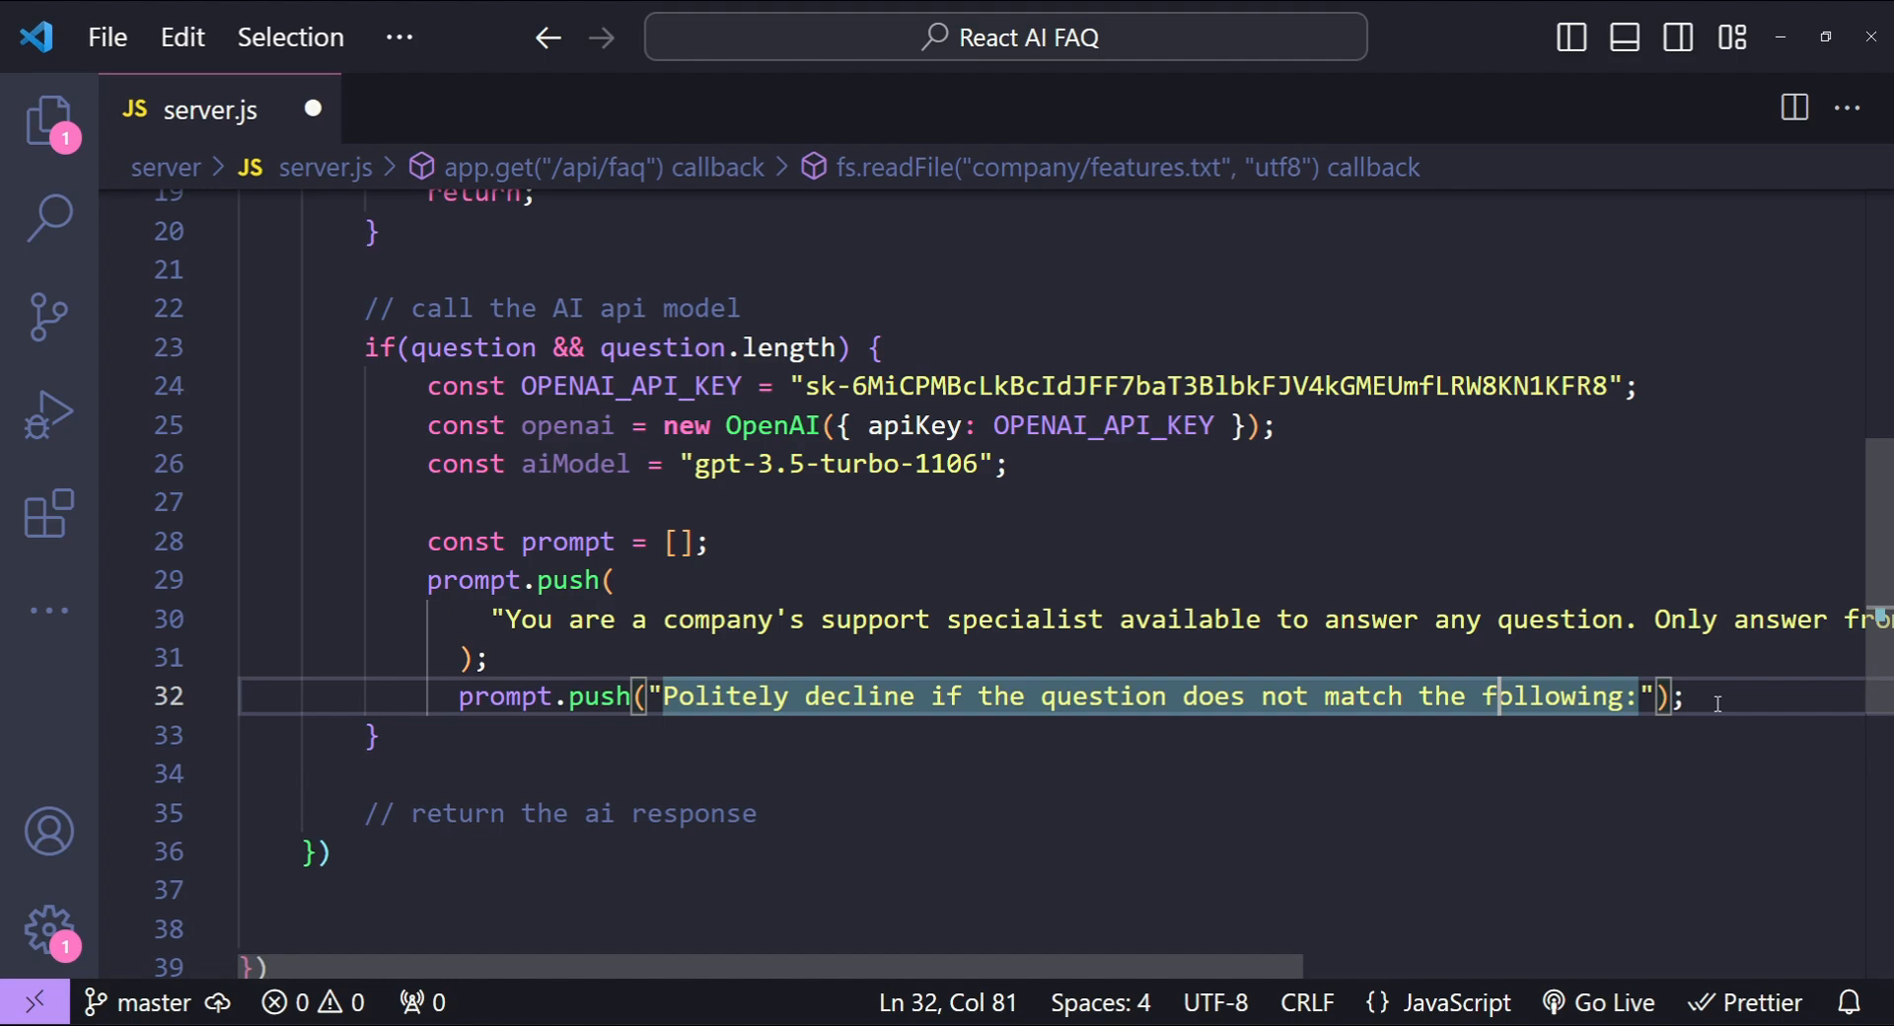
type("prompt.push")
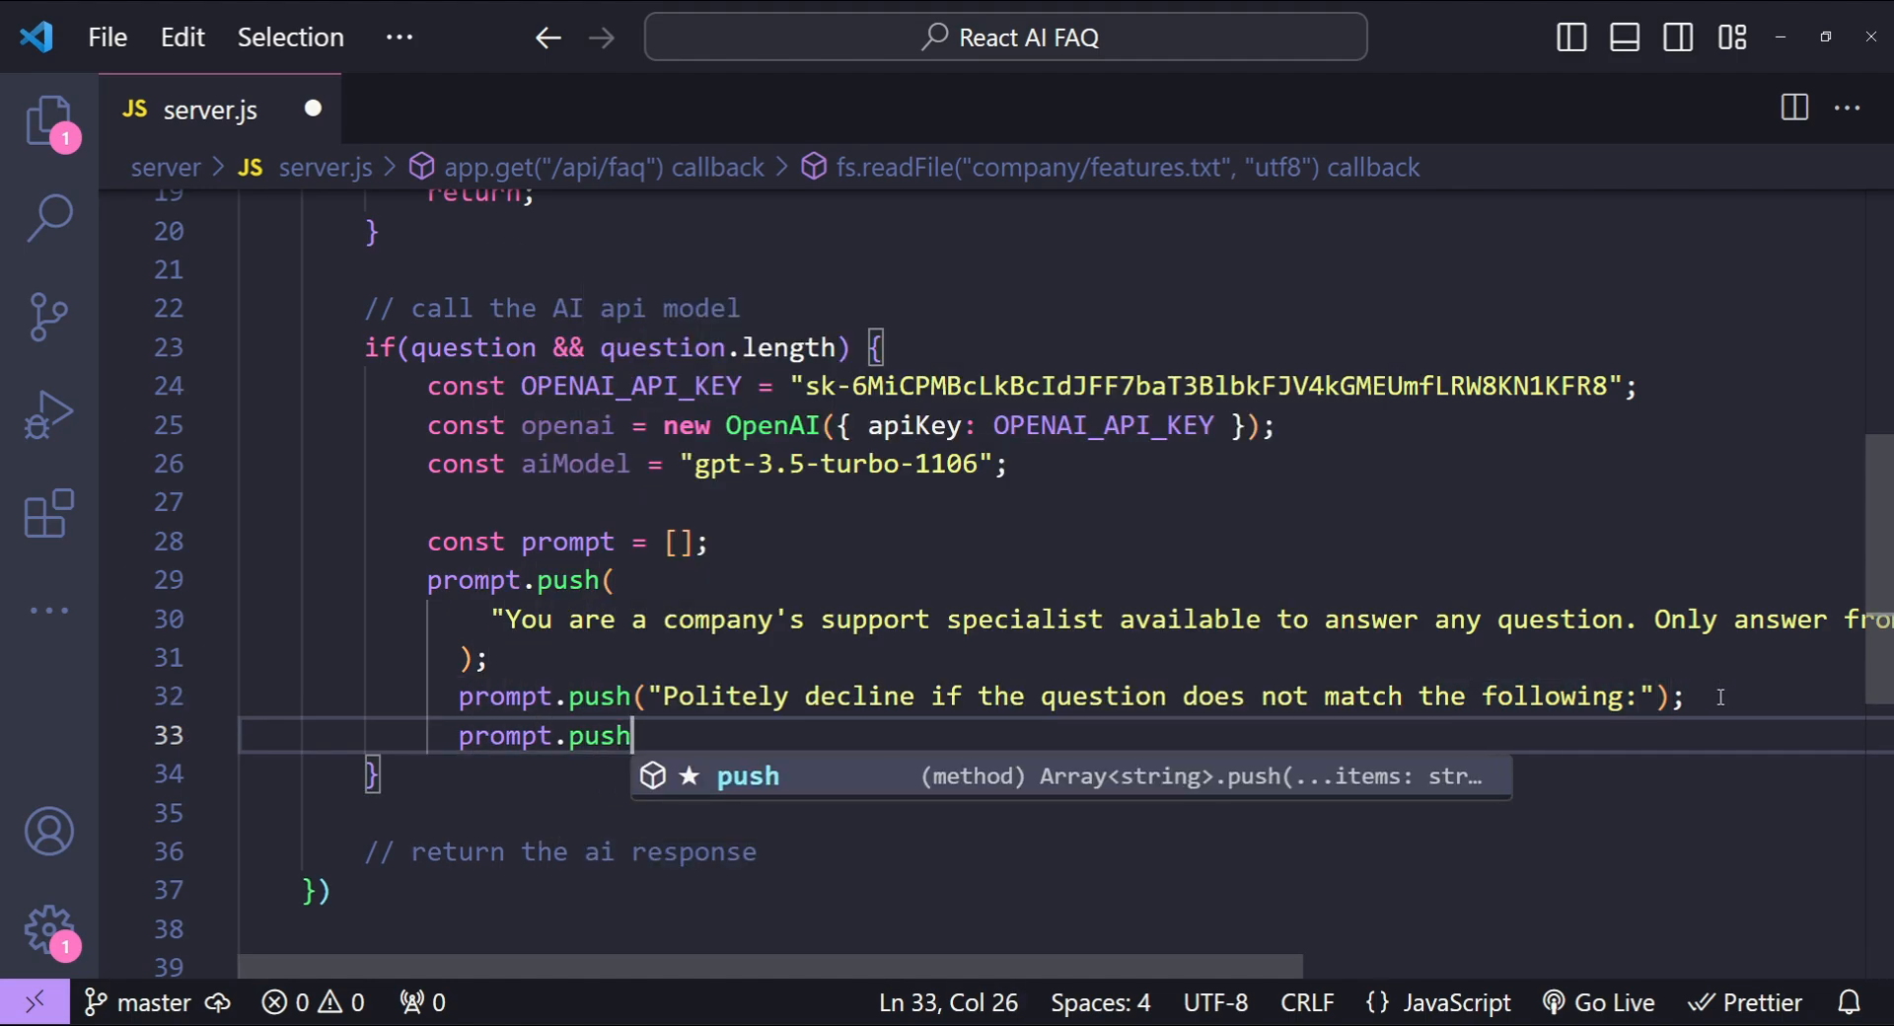
type("(data")
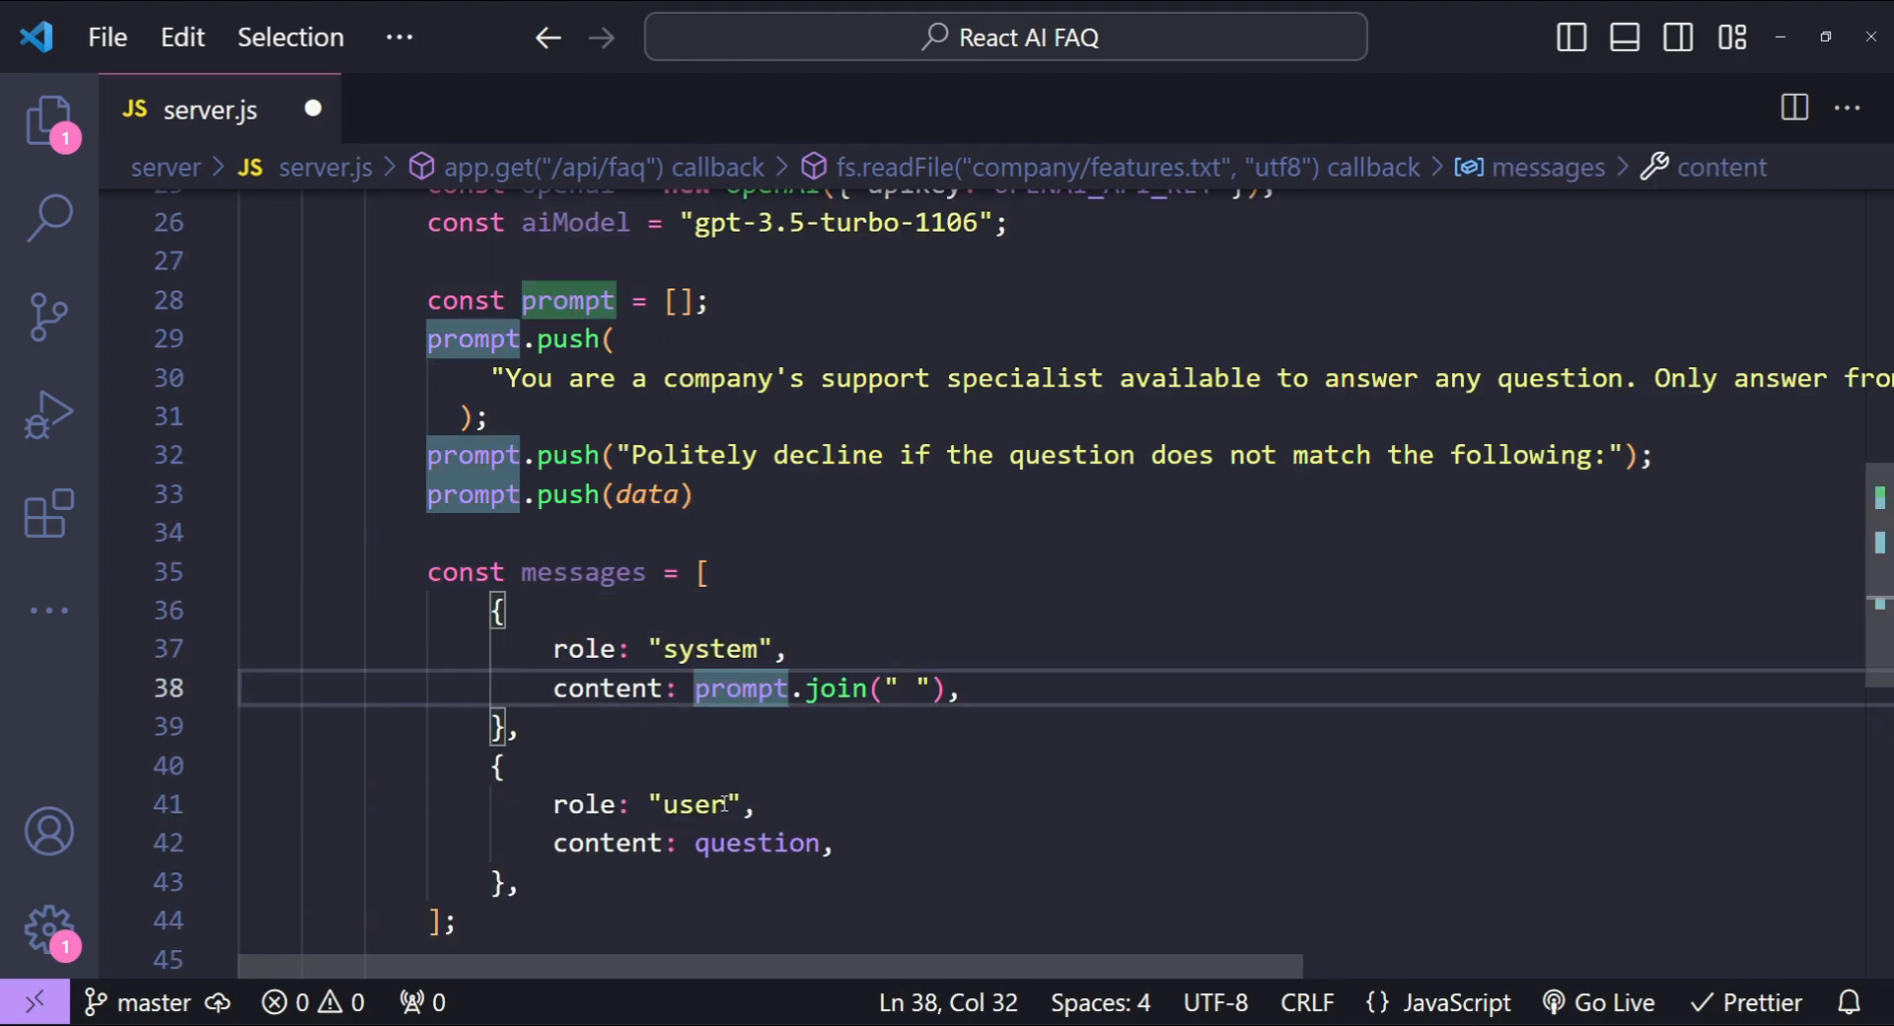
double_click(755, 843)
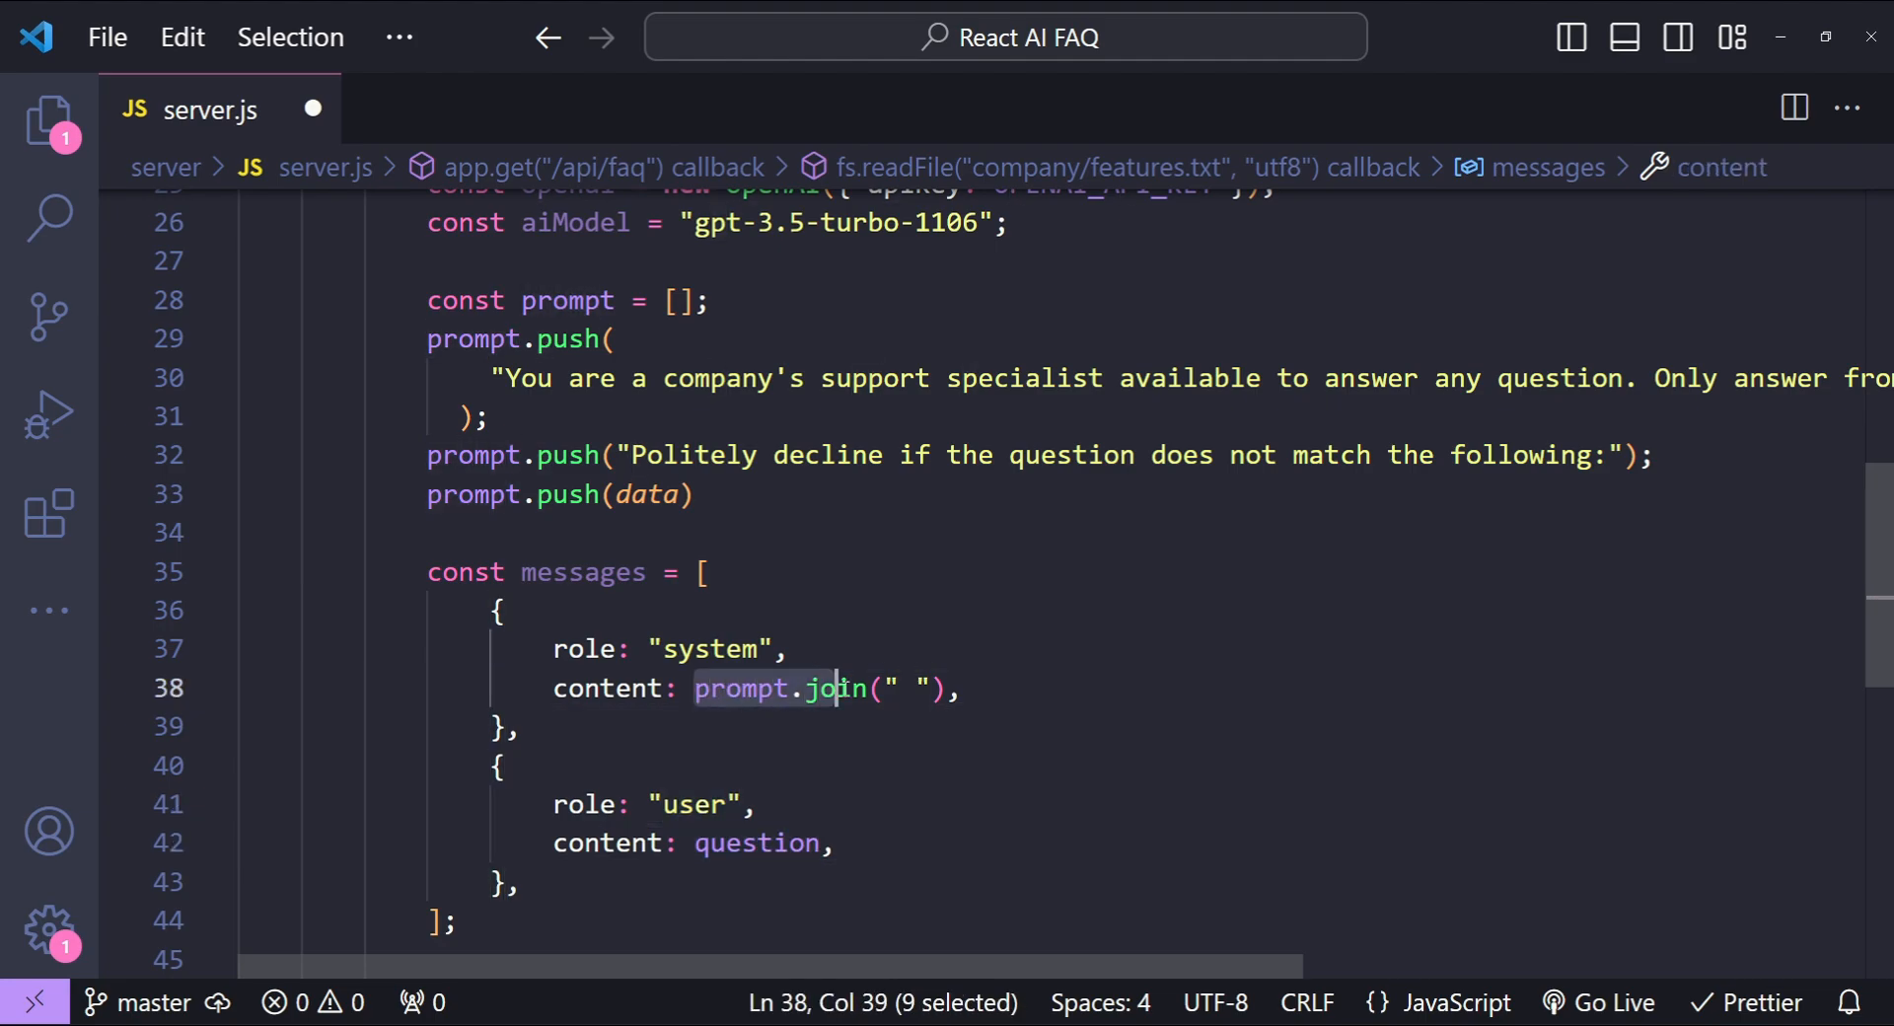
double_click(756, 842)
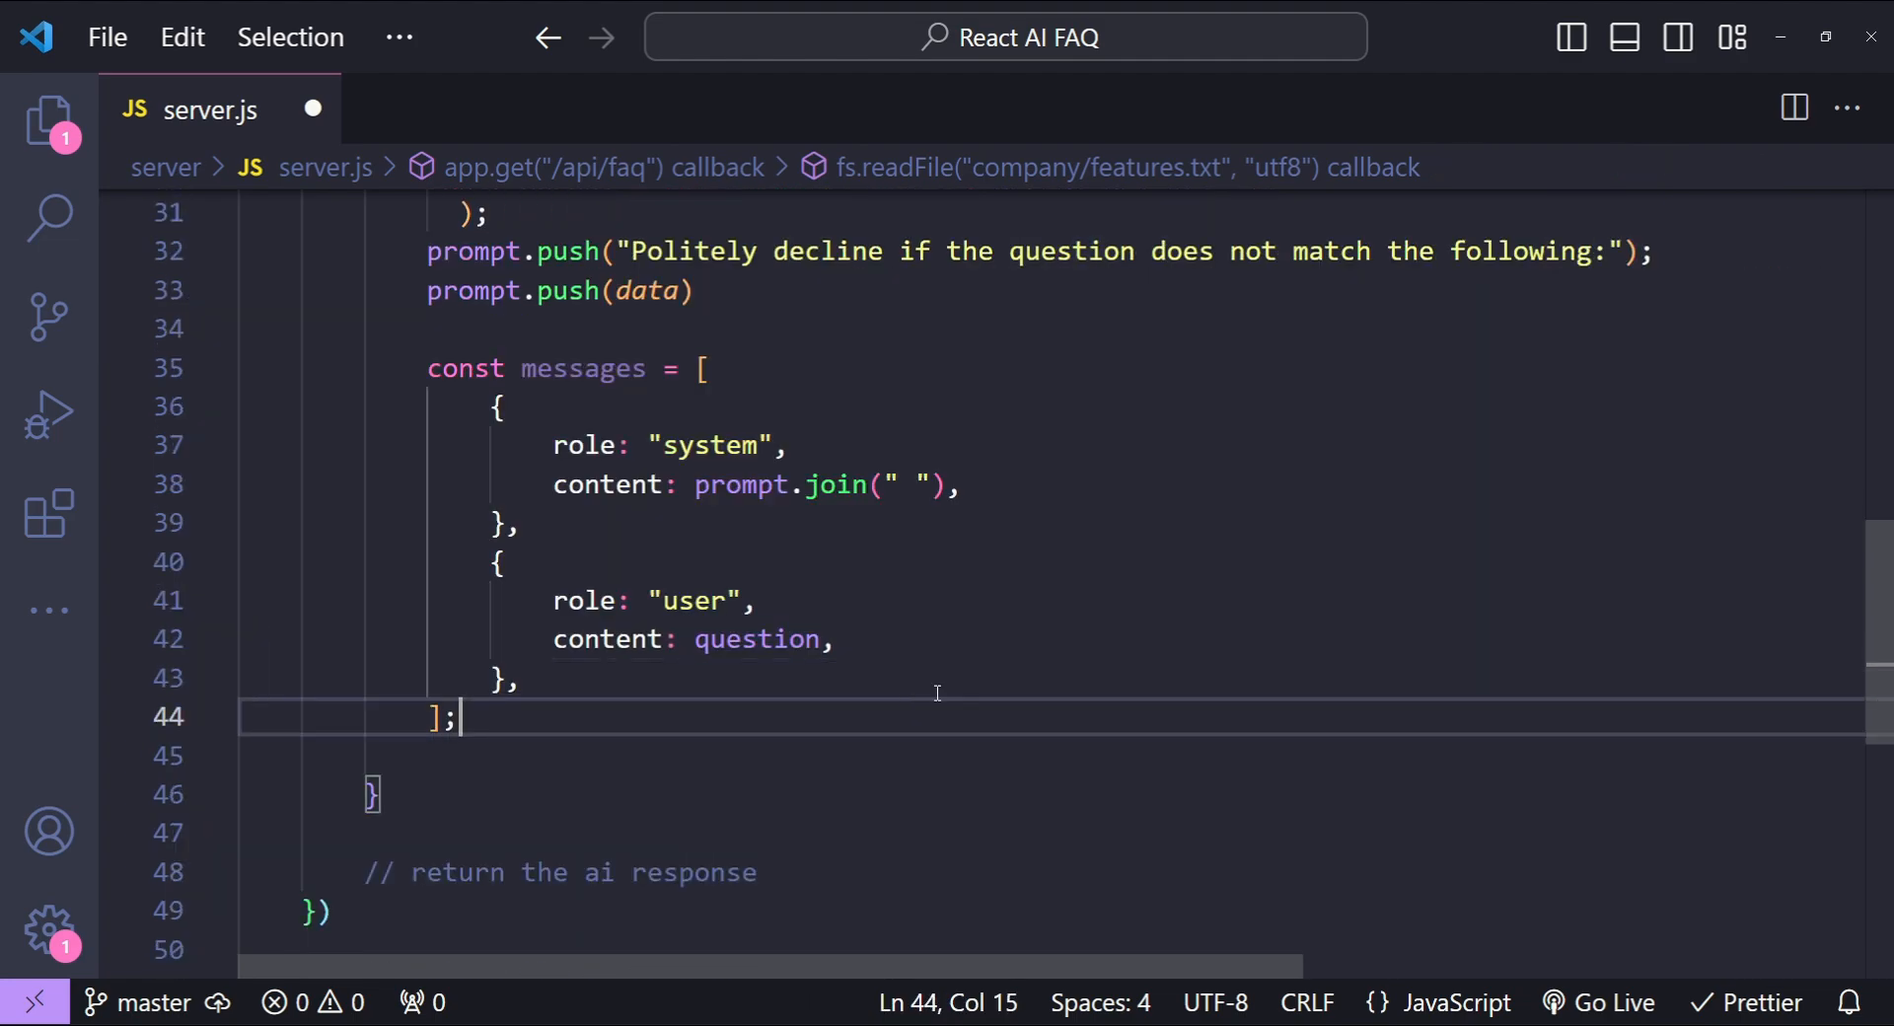
mouse_move(1156, 614)
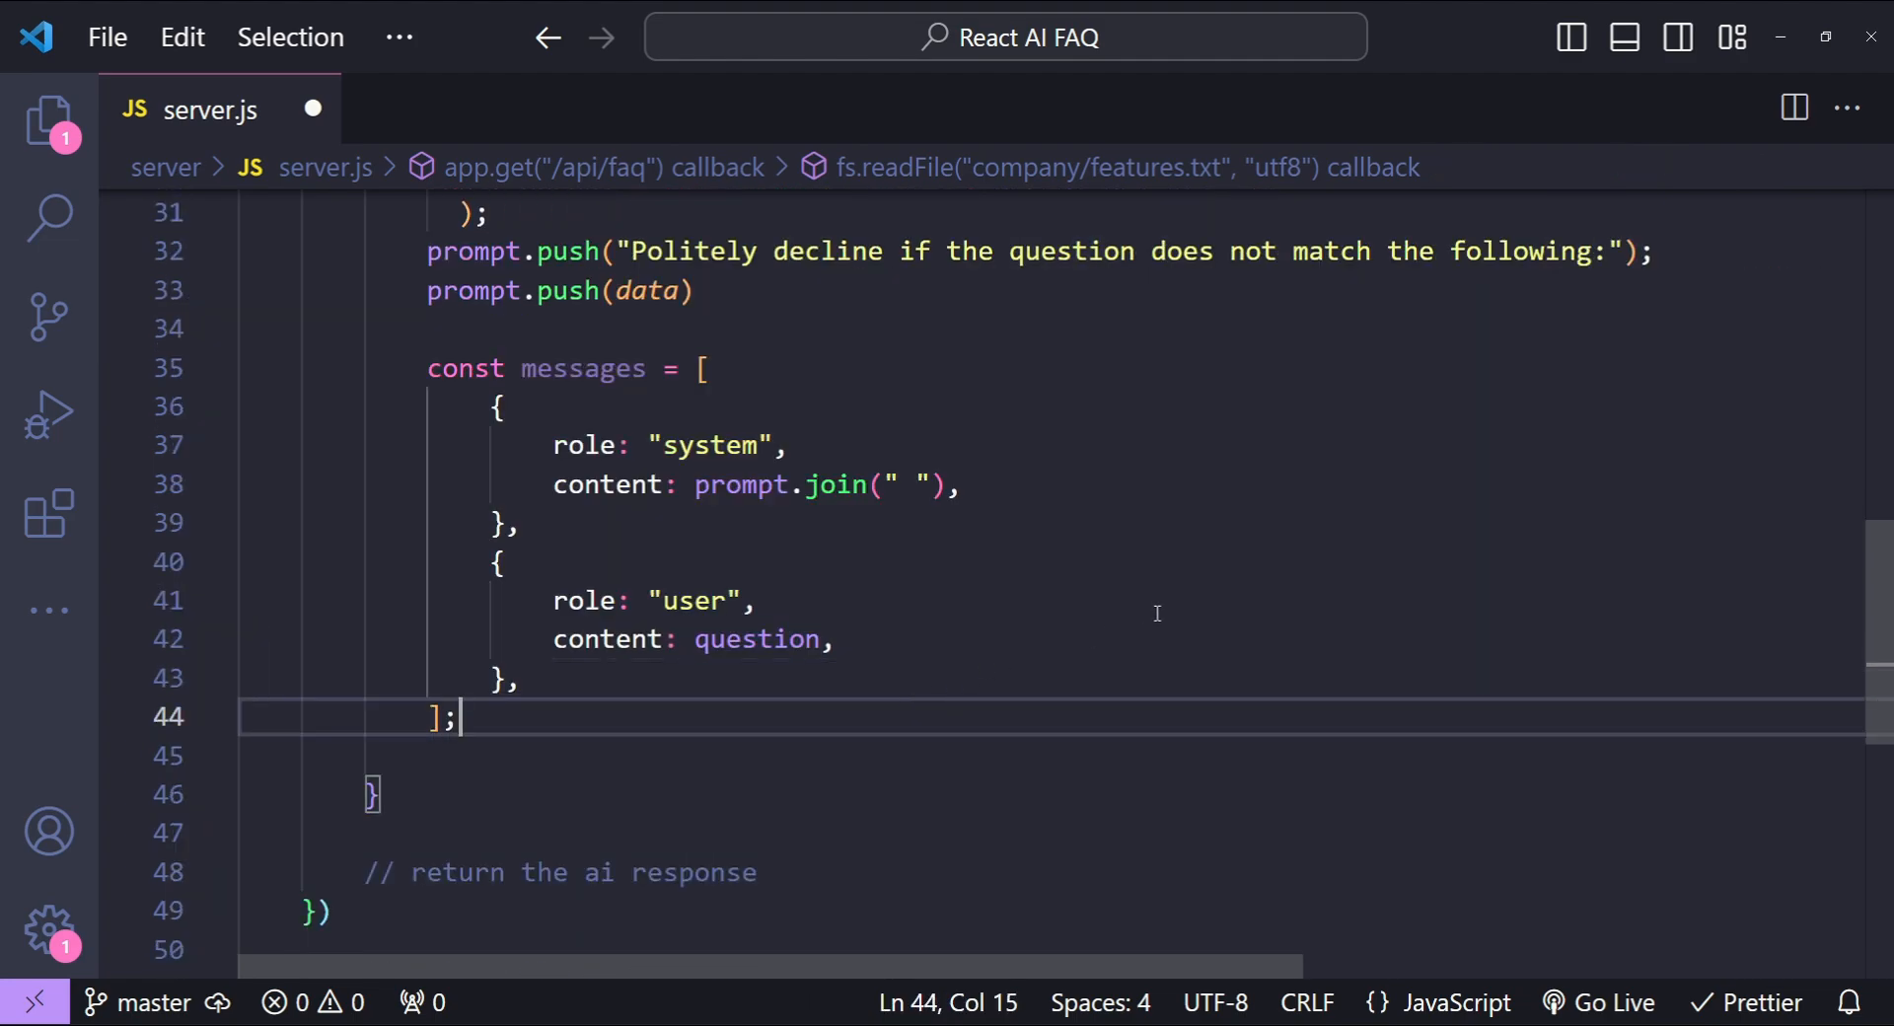
Store completion.choices[0].message.content in const aiResponse
scroll("down", 3)
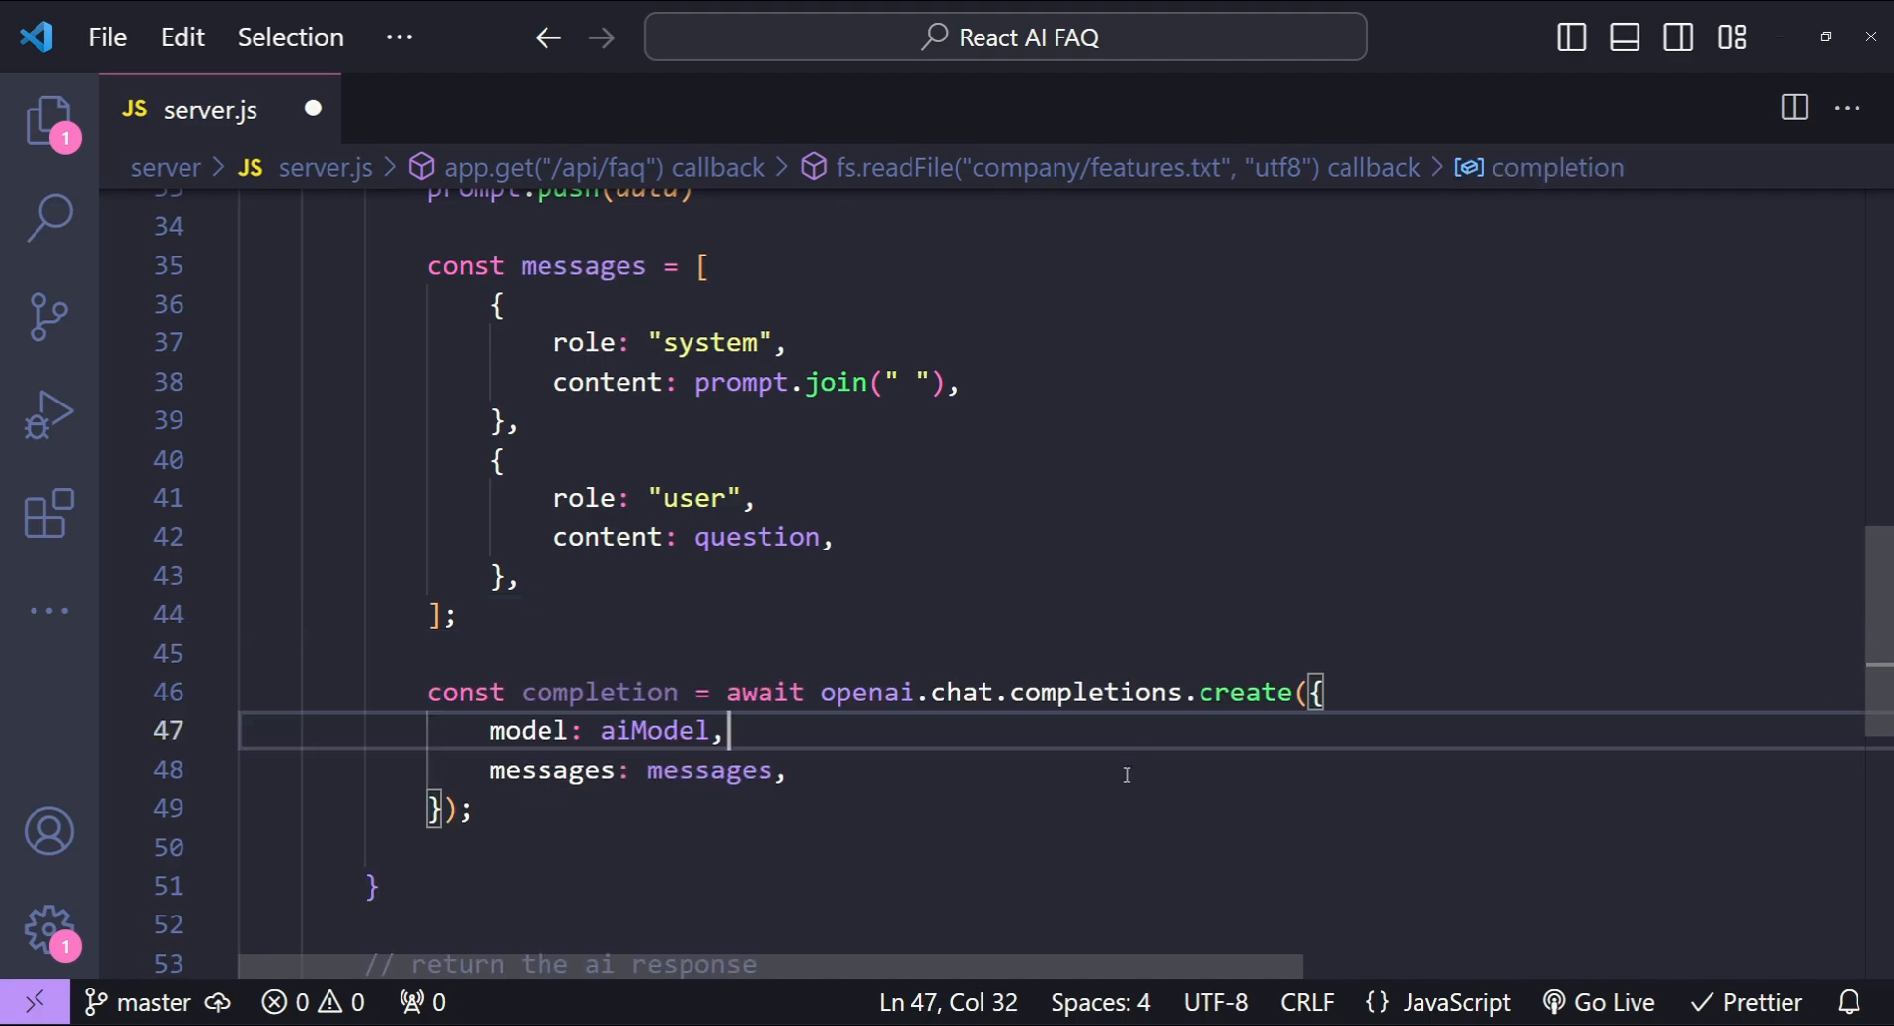
mouse_move(1093, 690)
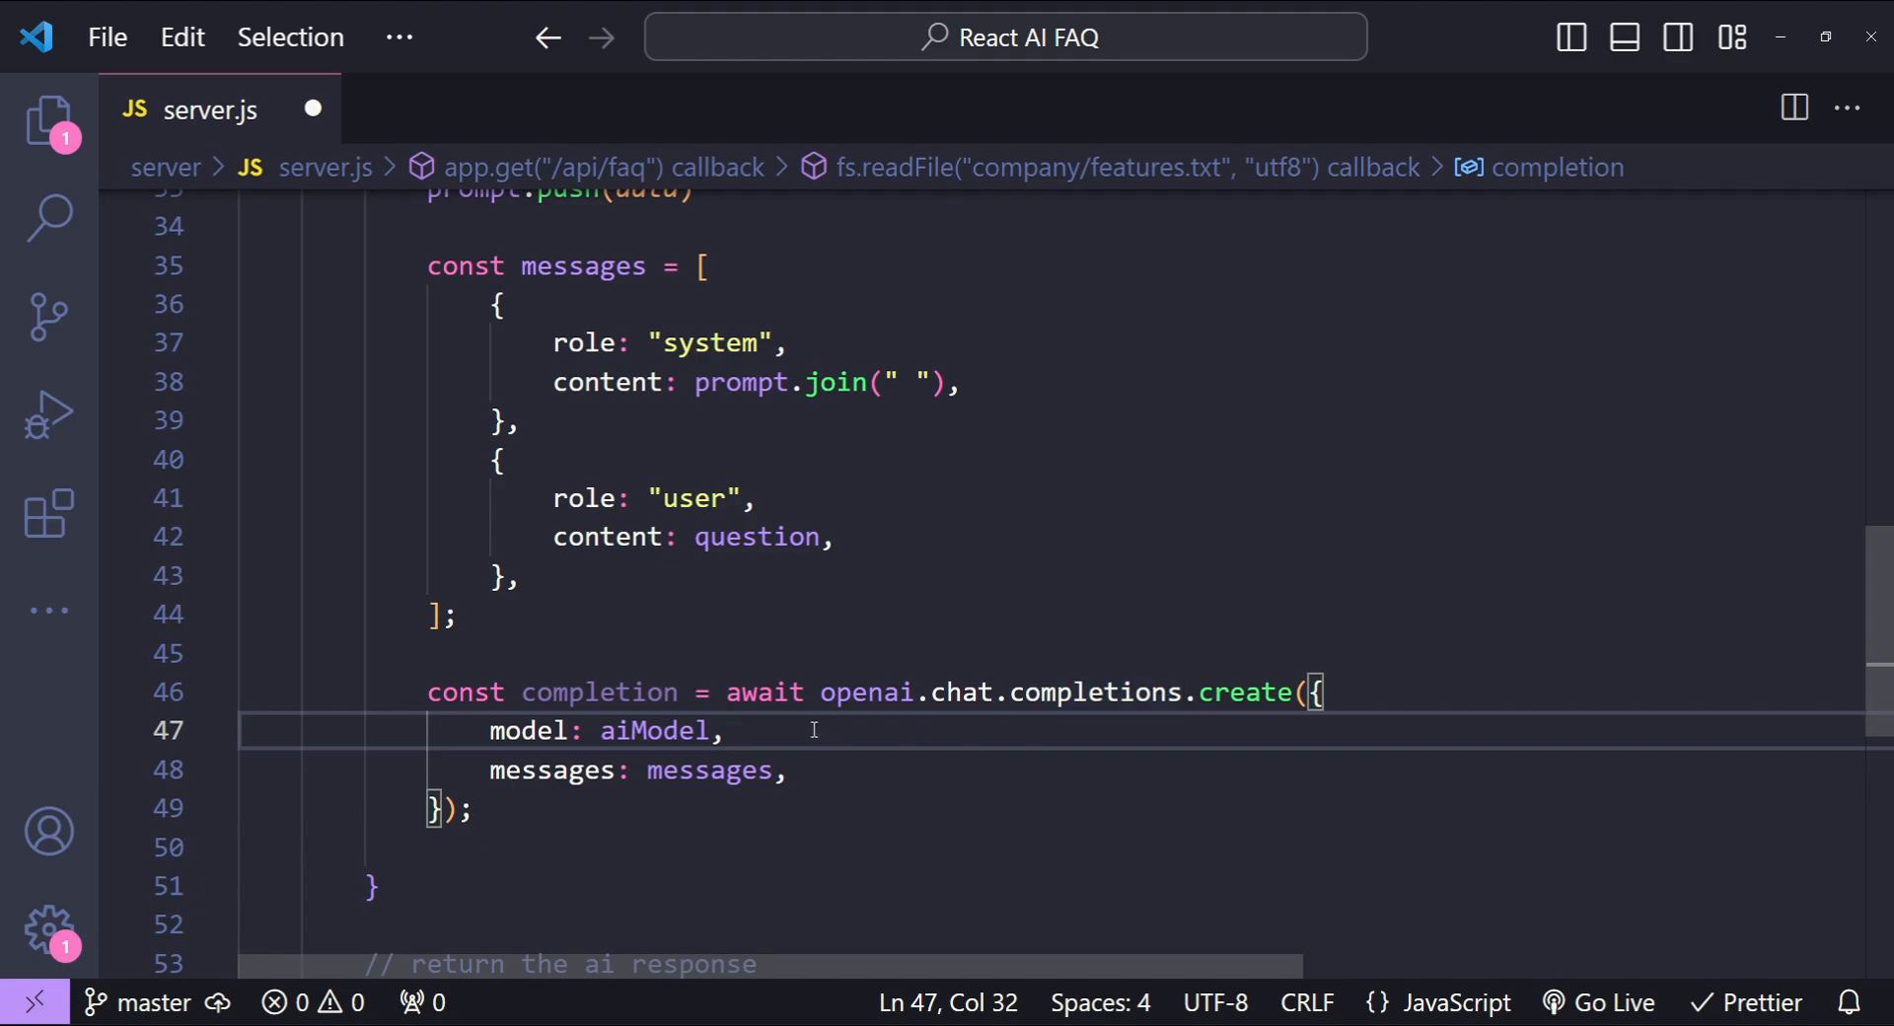
double_click(528, 730)
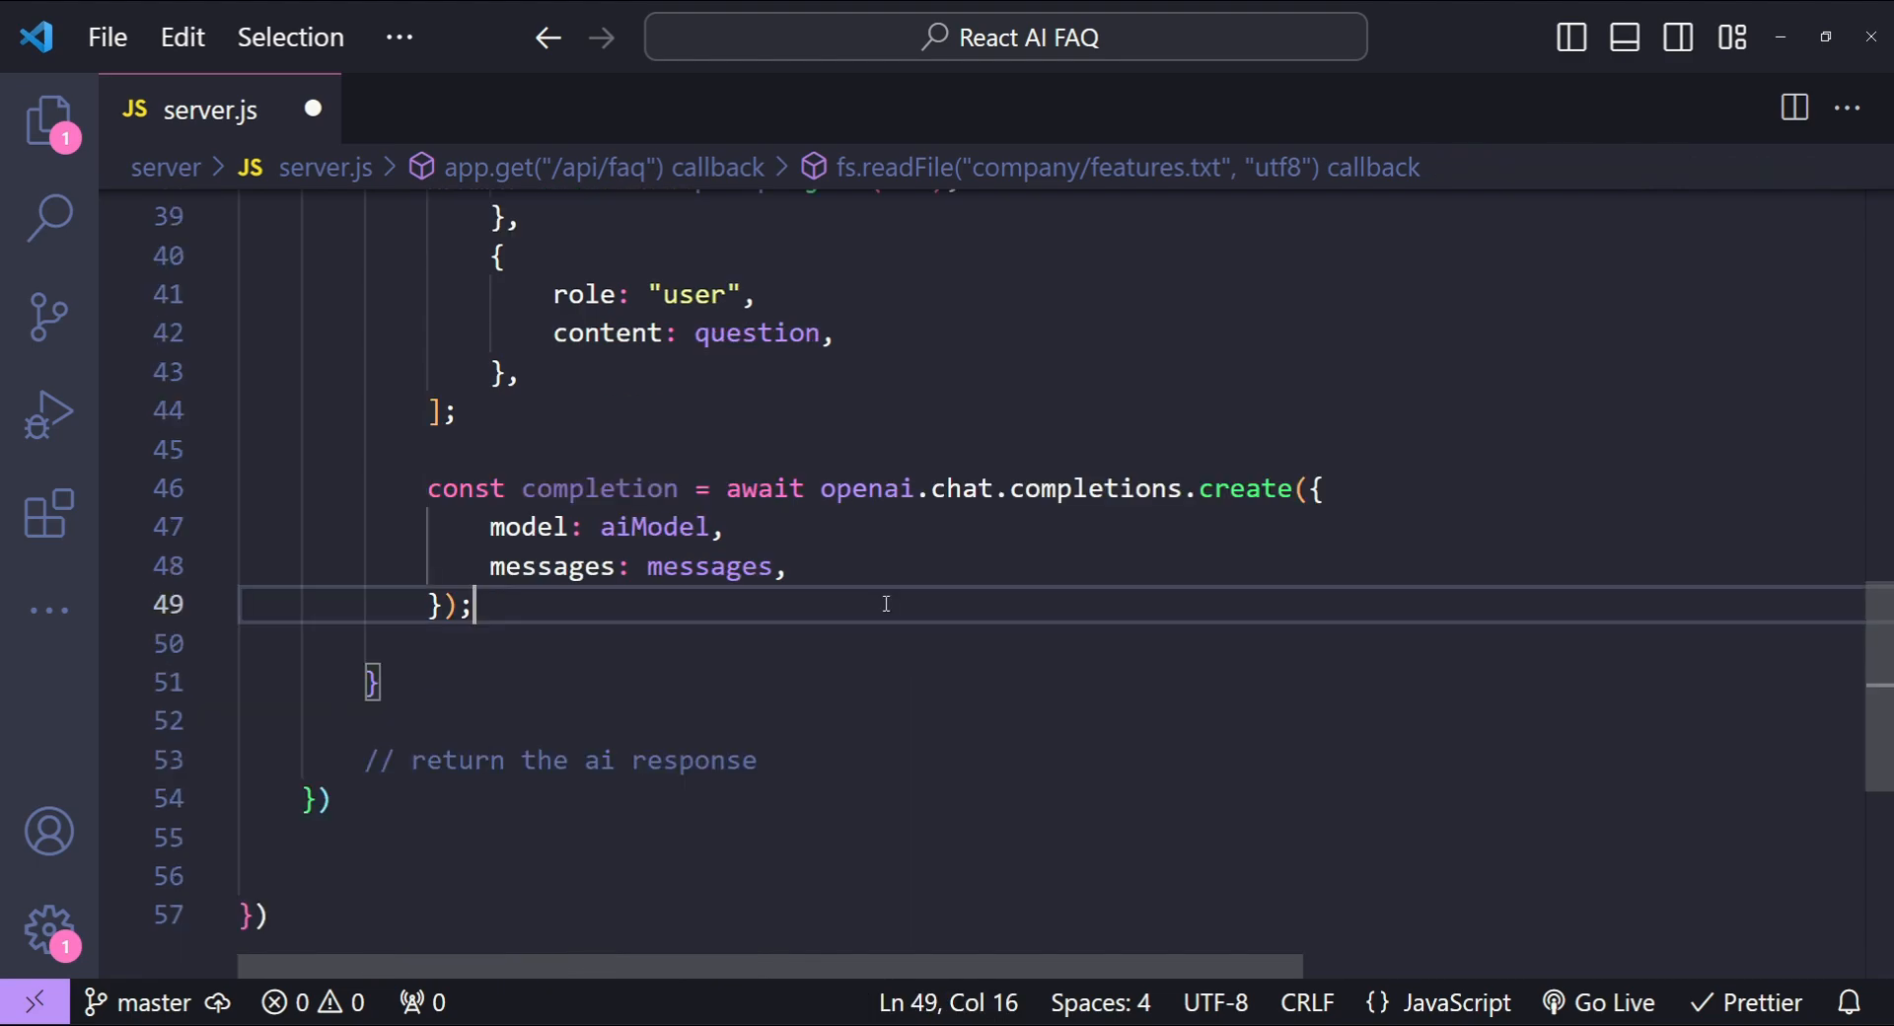
type("co")
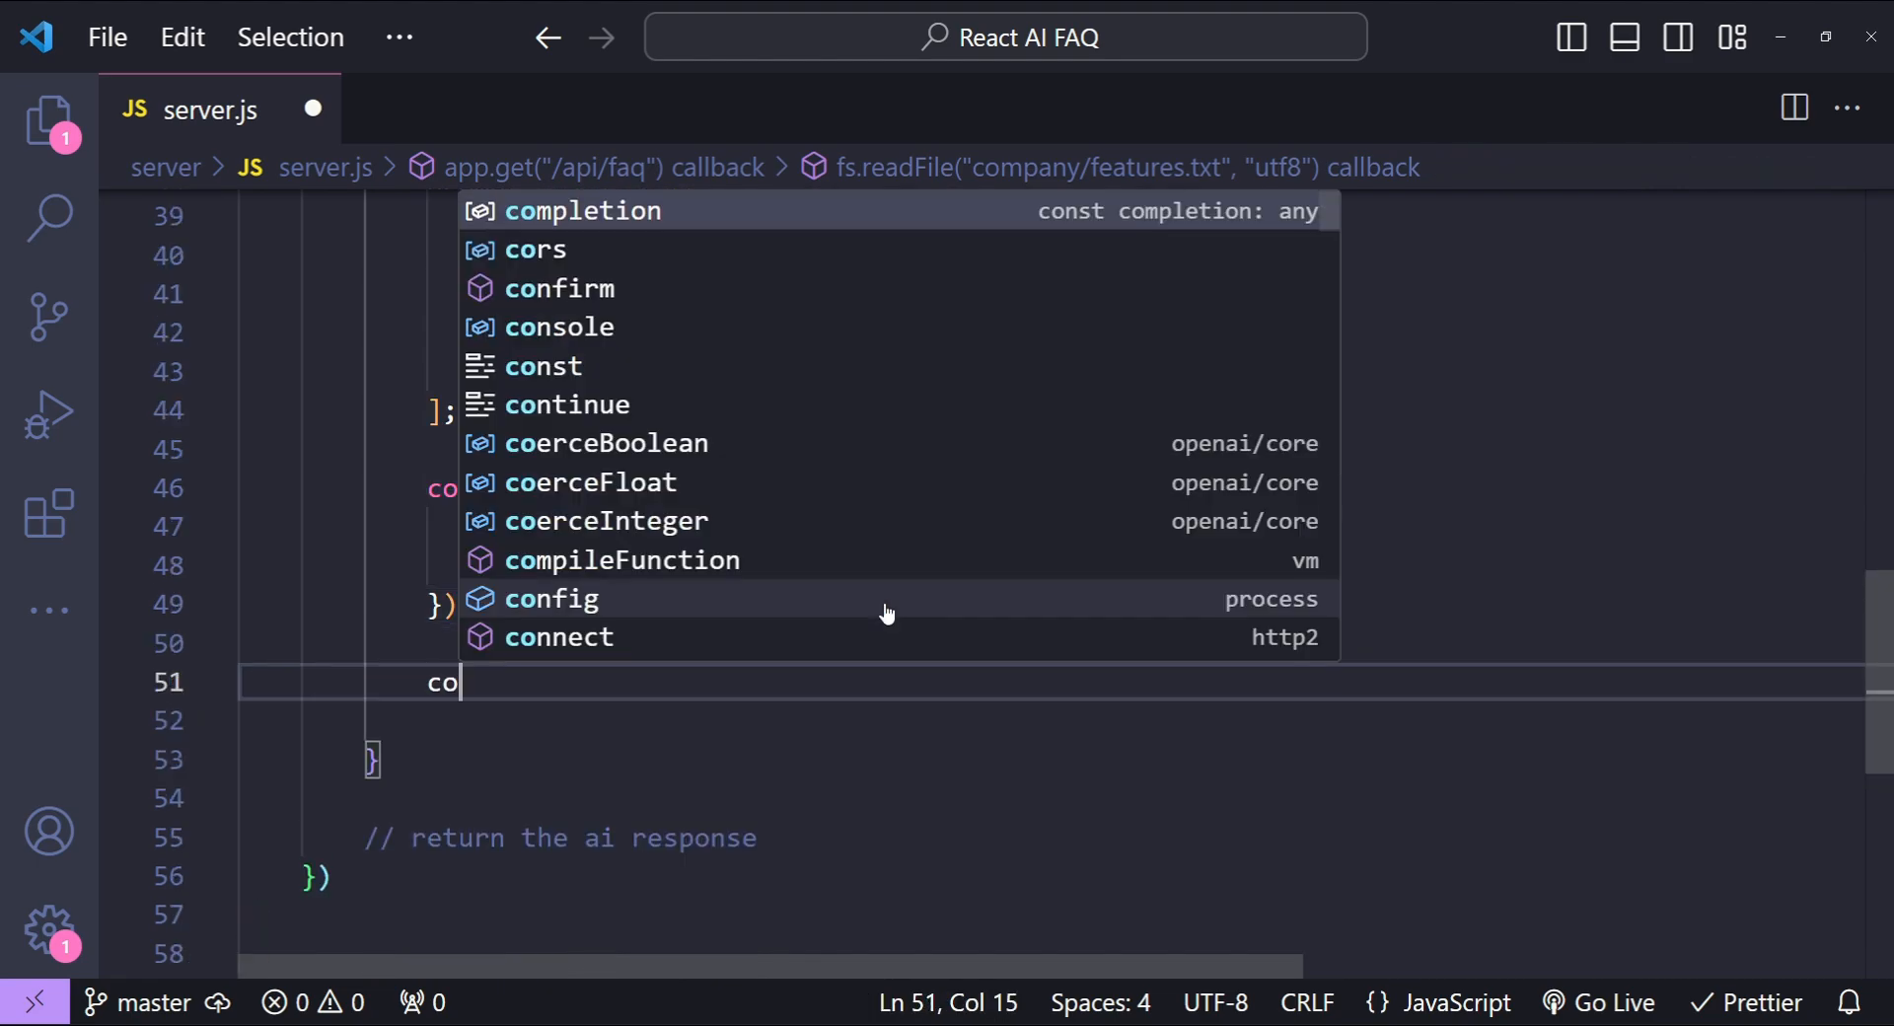
type("nst ai")
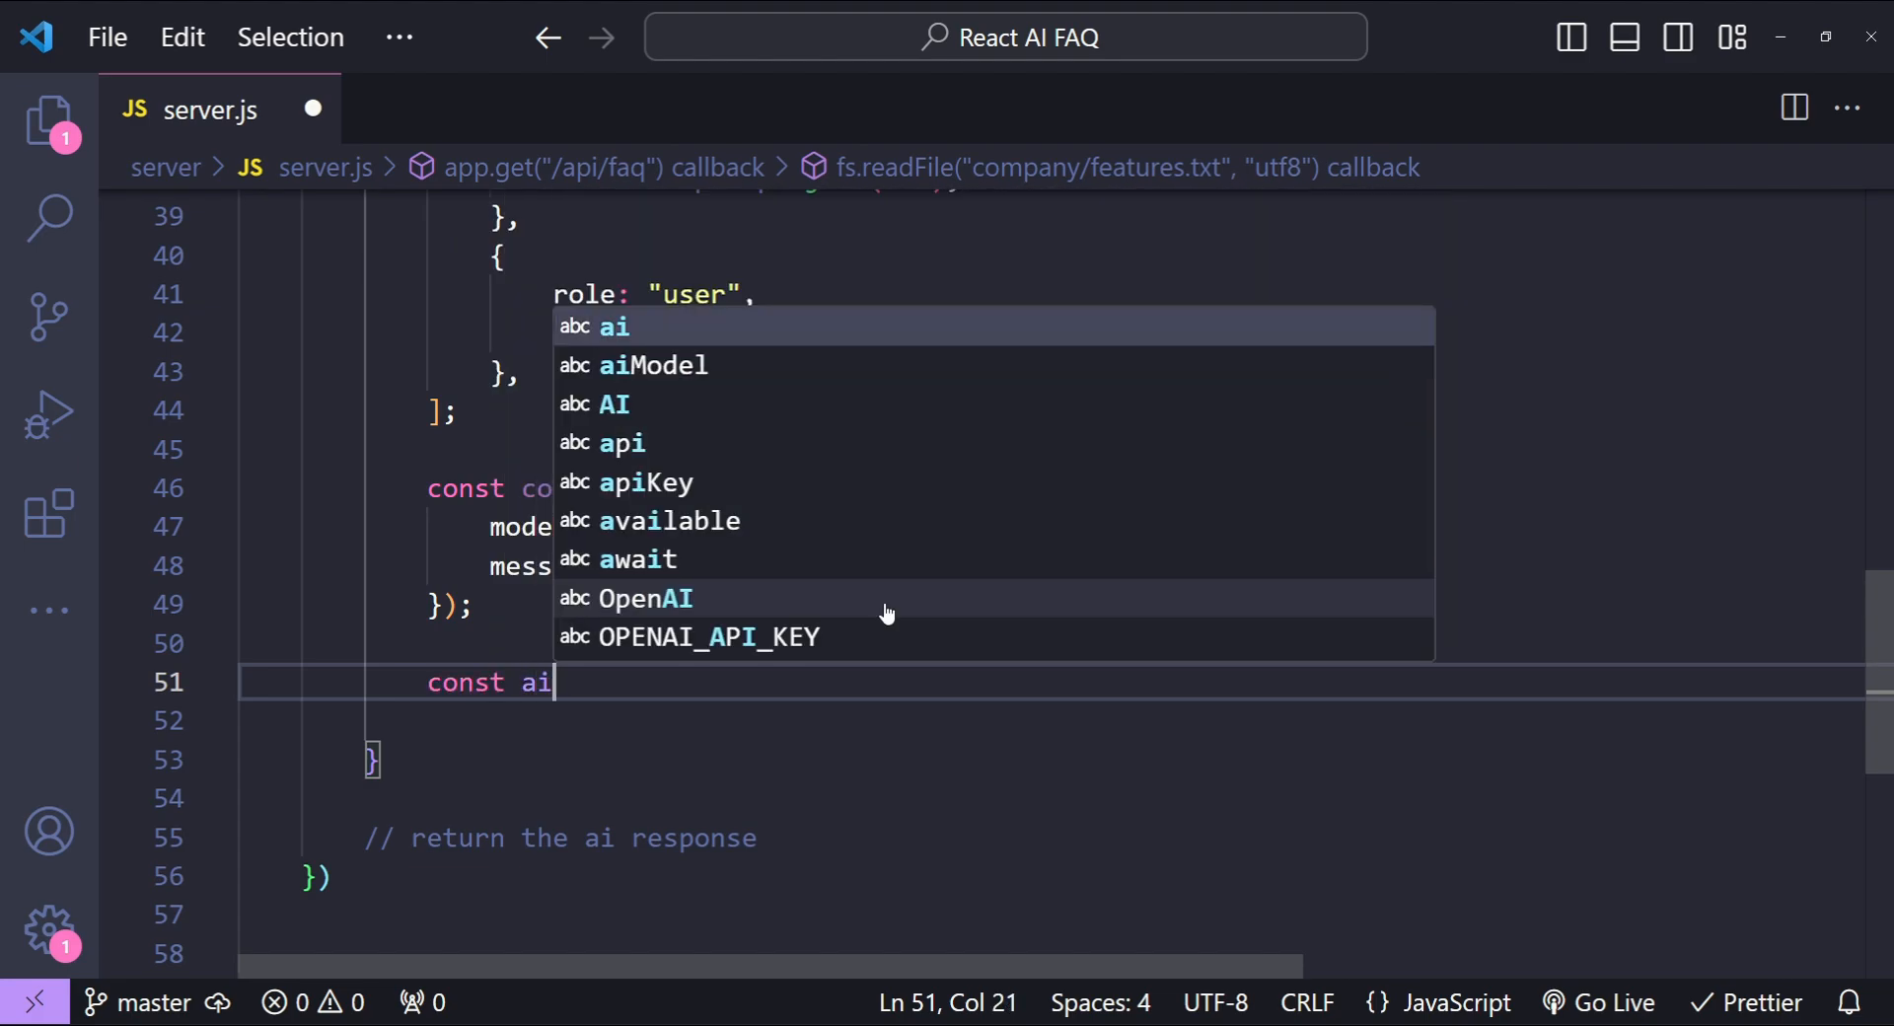
type("Response =")
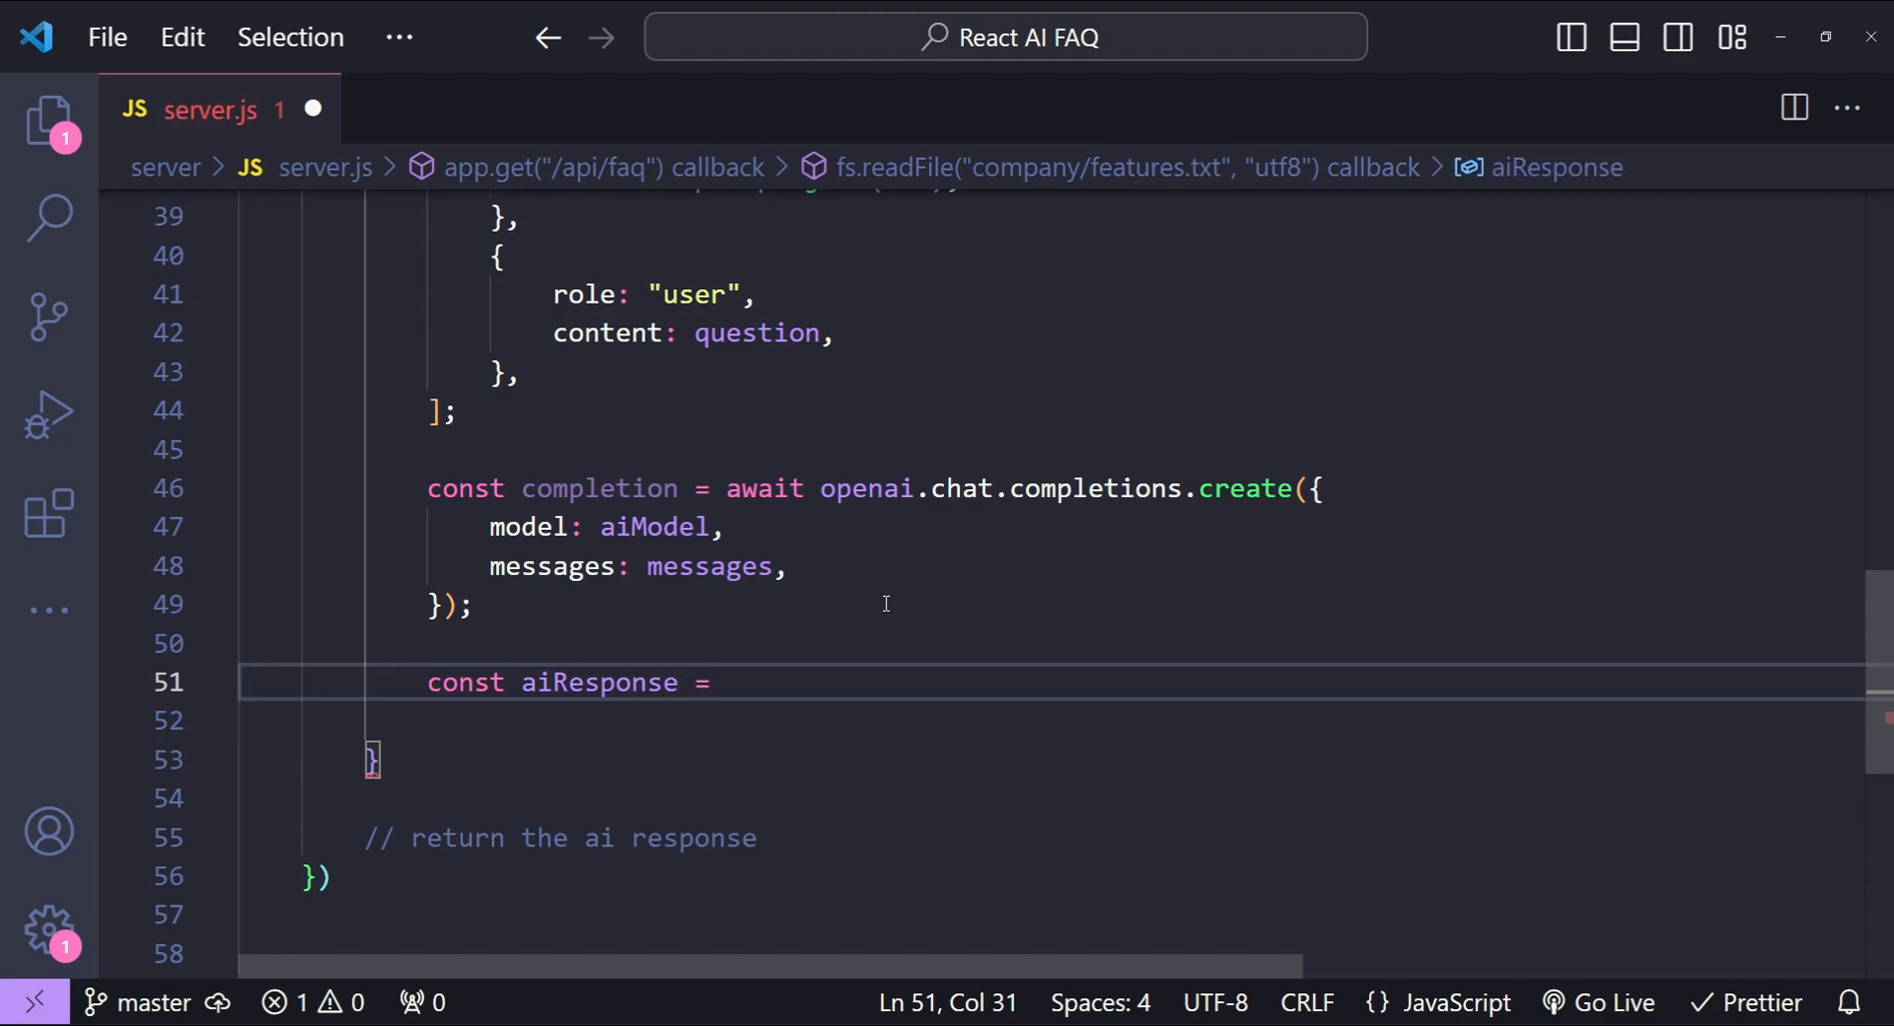
type("completion.c")
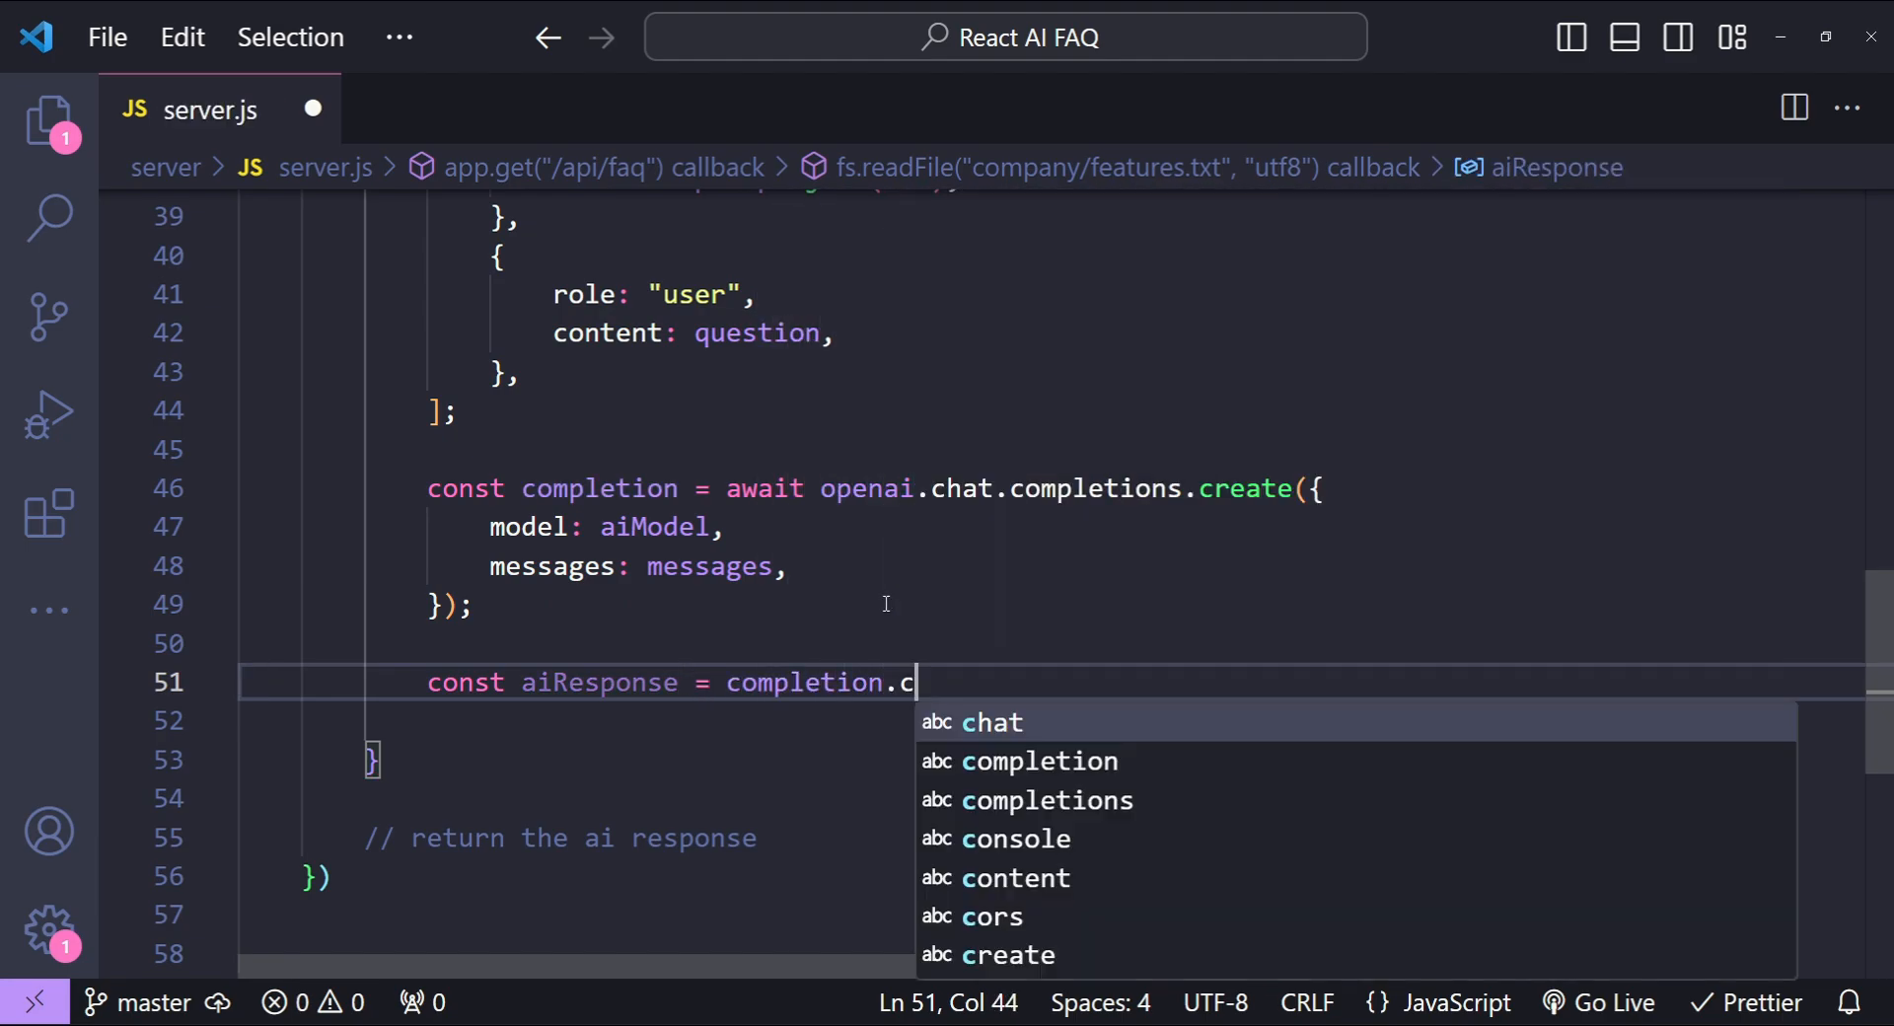
type("hoices[]")
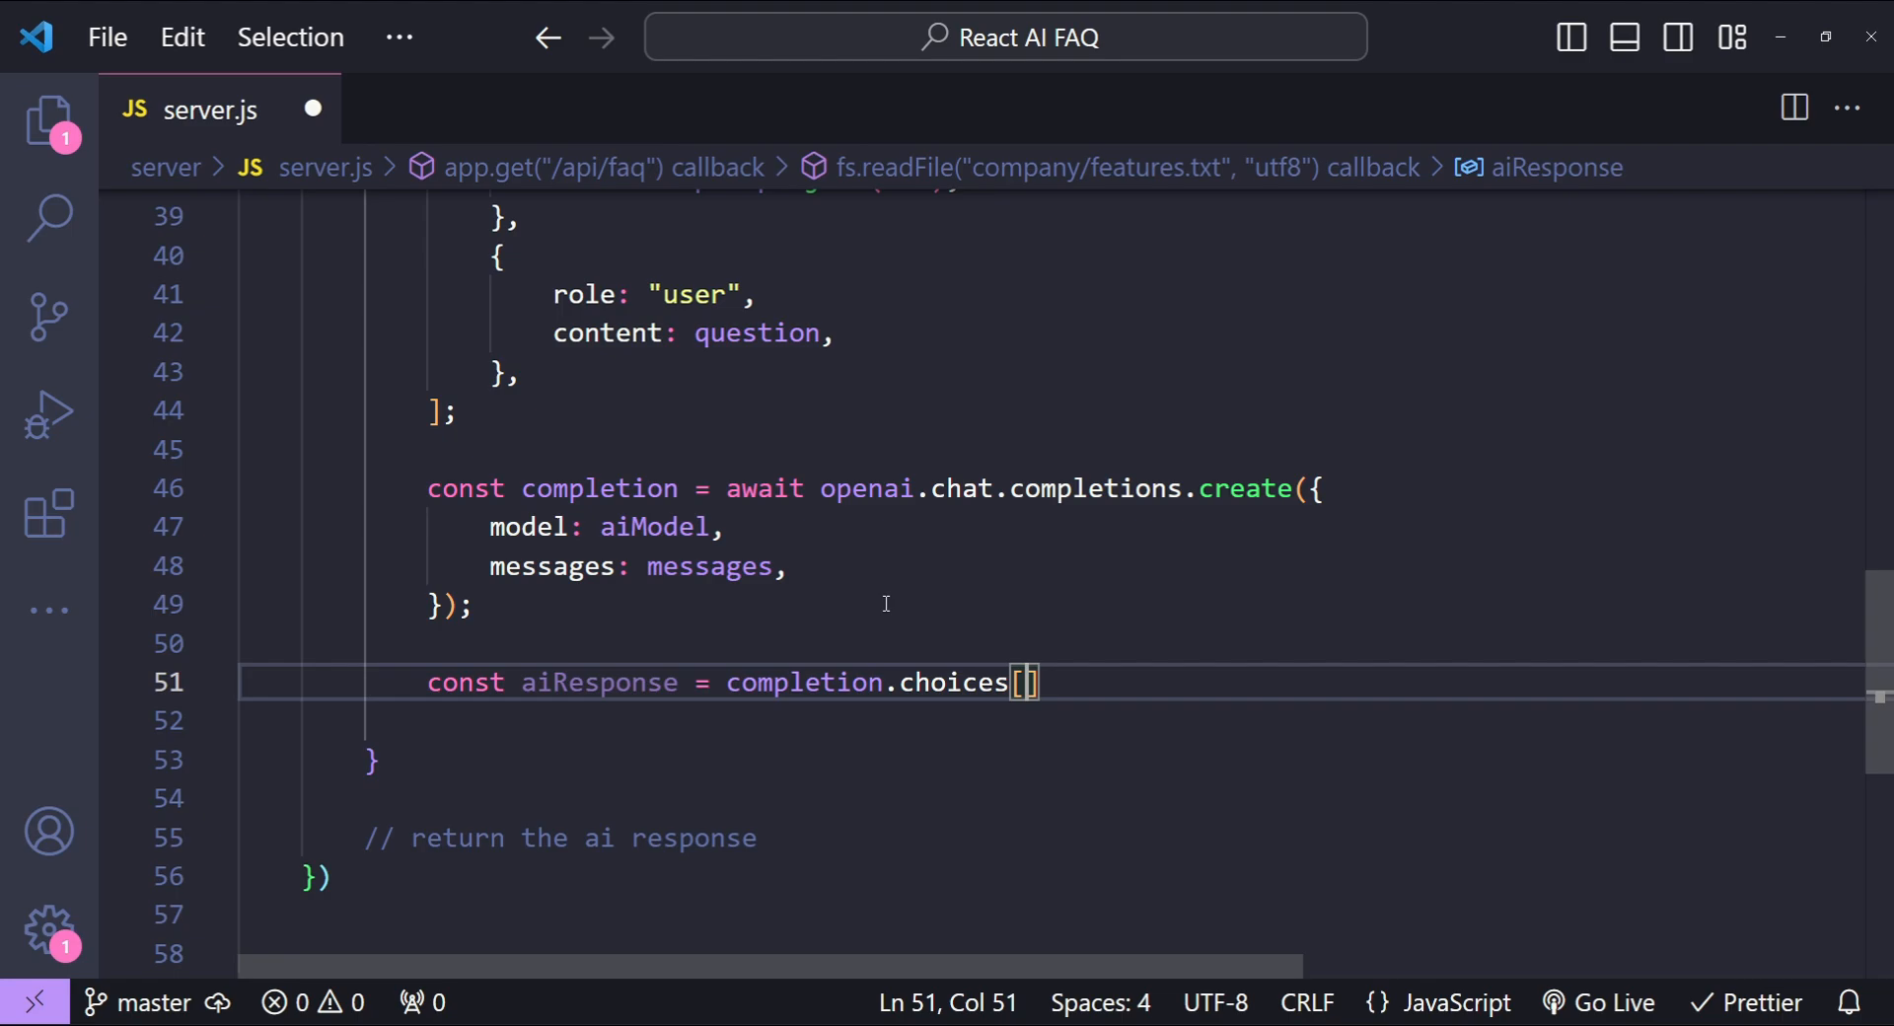
type("0].mess")
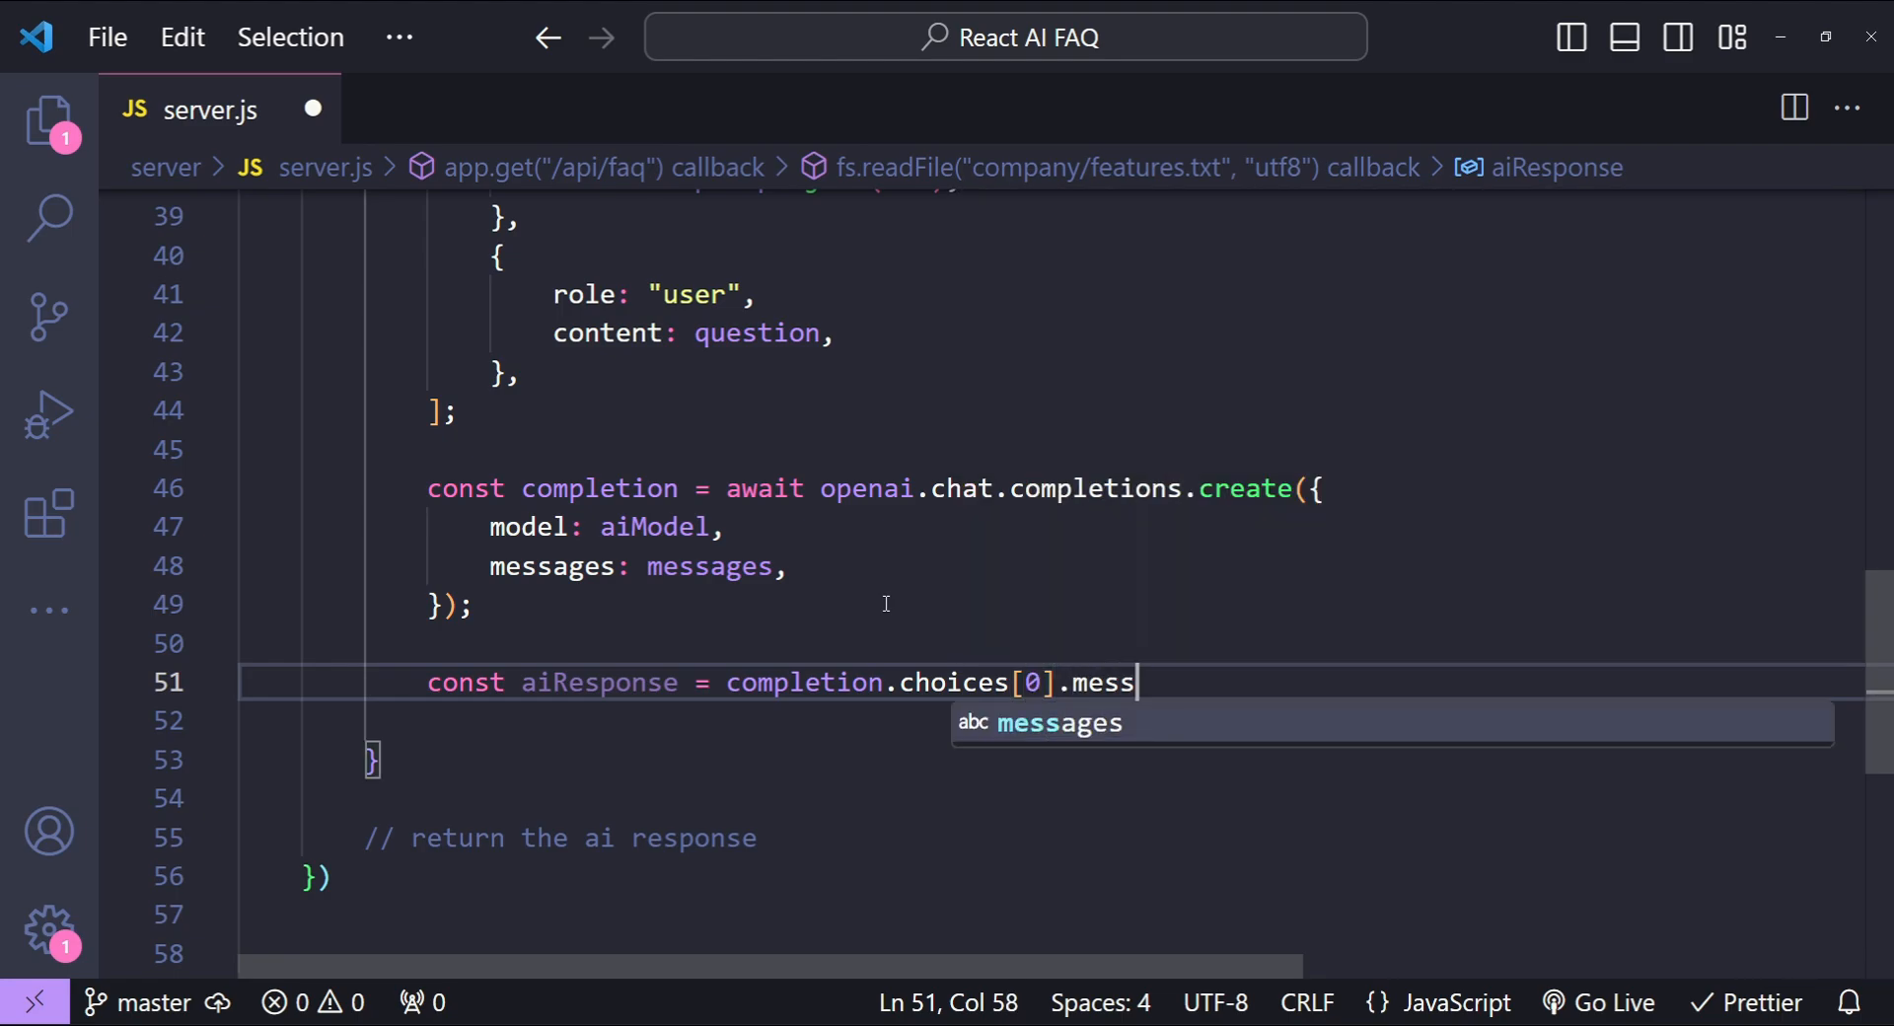
type("age.cont")
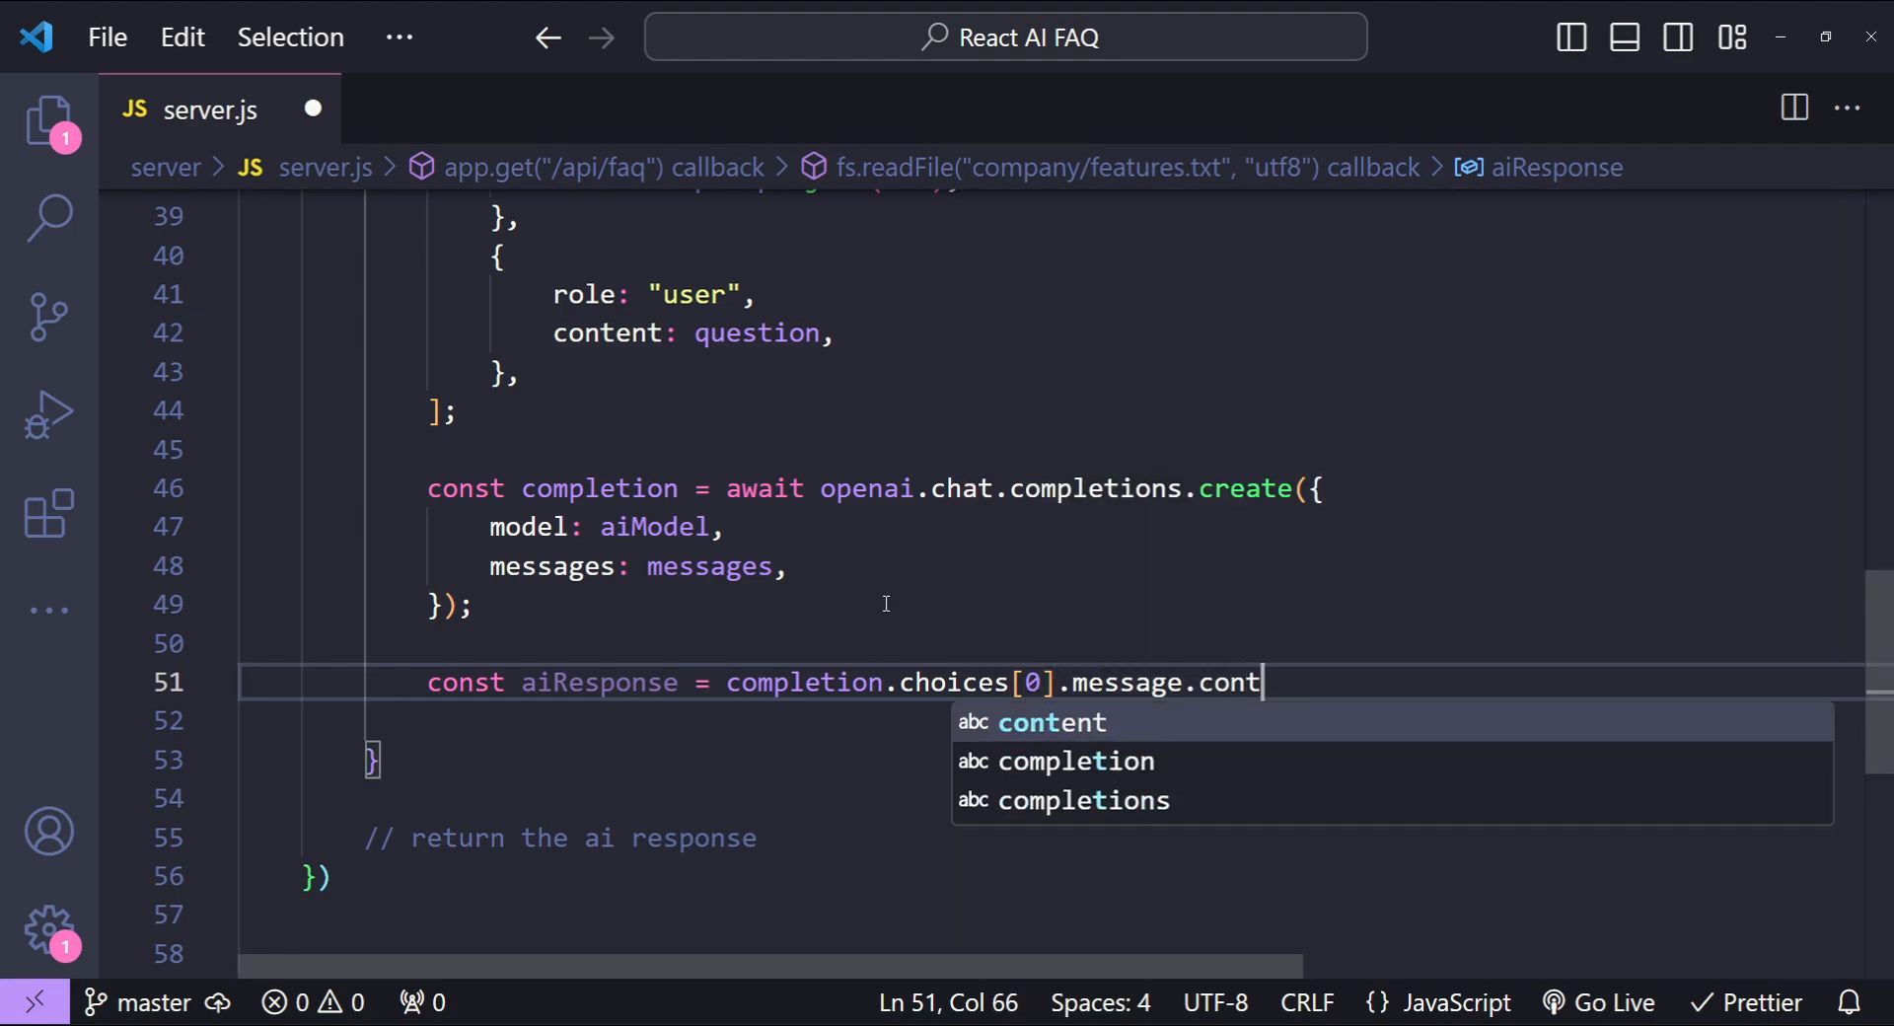
key("Tab")
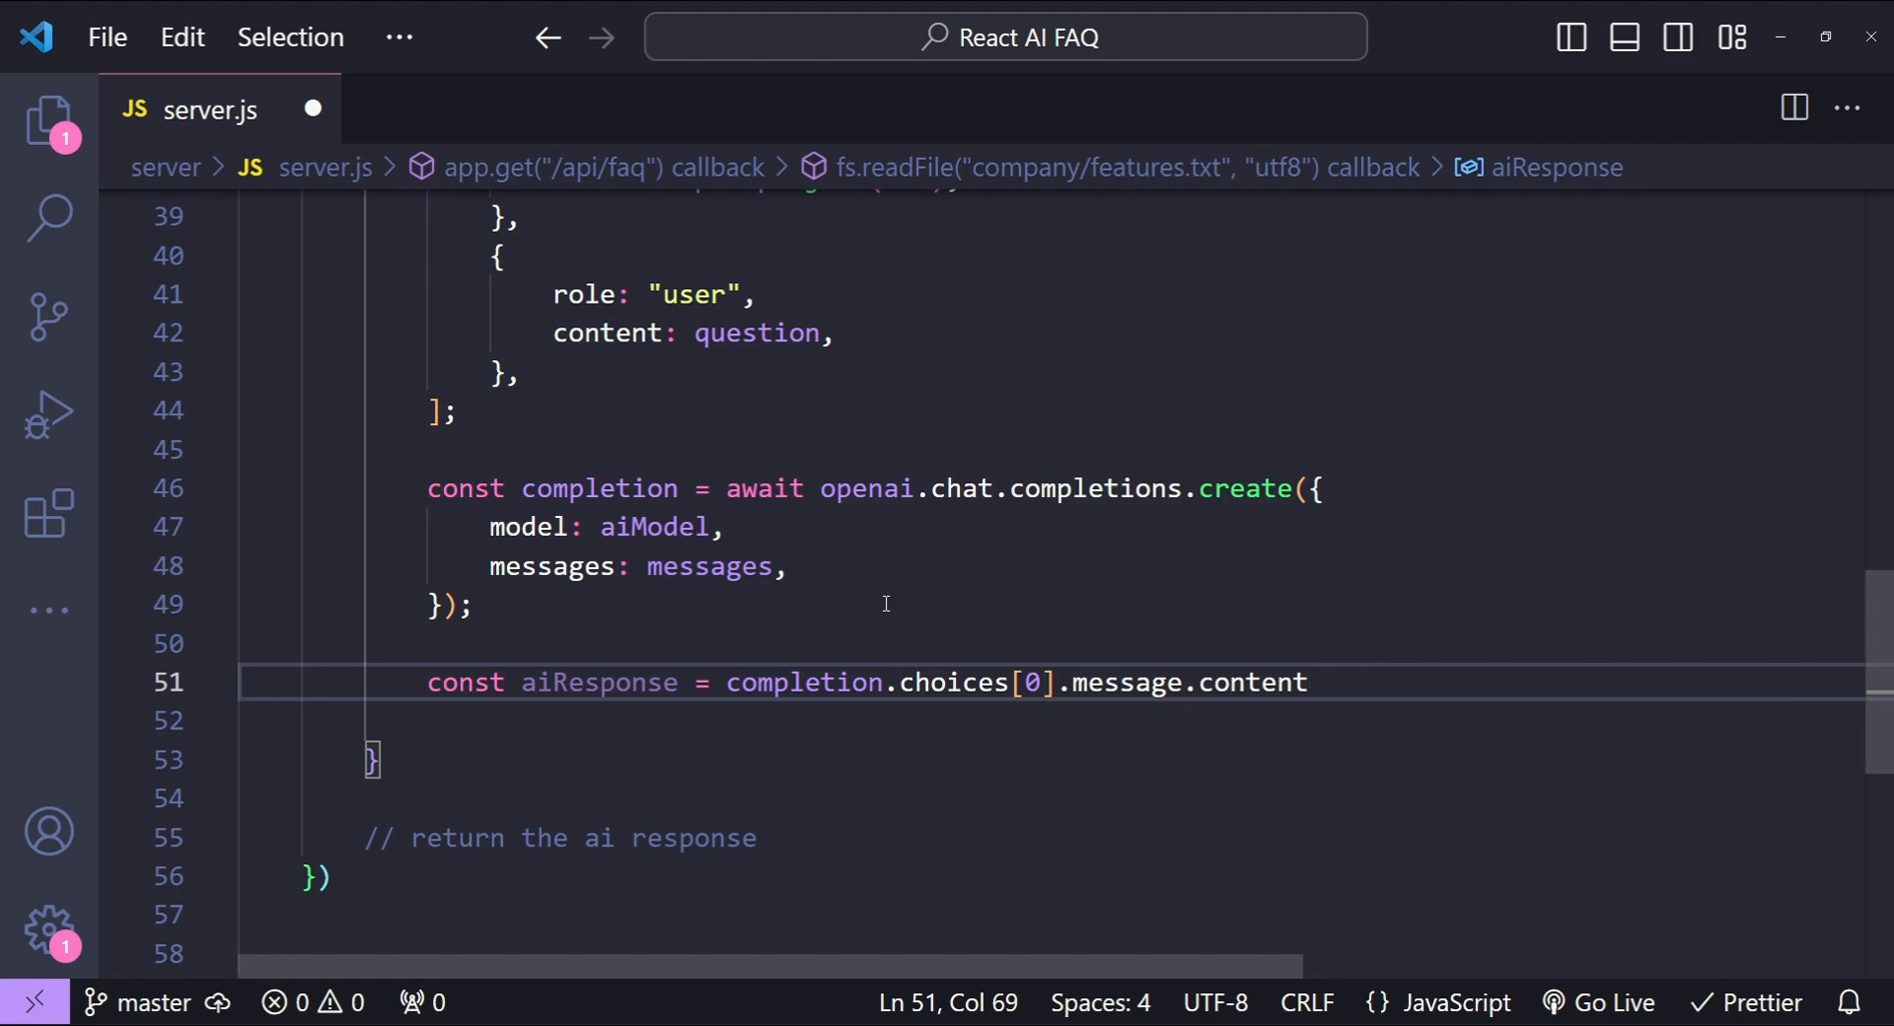
Return res.json({ aiResponse }) and begin the else branch
key("Enter")
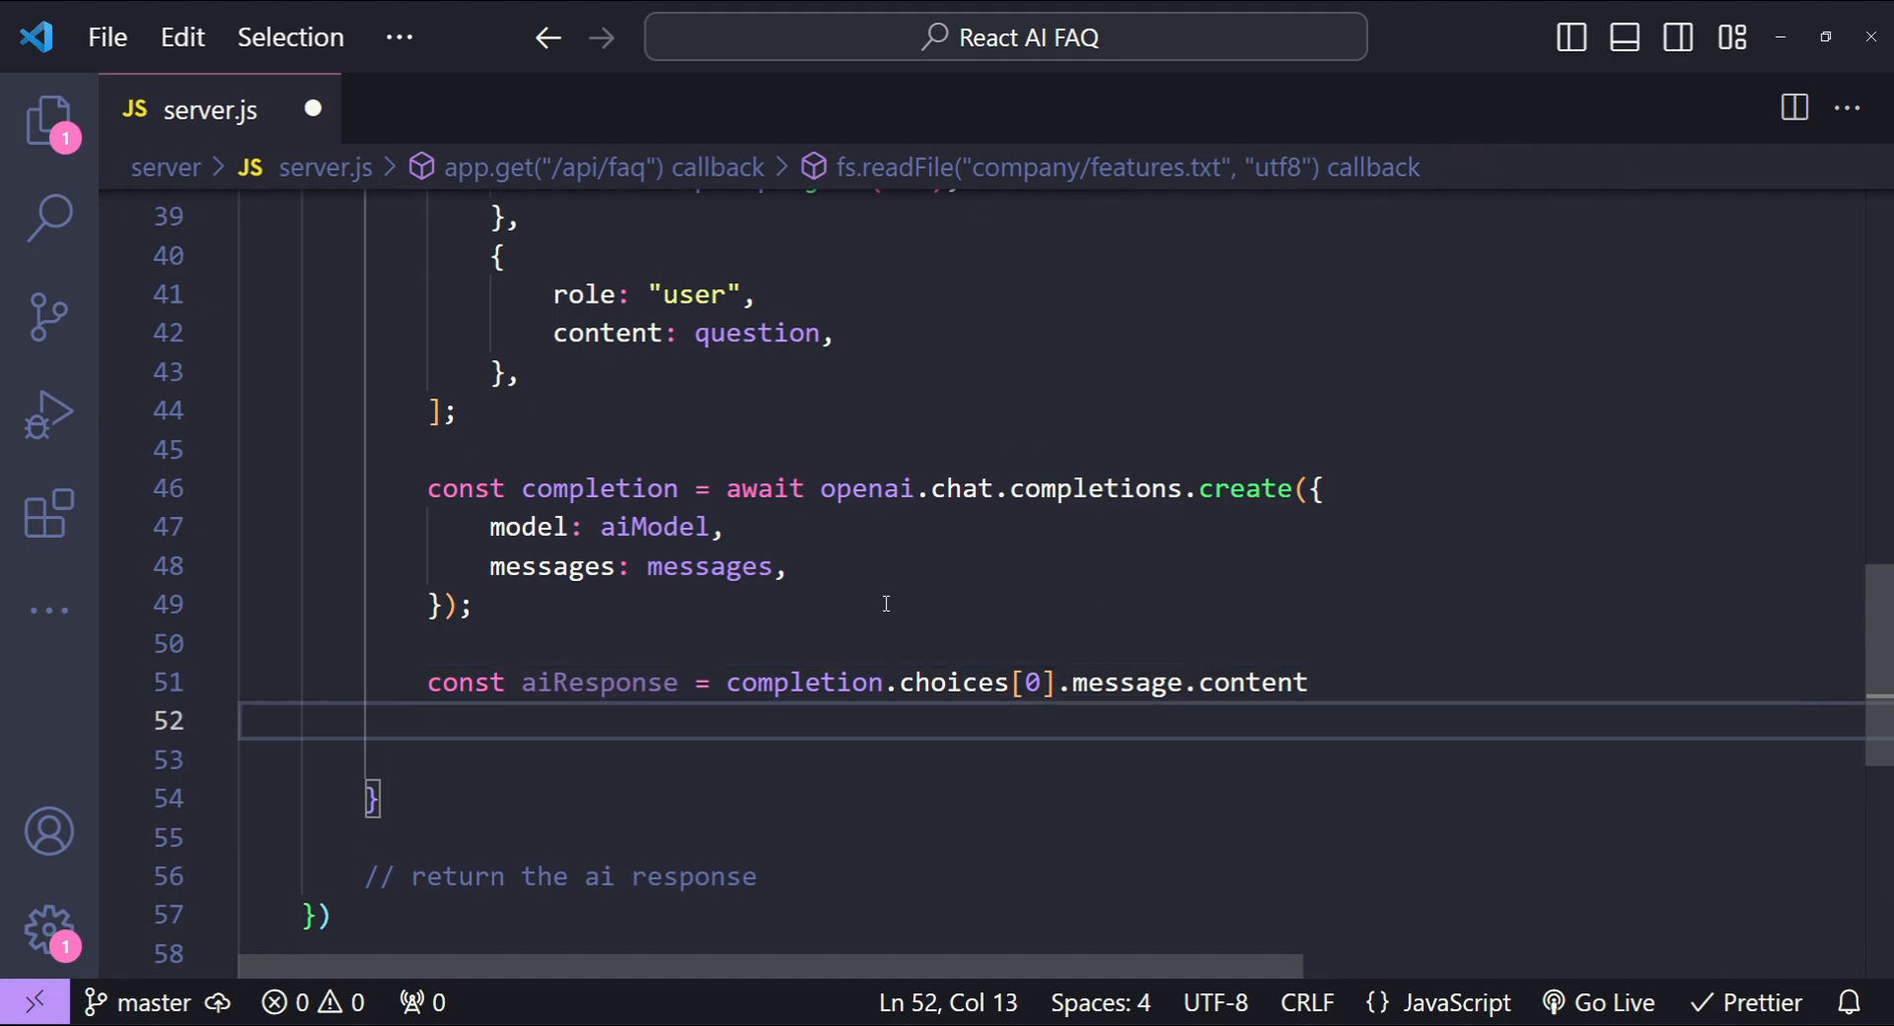
type("resjson")
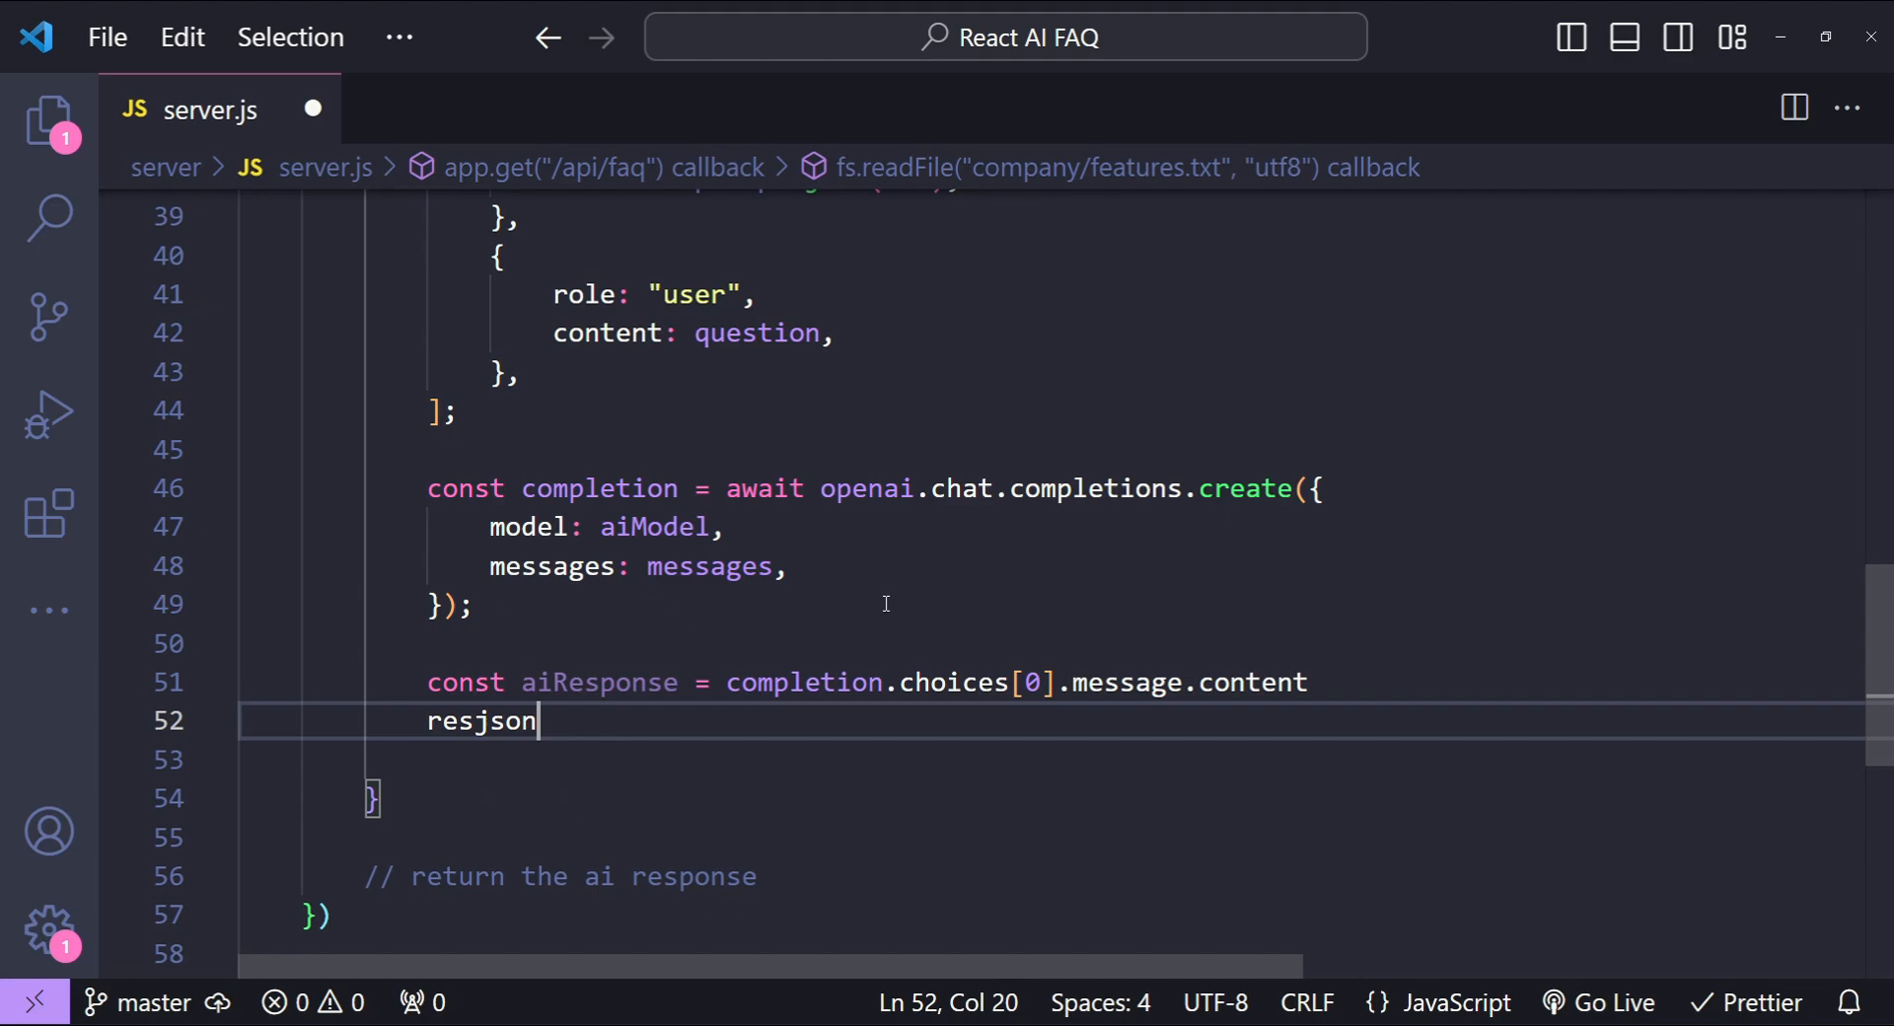
type(".")
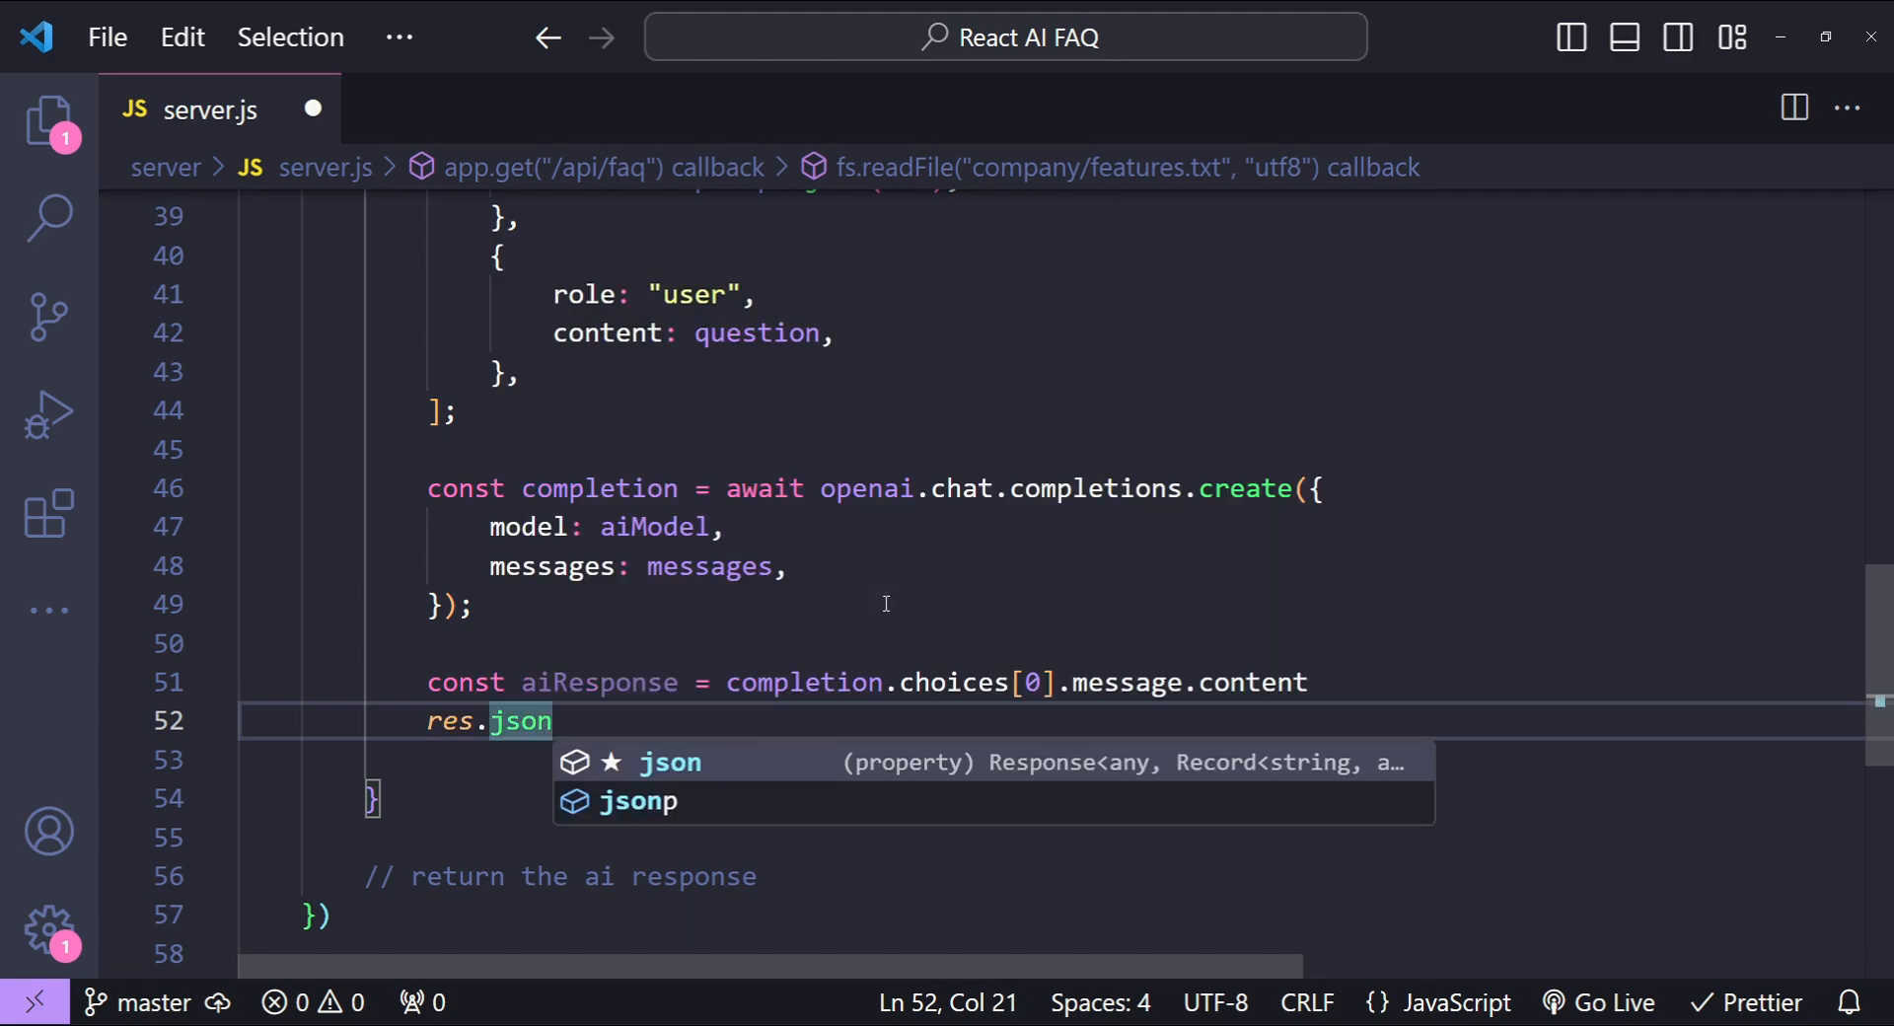
type("({aiResponse")
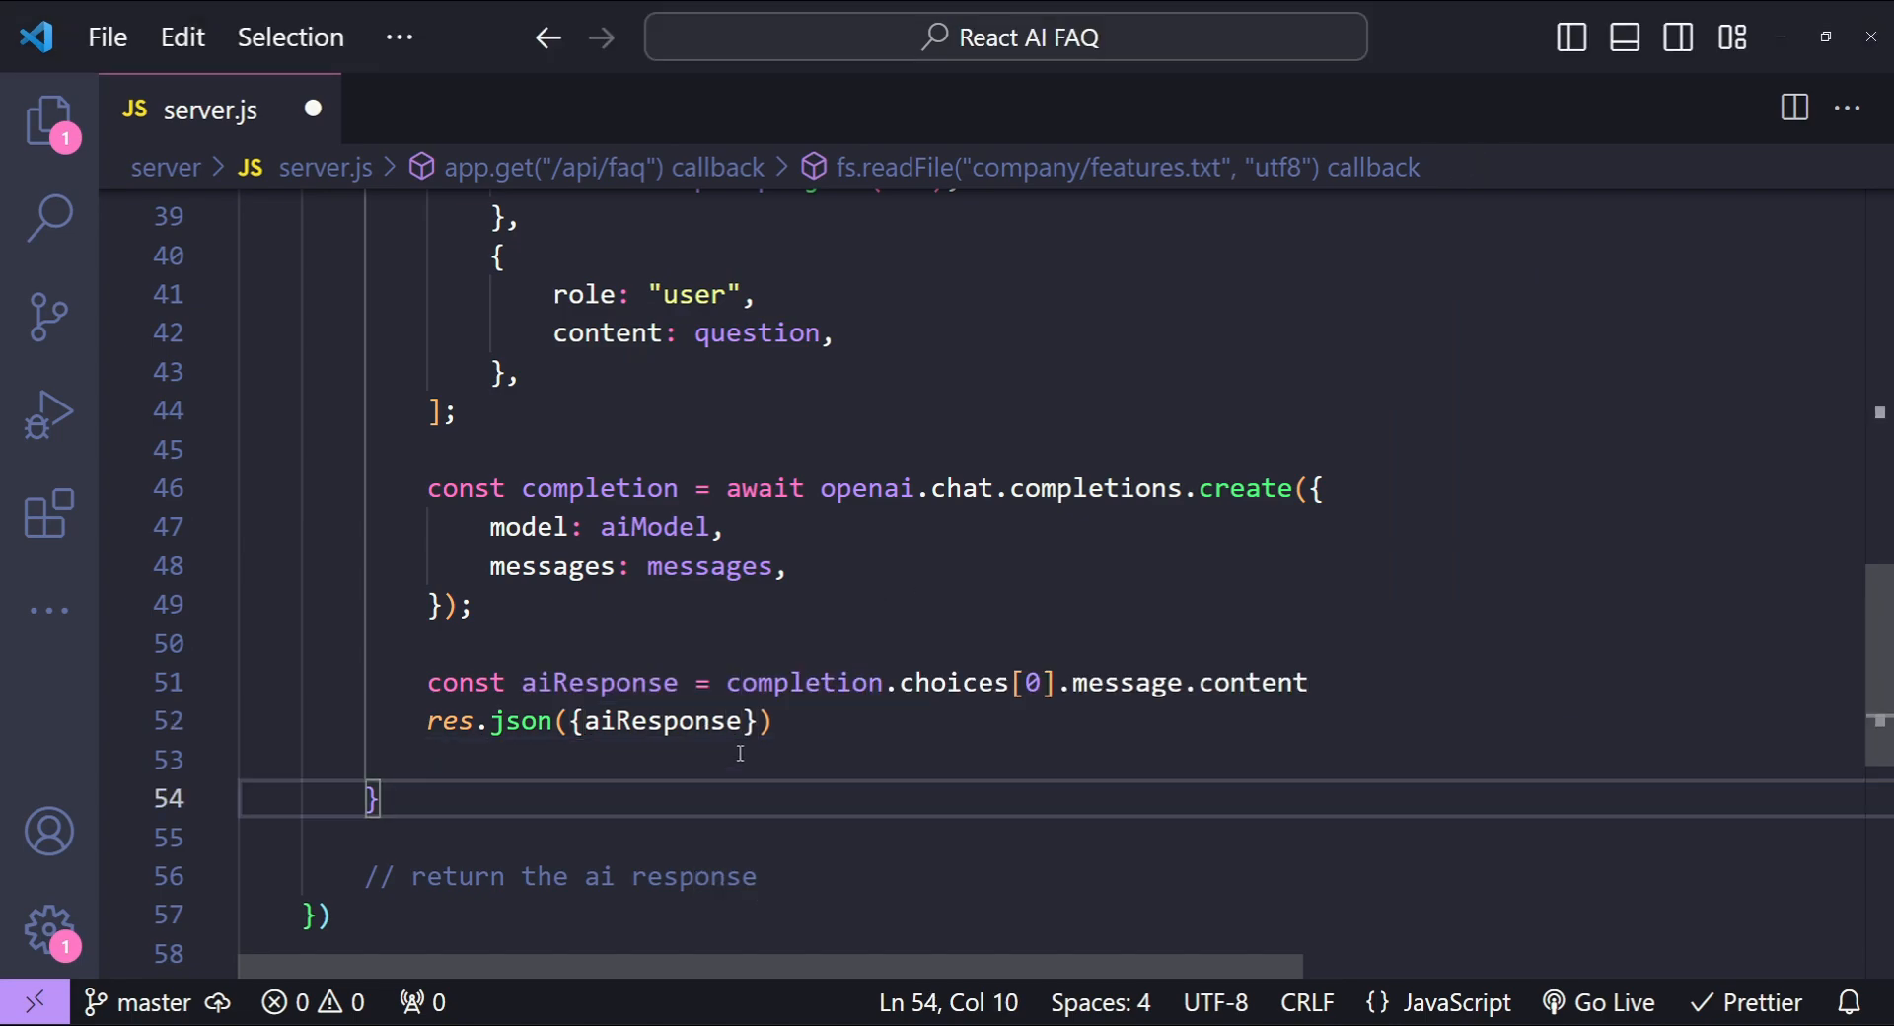
type("else {")
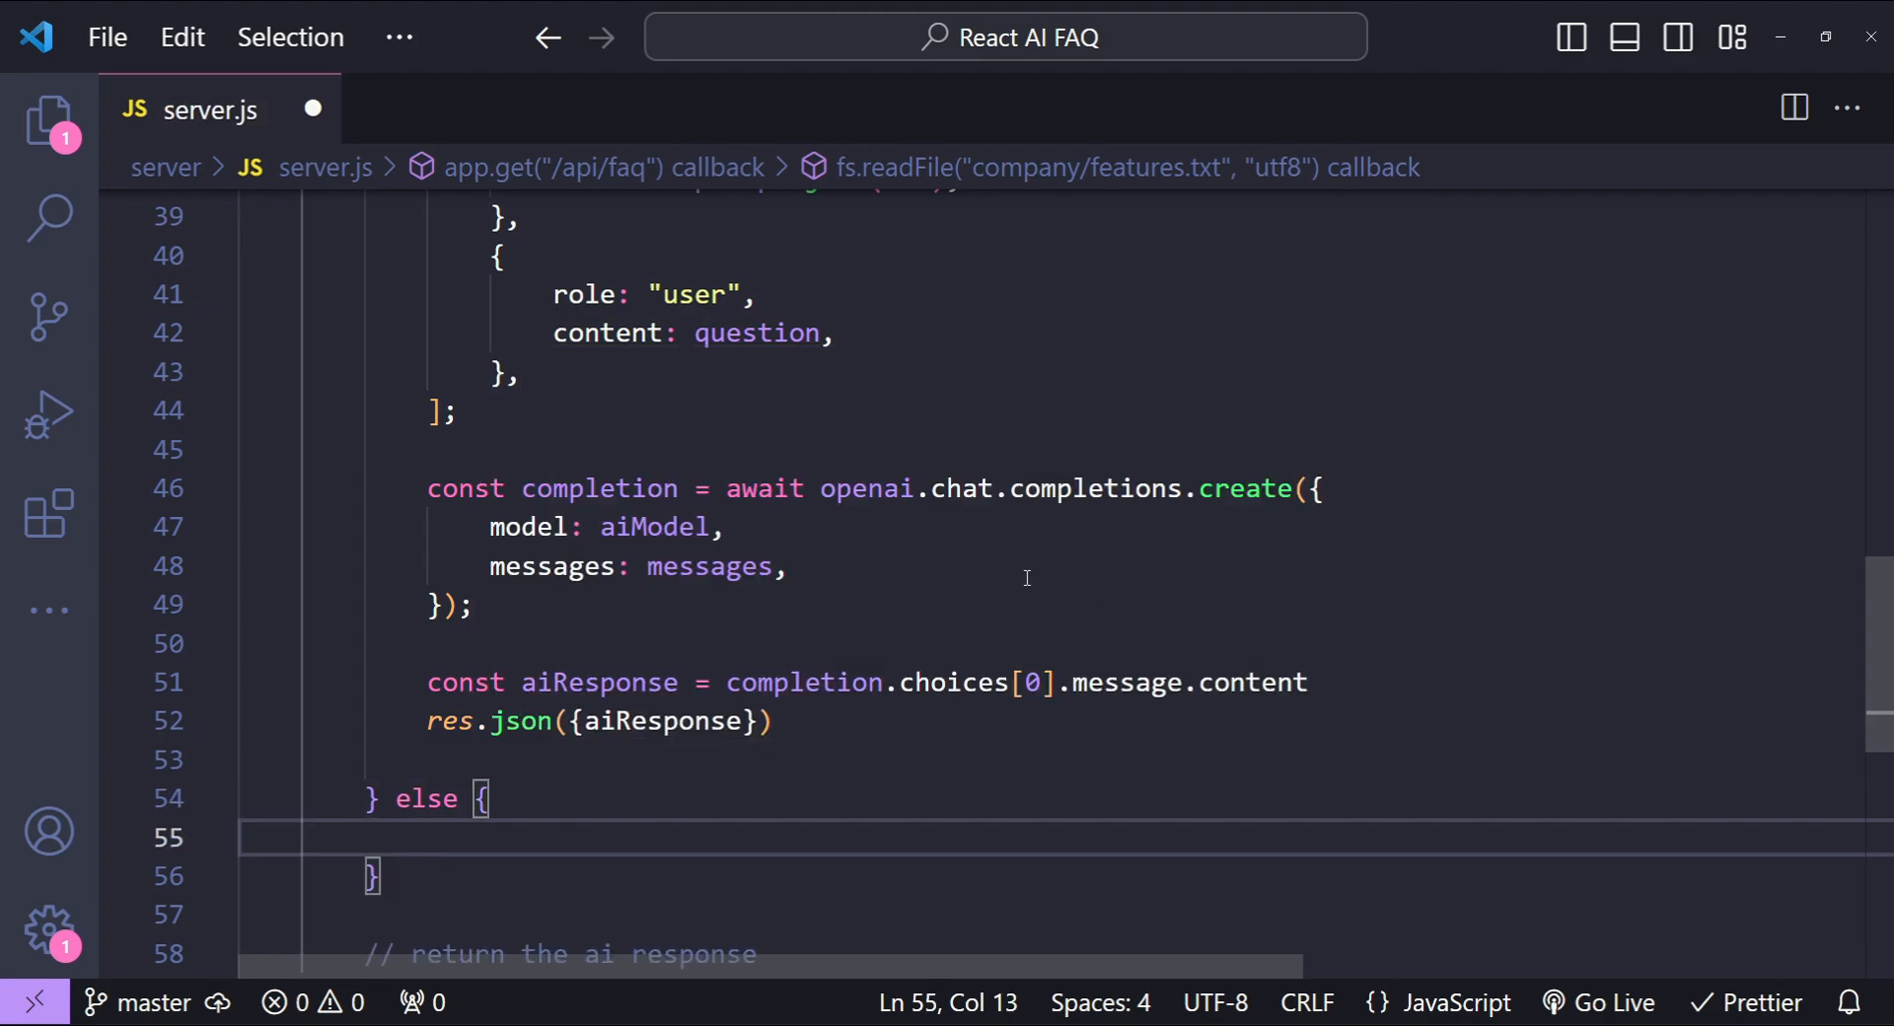
Reply res.json({ message: 'No question provided.' }) in the else branch, with app.listen logging the port
type("res")
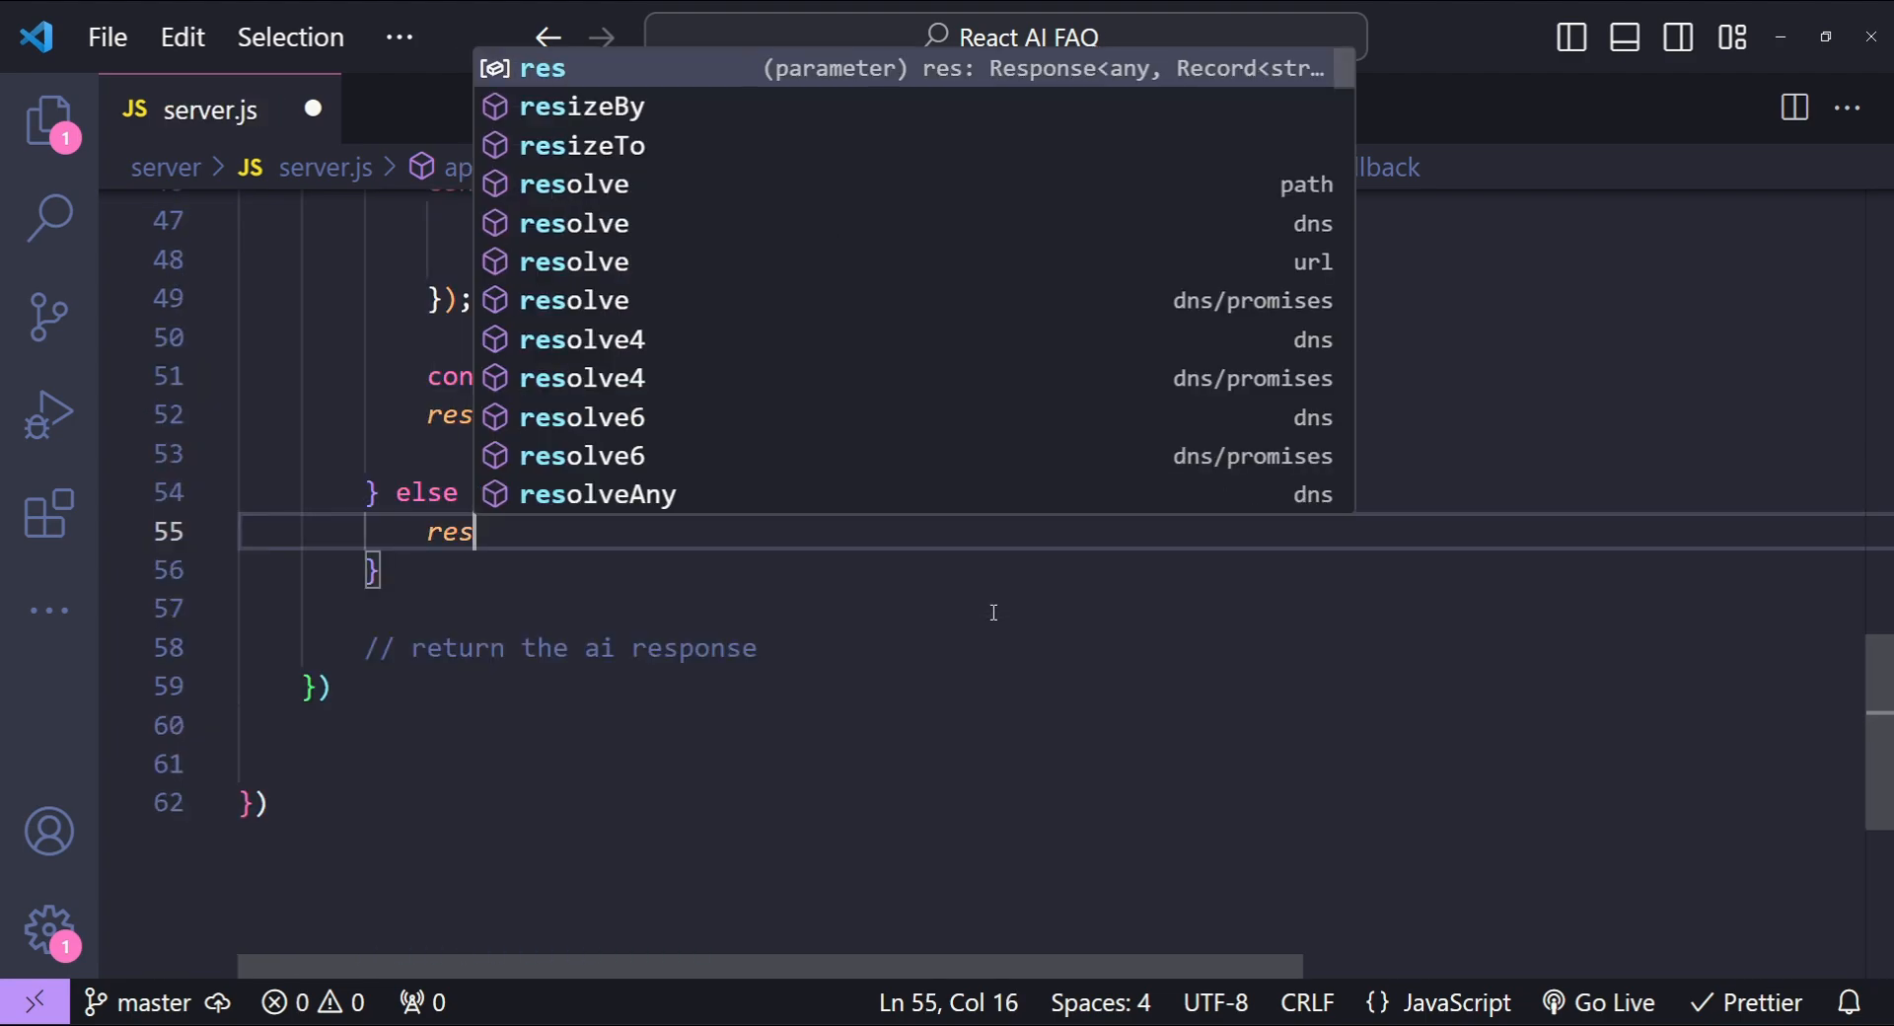
type(".json(")
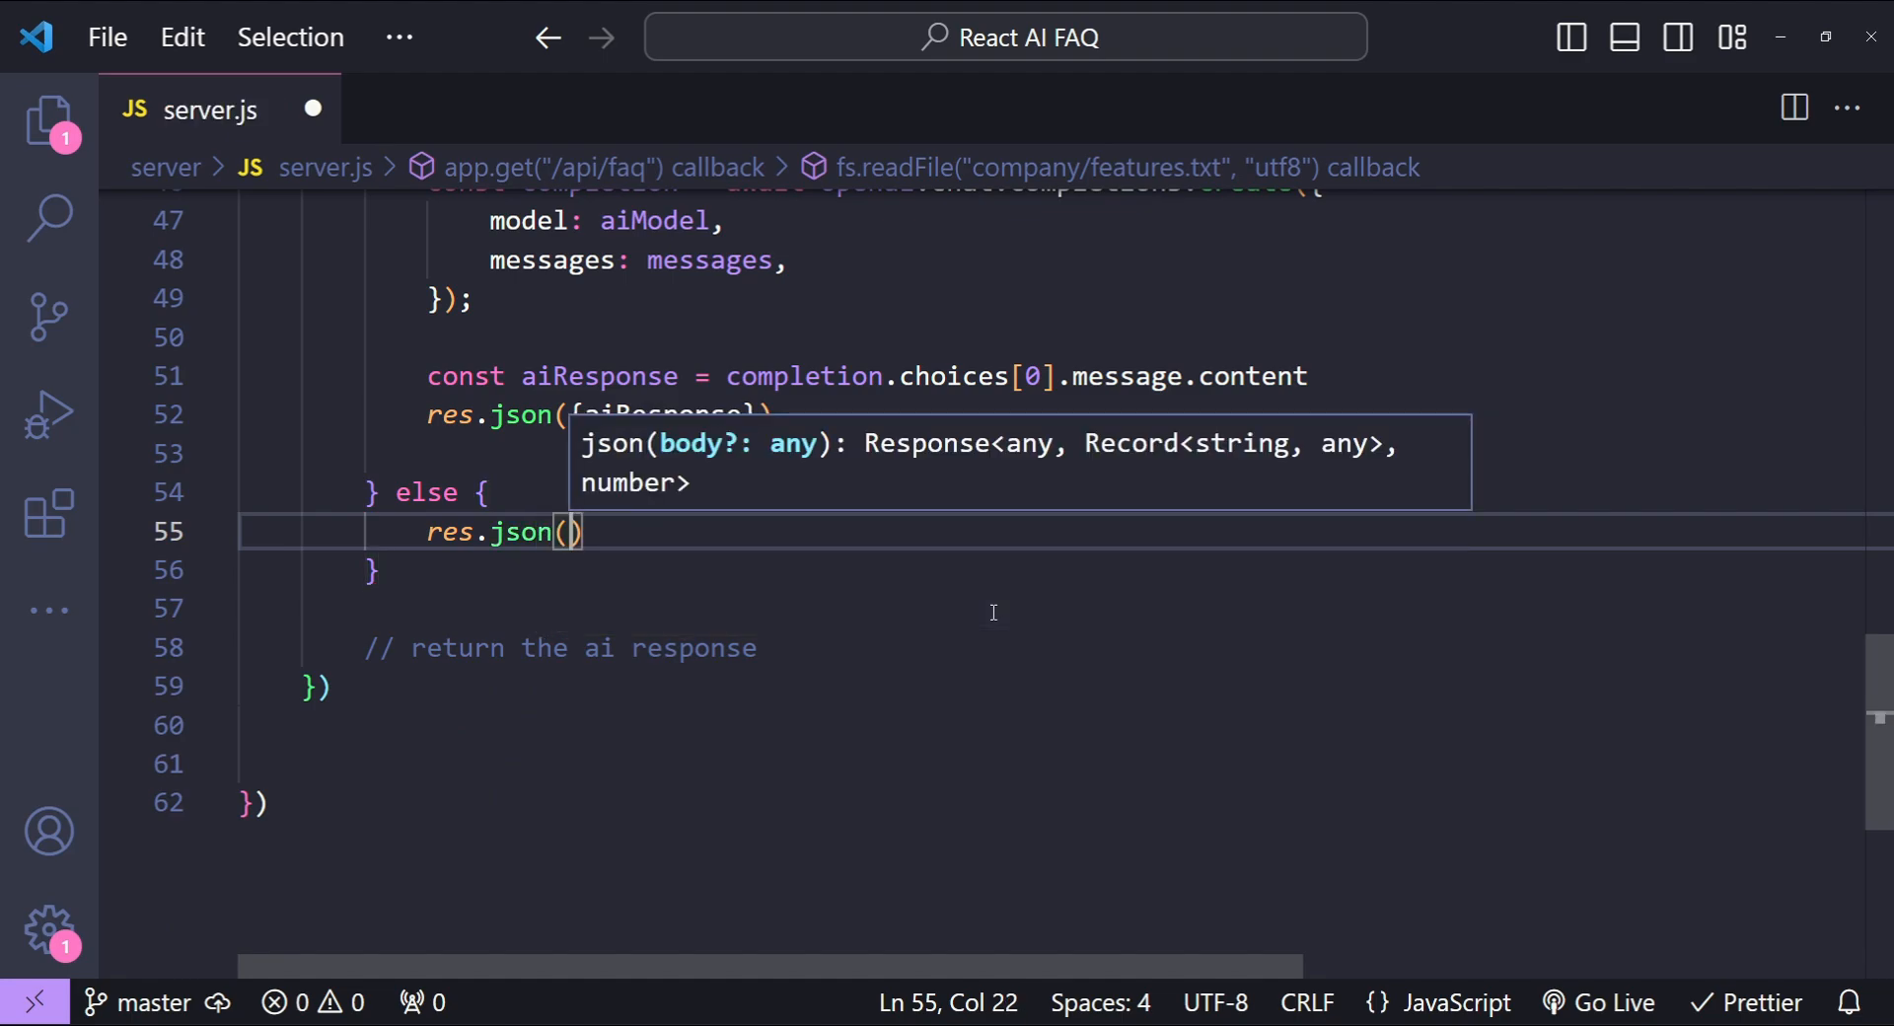
type("{message")
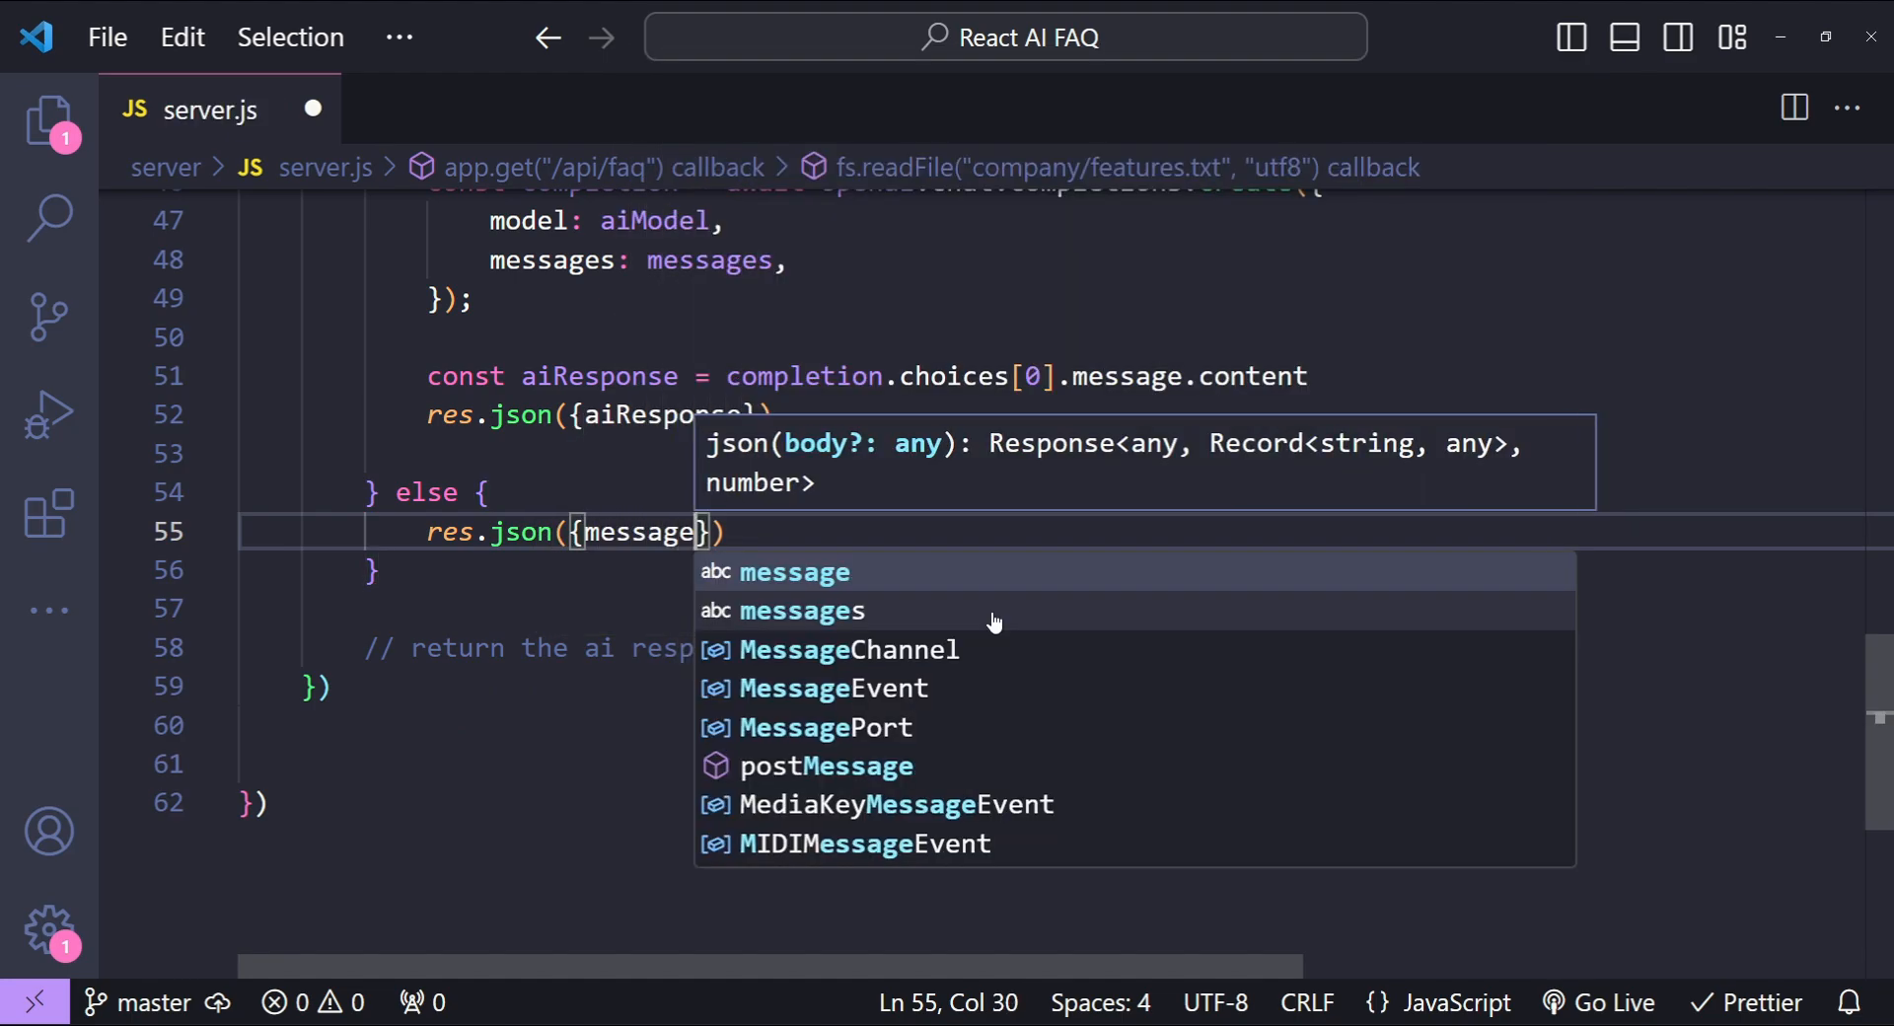
type(": '")
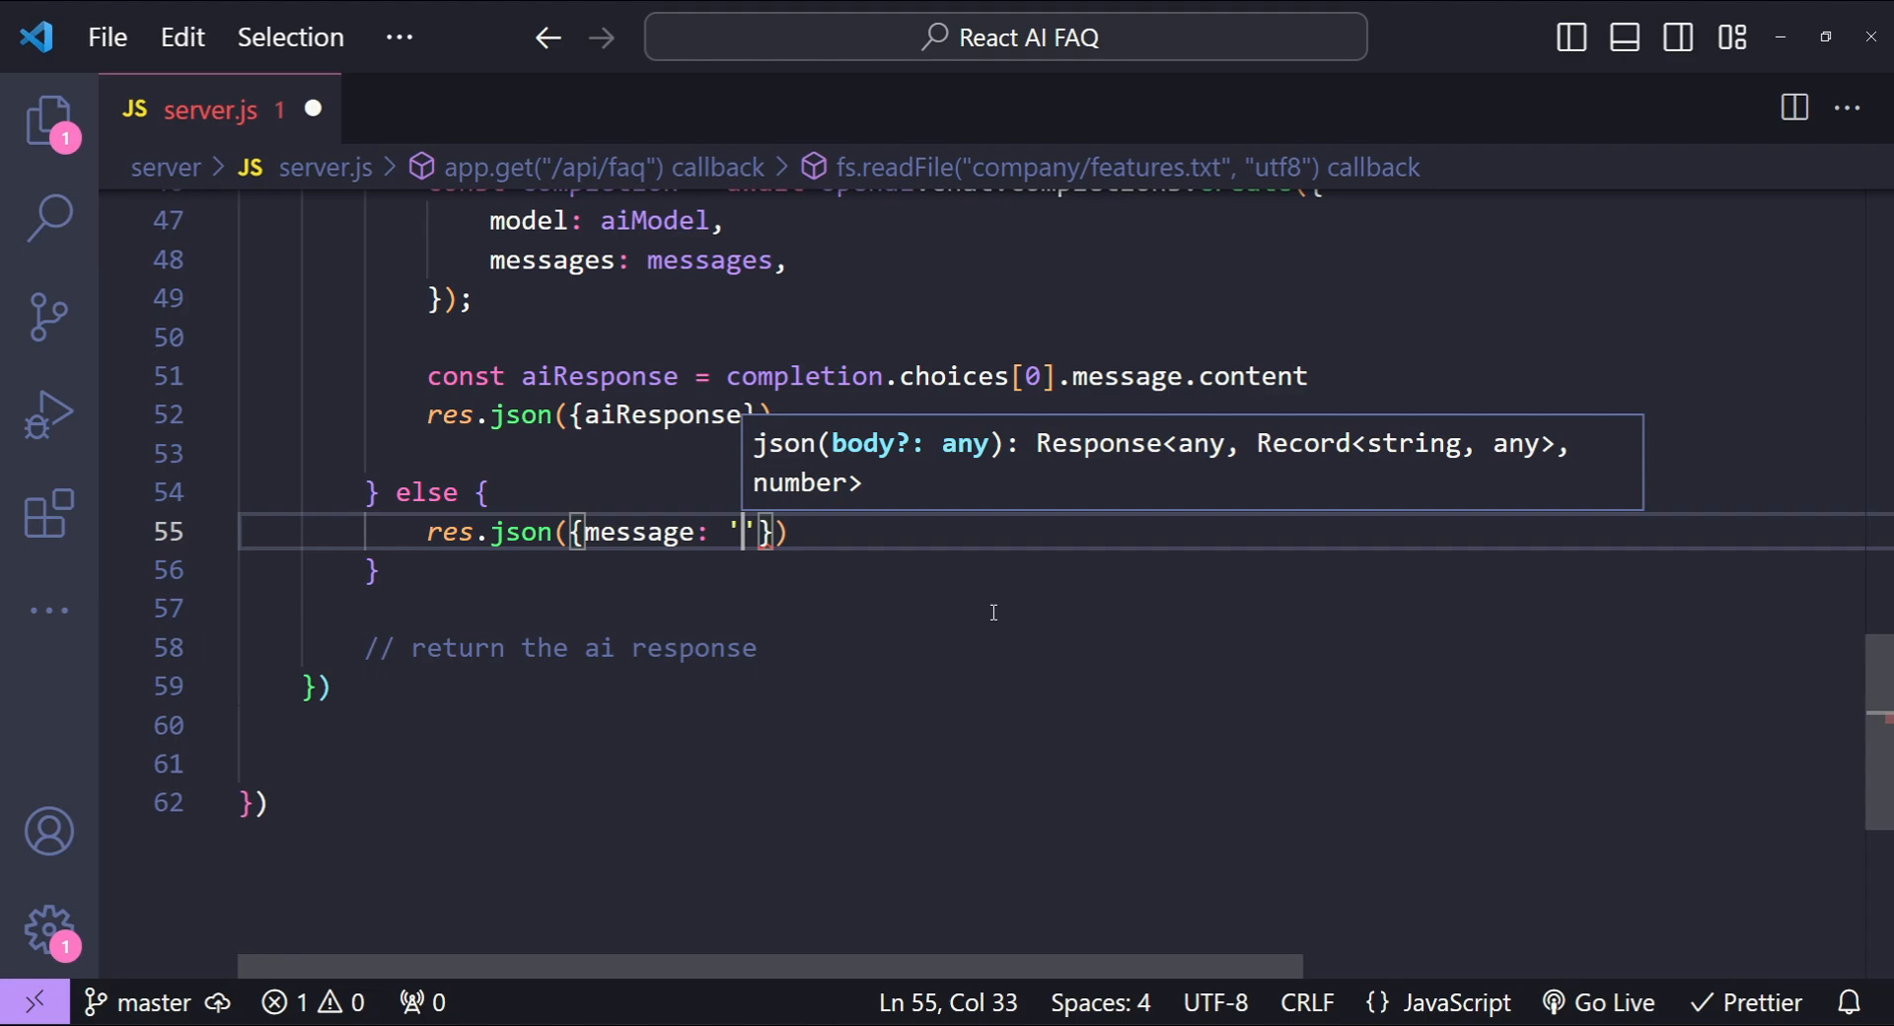
type("No question provided.")
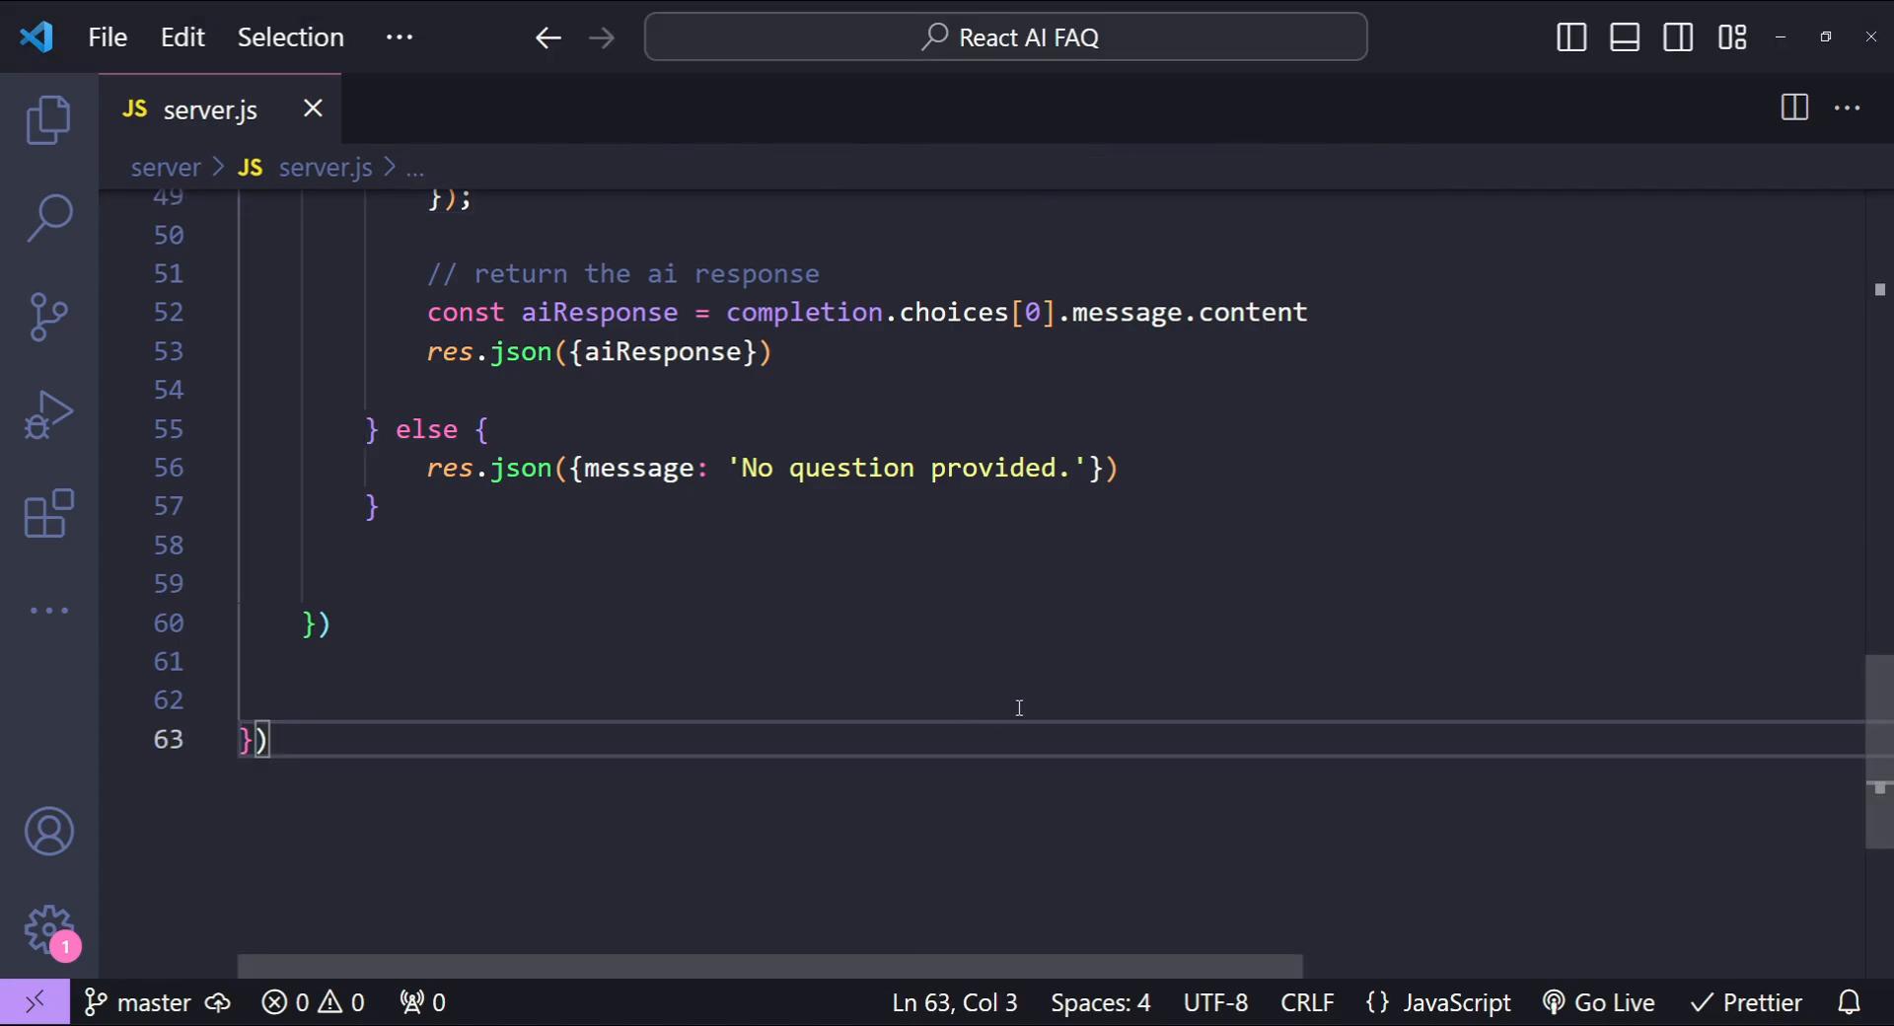
scroll("down", 3)
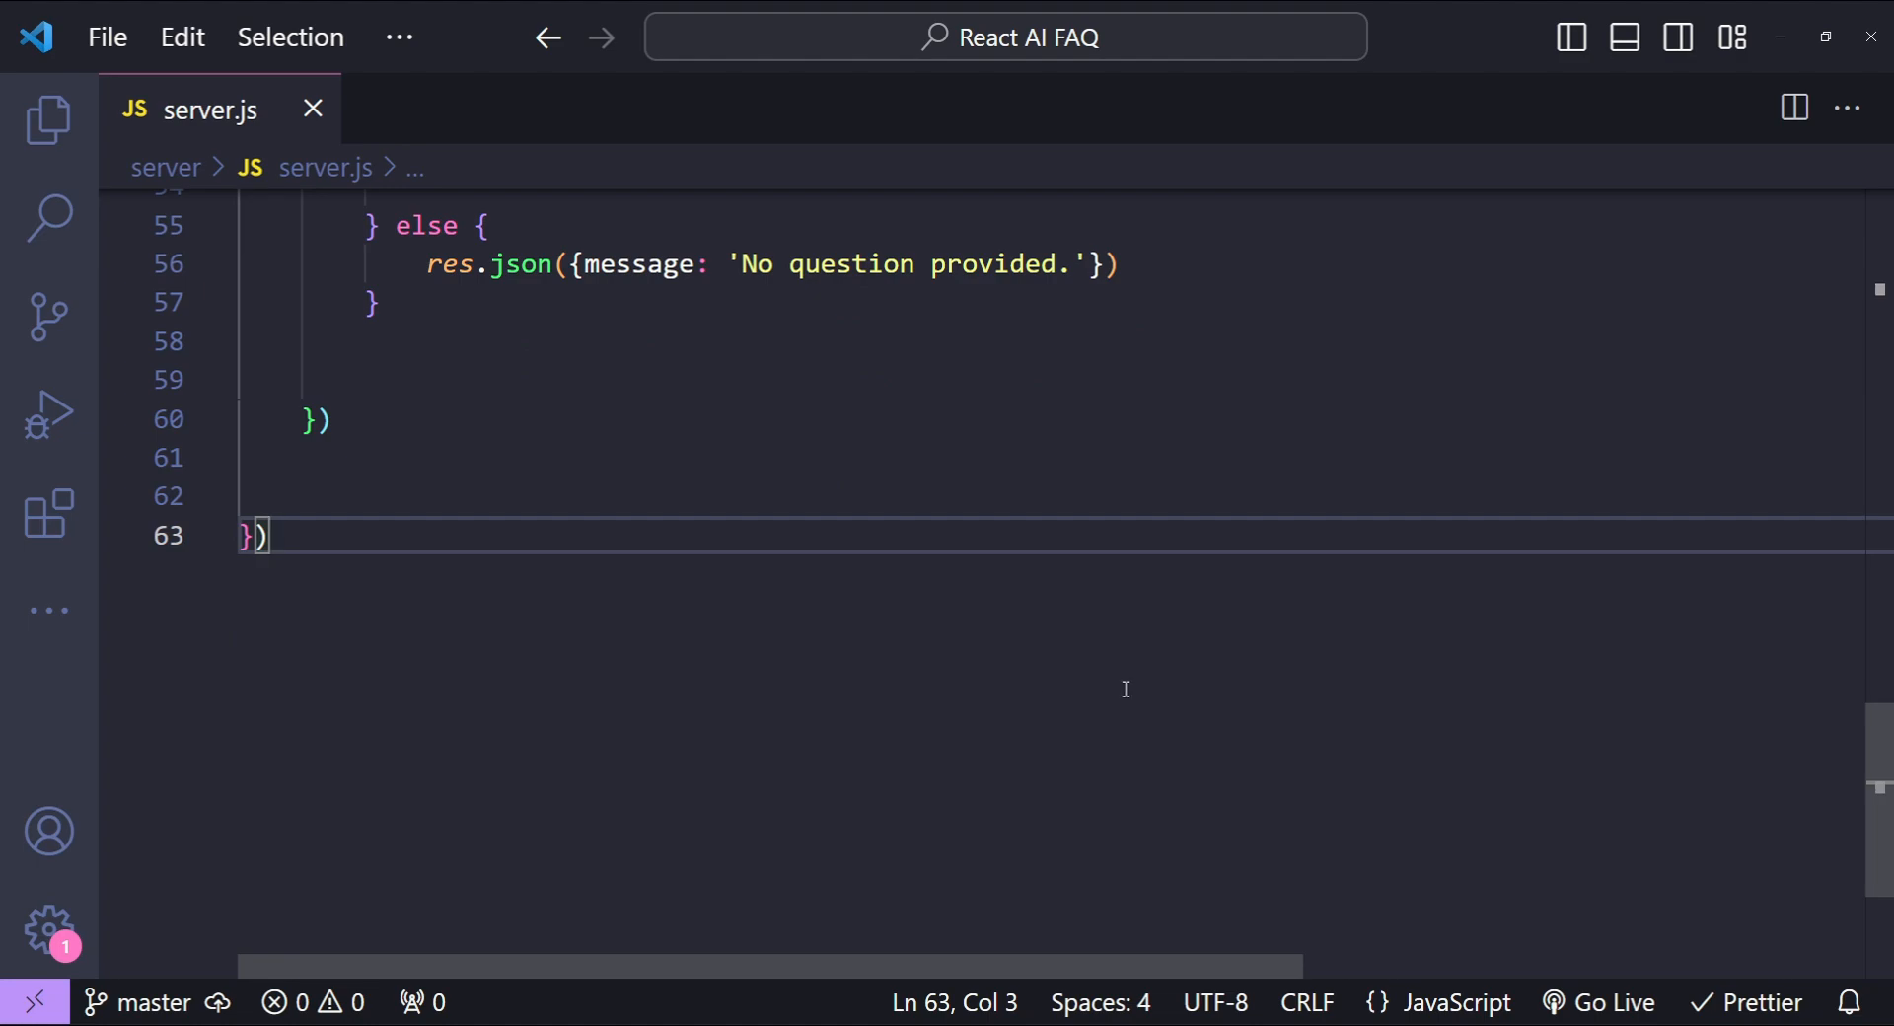
mouse_move(1282, 669)
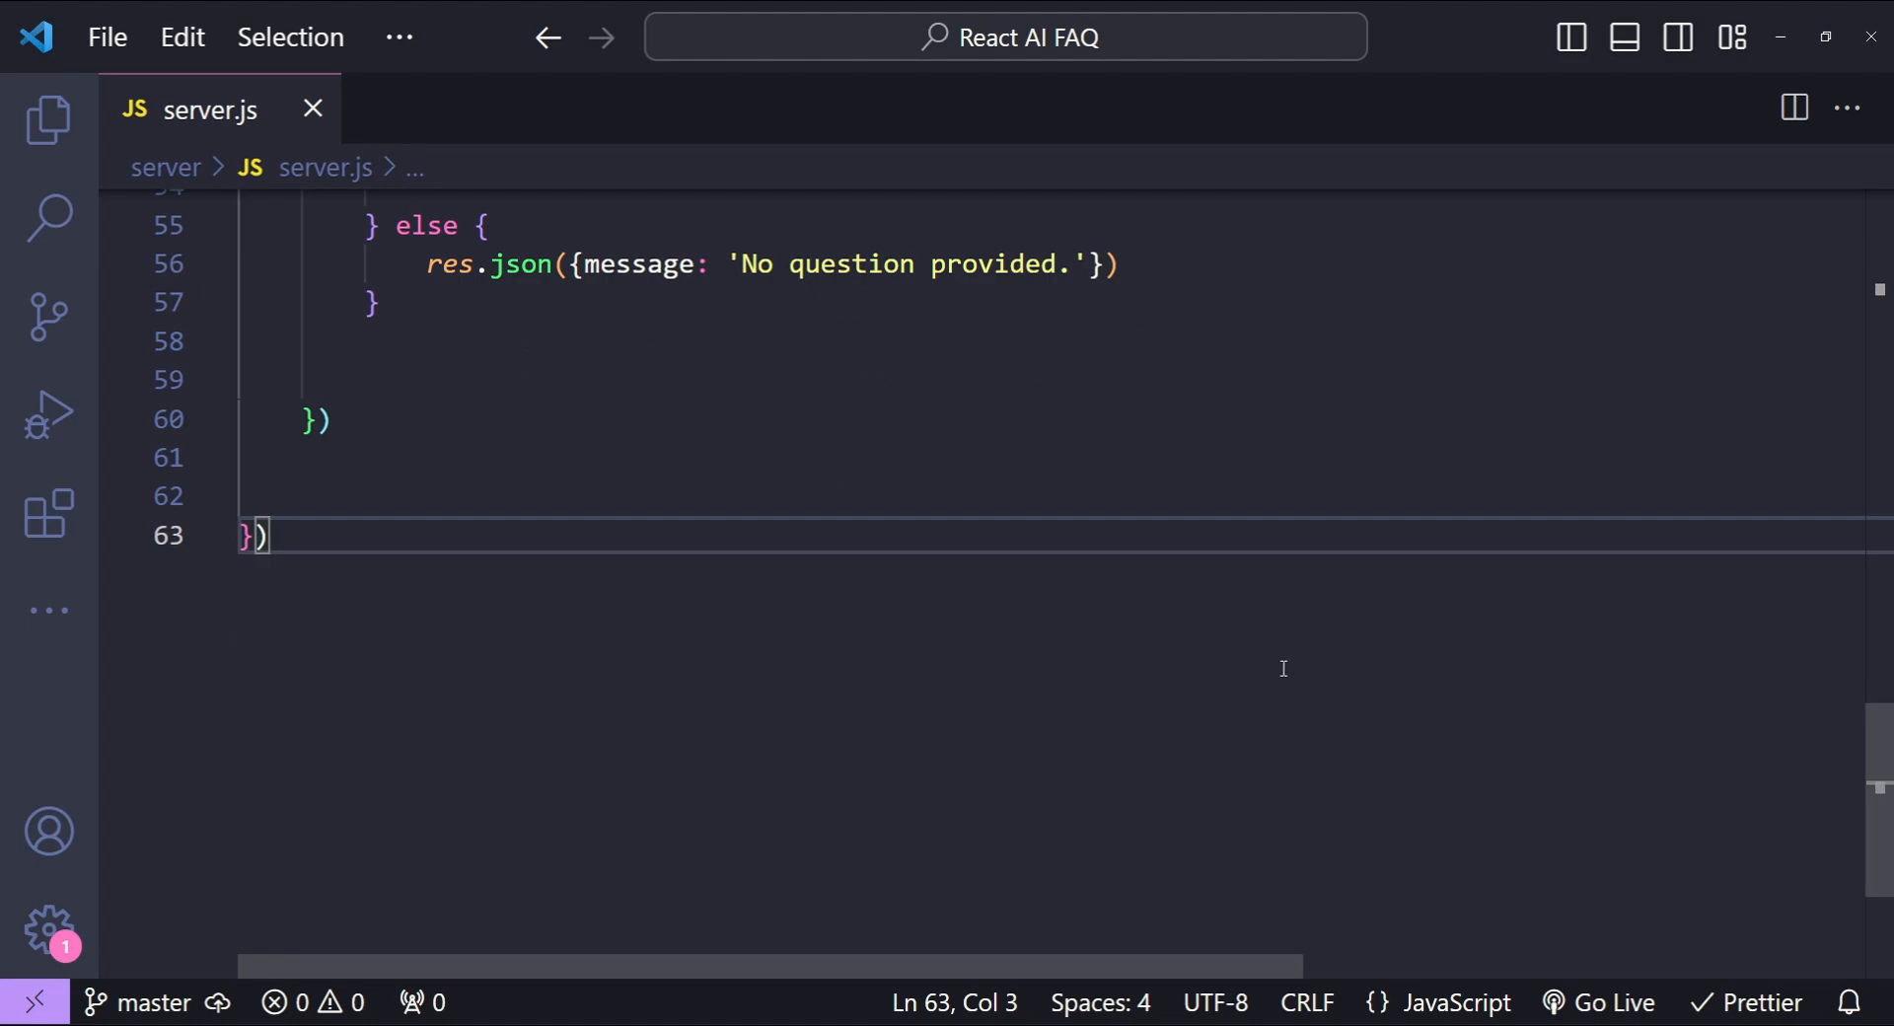
type("app.listen(PORT, () => console.log(`Server running on port ${PORT}`));")
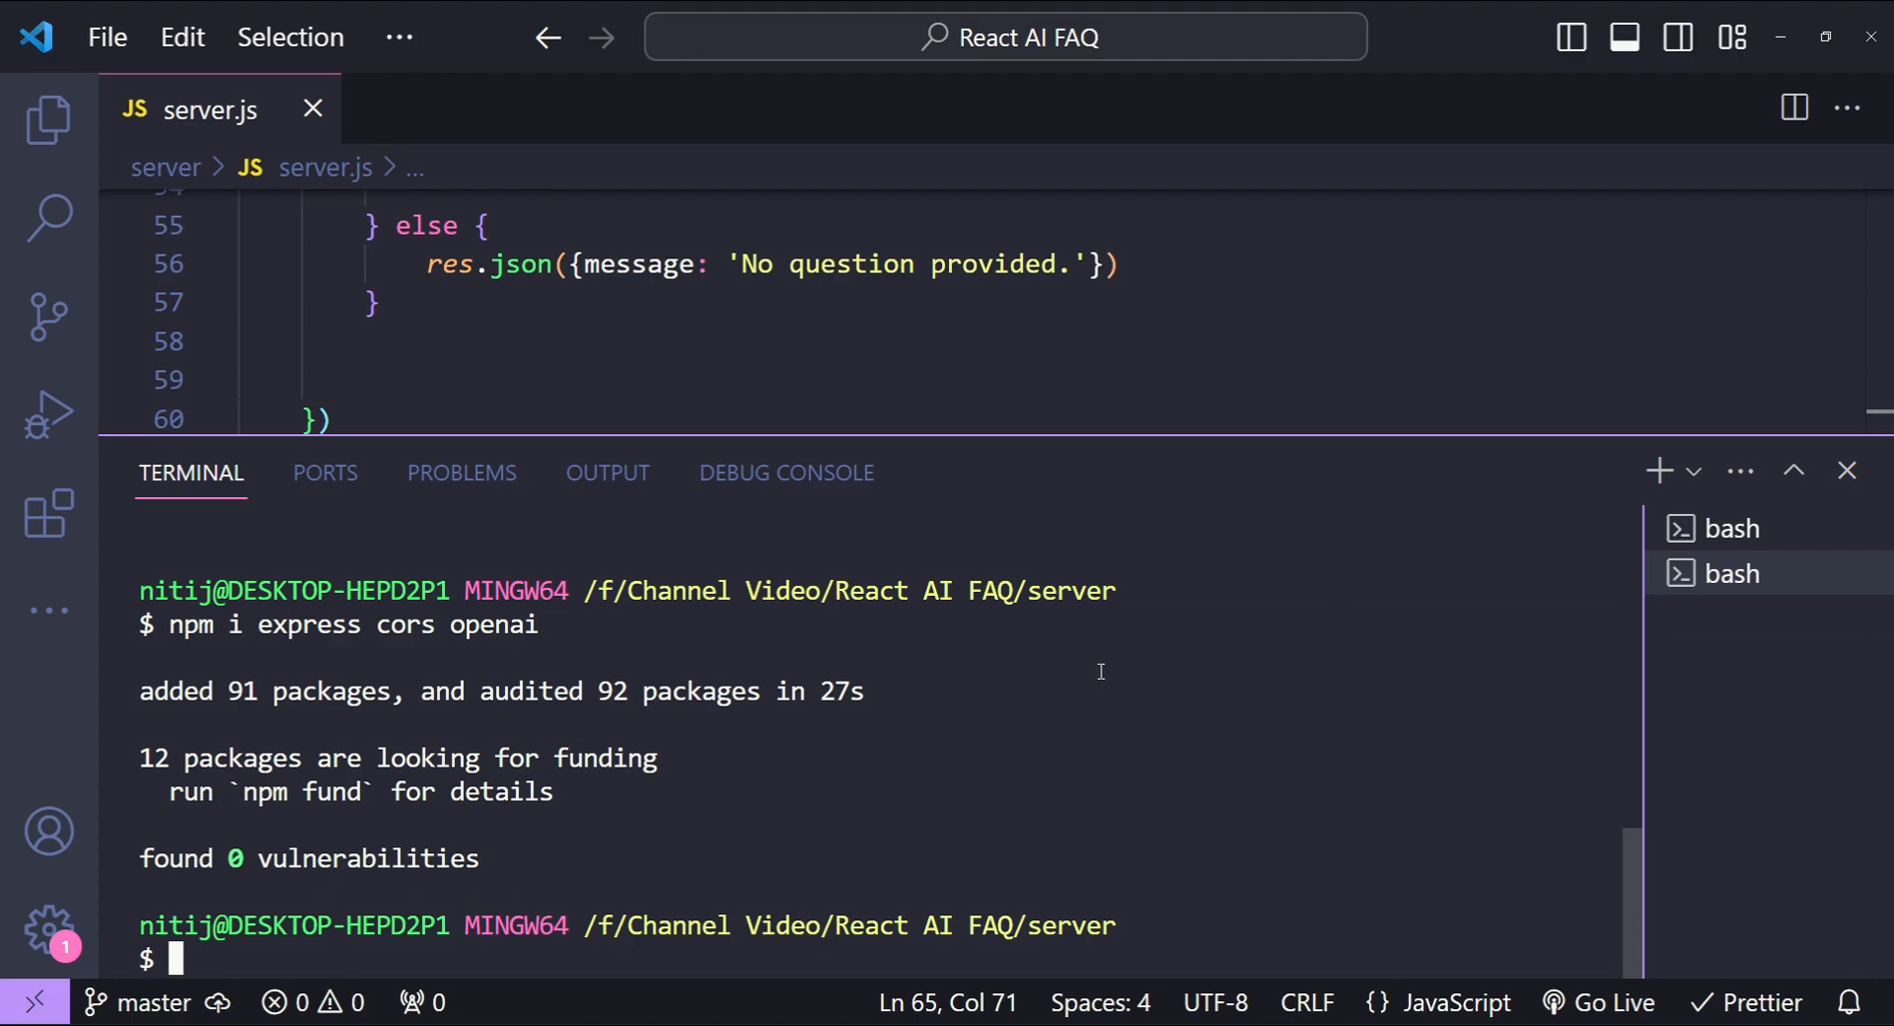
mouse_move(1207, 649)
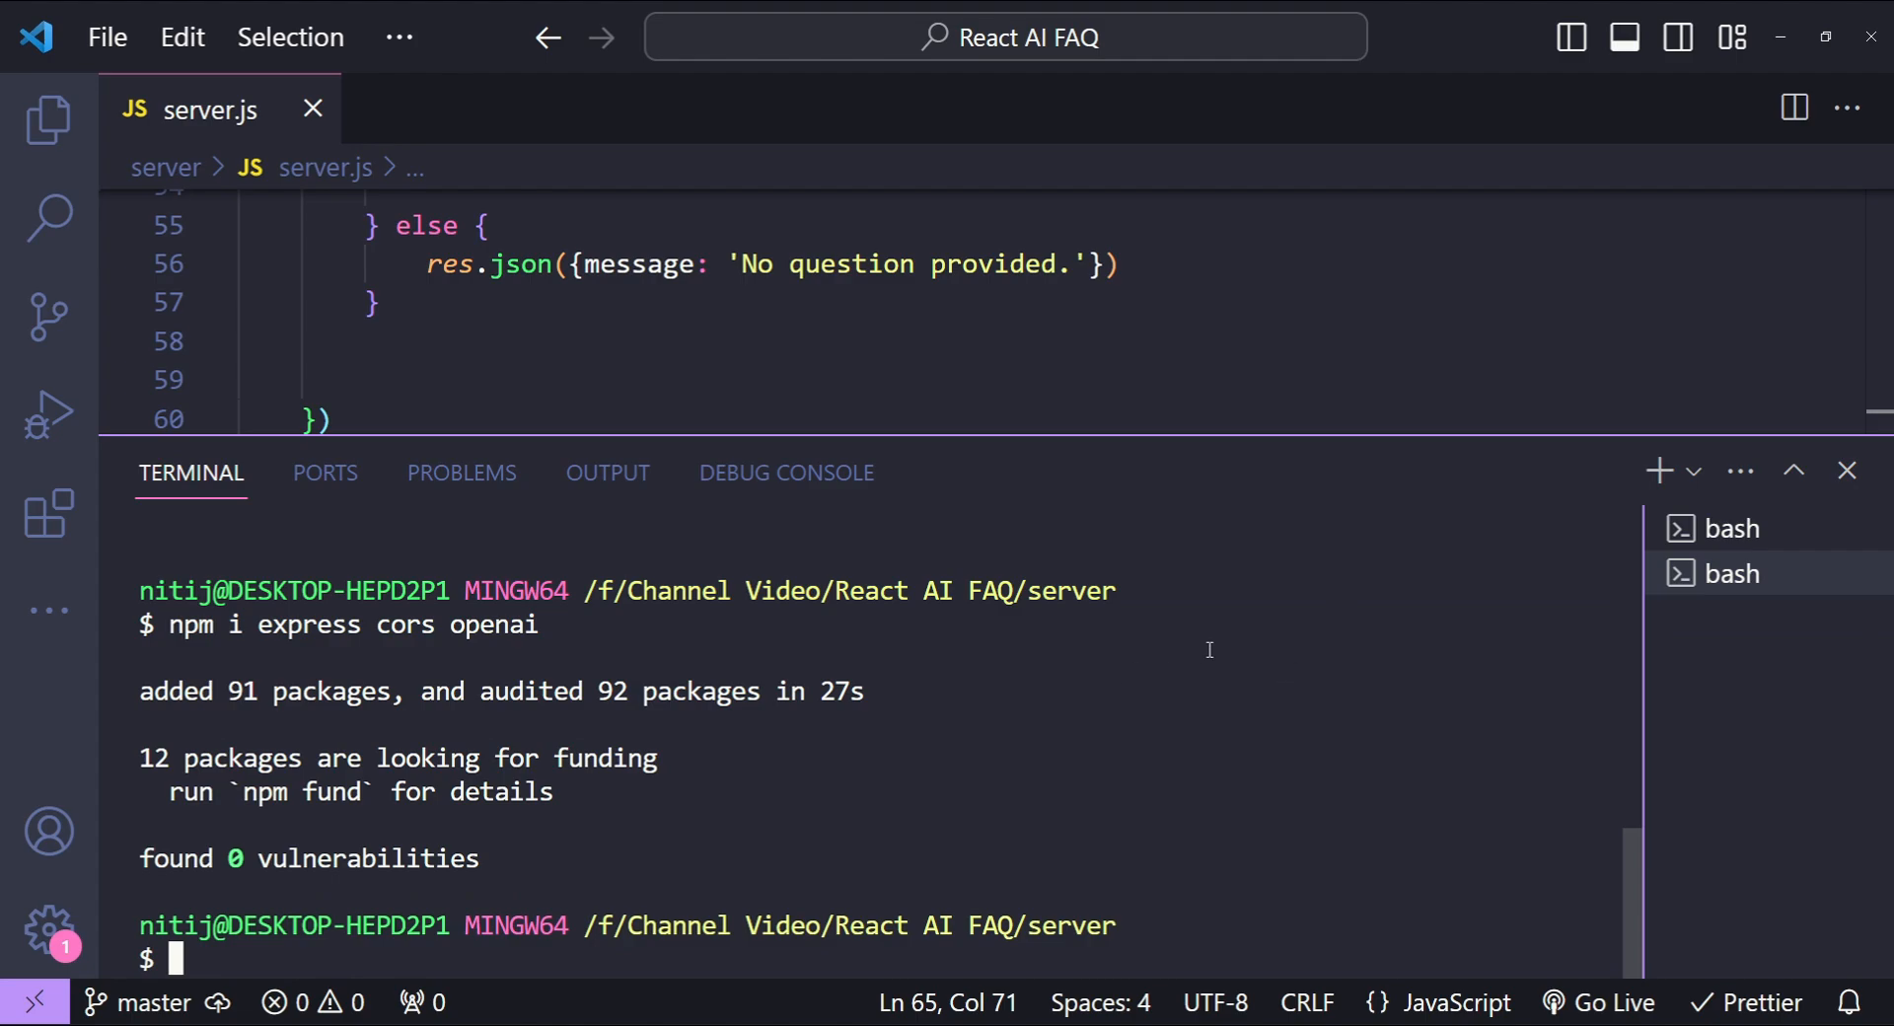
mouse_move(1361, 673)
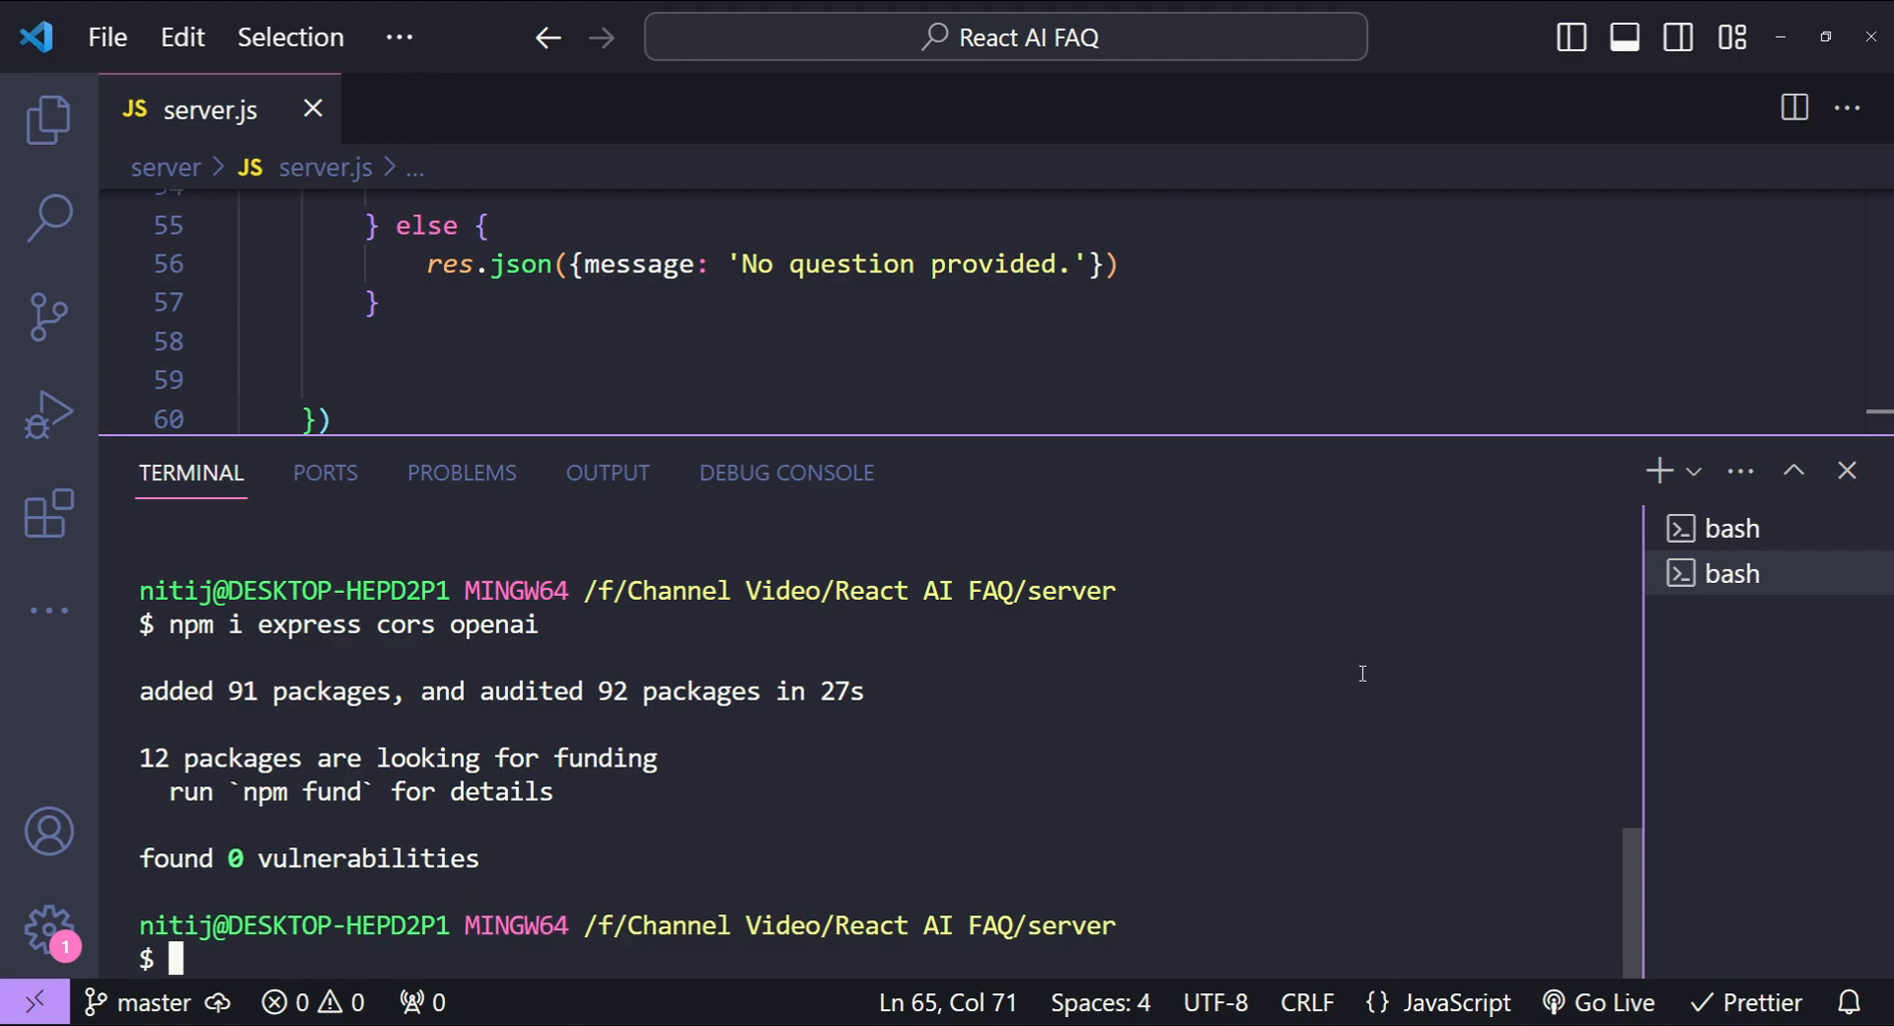
Start the backend from the terminal with node server
type("node s")
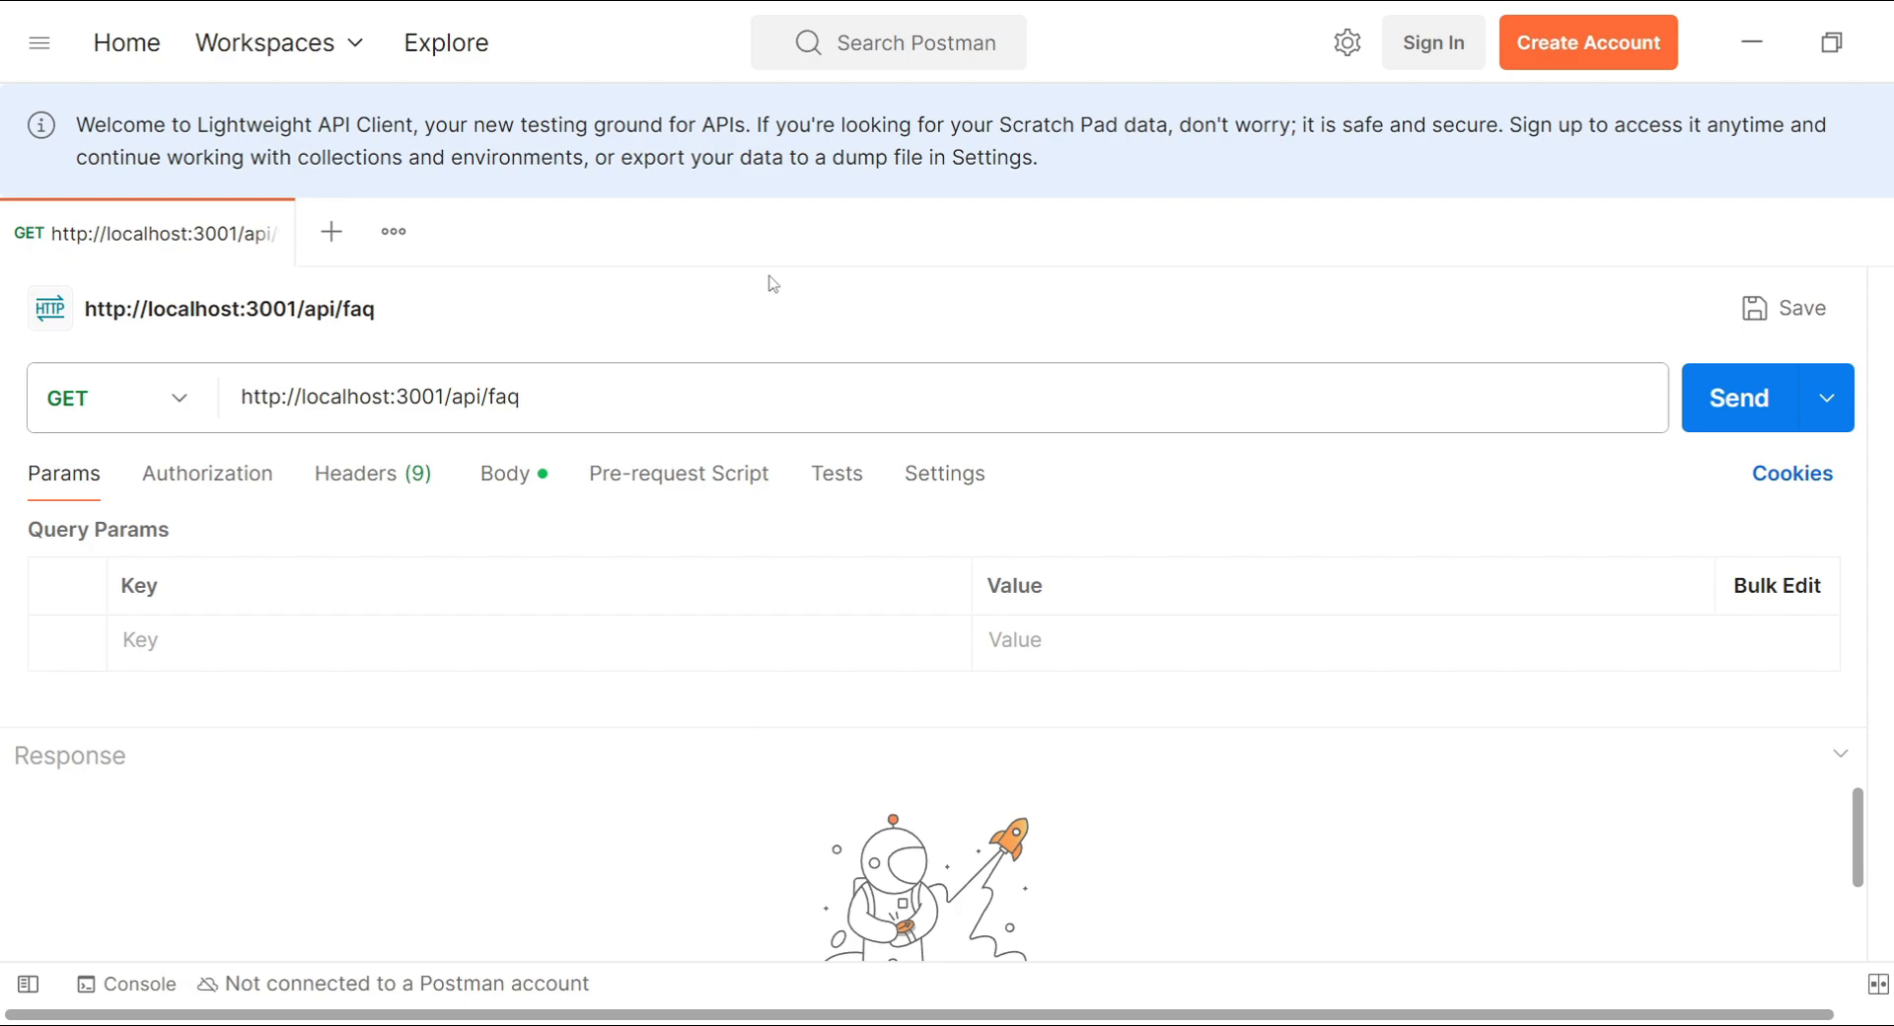
Send the FAQ request with question 'How do I get a refund?' and view the refund-policy JSON answer
left_click(319, 640)
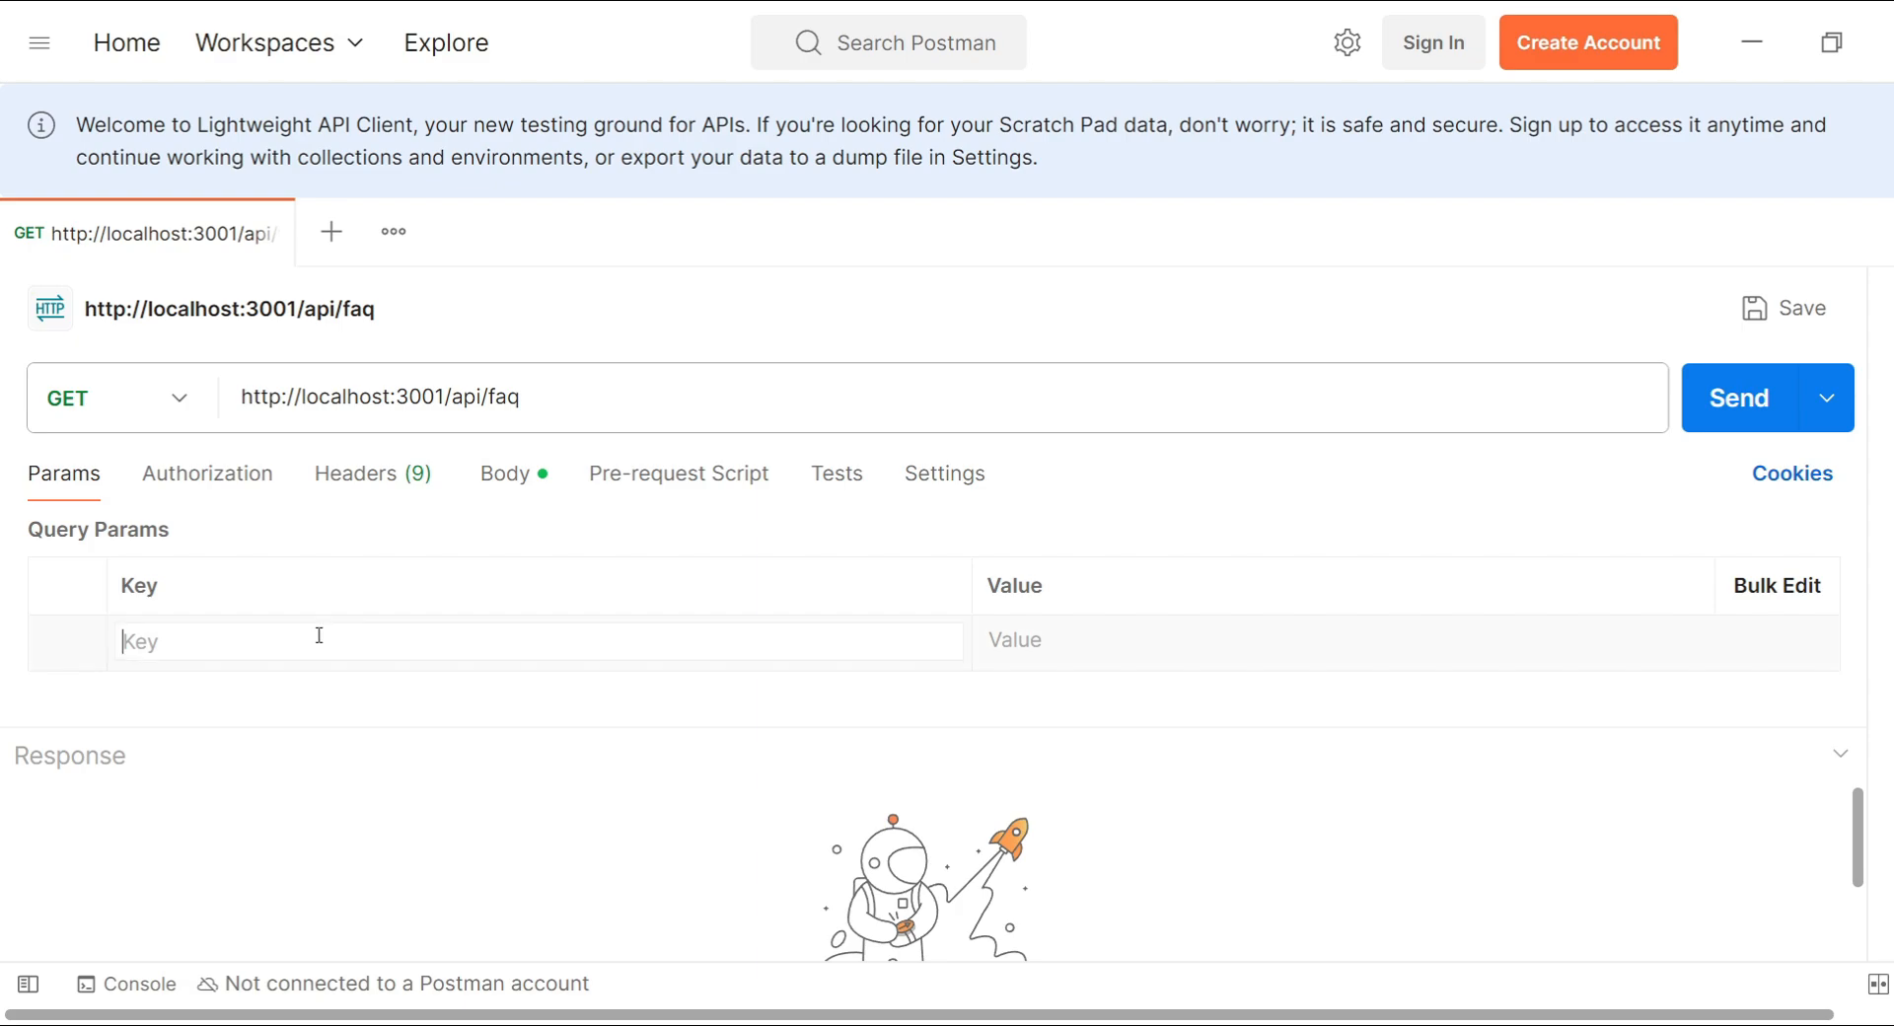
type("question")
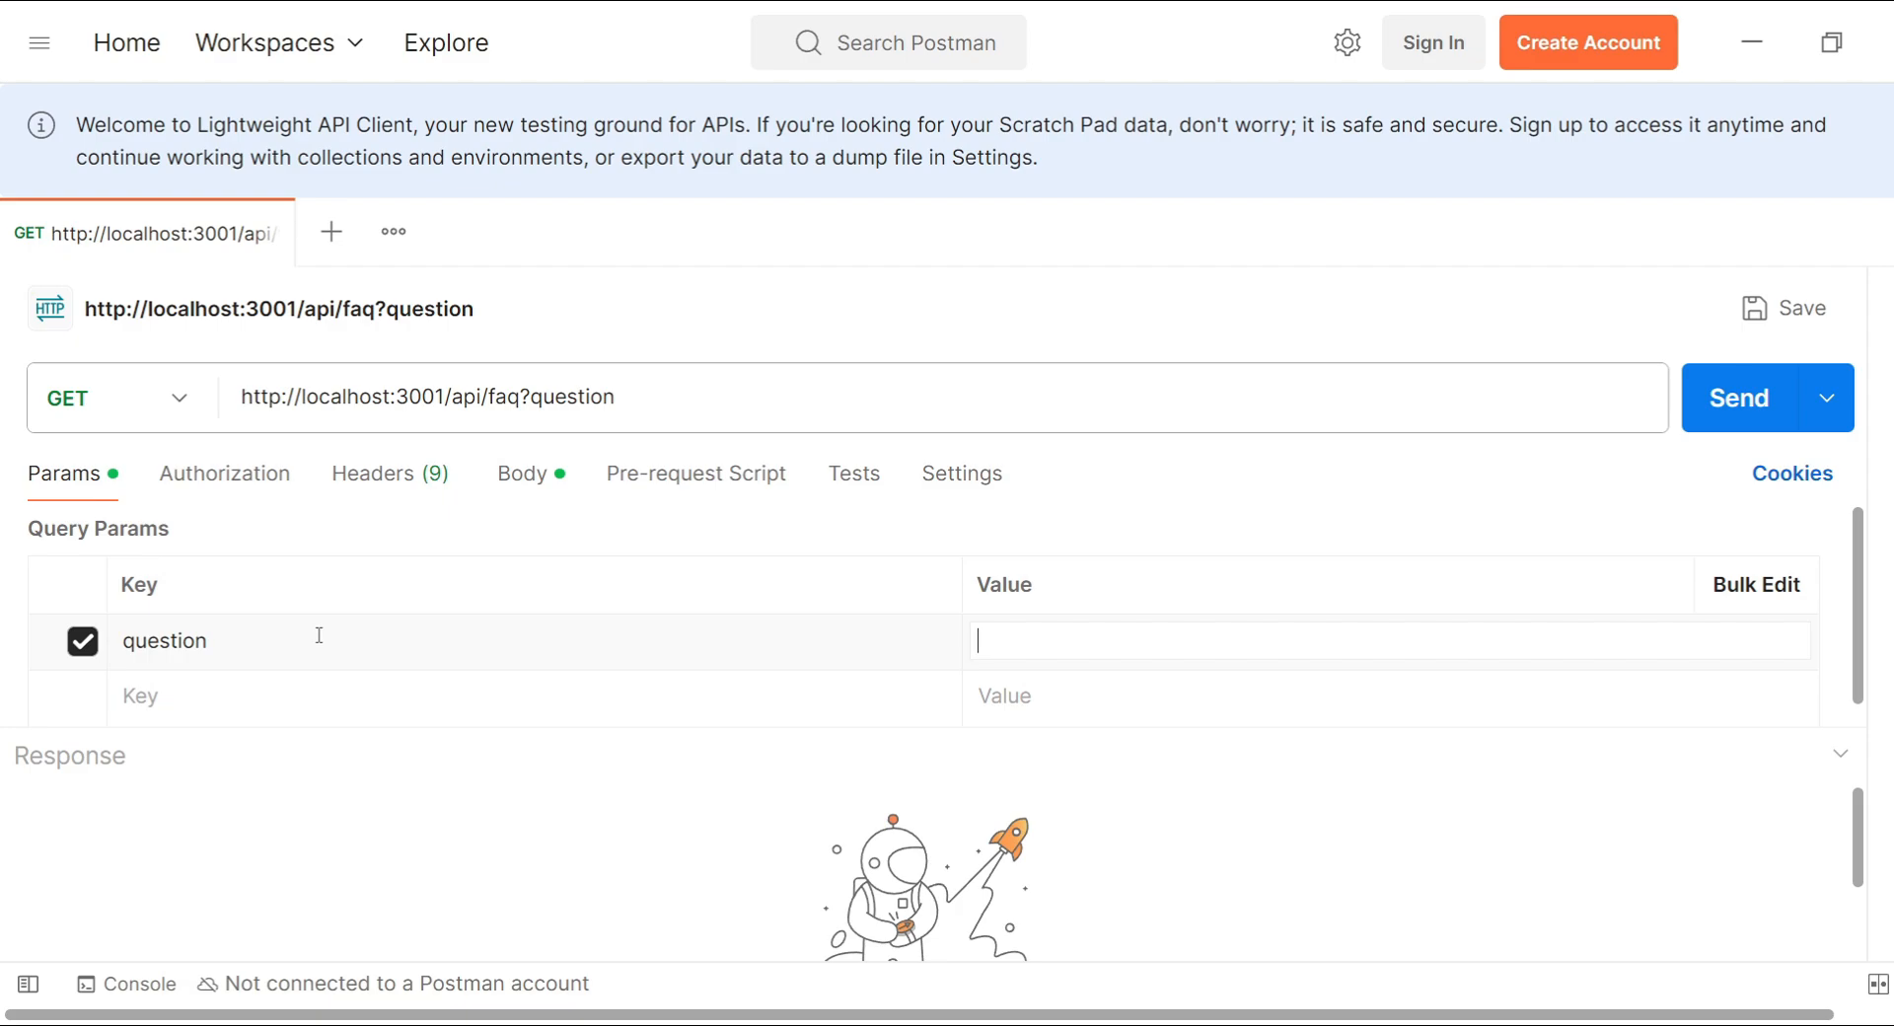
type("How")
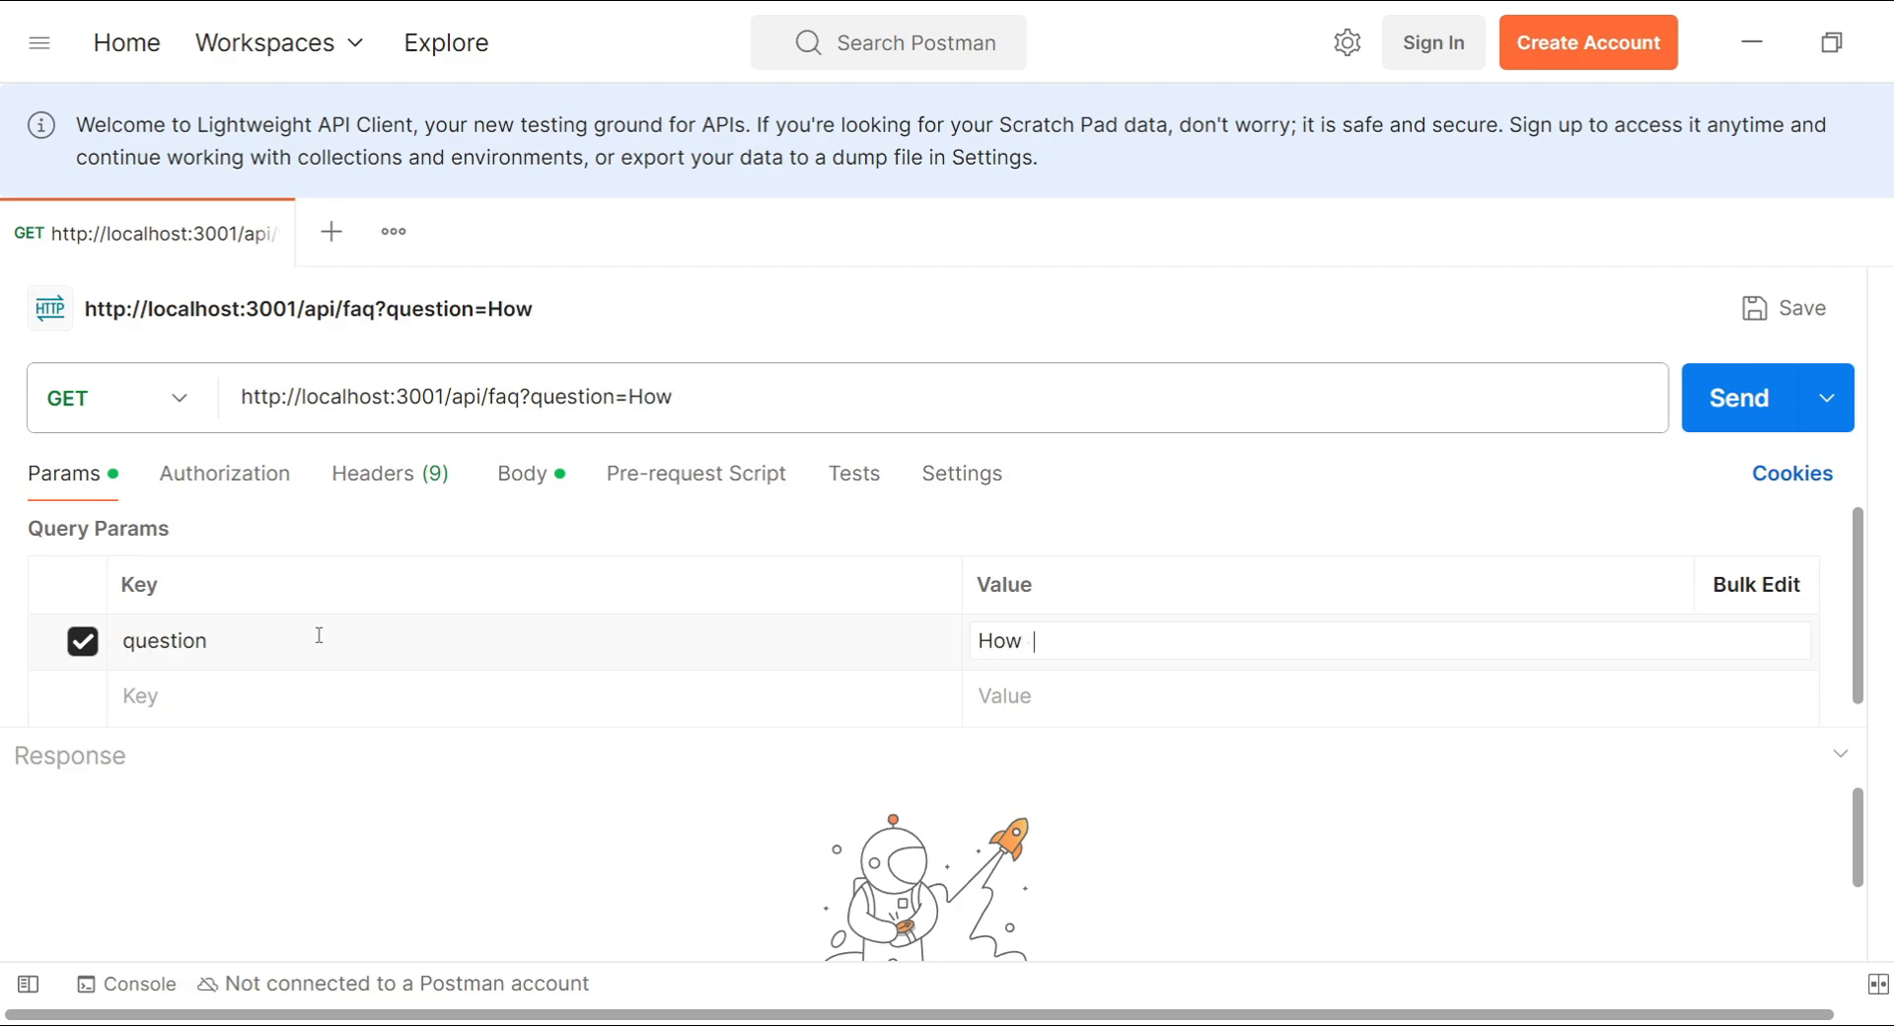
type("do I get")
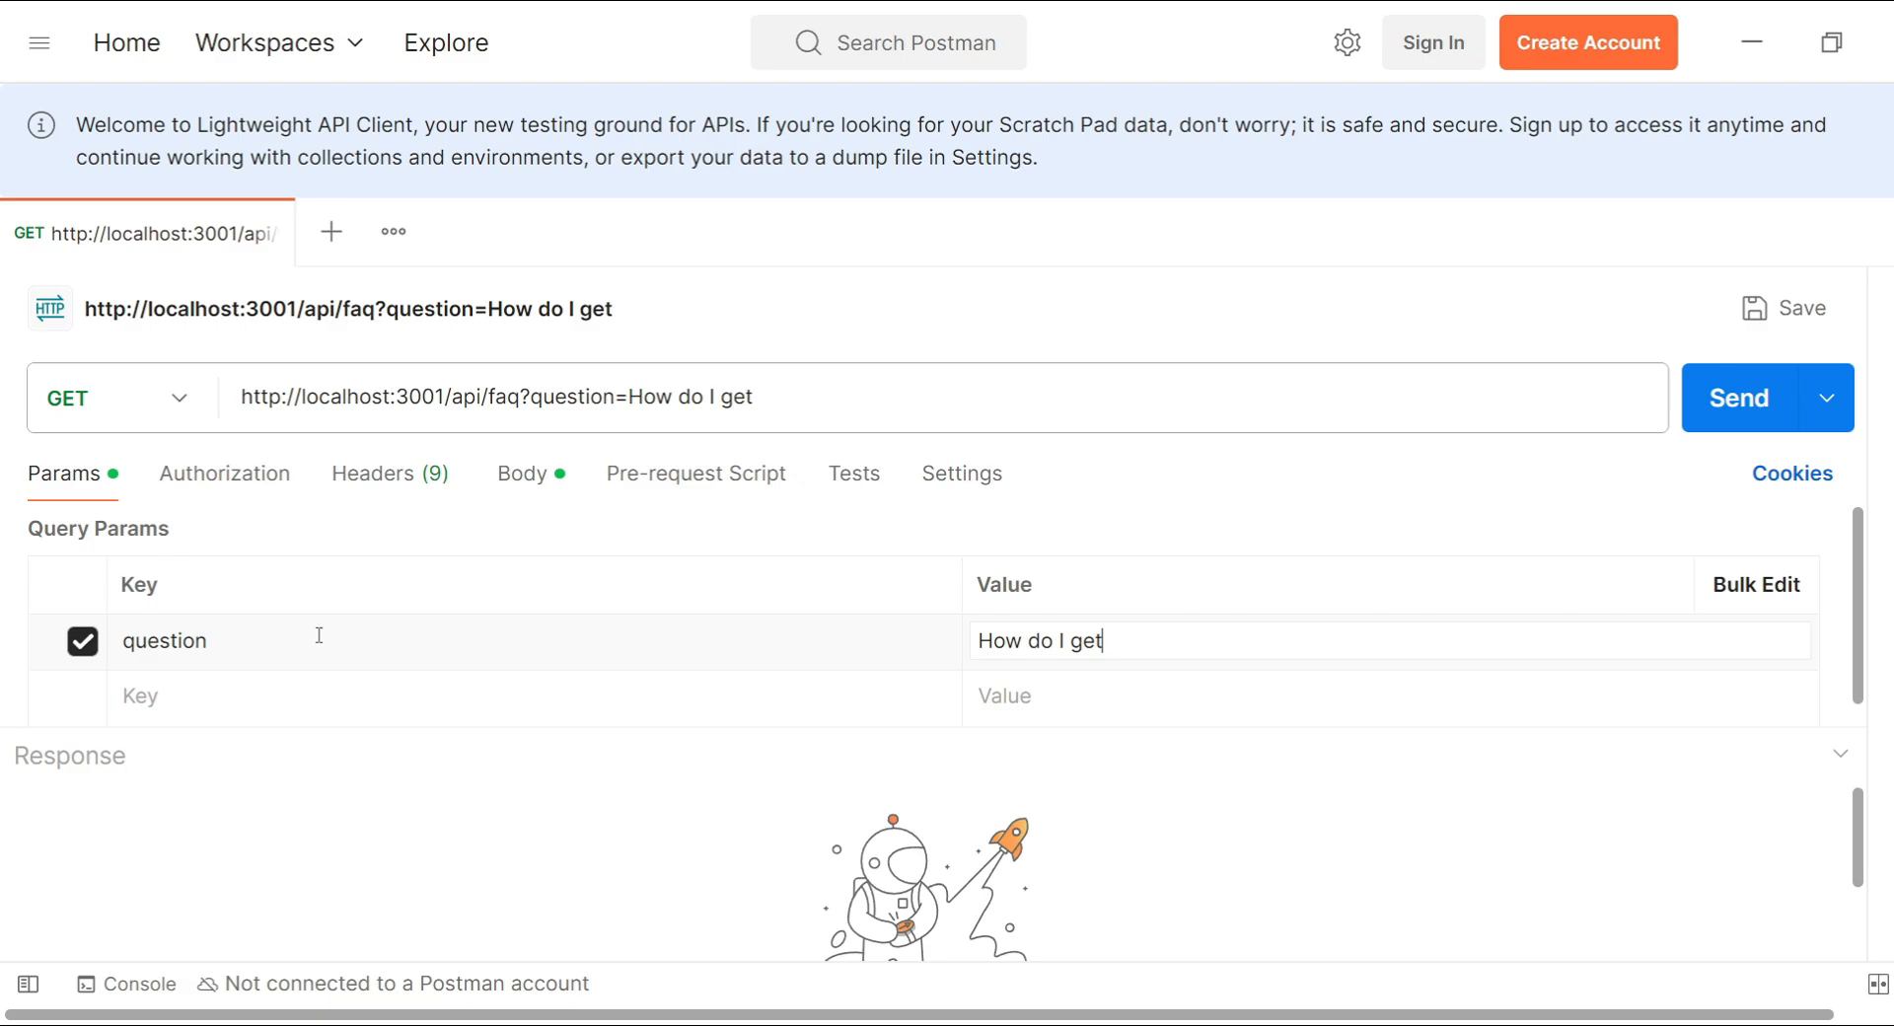
type("a refund?")
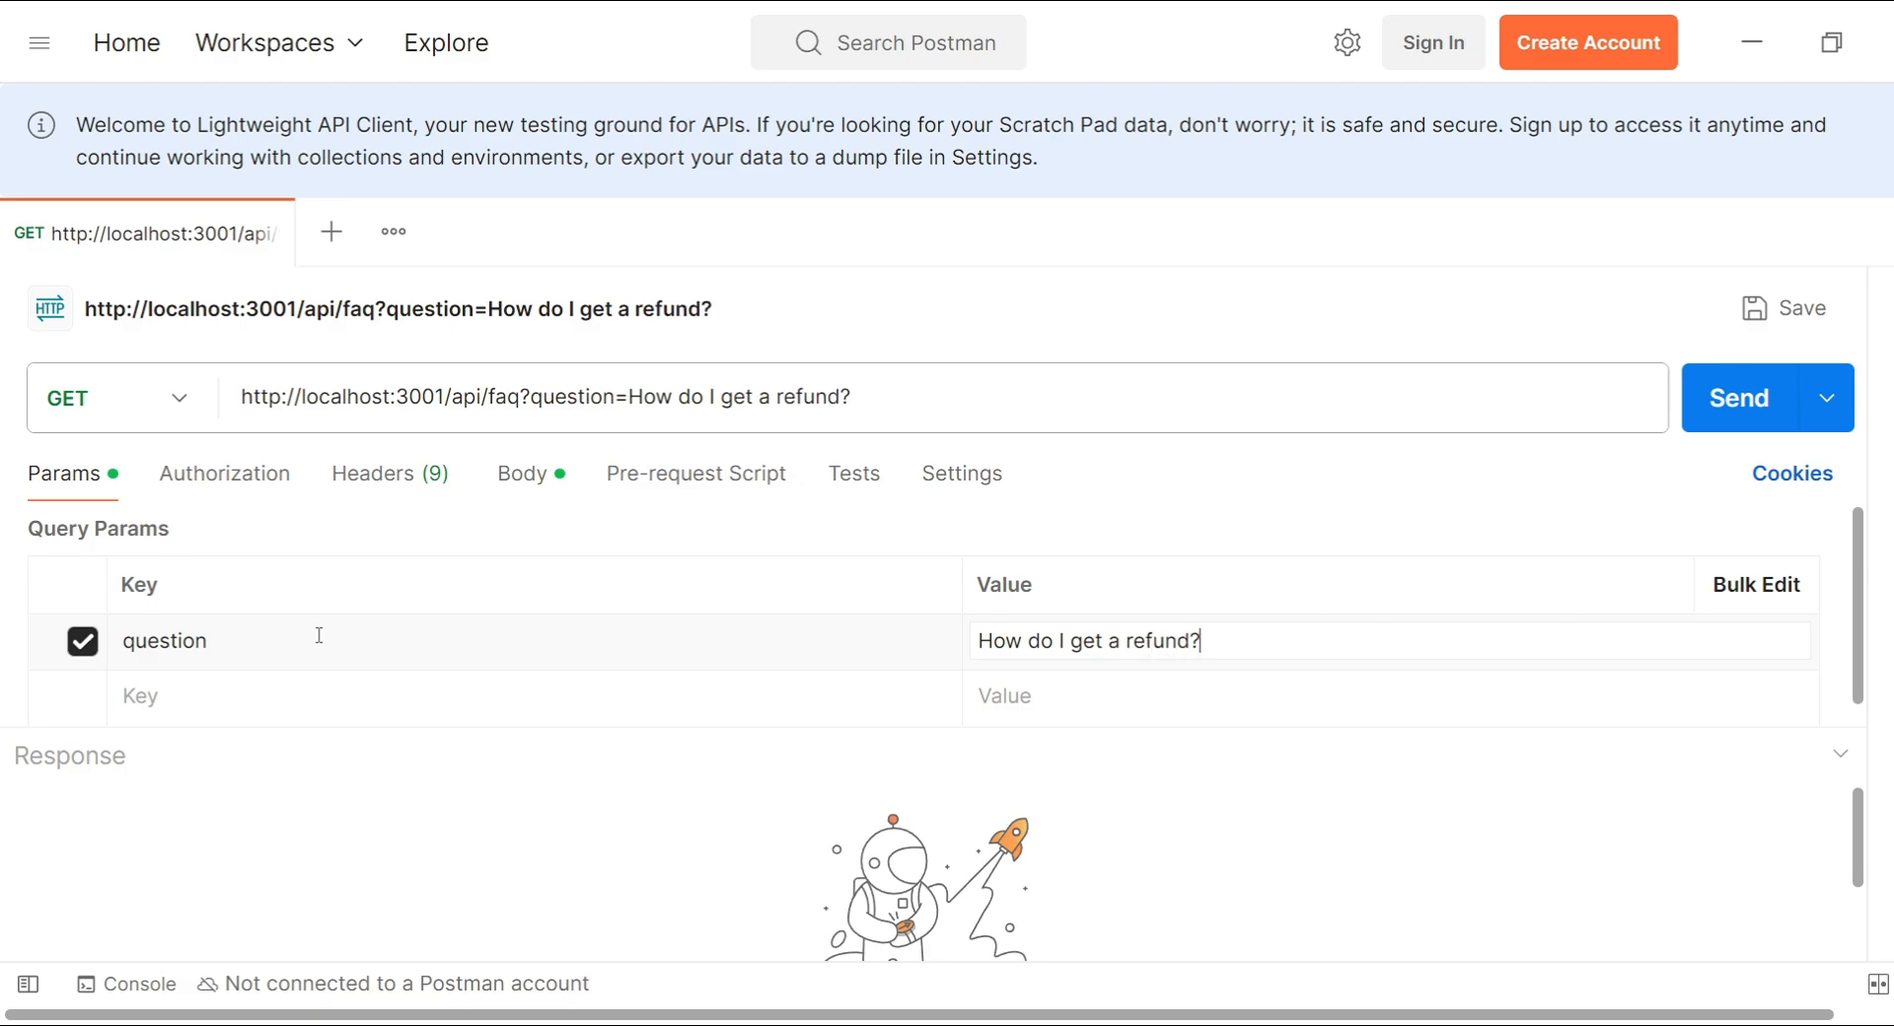
left_click(1740, 398)
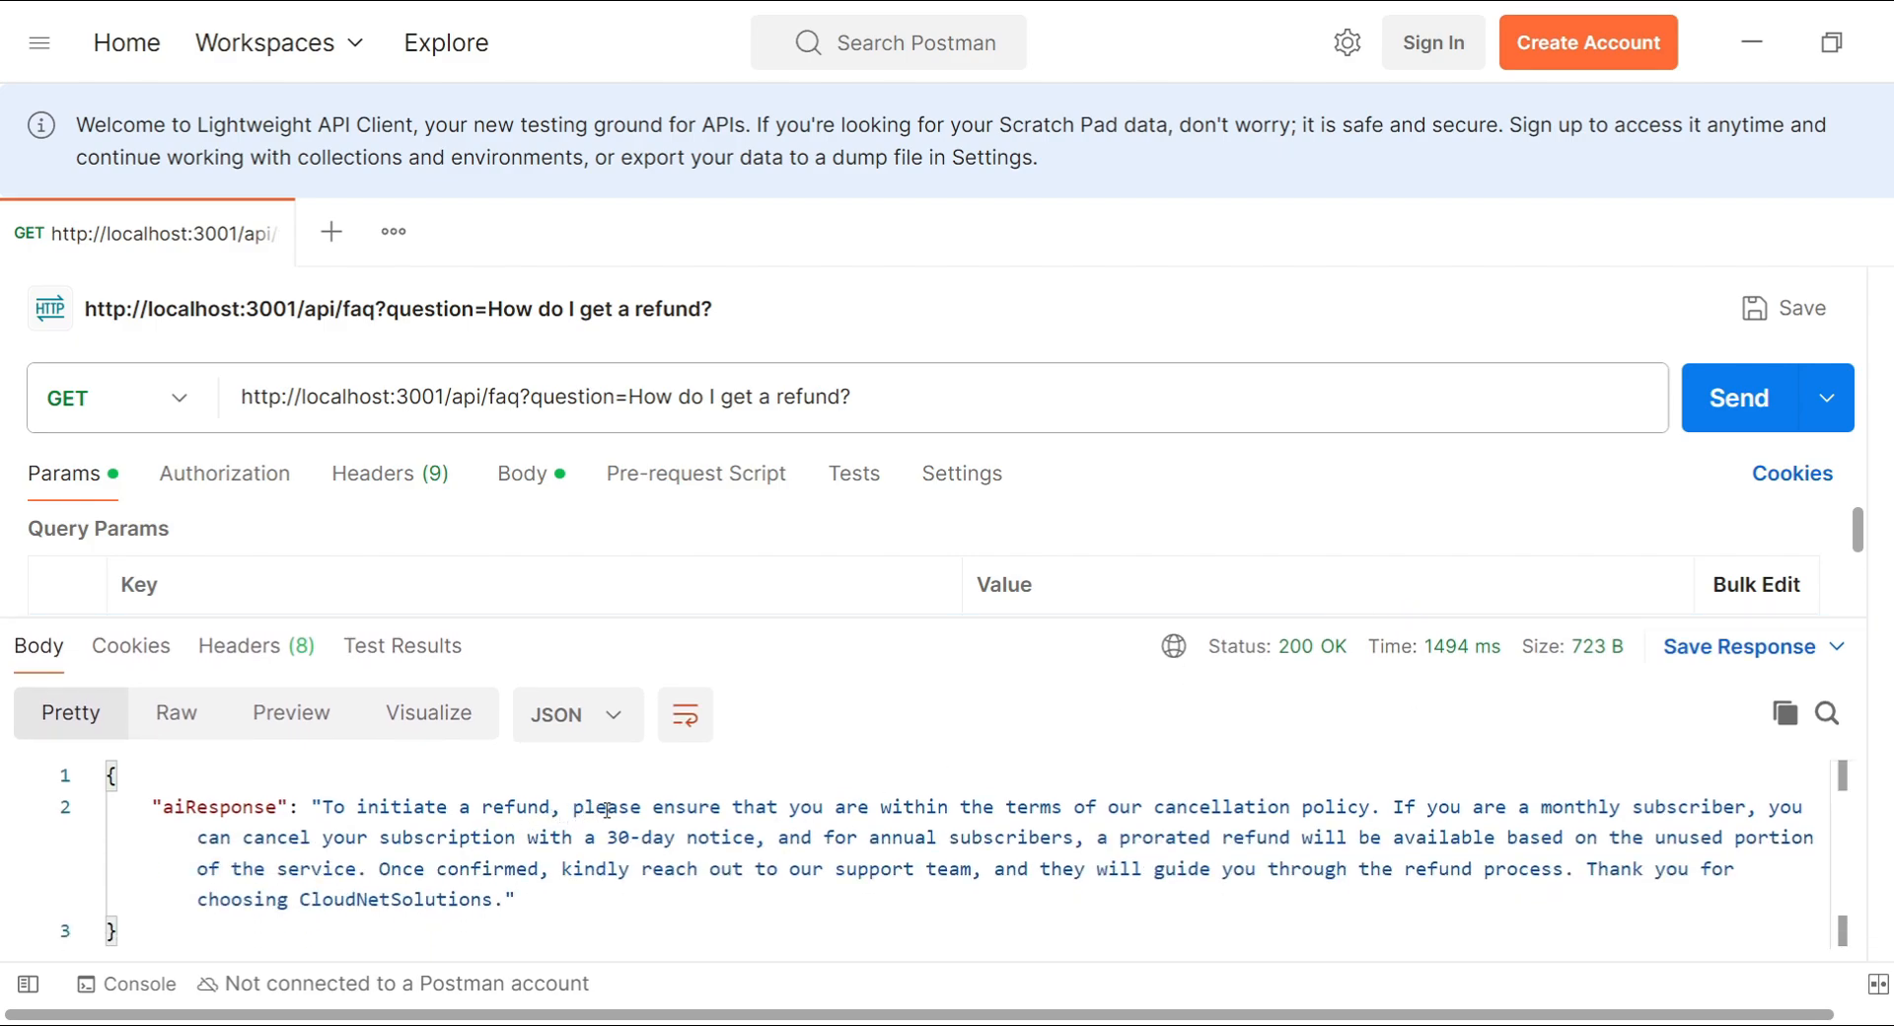
left_click_drag(595, 807, 1139, 807)
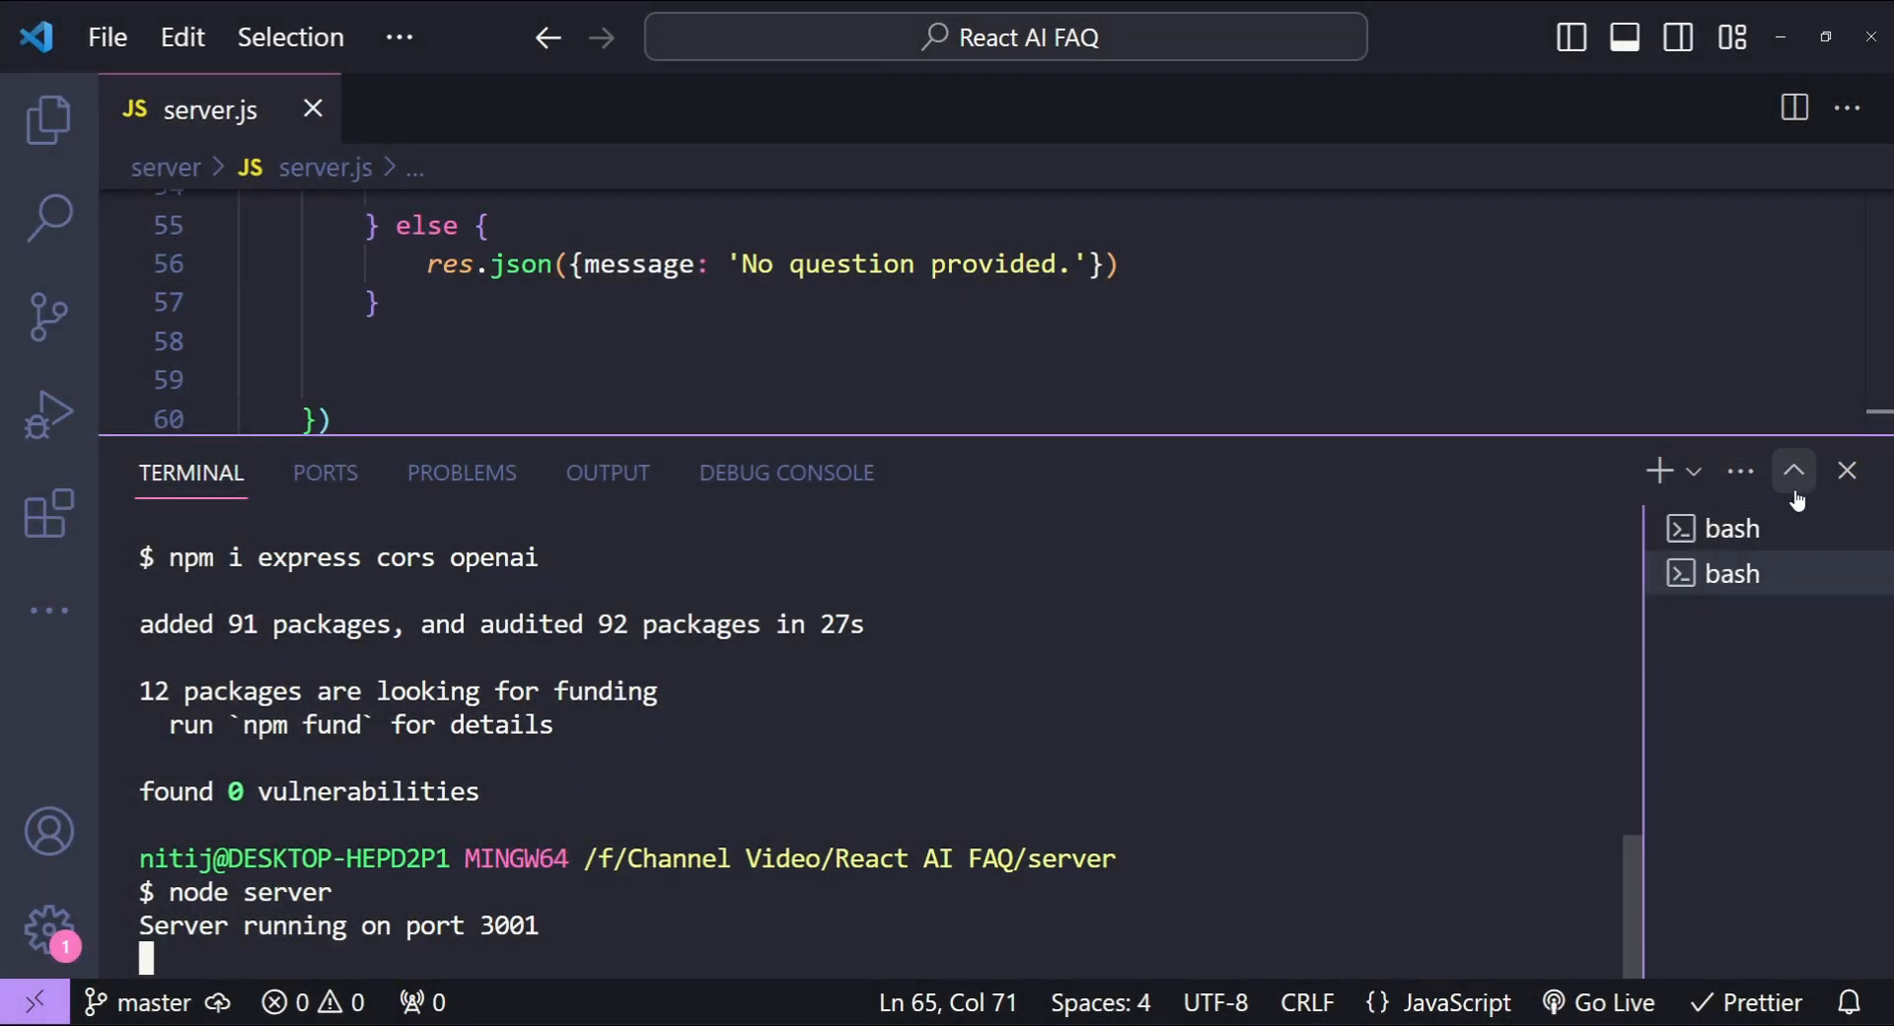
Hide the terminal panel and bring up the client's App.js from the Explorer
left_click(1793, 471)
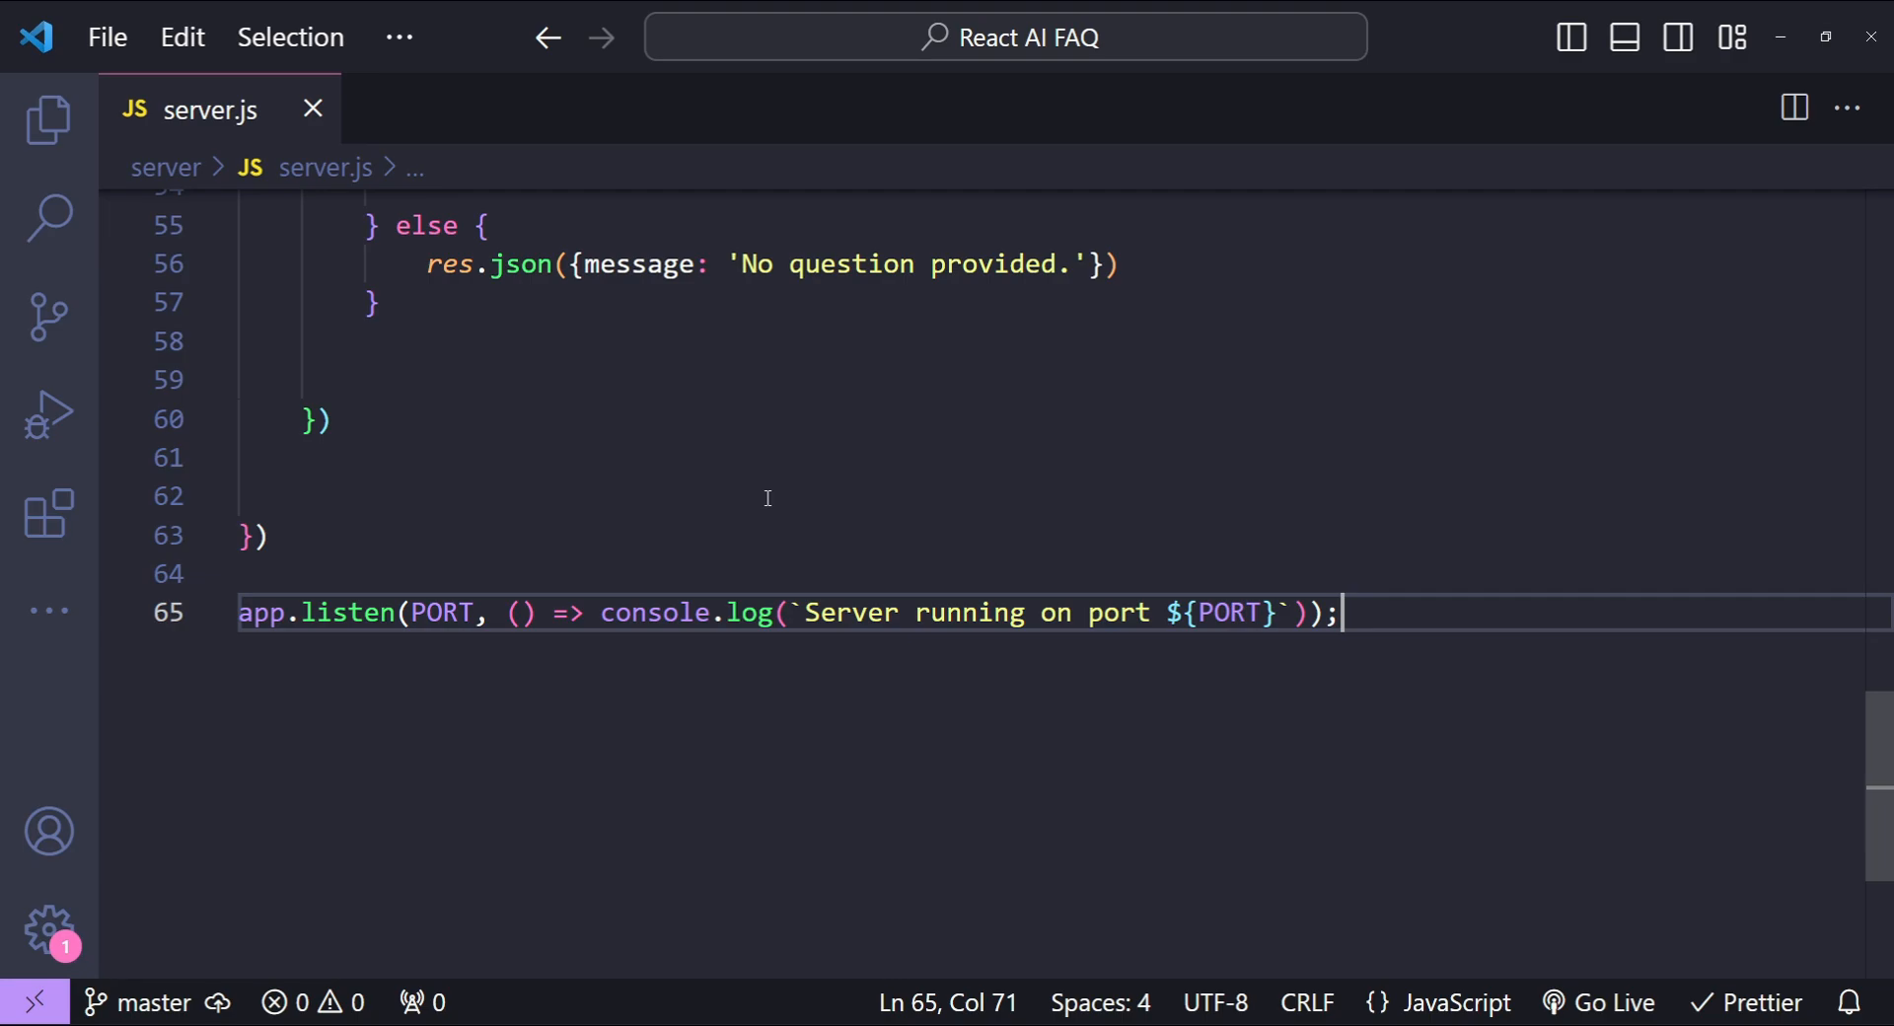
left_click(47, 121)
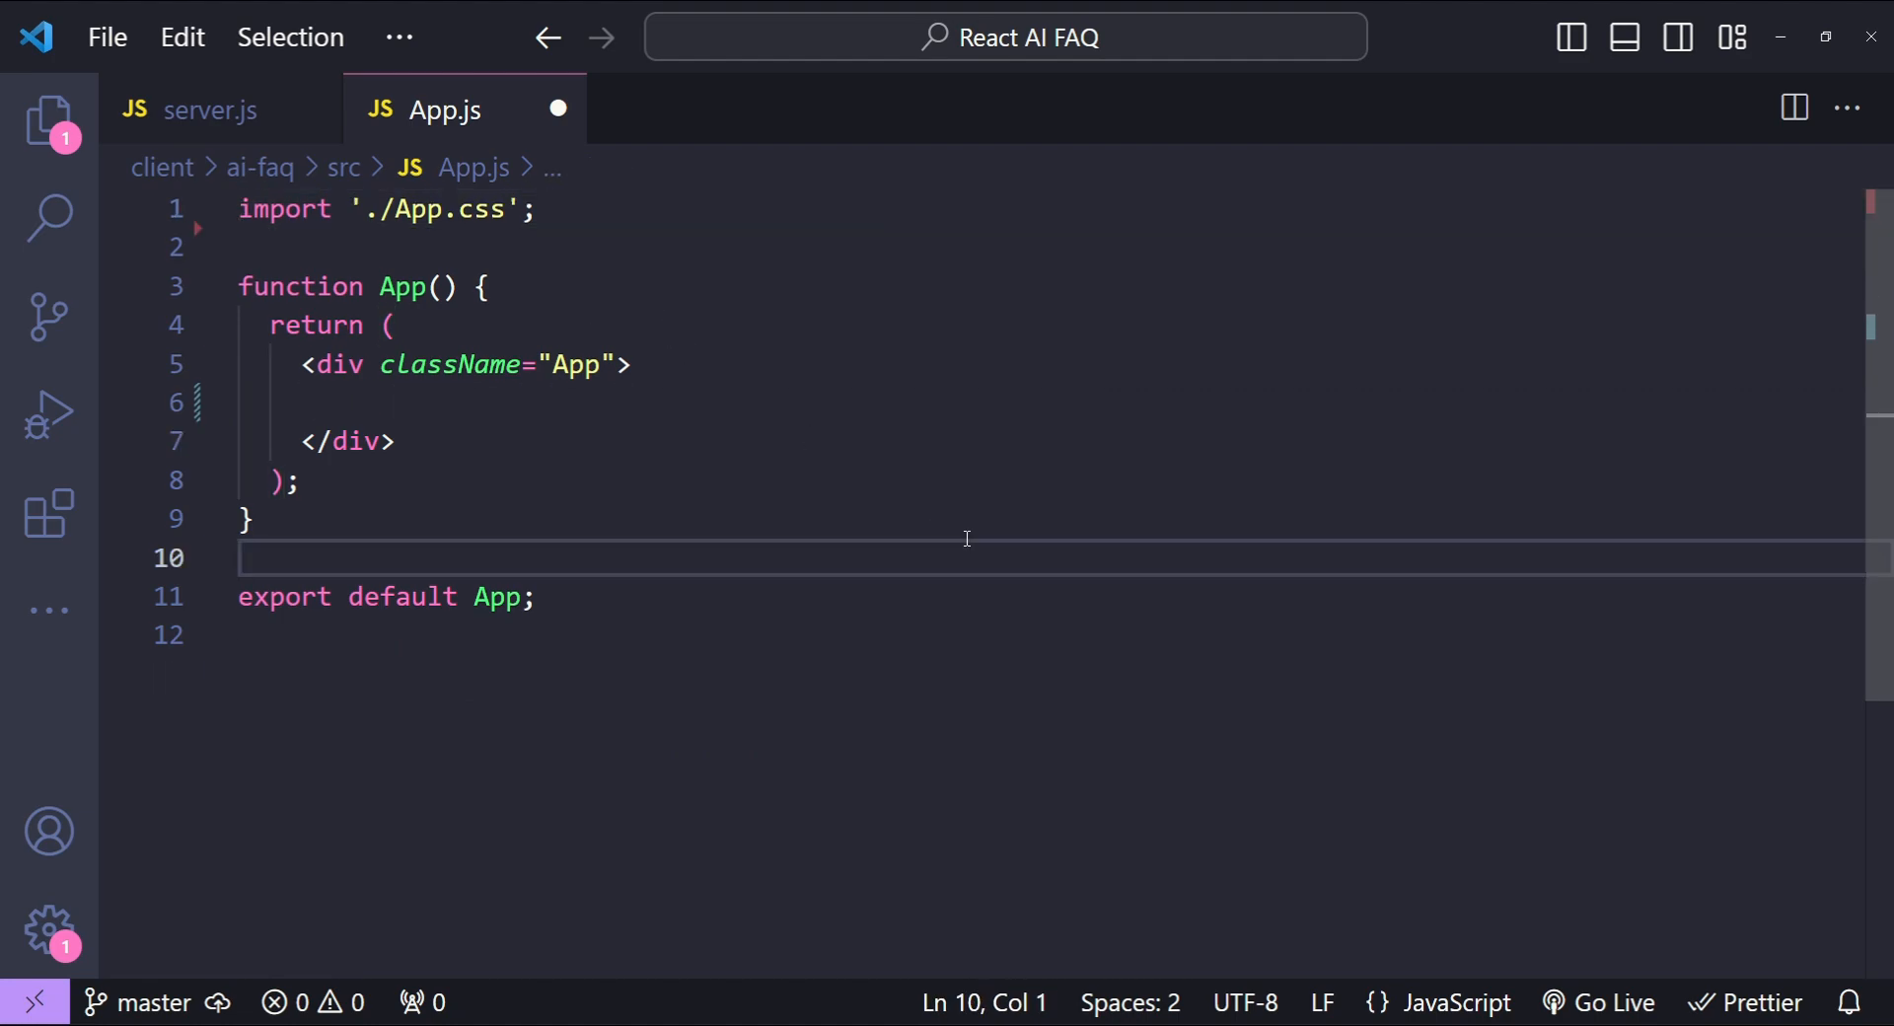
Declare a QuestionCard arrow-function component below App
key("Enter")
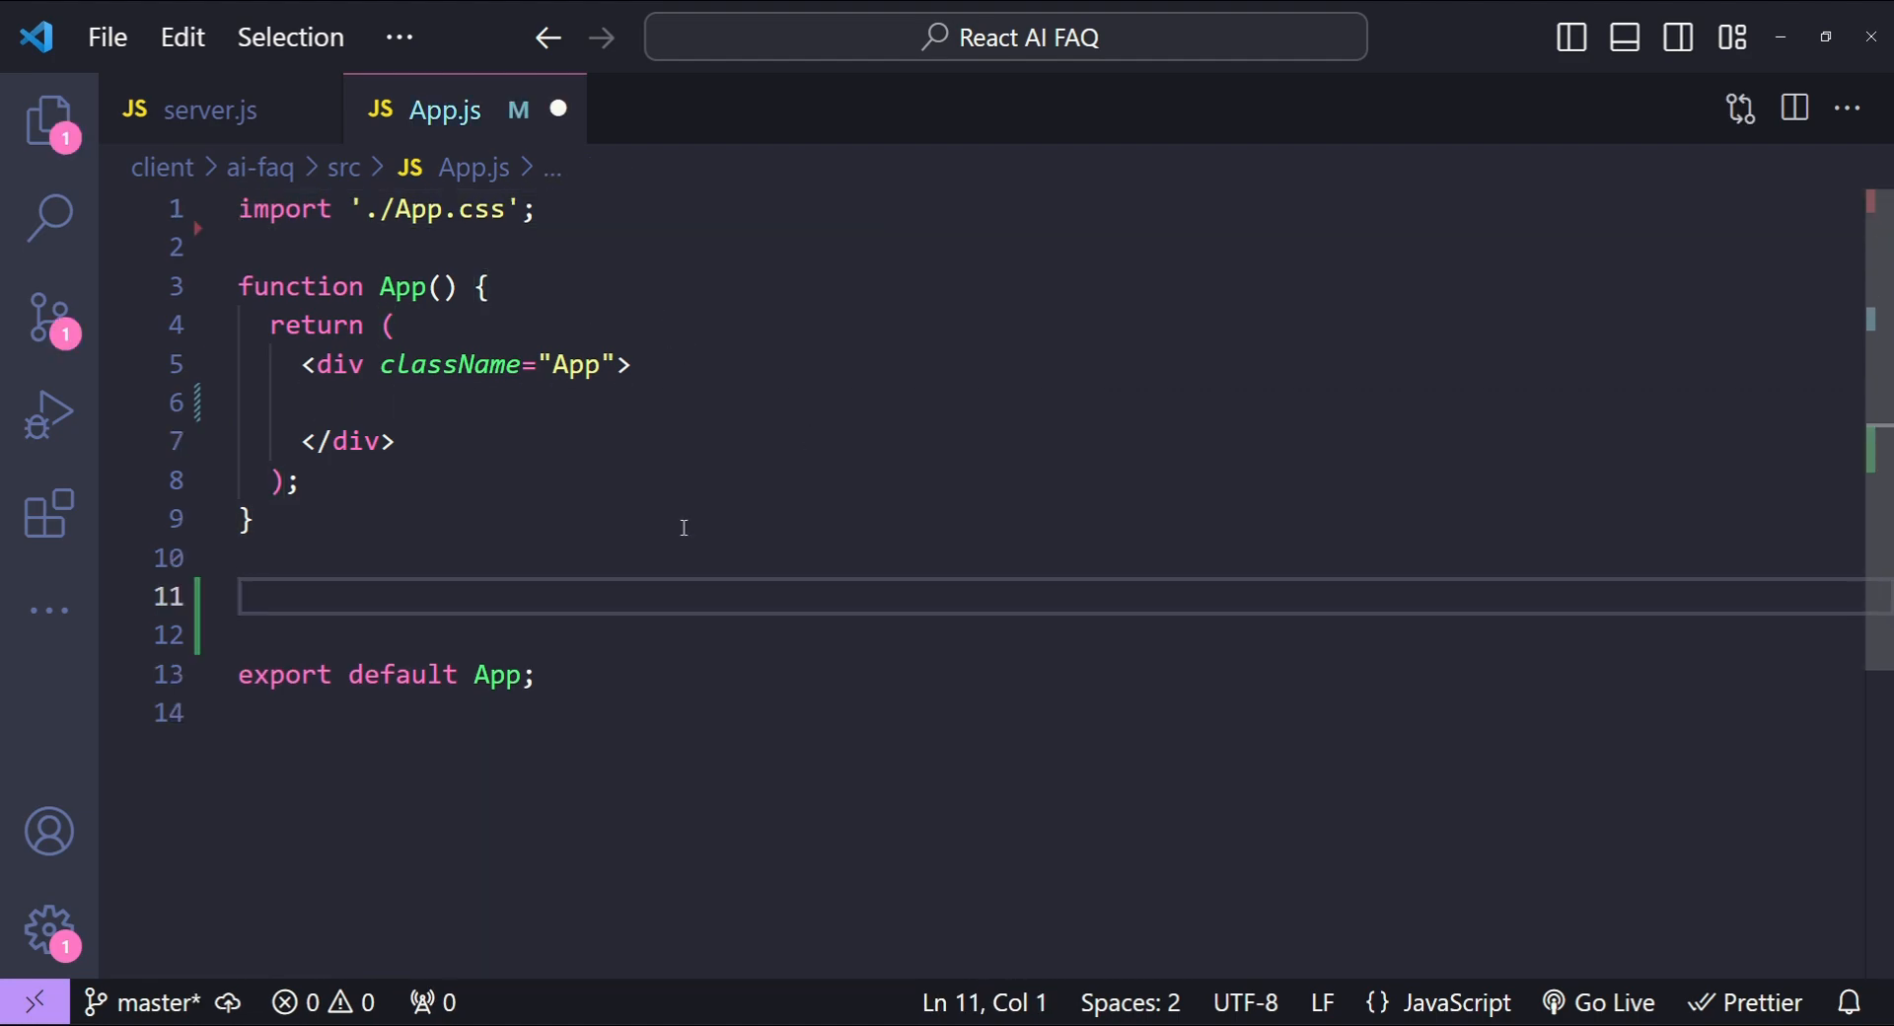
type("const Ques")
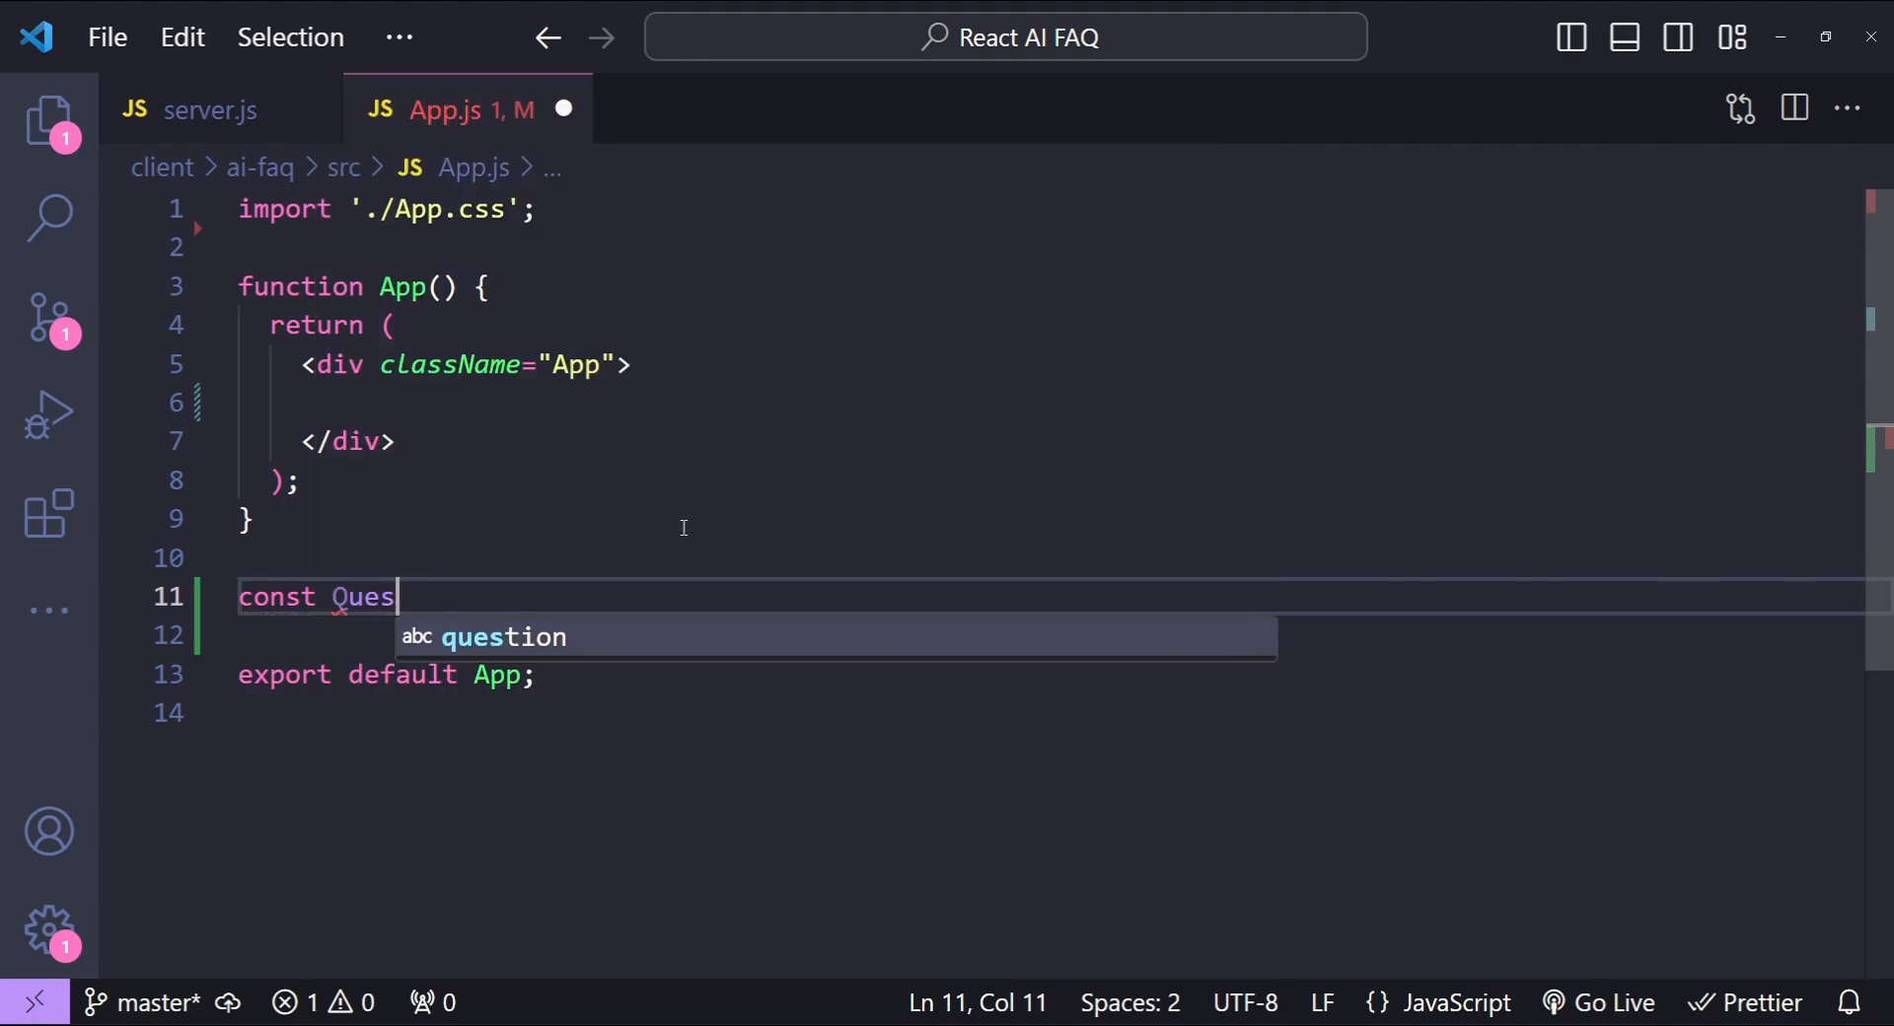
type("tionCard =")
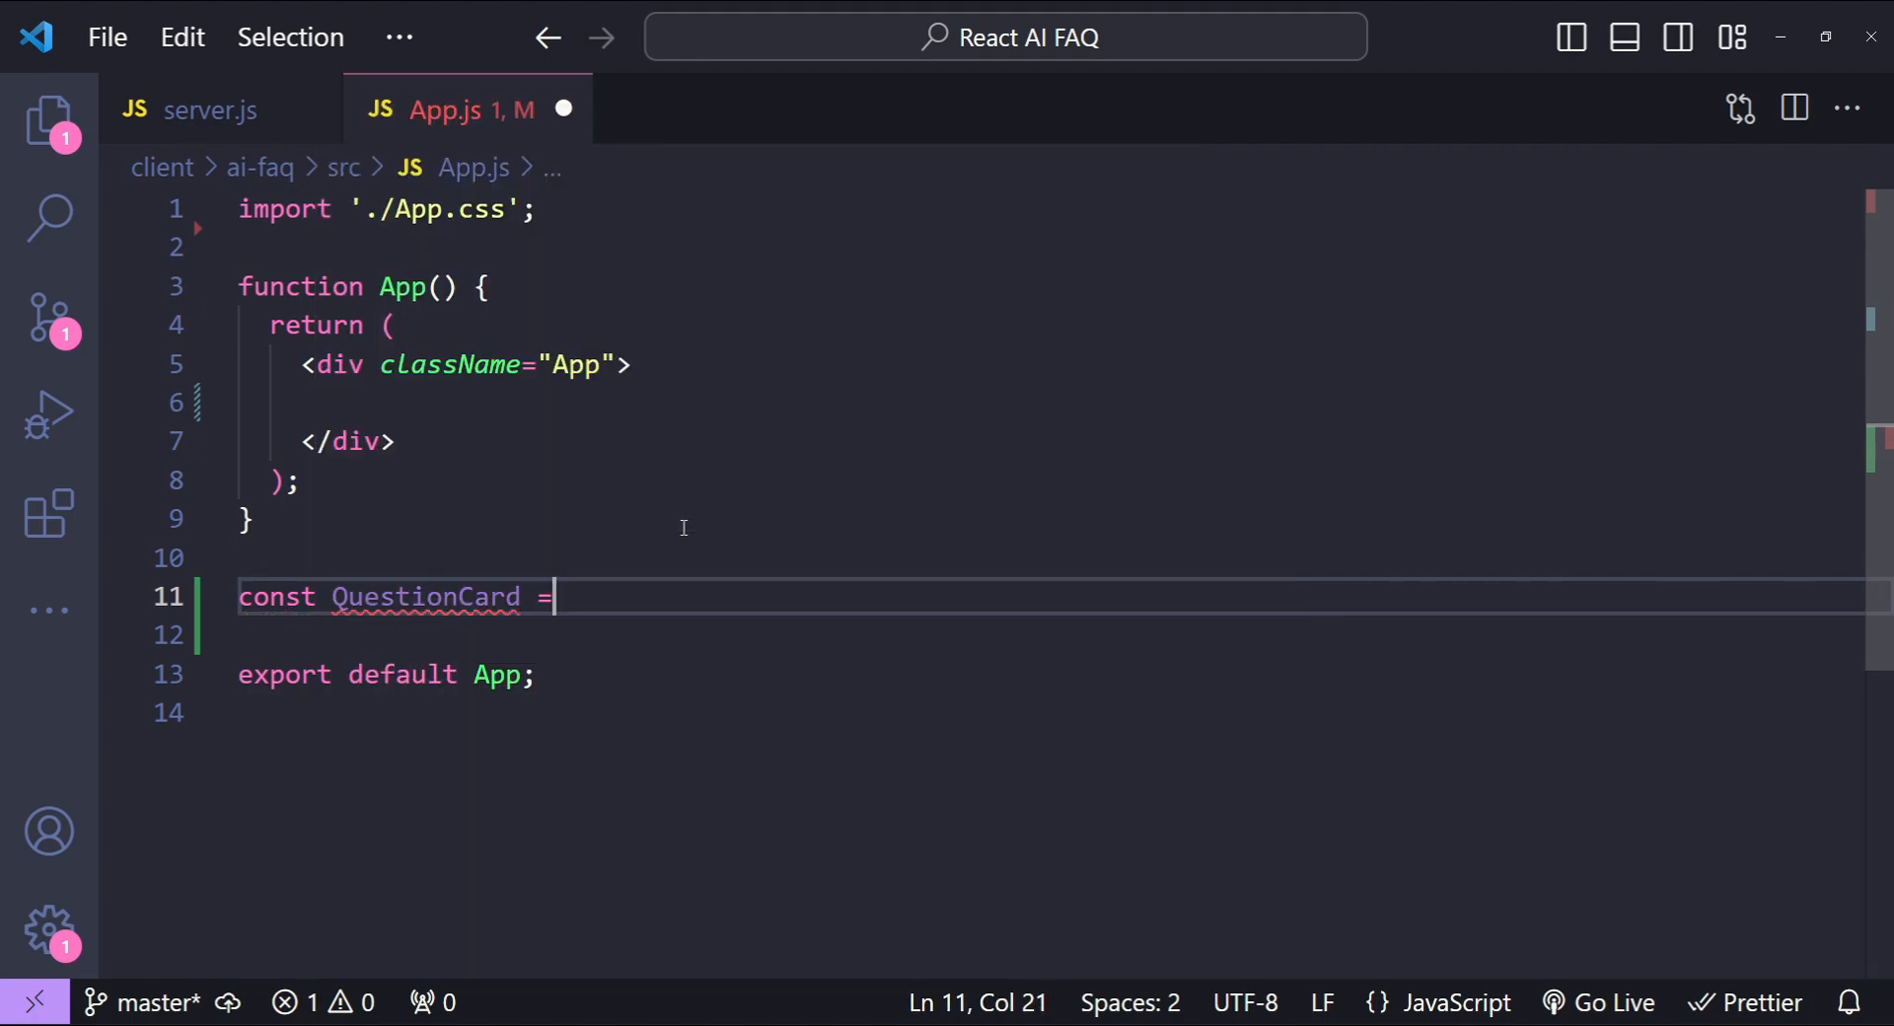
type("()")
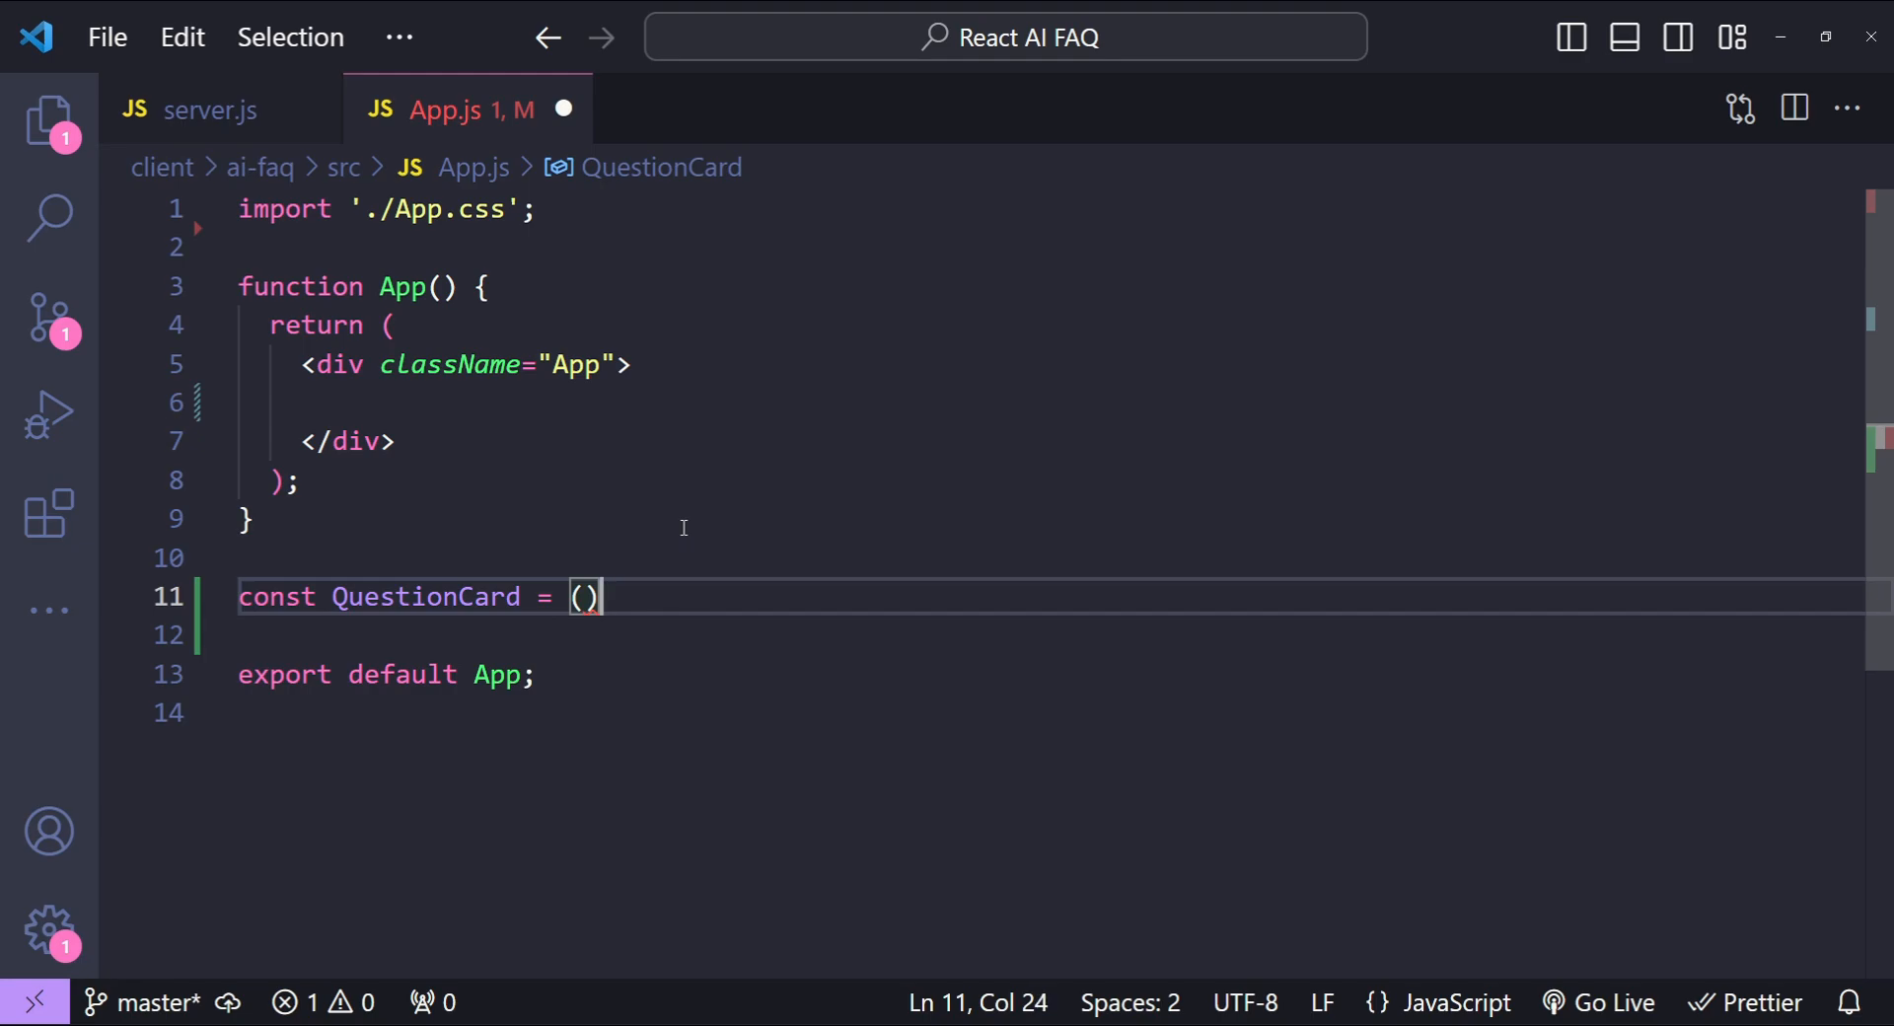
type("=>")
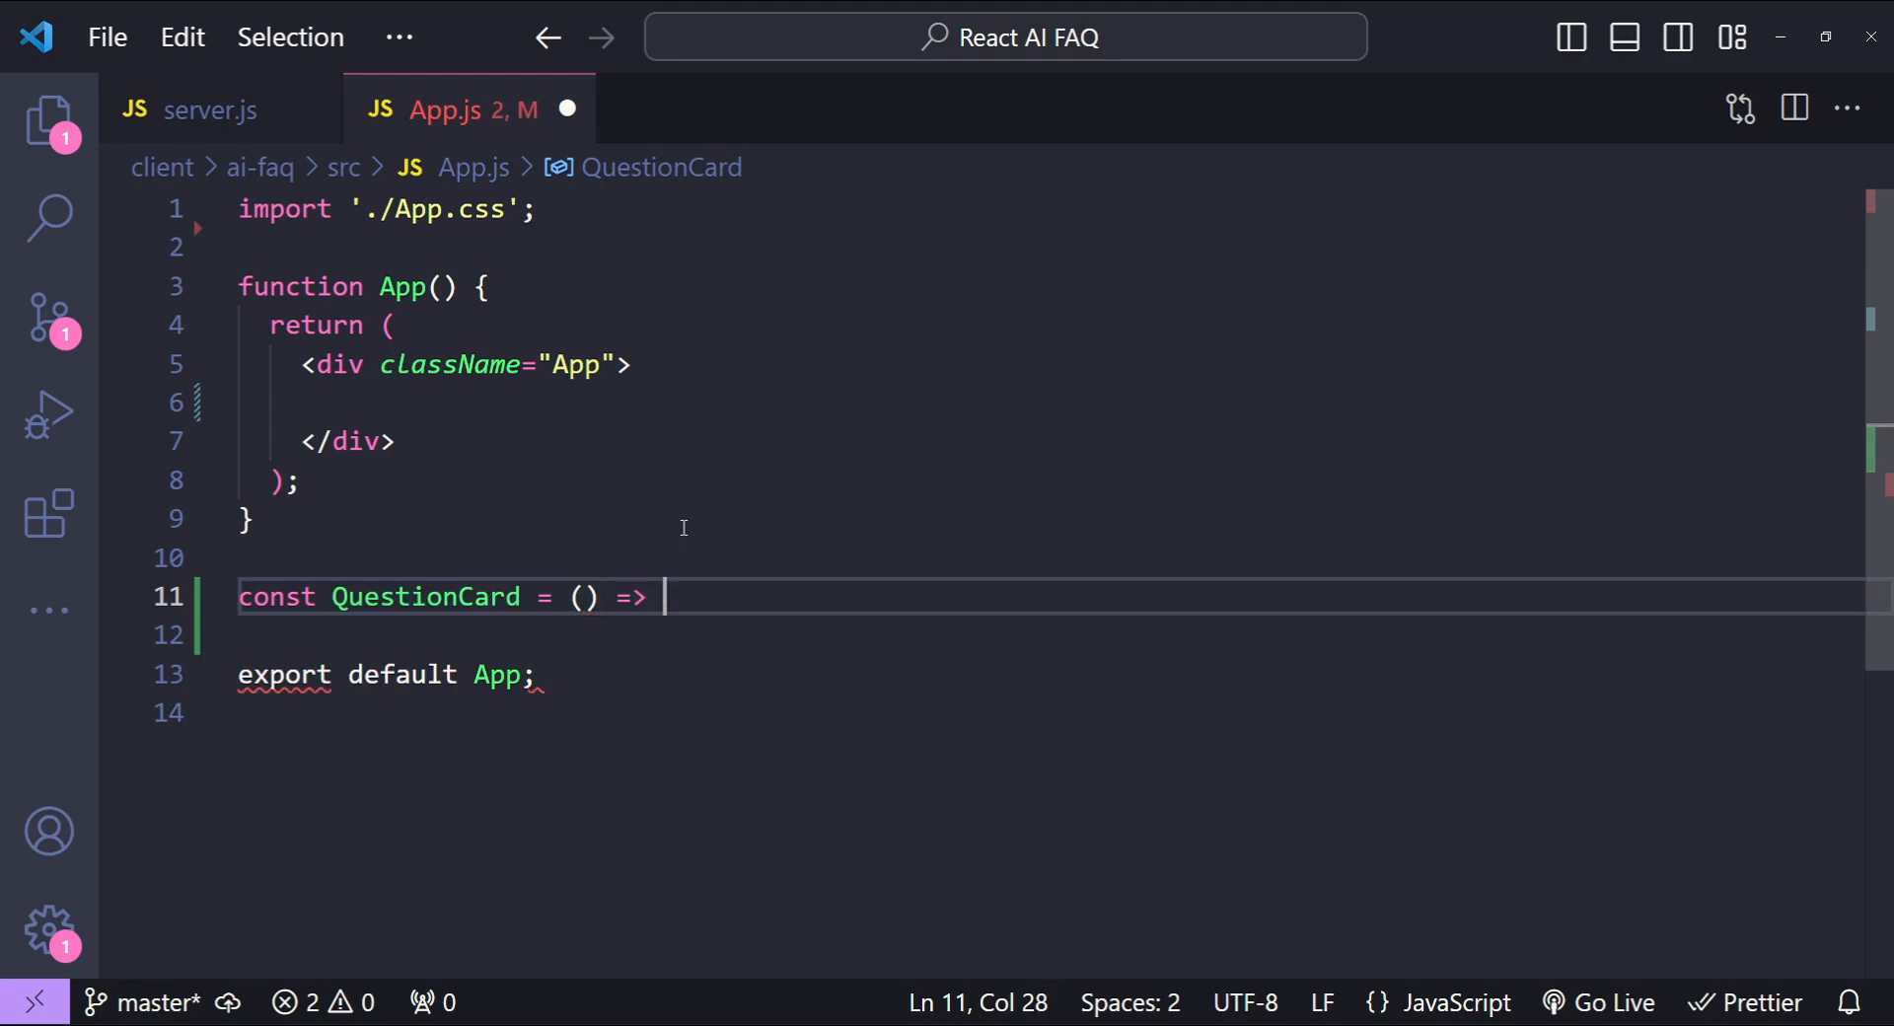
type("{")
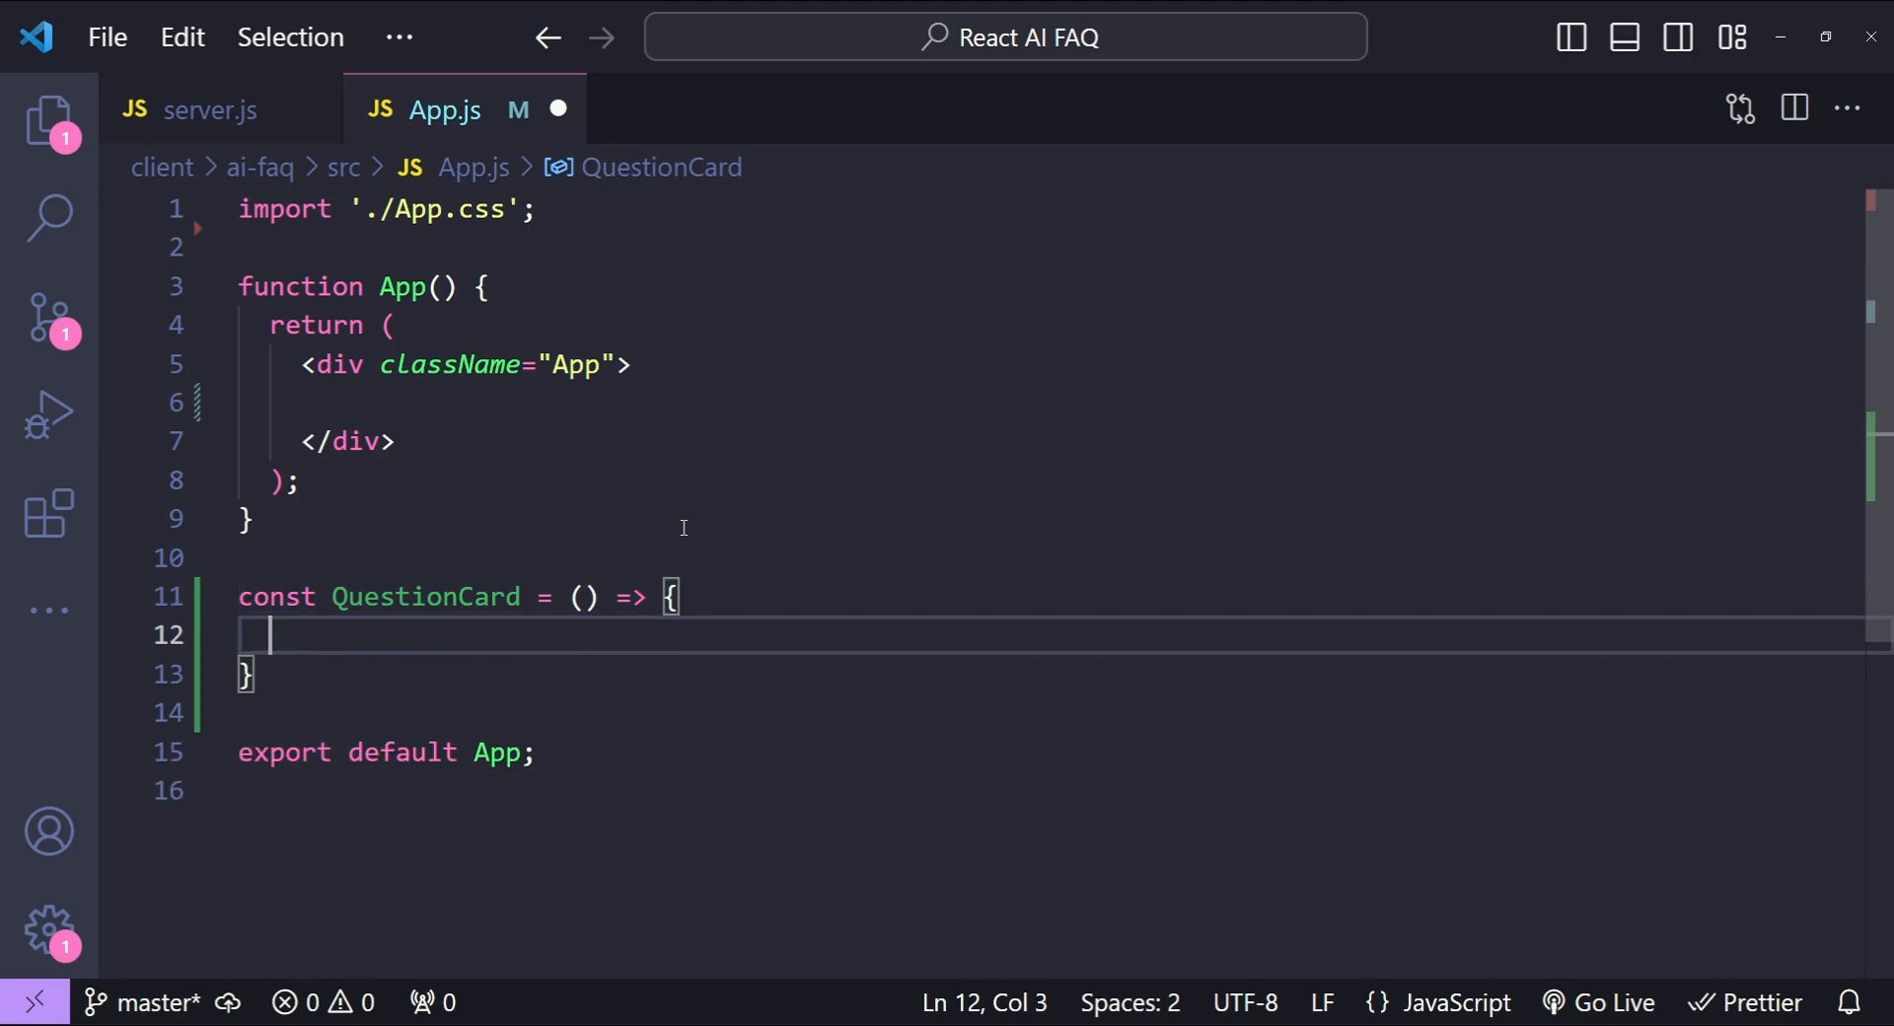
Add question and response useState('') hooks, import useState, and insert the card markup
type("c")
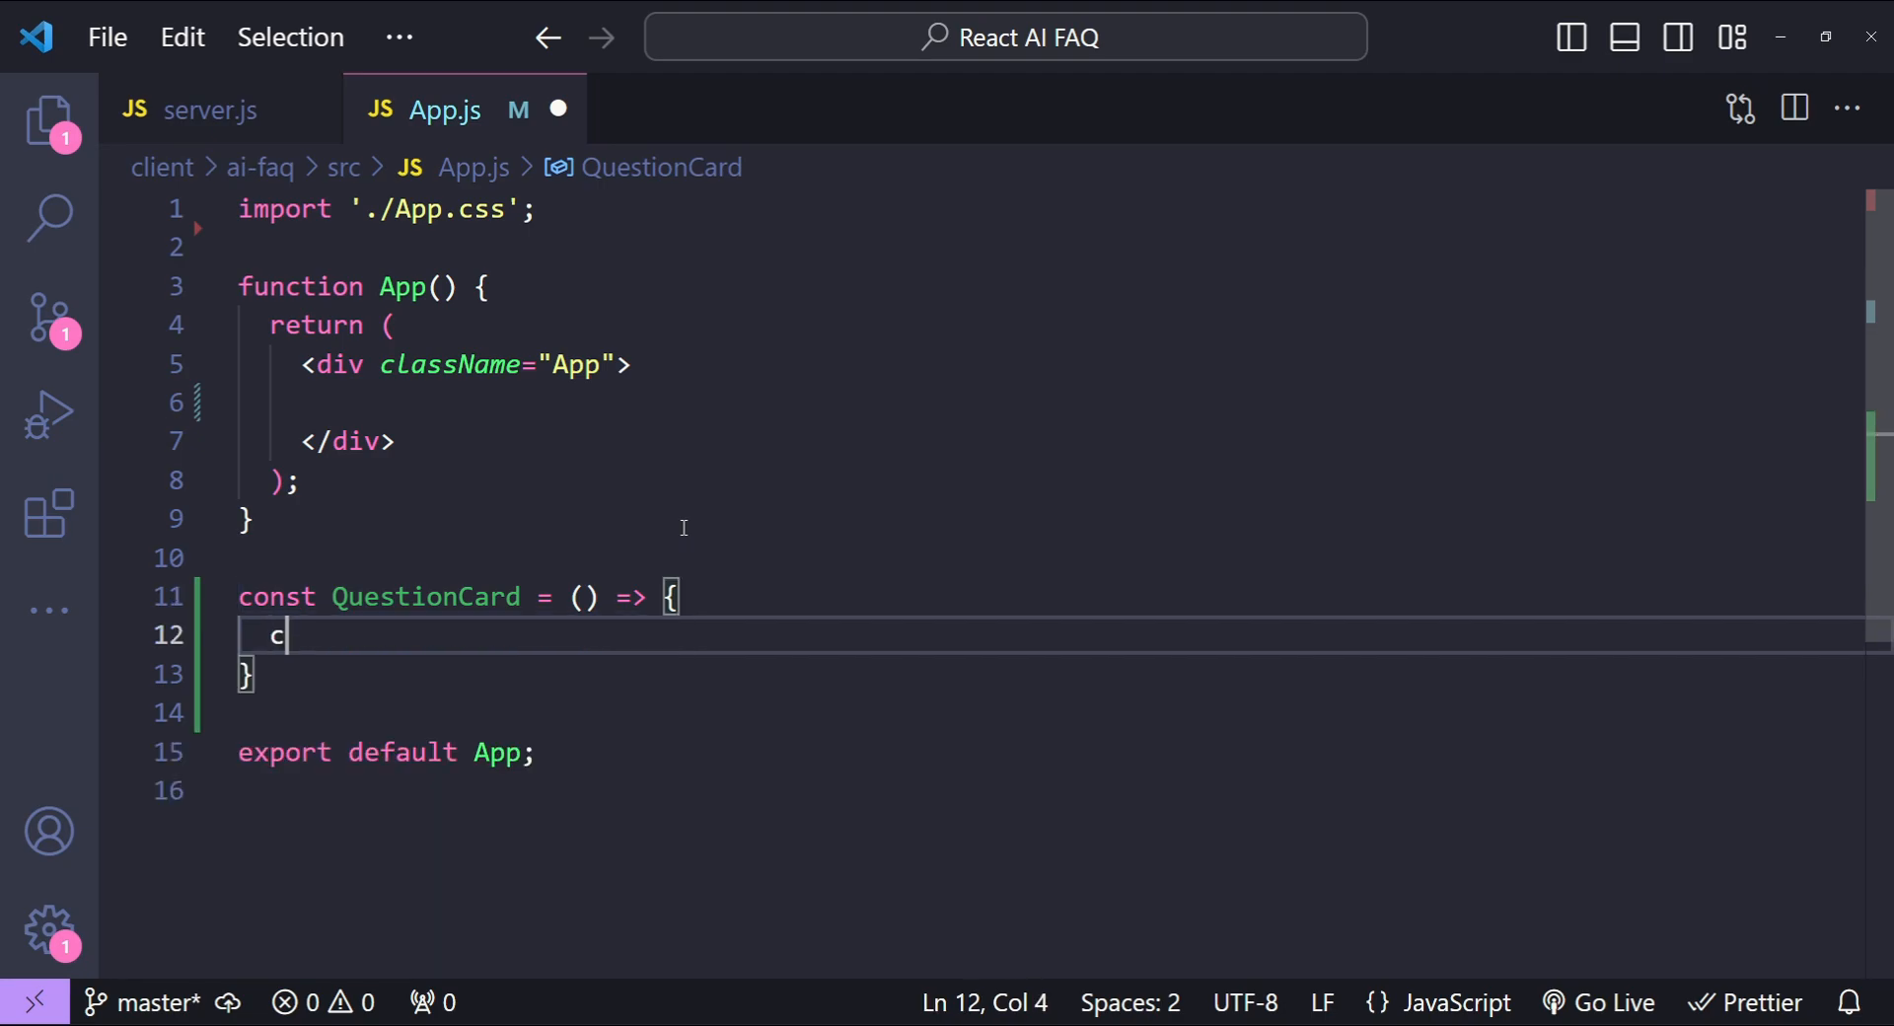
type("onst []")
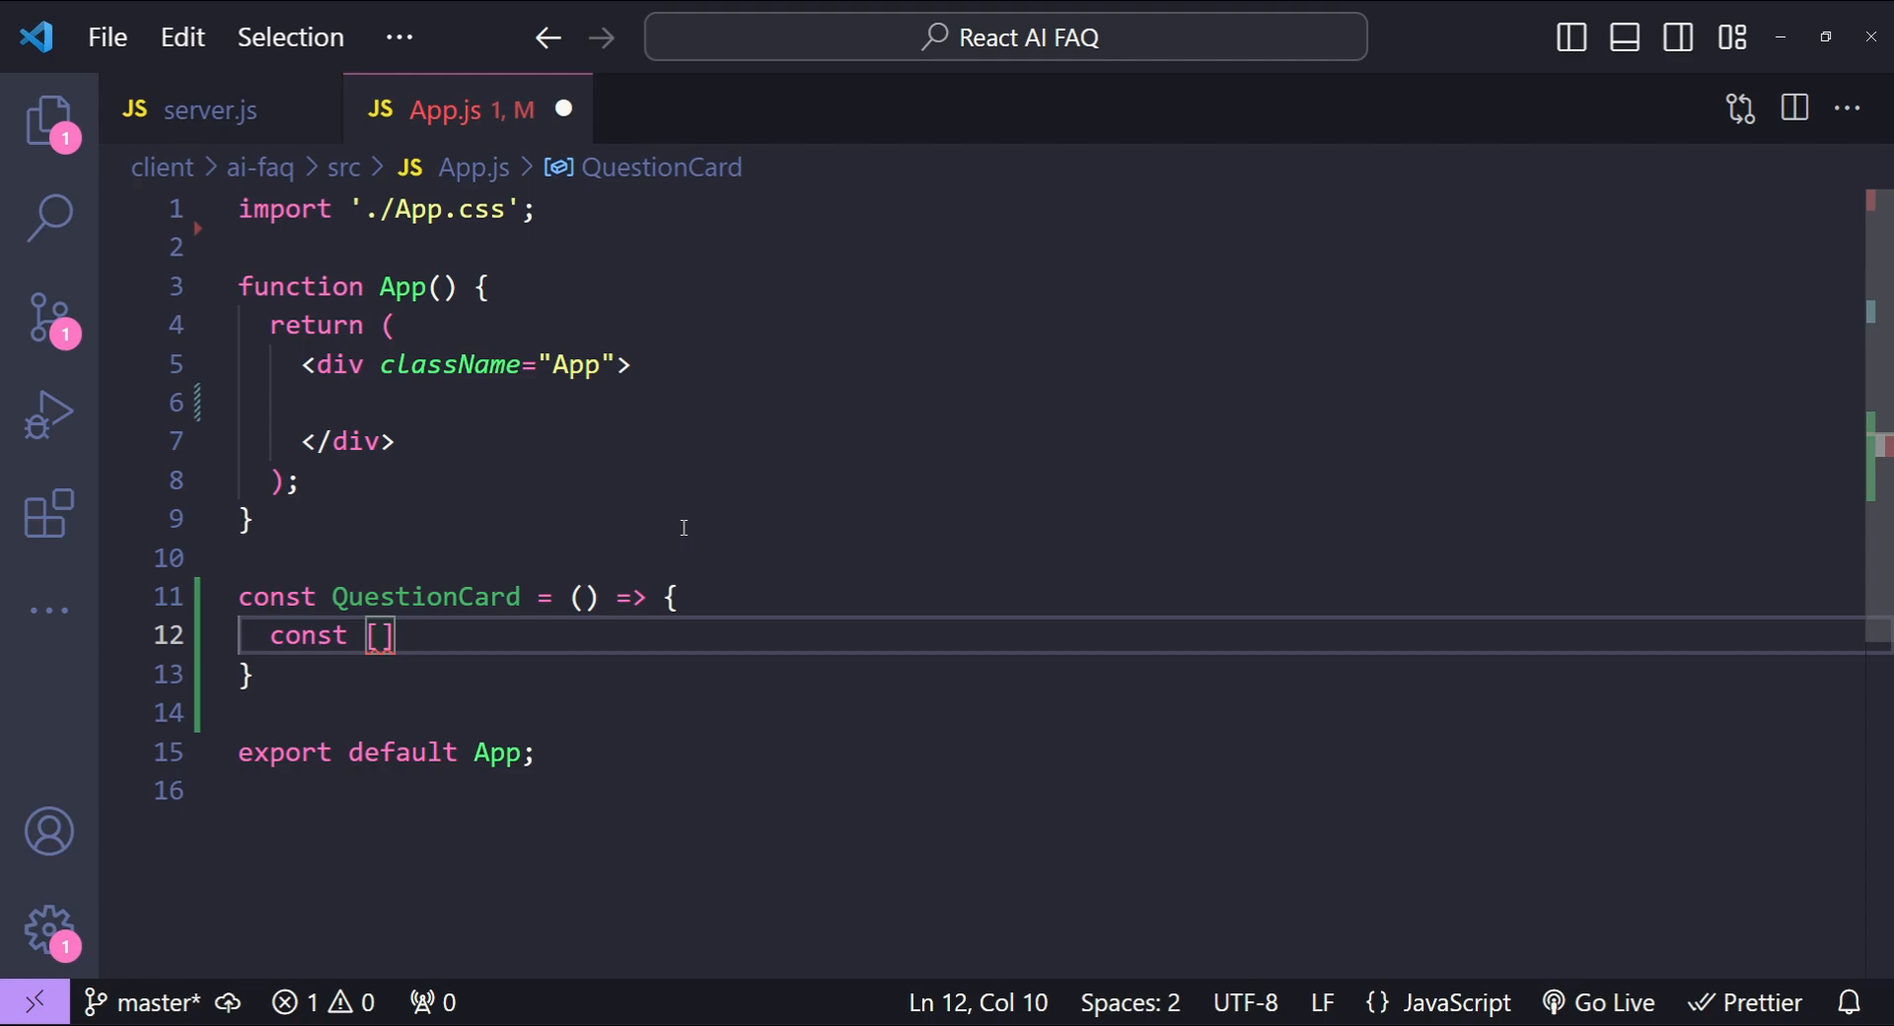
type("question, setQ")
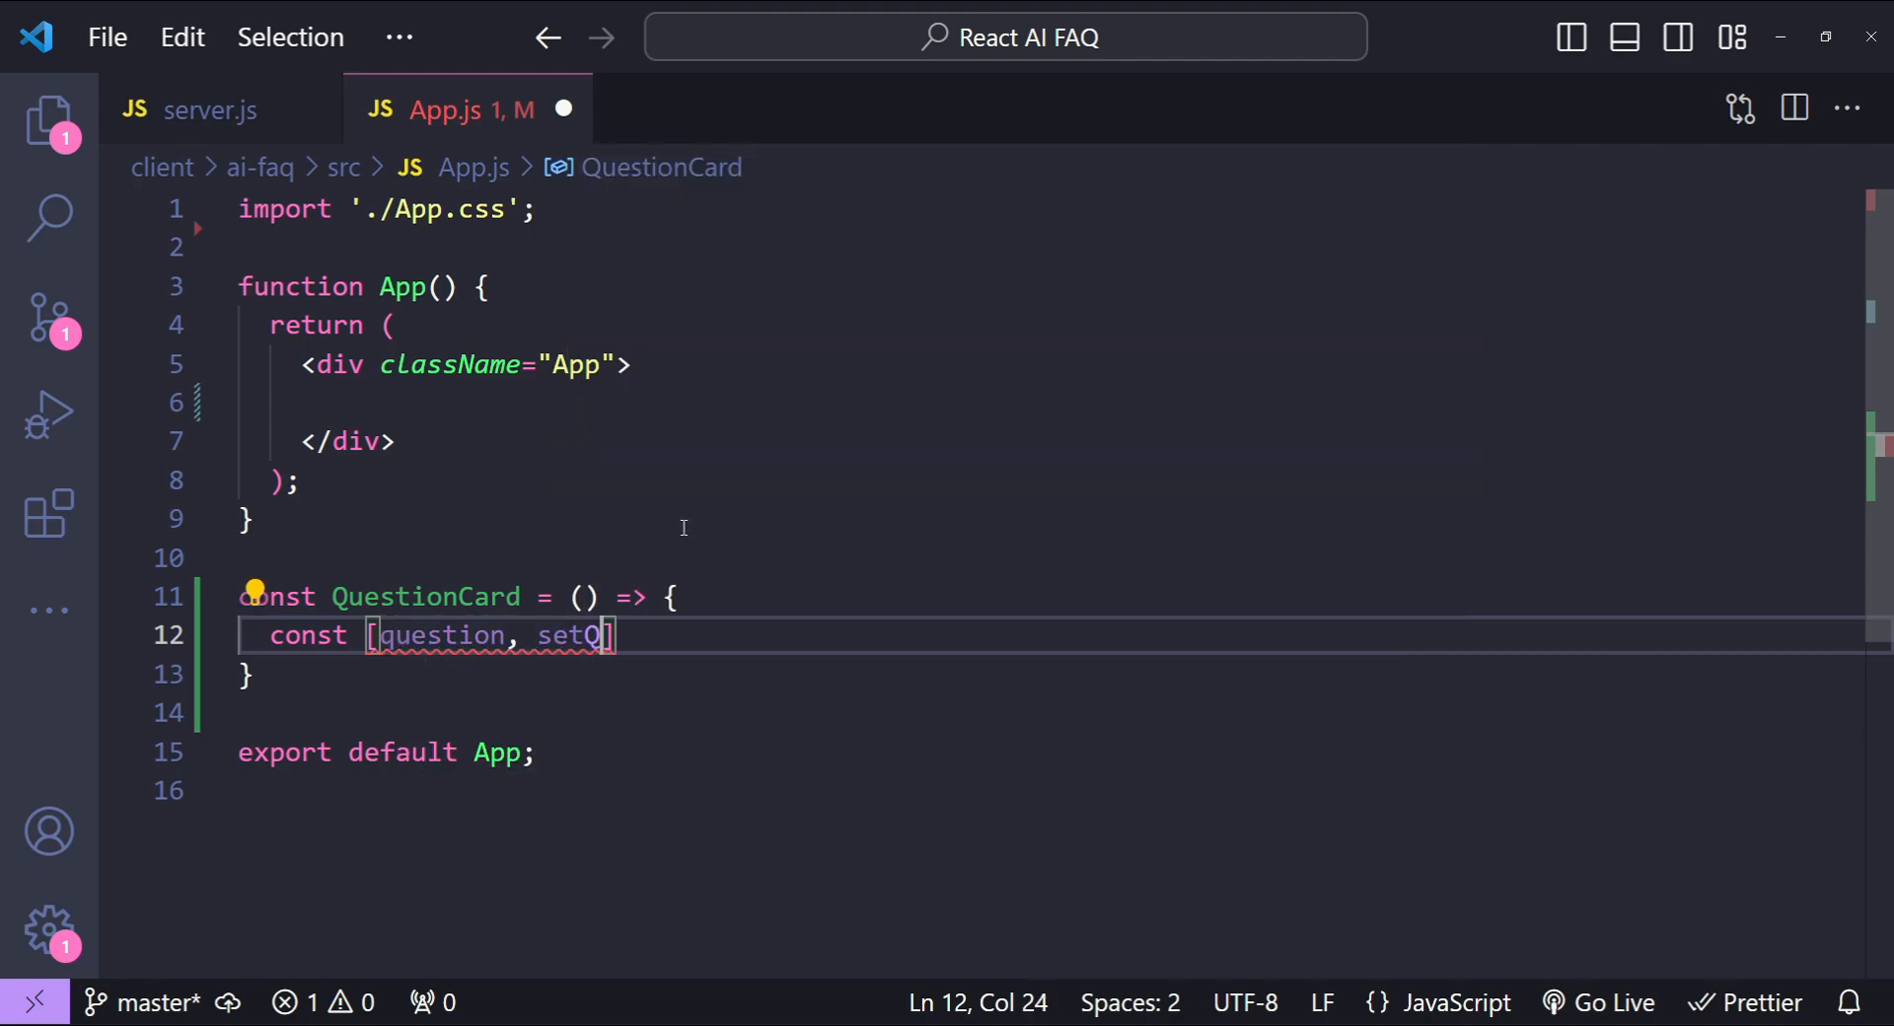
type("uestion] =")
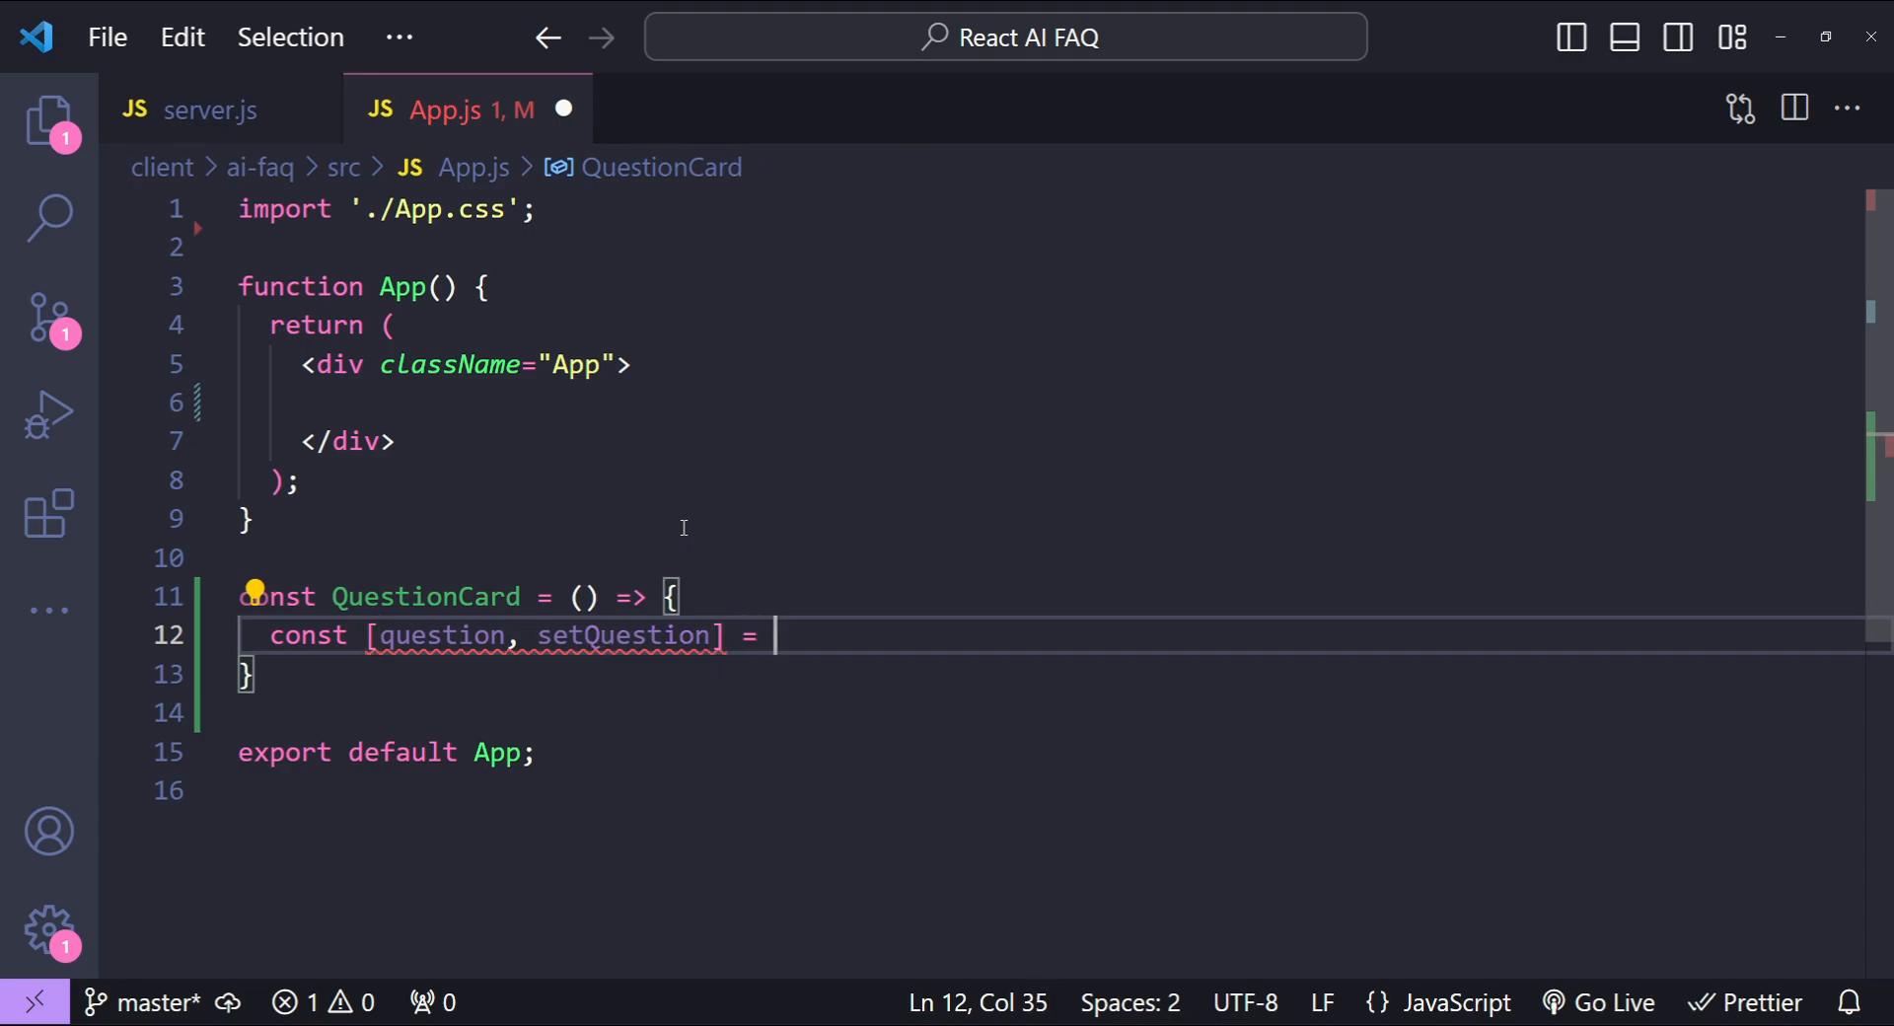
type("useS")
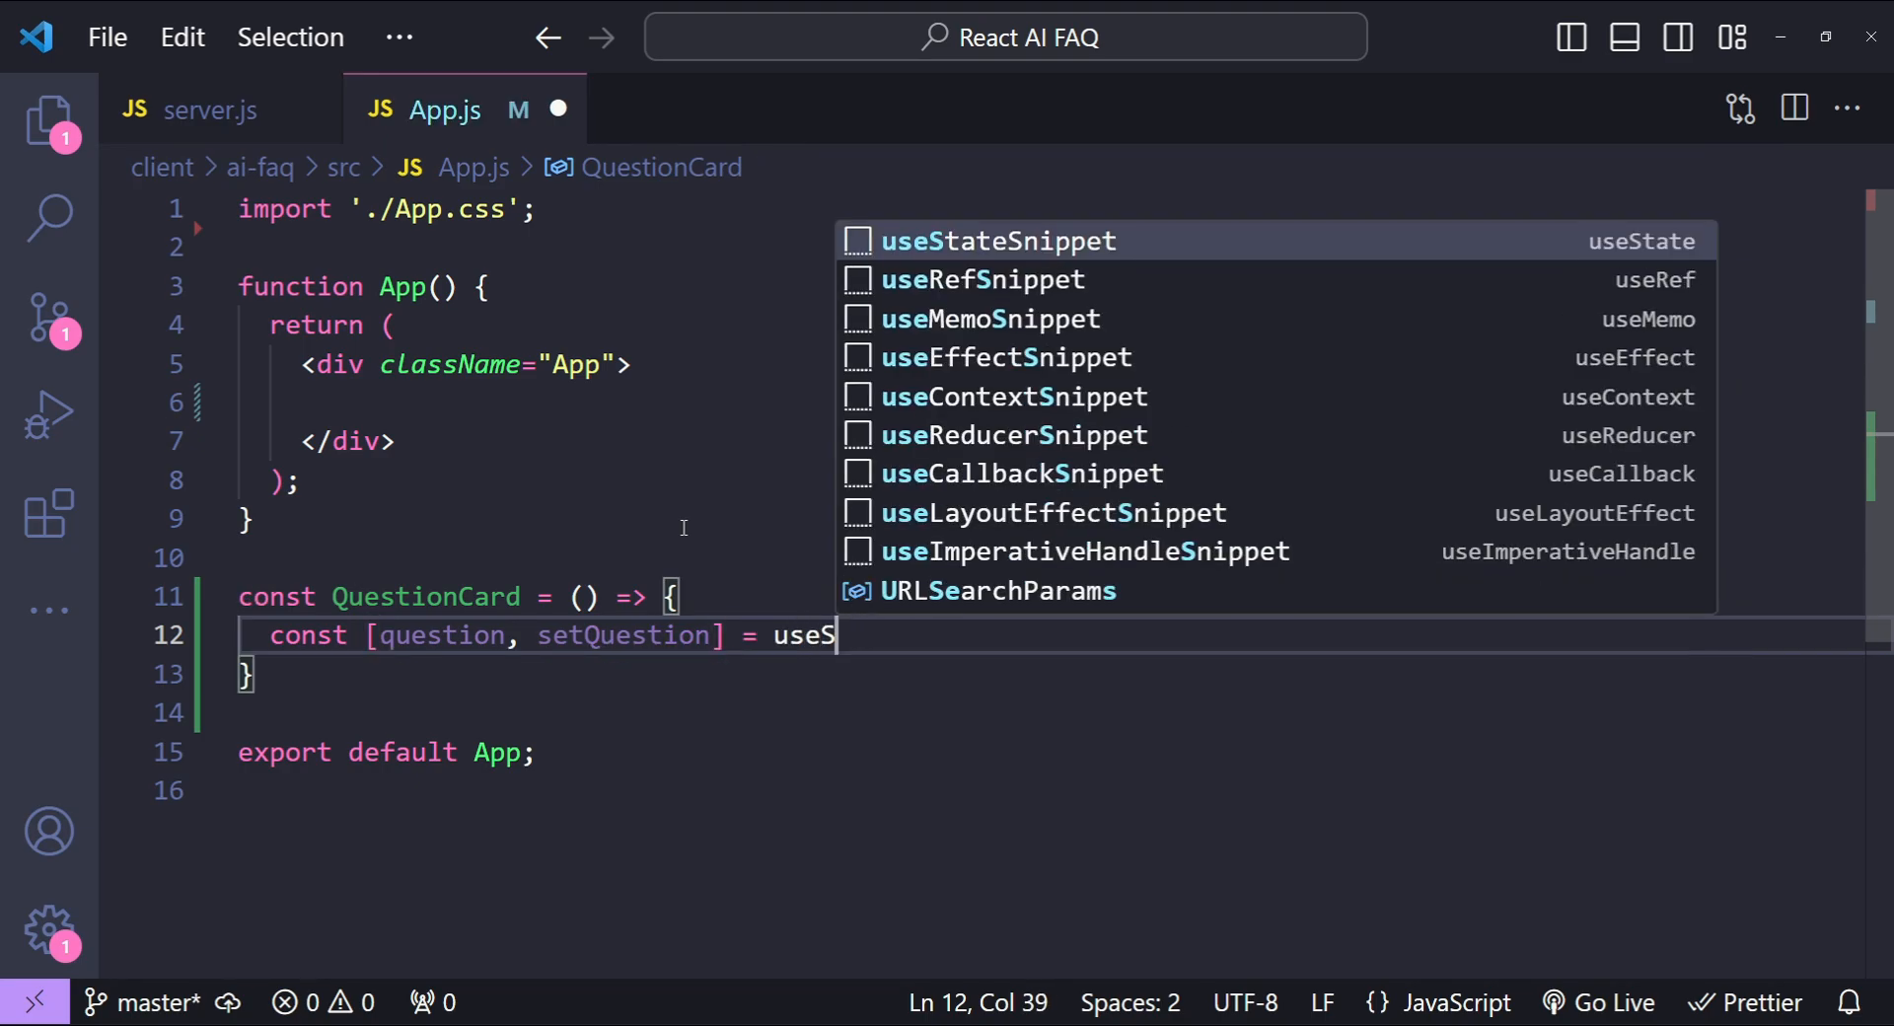
key("Tab")
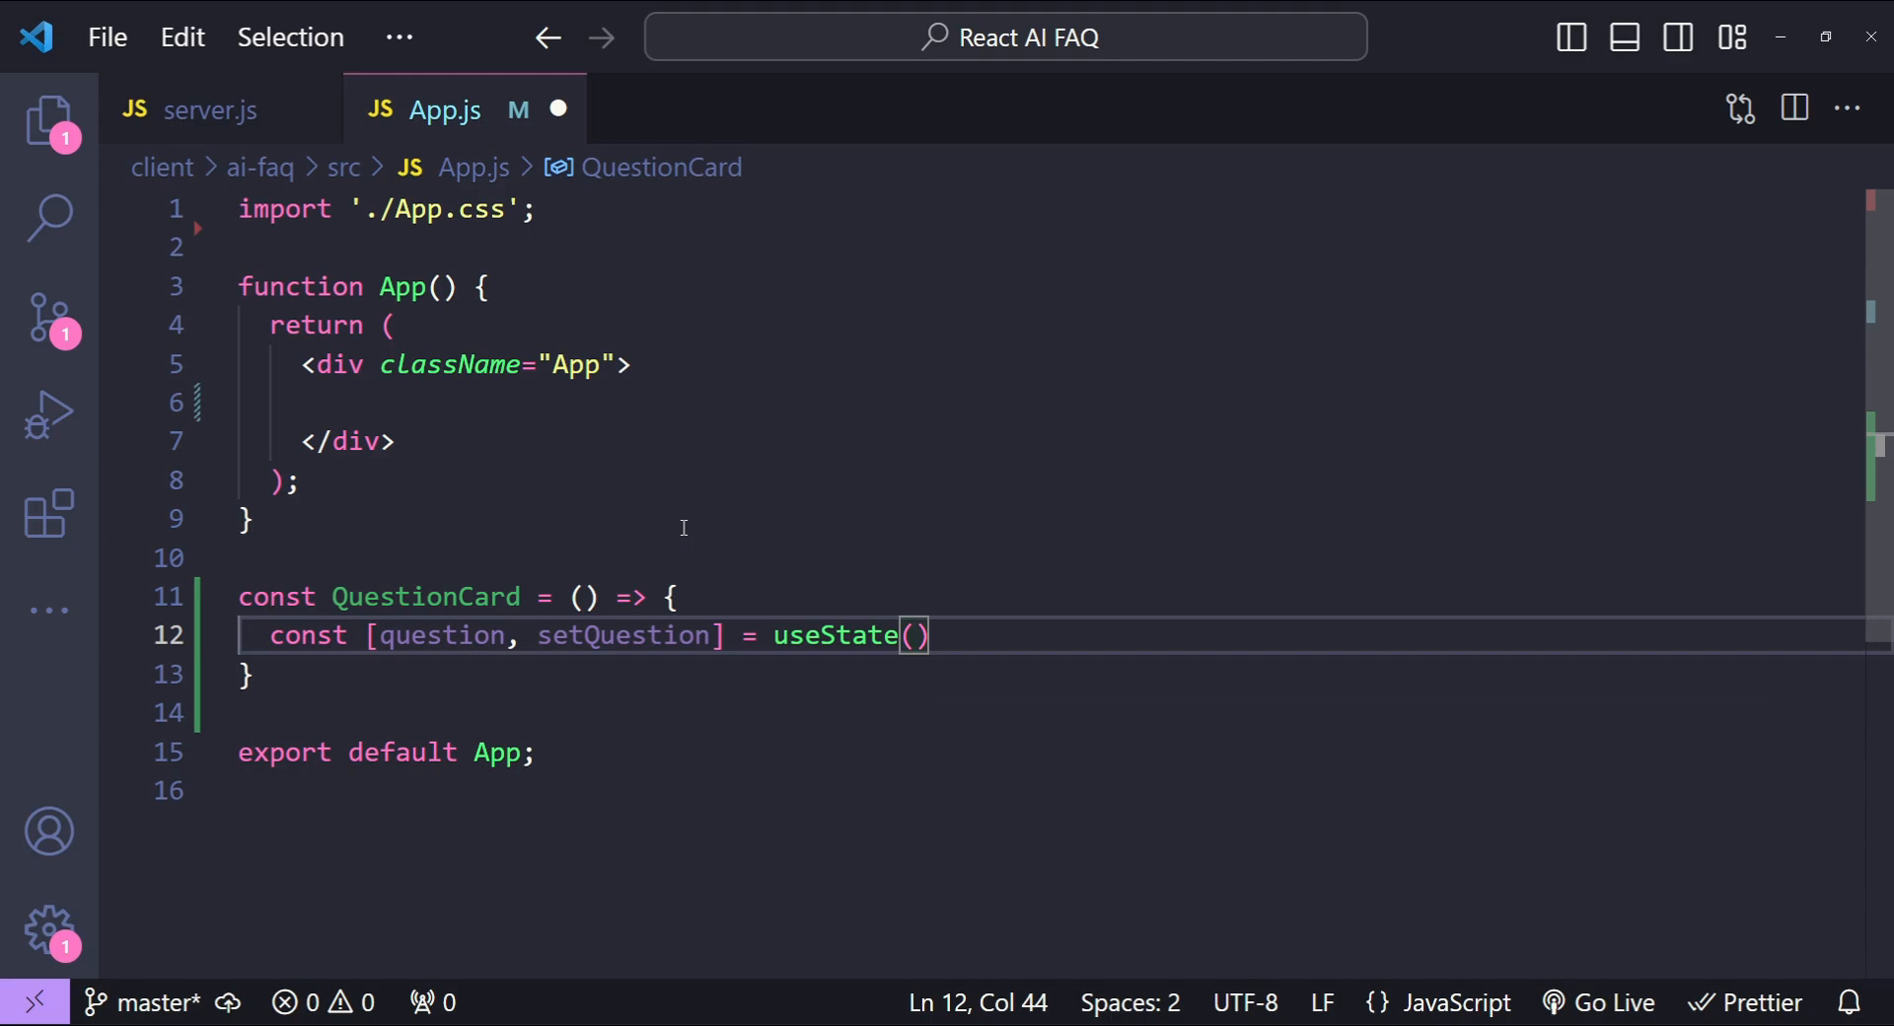
type("''")
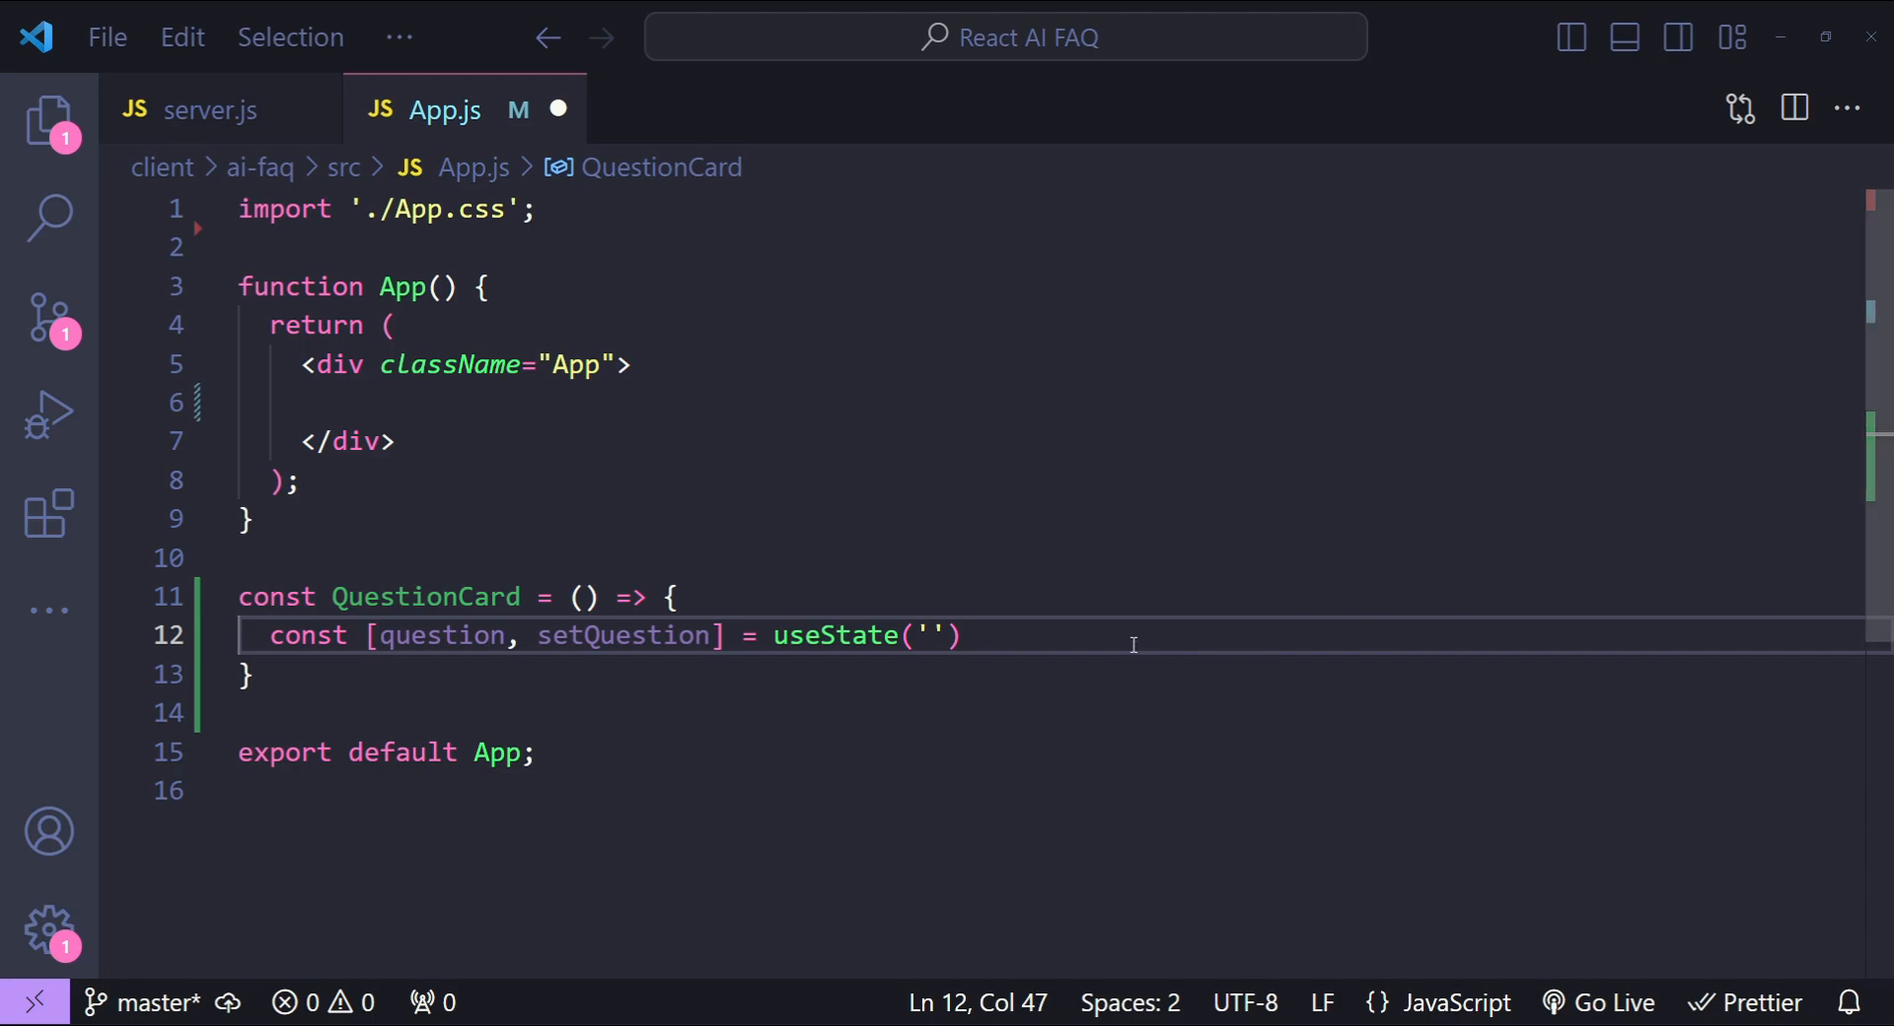
type("const [response, setResponse] = useState('');")
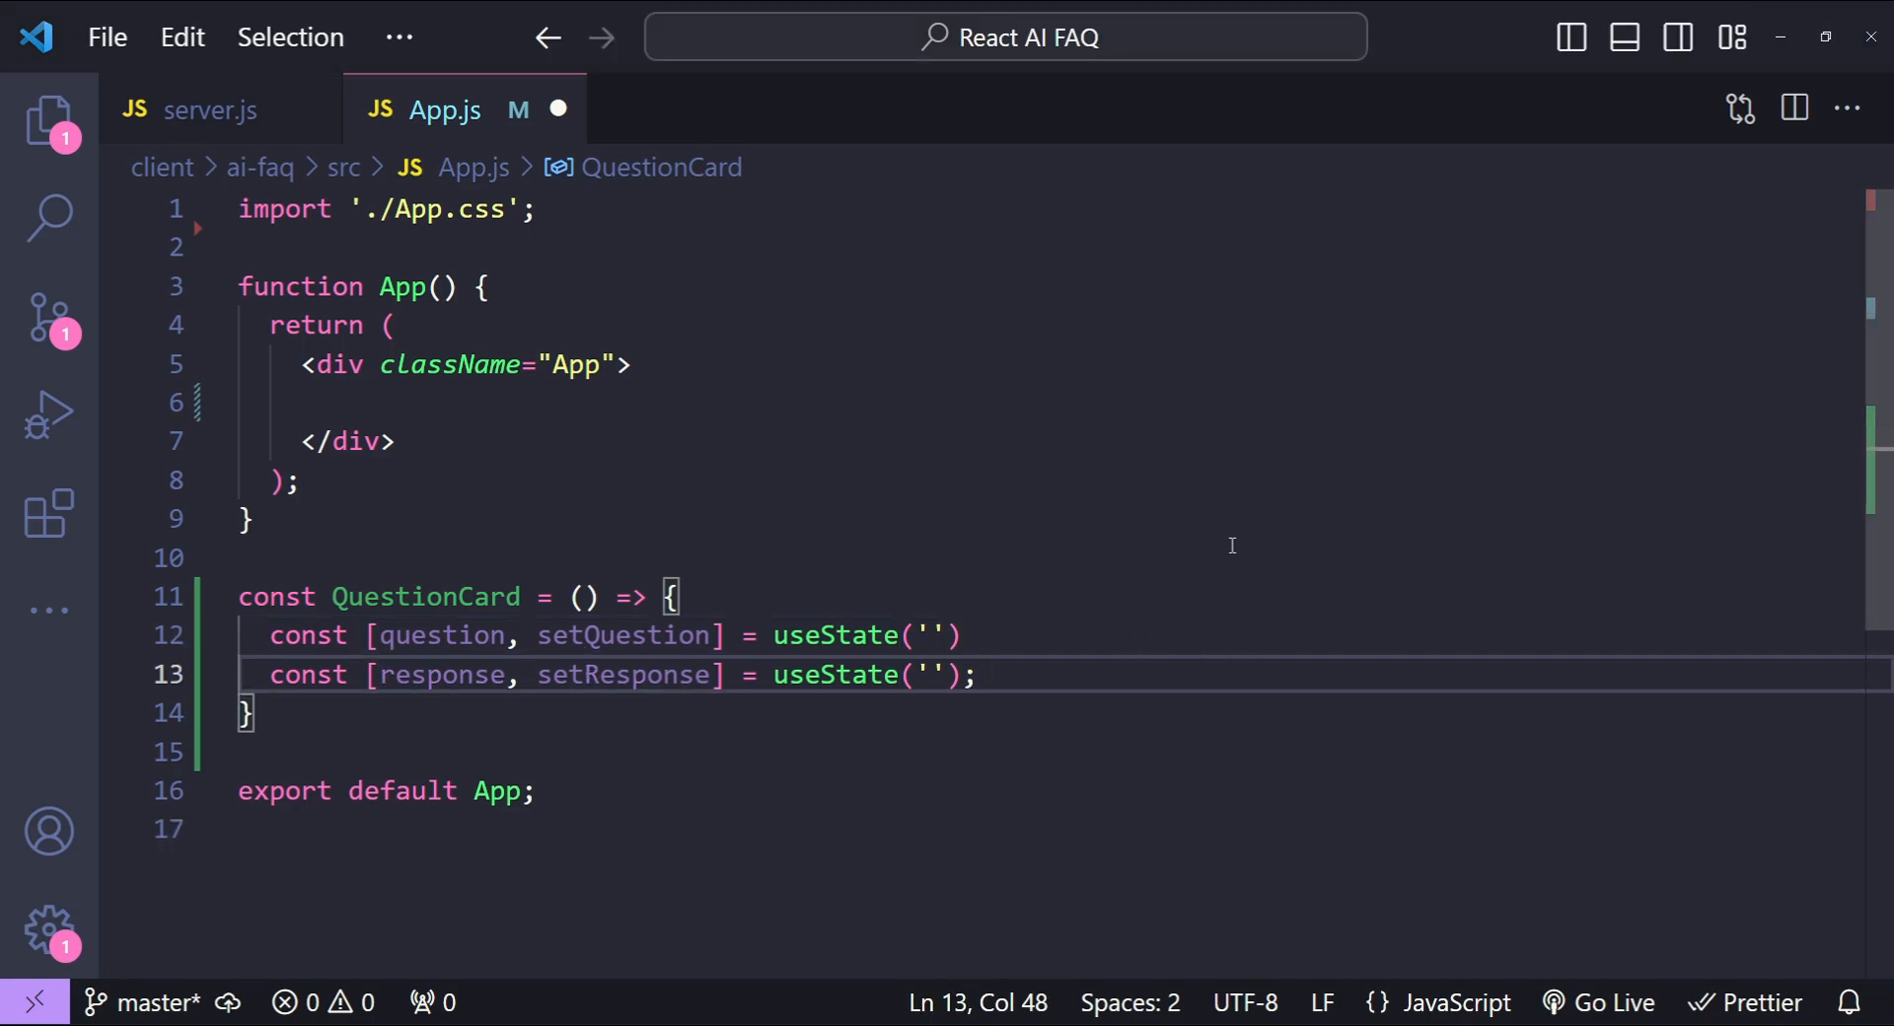
mouse_move(444, 675)
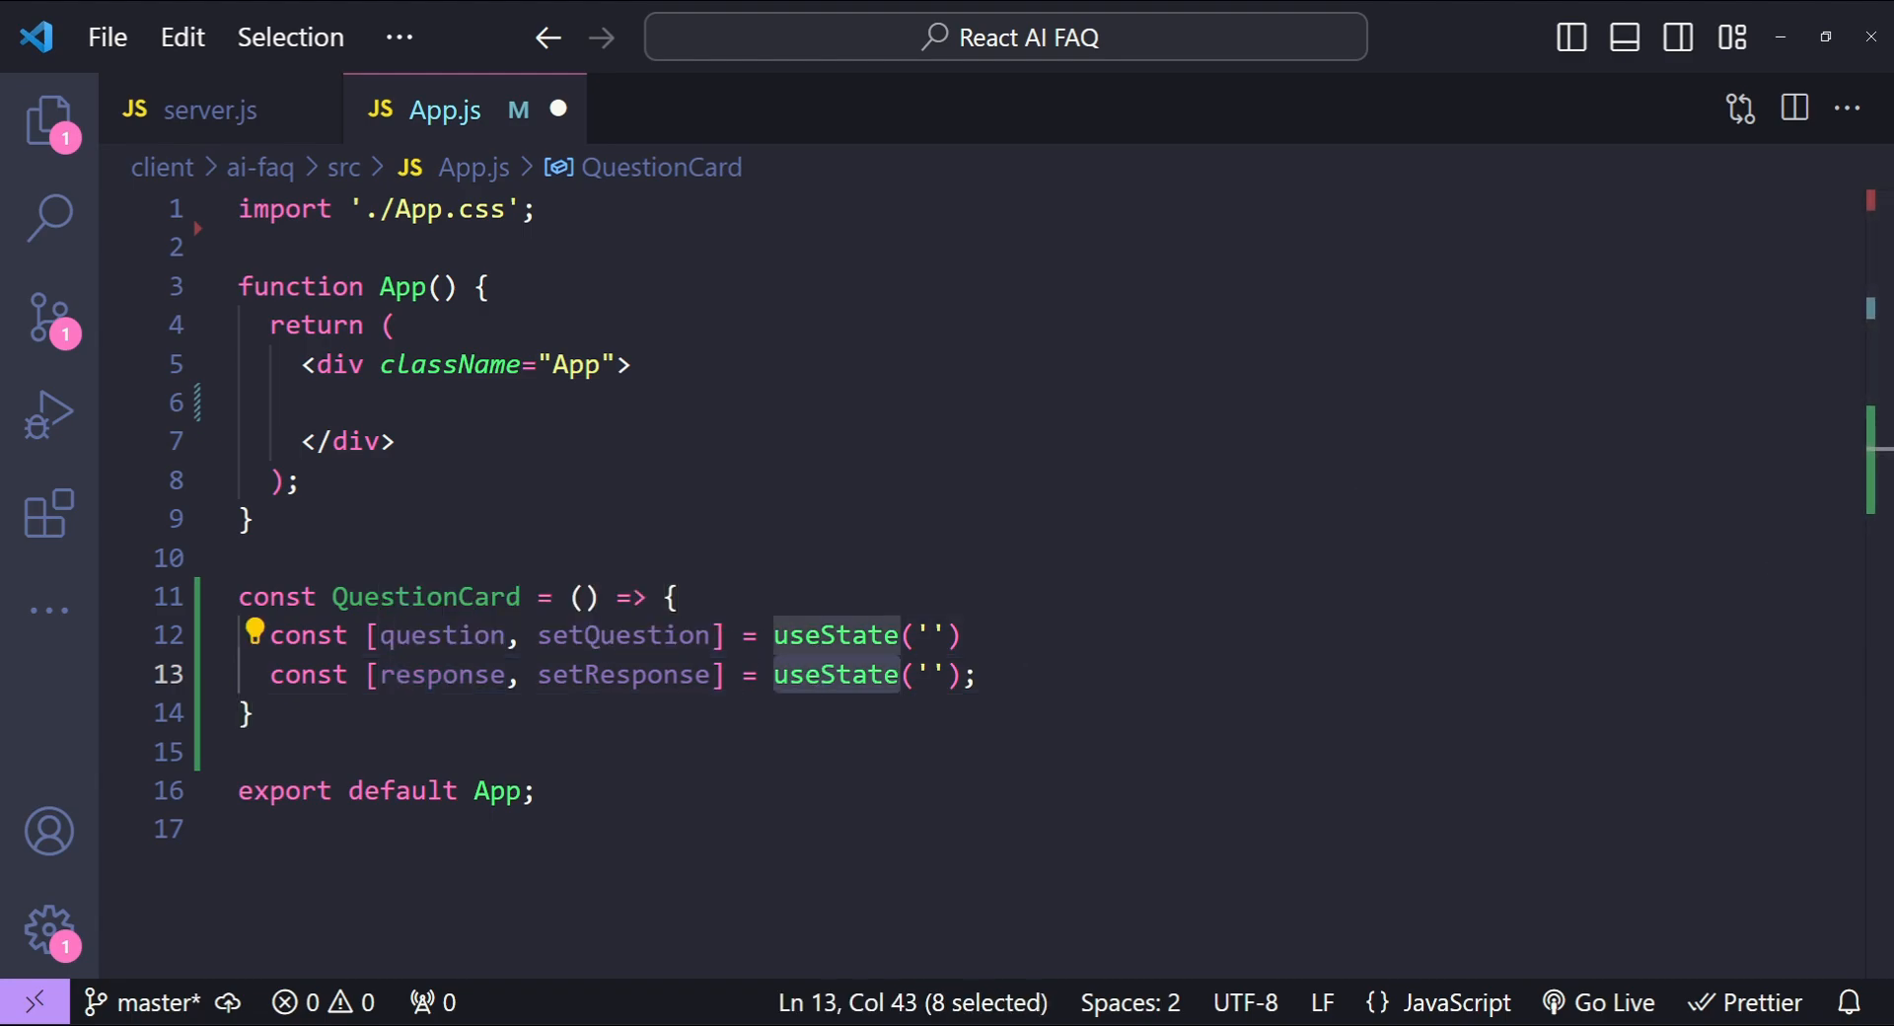
left_click(375, 441)
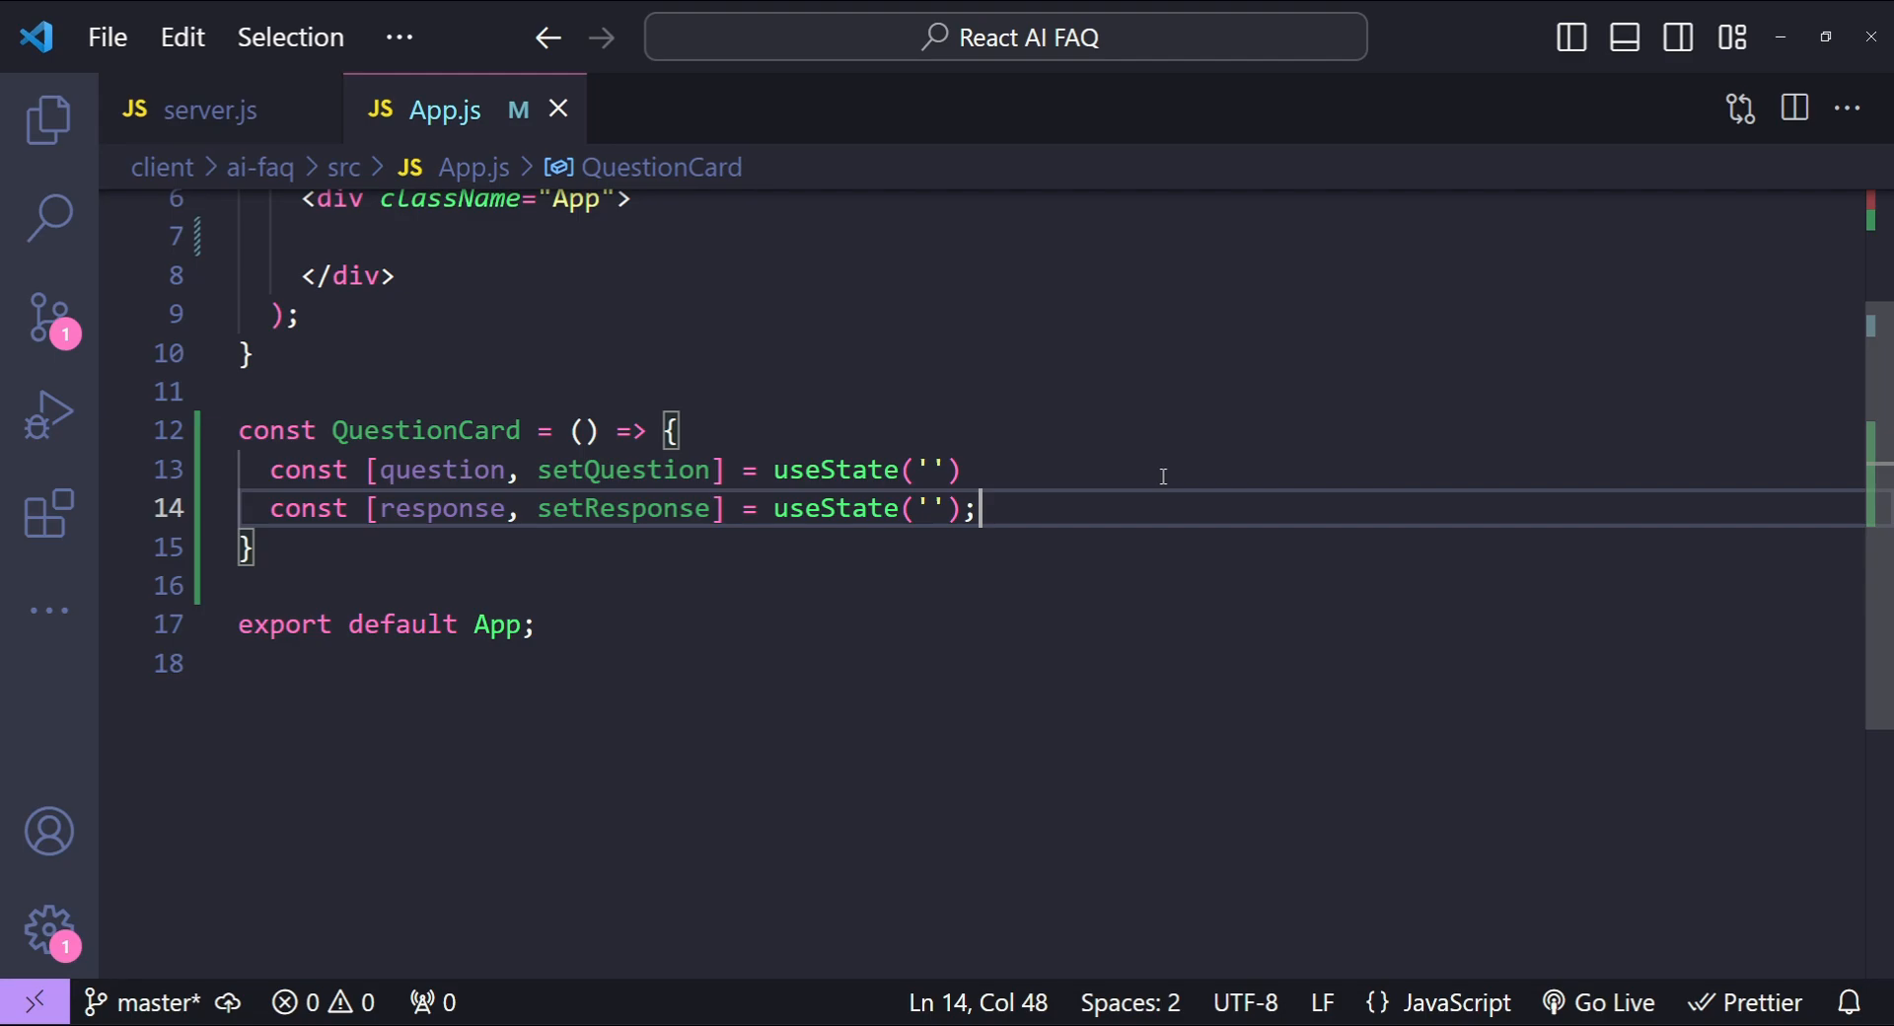
key("Enter")
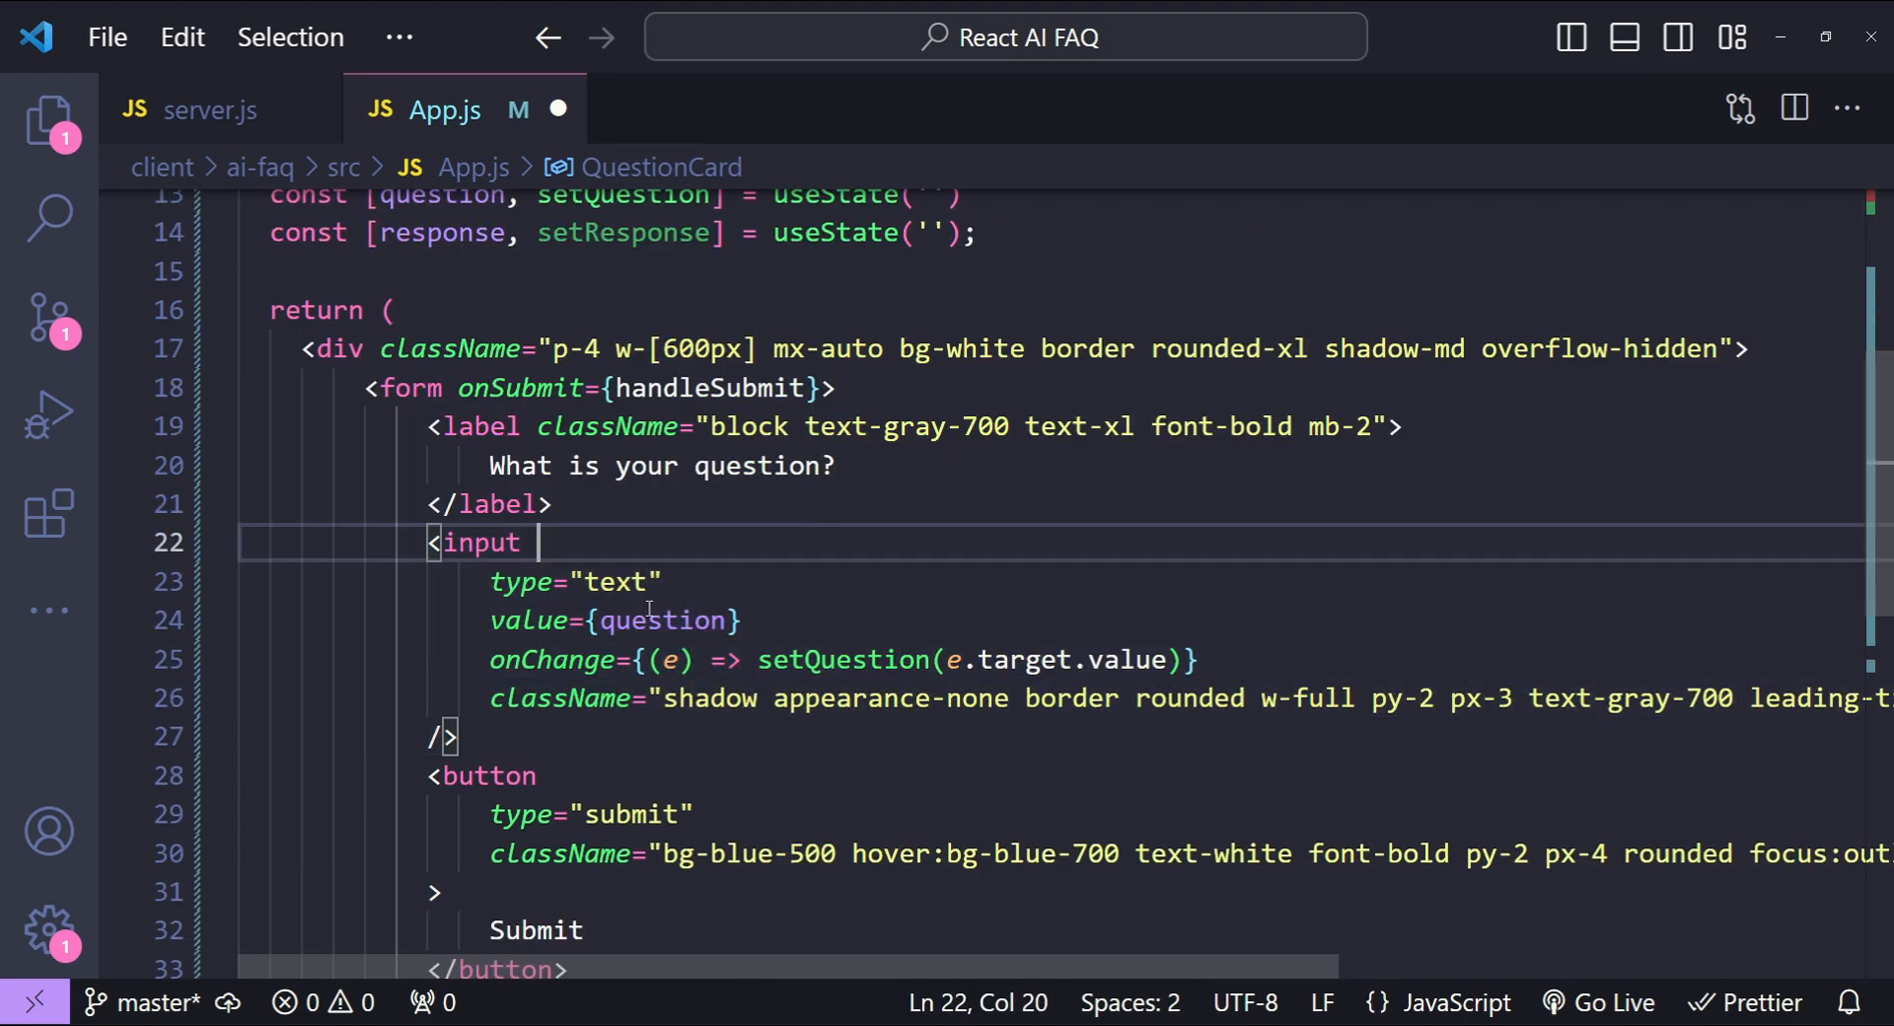
Highlight the input's question value, its onChange handler and the setQuestion updater
double_click(667, 620)
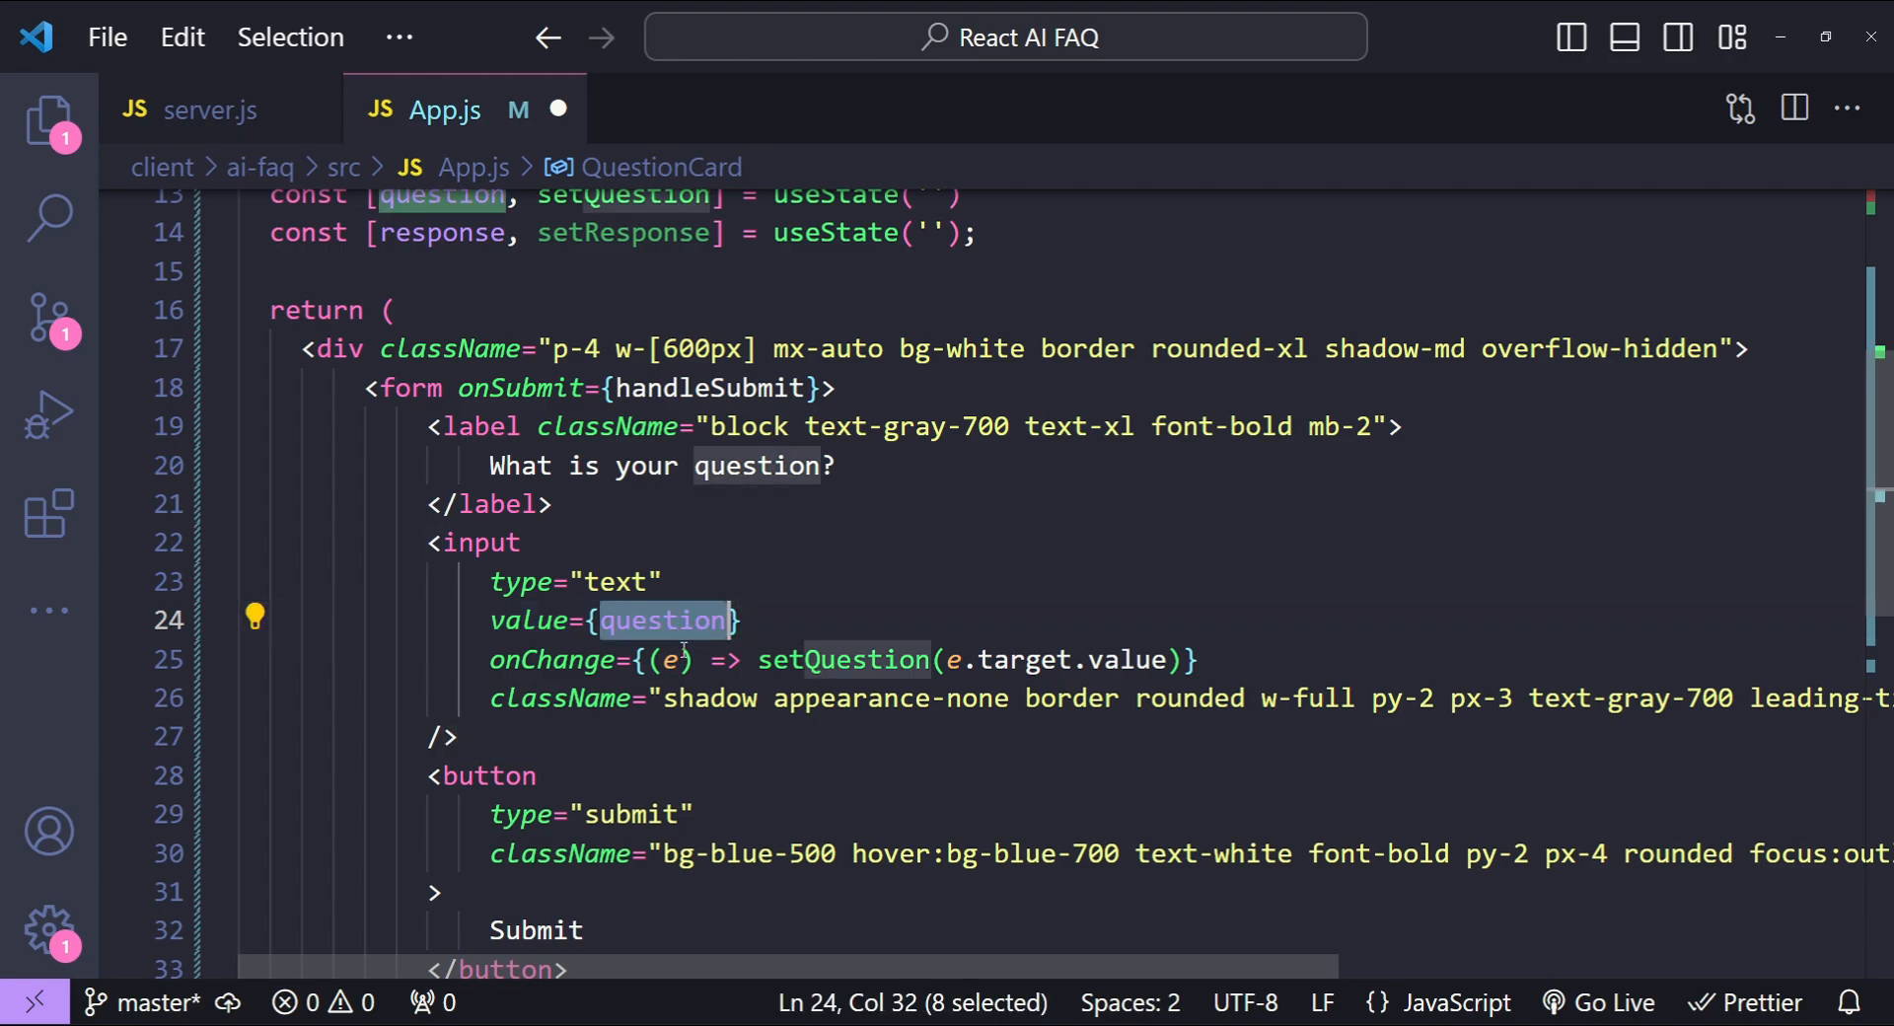
double_click(550, 659)
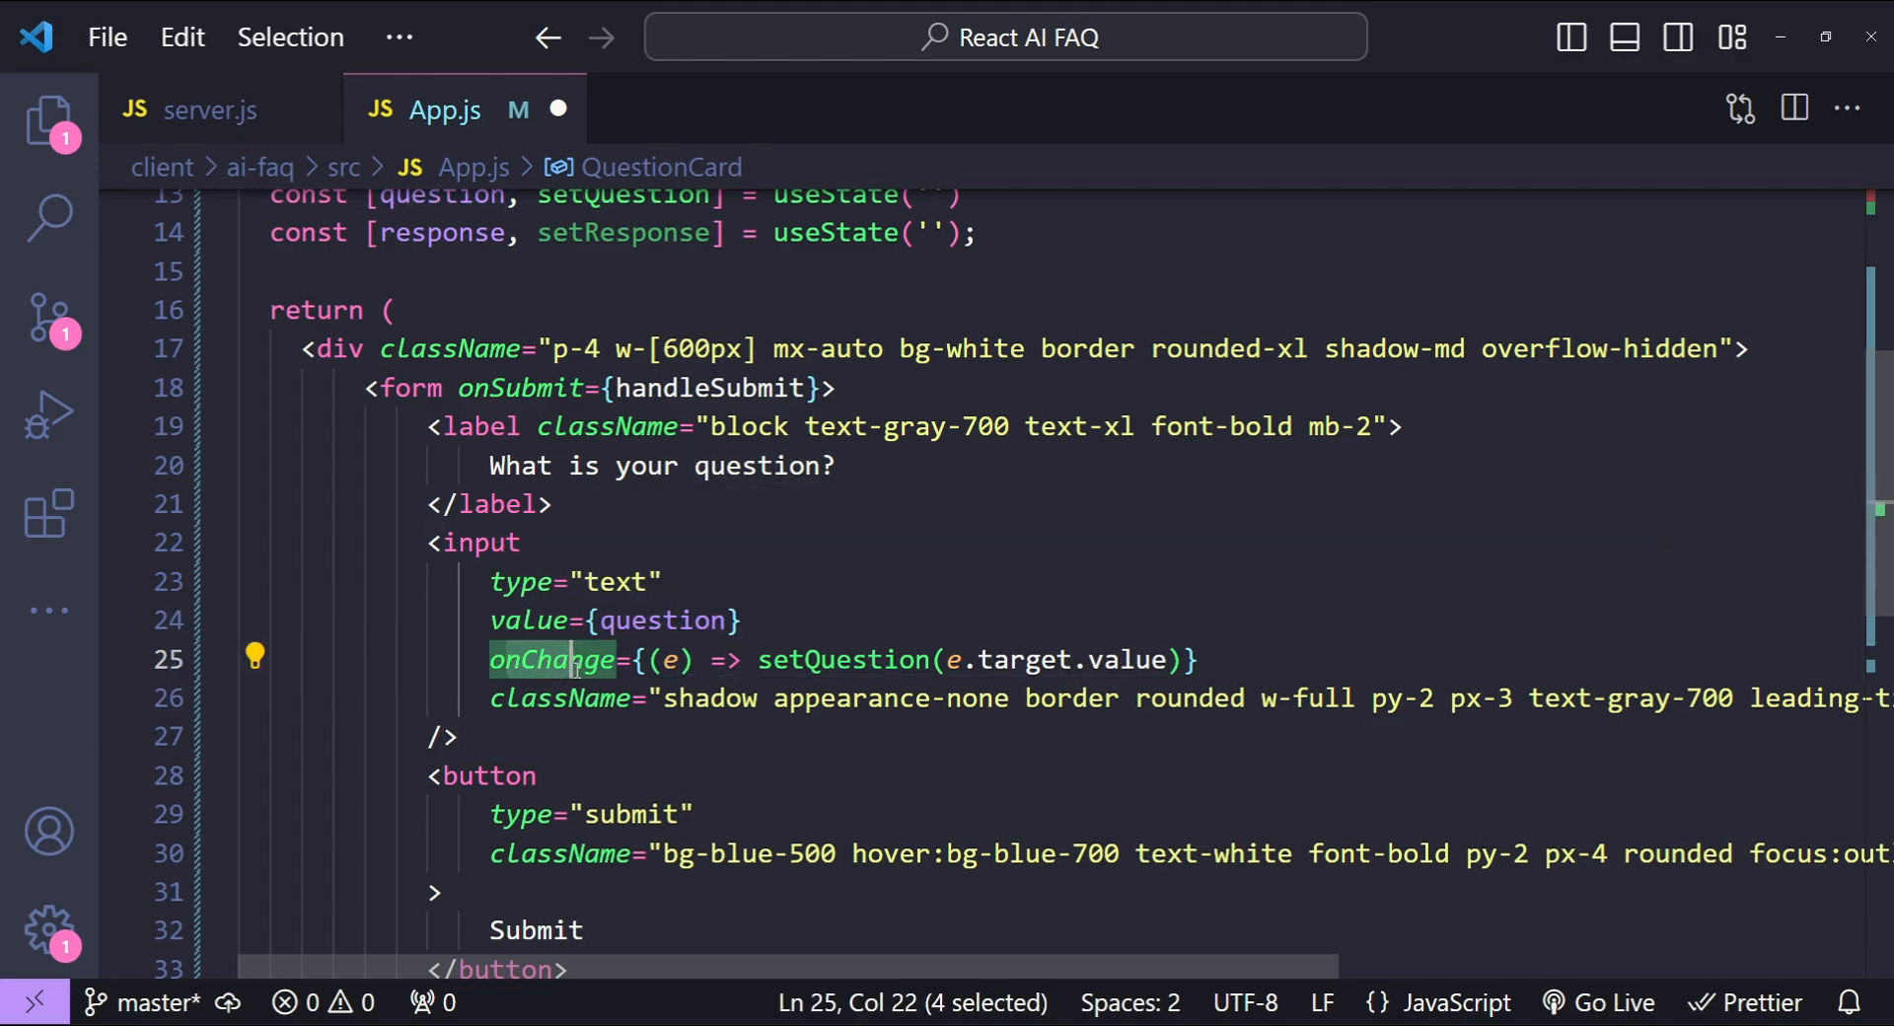
double_click(842, 659)
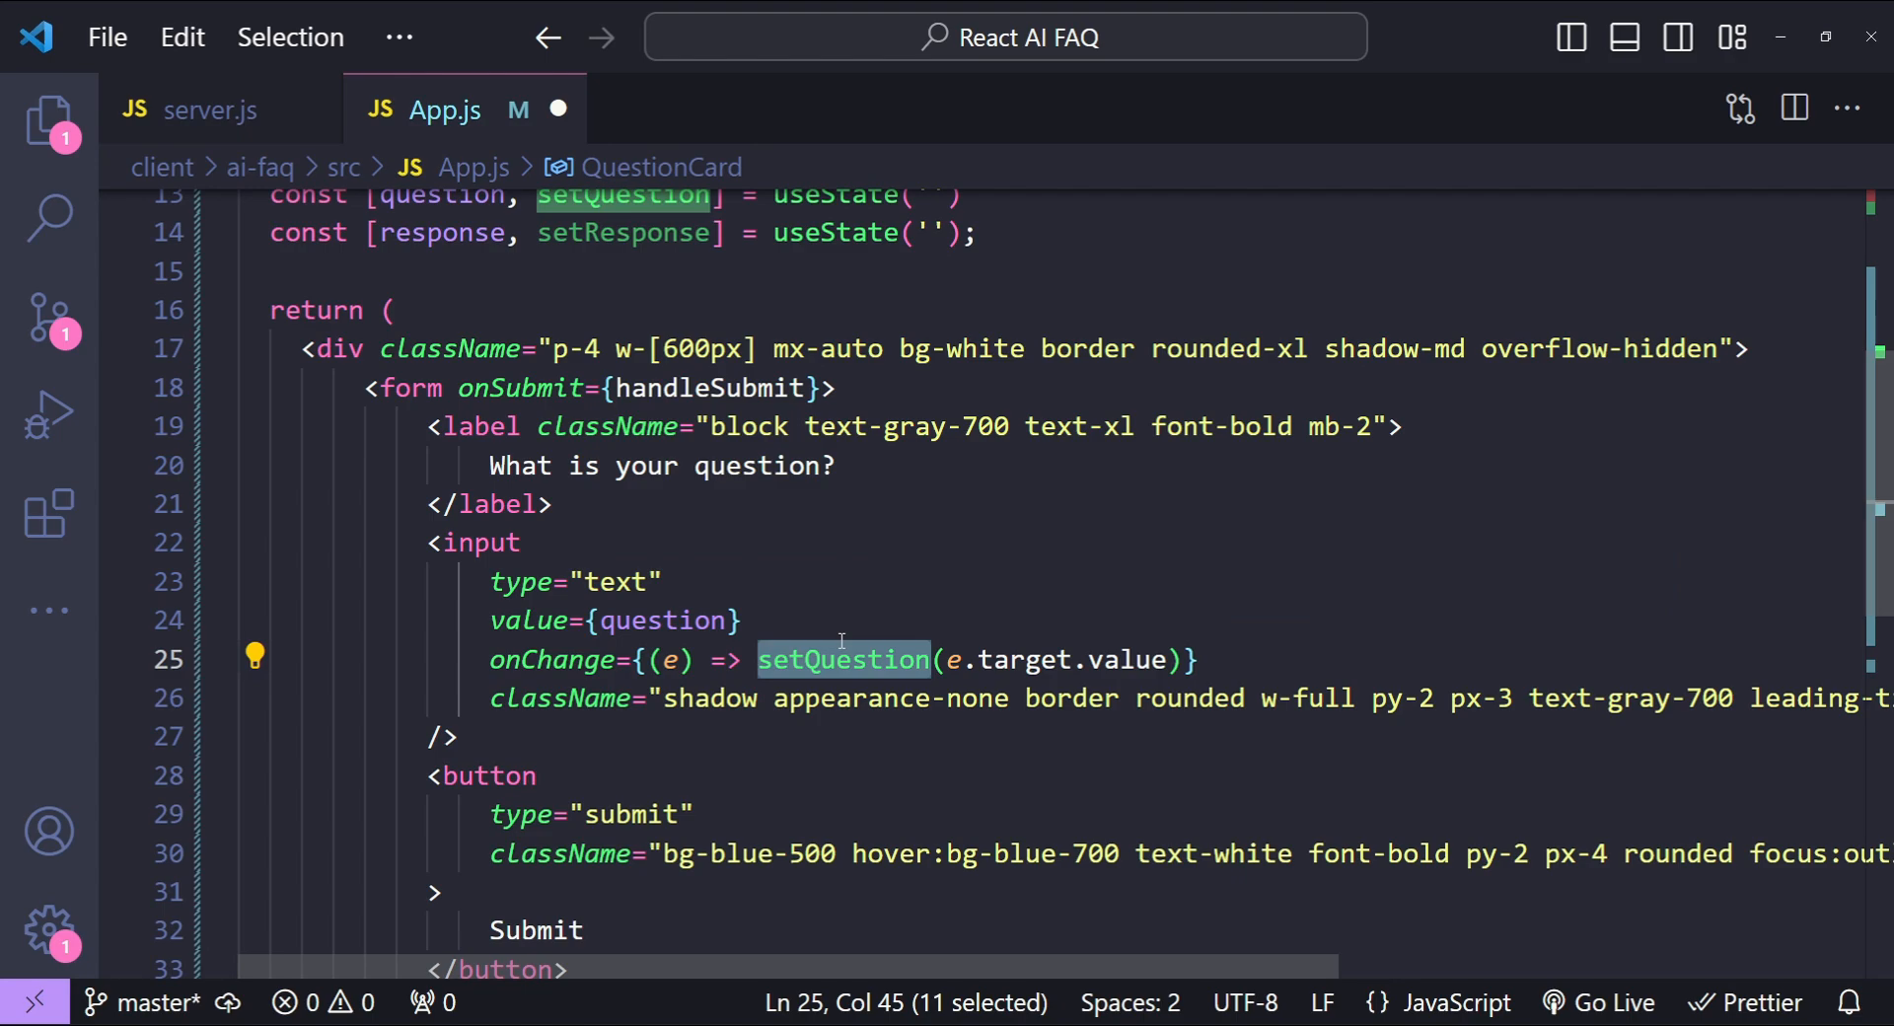
mouse_move(953, 588)
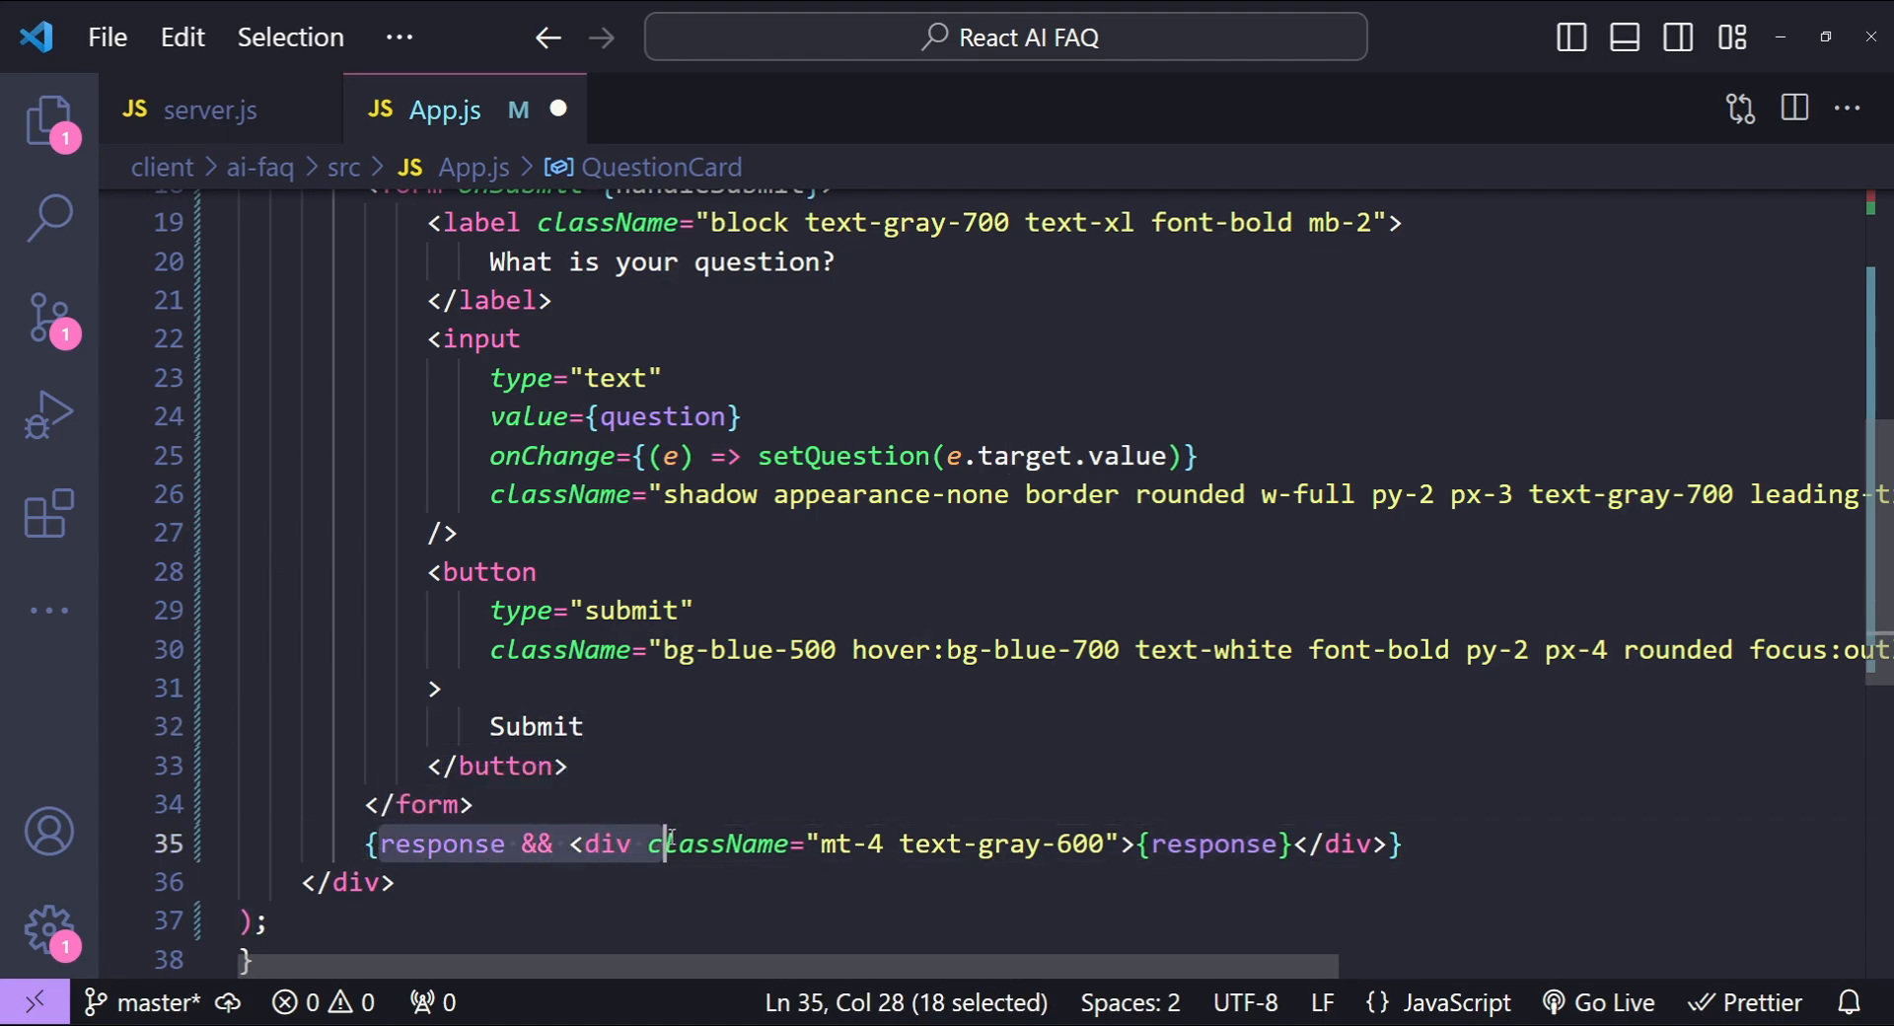
mouse_move(714, 844)
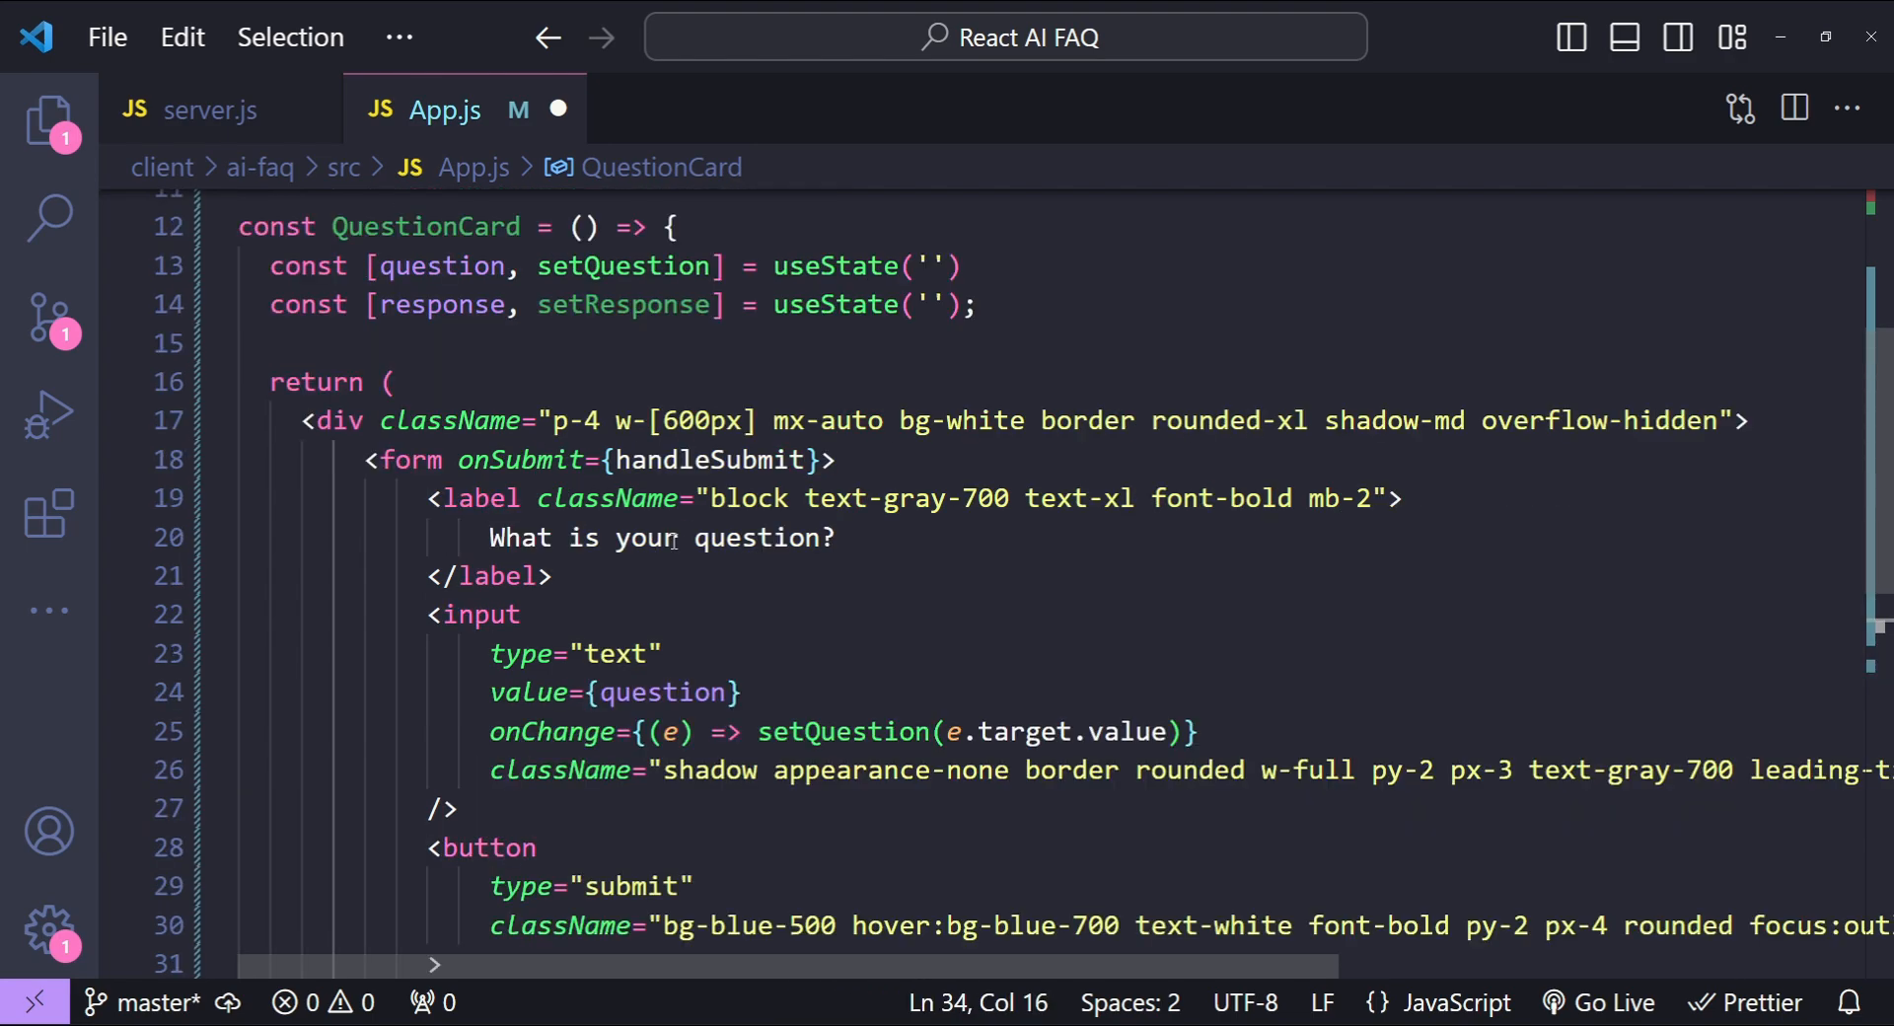
Define const handleSubmit = async (event) => { event.preventDefault(); } below the state hooks
left_click(724, 460)
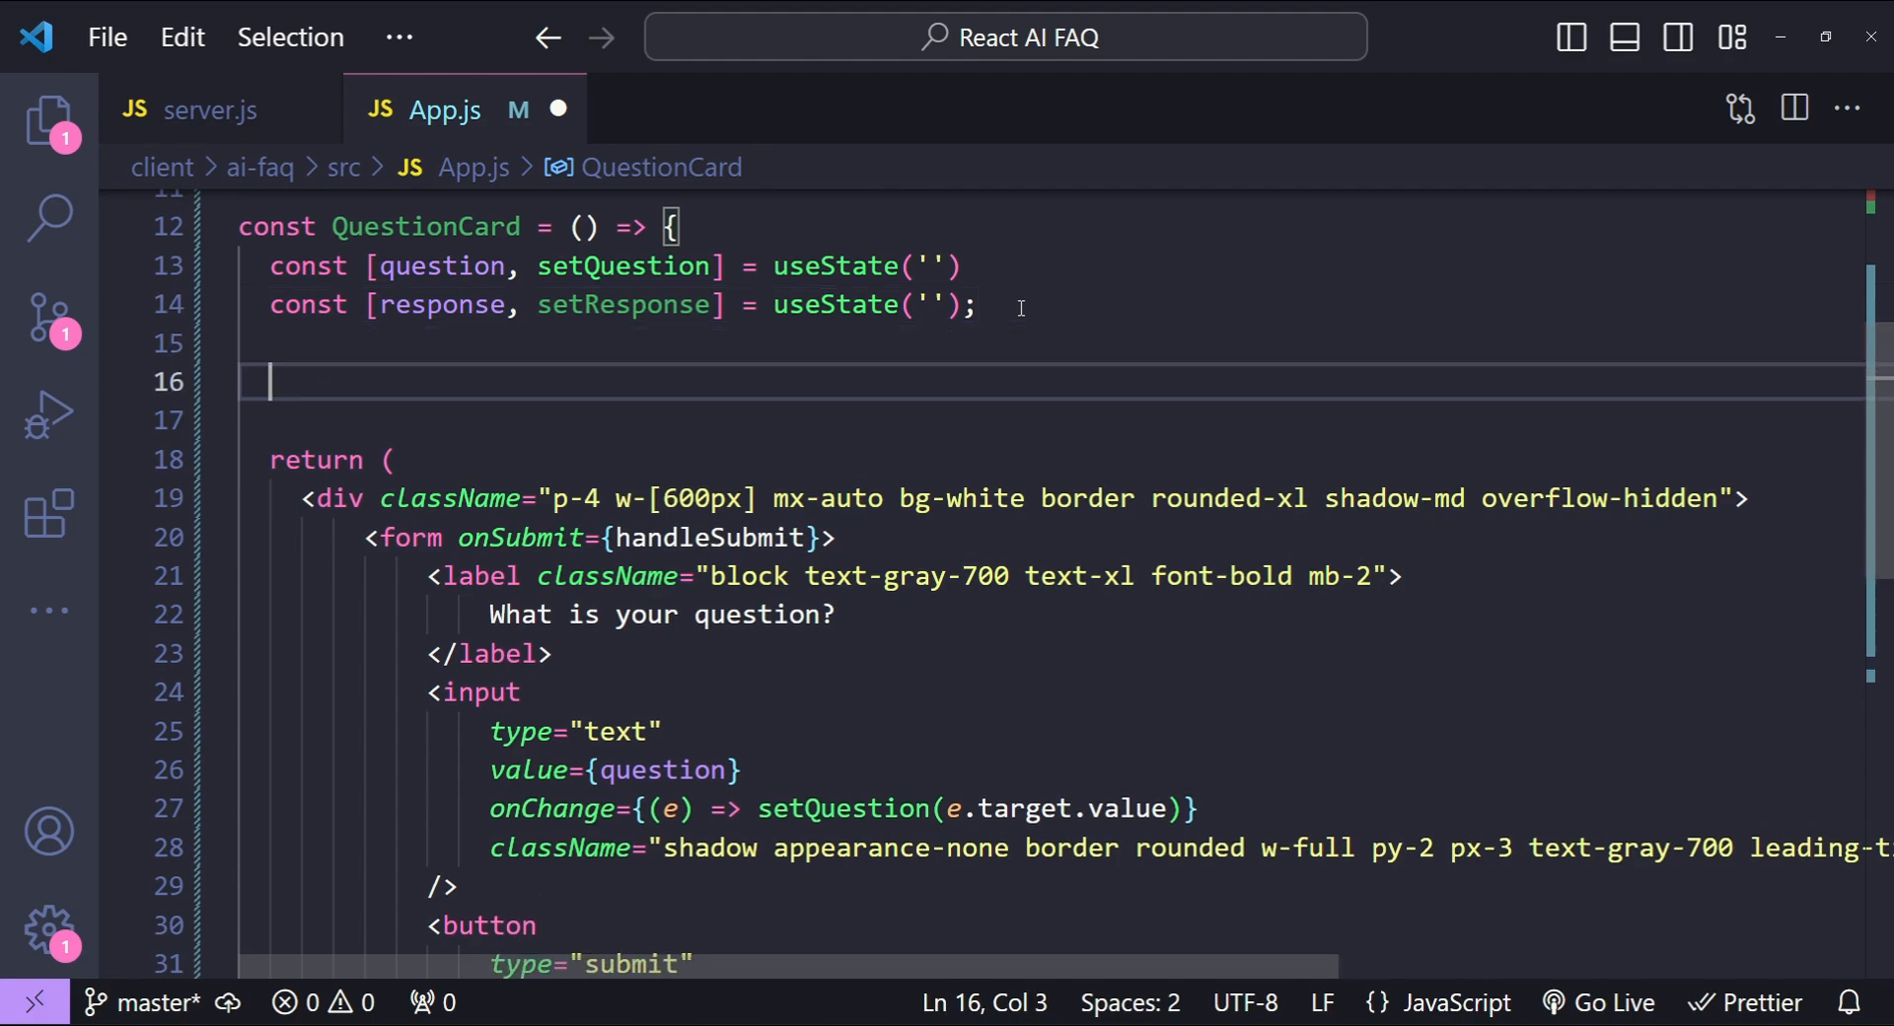
type("const")
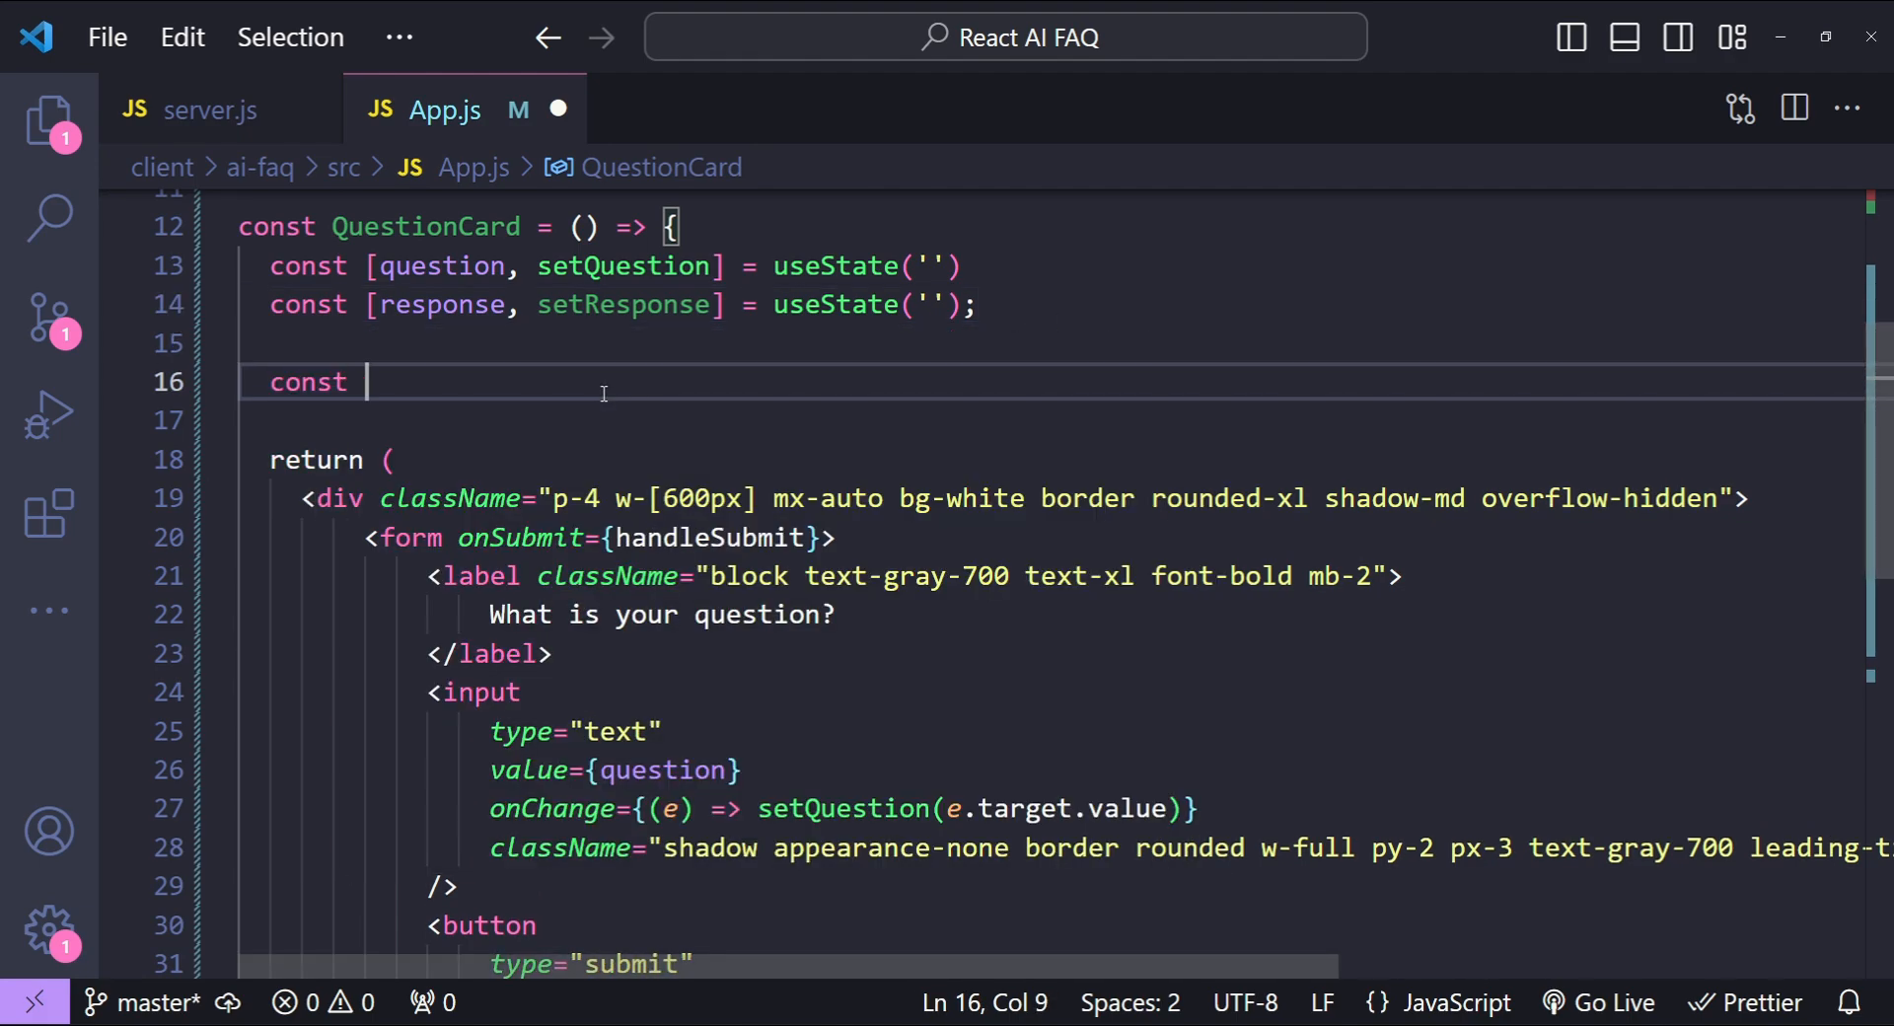
type("handleSubmit =")
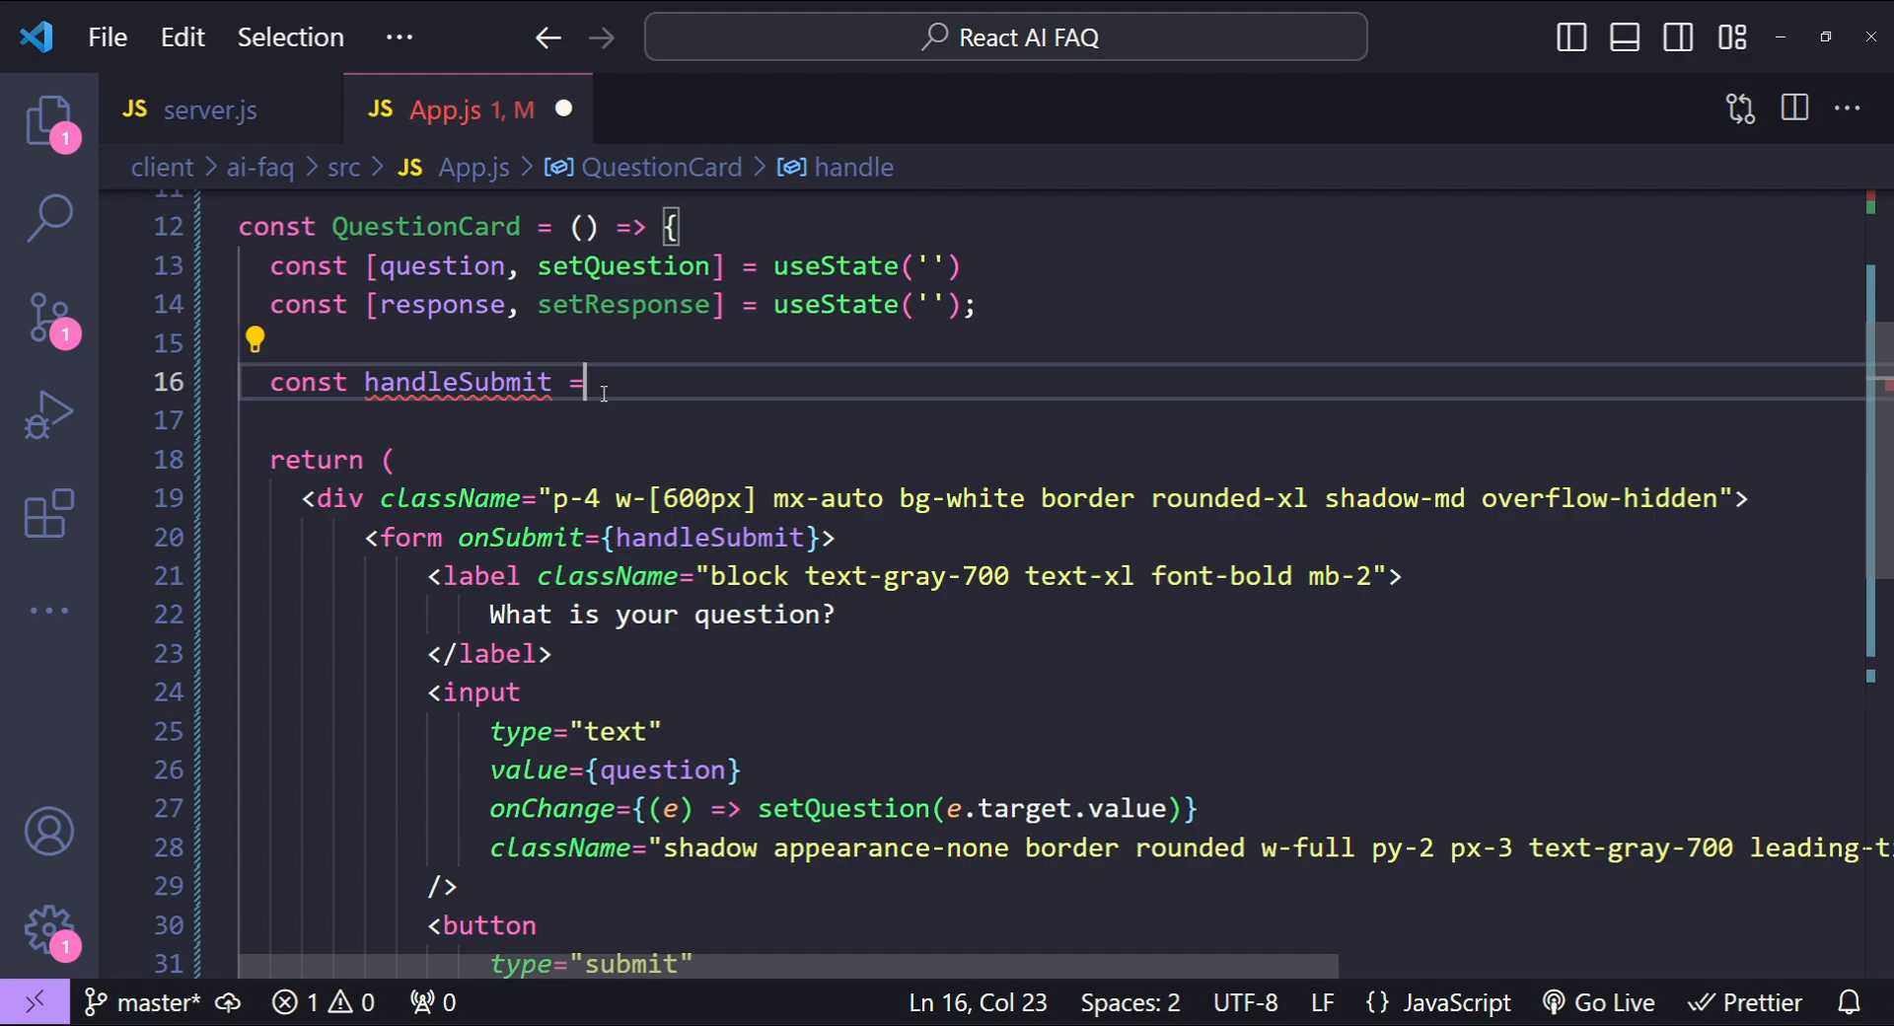
type("async ()")
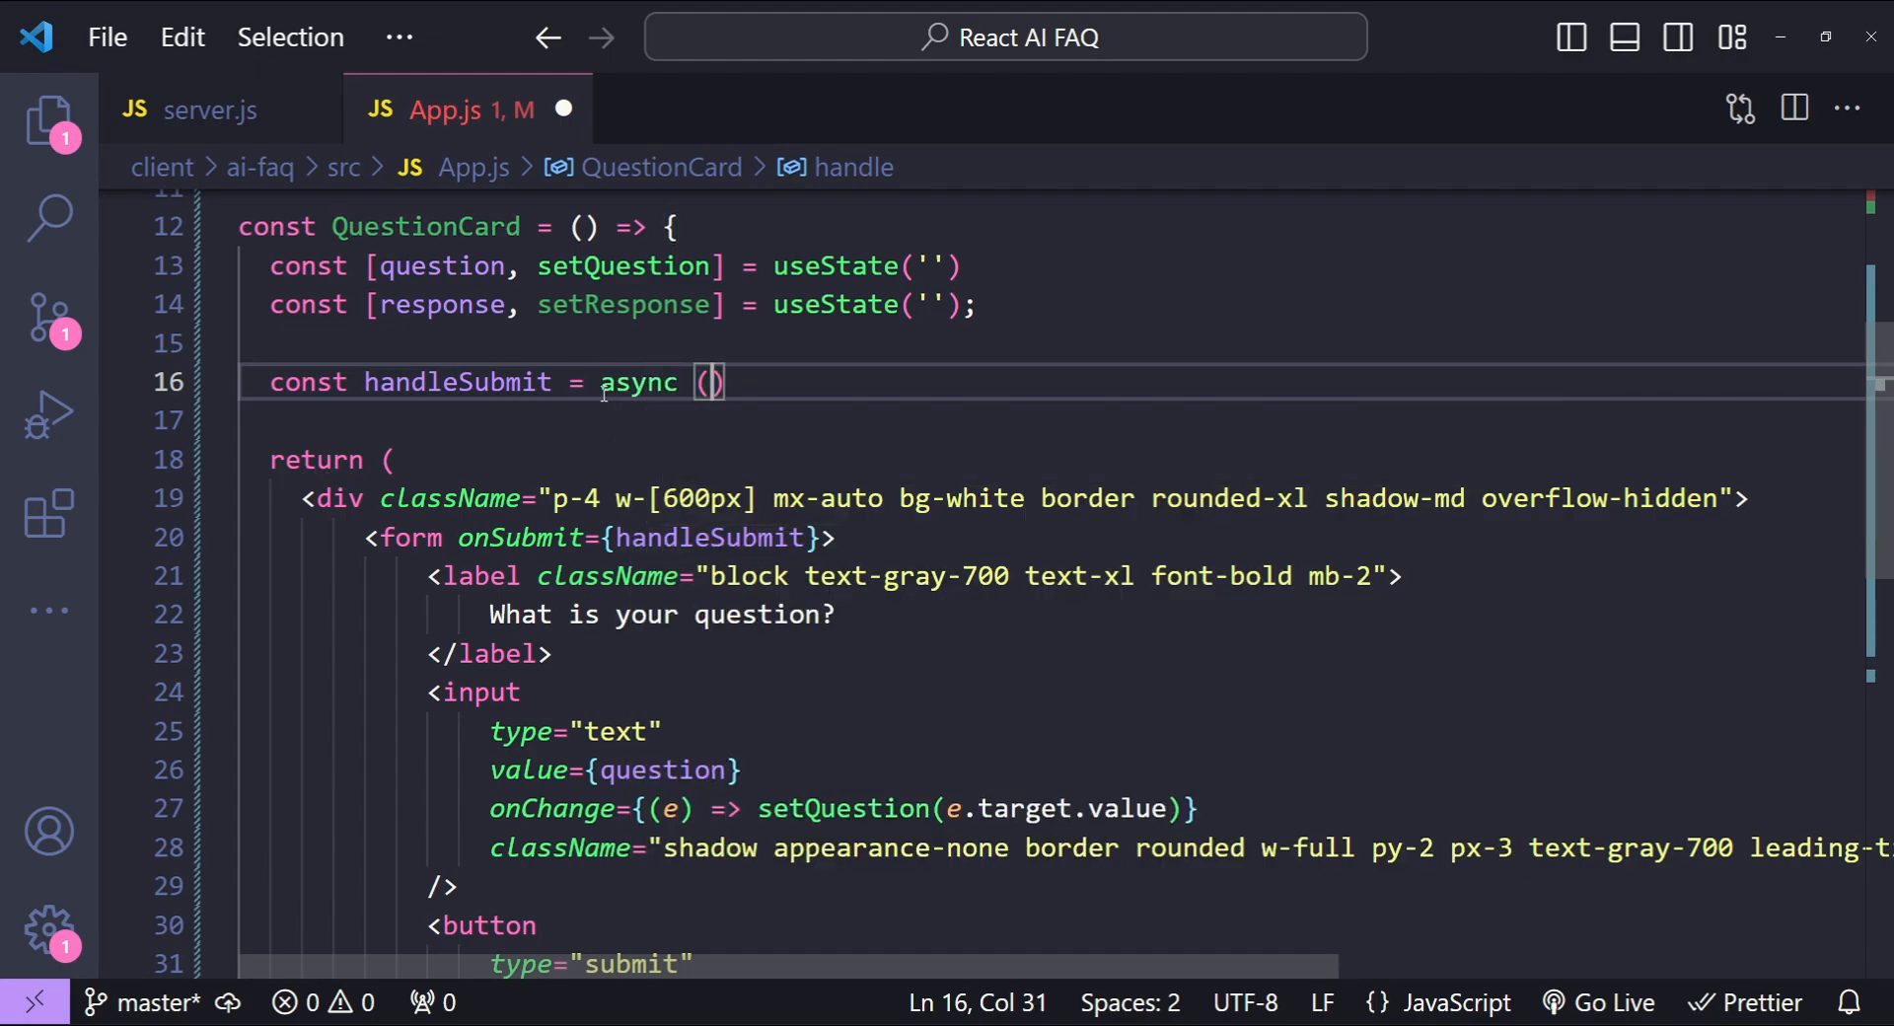
type("event")
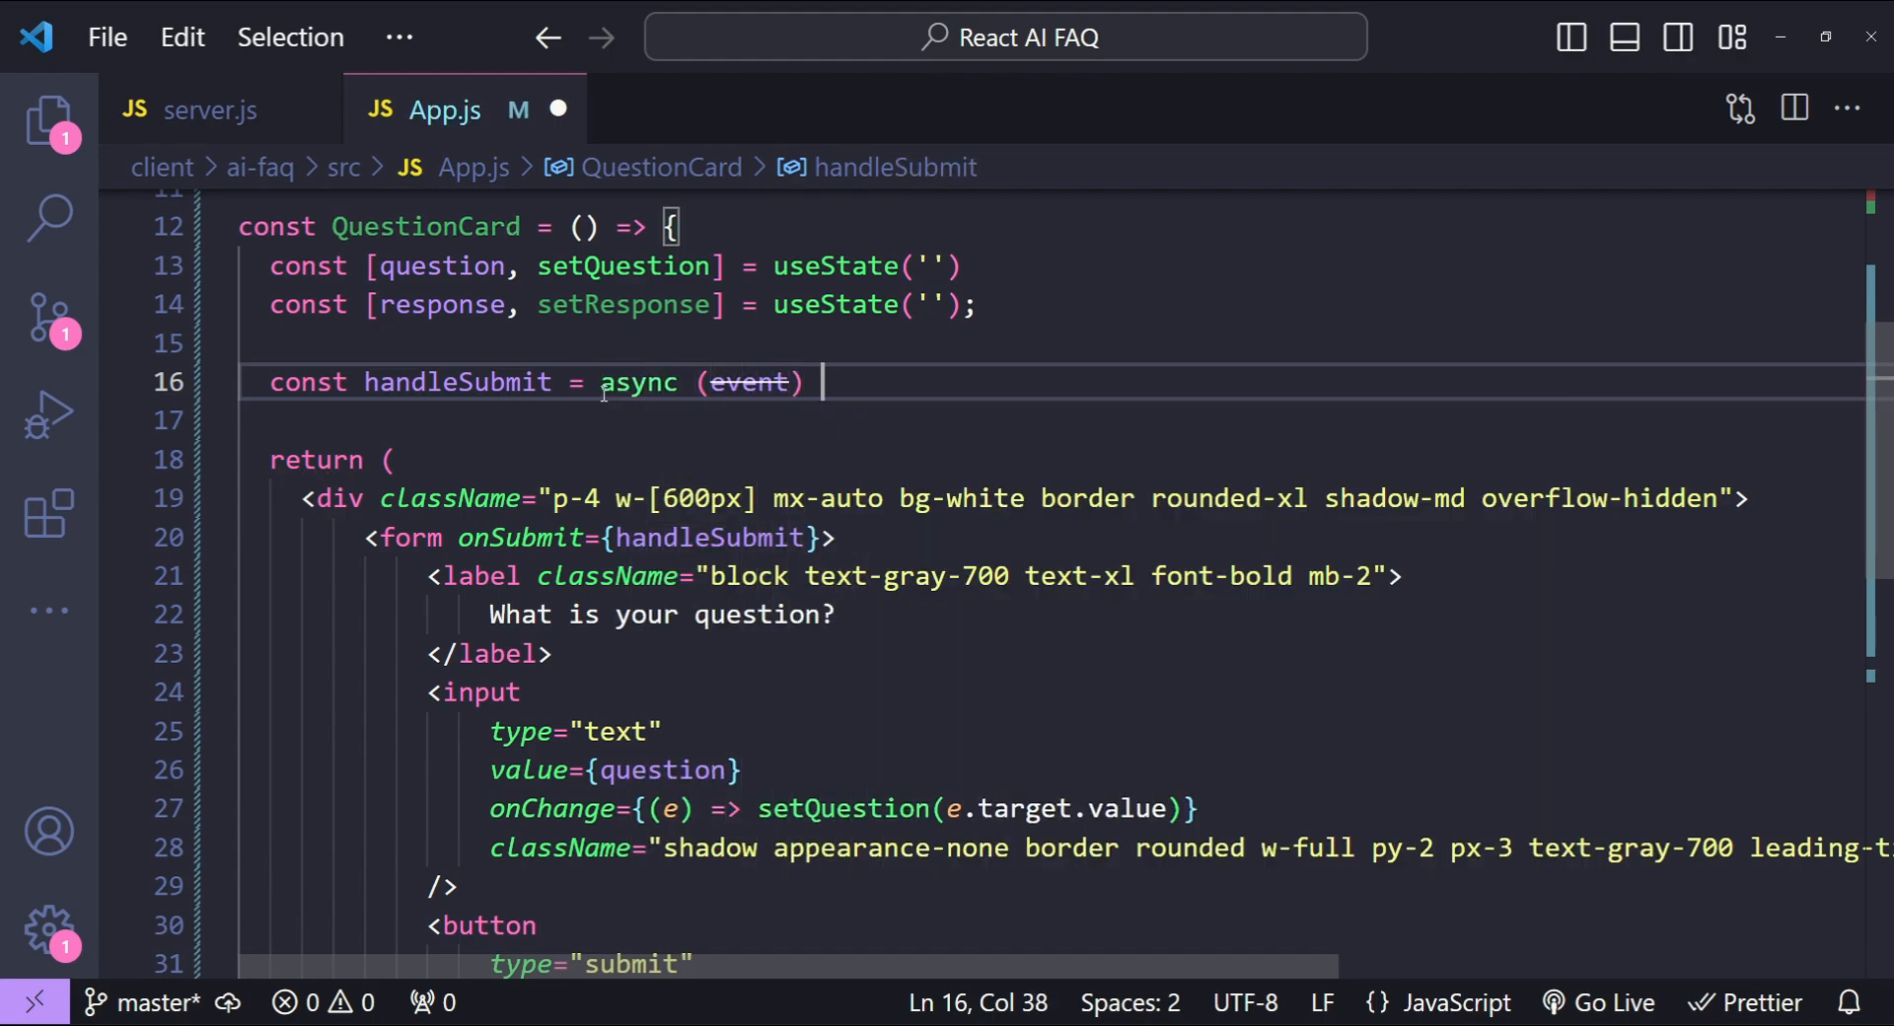
type("=> {")
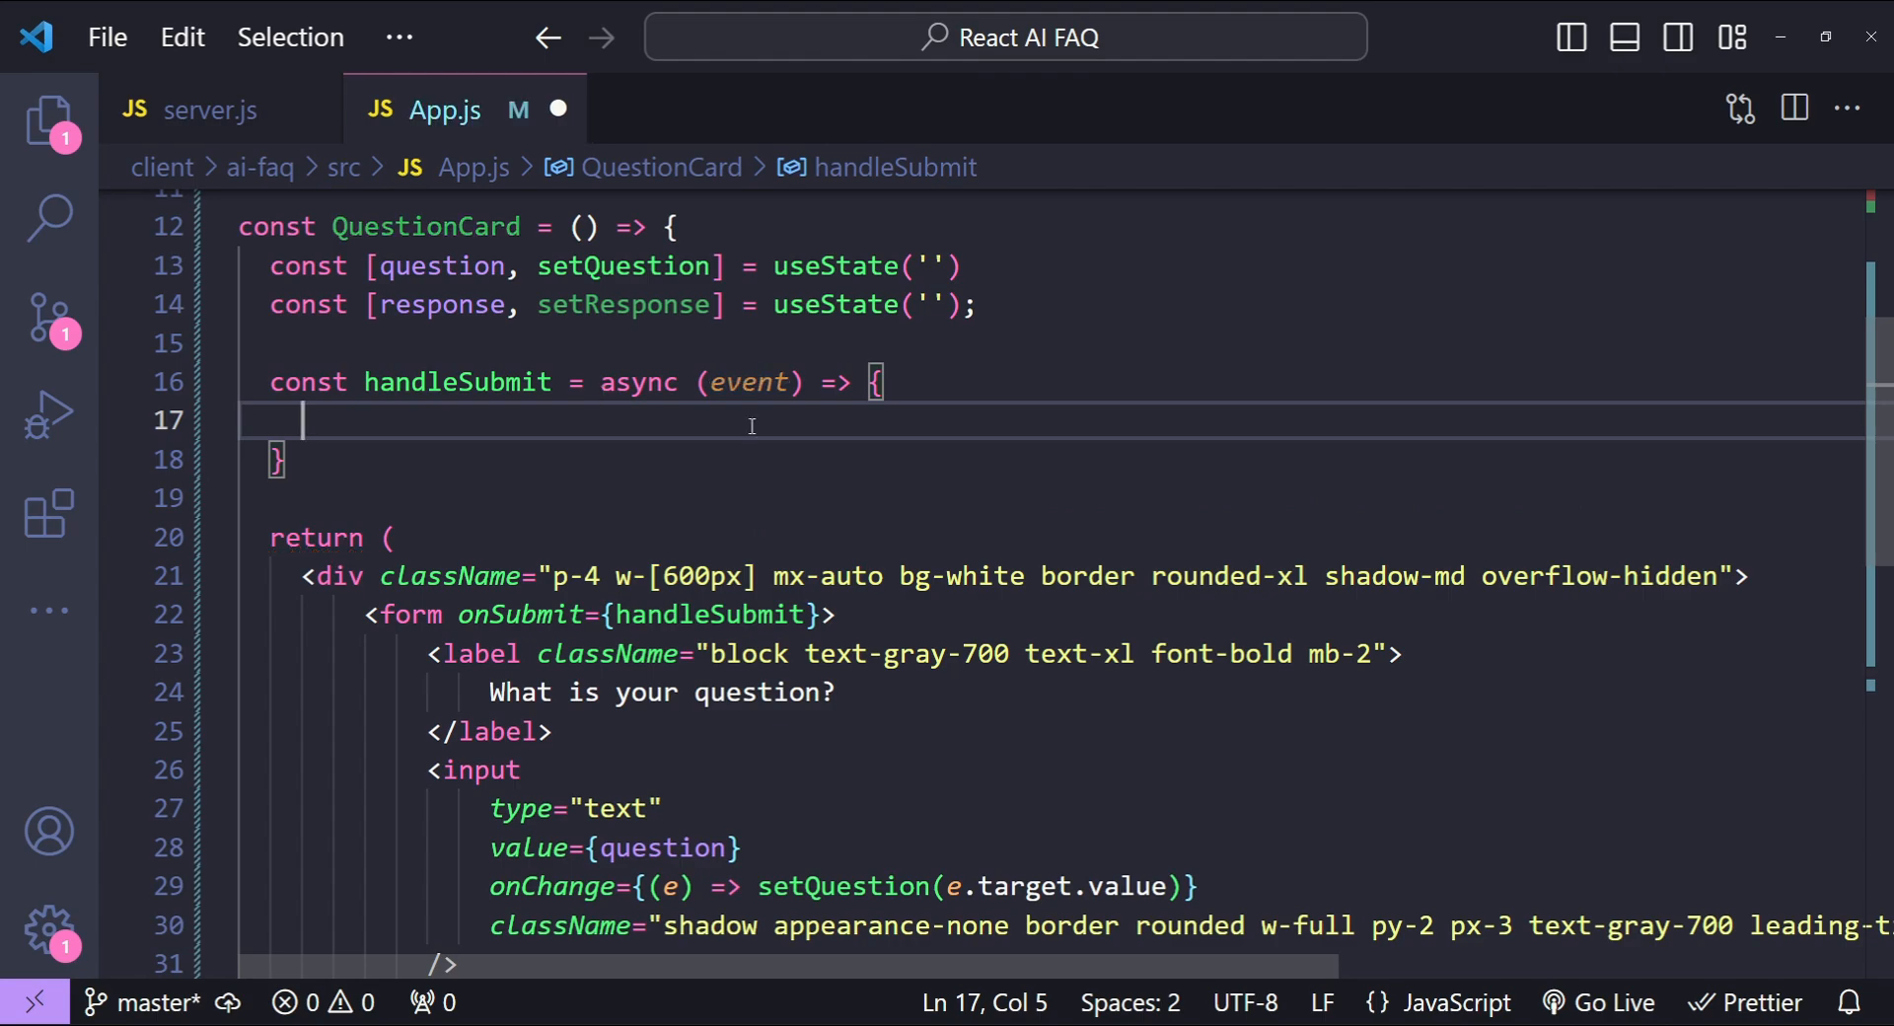
type("event.preventDefault();")
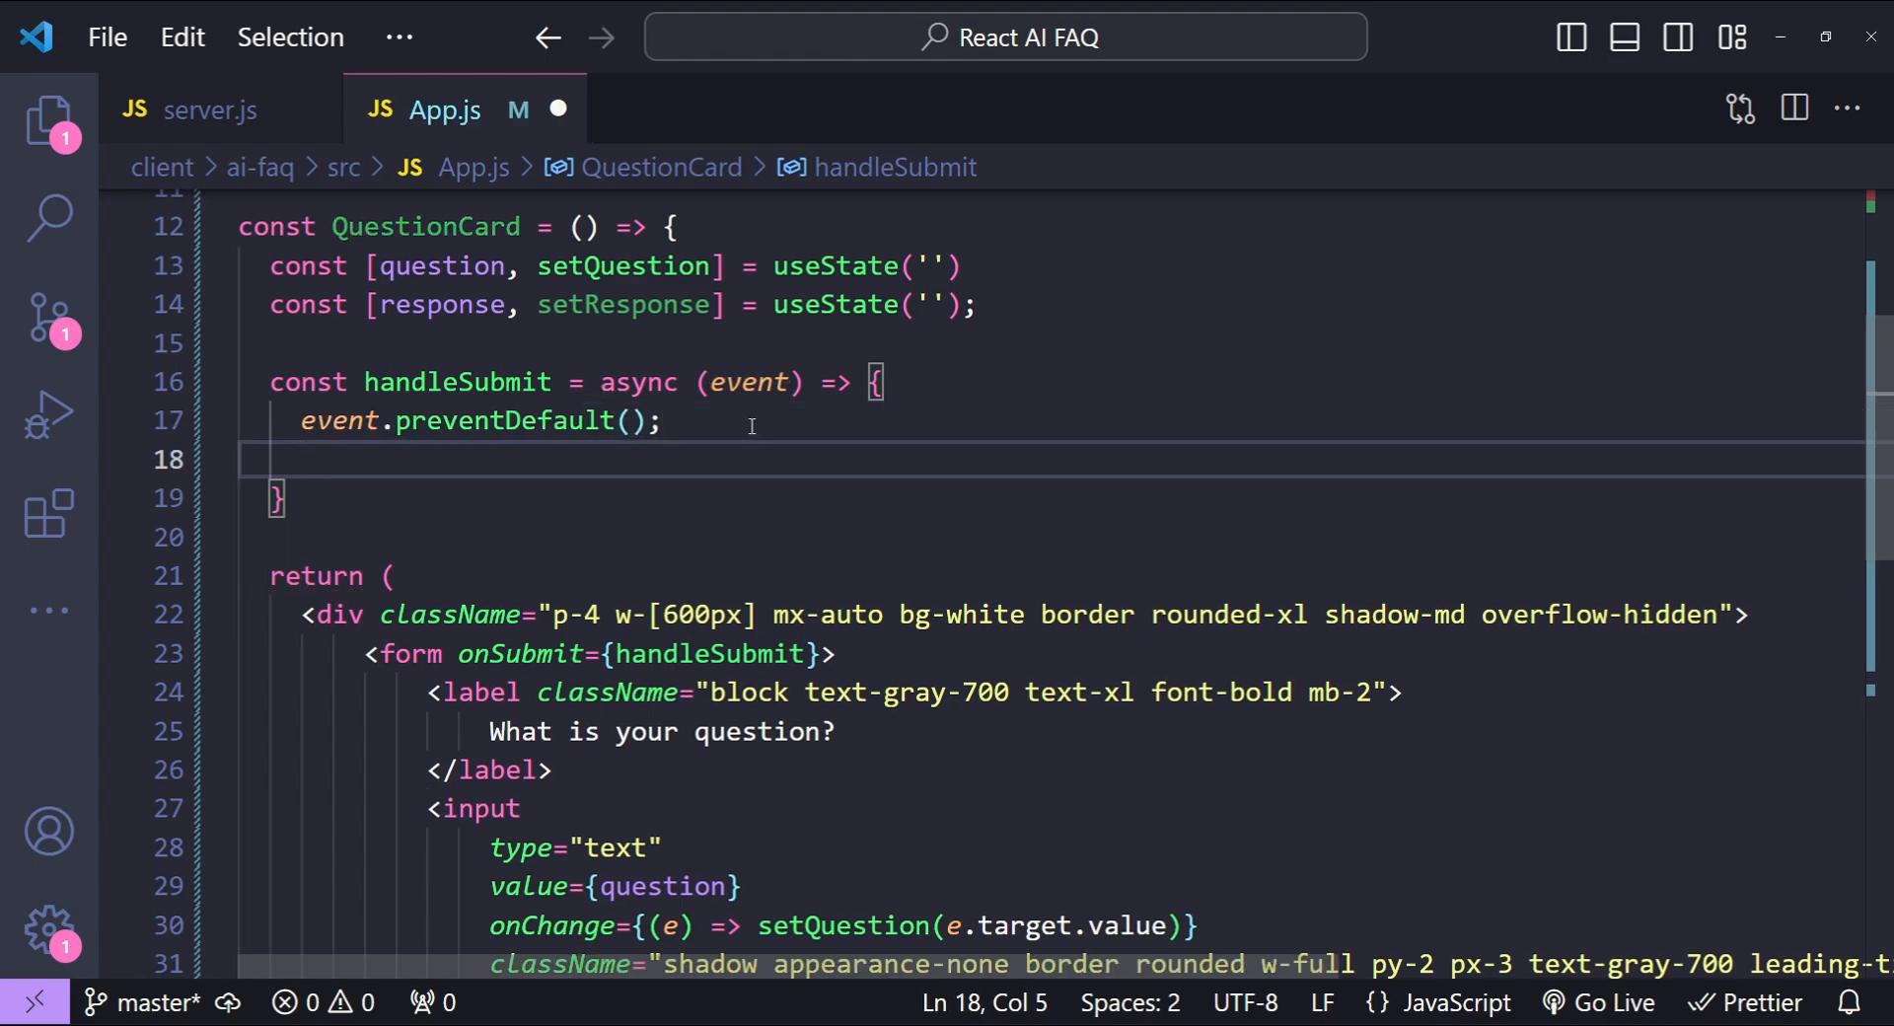
mouse_move(1172, 544)
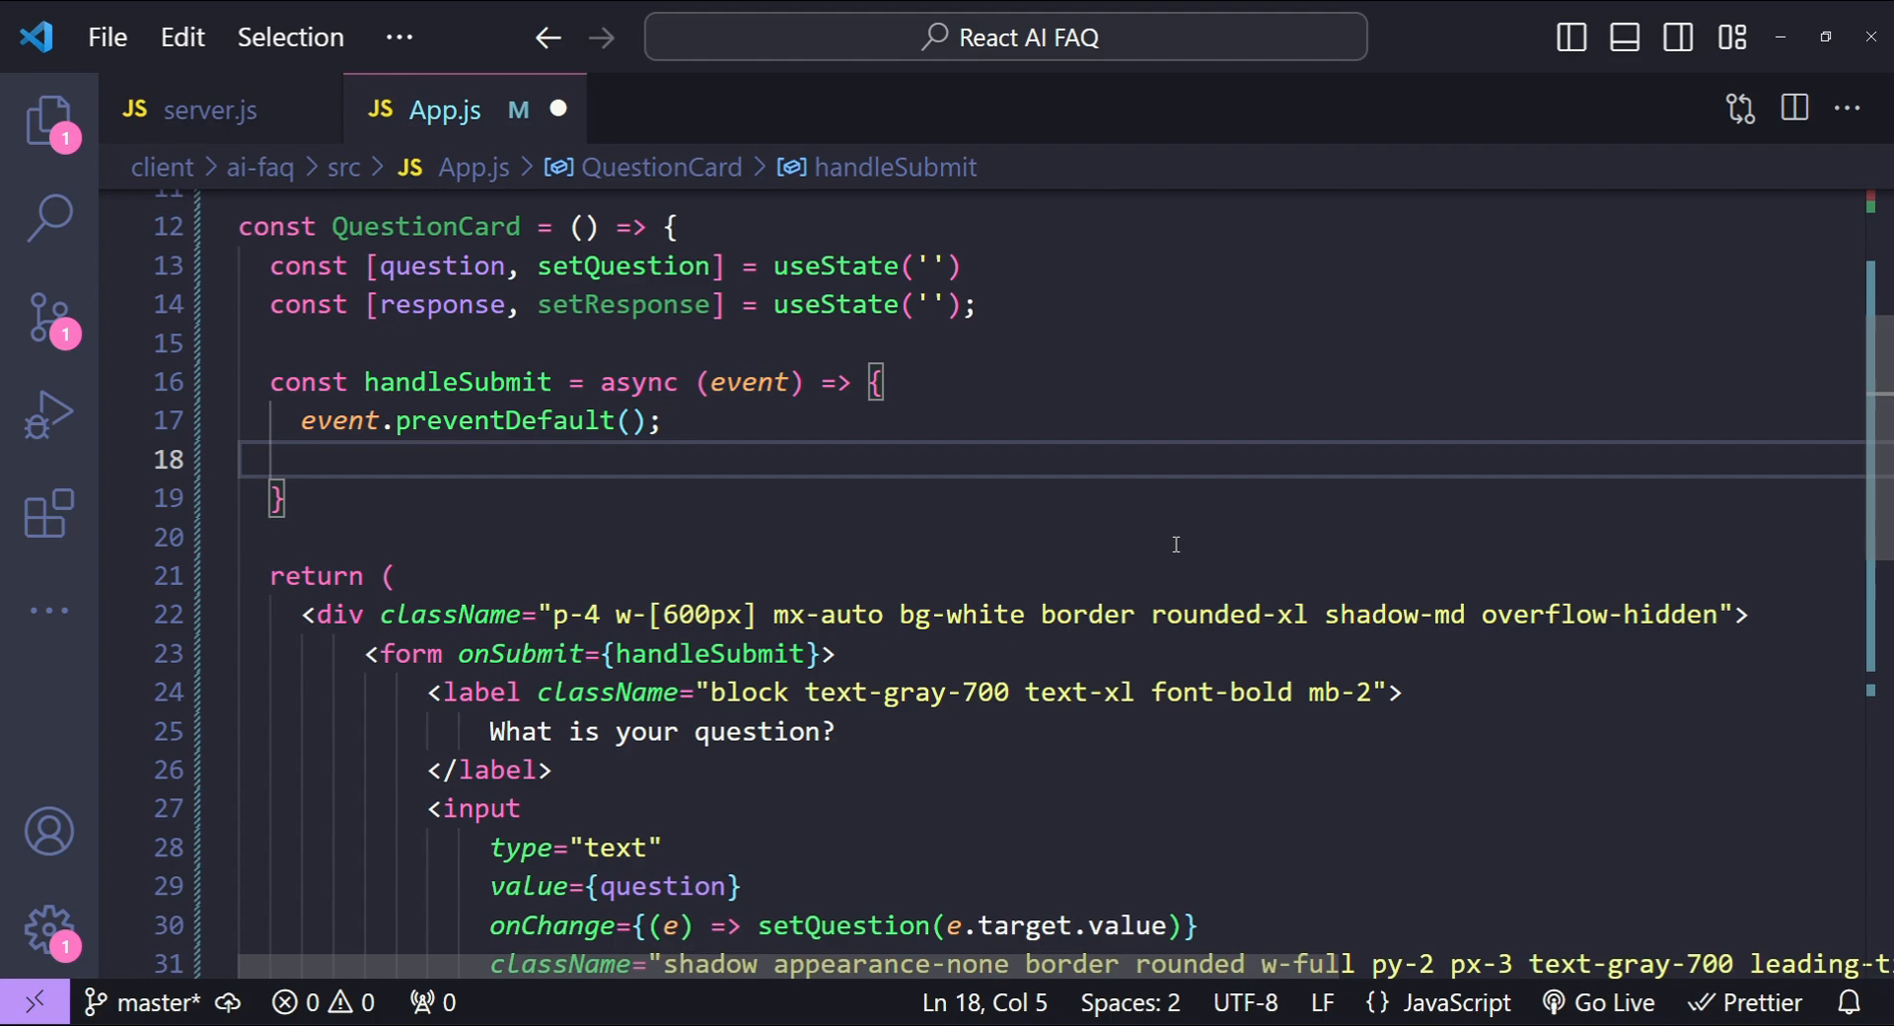
type("const")
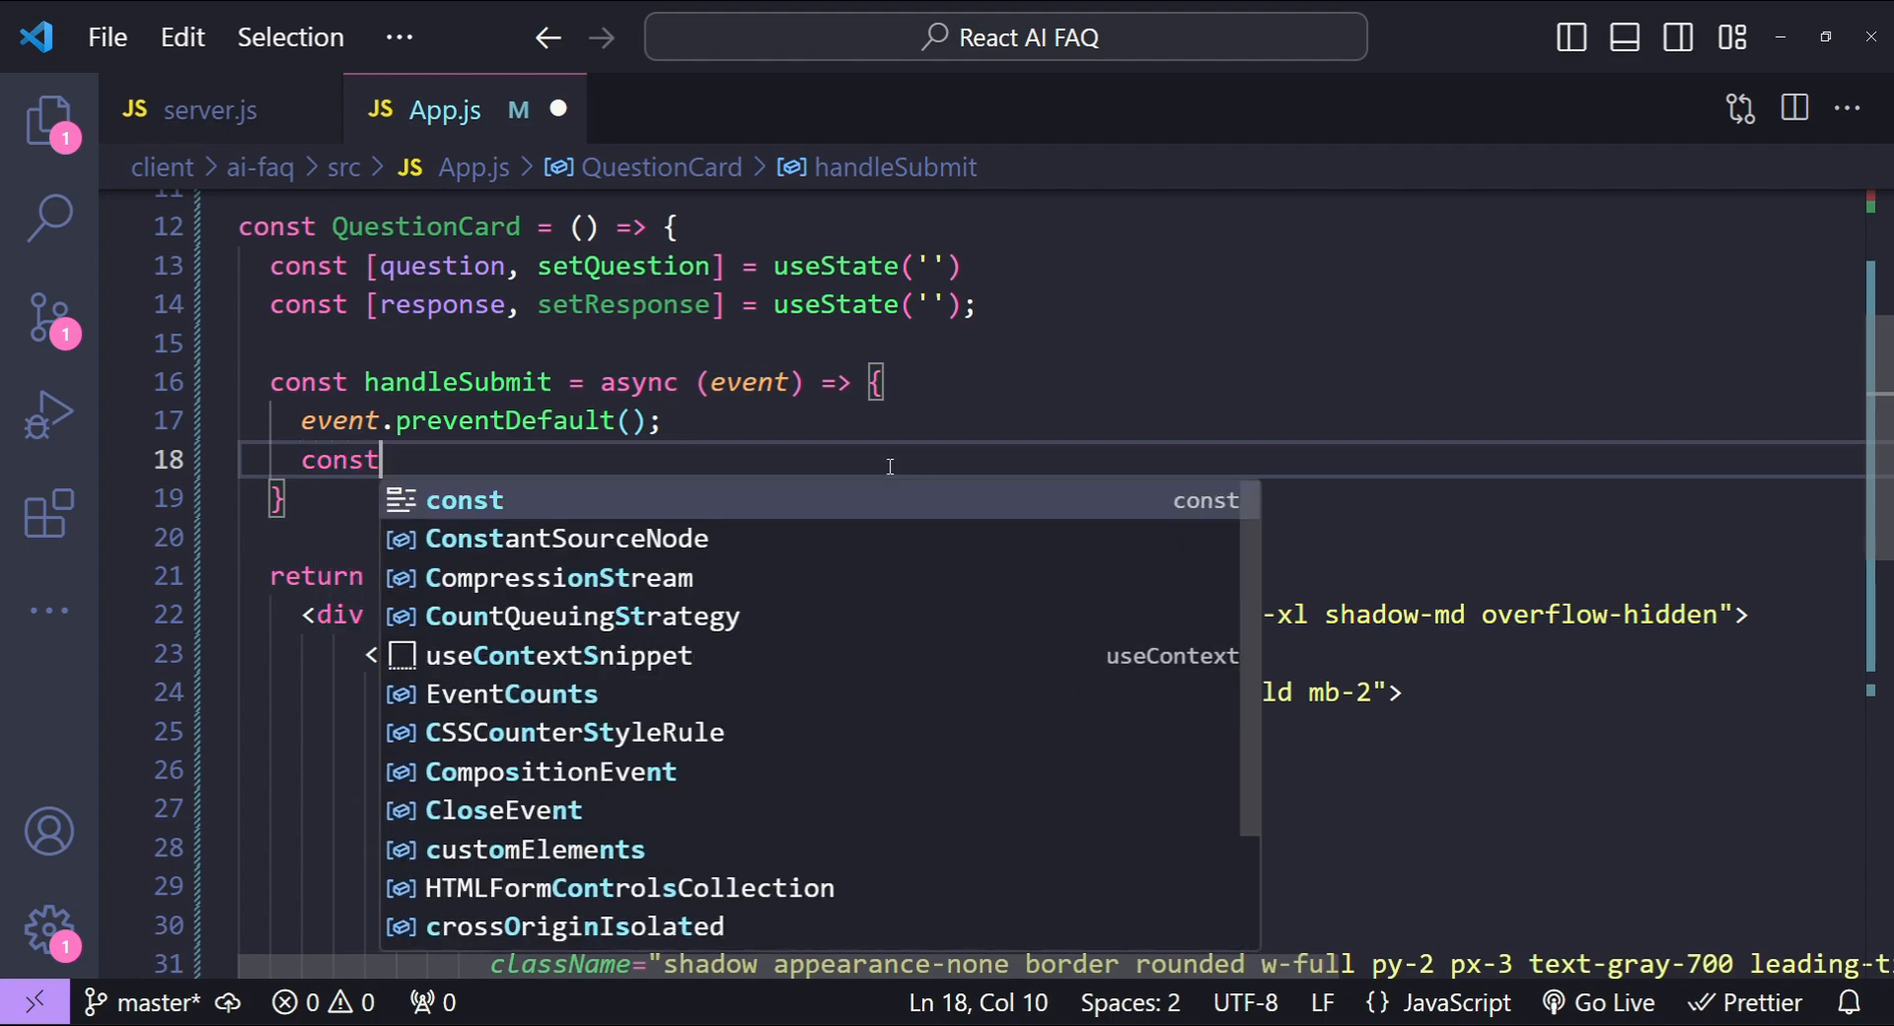
type("rep")
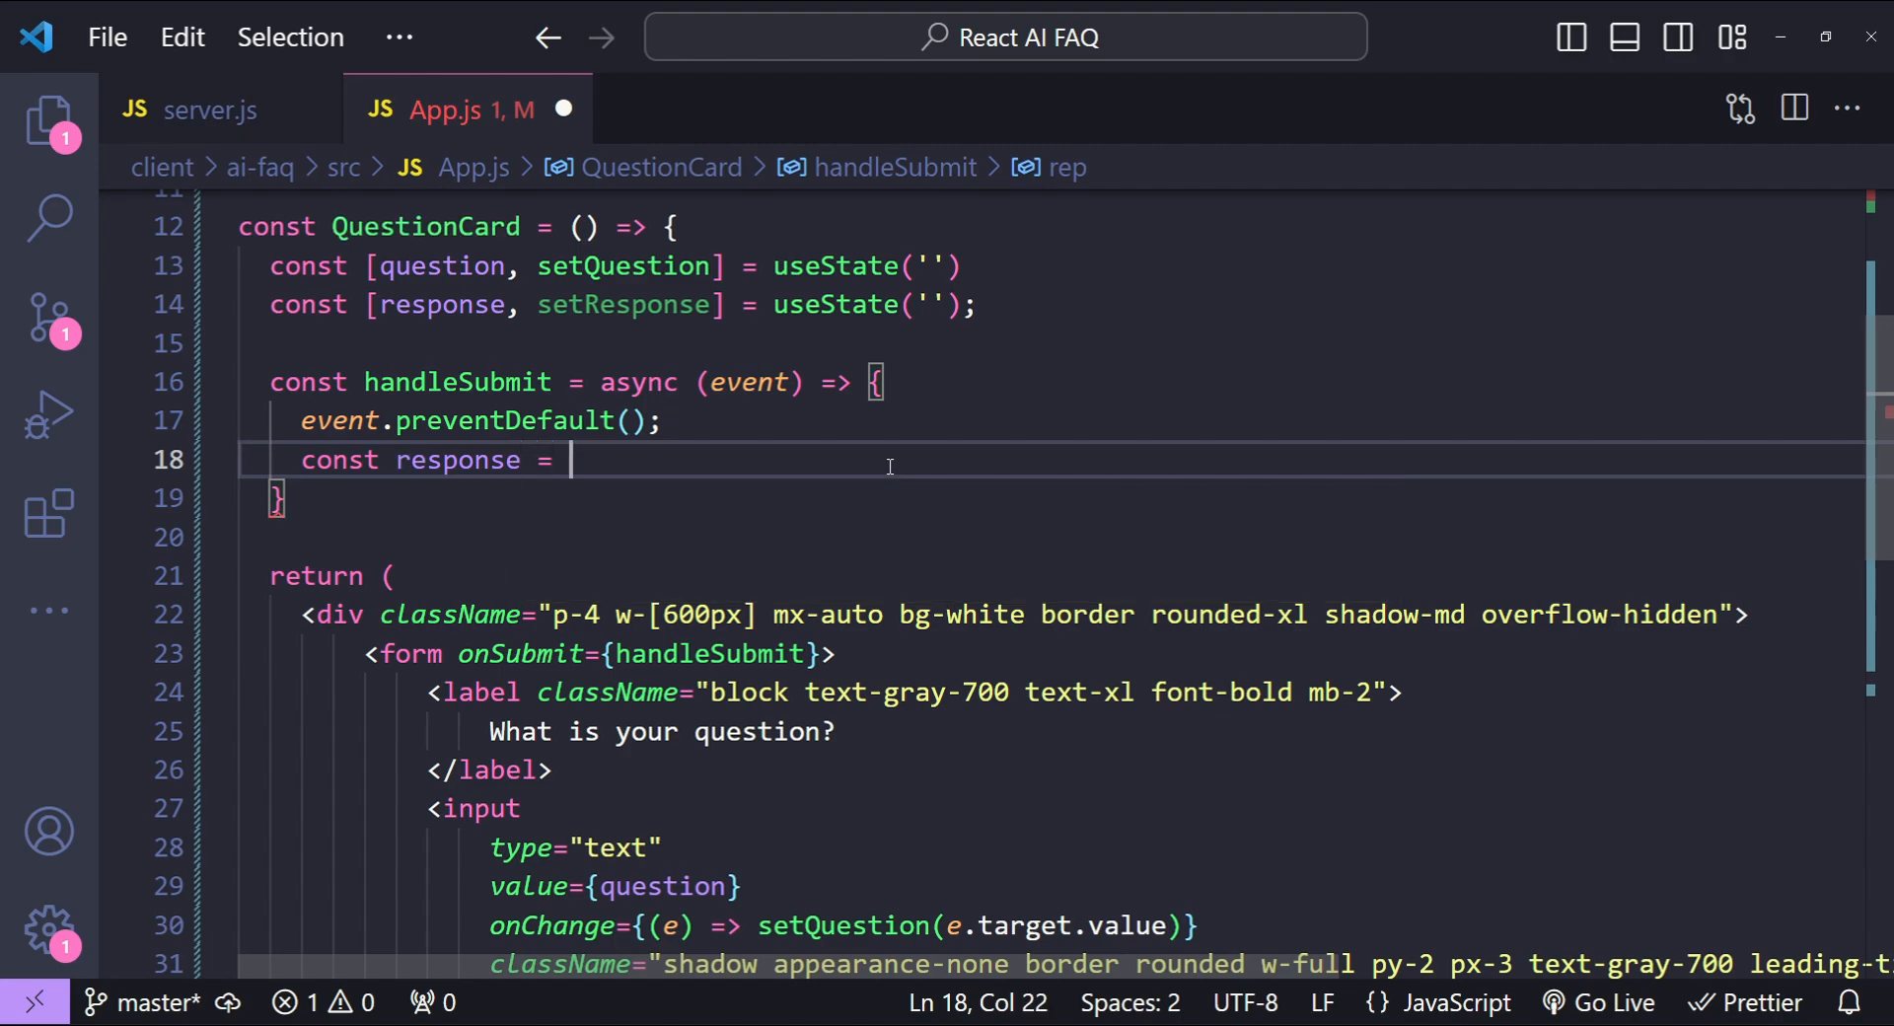
type("await fetch(")
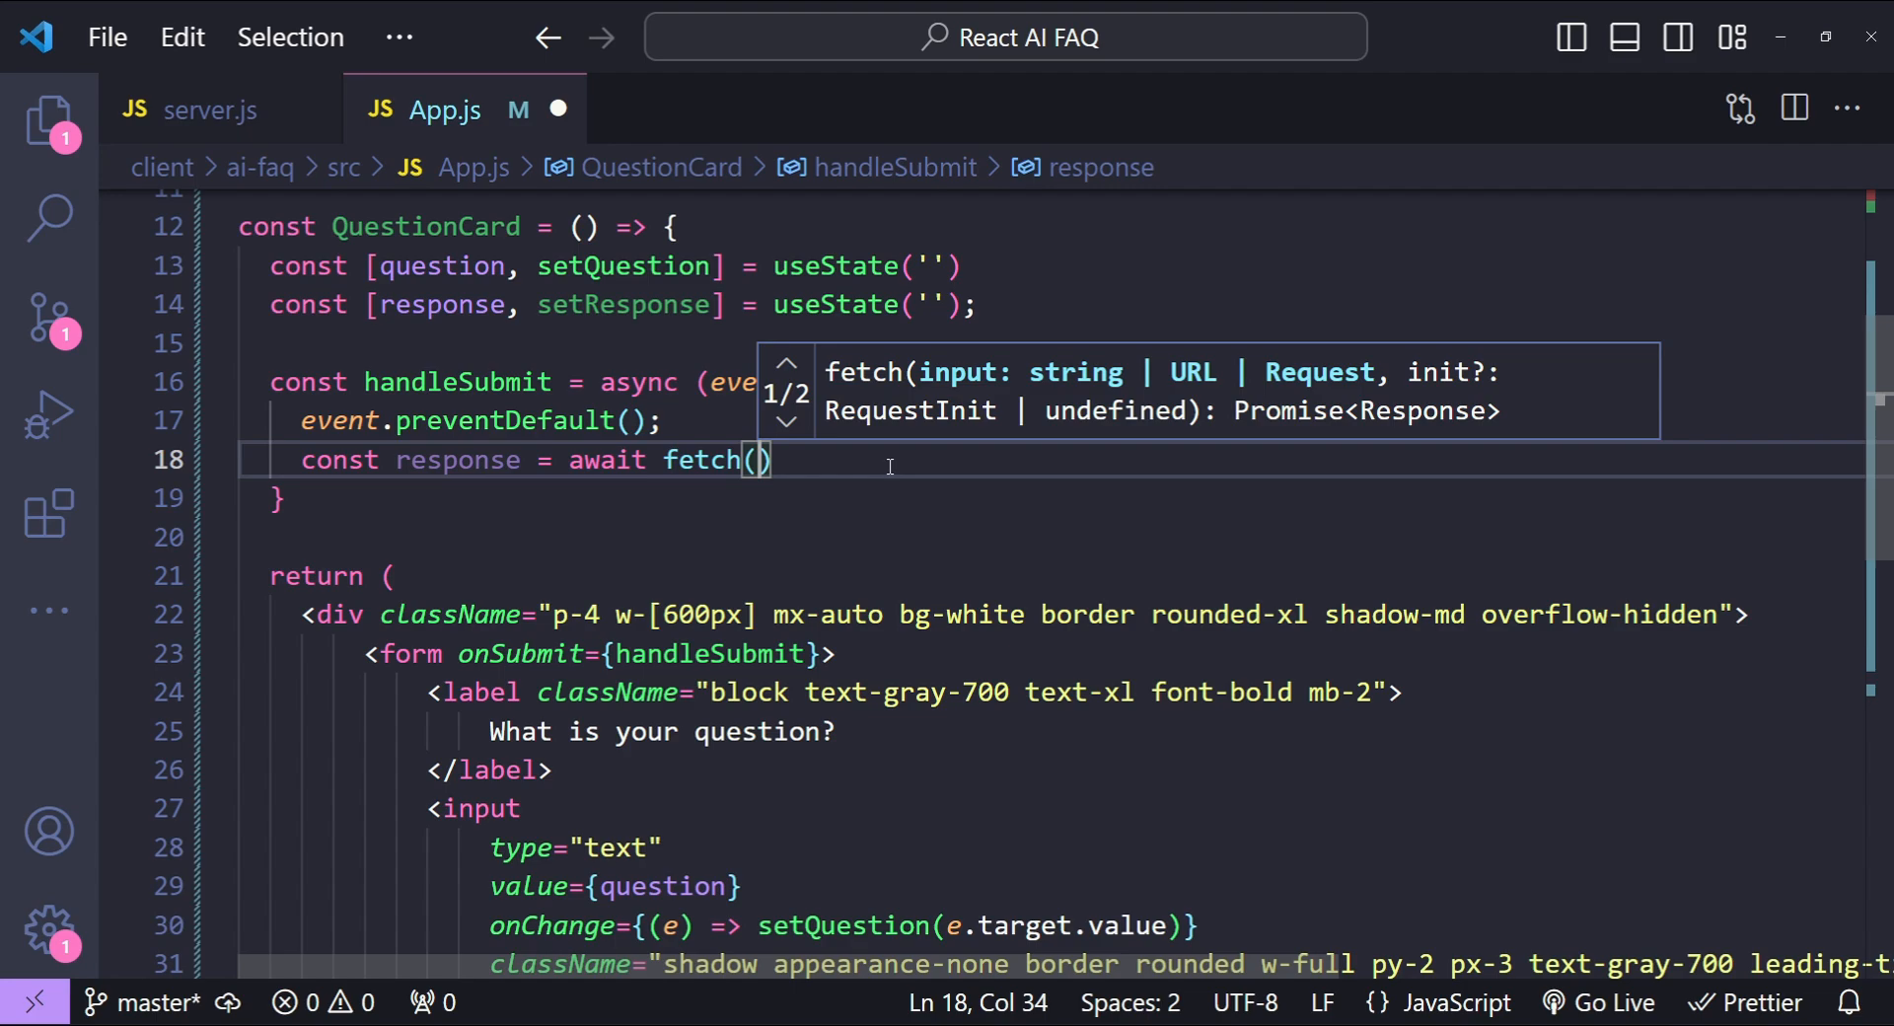
type("`")
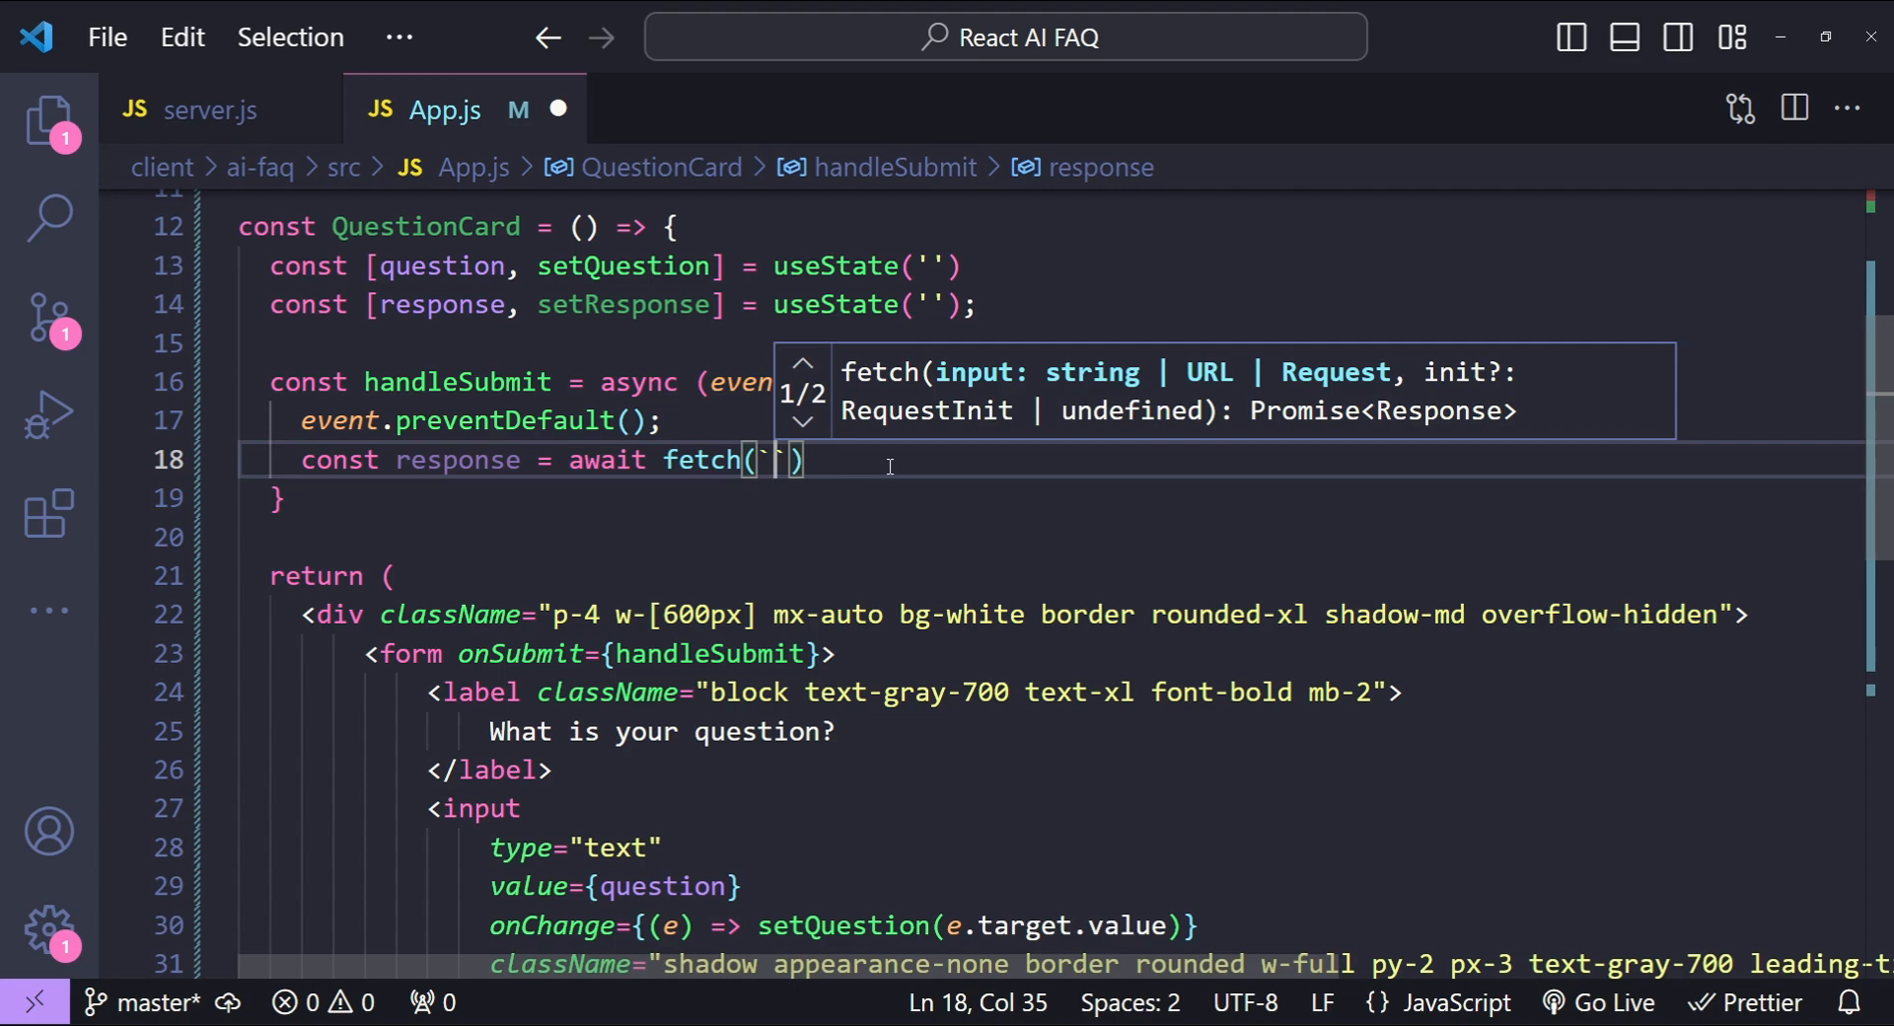
type("https")
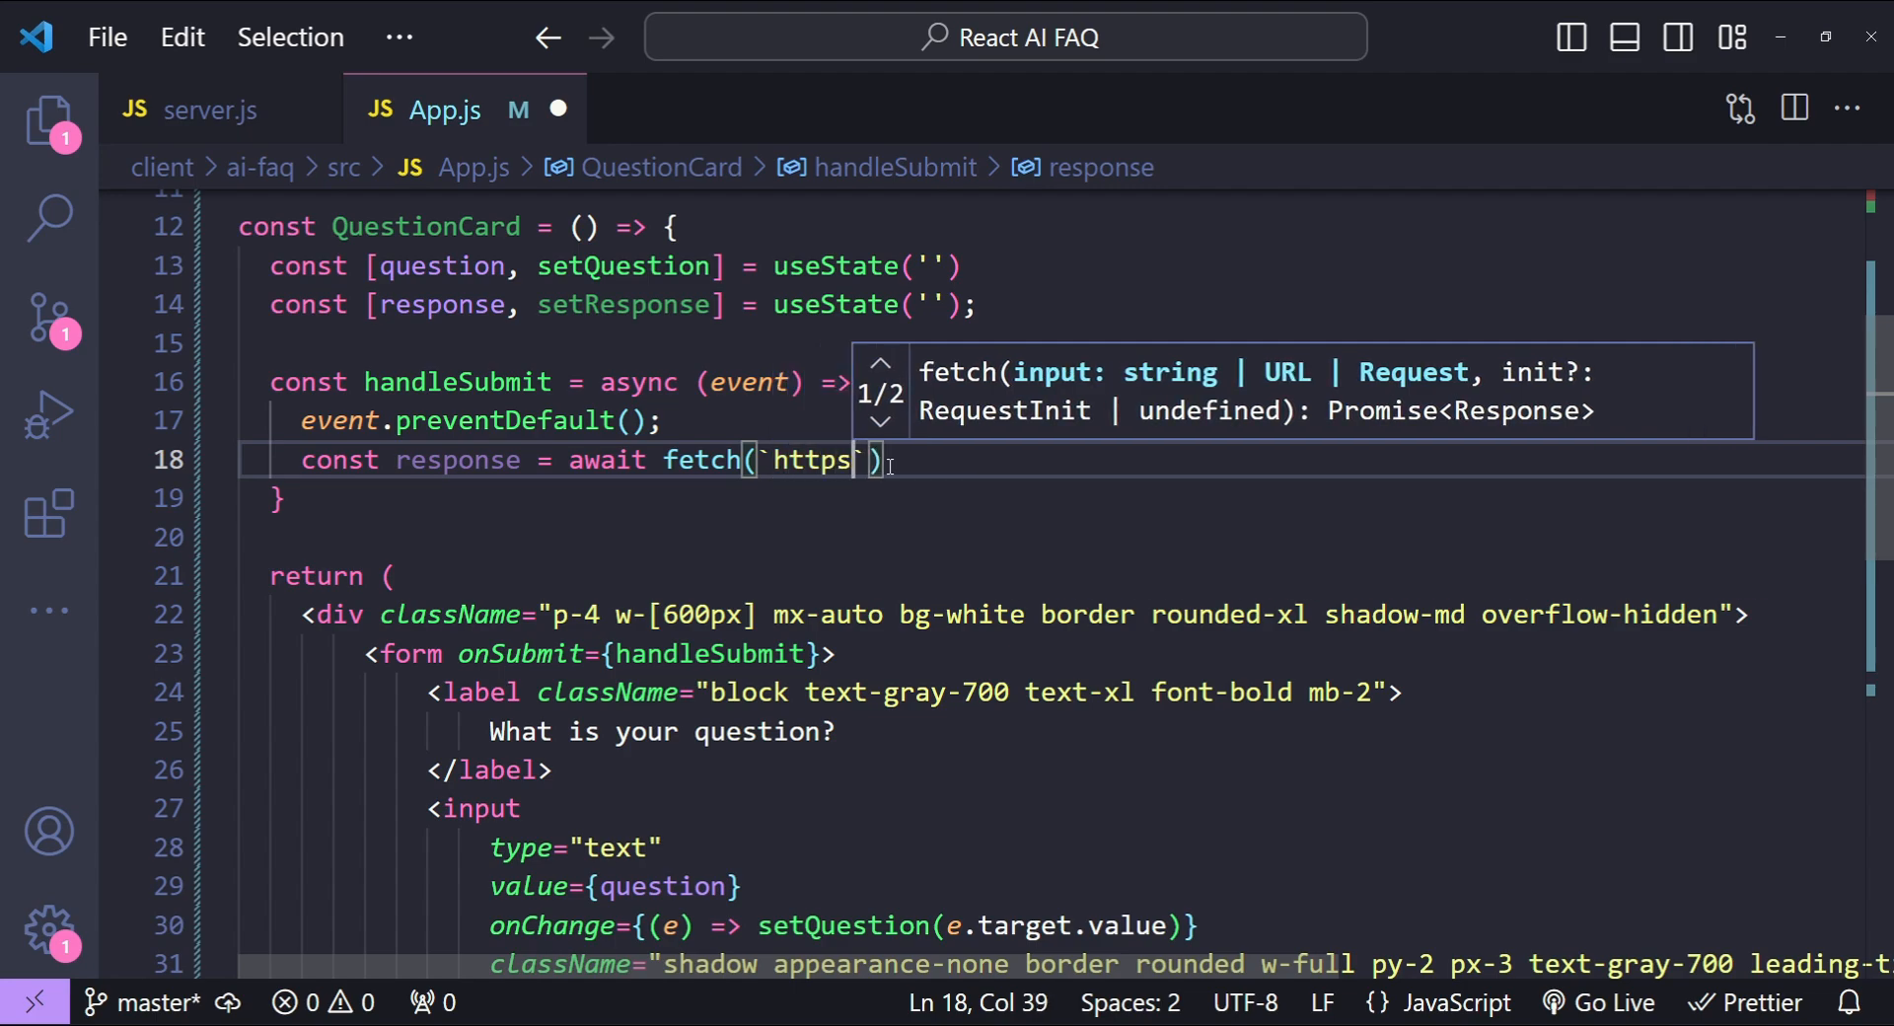
type("://localhost")
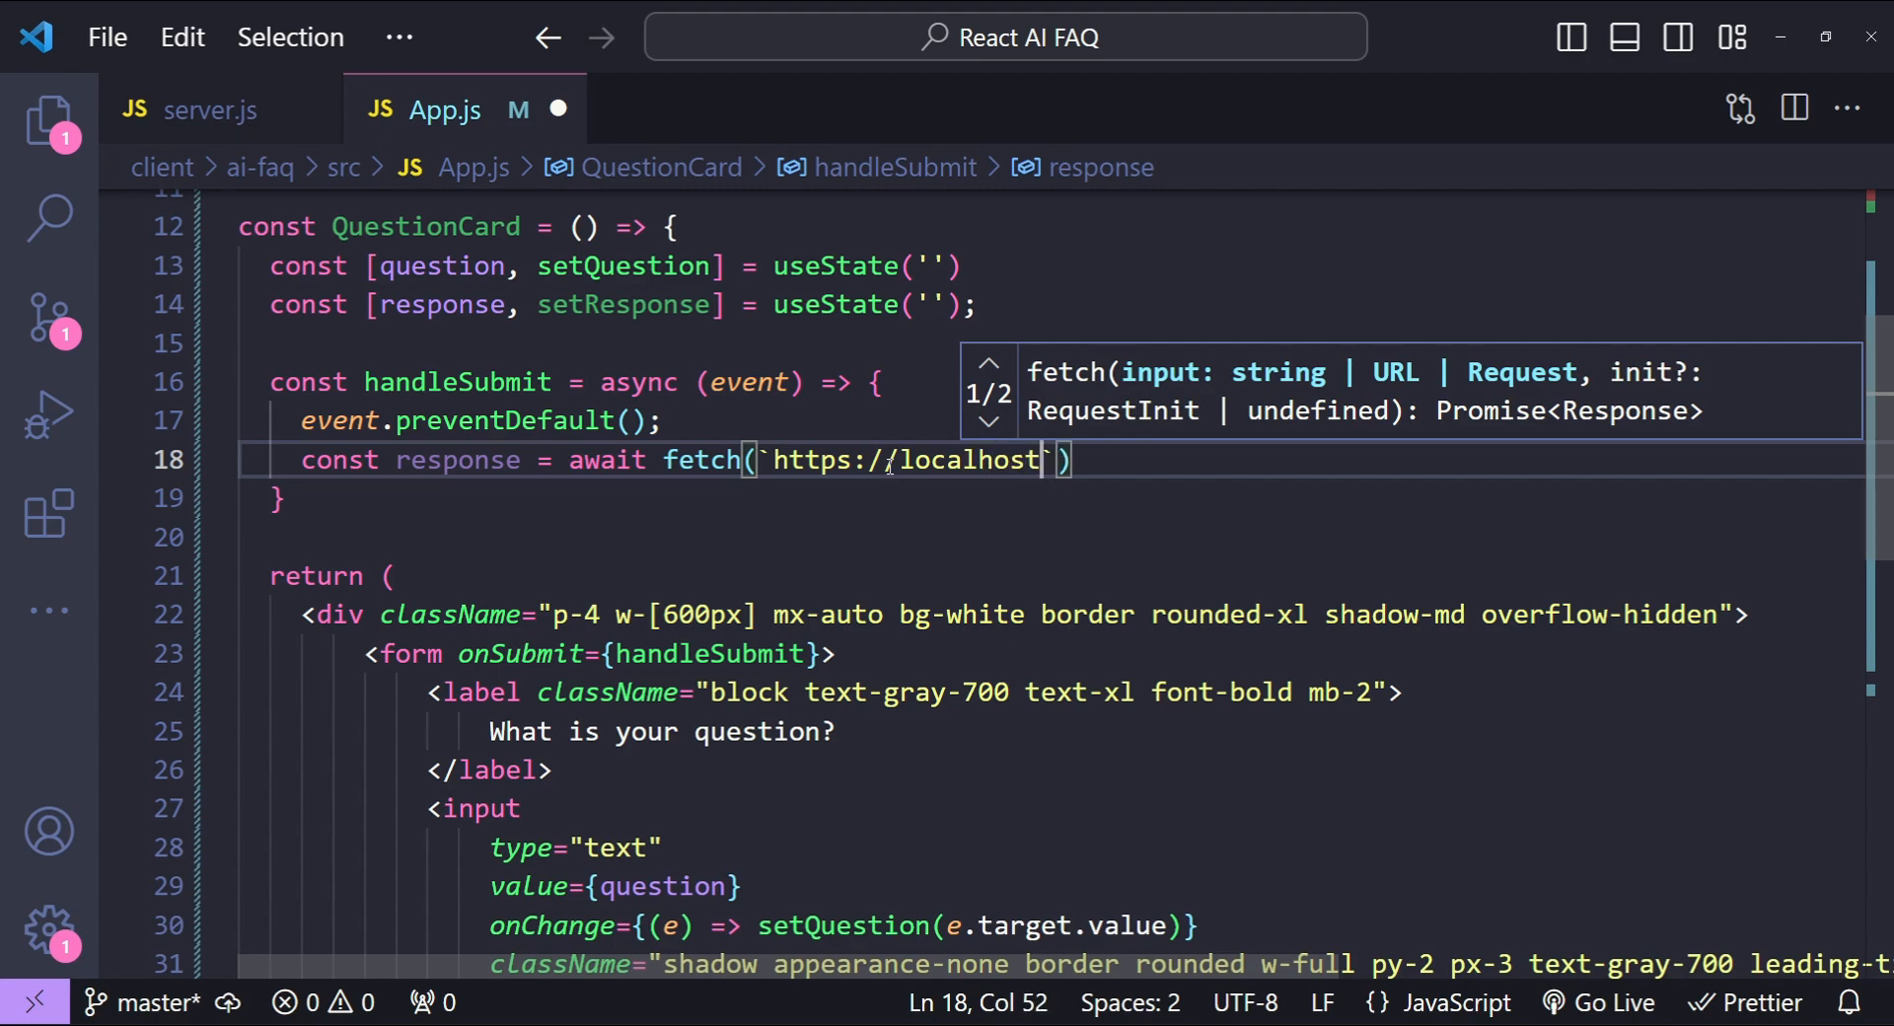
type(":30")
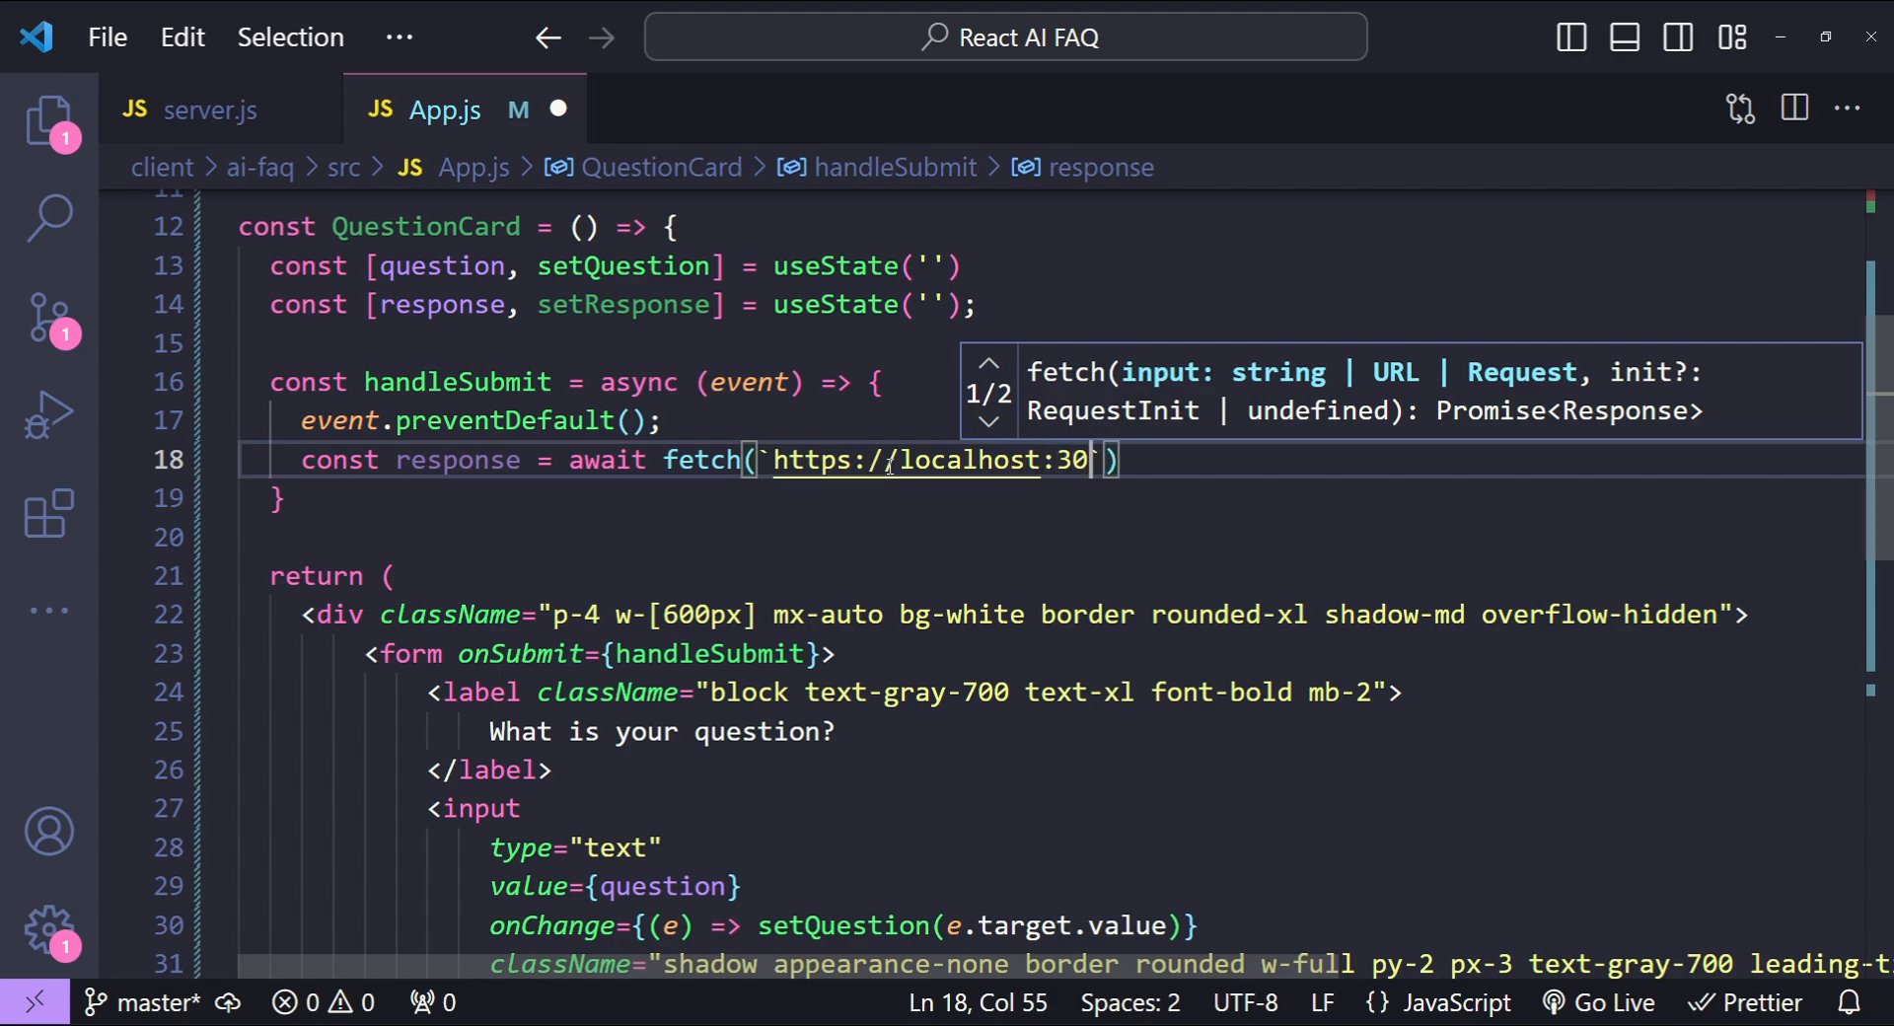
type("01")
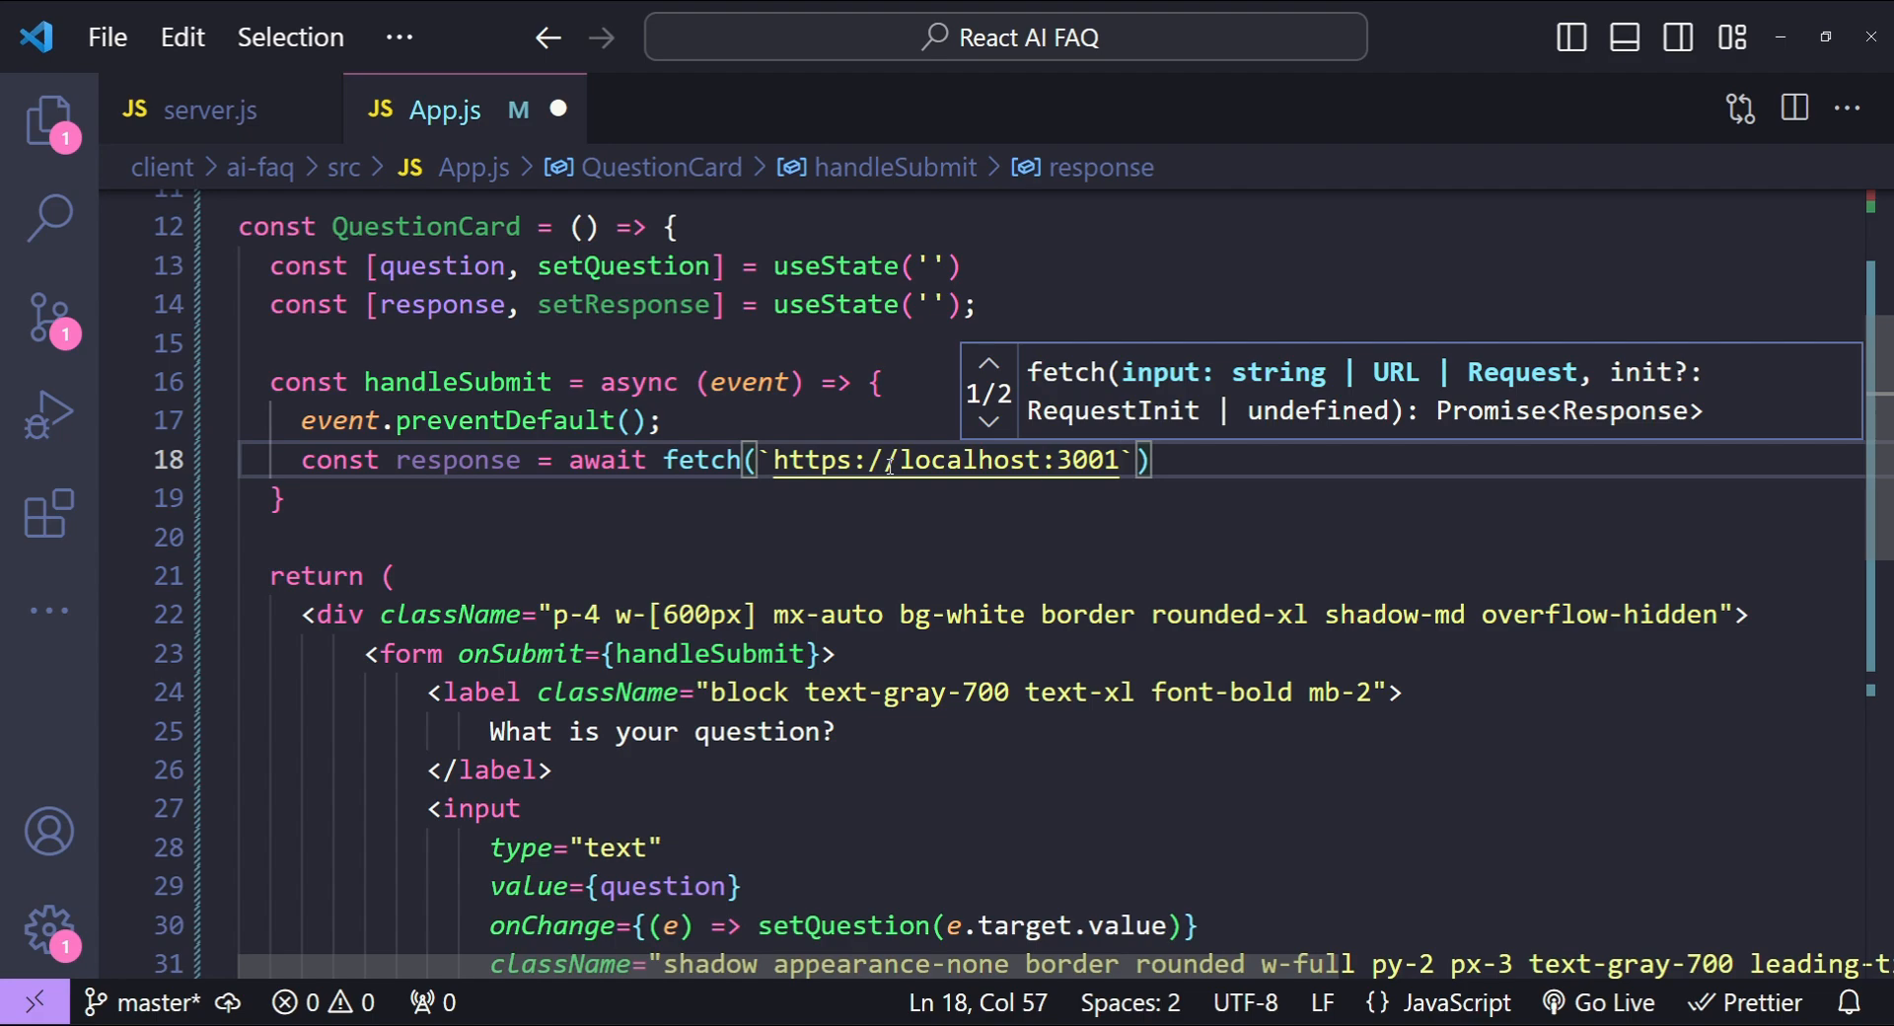
type("/api/")
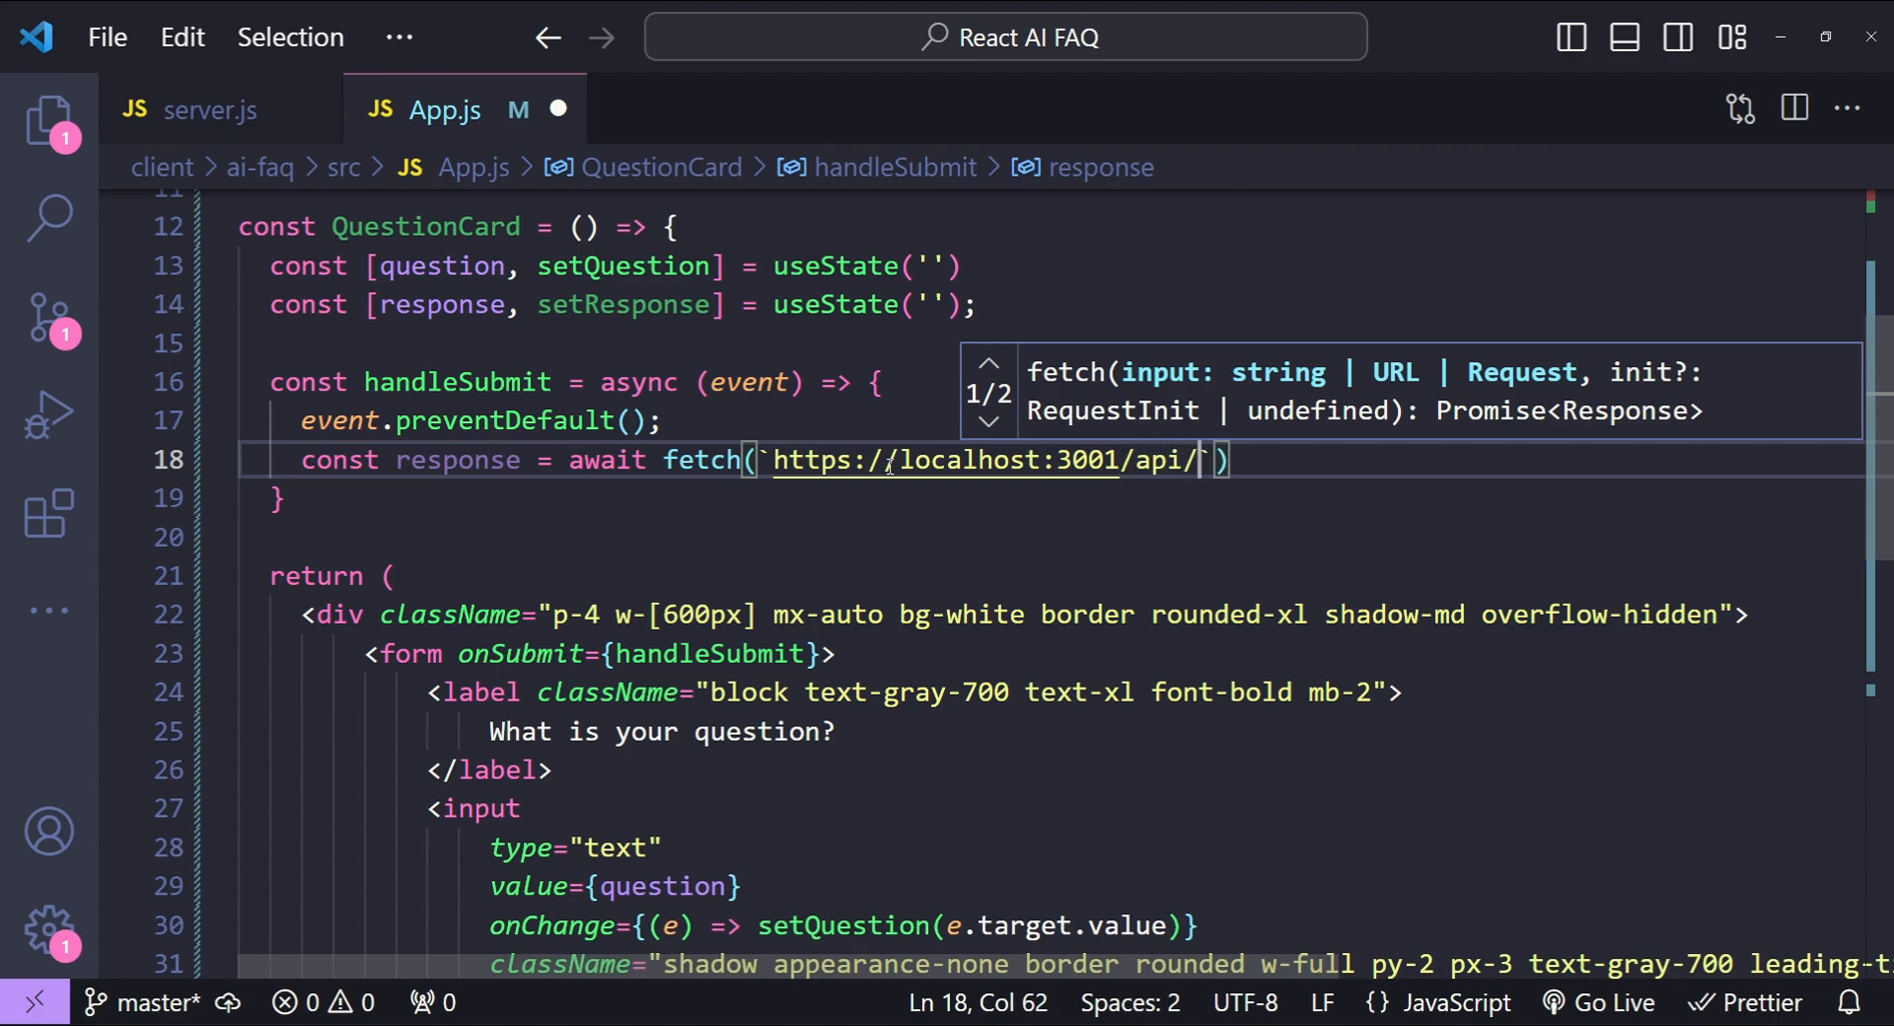
type("faq")
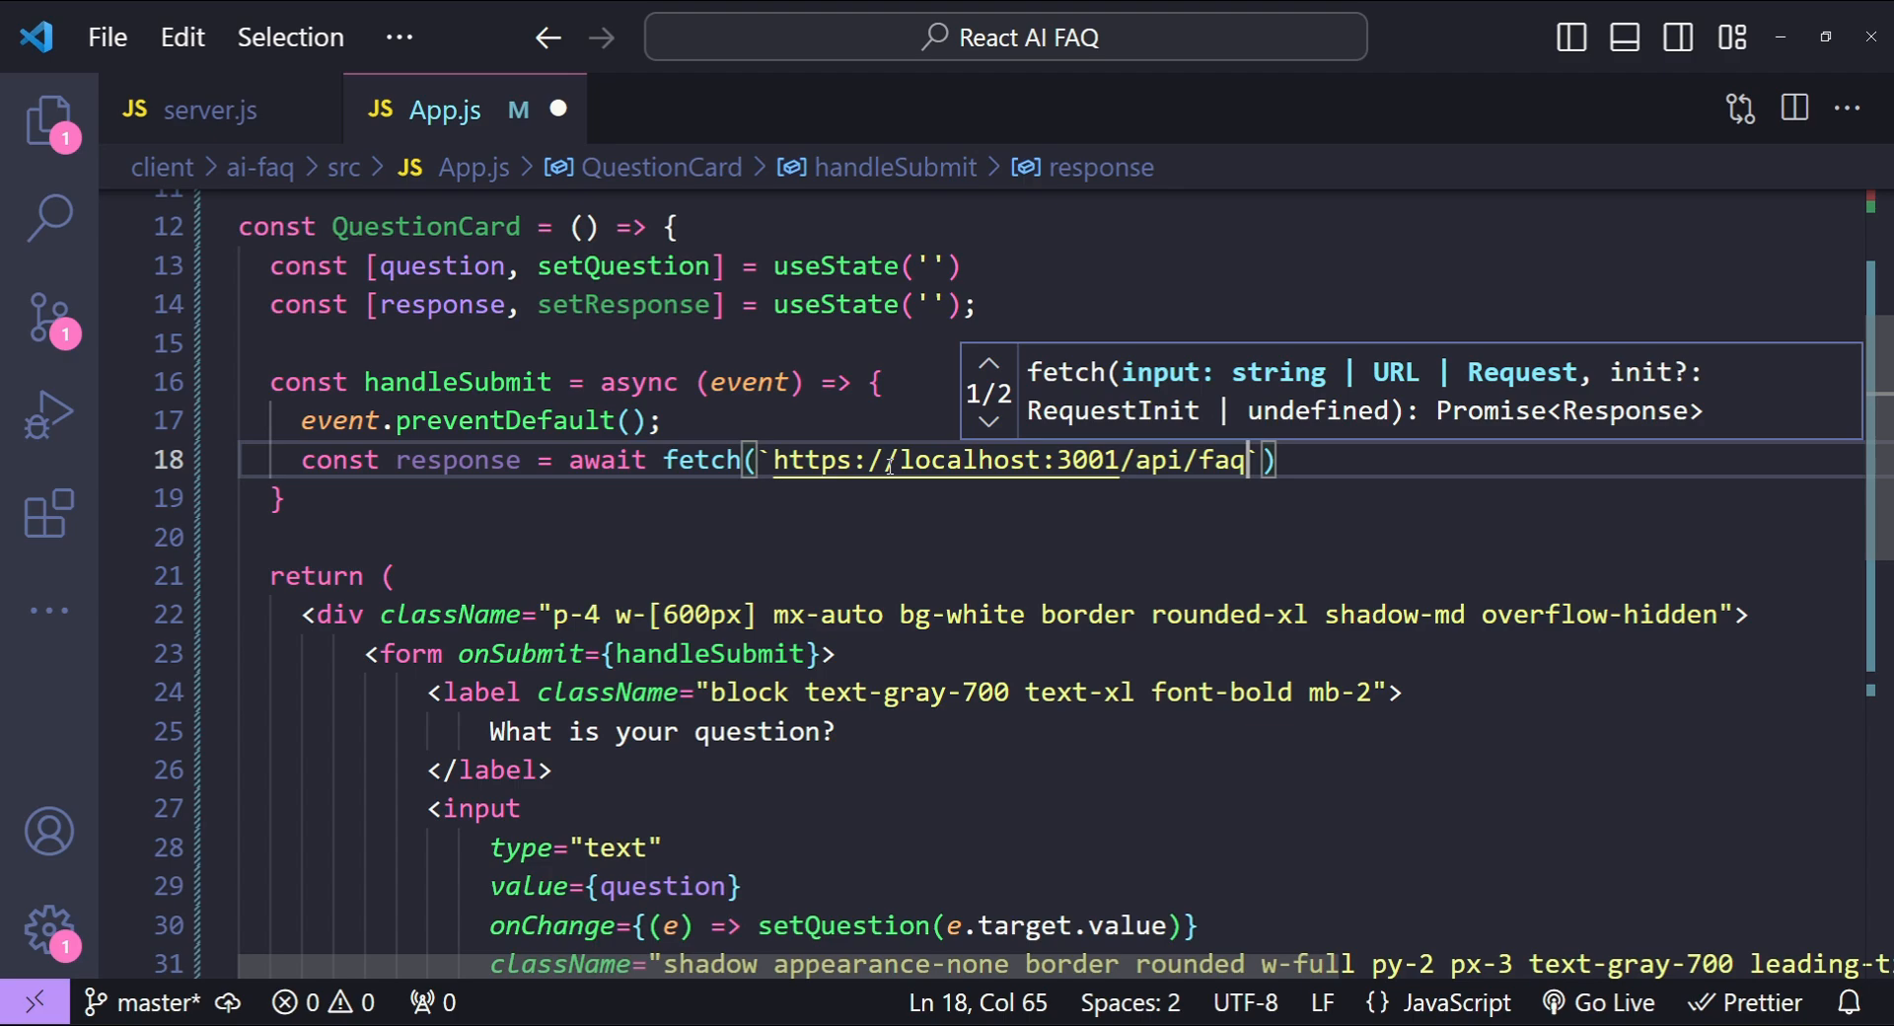
Append ?question=${encodeURIComponent(question)} to the fetch URL
type("?que")
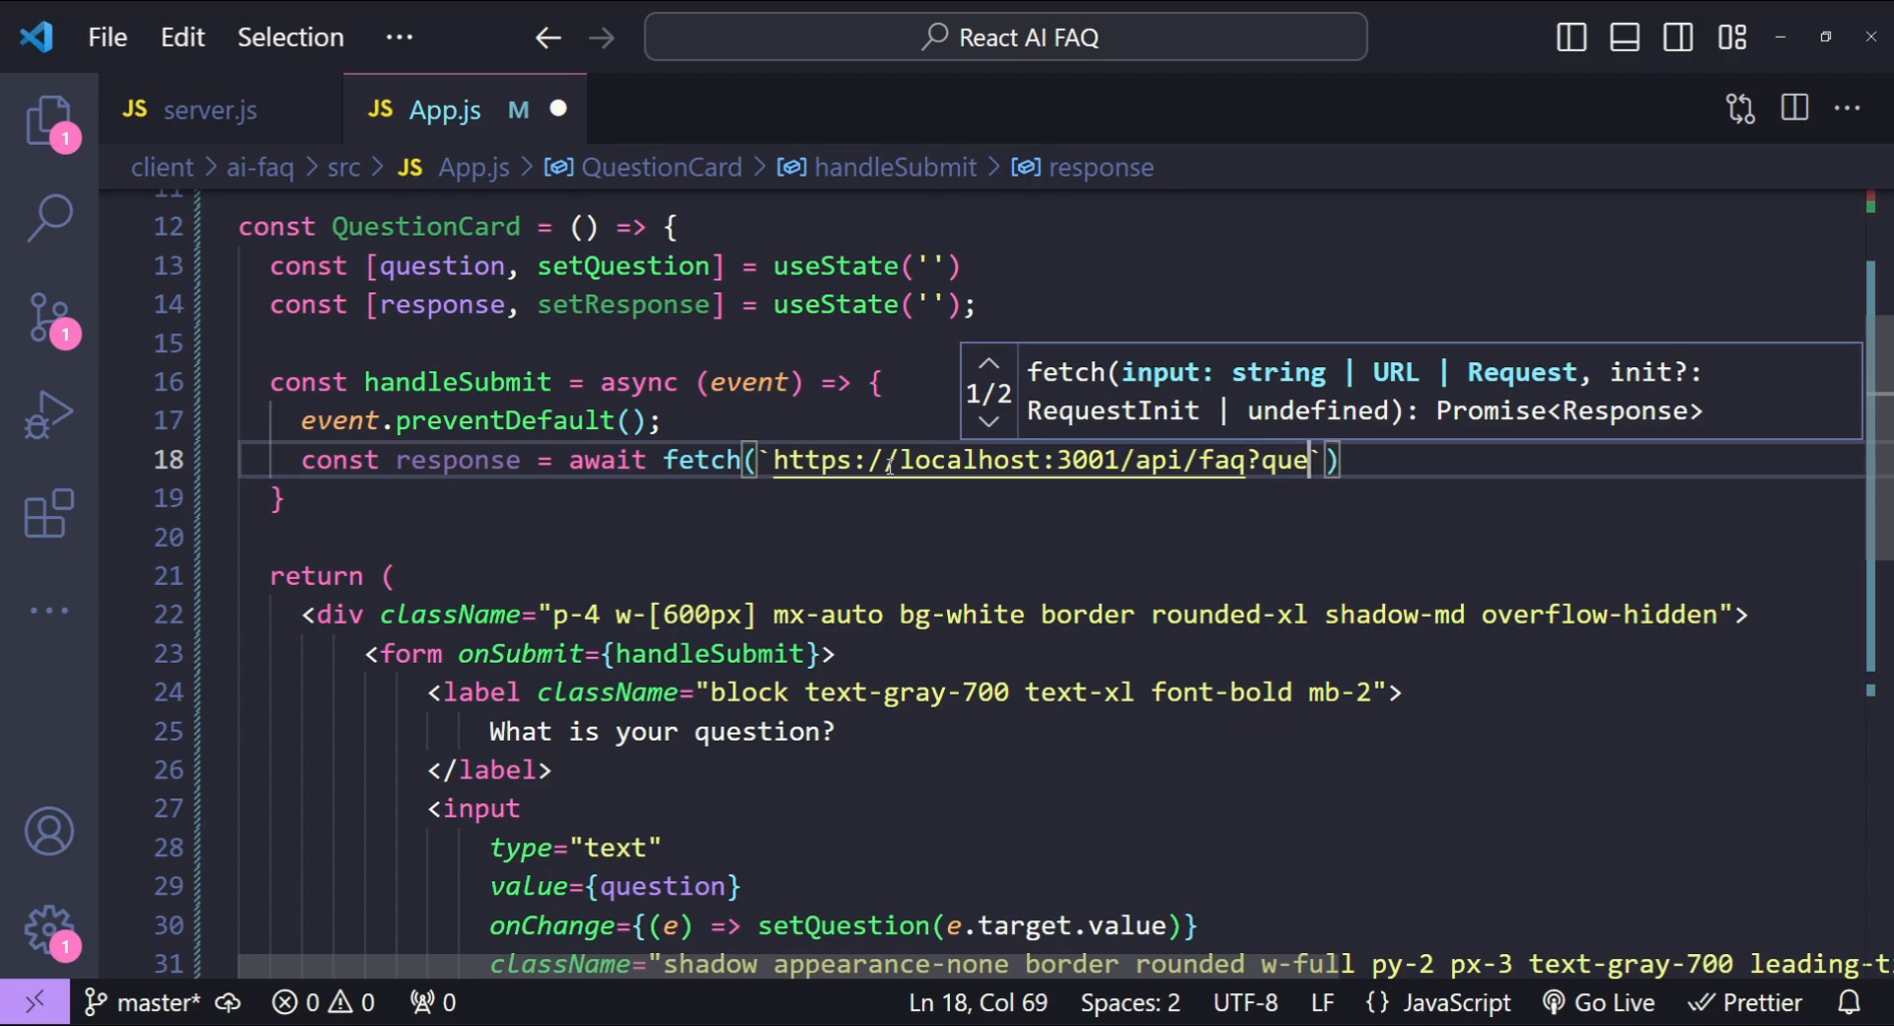
type("stion`")
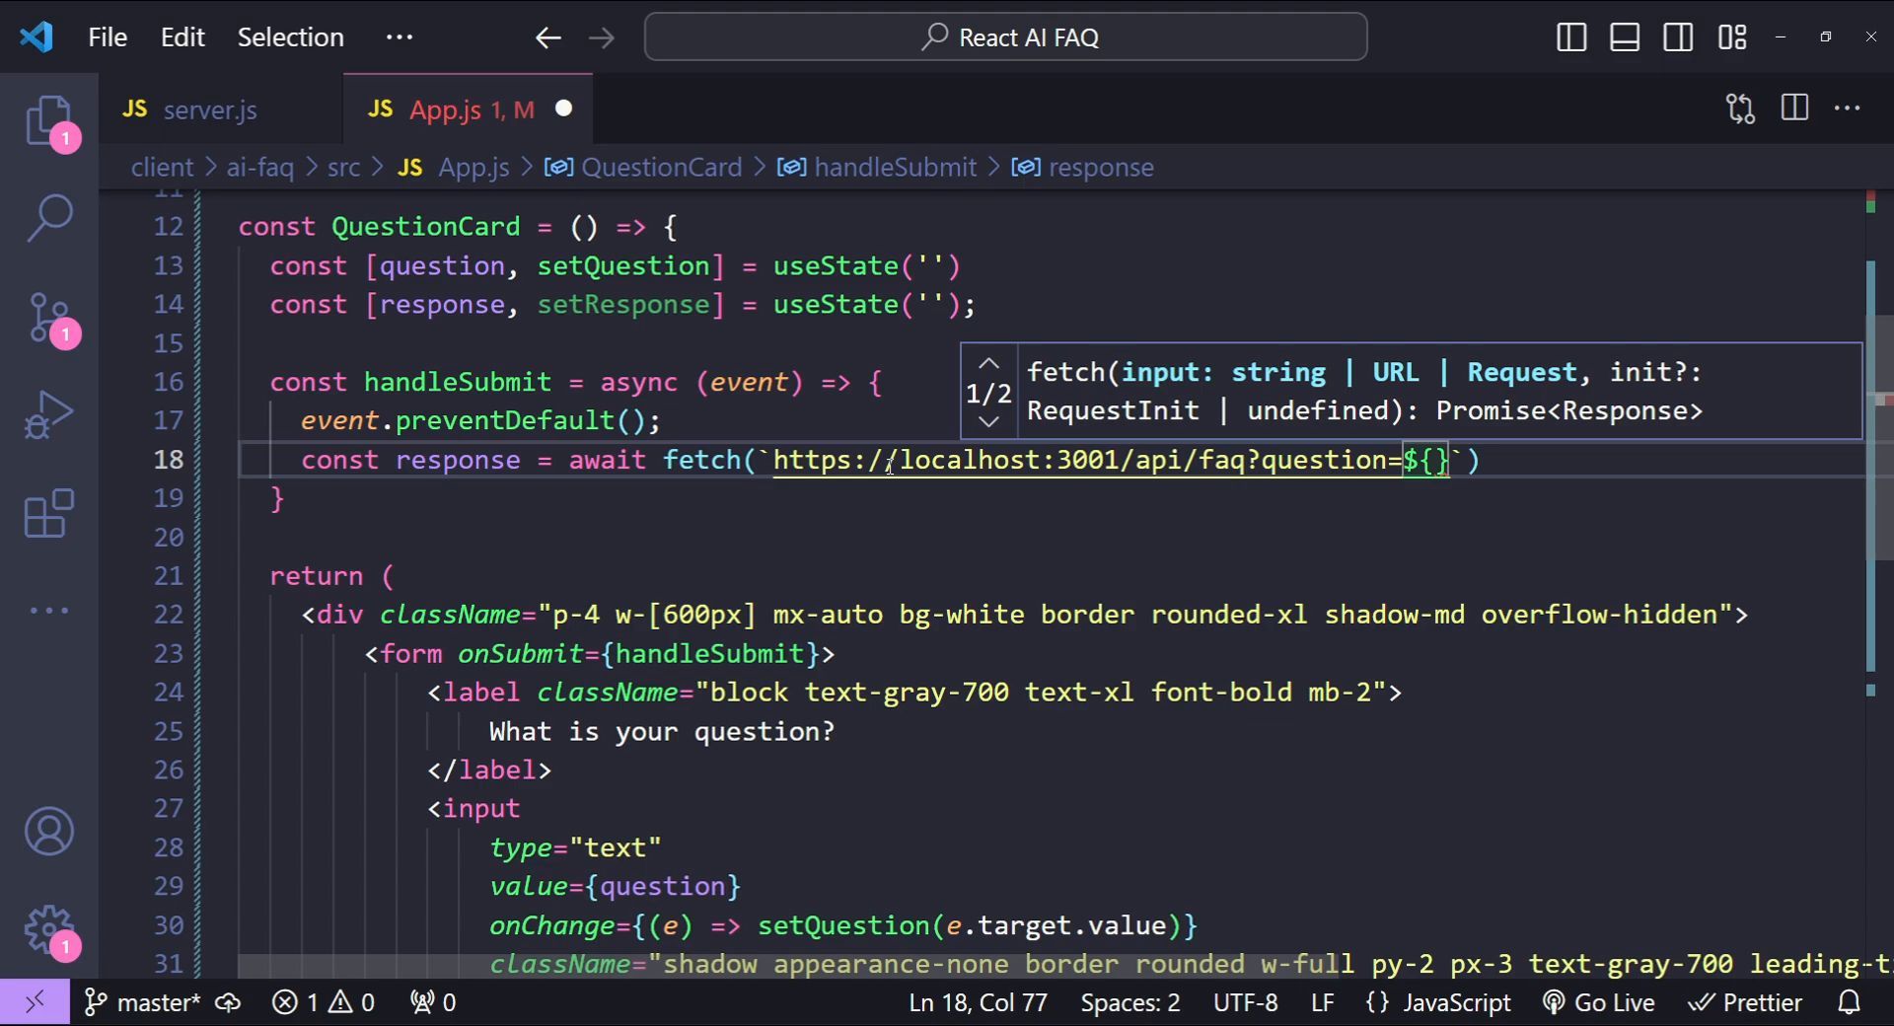
type("encodeURIComponent(")
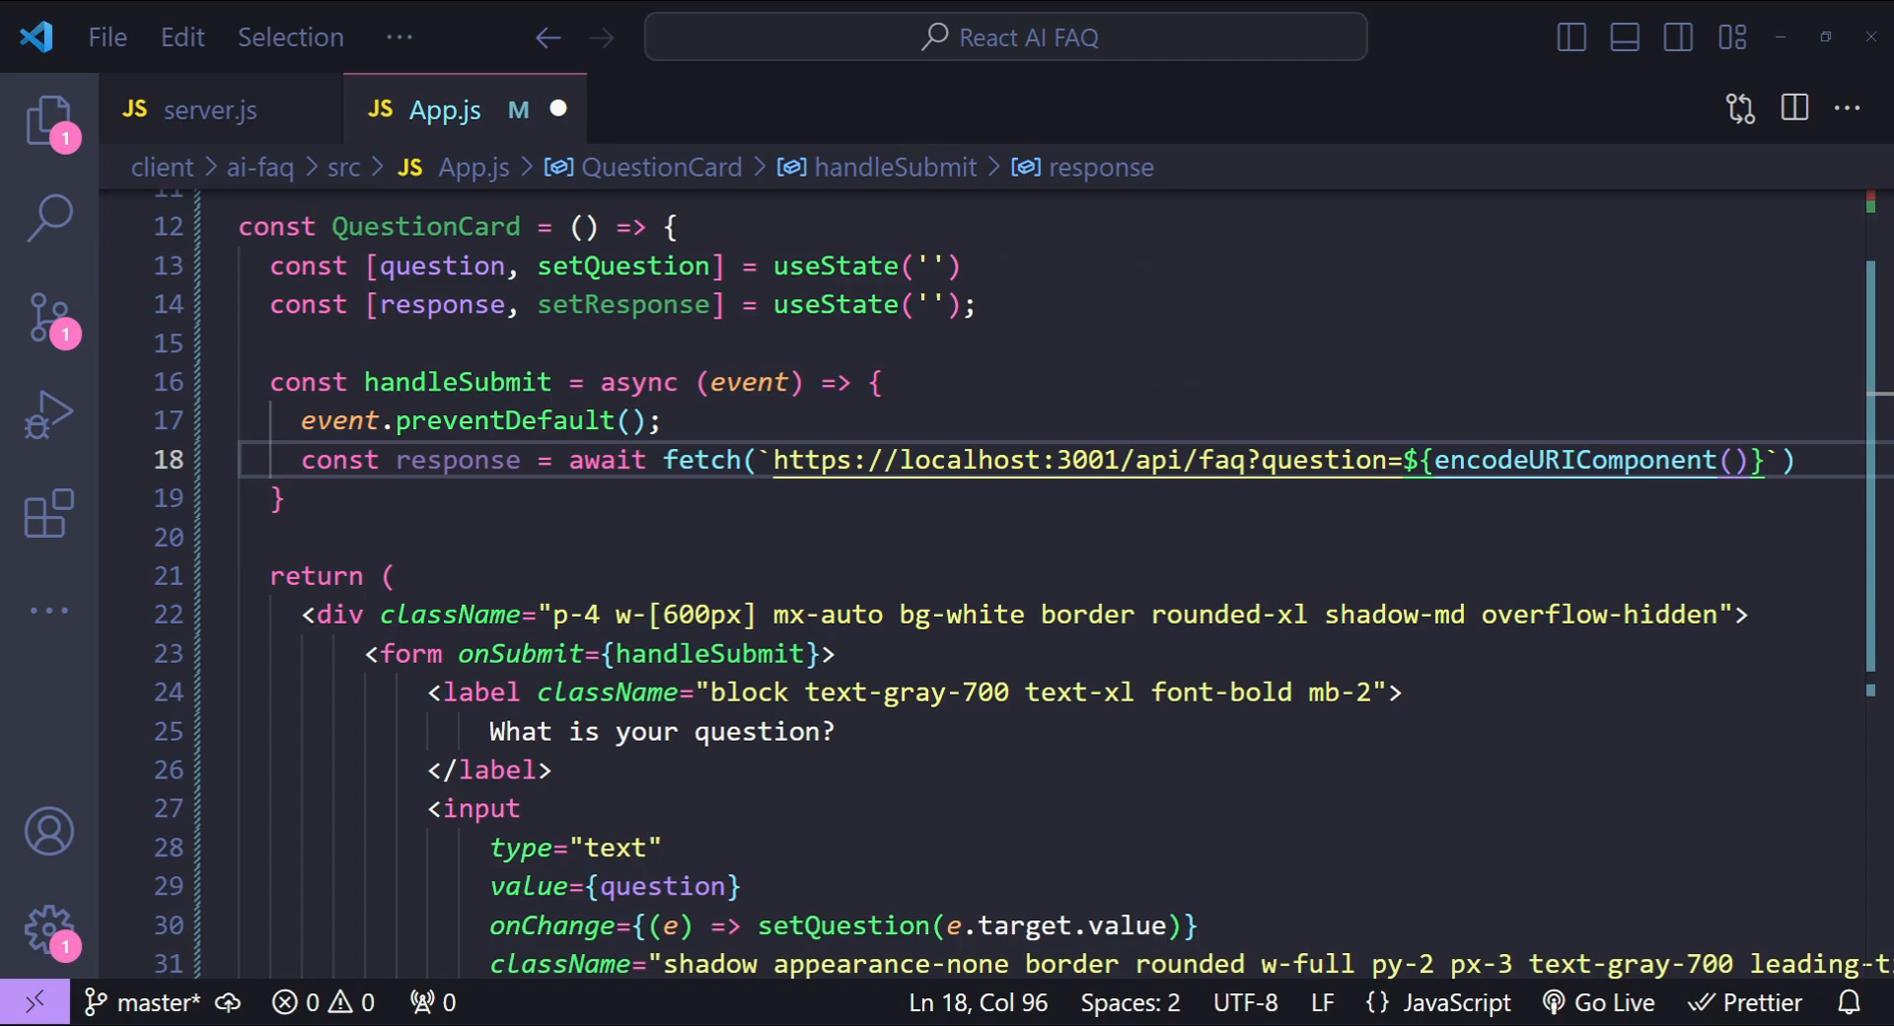
left_click(1750, 460)
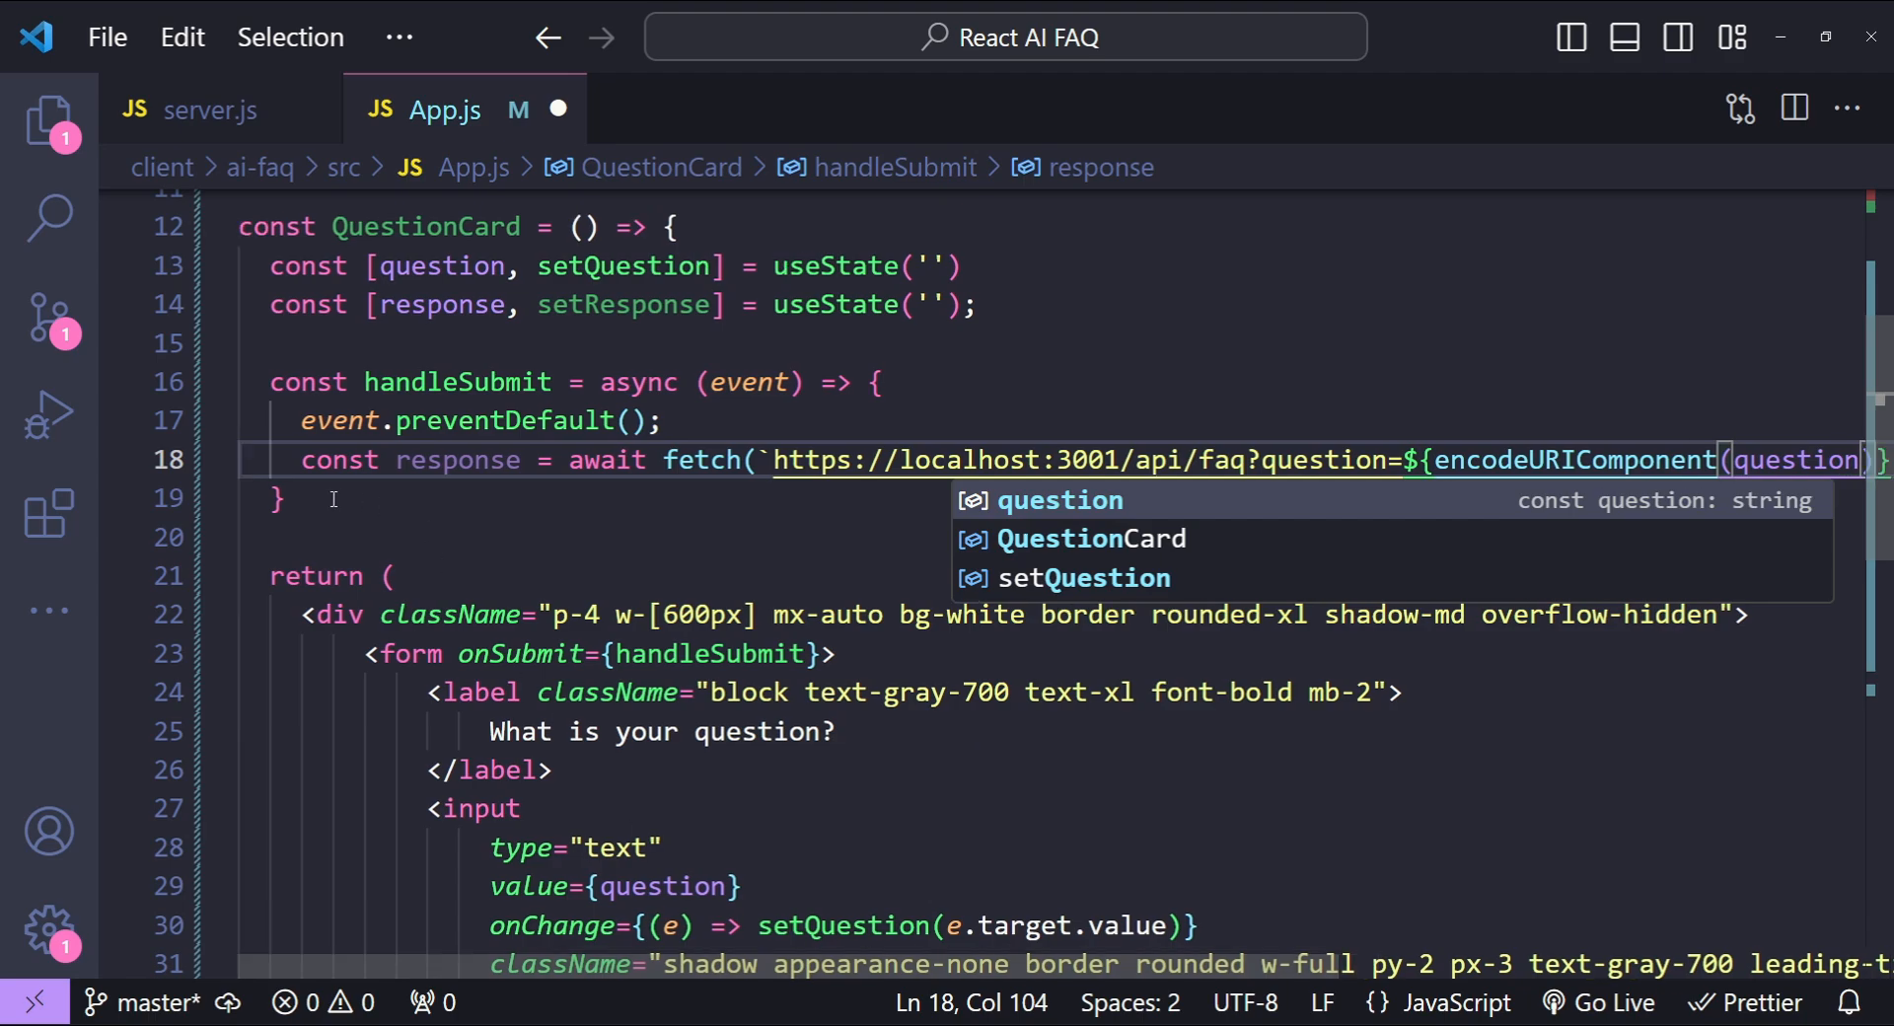
key("enter")
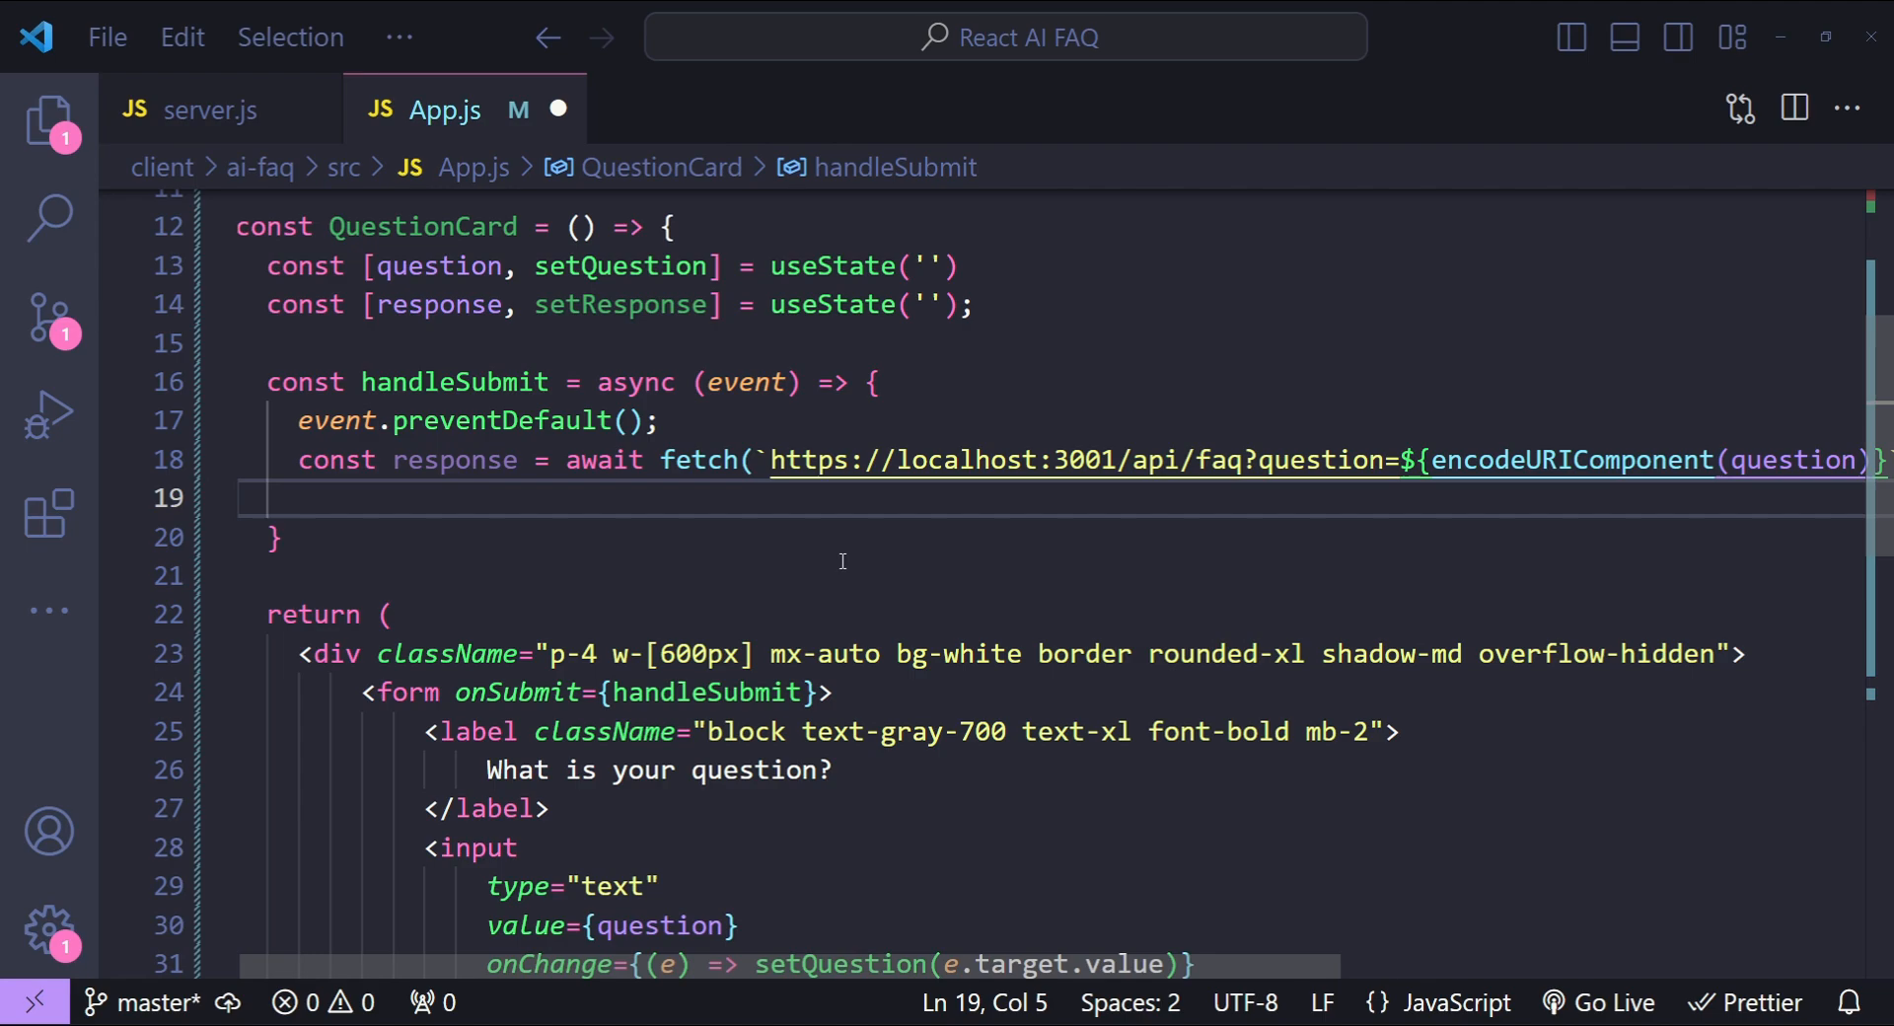
Parse the reply with response.json() into data and call setResponse(data.aiResponse), then view server.js
type("const data = response.json(")
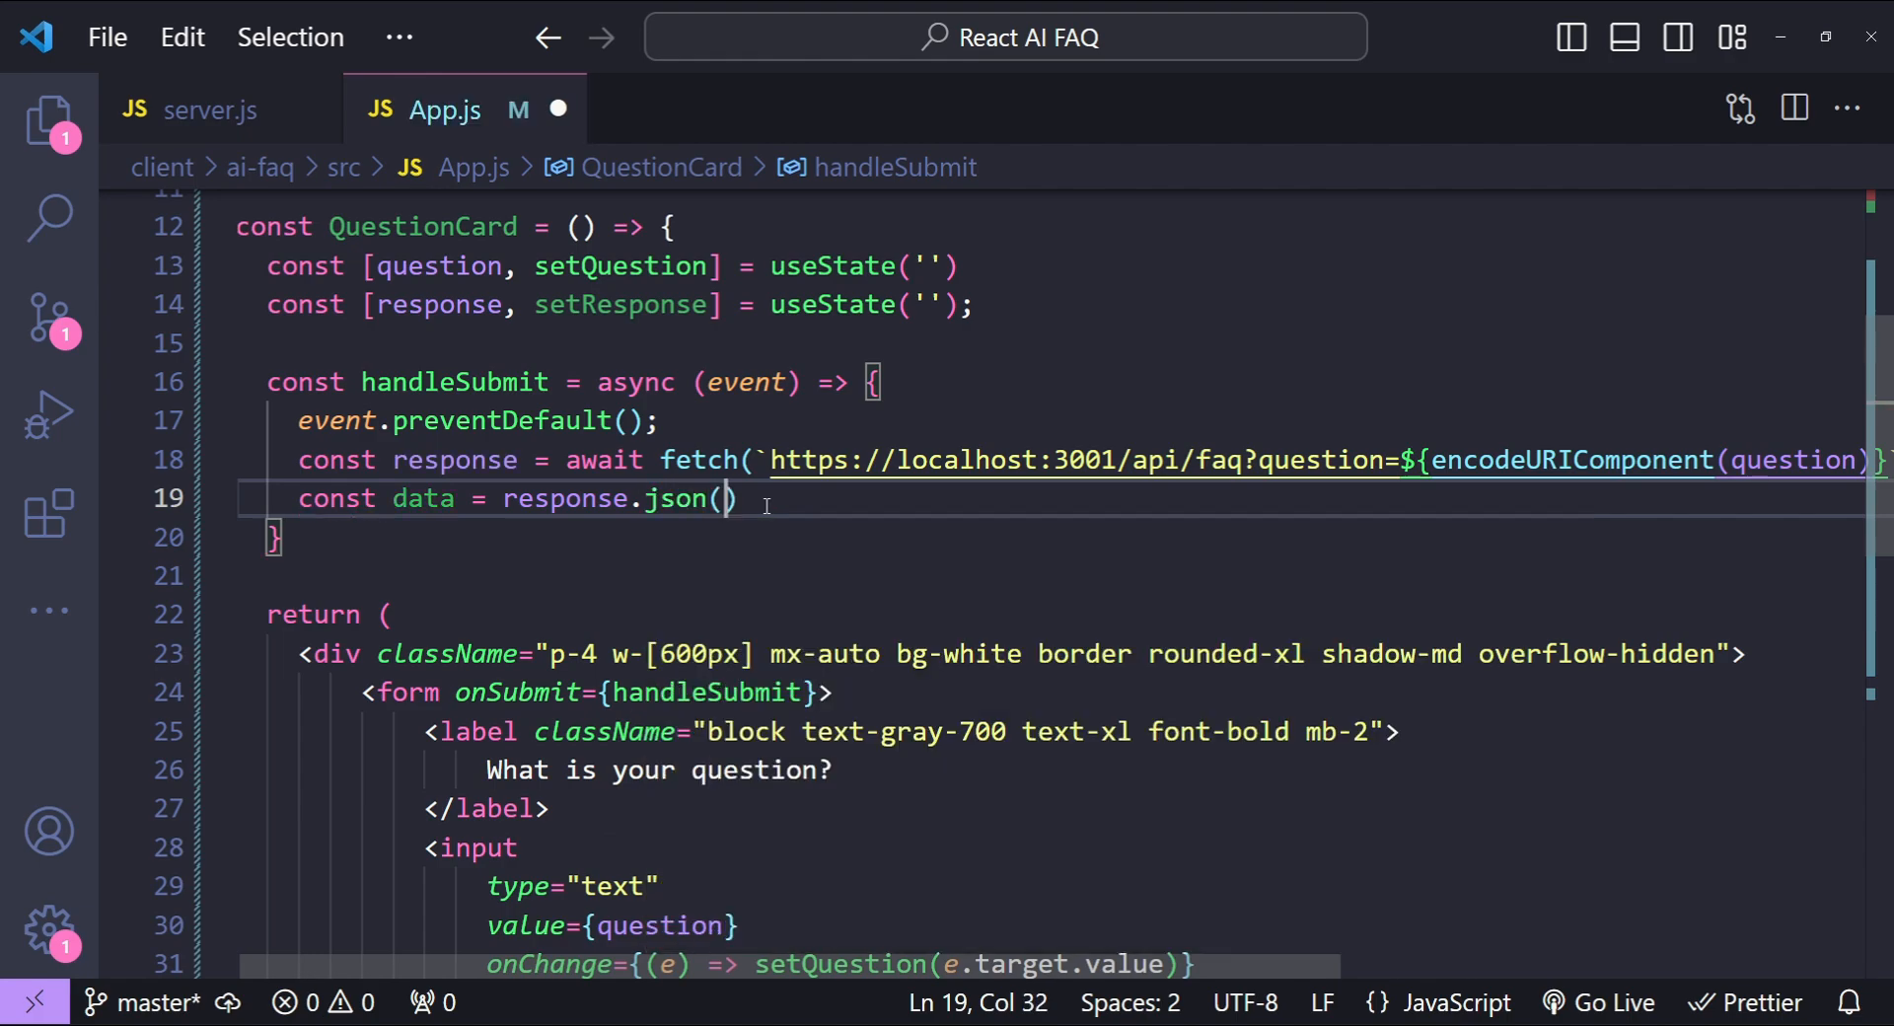
key("Enter")
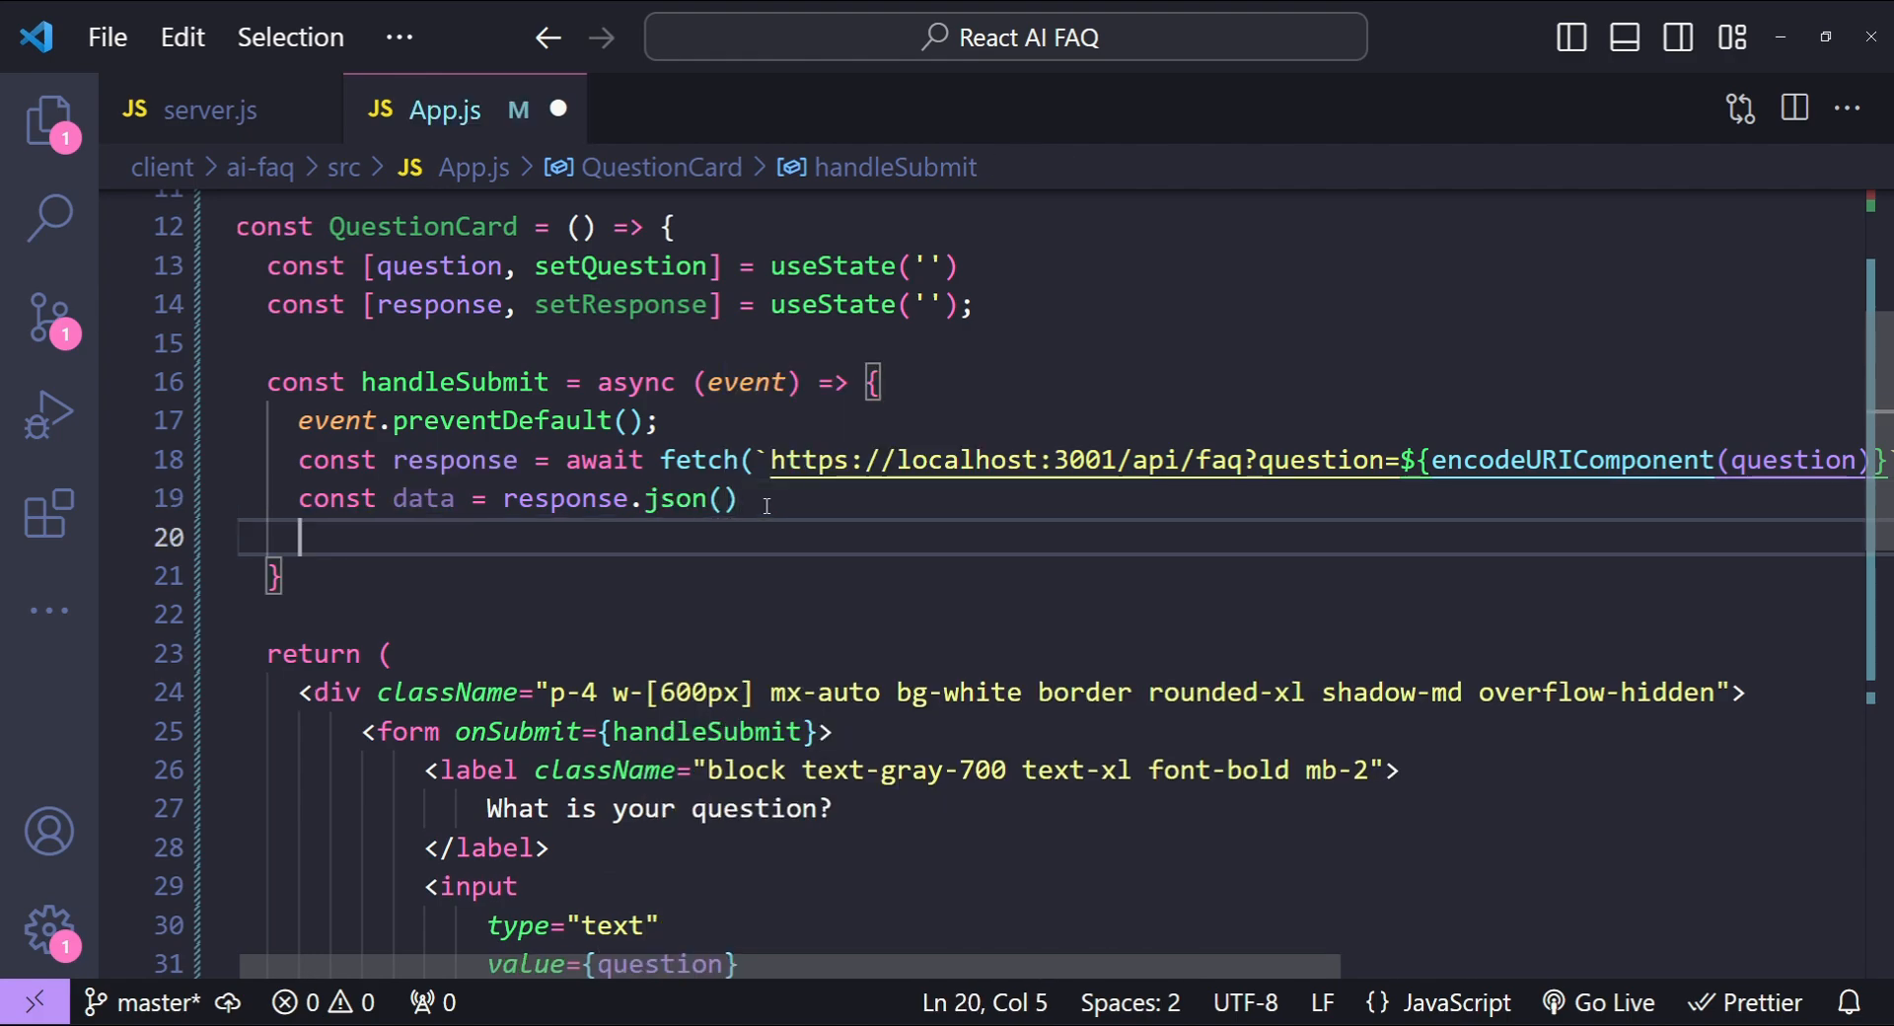
type("setResponse")
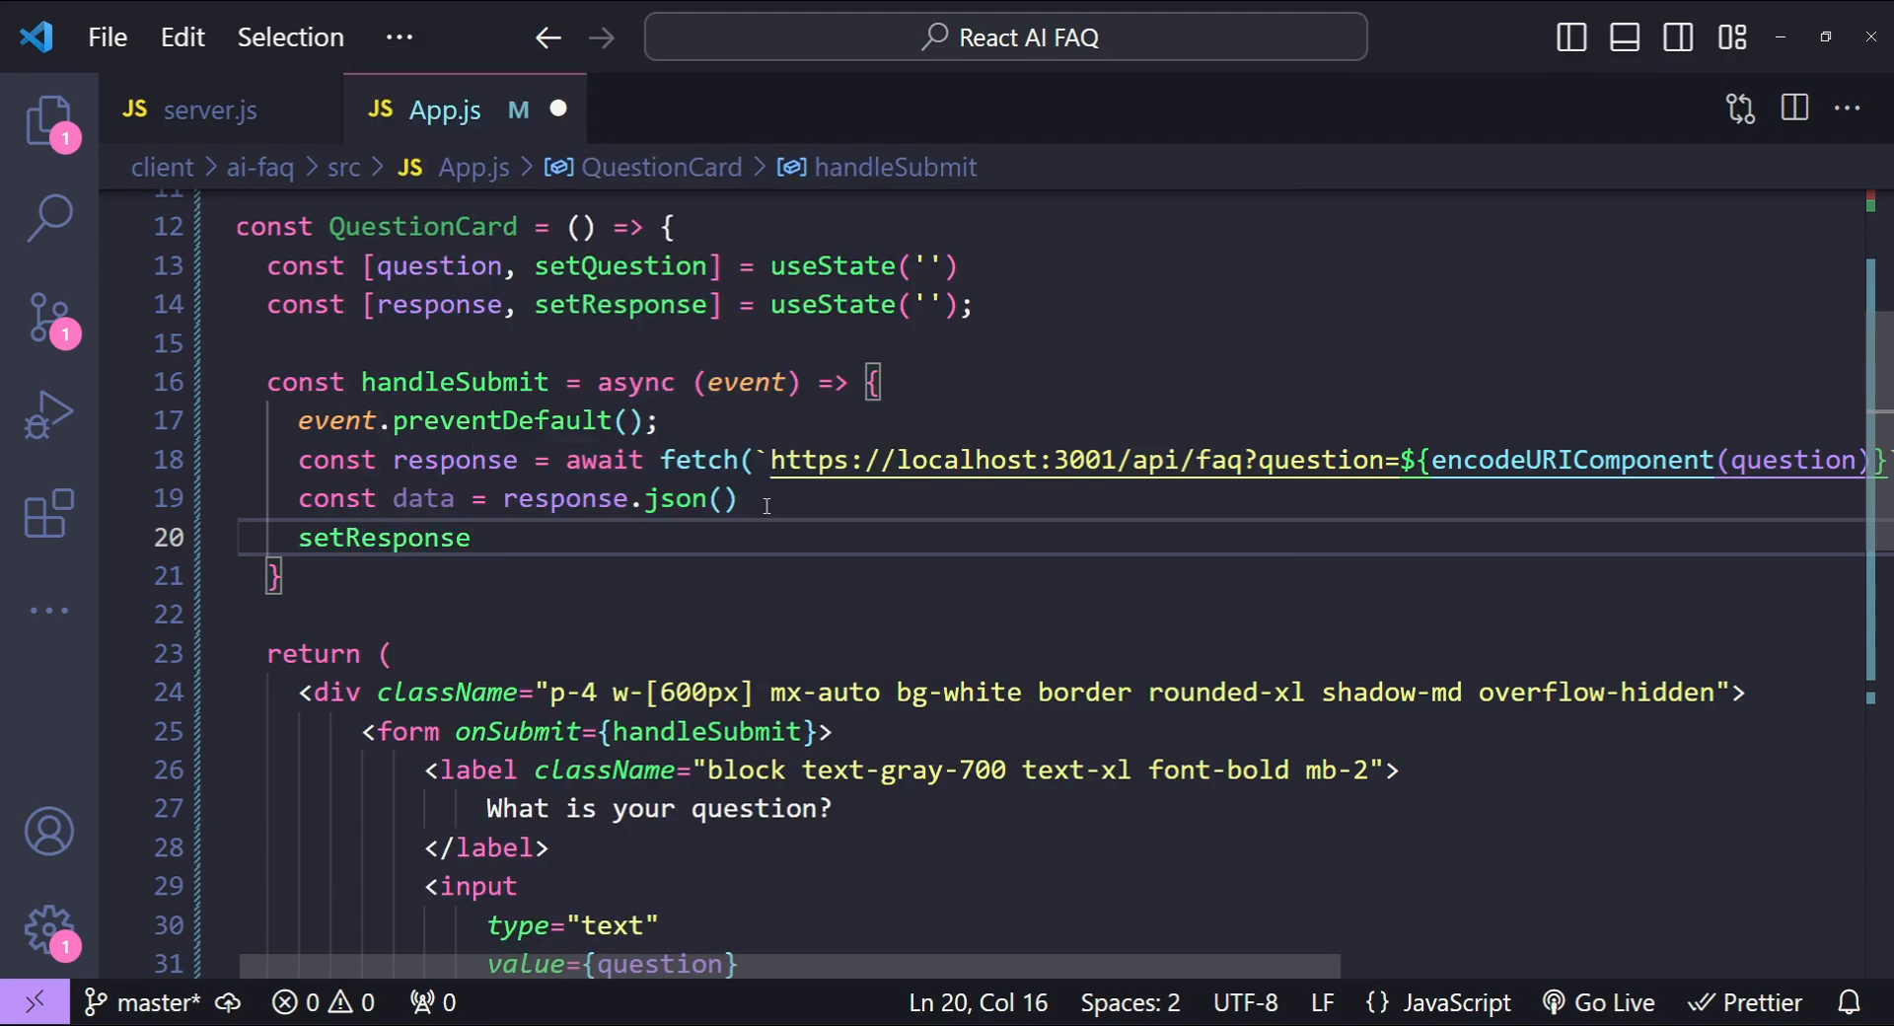
type("(data.")
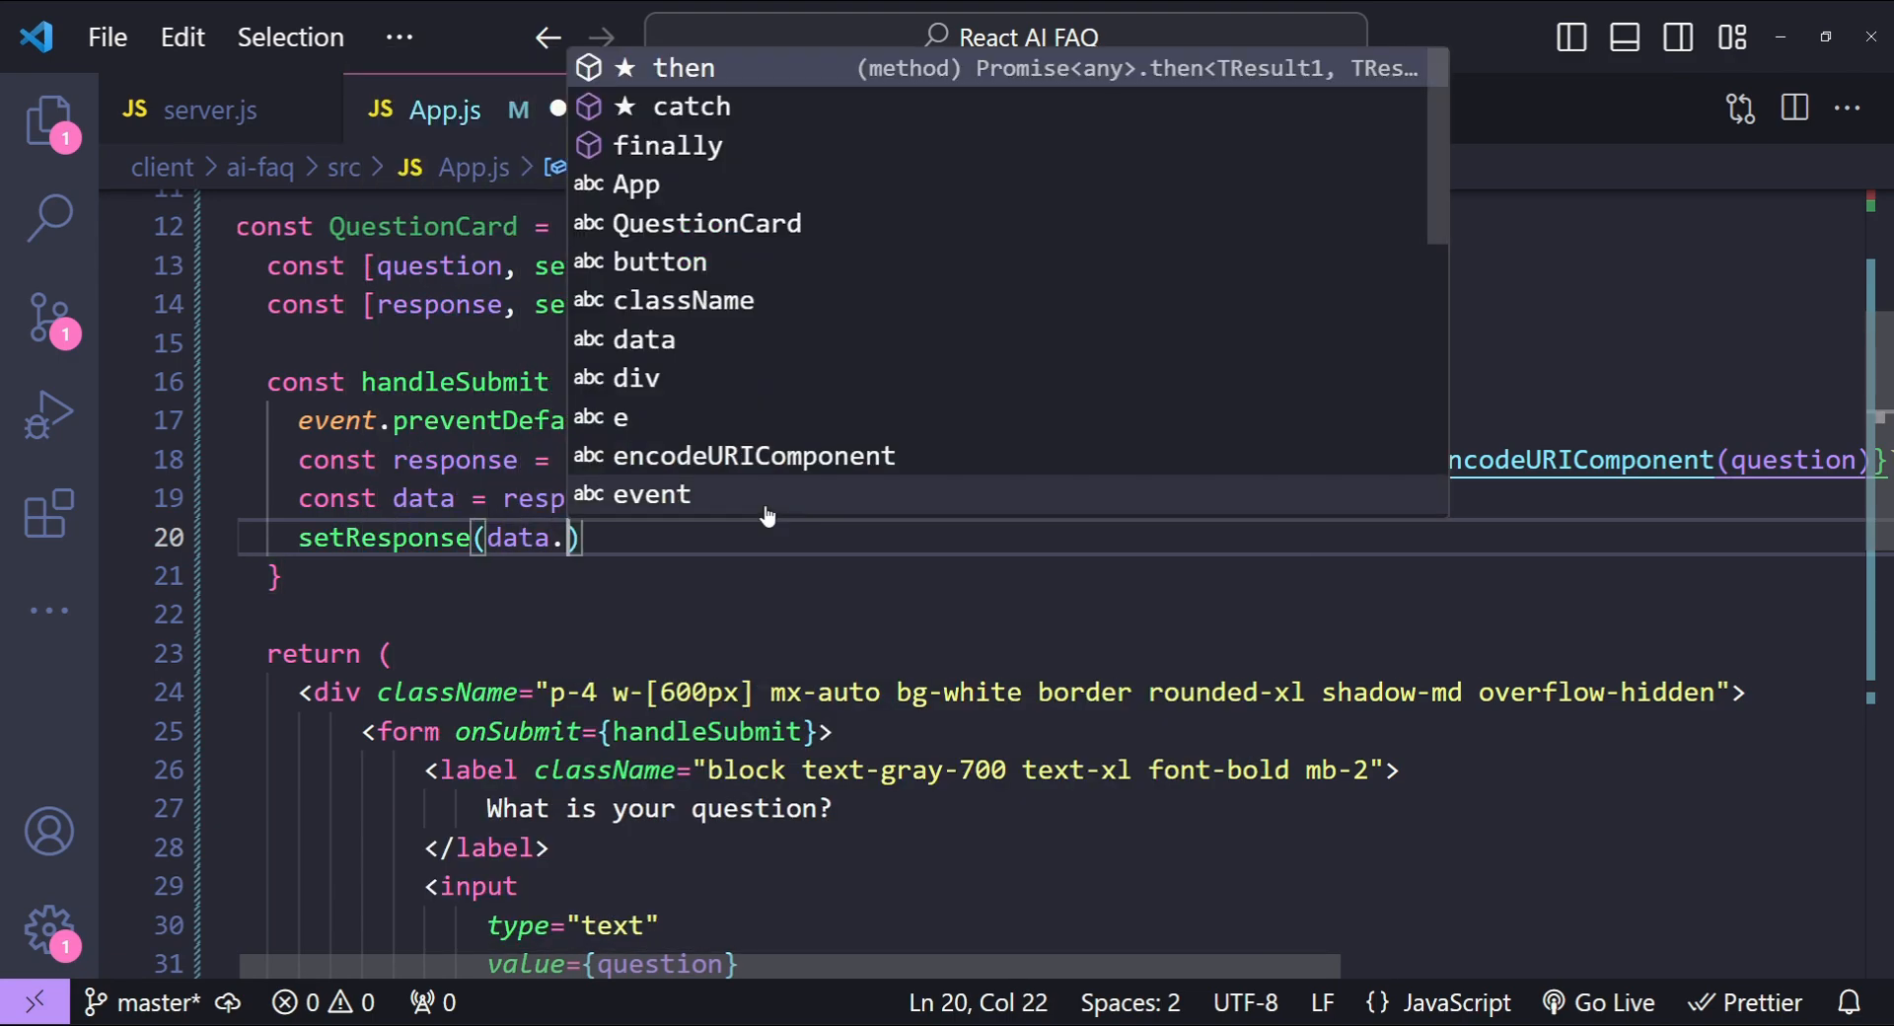
type("aiResponse")
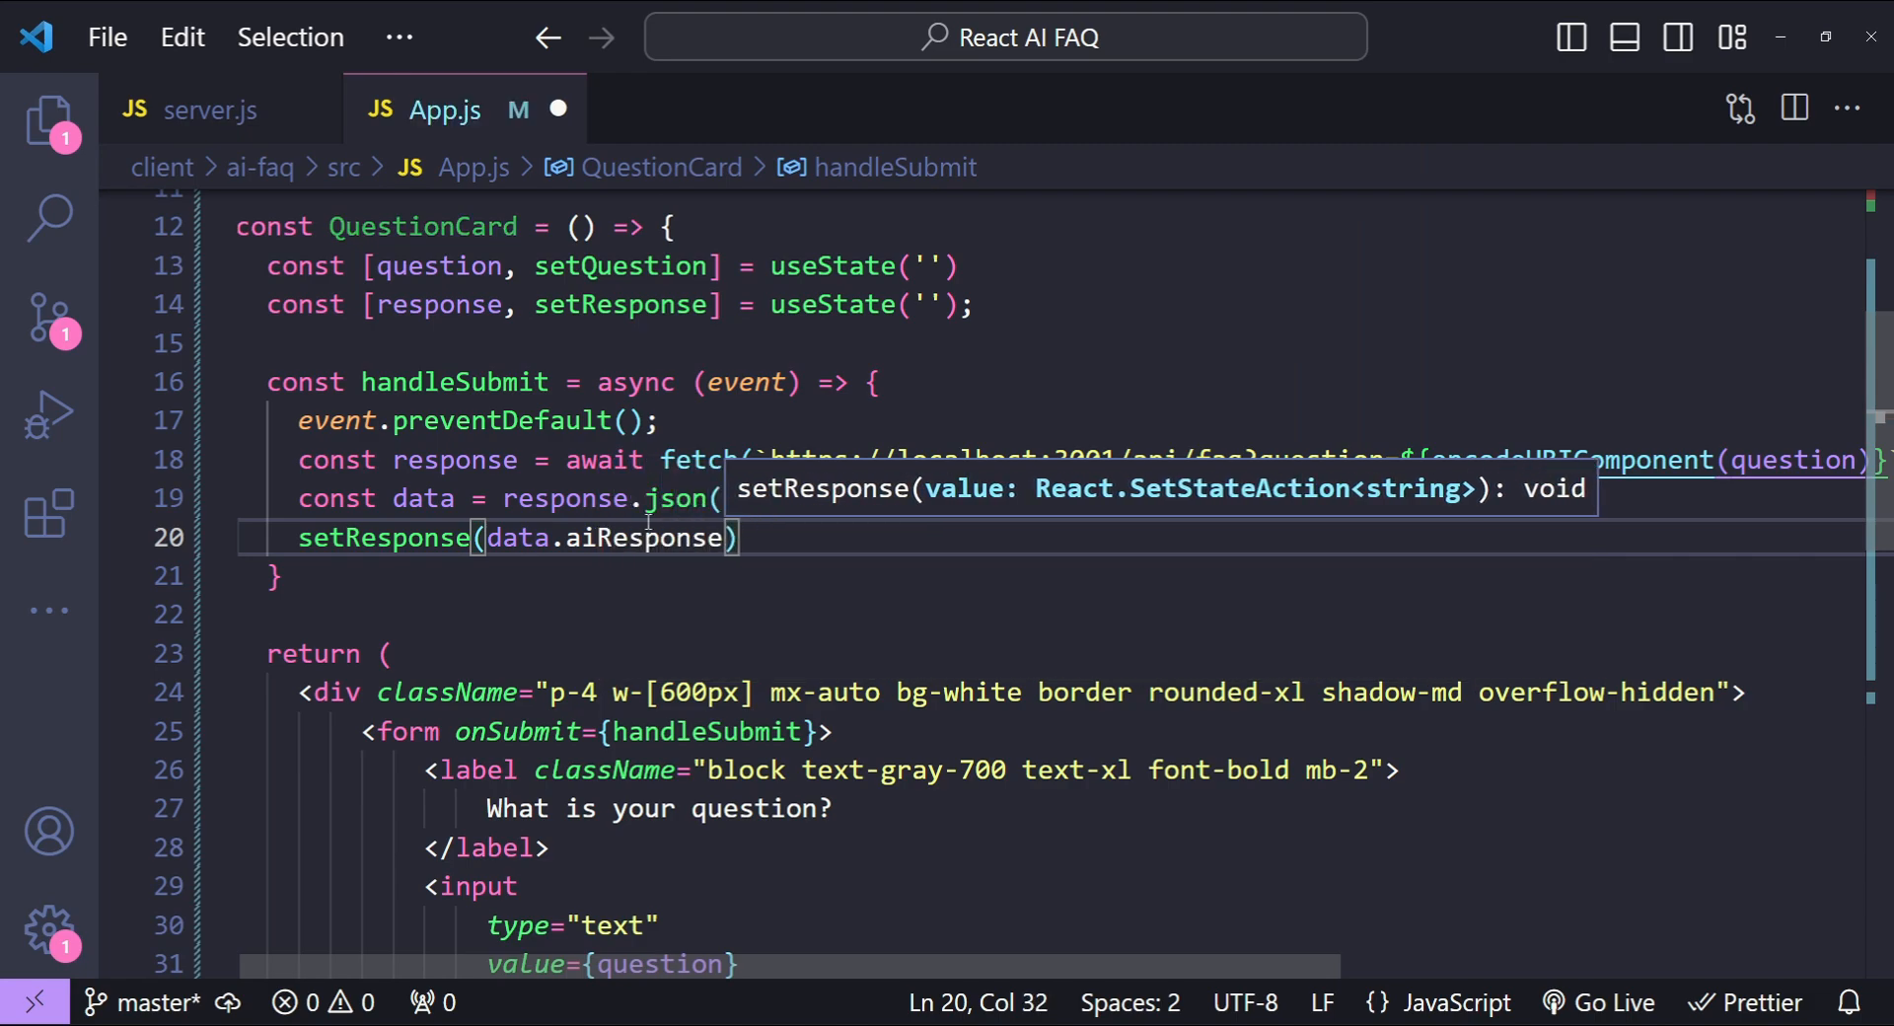
left_click(47, 120)
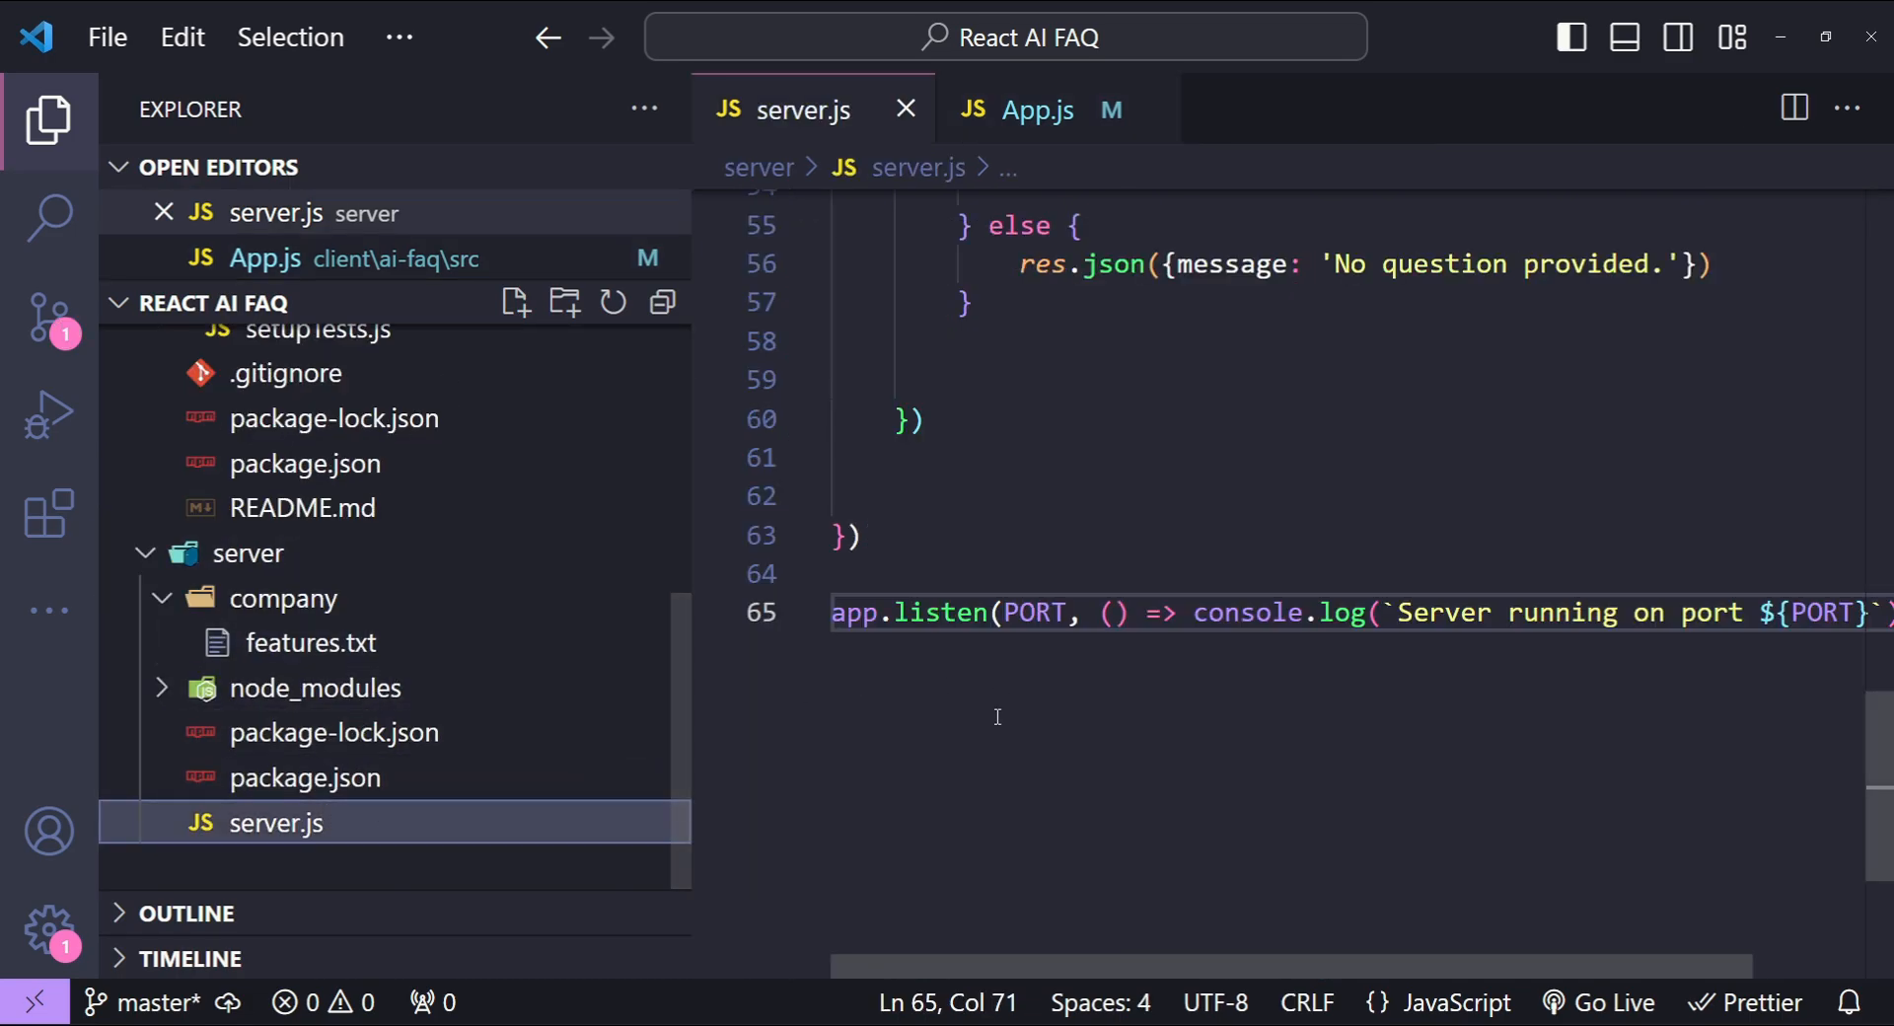
Confirm server.js sends res.json({aiResponse}) and return to App.js
scroll("up", 3)
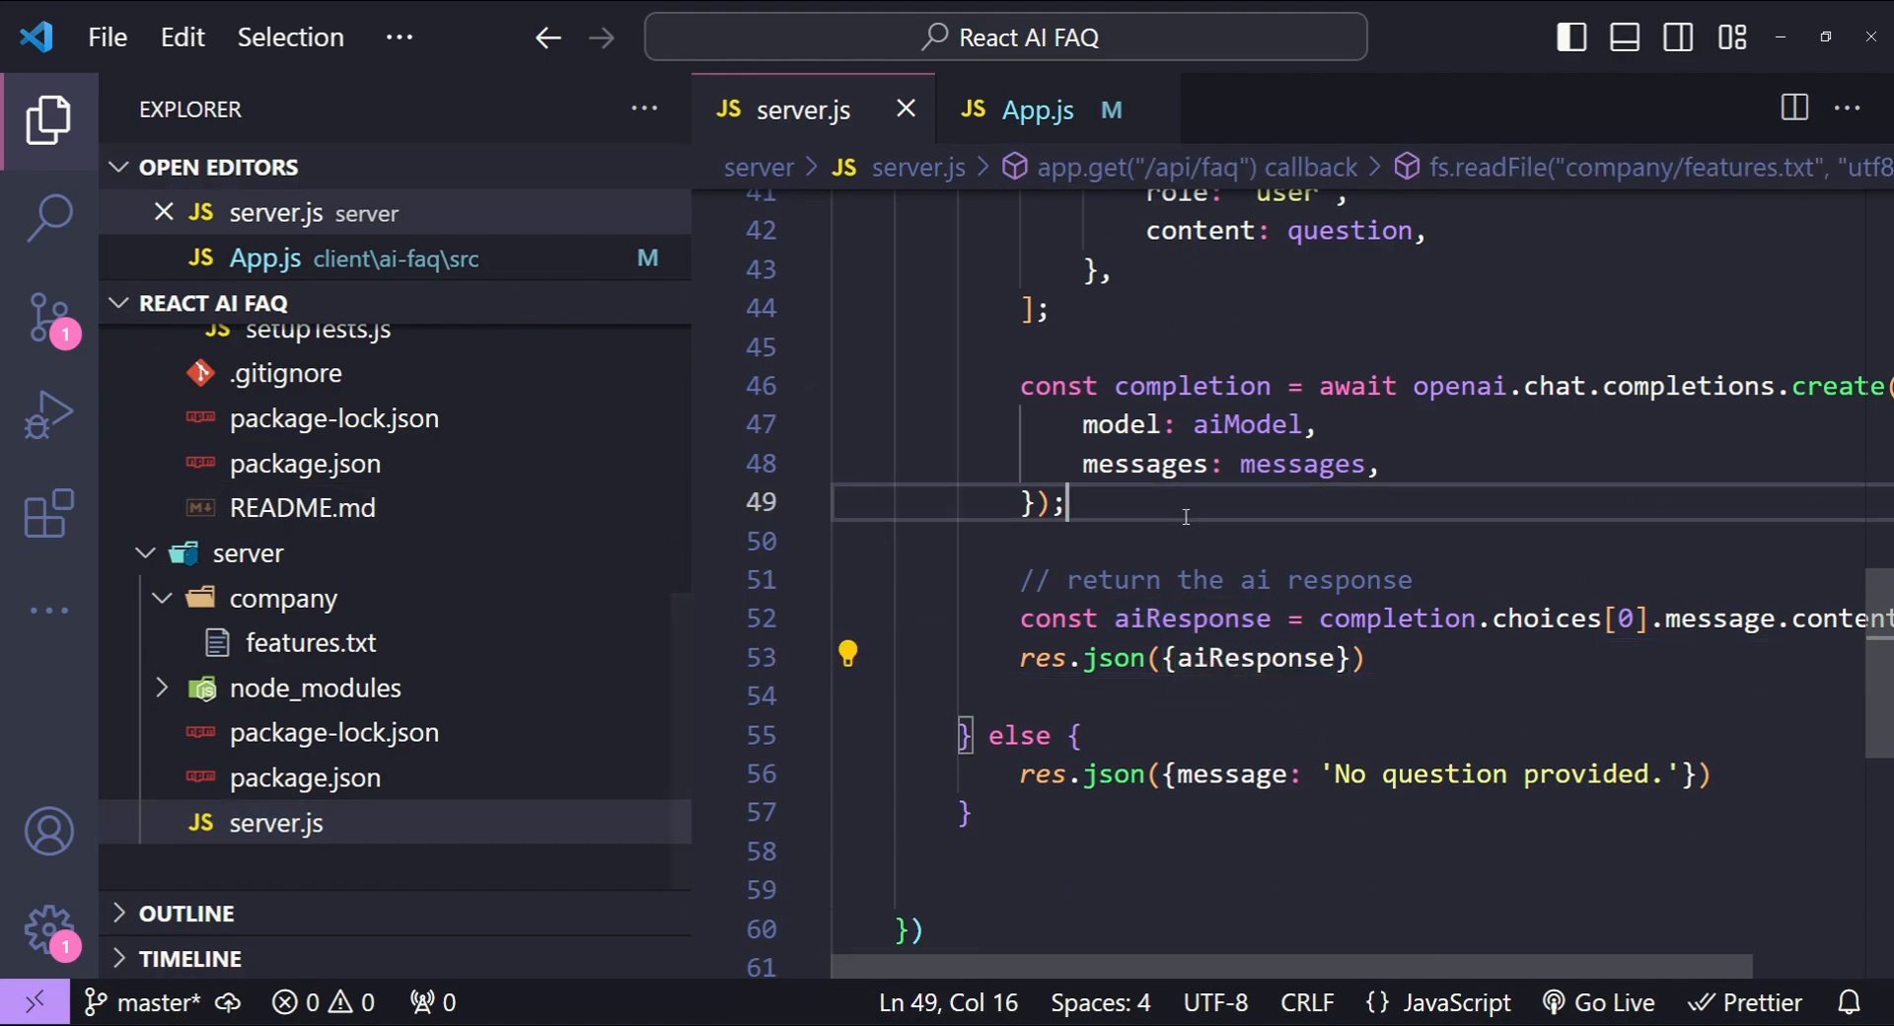
left_click(1036, 110)
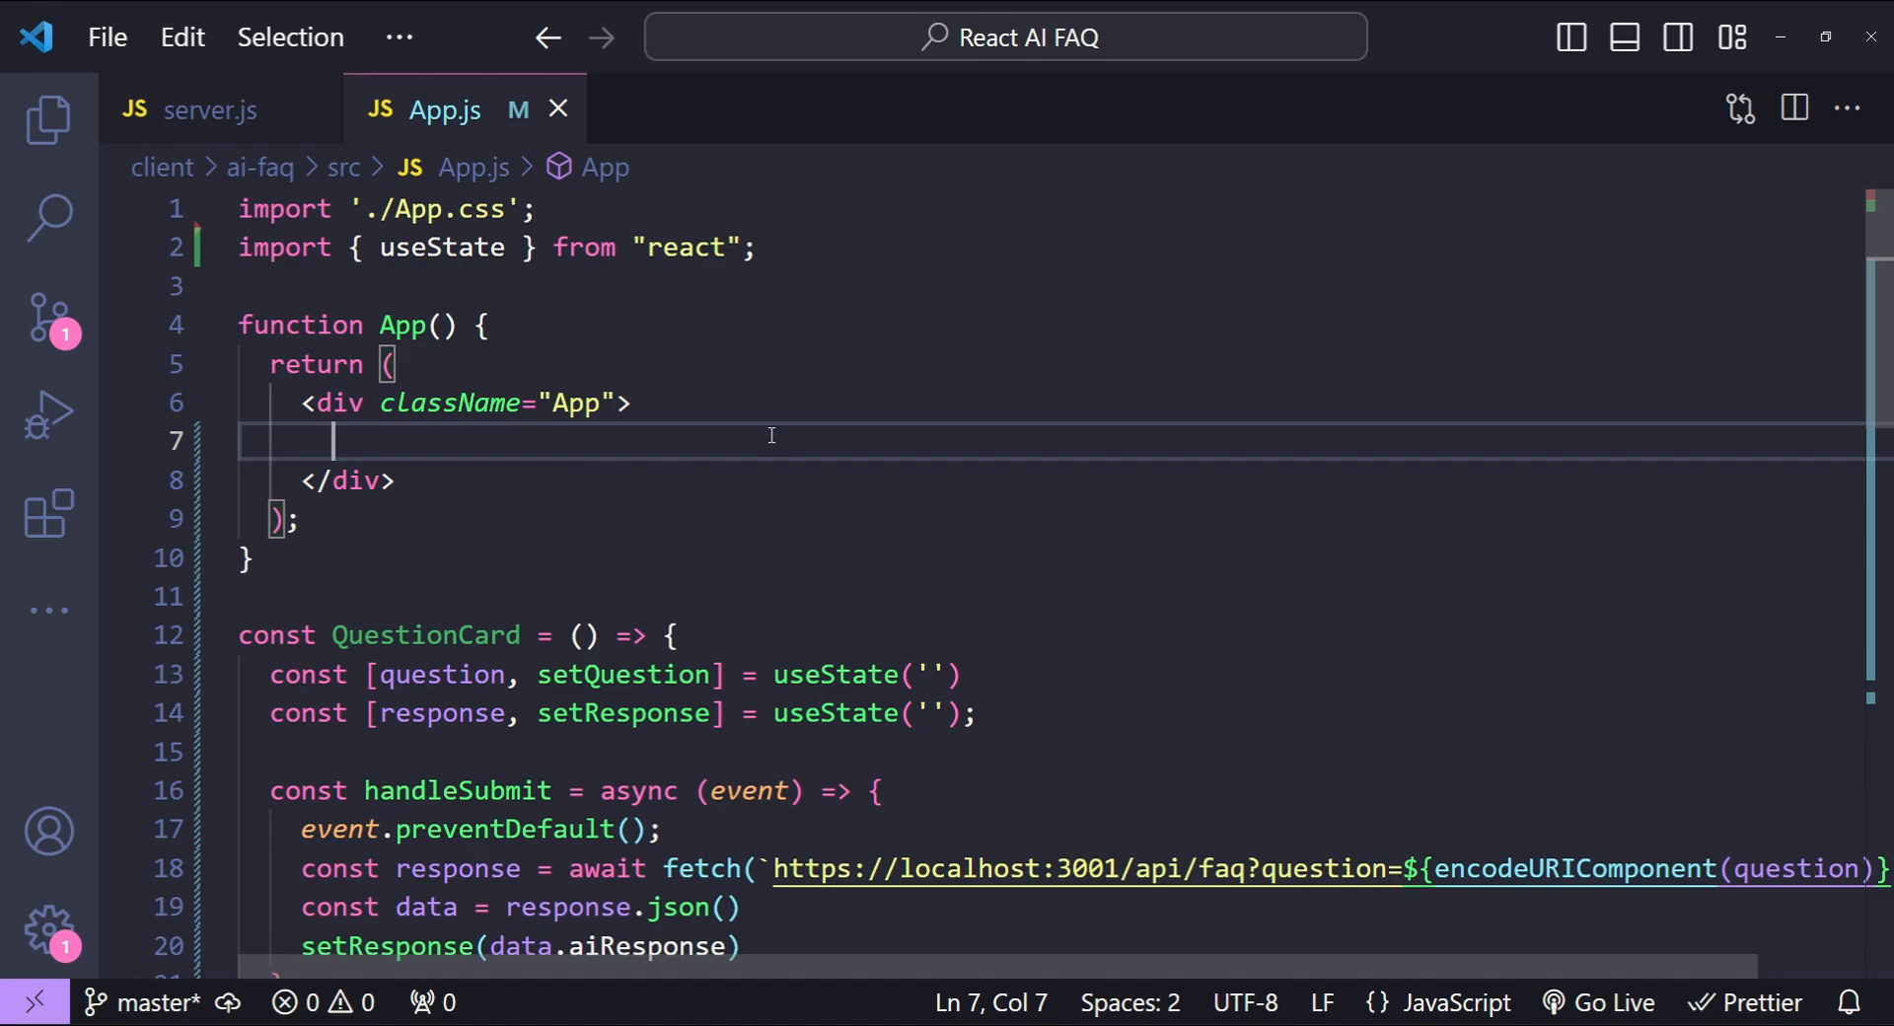
Render <QuestionCard /> in App's div classed h-screen w-full place-items-center place-content-center
type("<QuestionCard />")
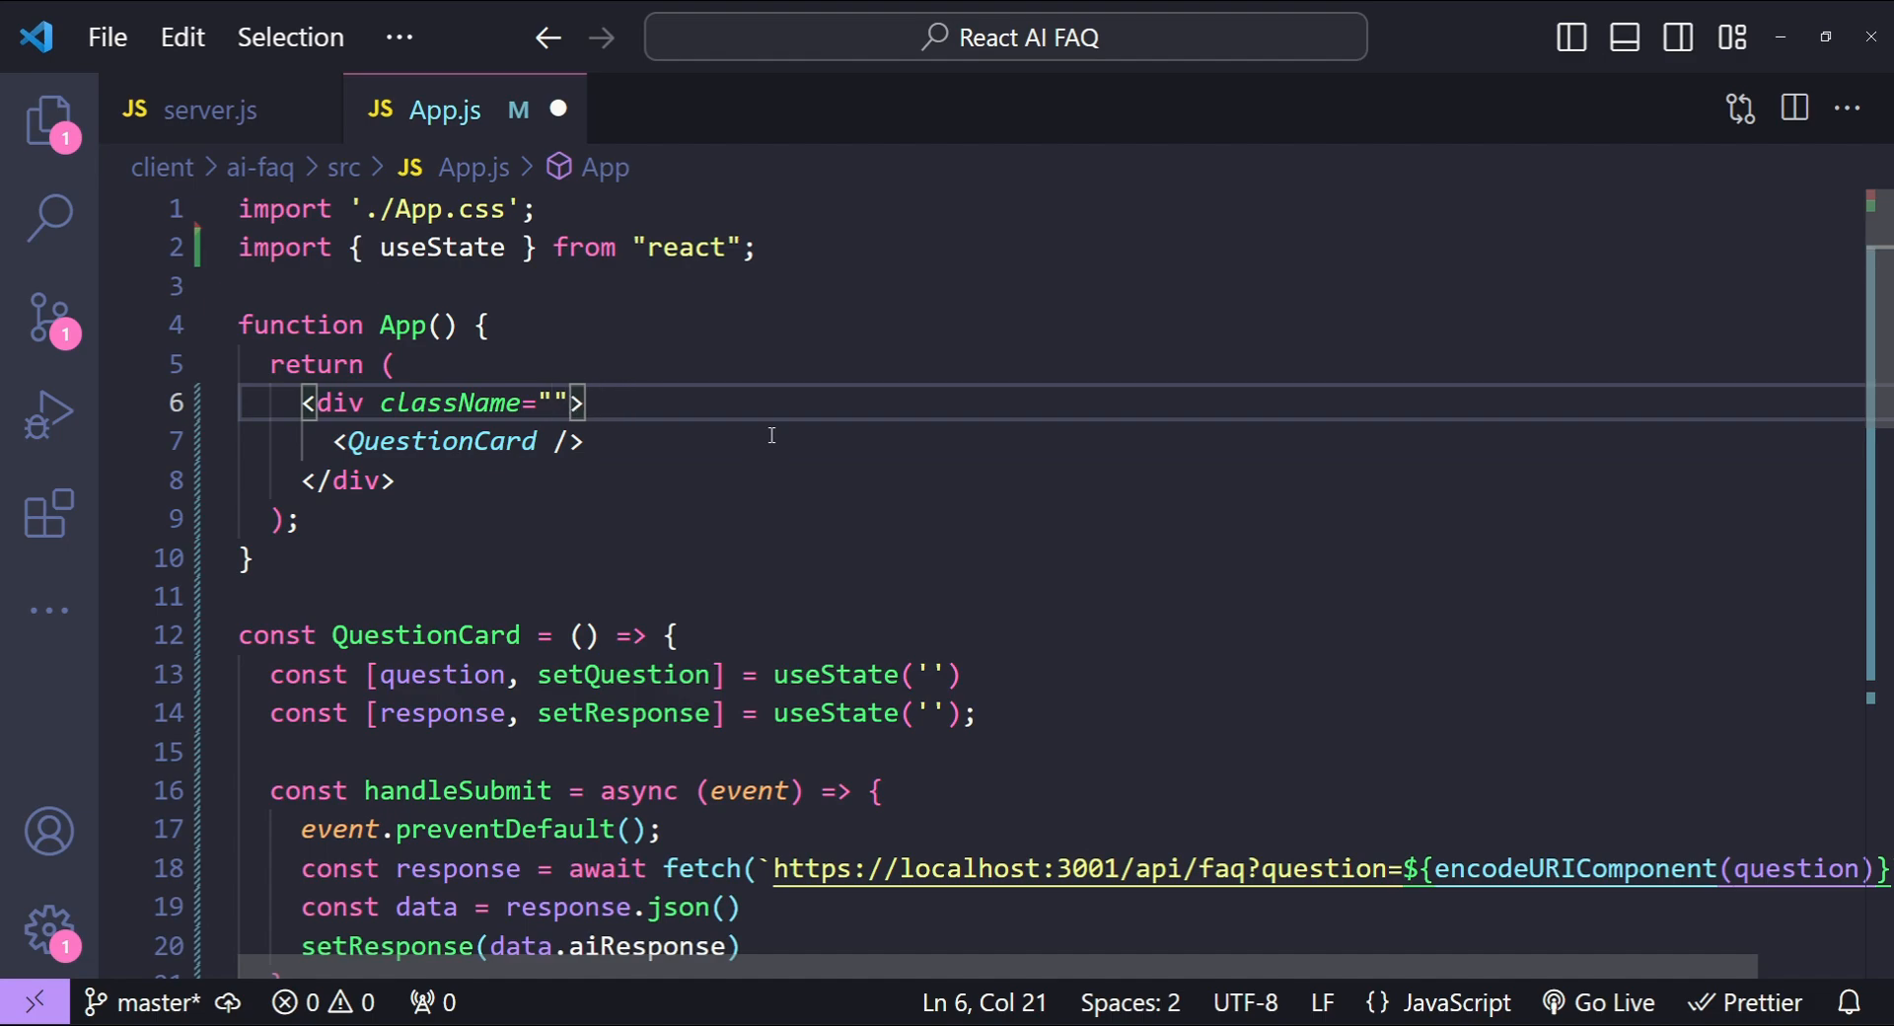
type("h-")
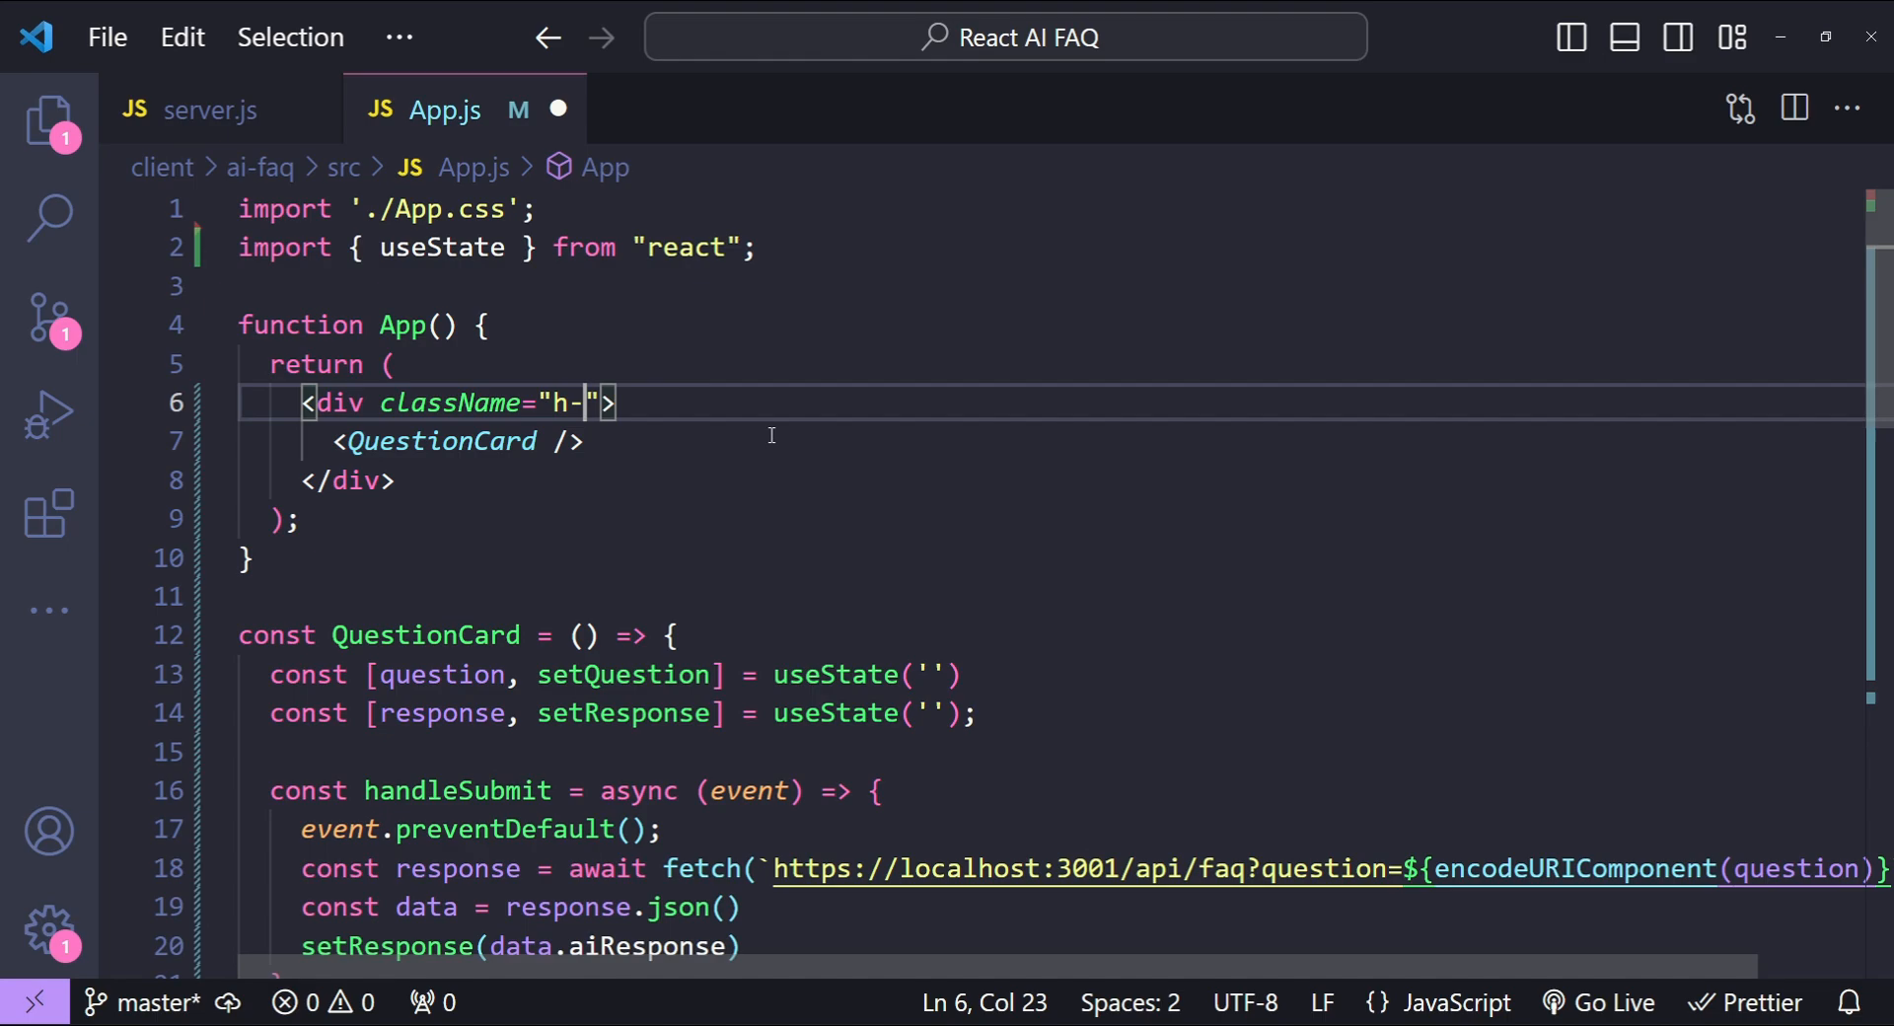
type("screen")
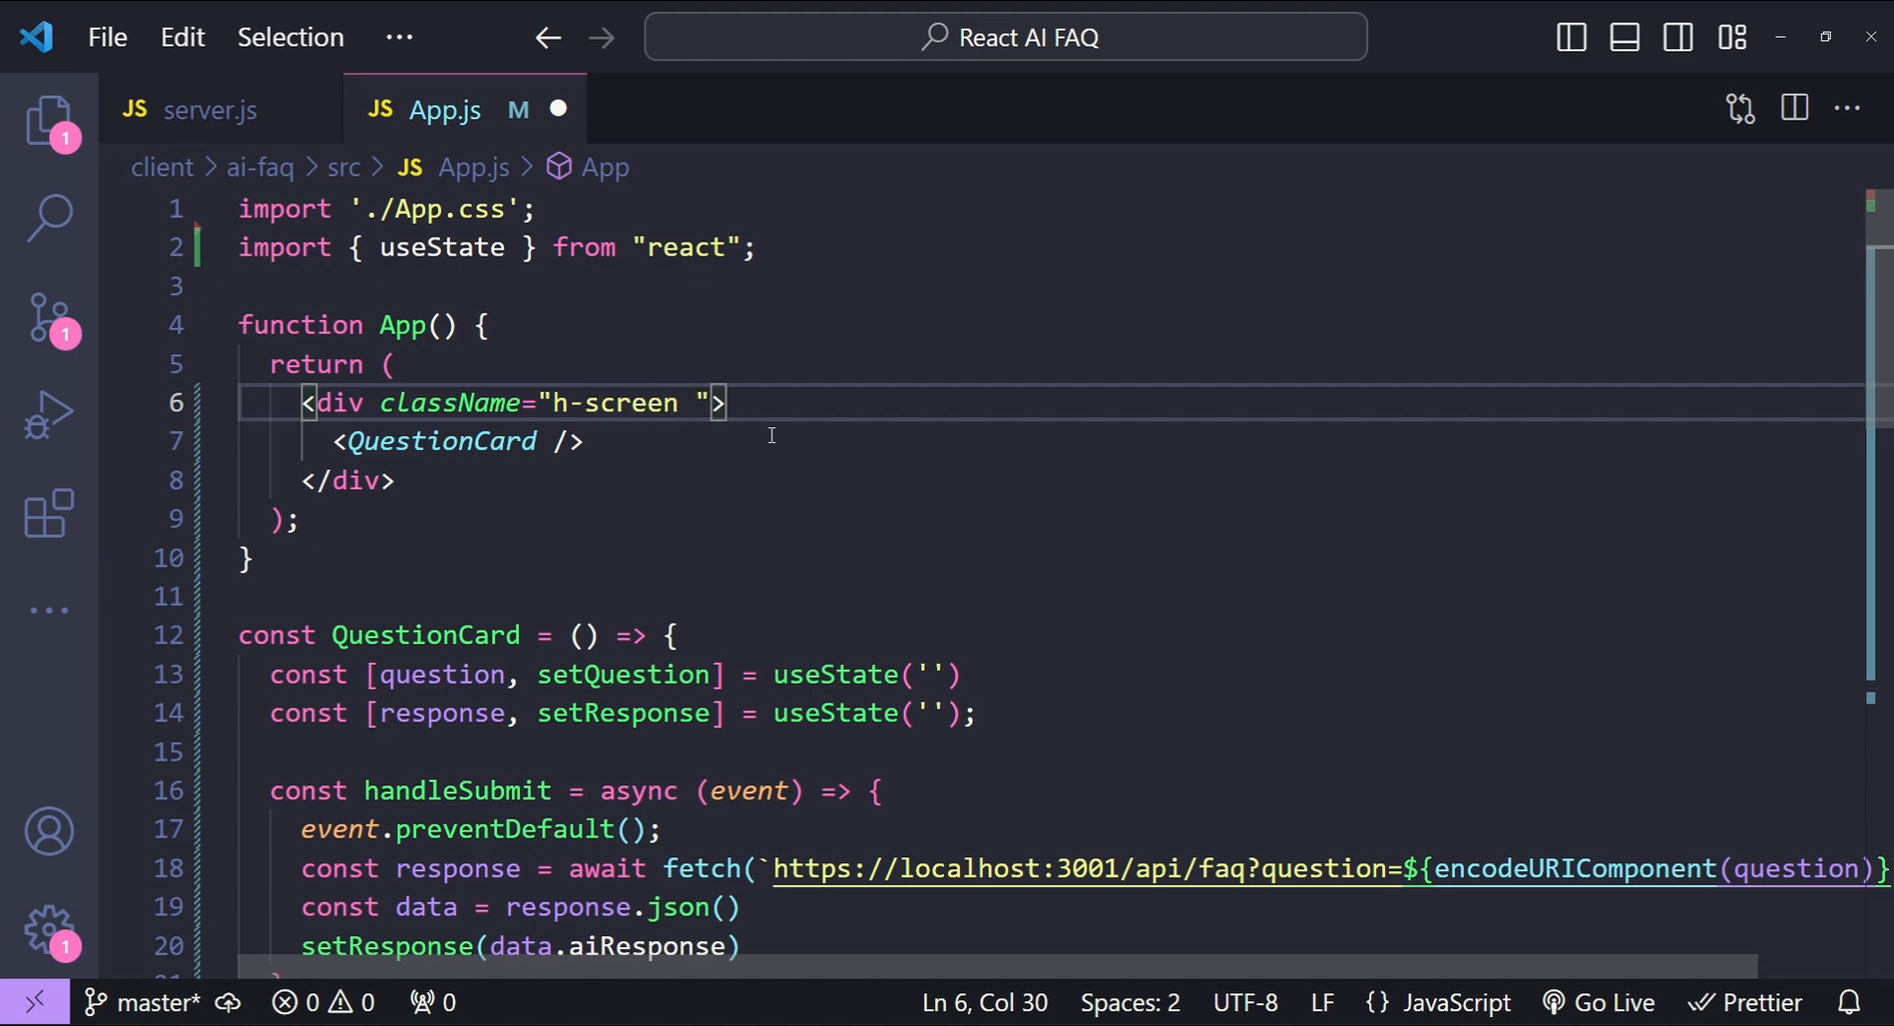
type("w-full")
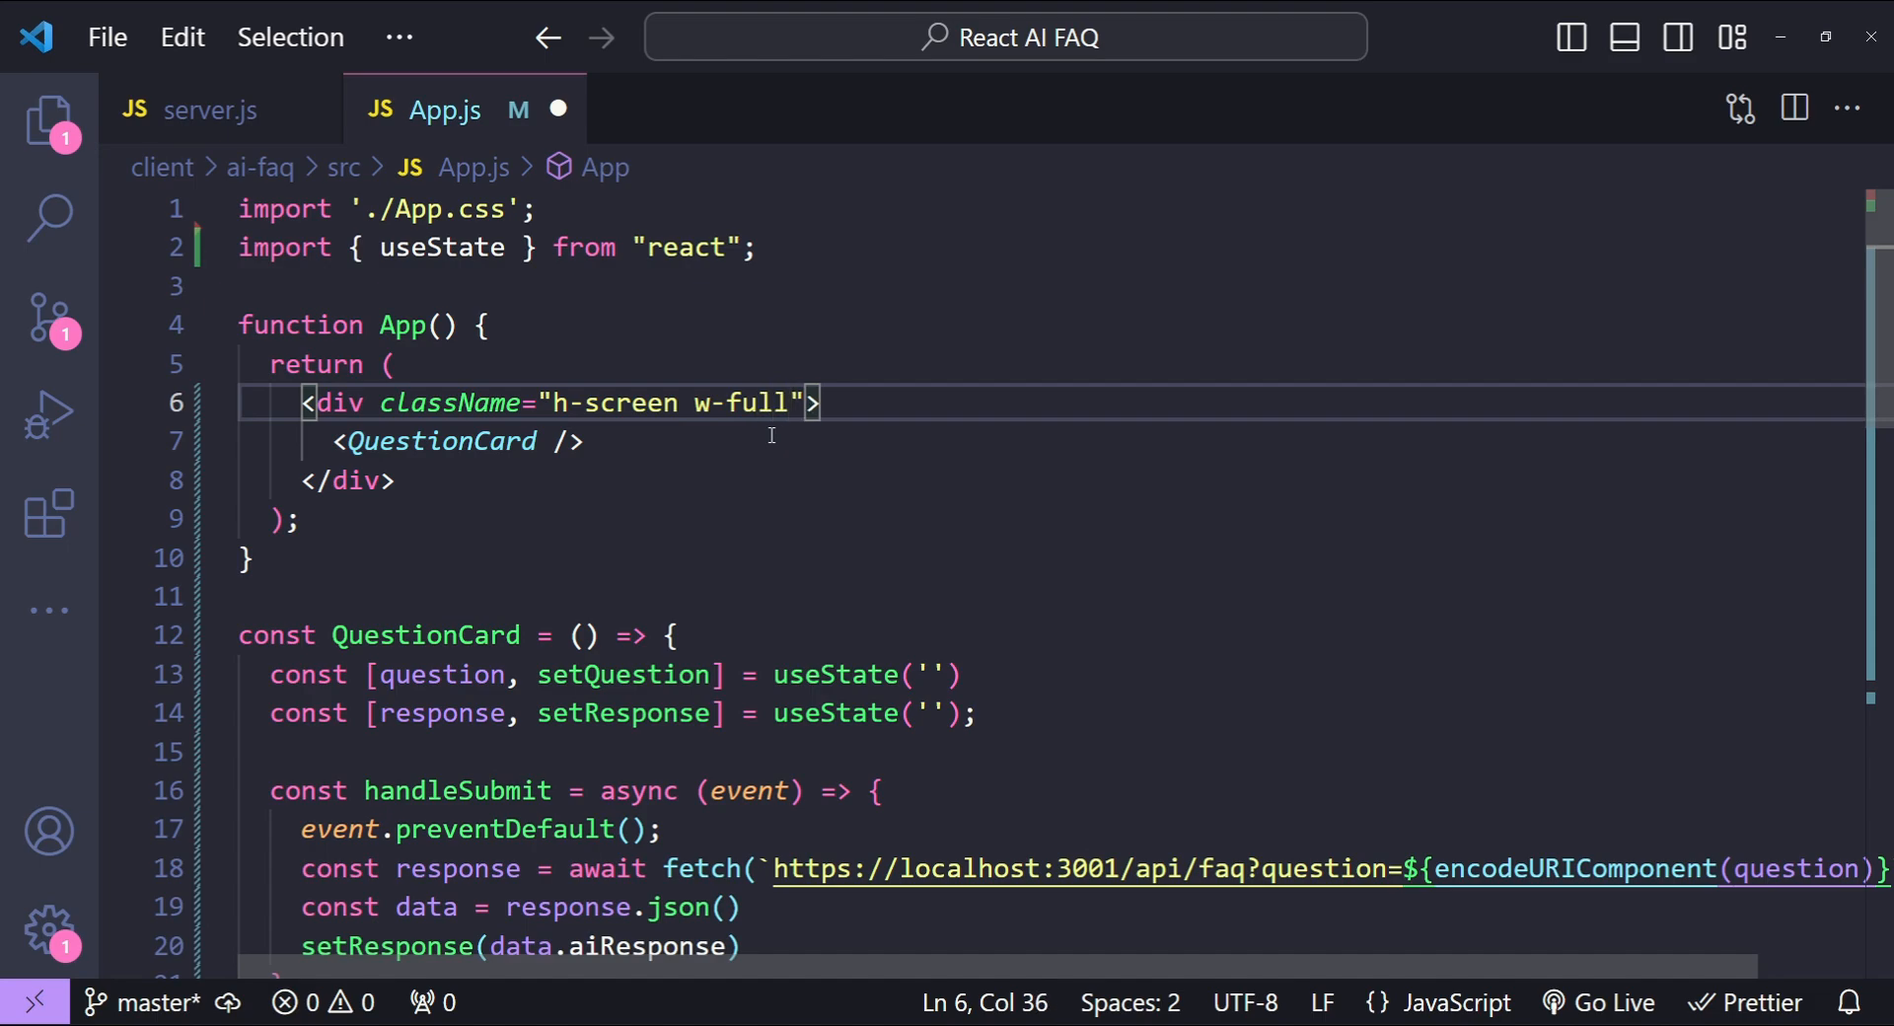
type("place-items-center place-content-center")
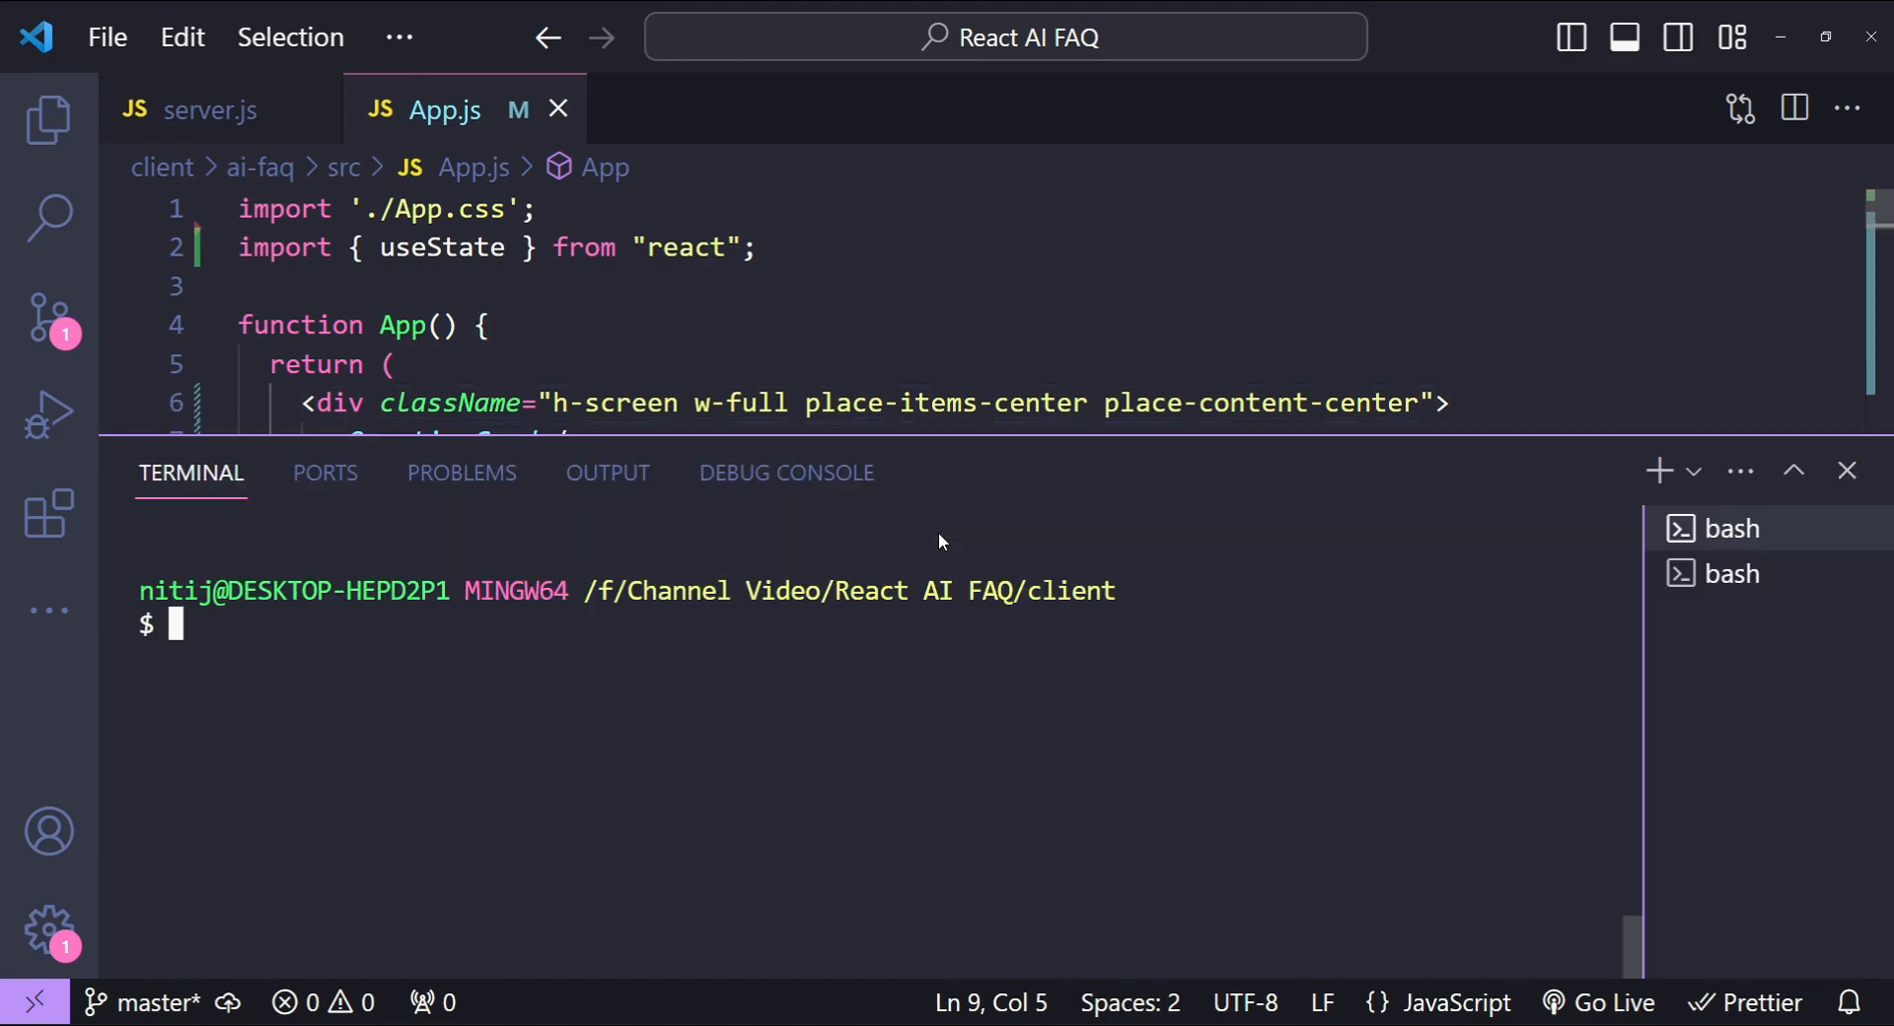
Run cd ai-faq then npm start to serve the React app on localhost:3000
type("cd ai-faq")
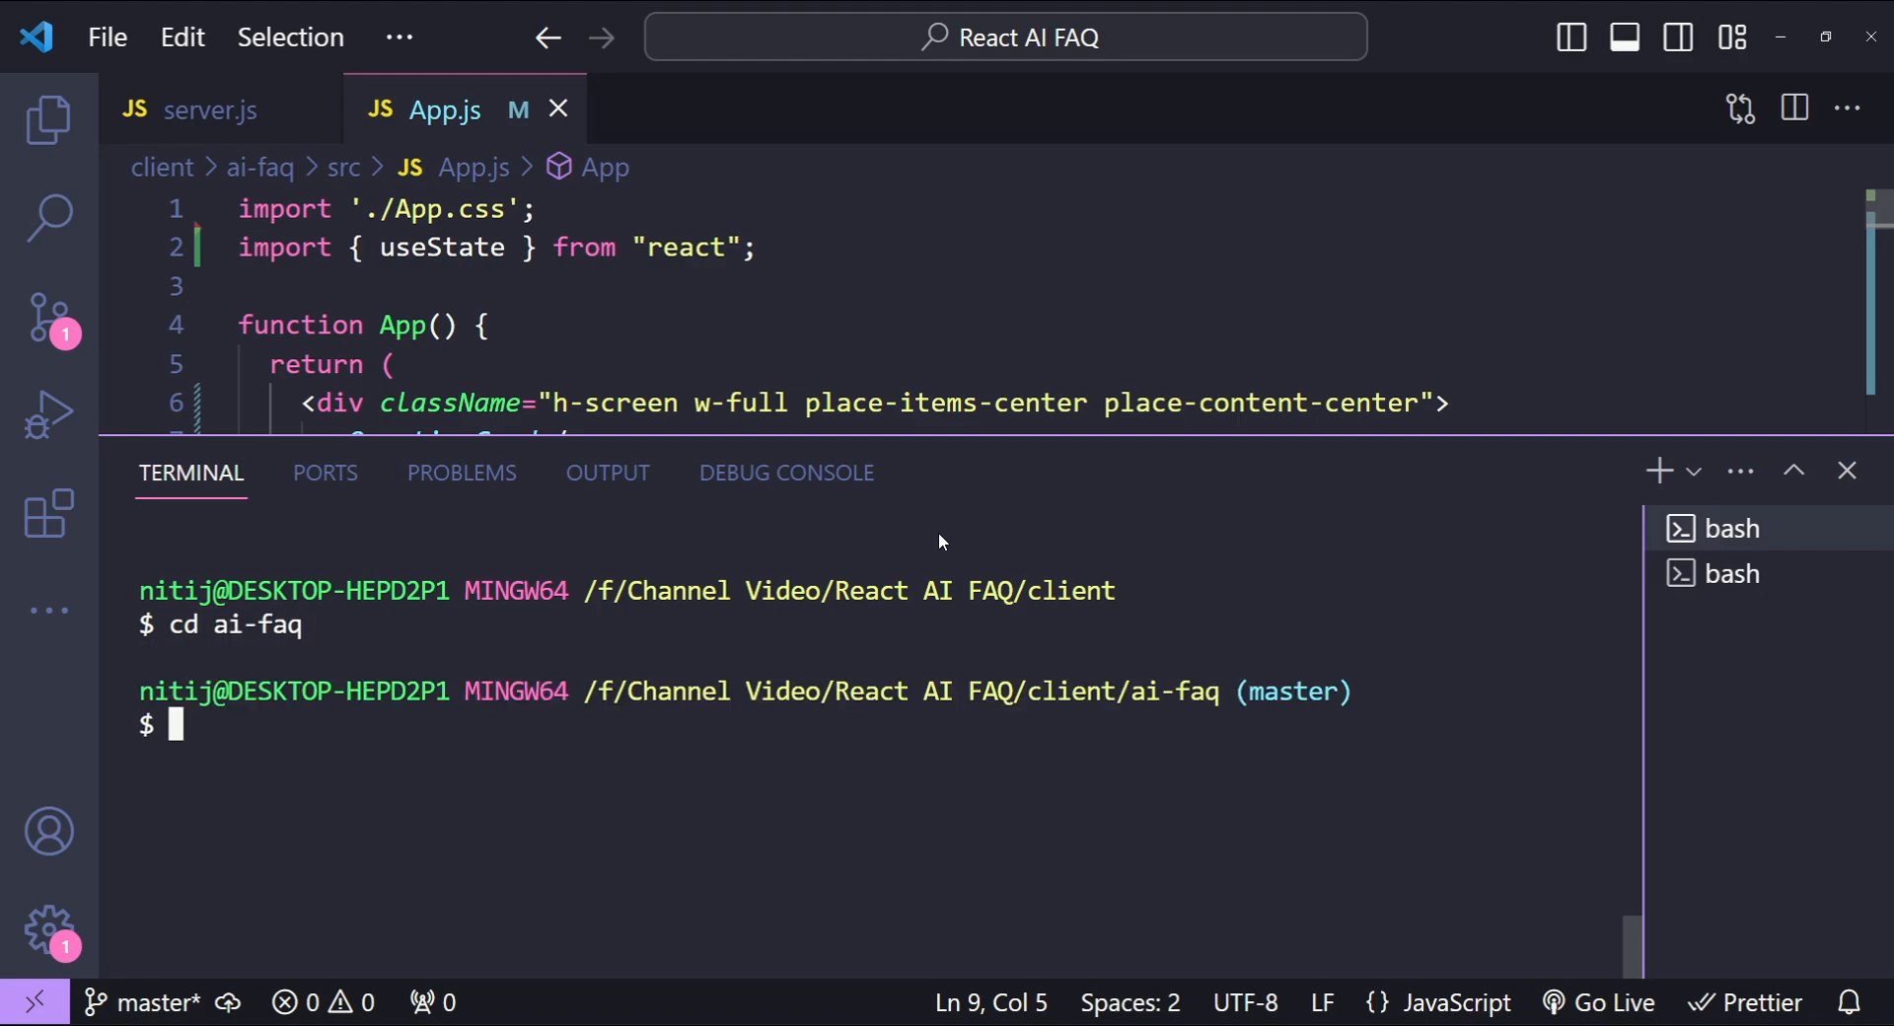
type("npm start")
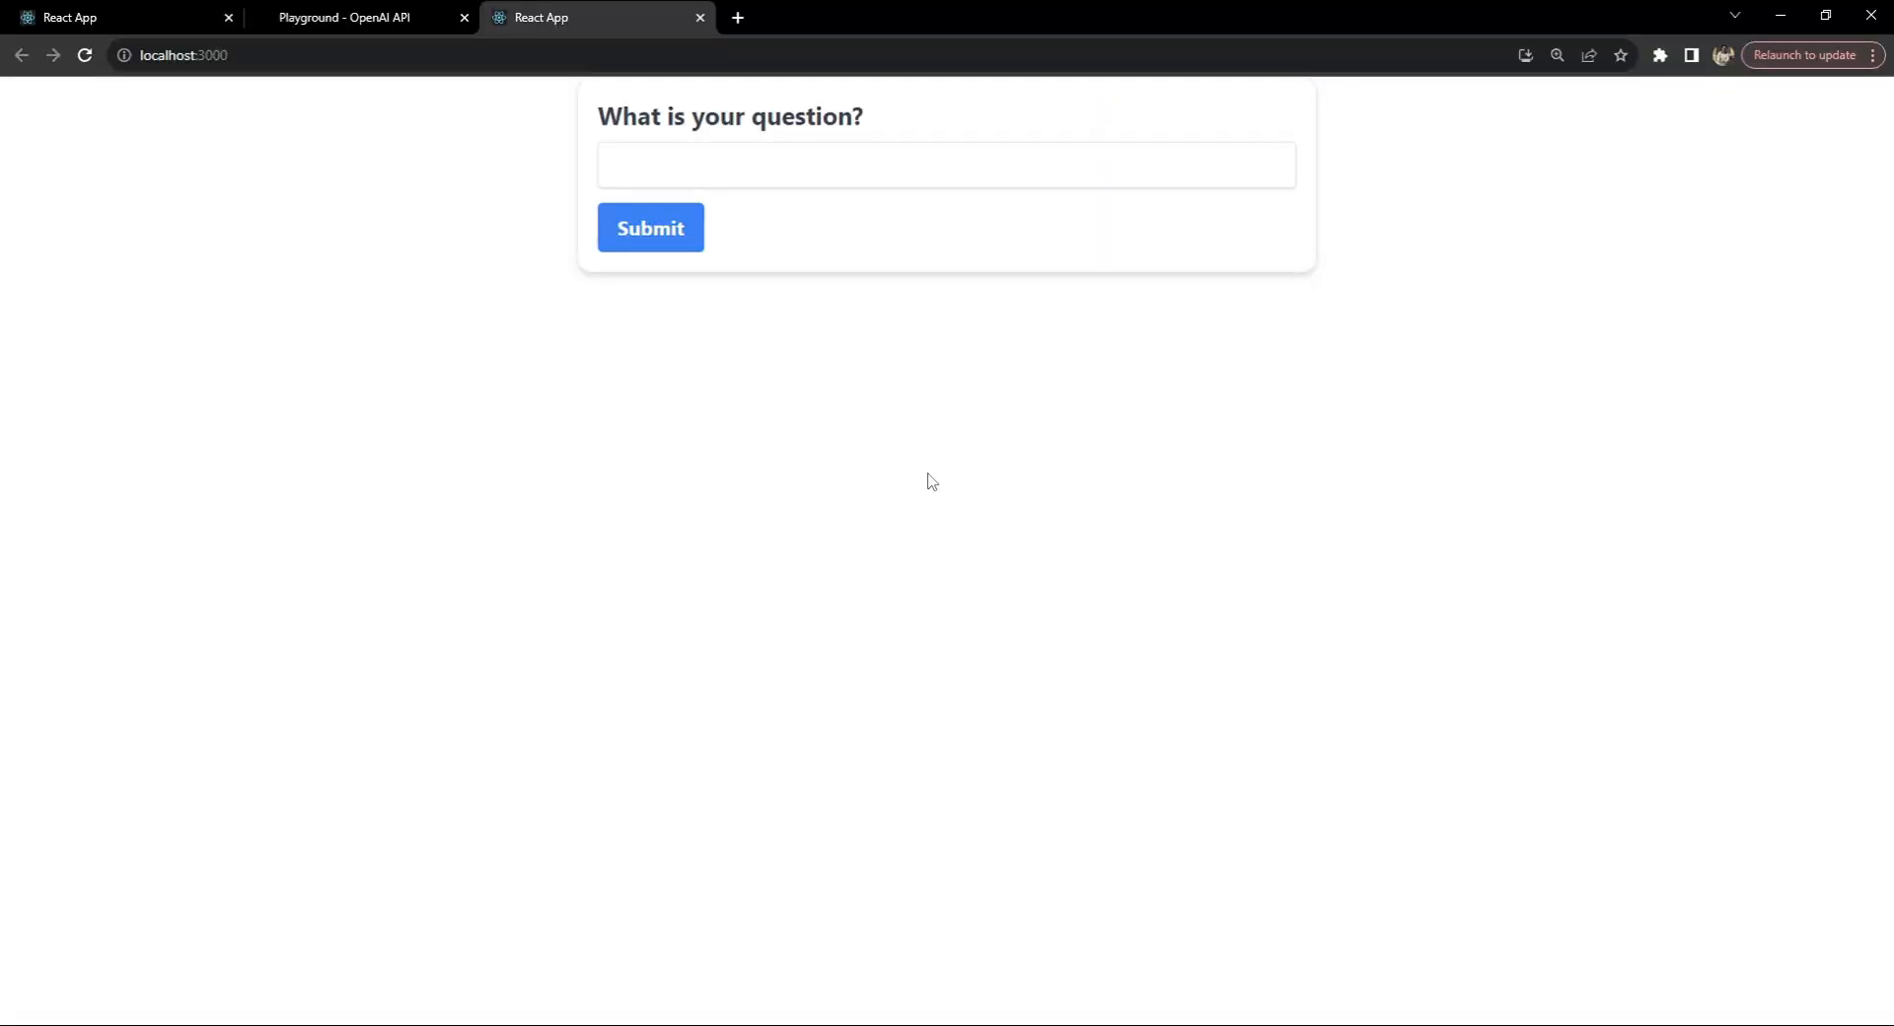
mouse_move(908, 300)
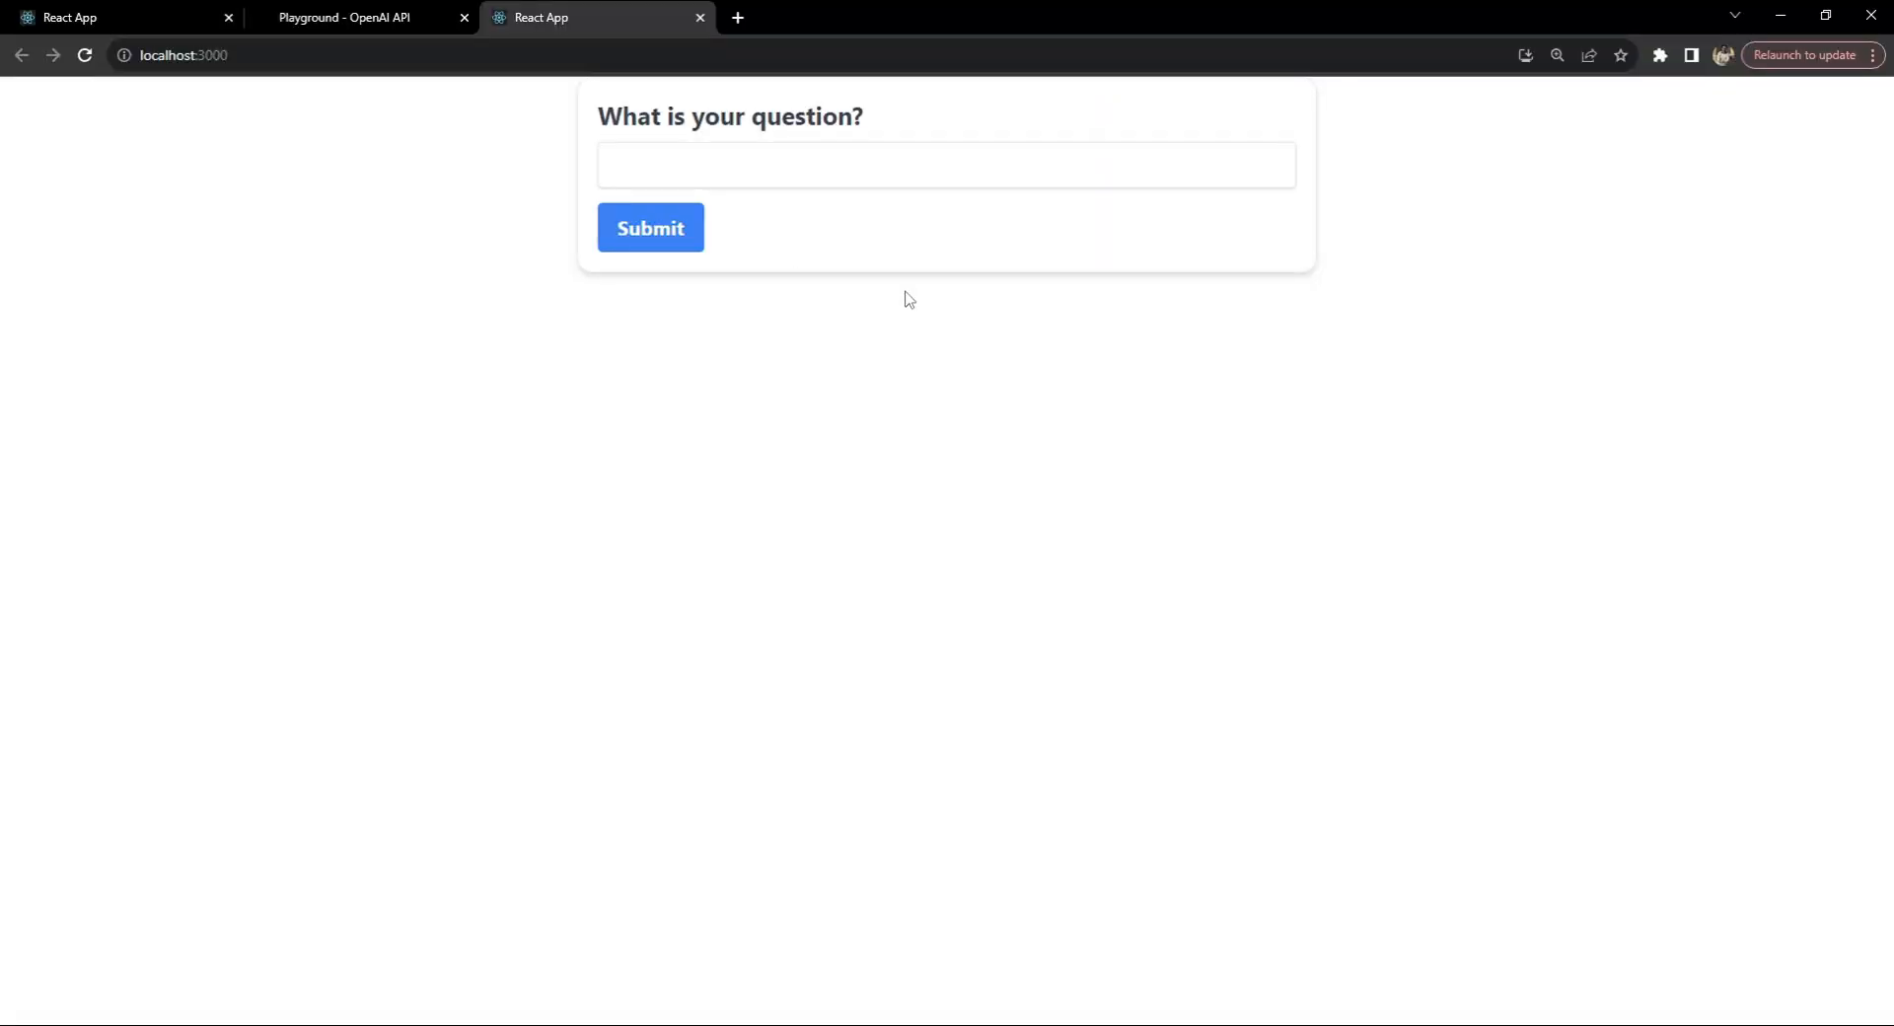
mouse_move(999, 905)
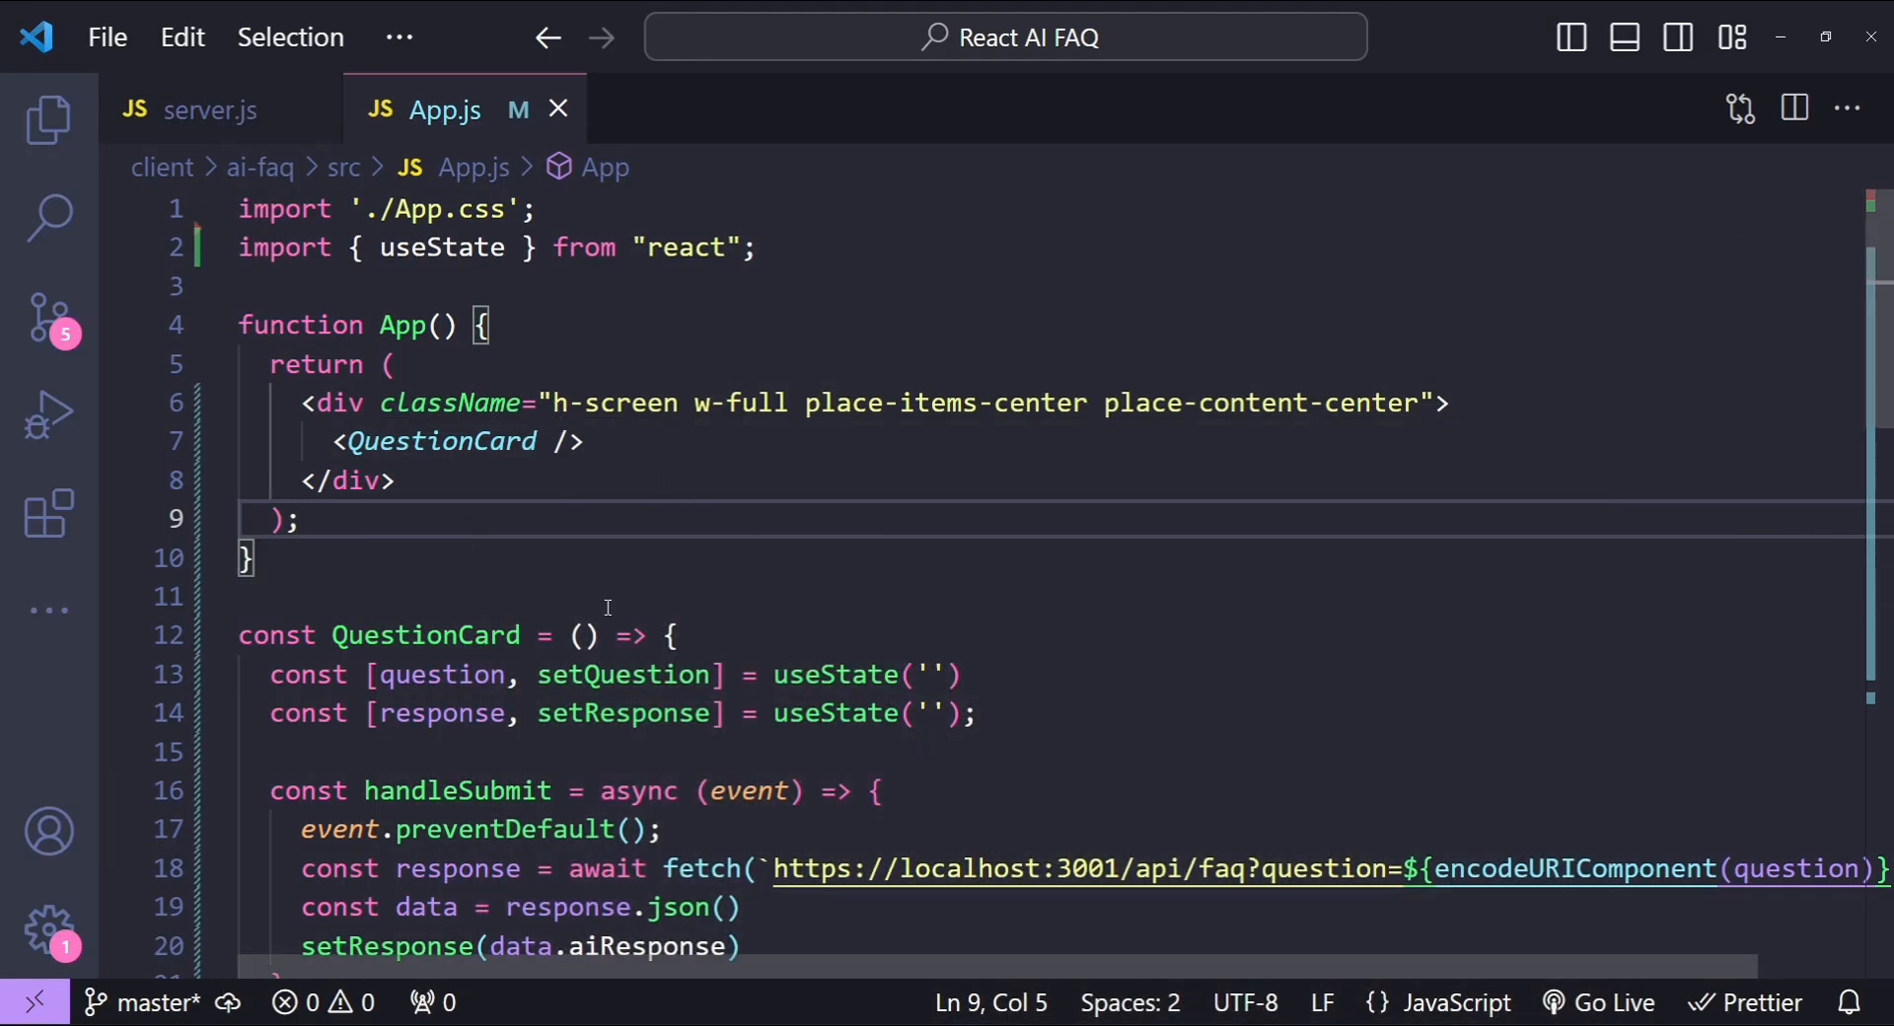
Add flex to the wrapper div's className so the card centres vertically
type("flex")
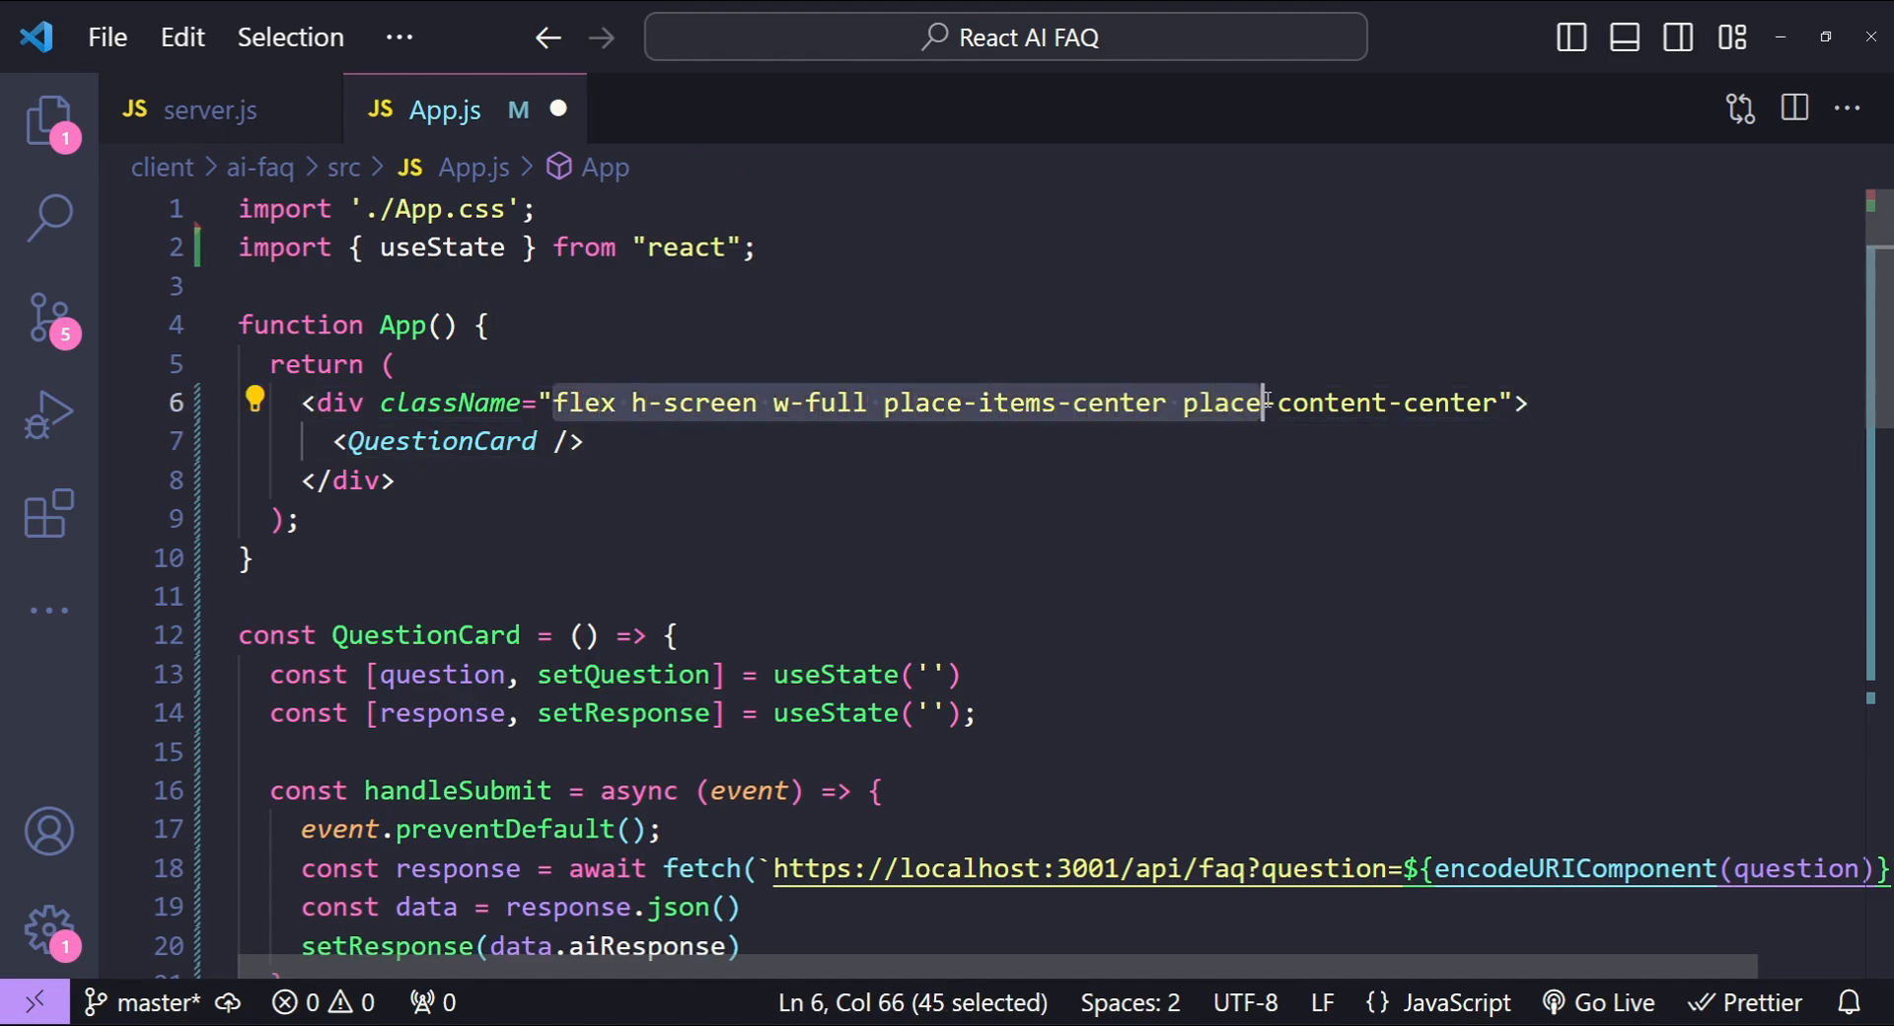
left_click(399, 480)
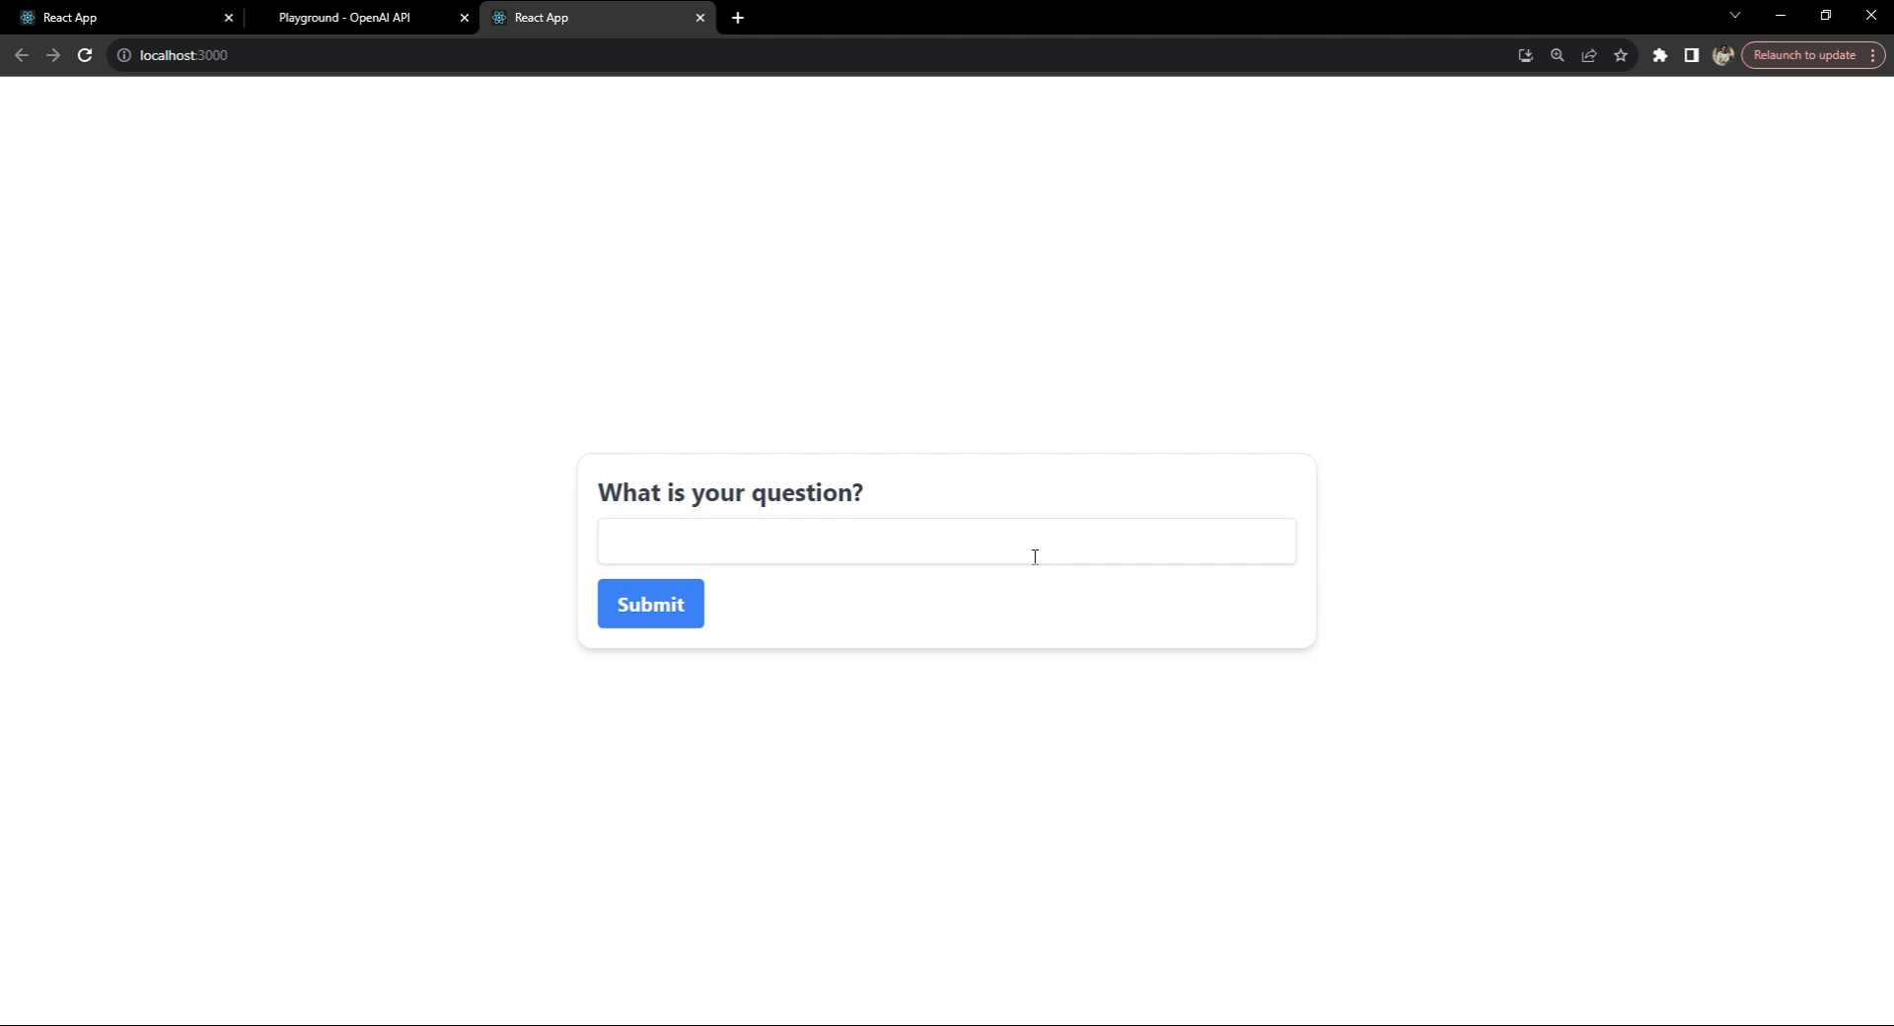
Submit the question 'Hello', which raises the uncaught Failed to fetch error
type("Hello")
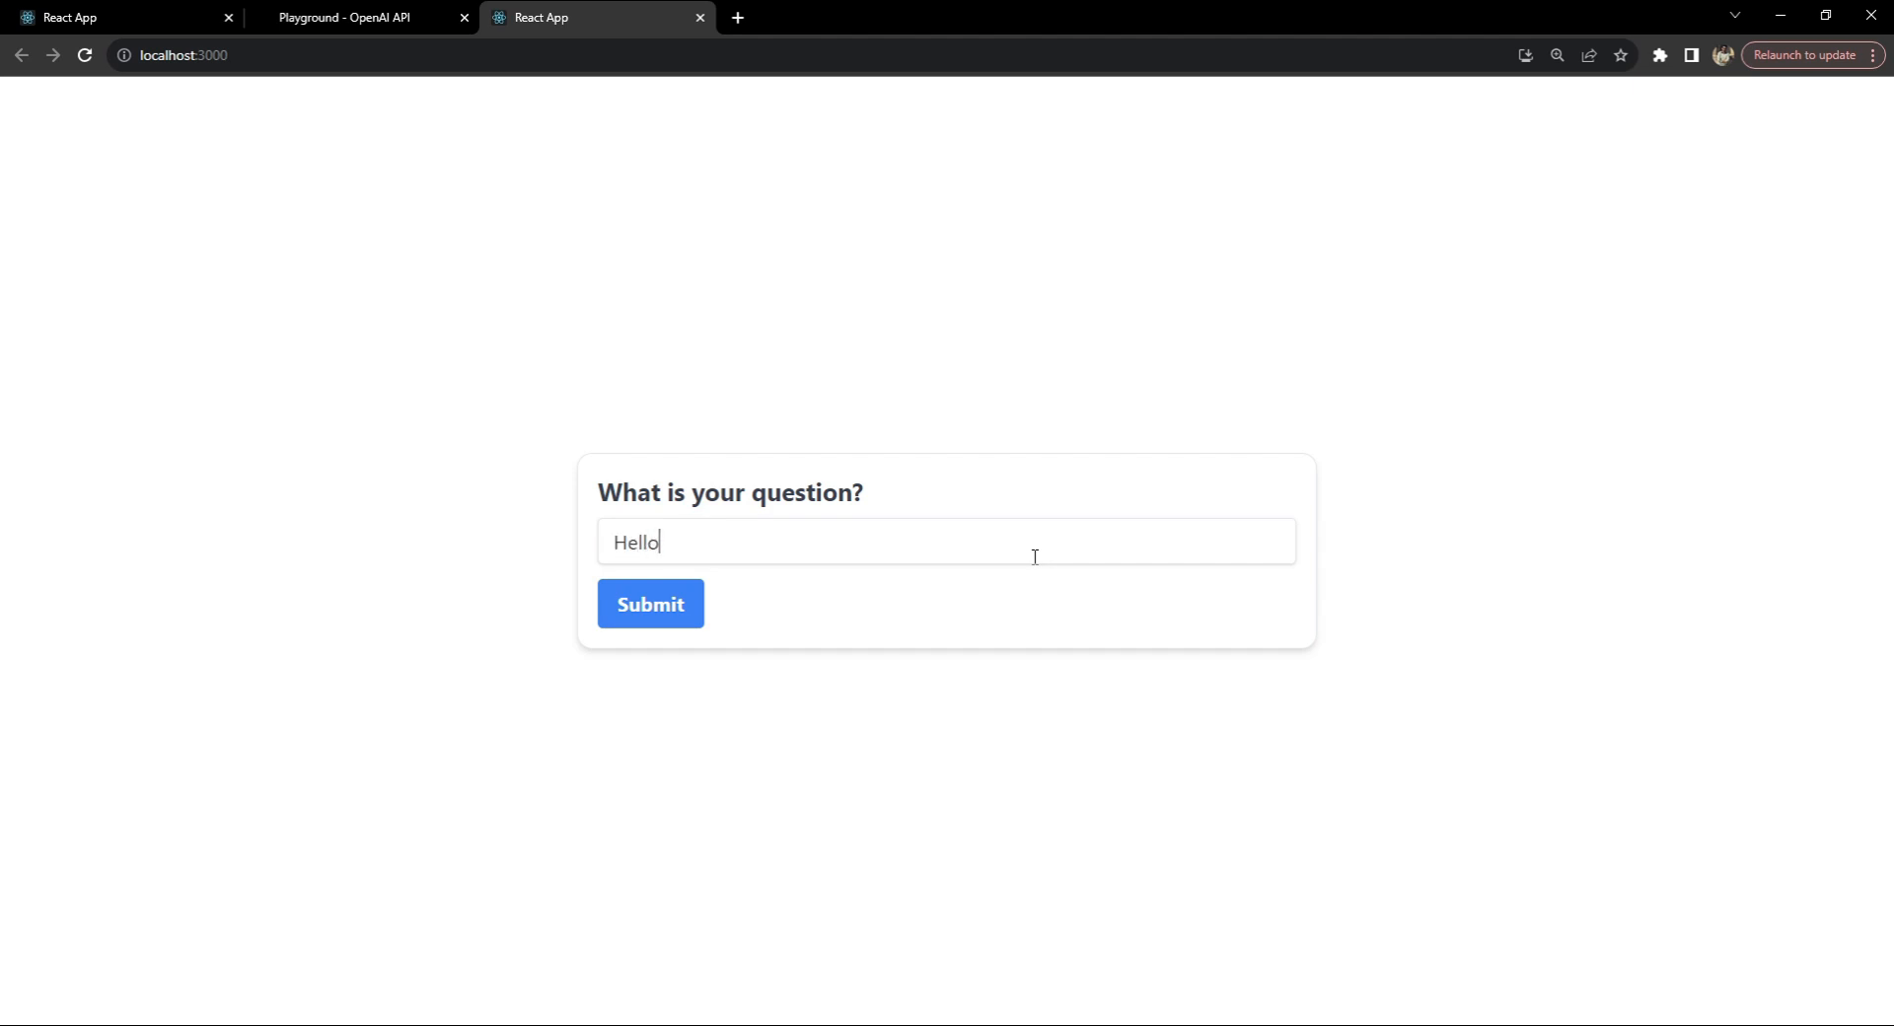
left_click(649, 604)
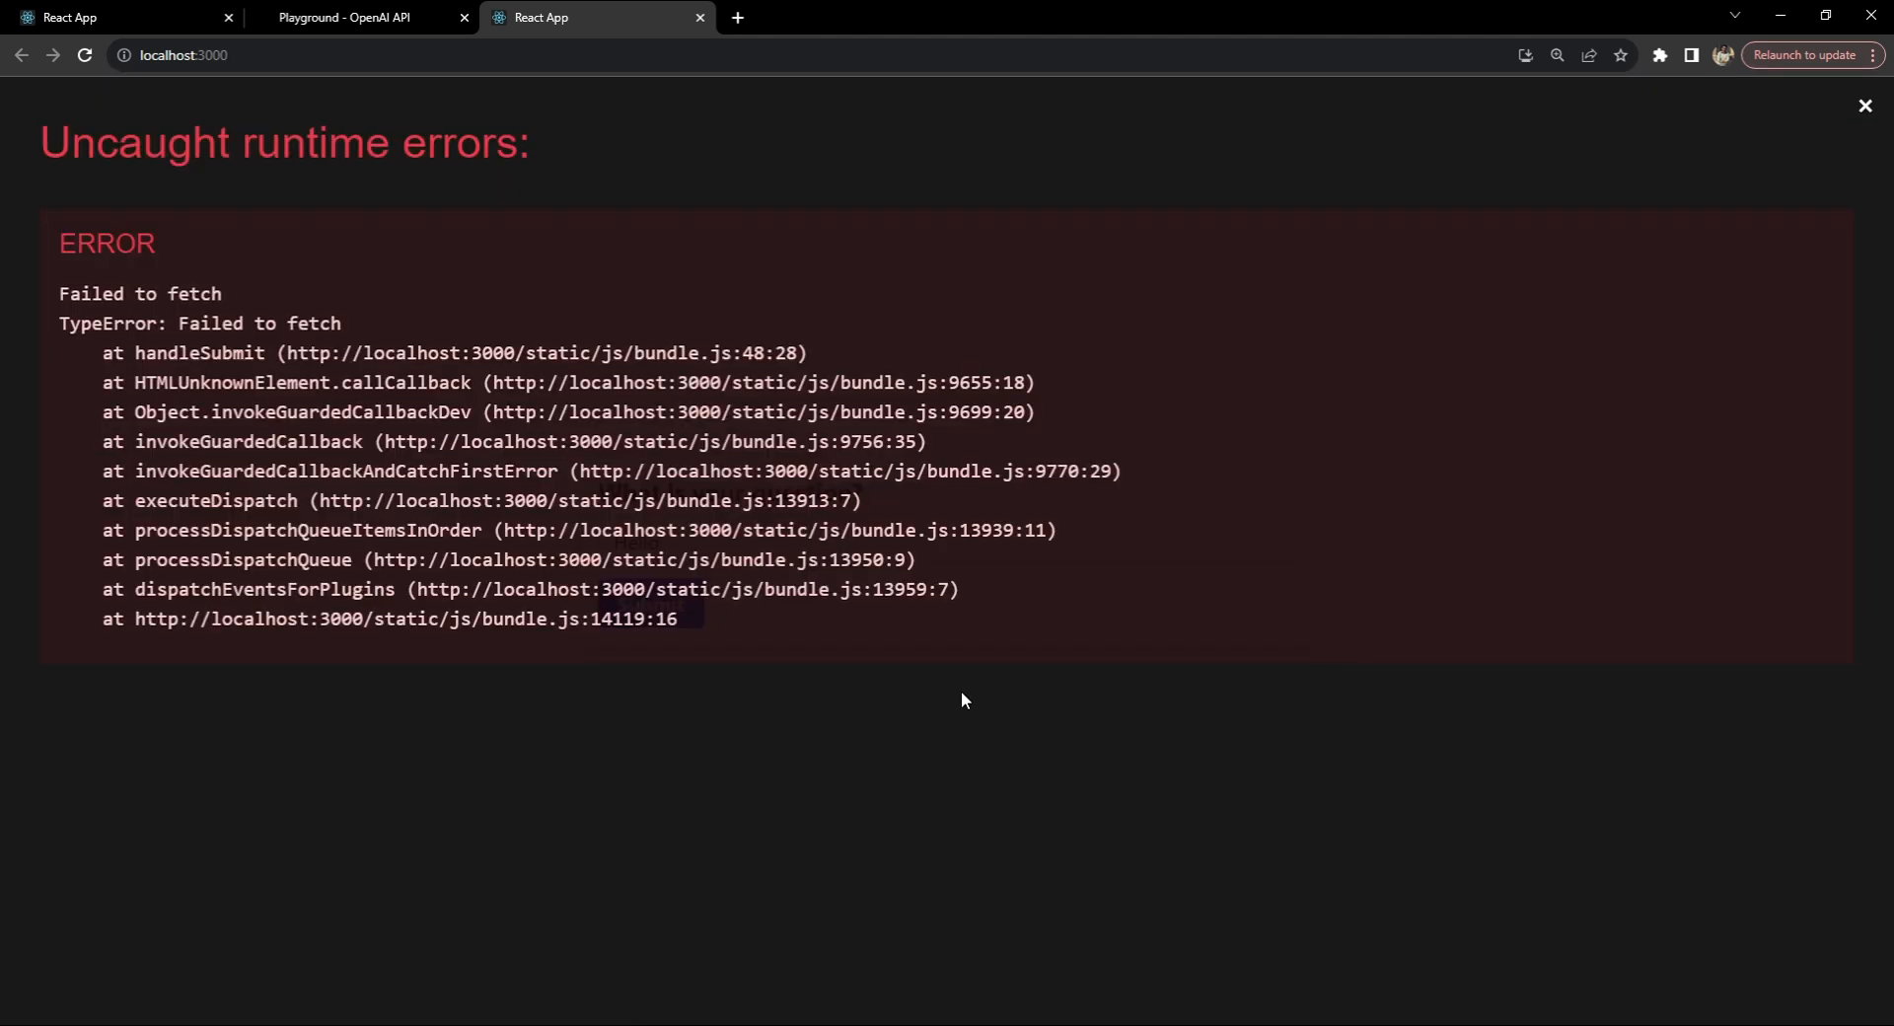
mouse_move(709, 1010)
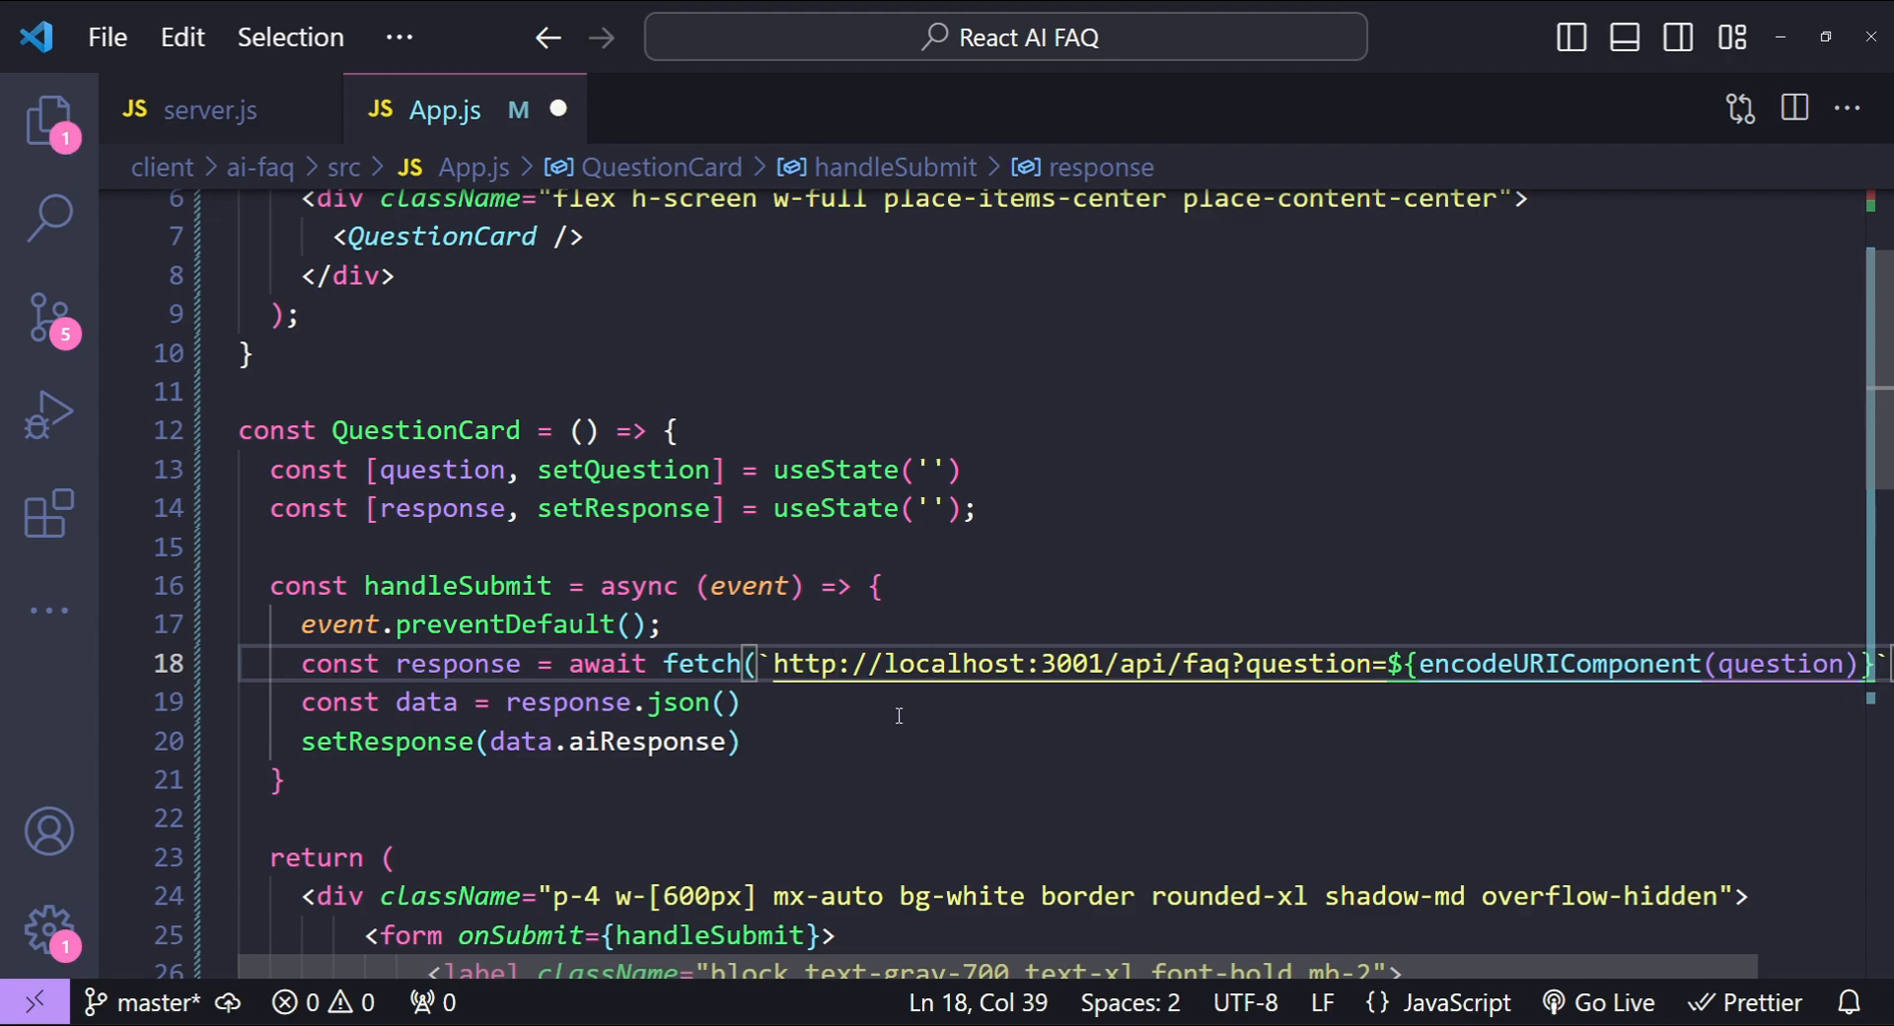
Add 'await' before response.json() in handleSubmit
type("a")
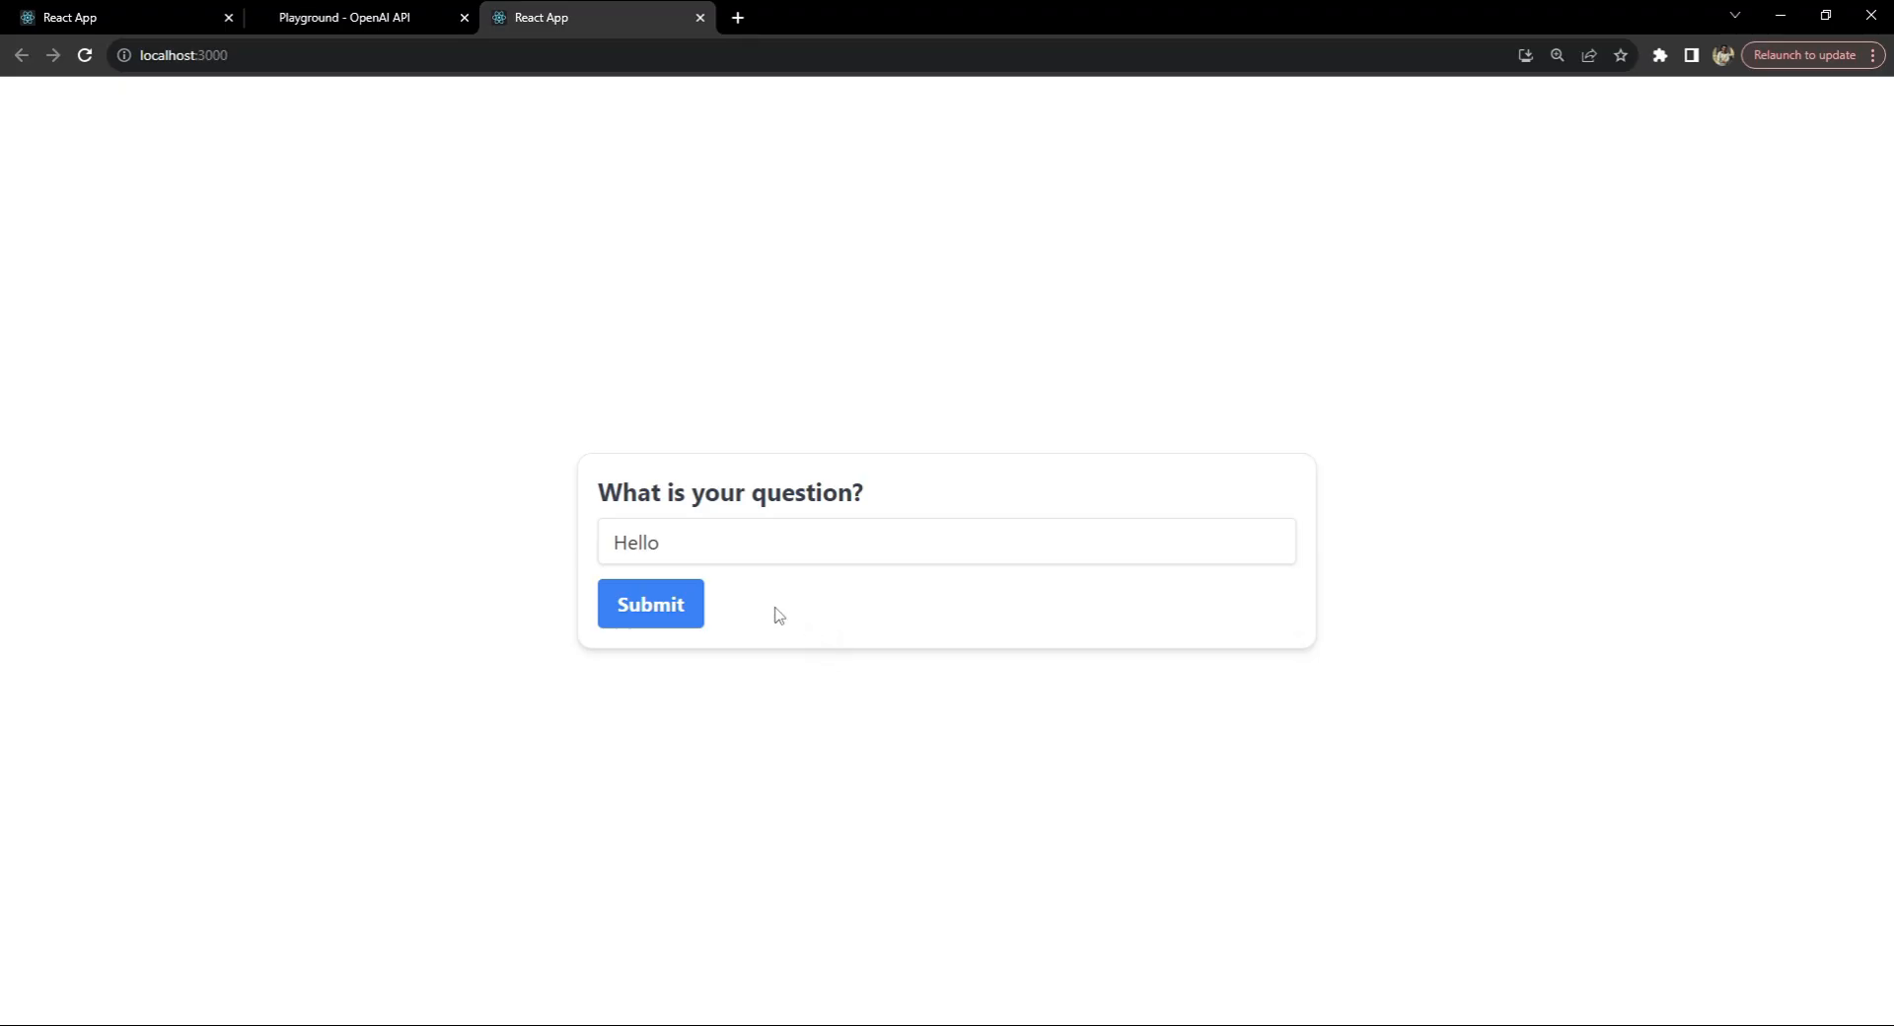
Submit 'Hello' again and get the CloudNetSolutions greeting back
left_click(649, 603)
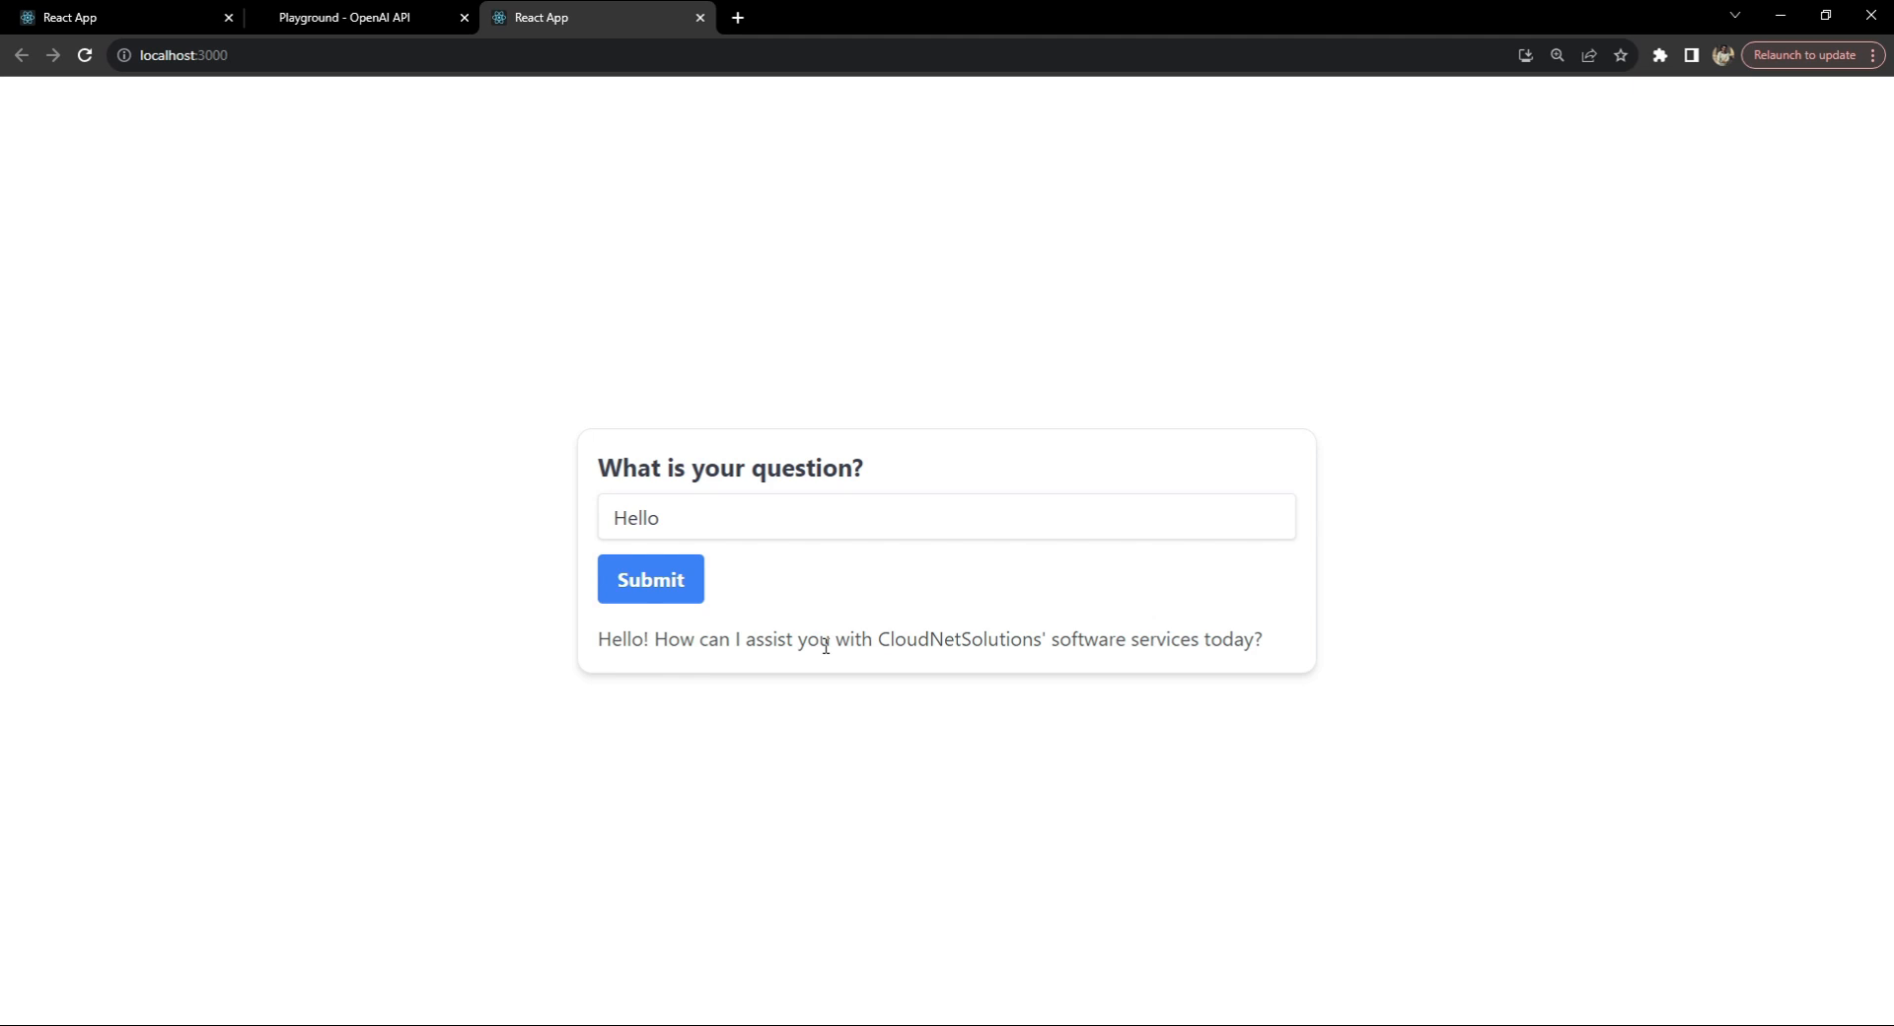
mouse_move(841, 675)
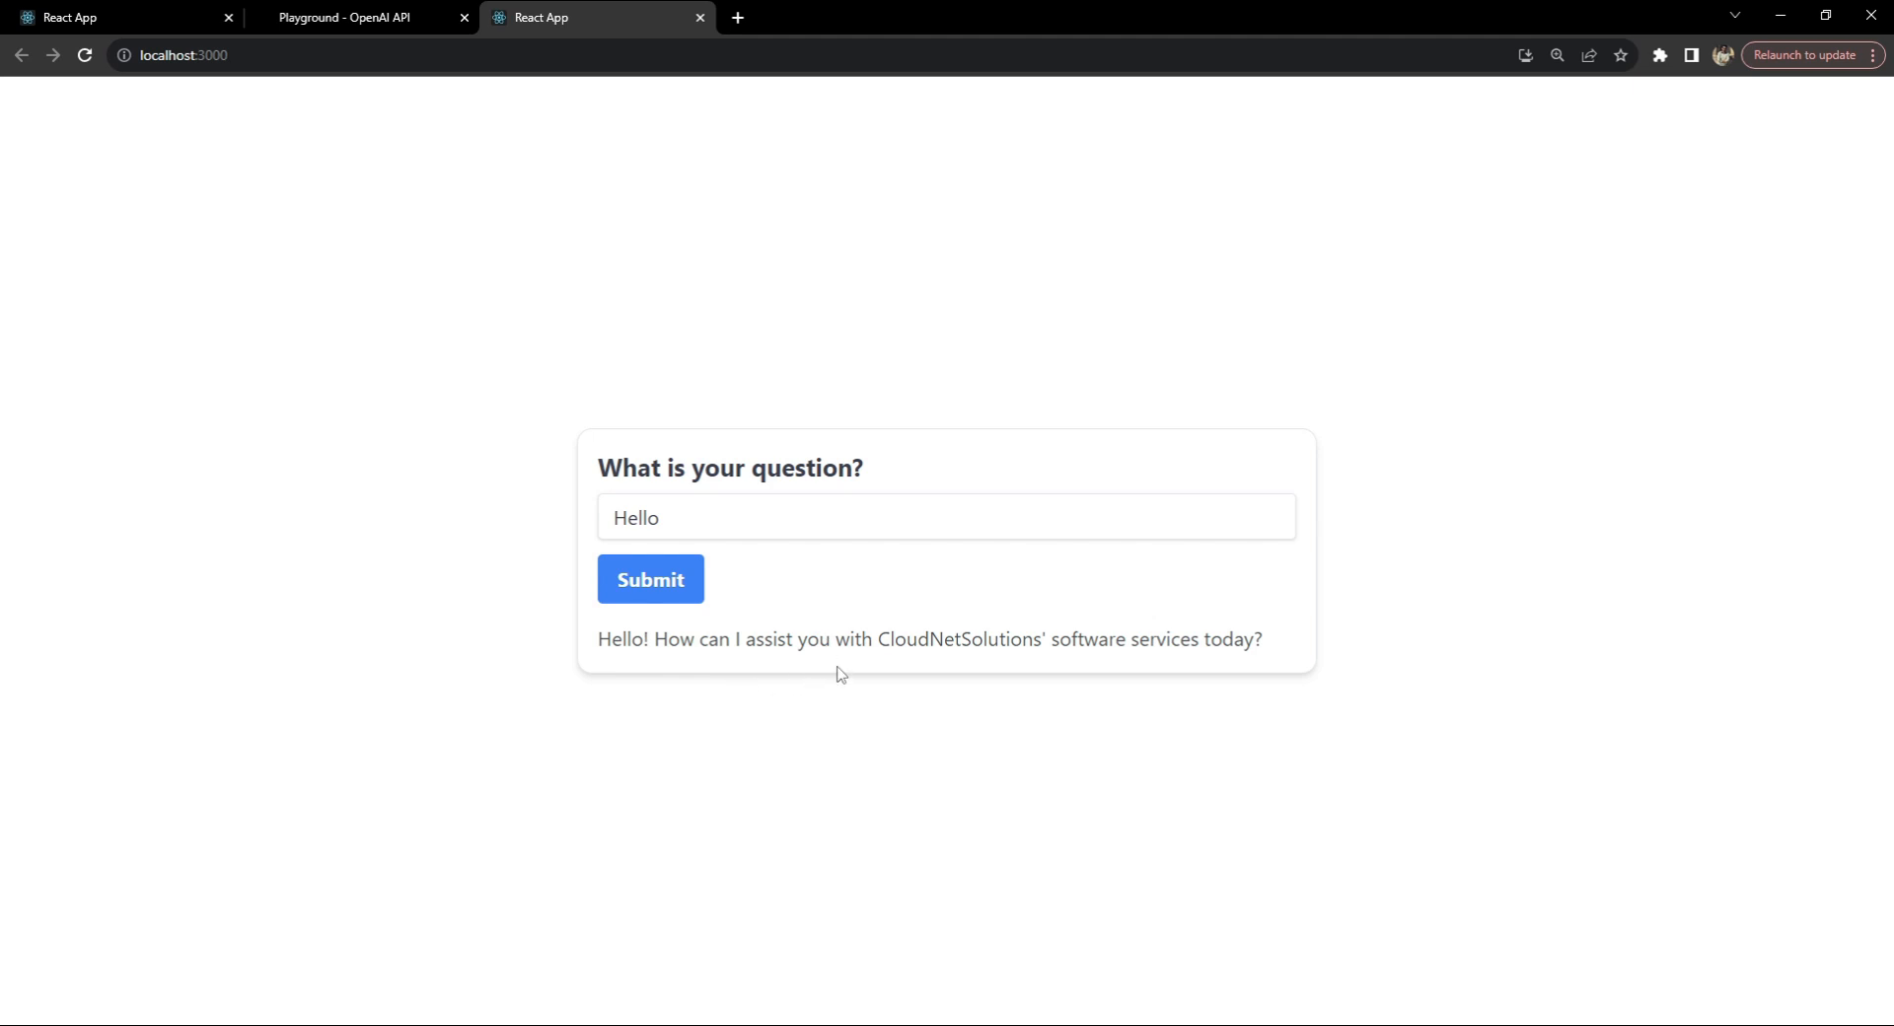
mouse_move(1020, 748)
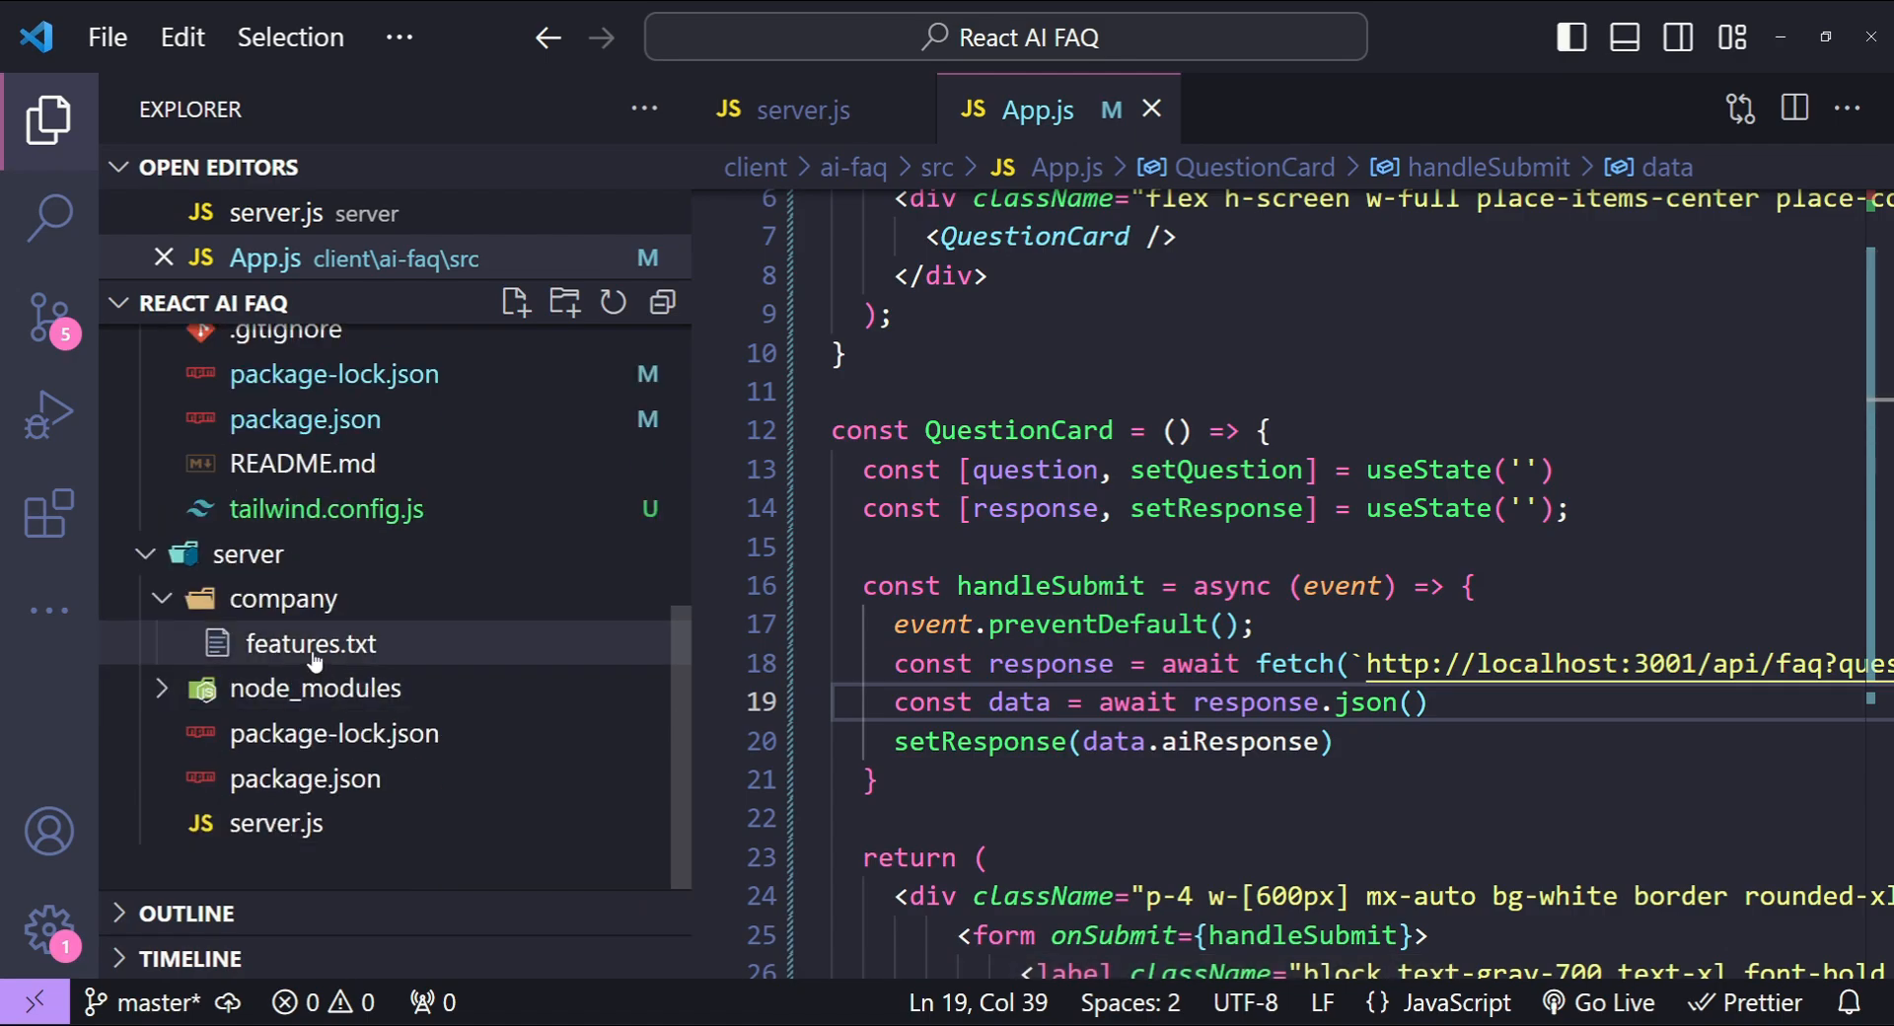
Review server/company/features.txt down to the Pricing Structure section
double_click(310, 644)
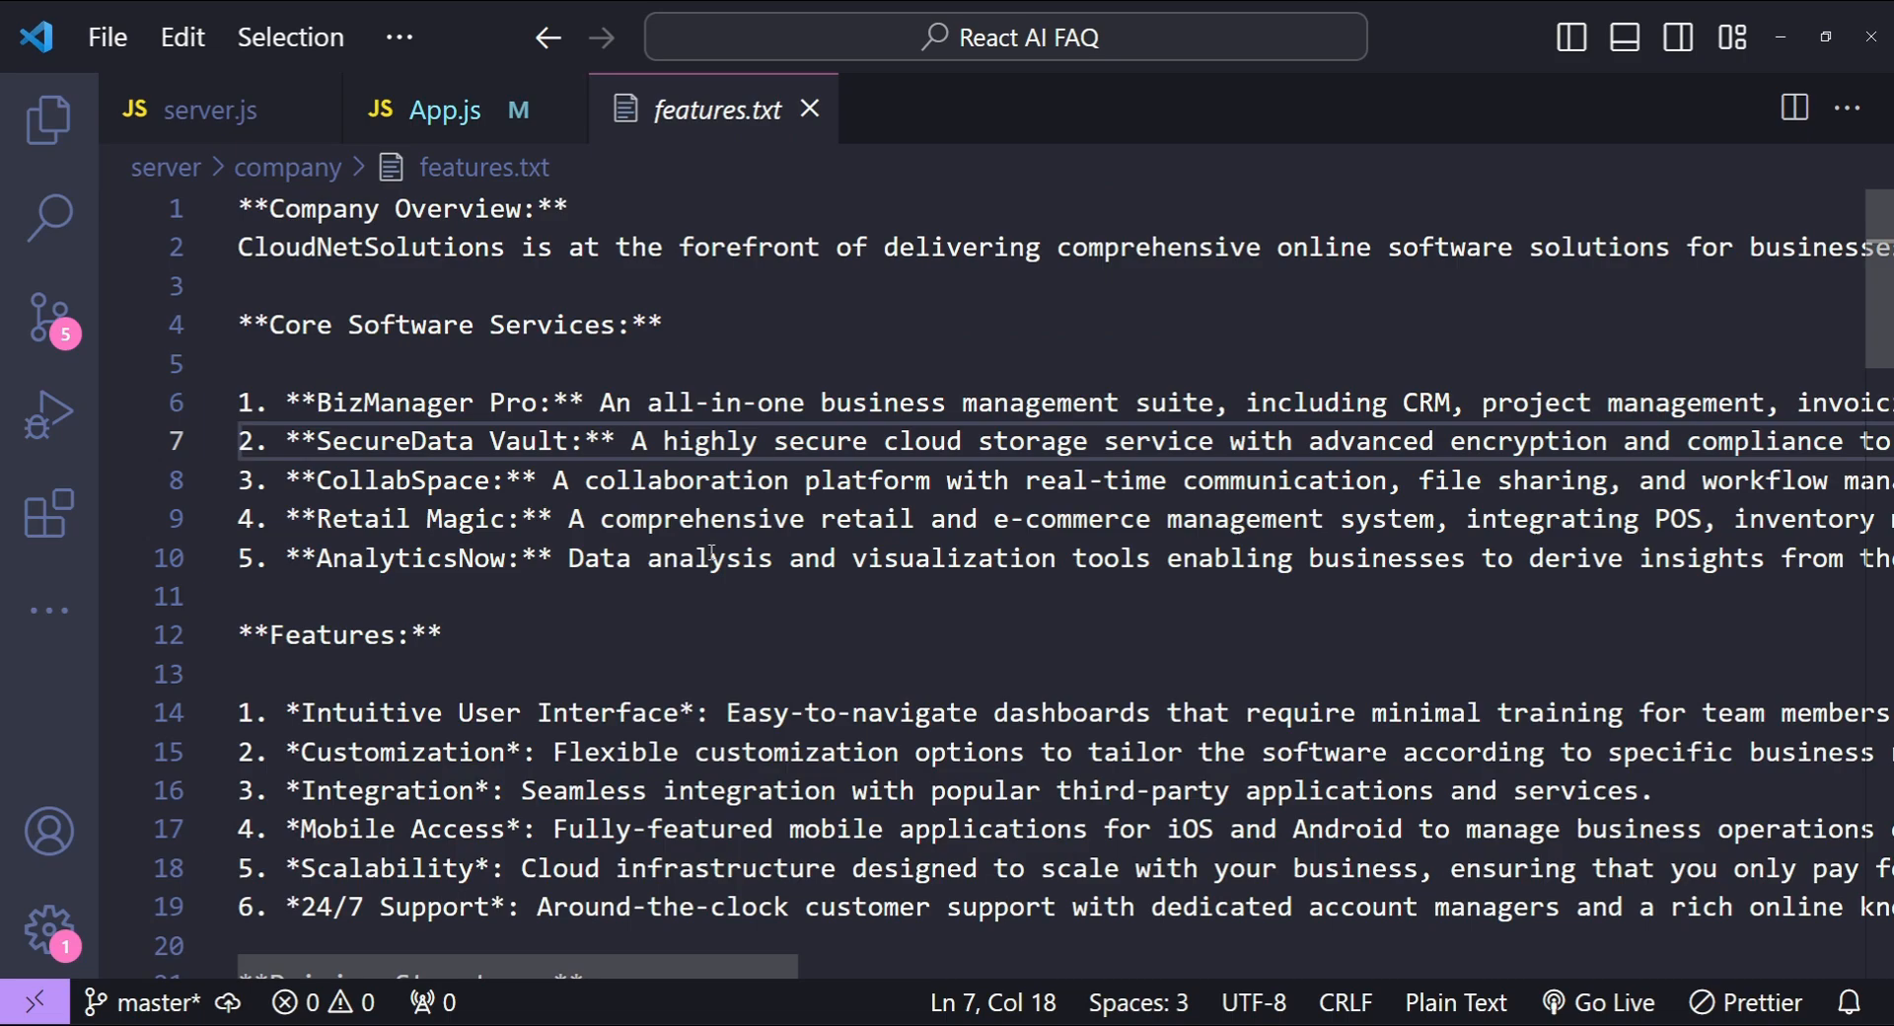
scroll("down", 3)
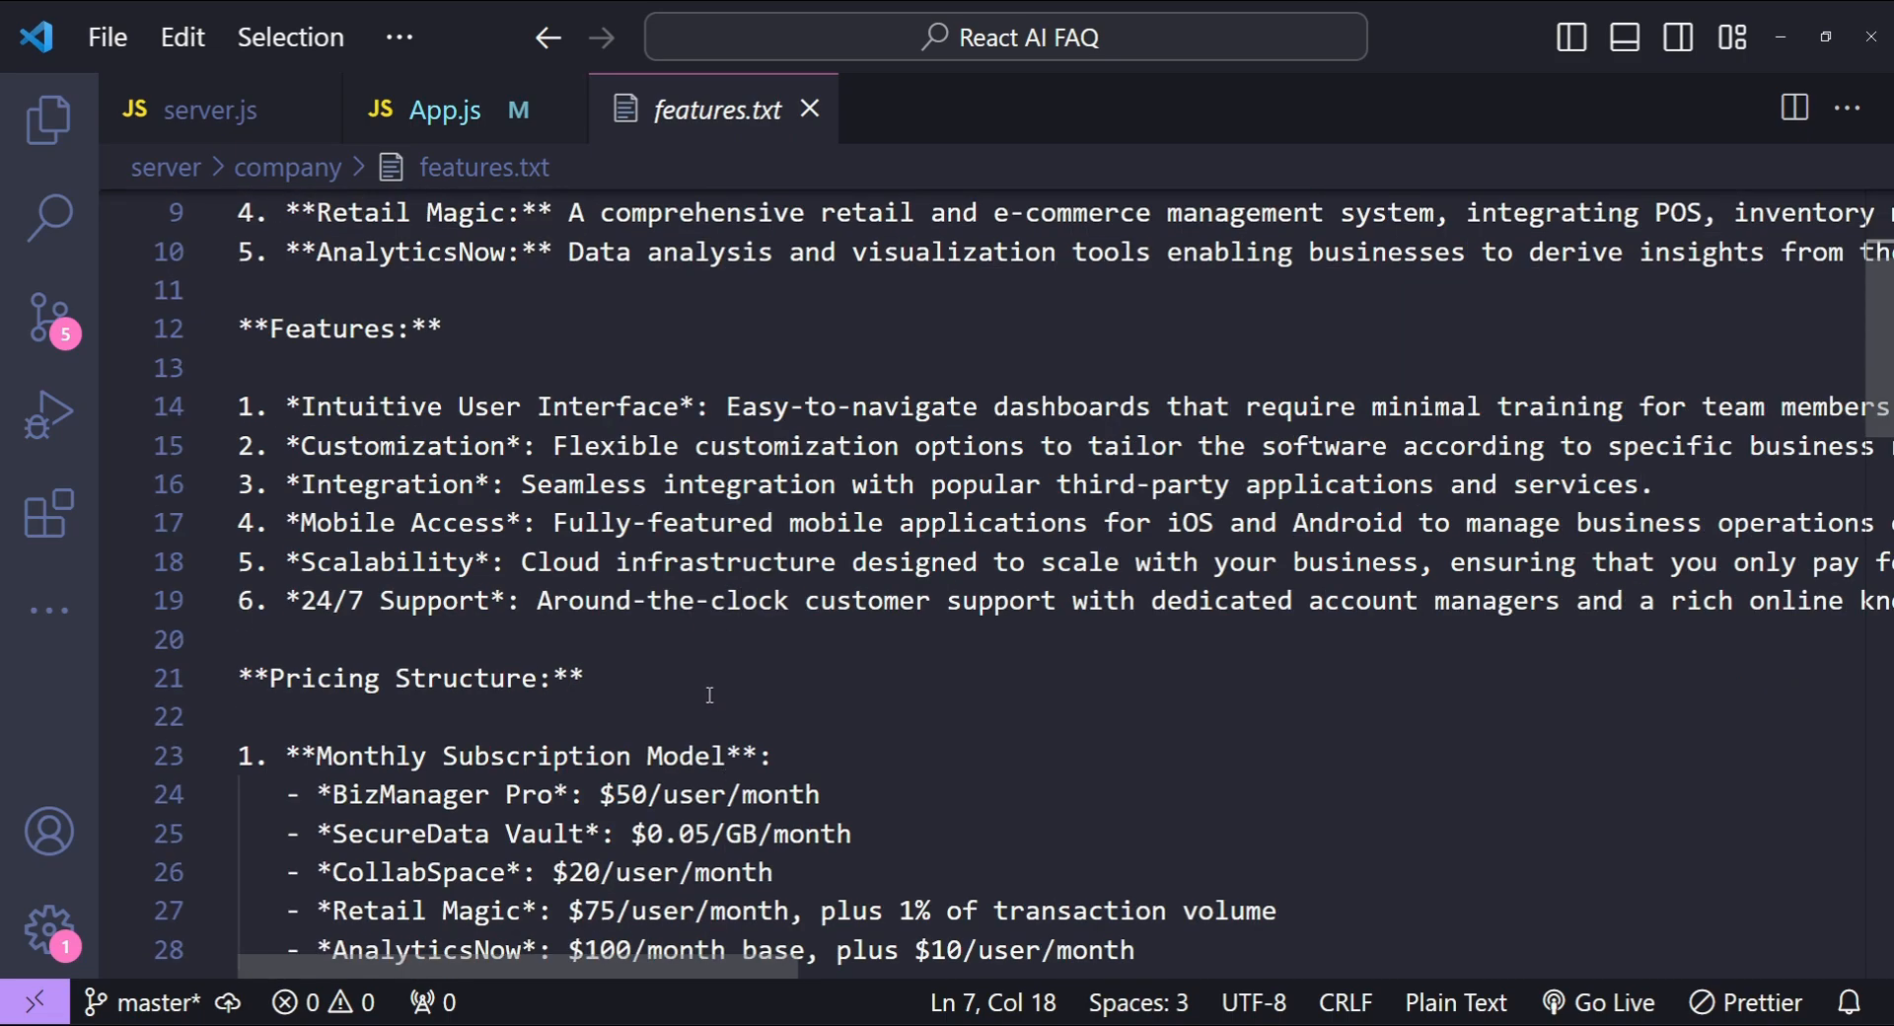
double_click(553, 599)
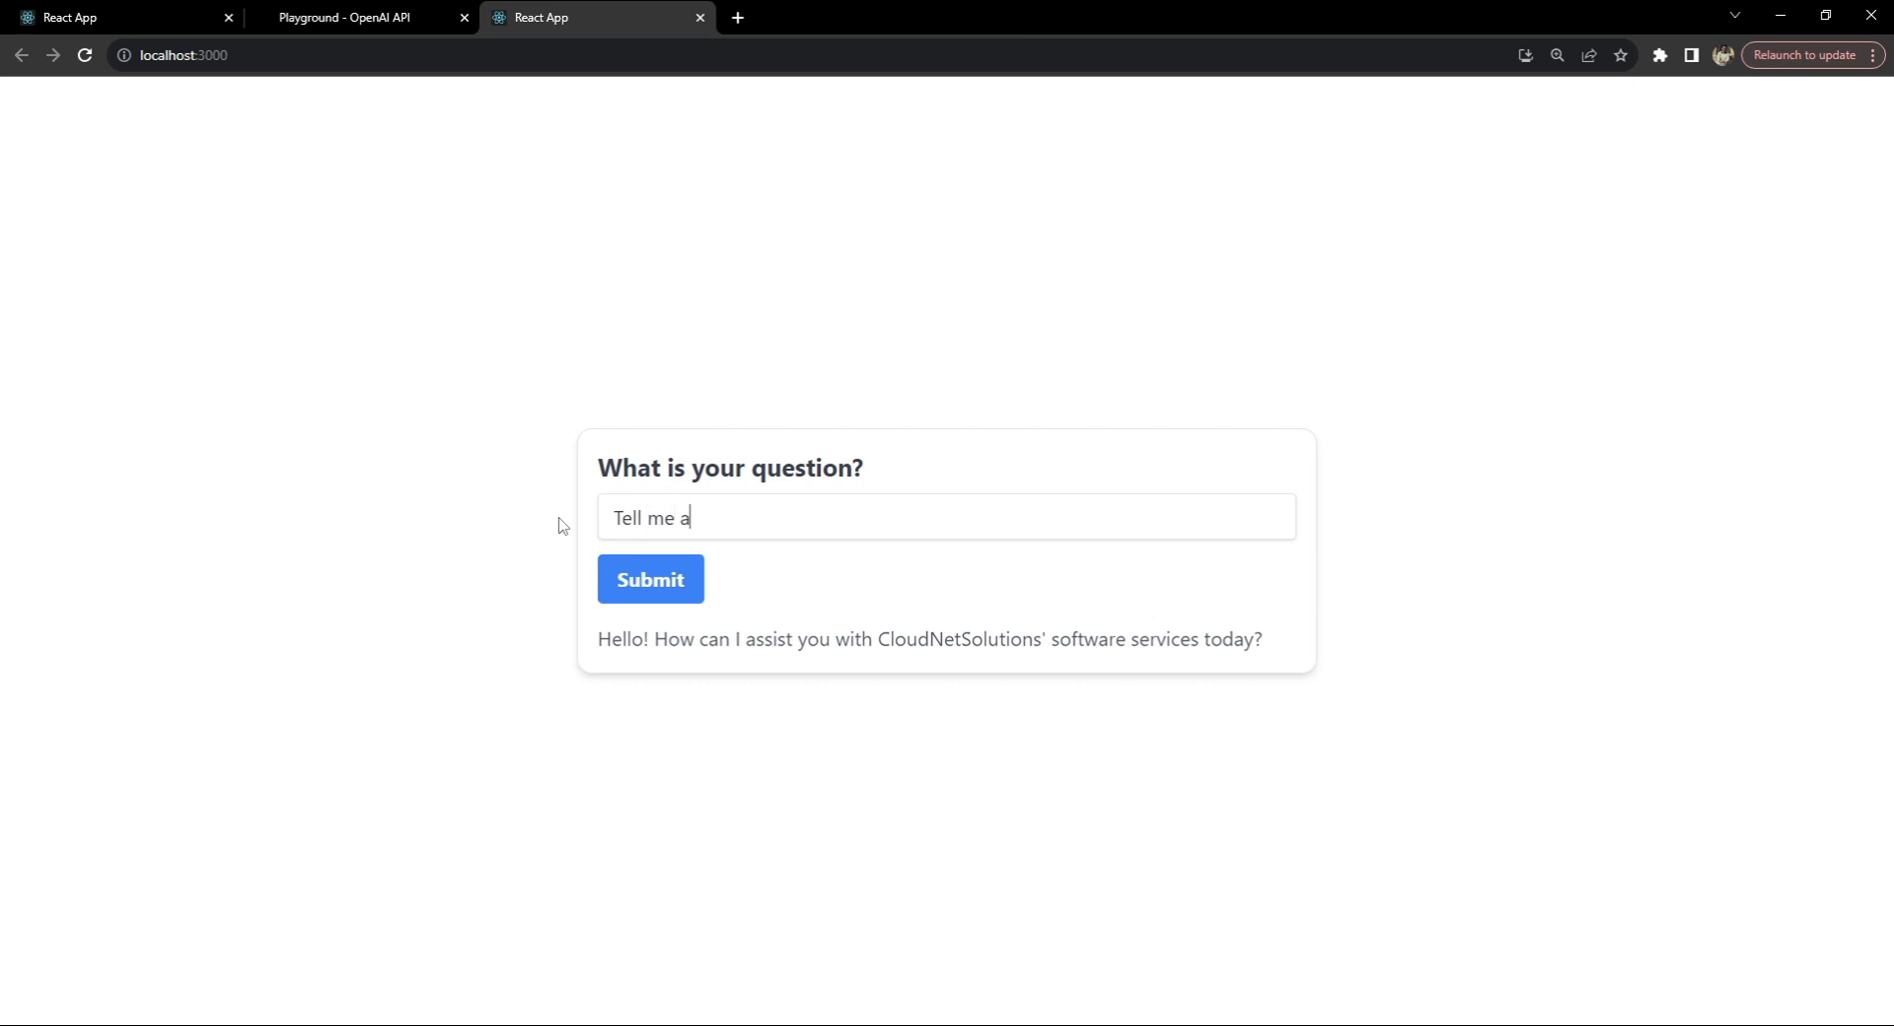
Ask 'Tell me about your customer support metrics.' and submit it
type("bout")
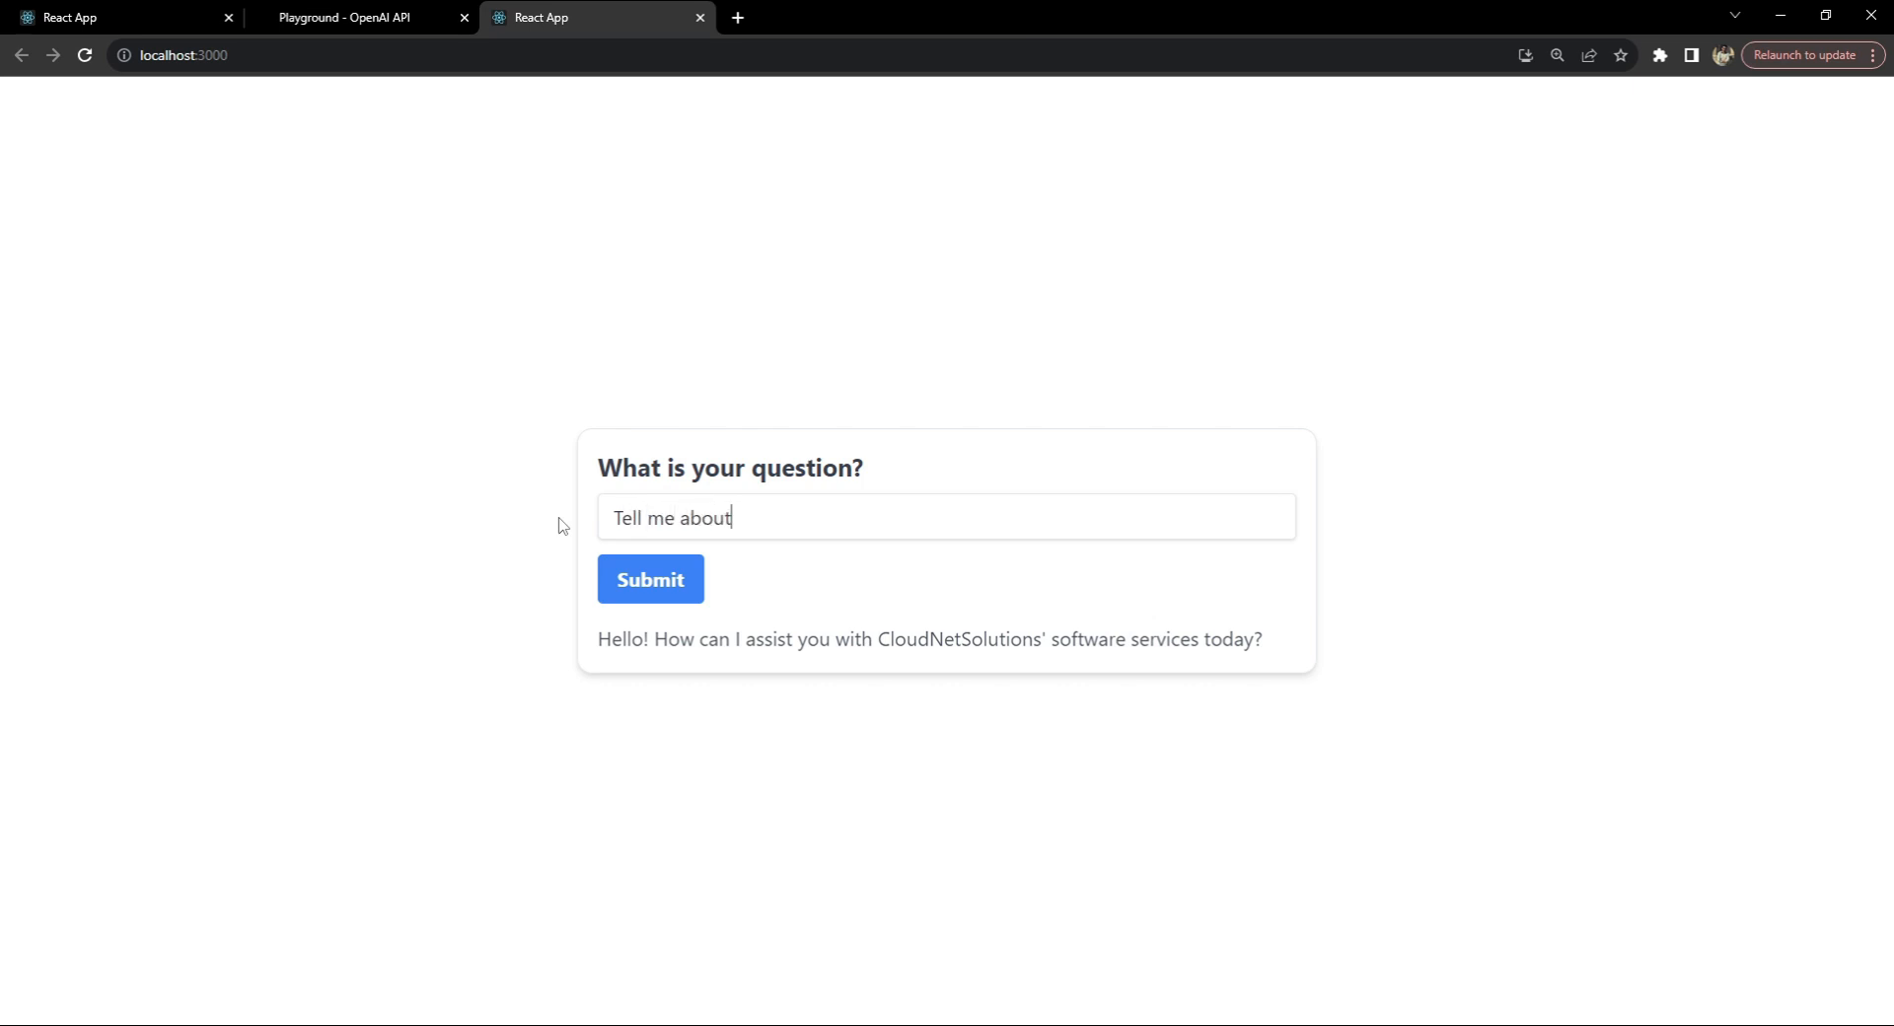
type("your custo")
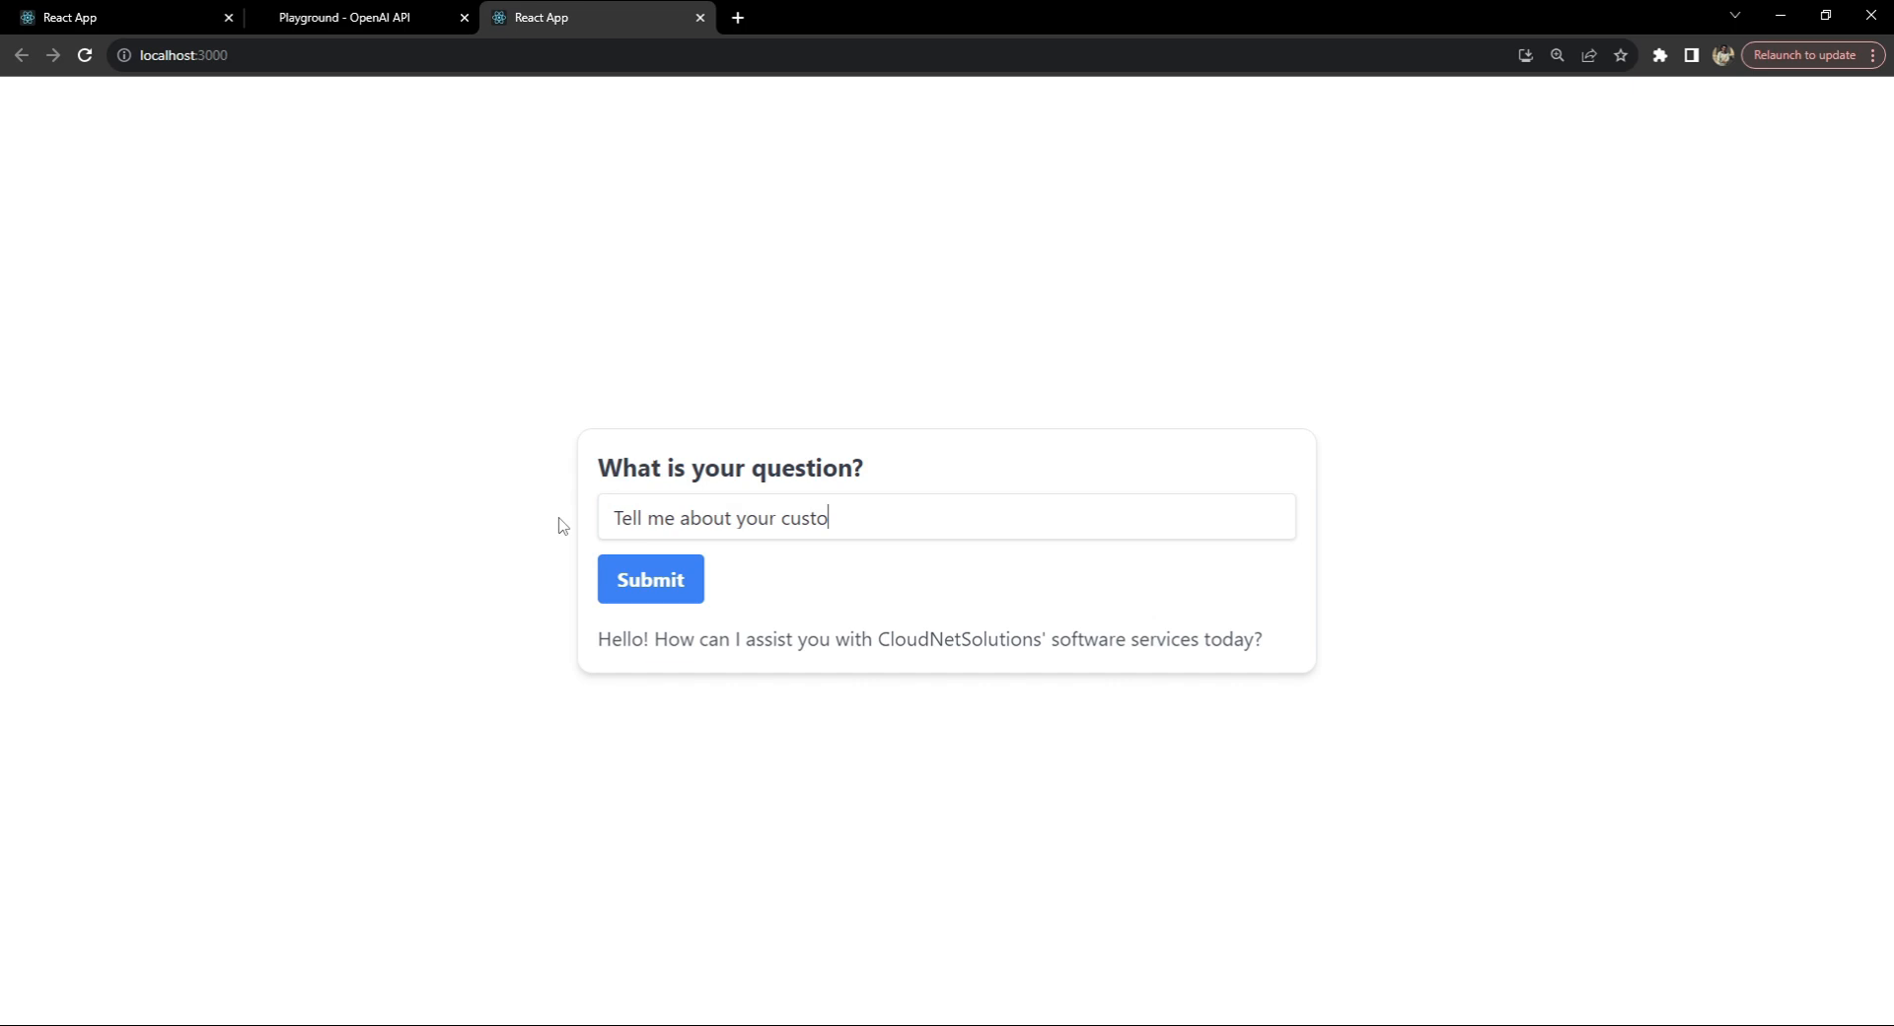
type("mer support")
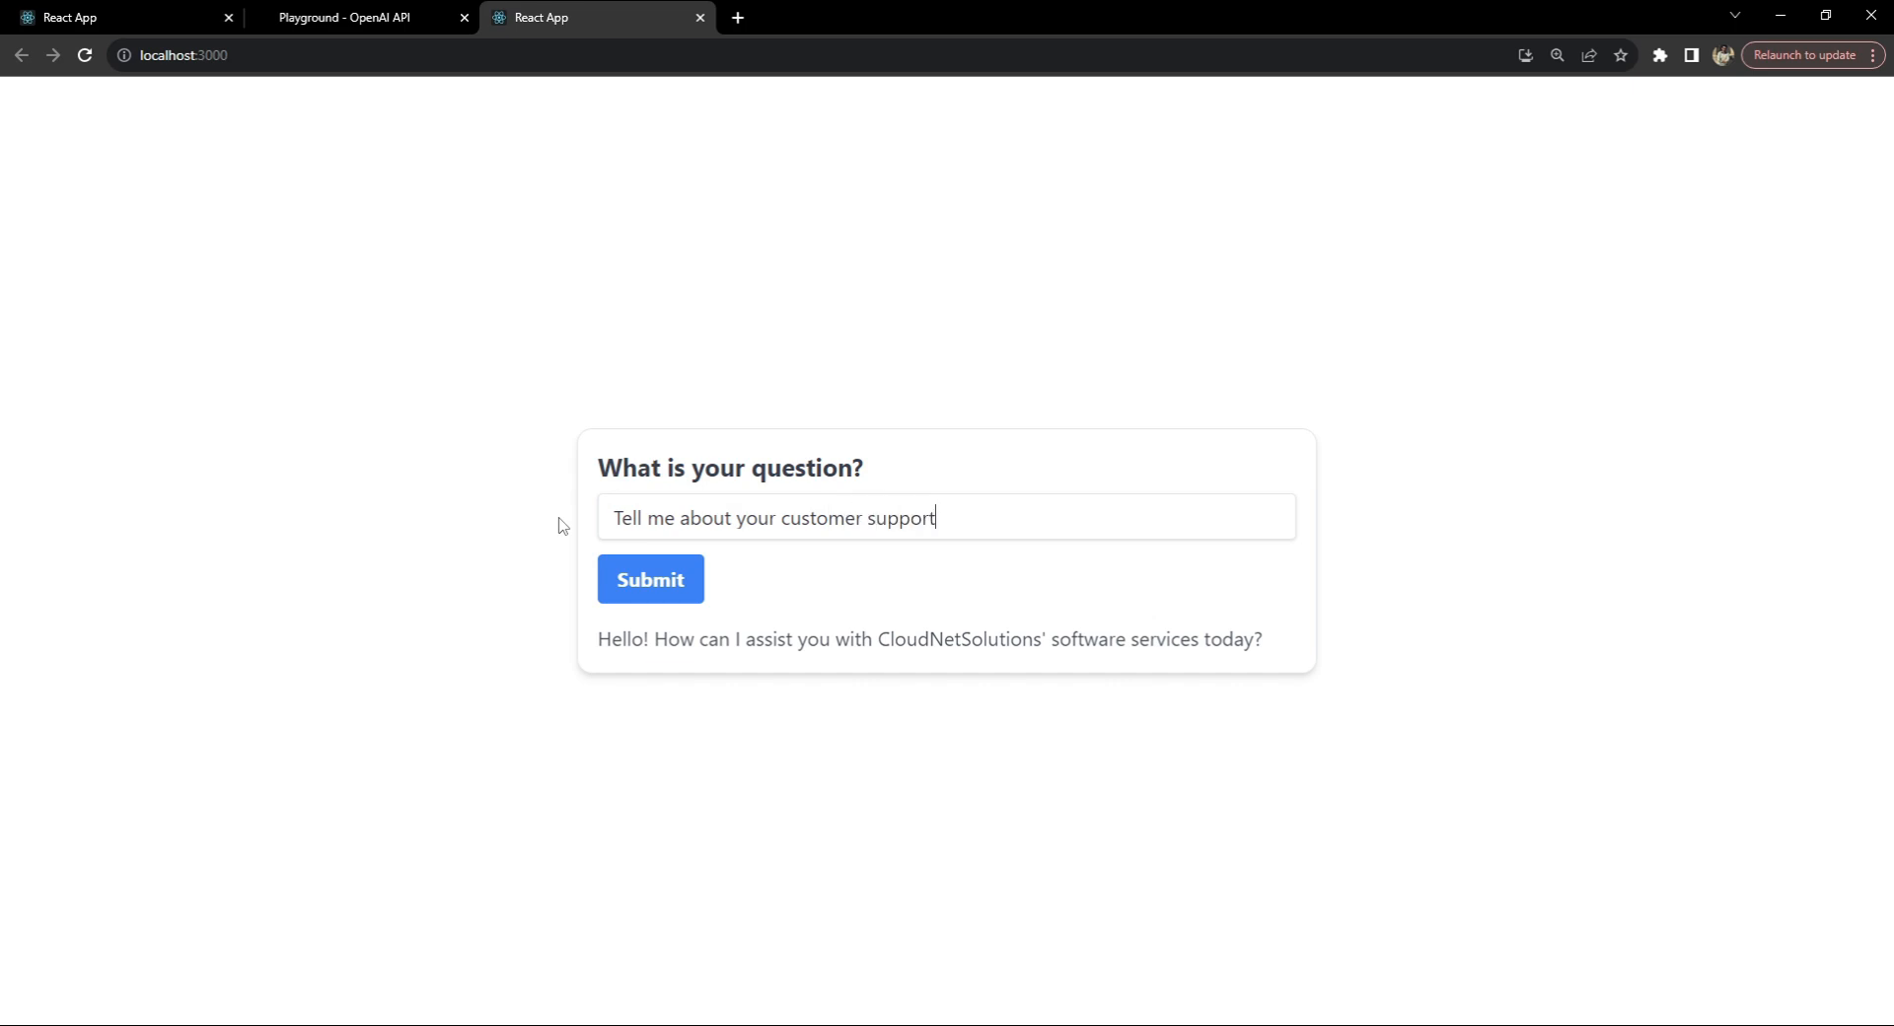
type("metrics.")
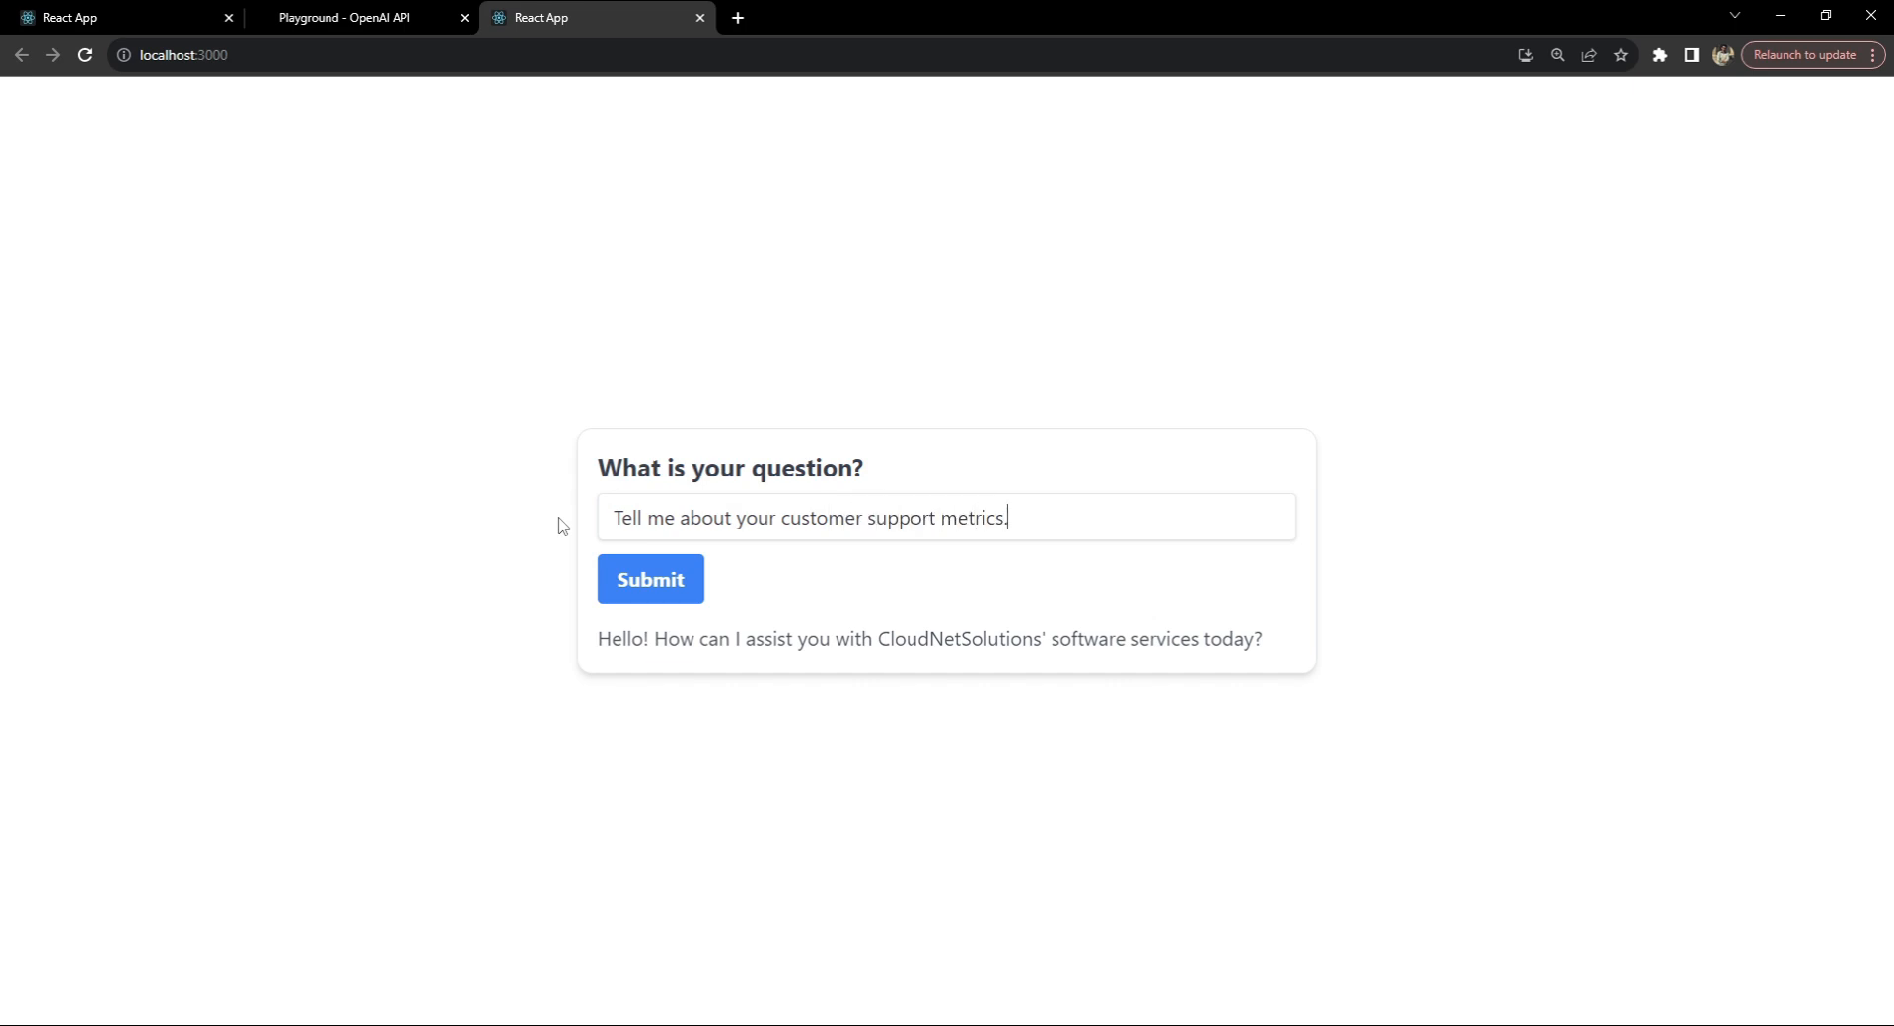
left_click(649, 578)
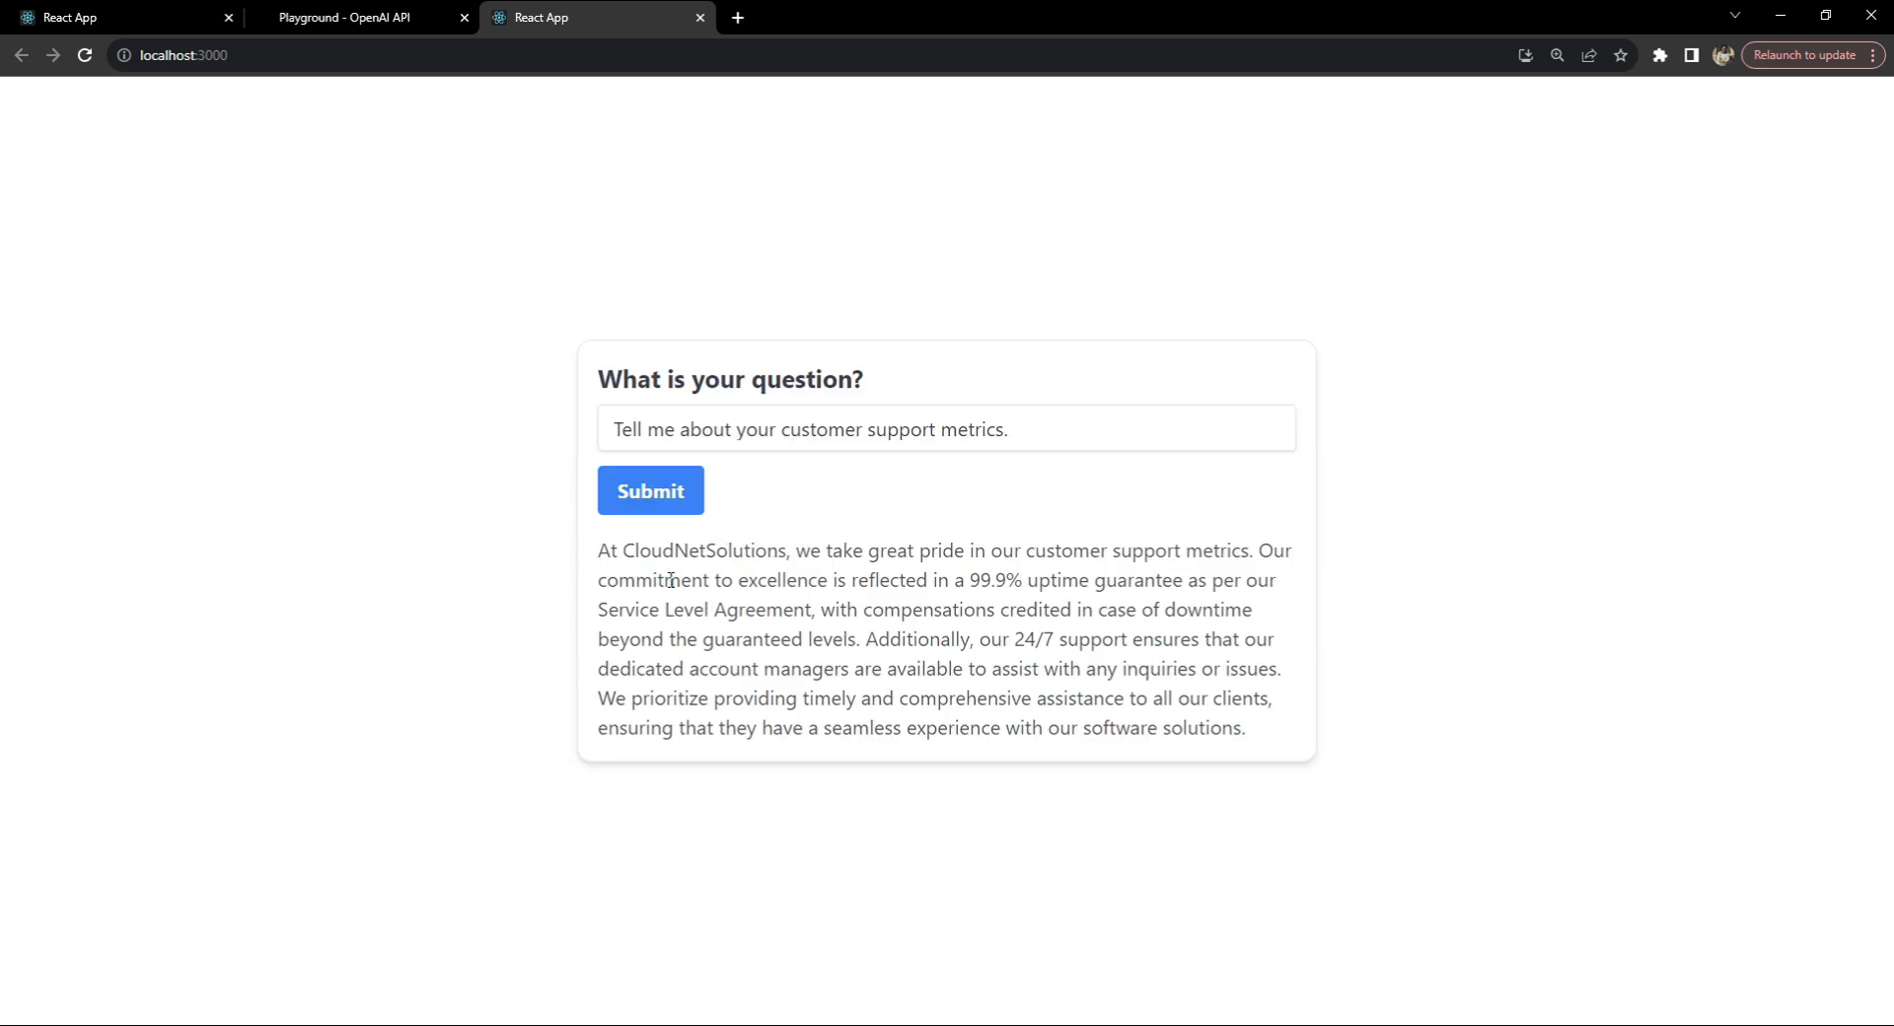
mouse_move(888, 575)
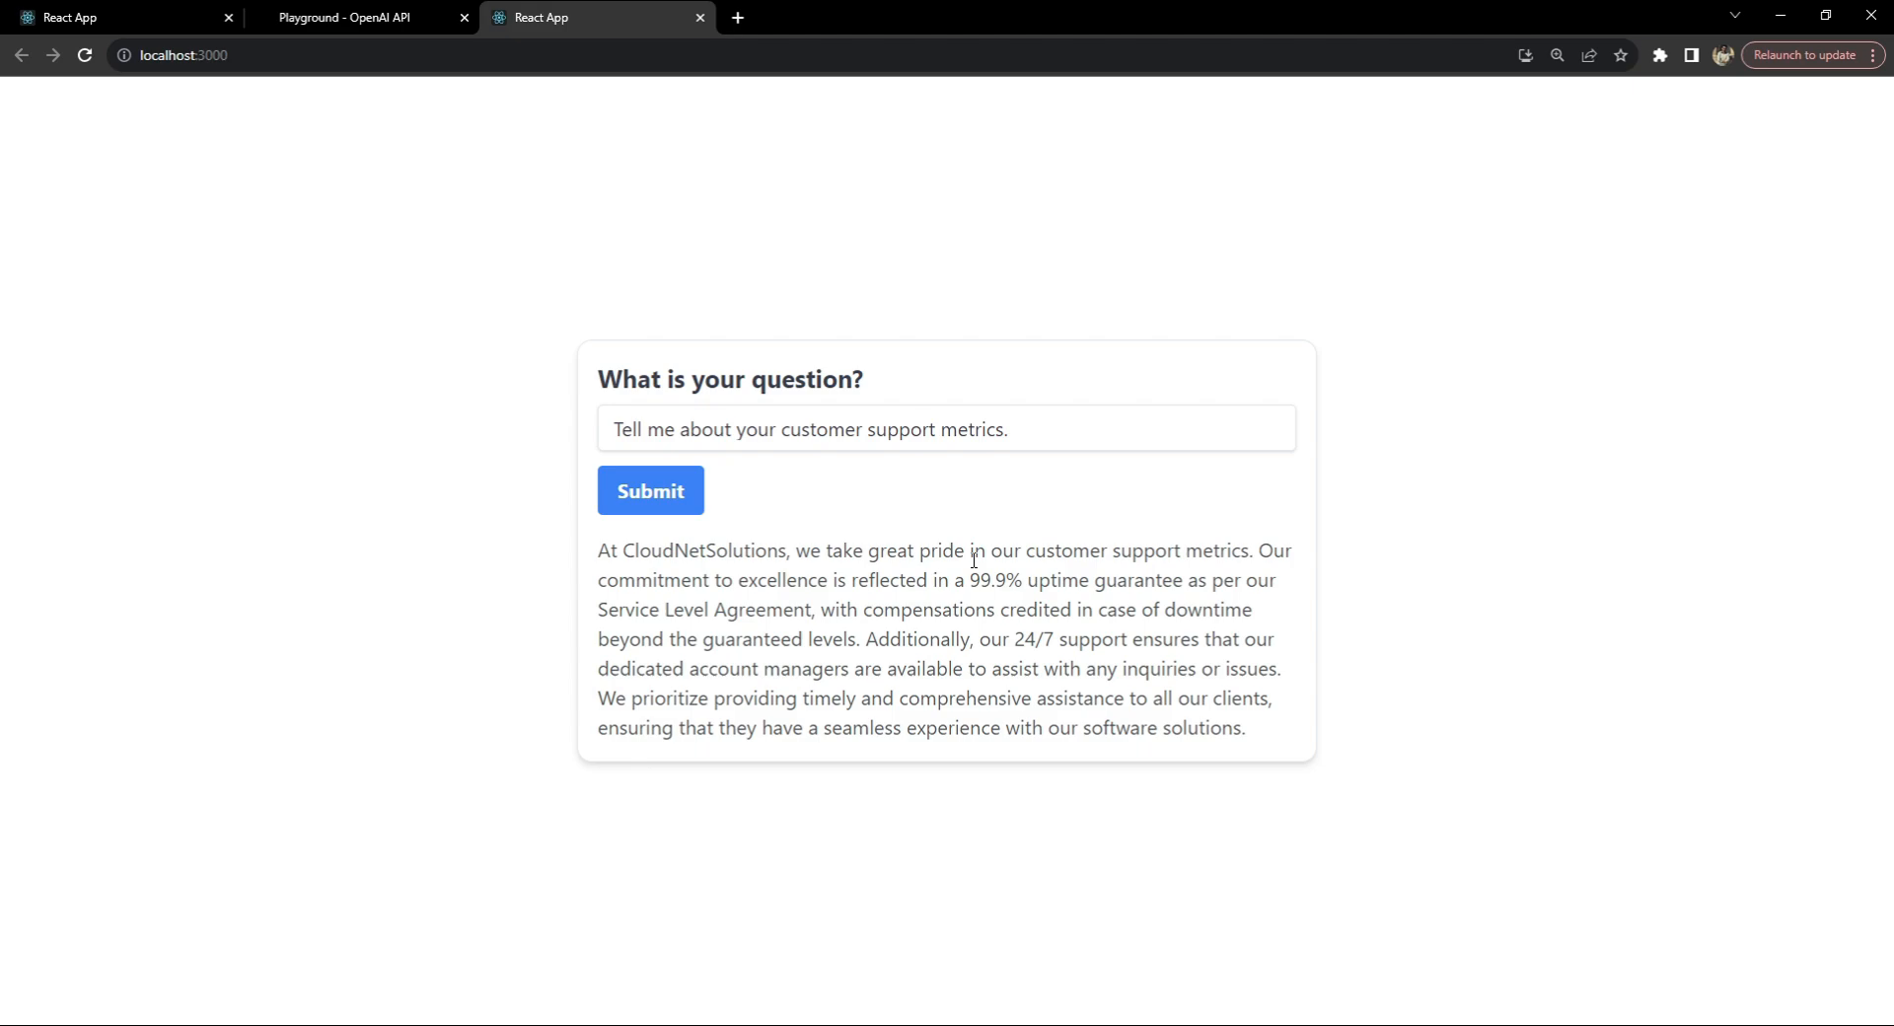
Highlight the 99.9% uptime guarantee part of the returned answer
left_click_drag(976, 566, 1083, 610)
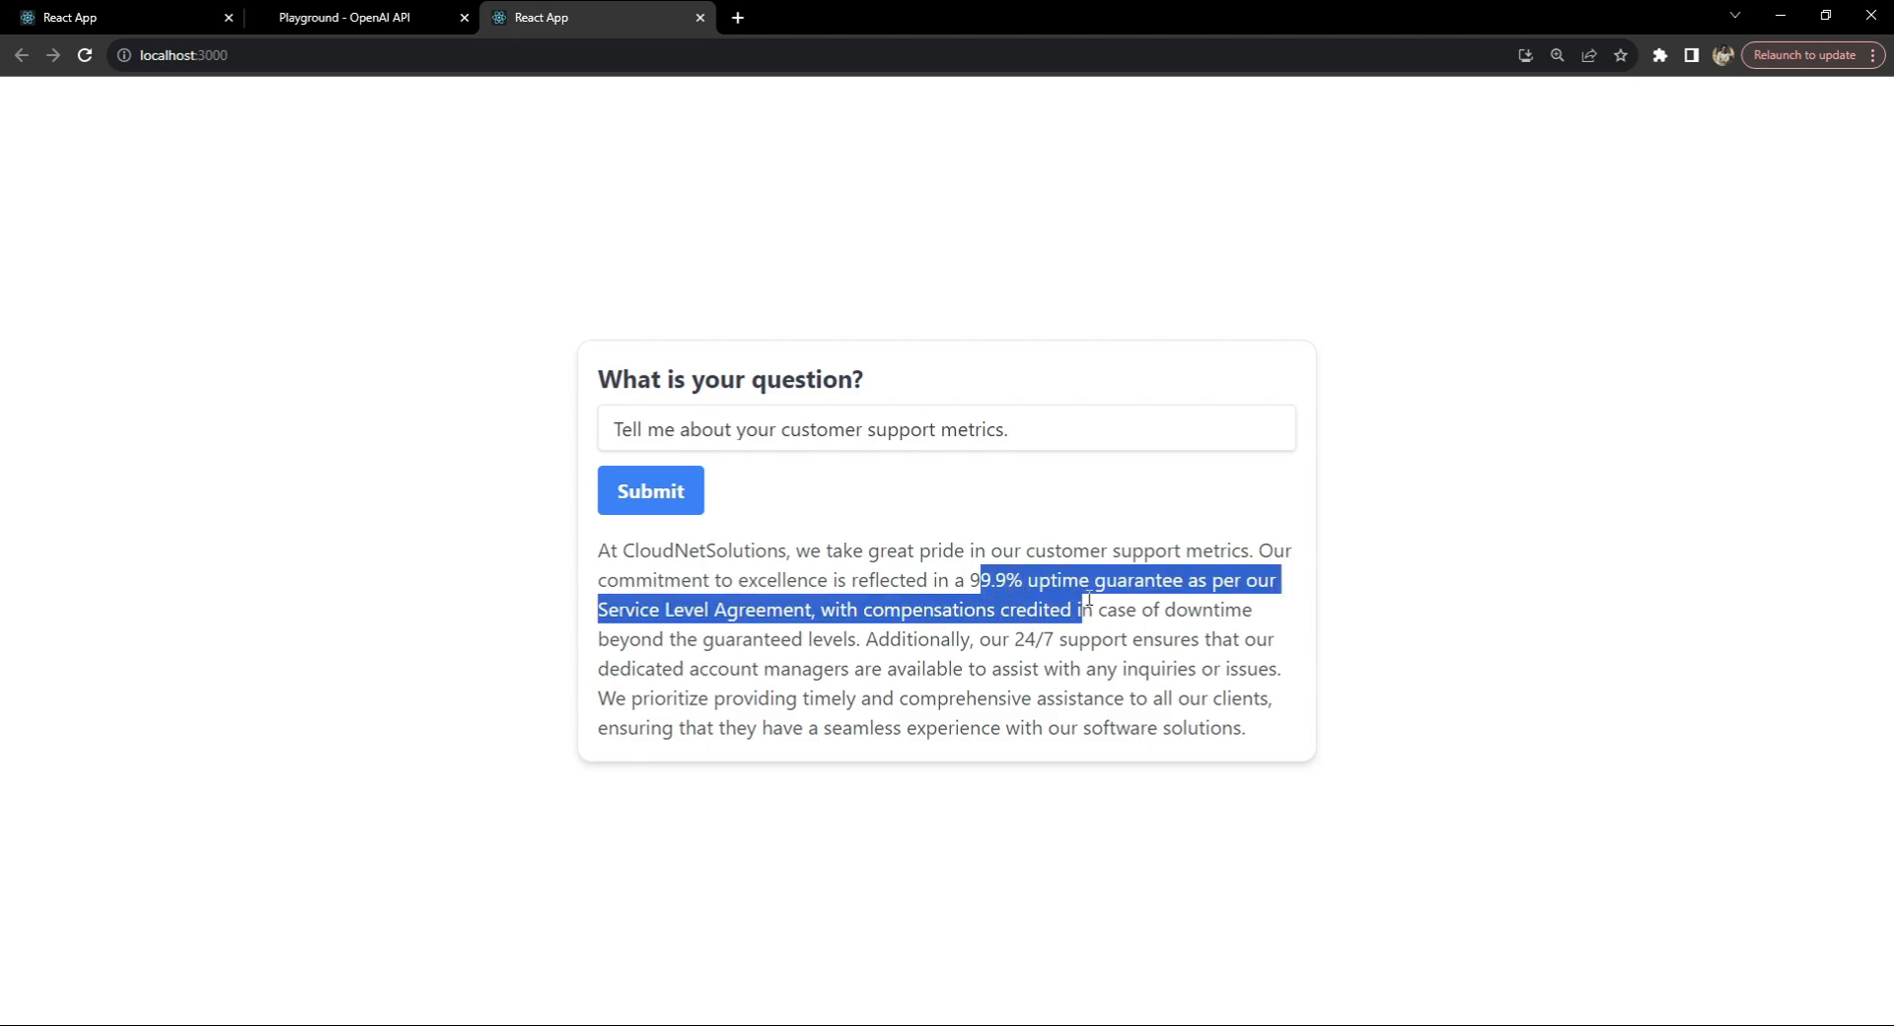
left_click(1129, 622)
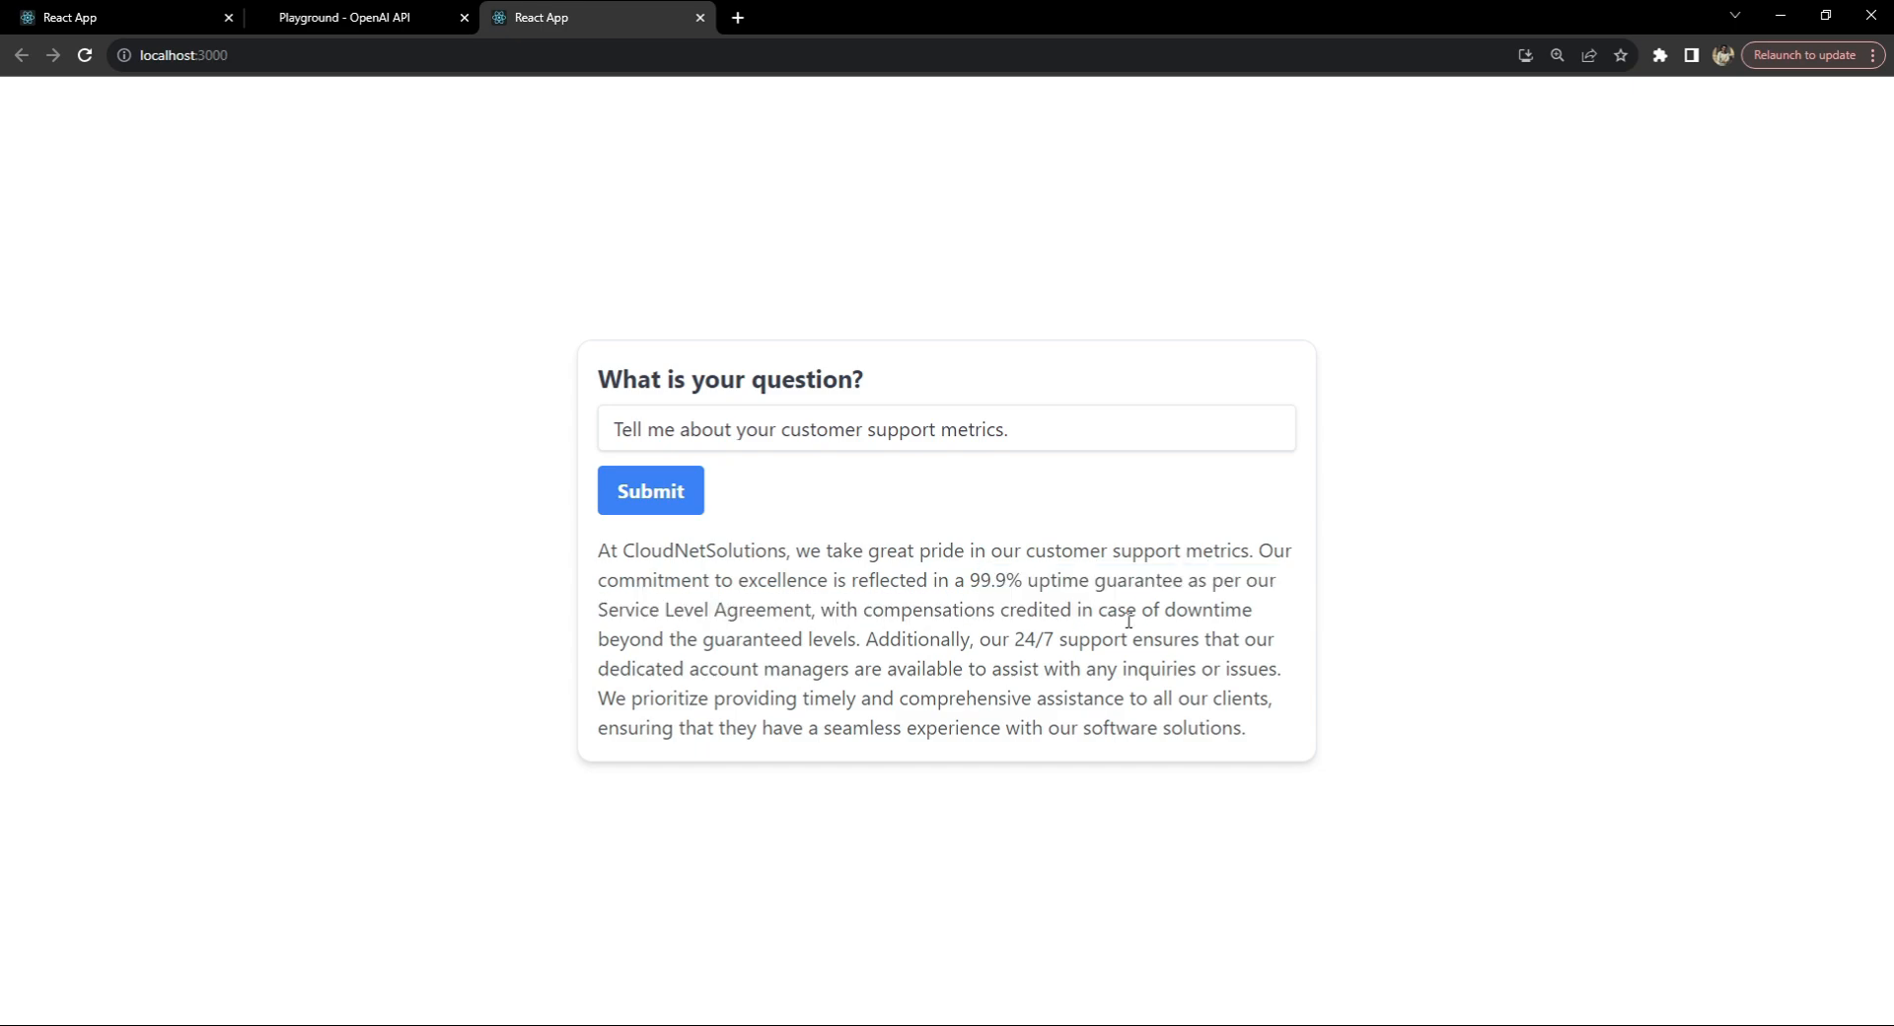
mouse_move(1054, 443)
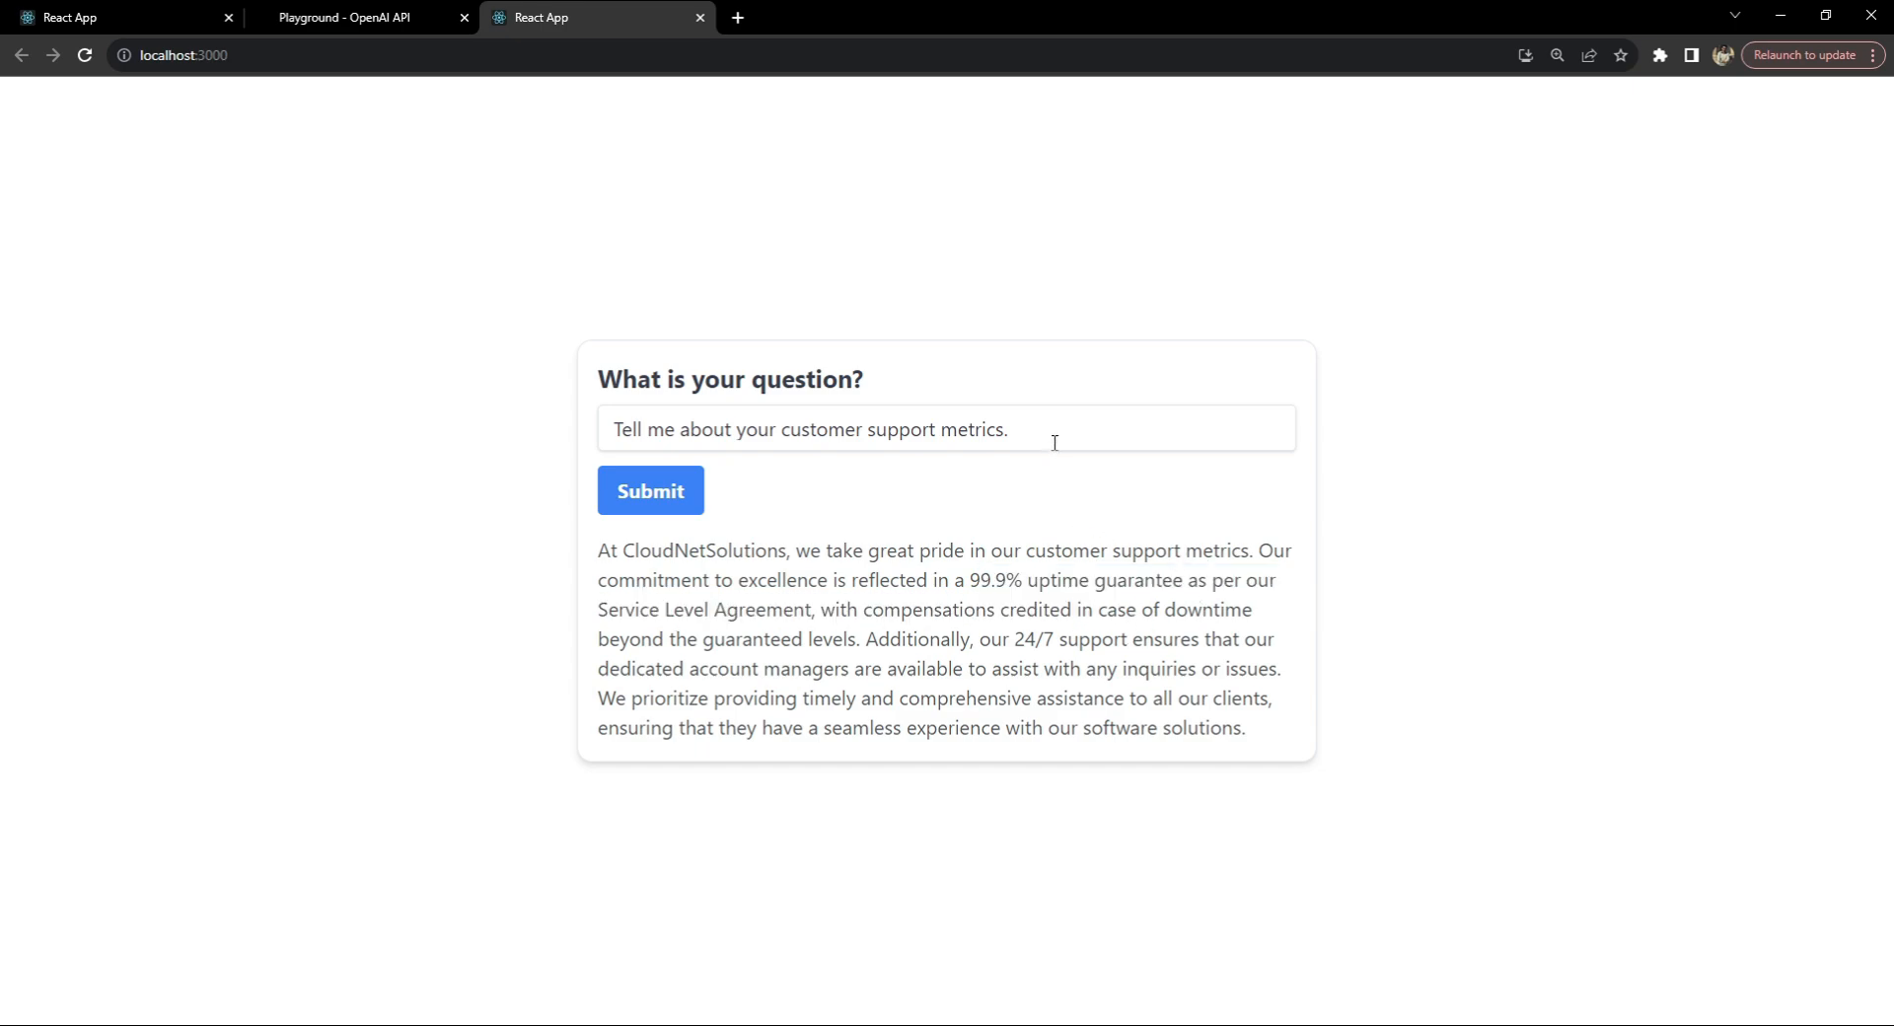
Replace the question with 'What color is my shirt?' and submit it to get the off-topic refusal
triple_click(808, 428)
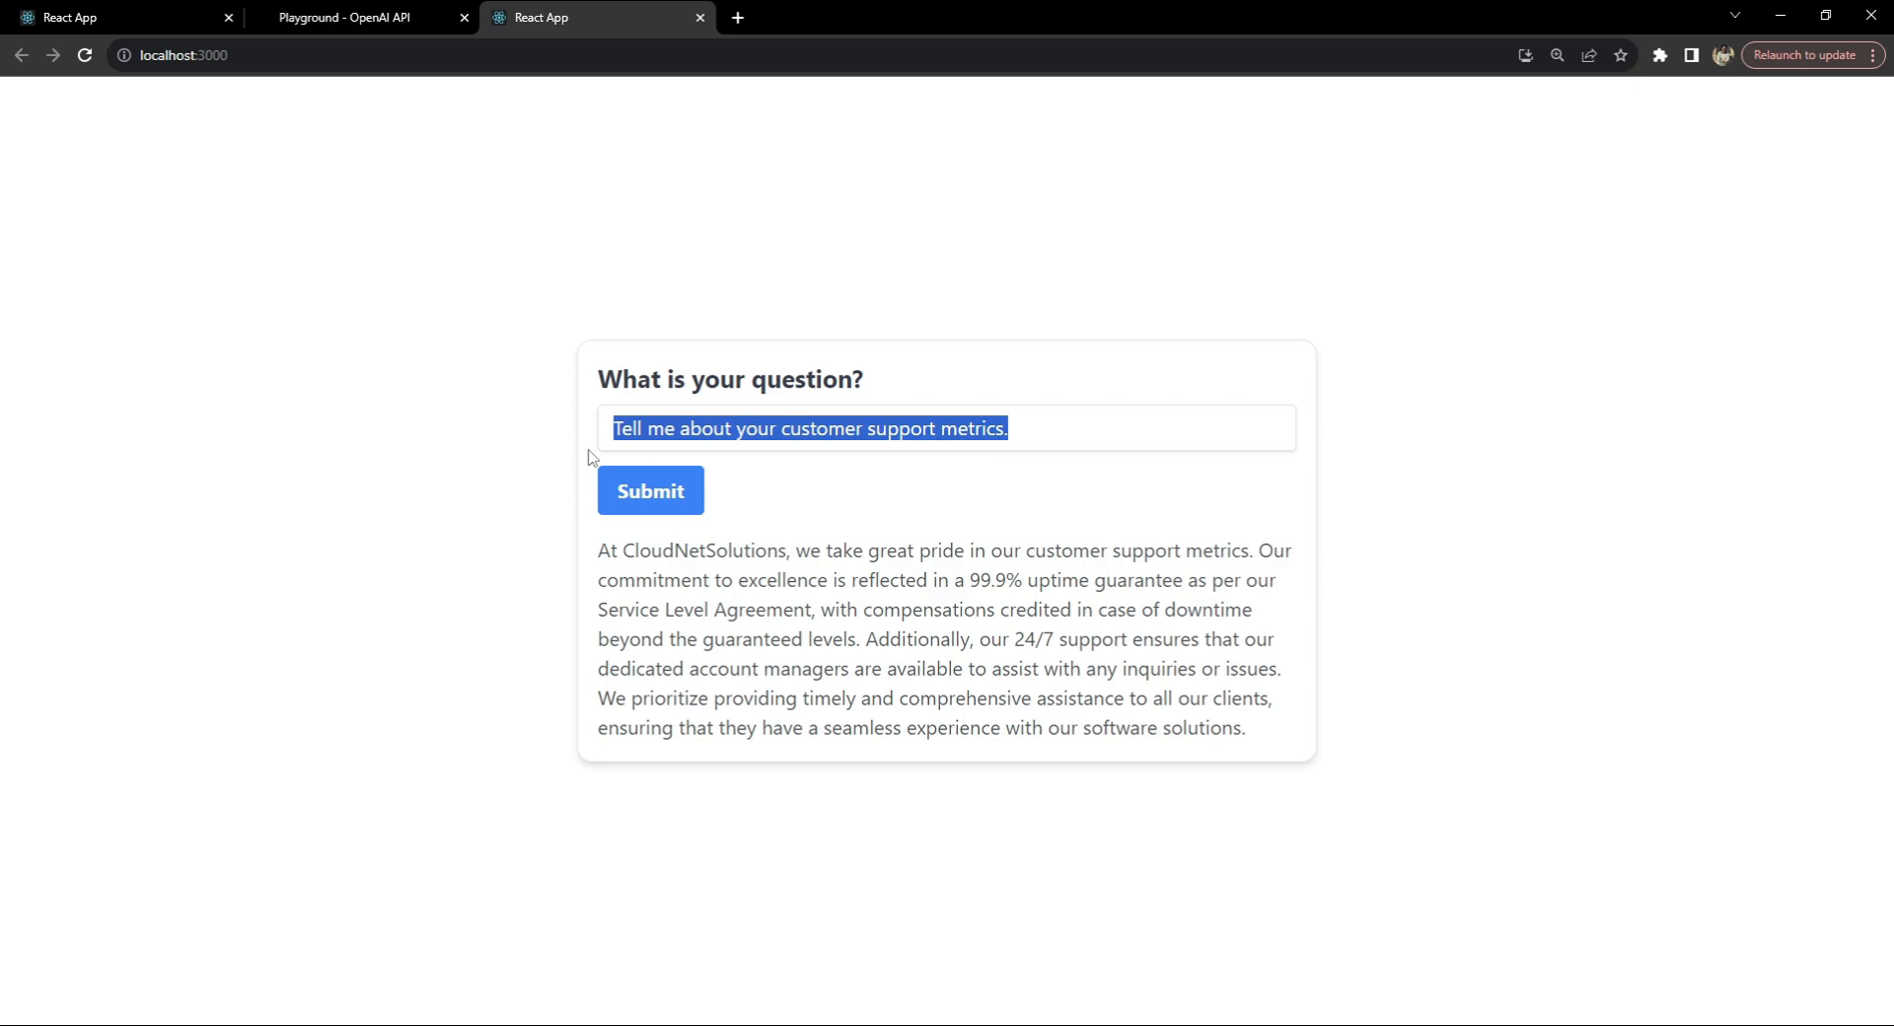
type("What color")
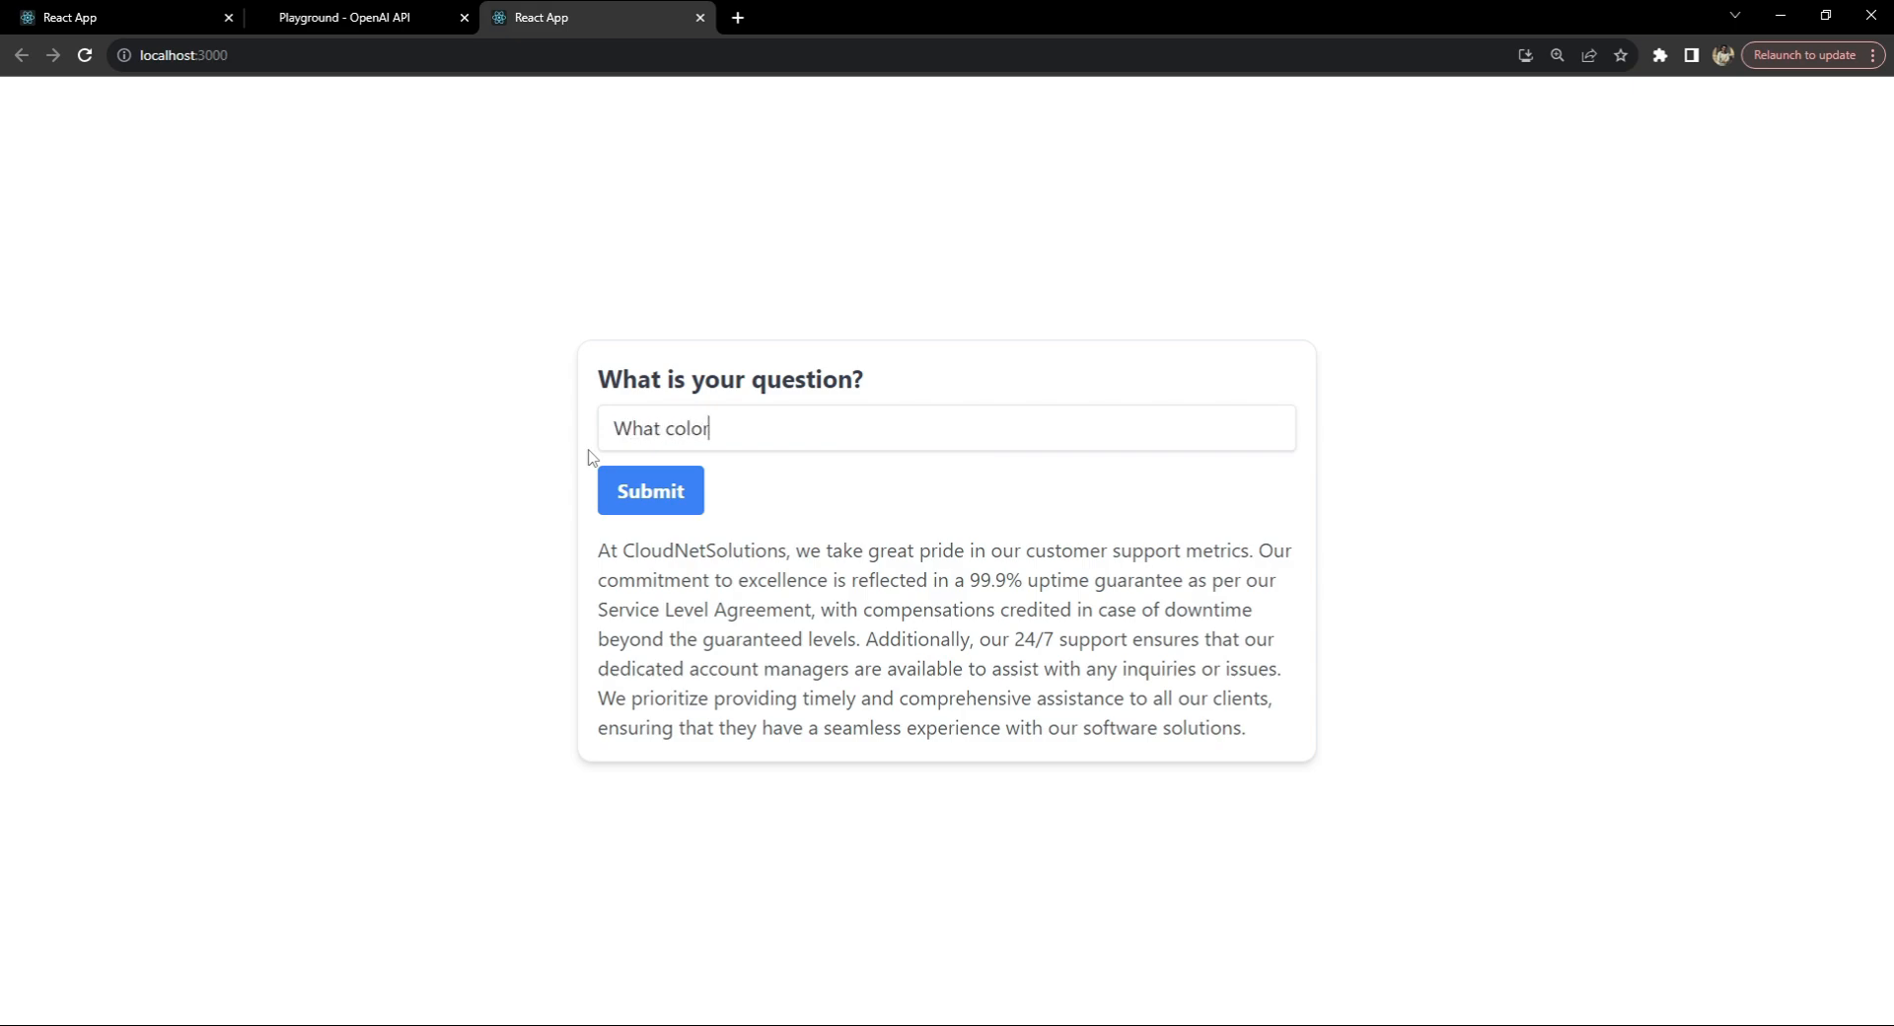
type("is my shir")
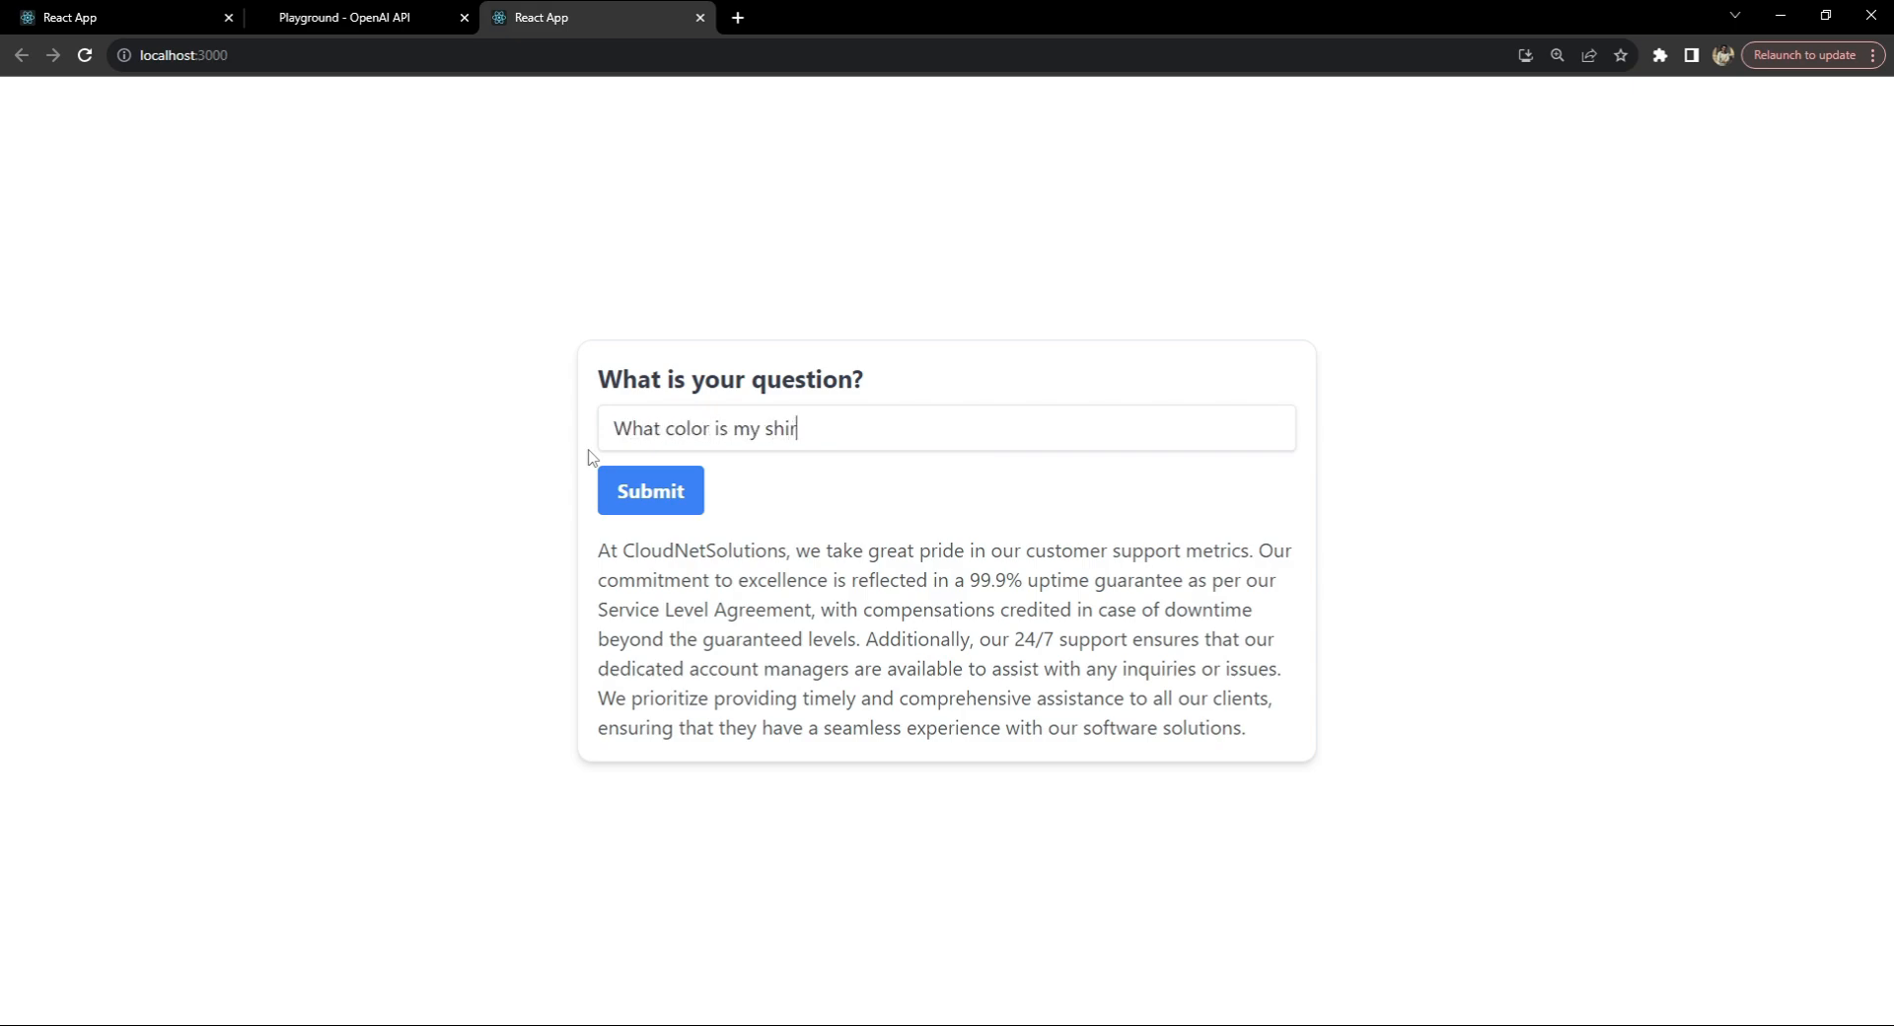
left_click(649, 491)
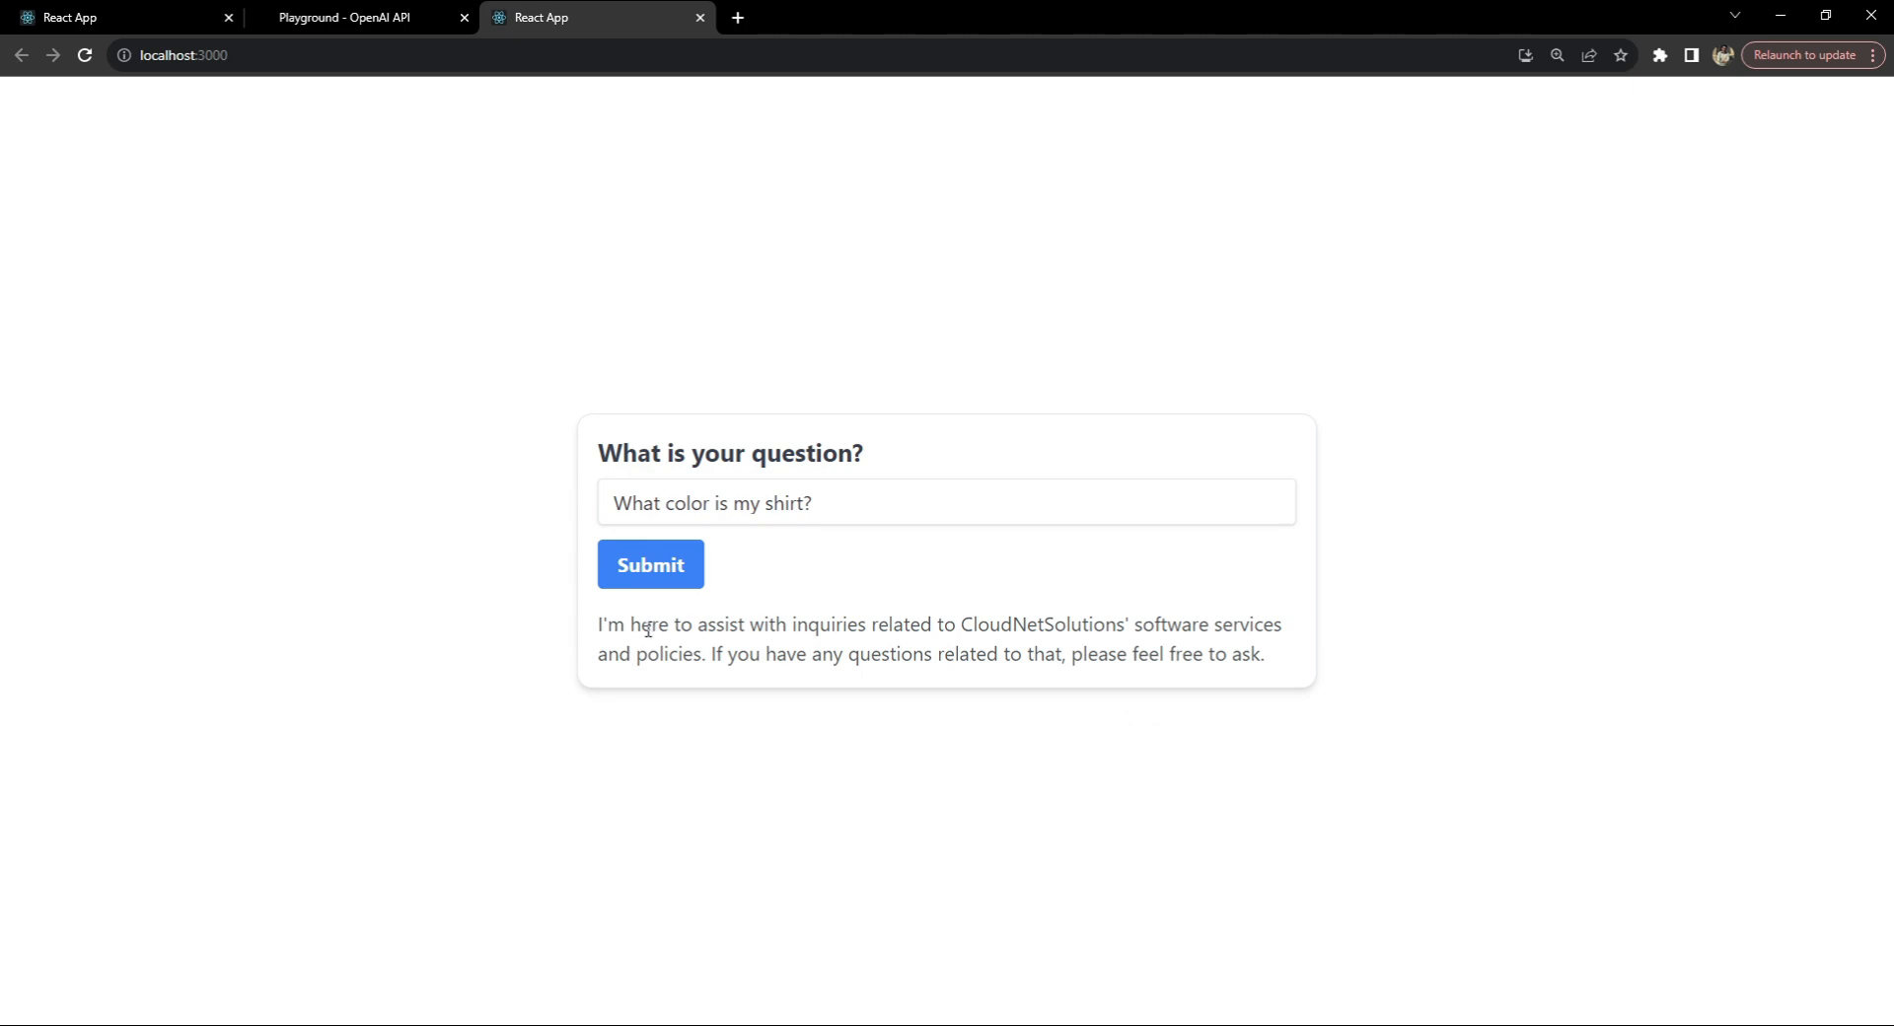
mouse_move(963, 633)
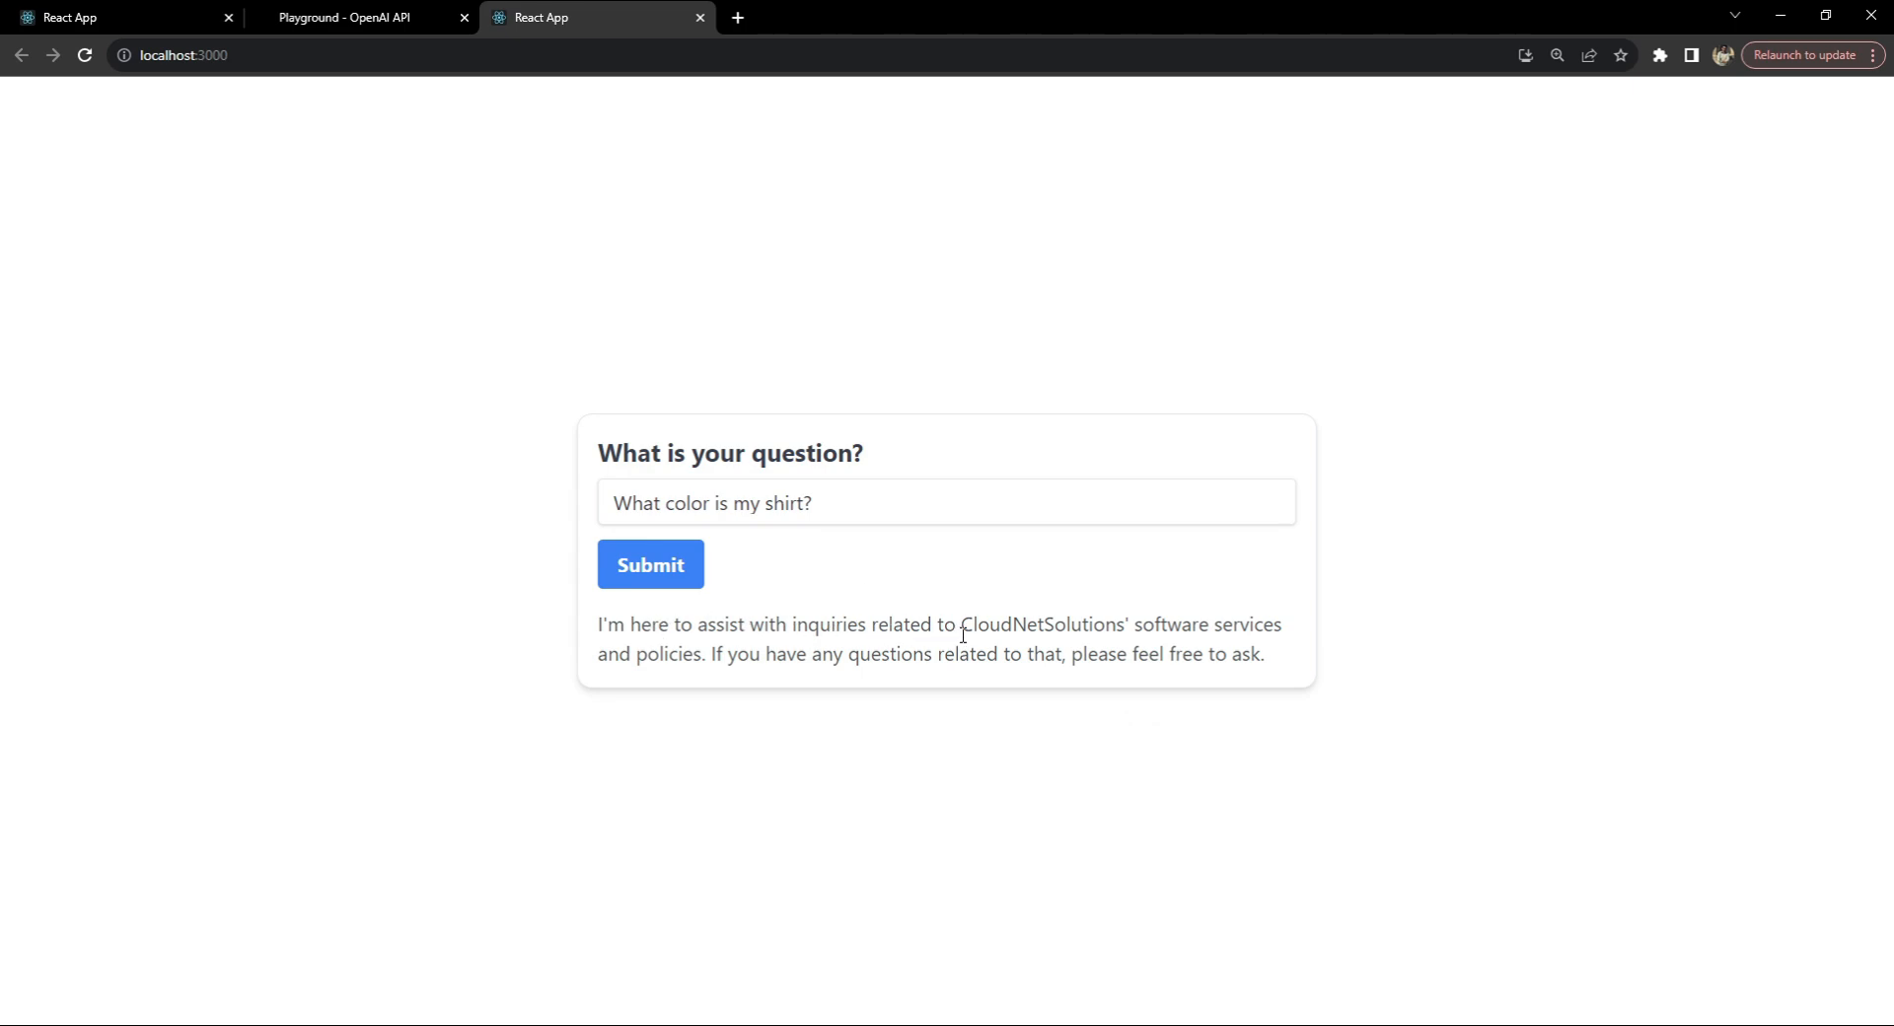
mouse_move(712, 659)
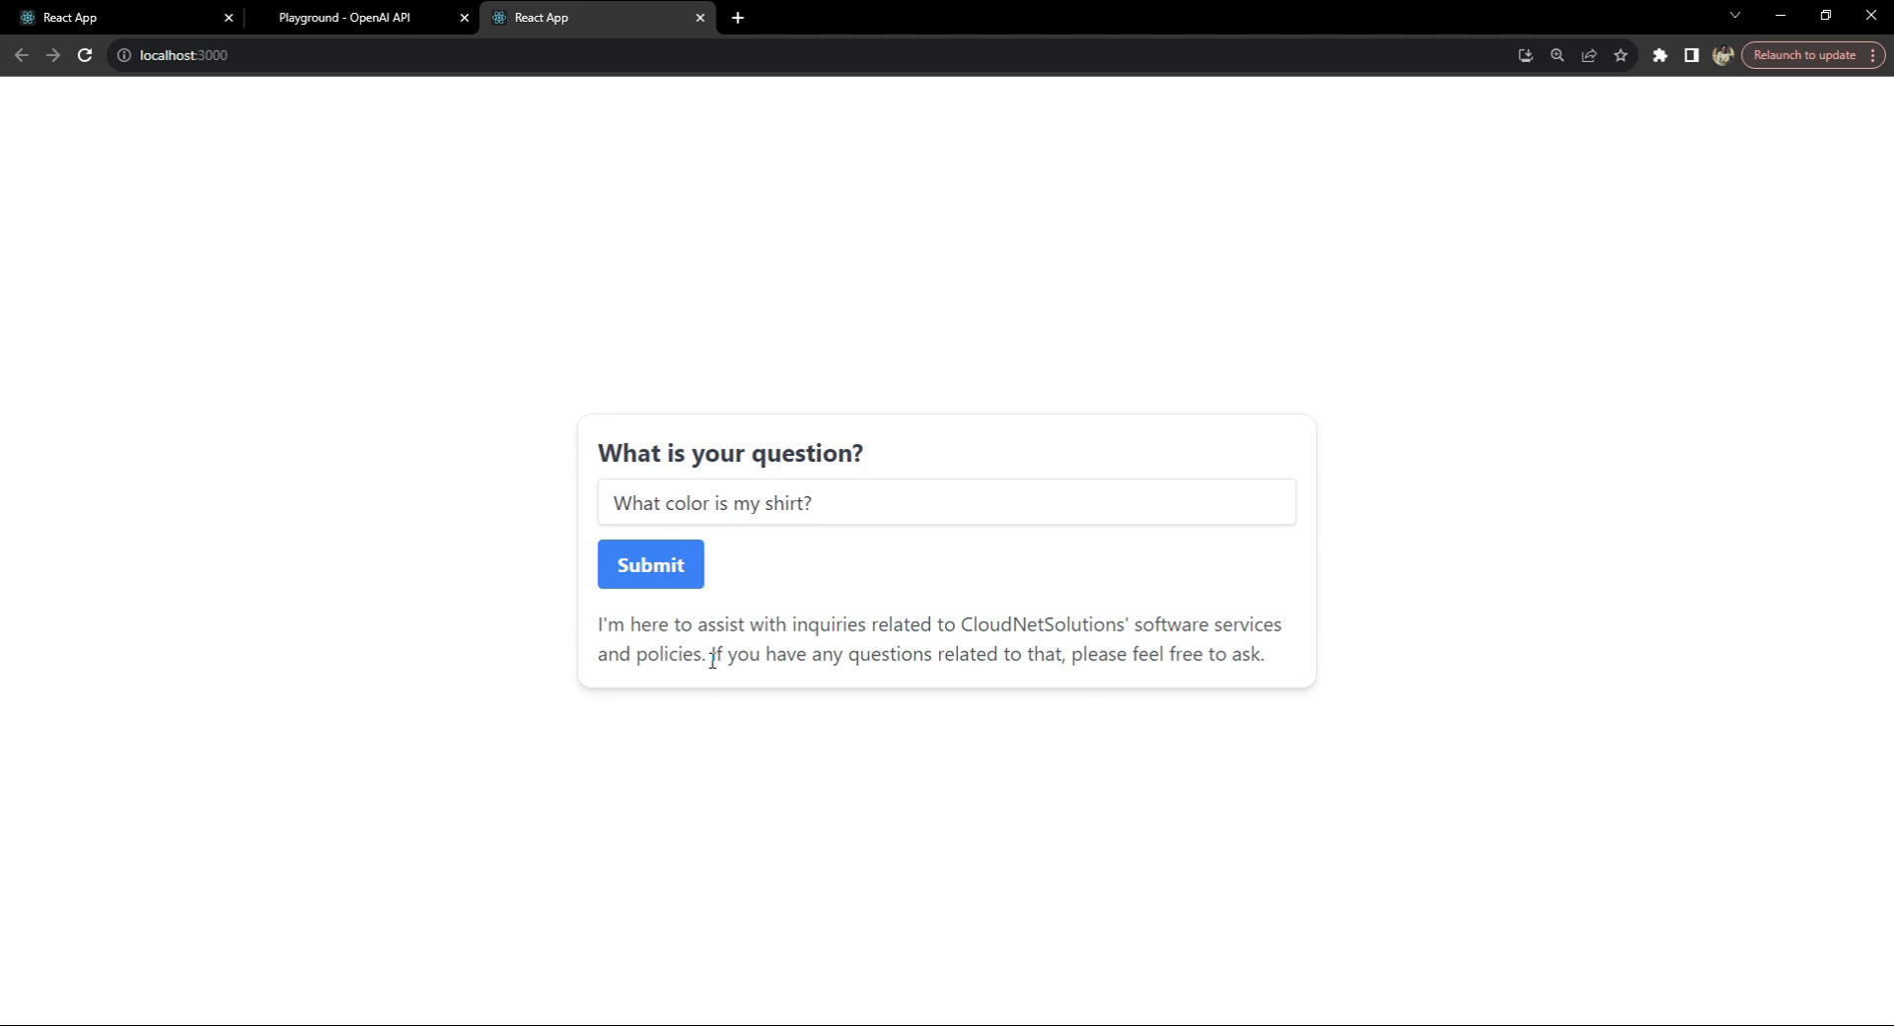
mouse_move(846, 641)
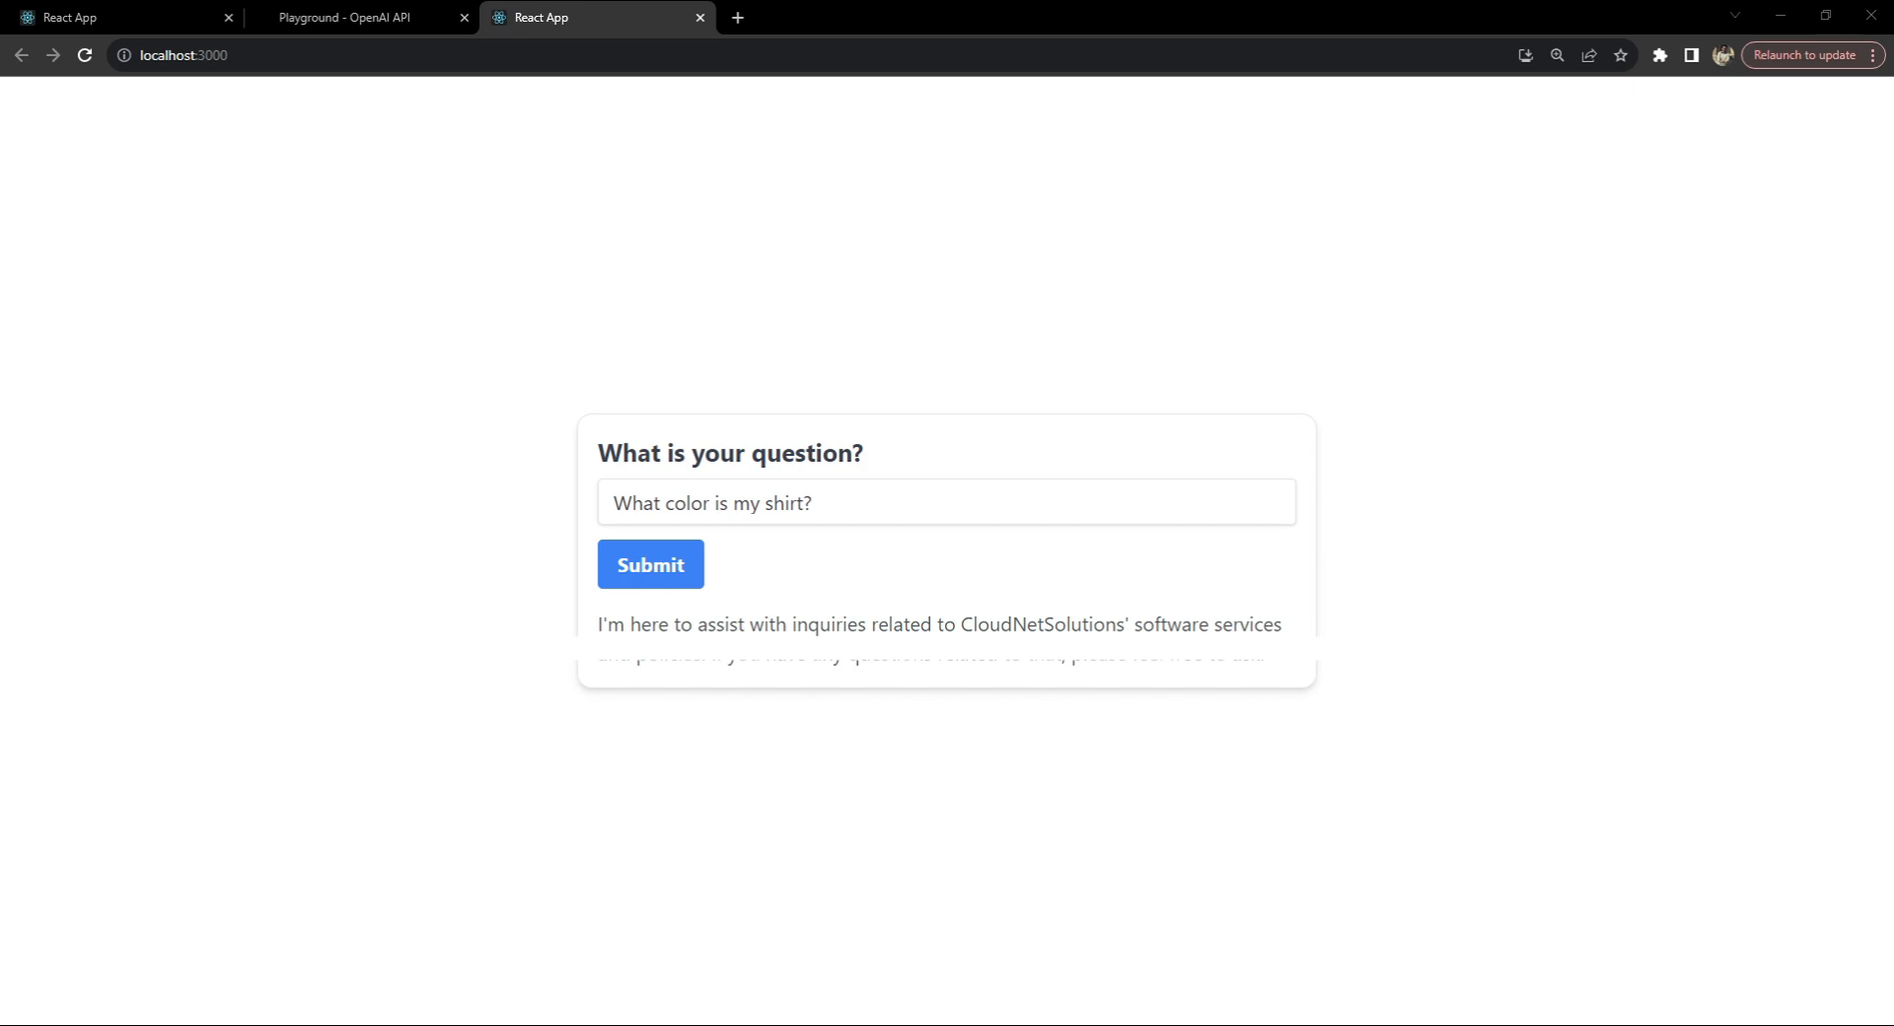
left_click(649, 562)
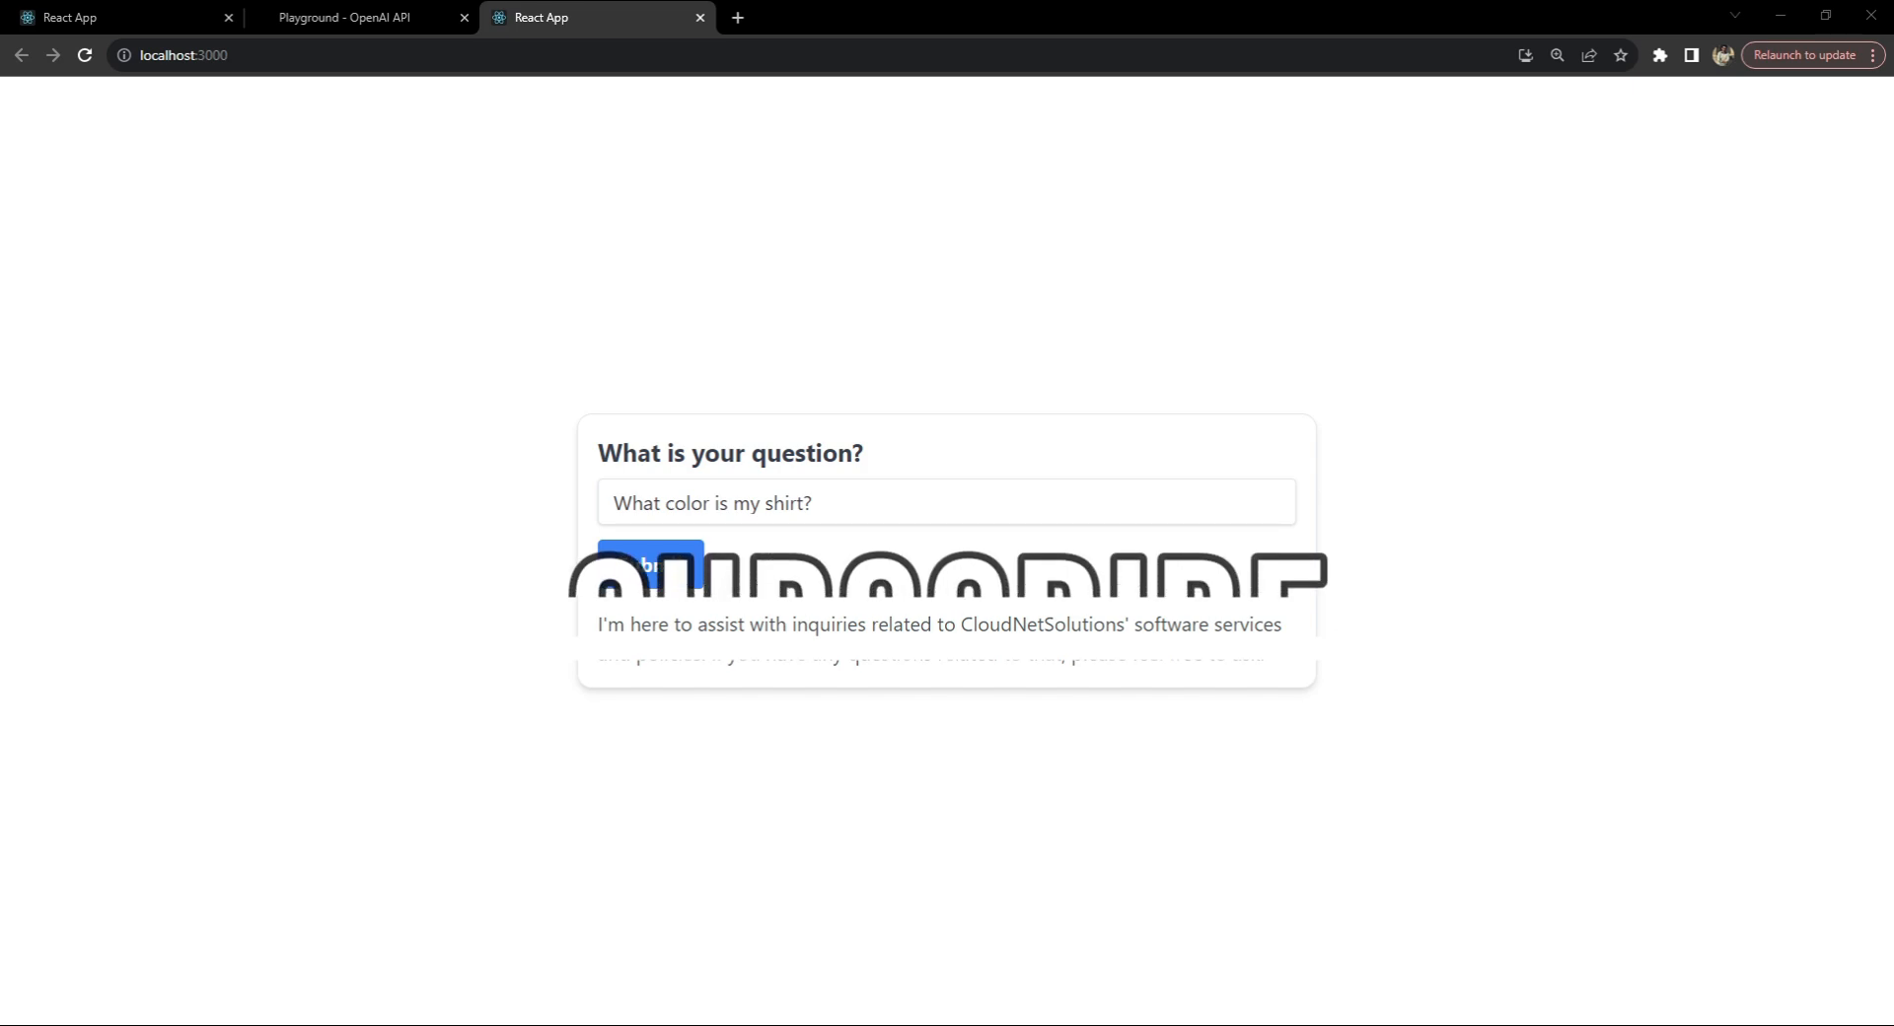